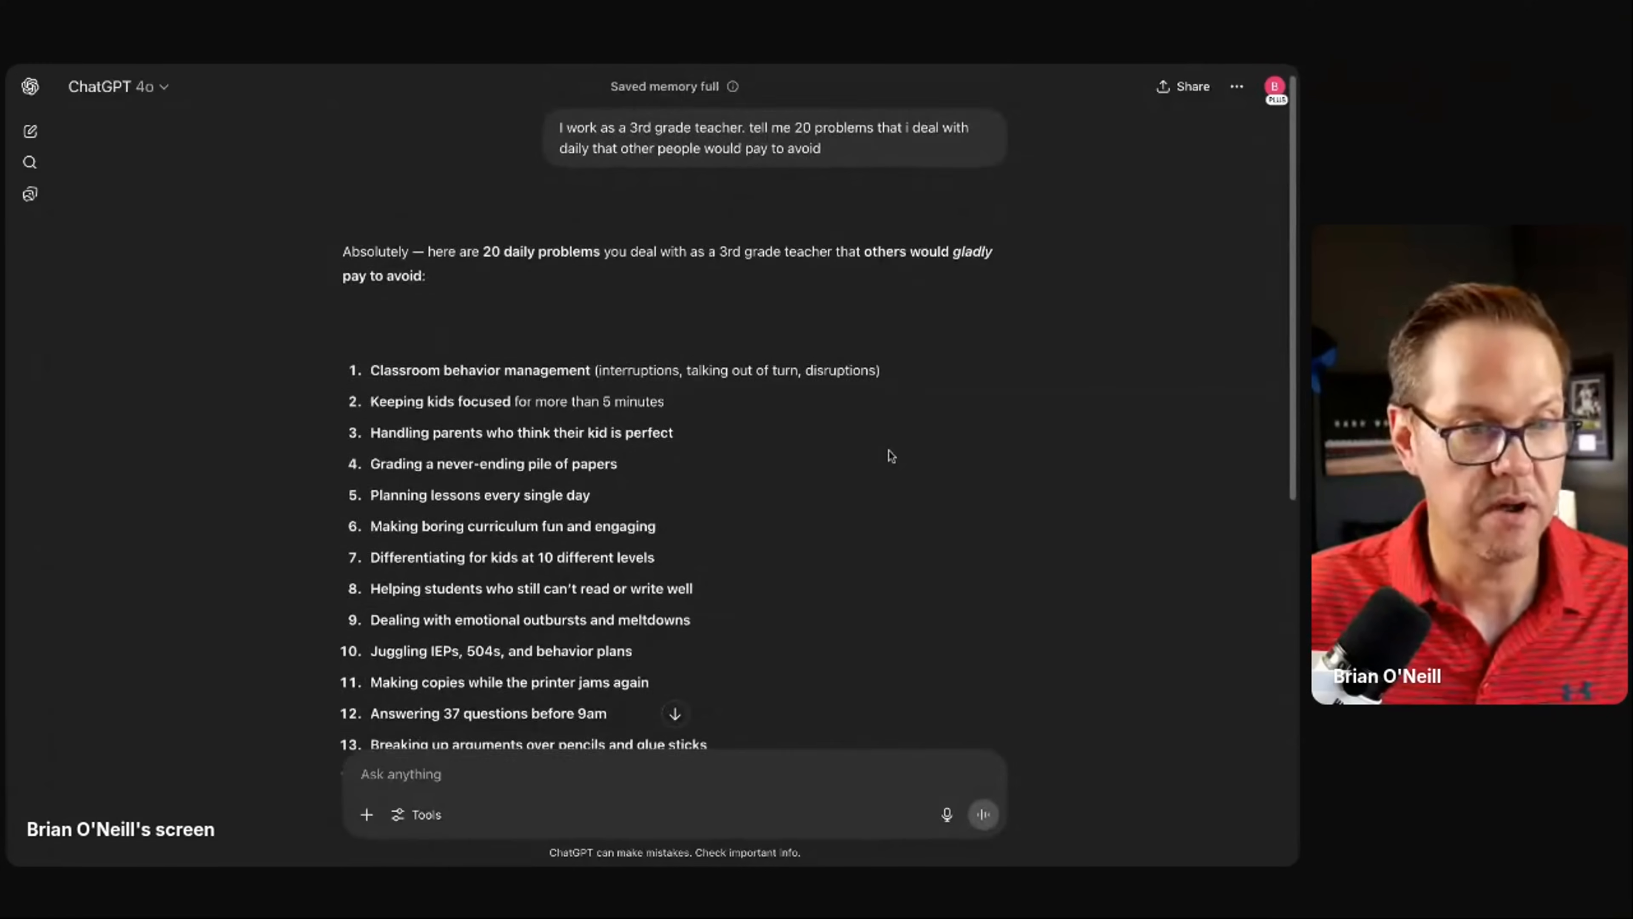
Step: Review the 20 listed problems, highlighting the 3rd grade teacher part of the prompt
scroll("down", 3)
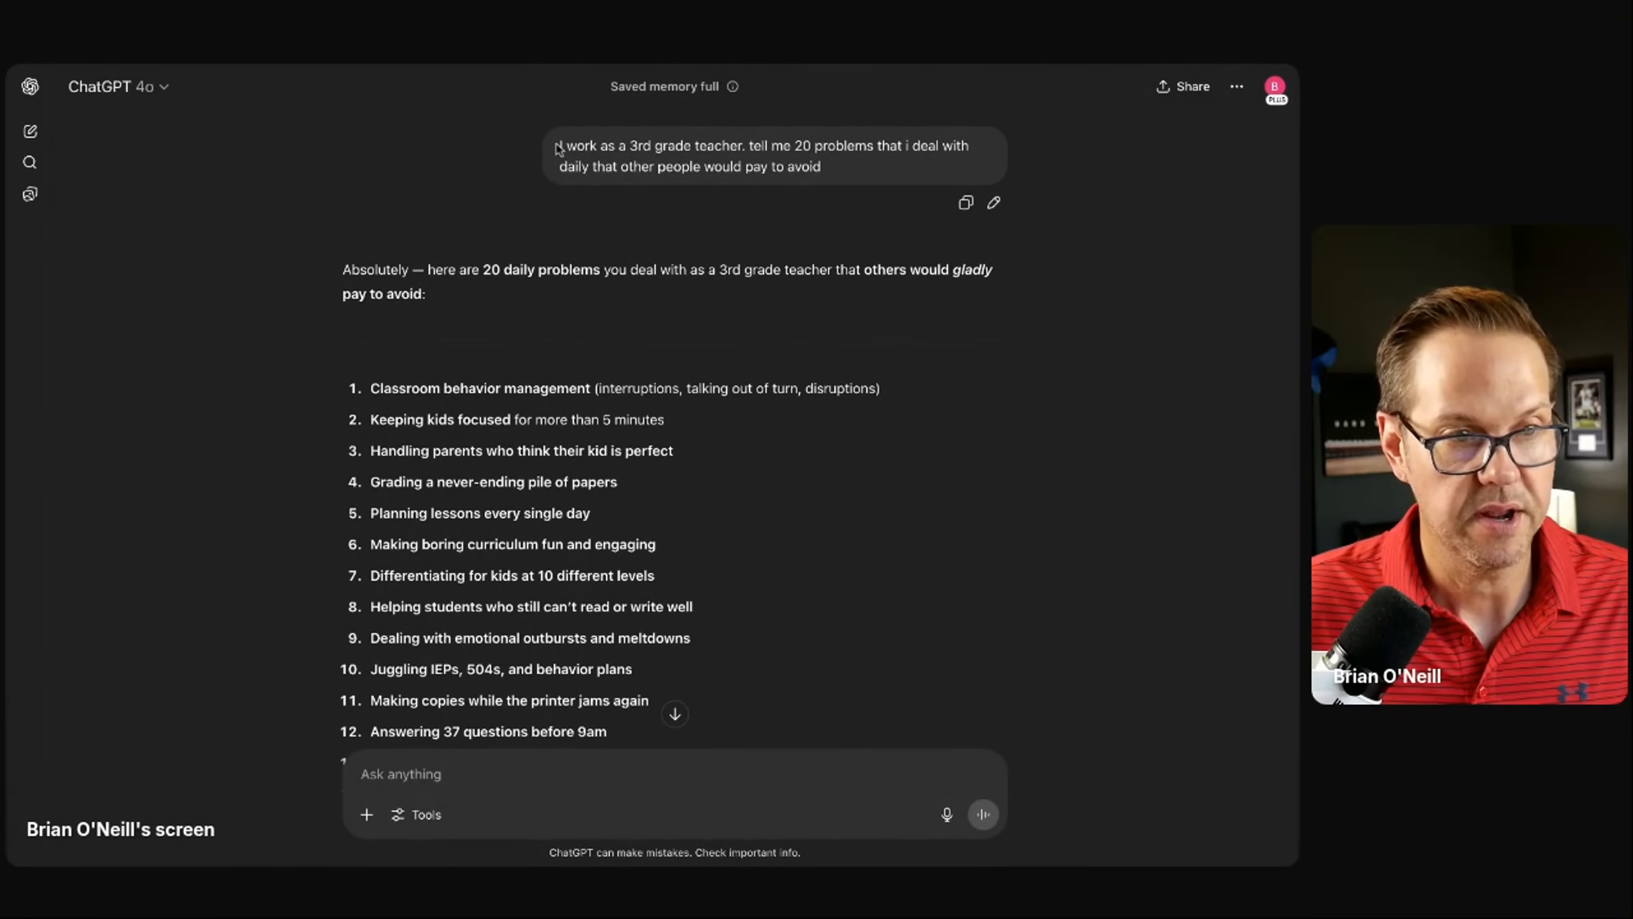
left_click_drag(560, 146, 742, 146)
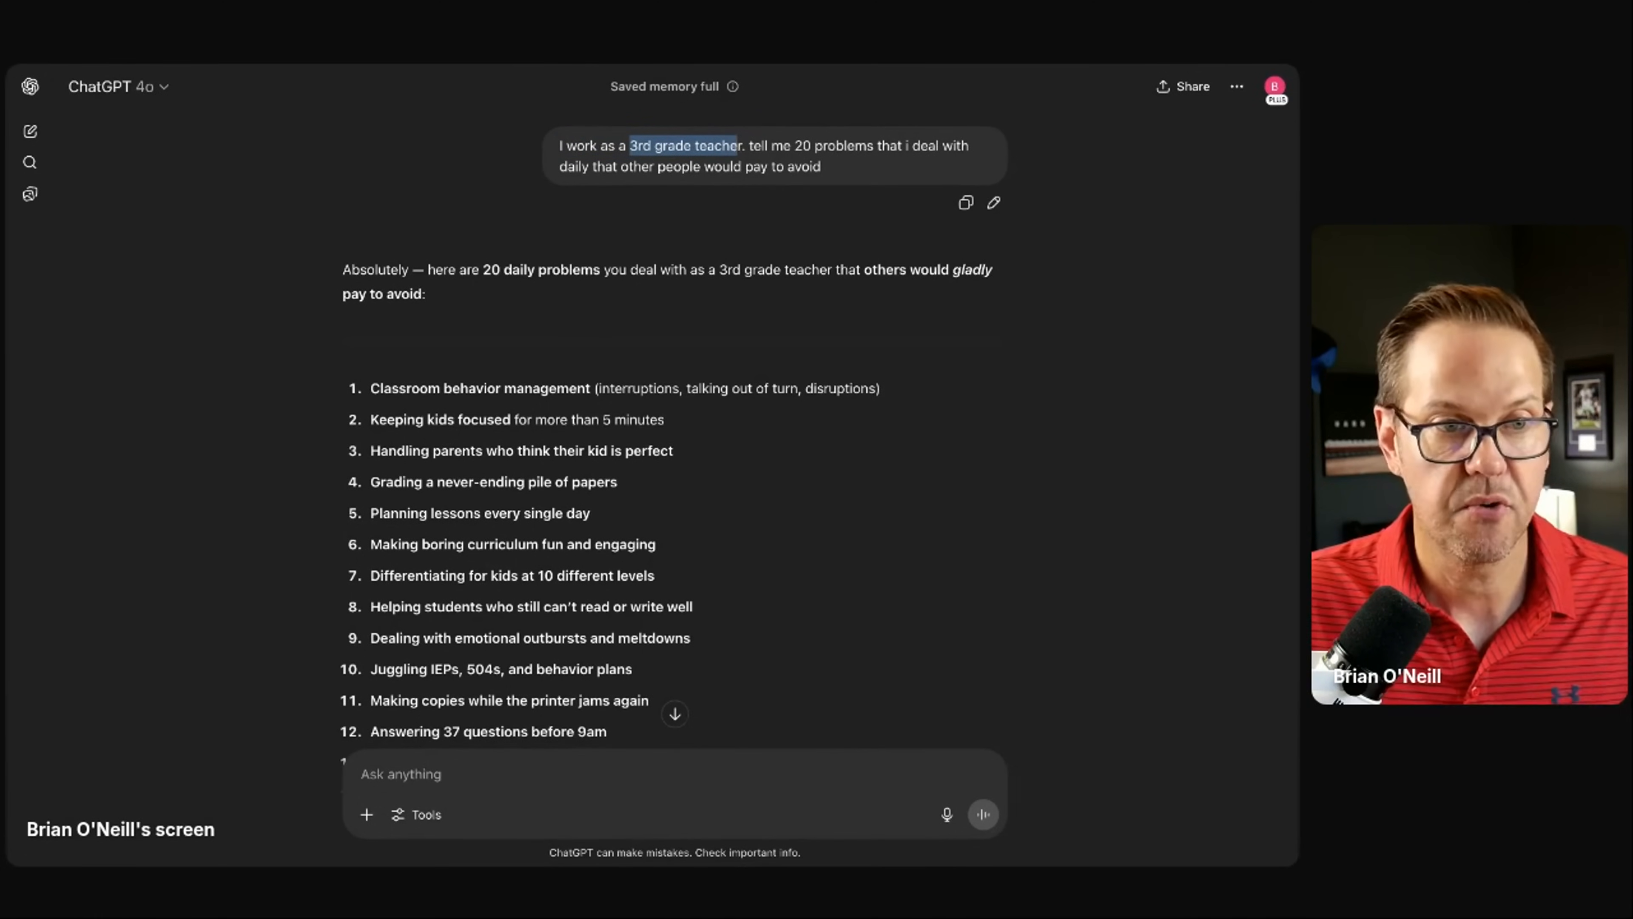
mouse_move(760, 222)
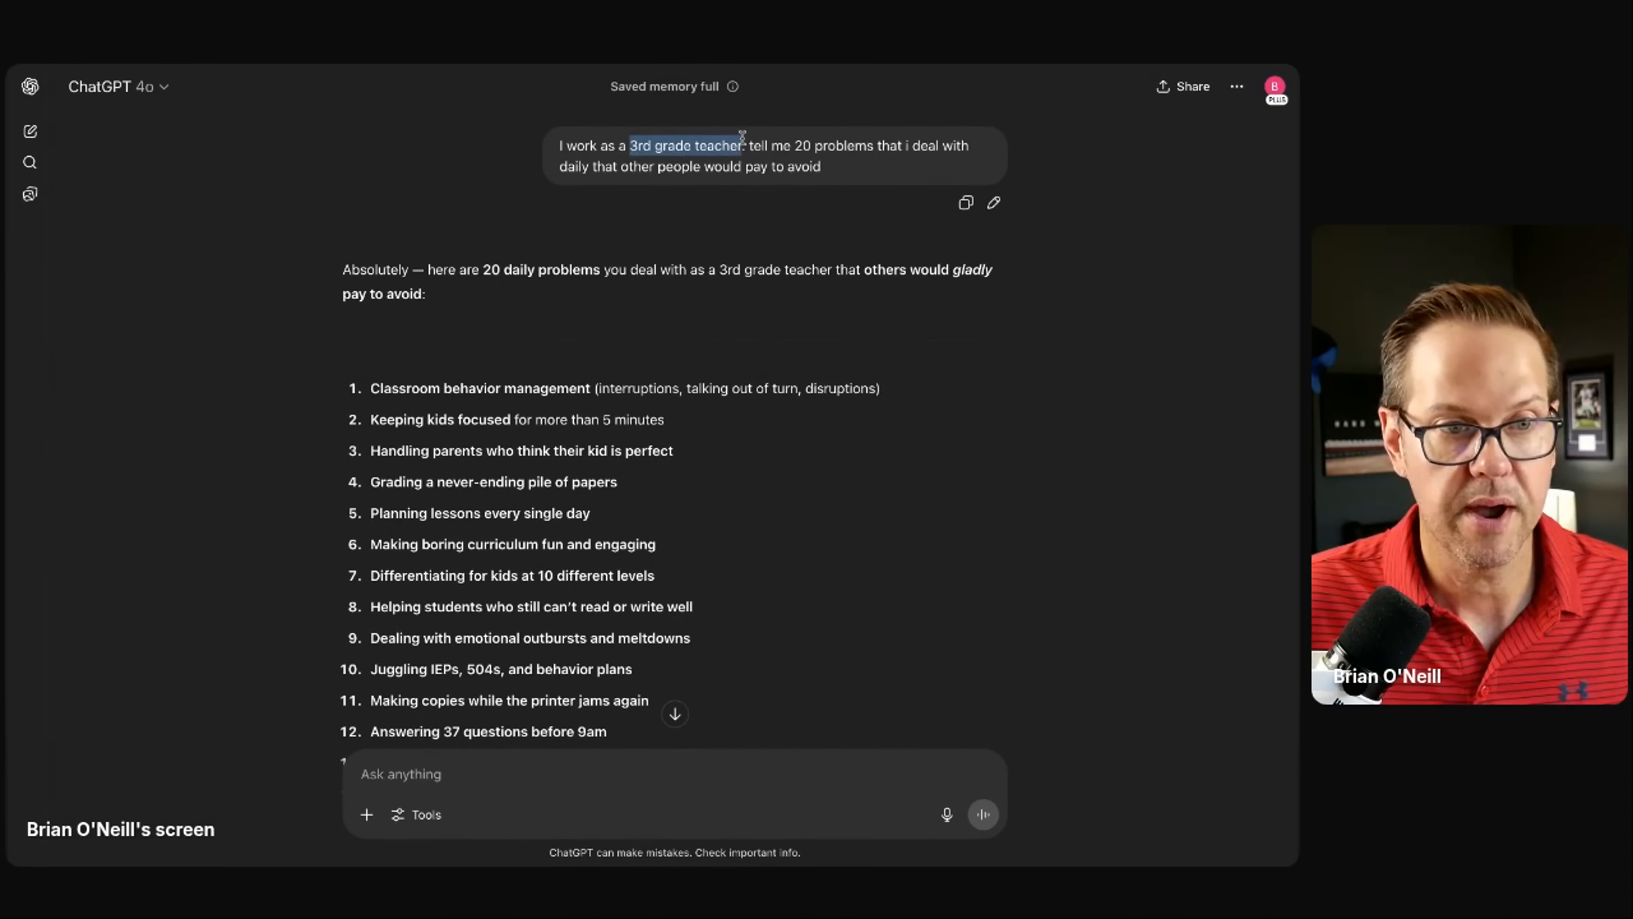
mouse_move(738, 192)
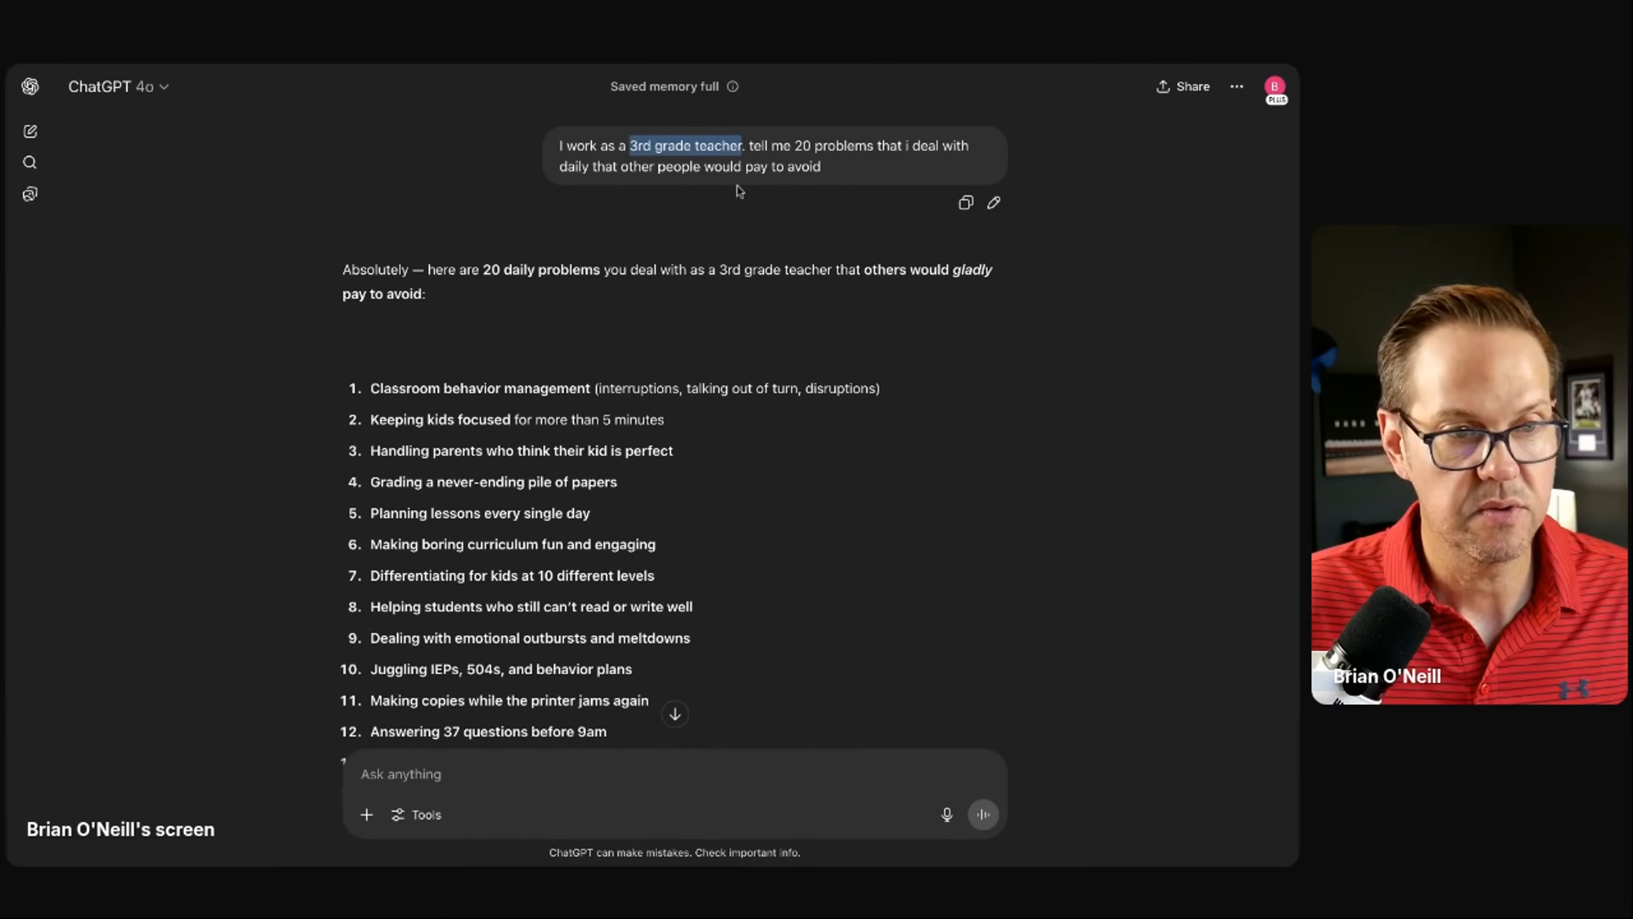
scroll("down", 3)
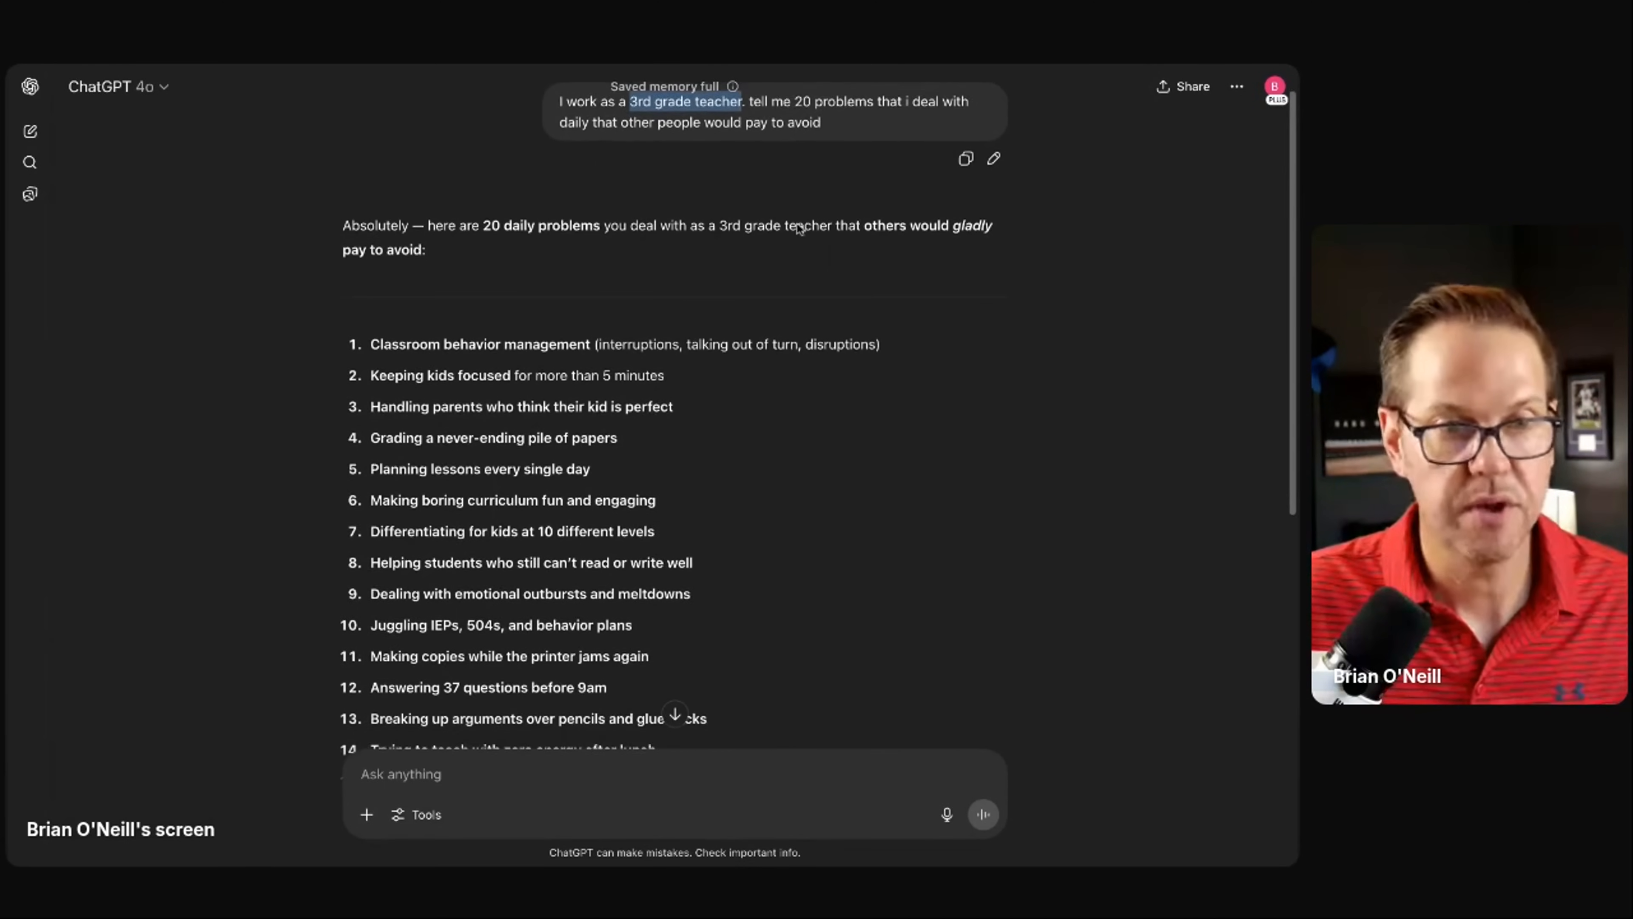
scroll("down", 3)
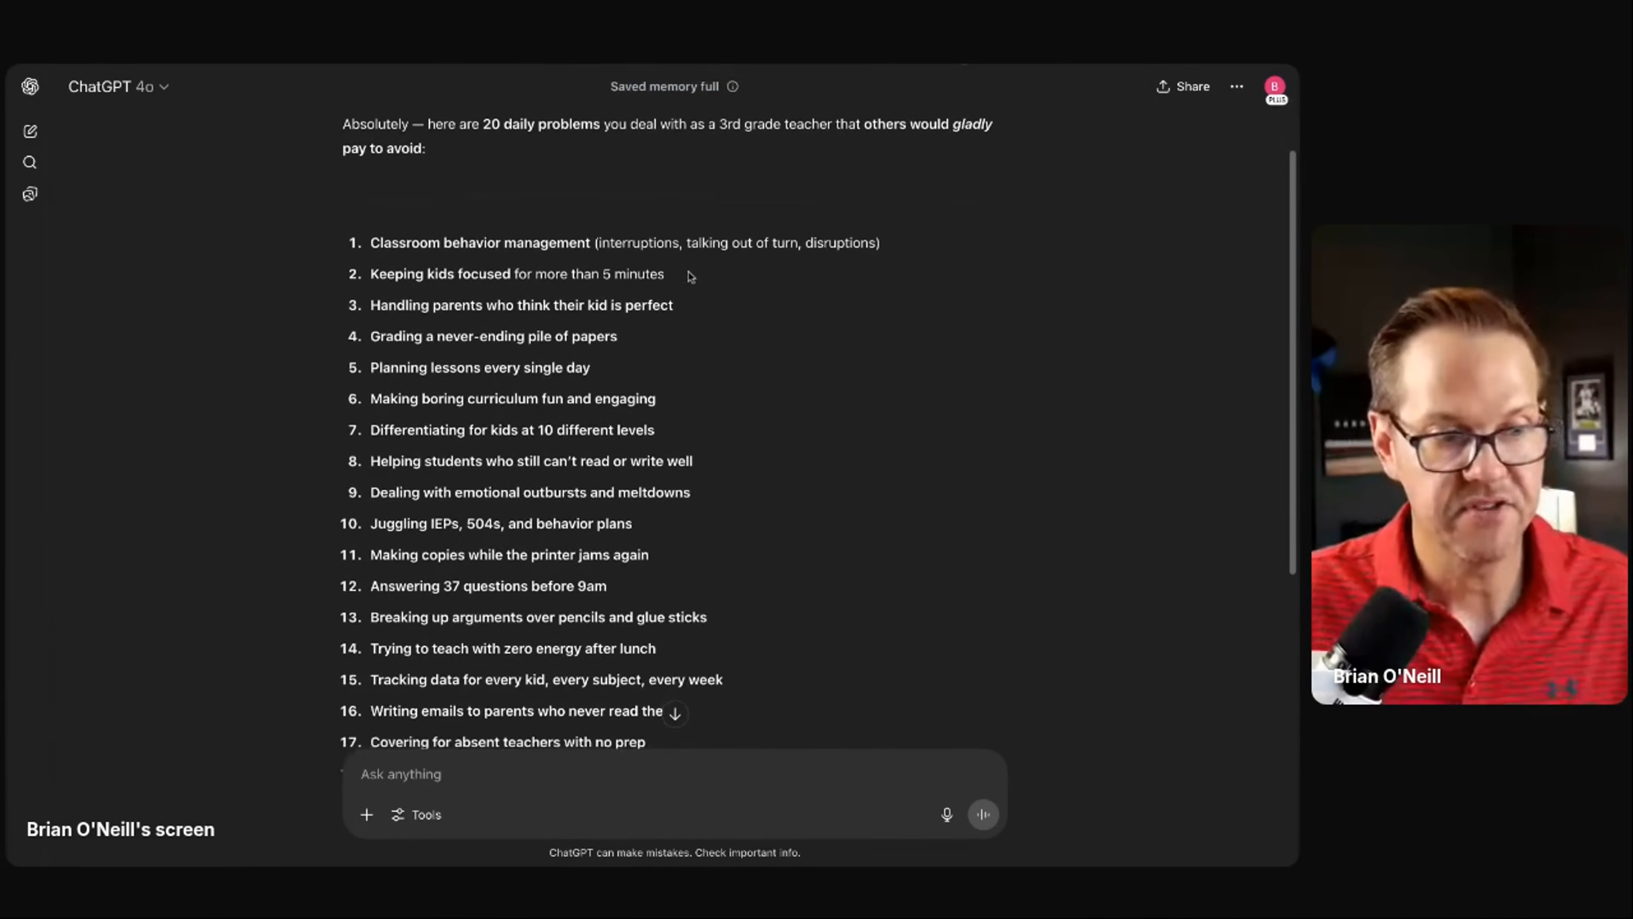
scroll("down", 3)
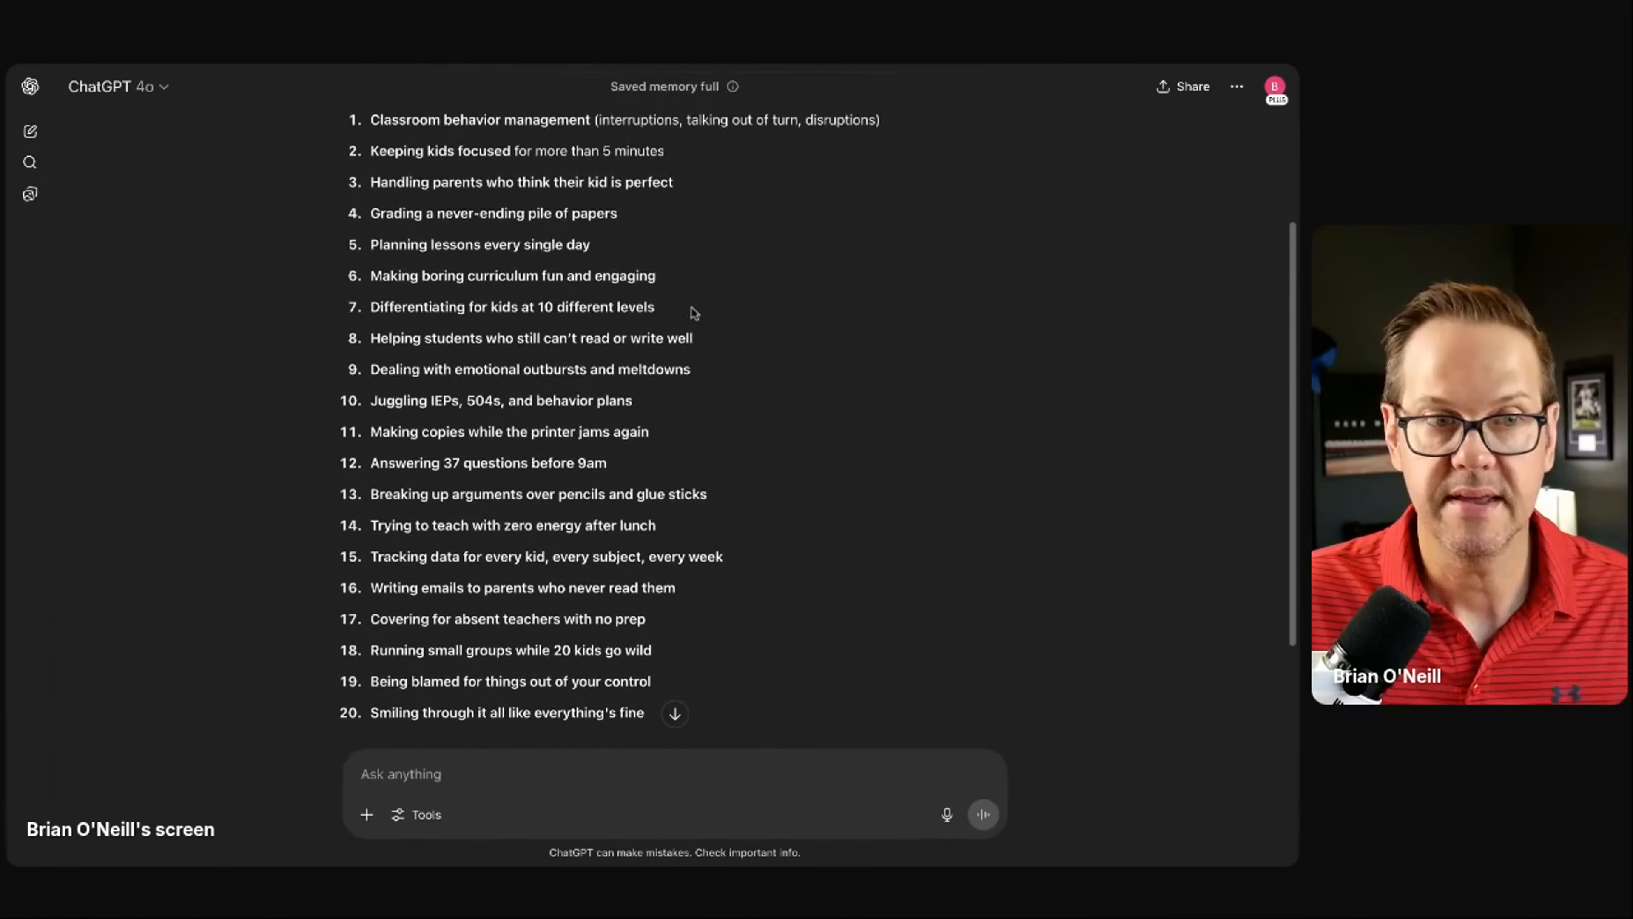
scroll("up", 3)
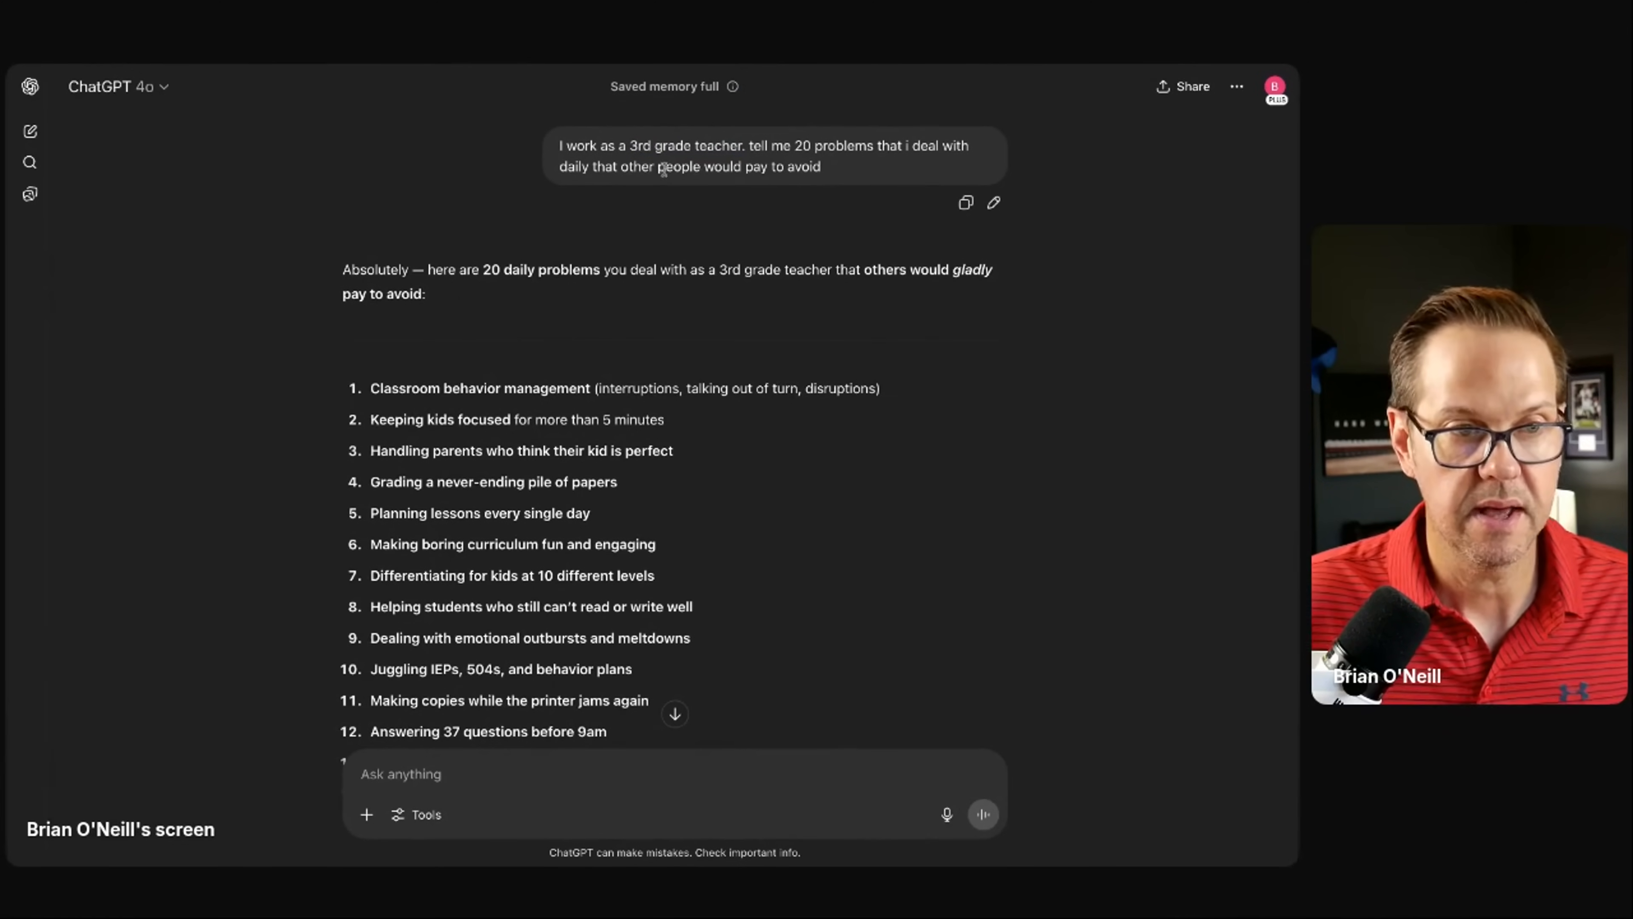
mouse_move(655, 227)
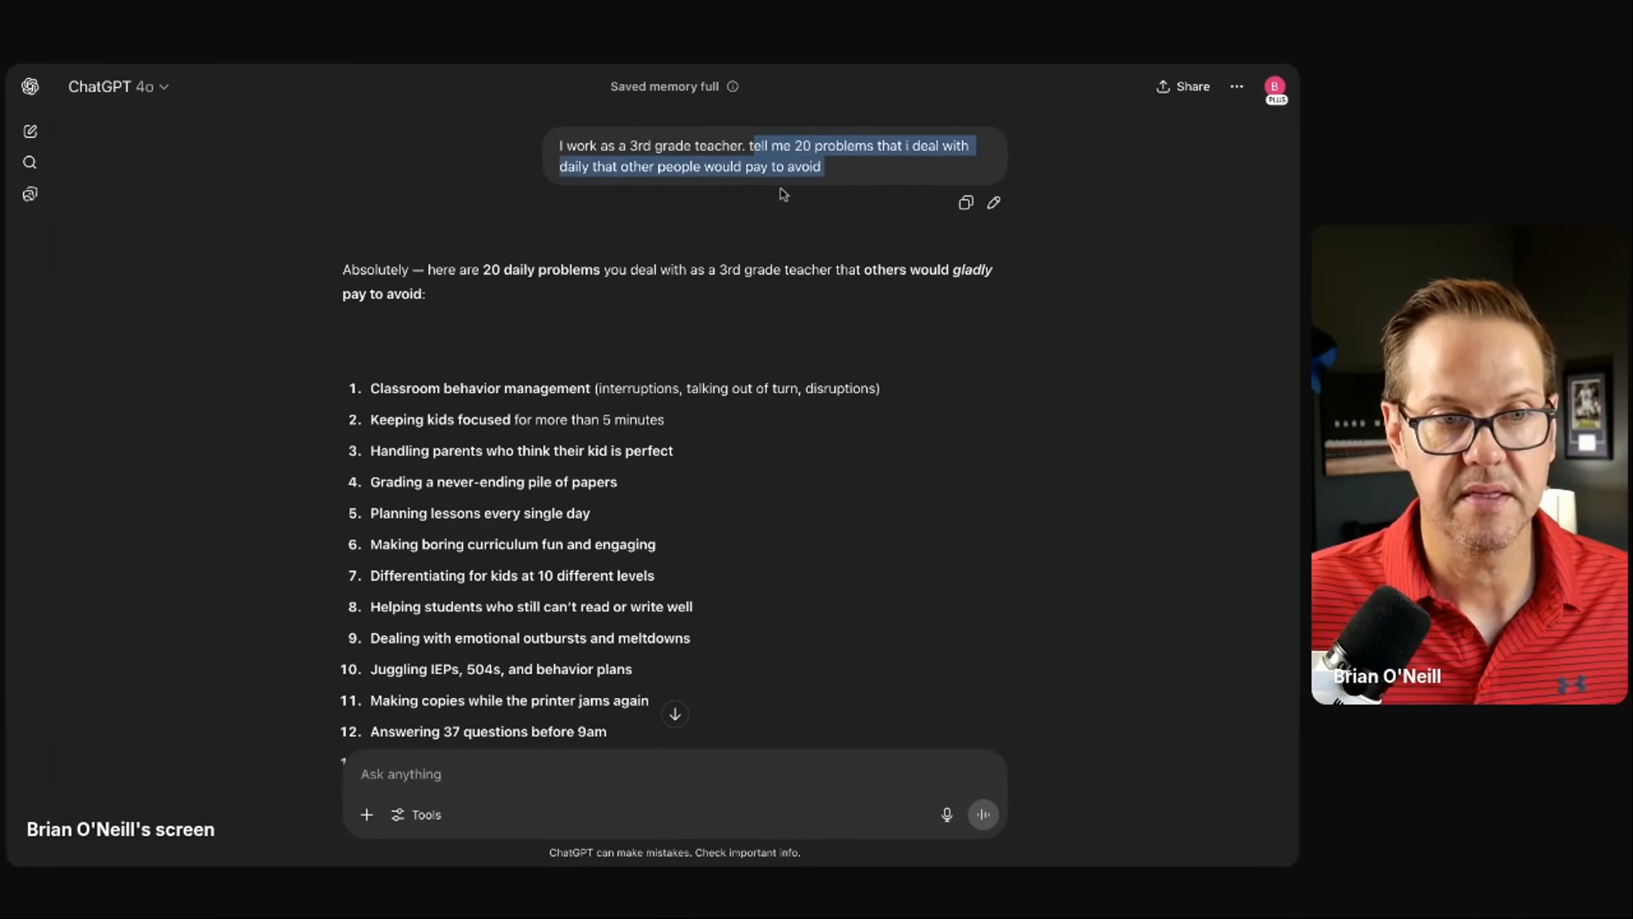
scroll("down", 3)
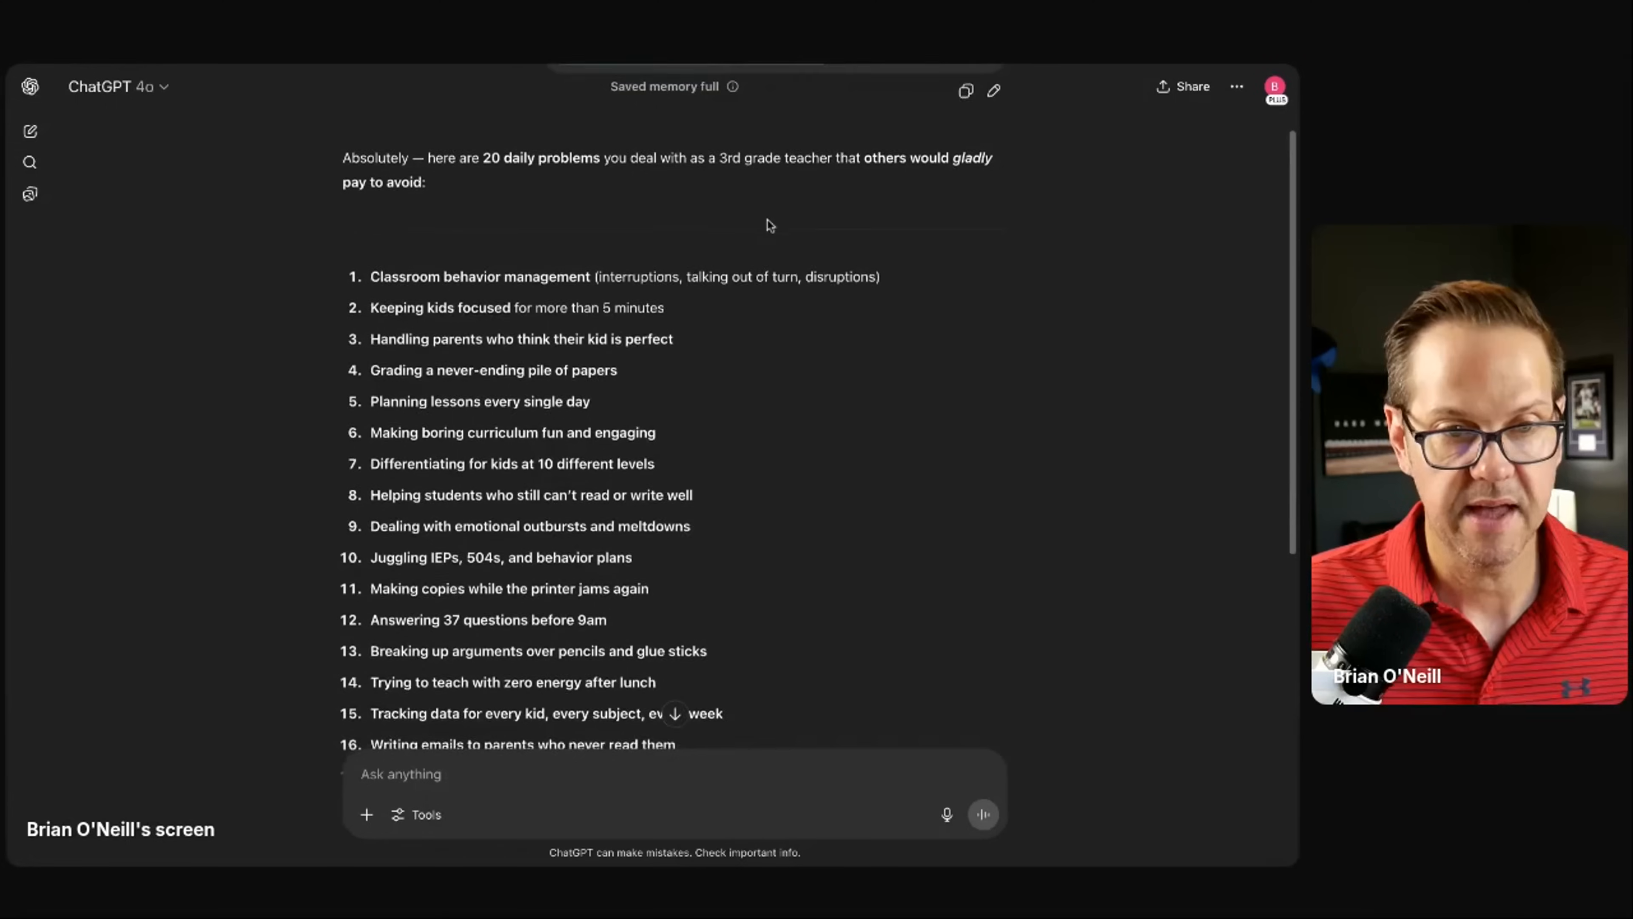
scroll("down", 3)
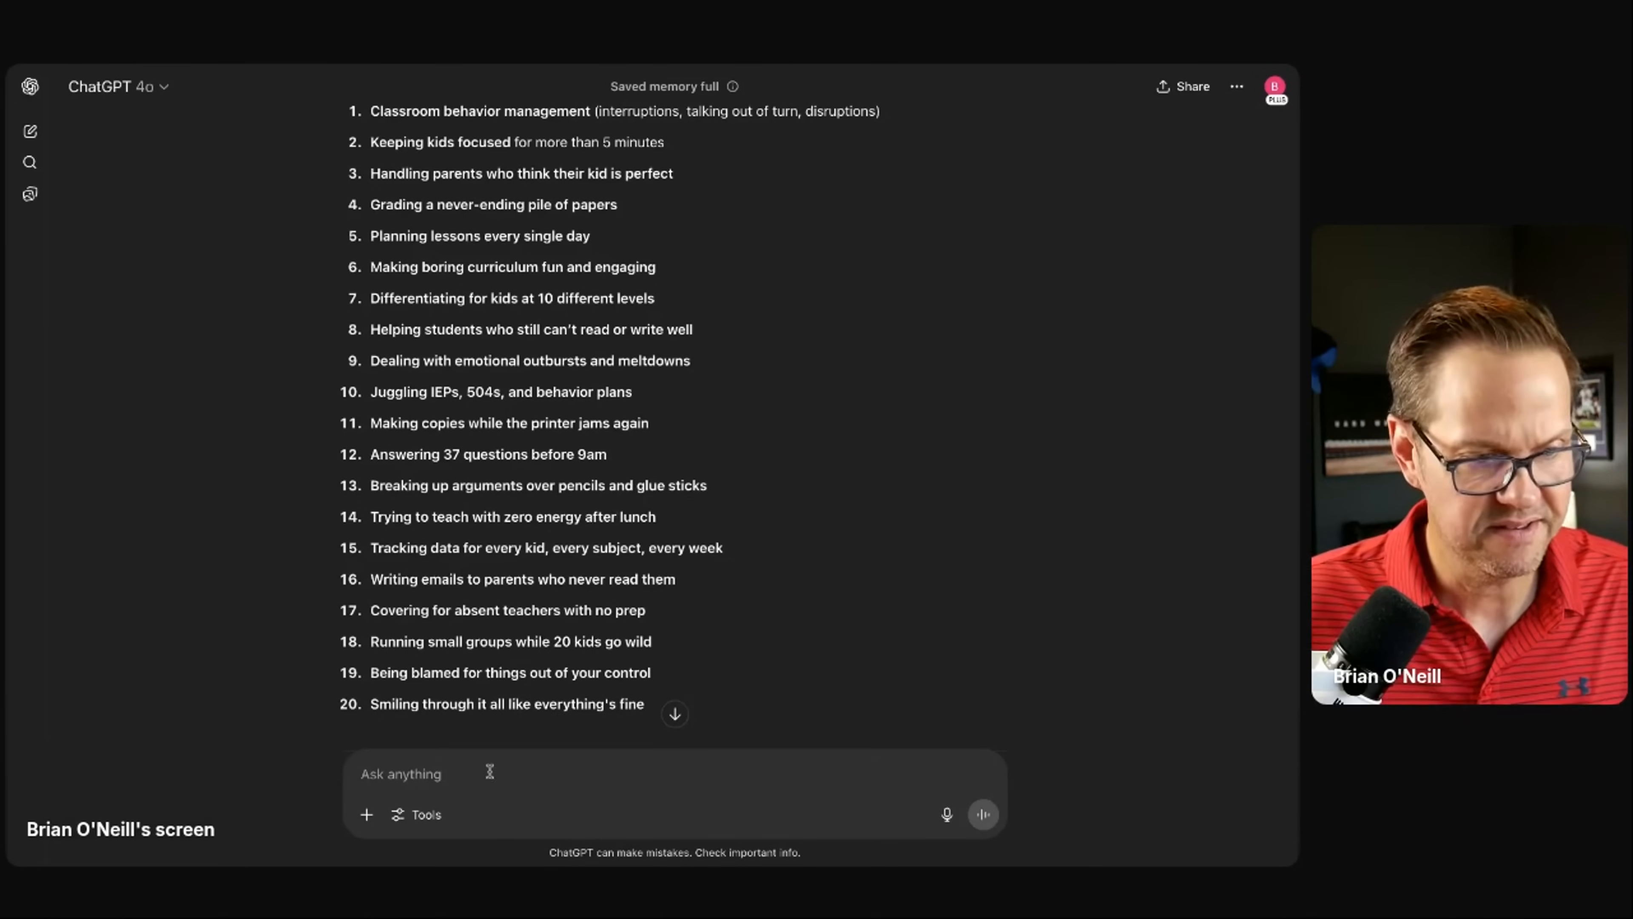
scroll("up", 3)
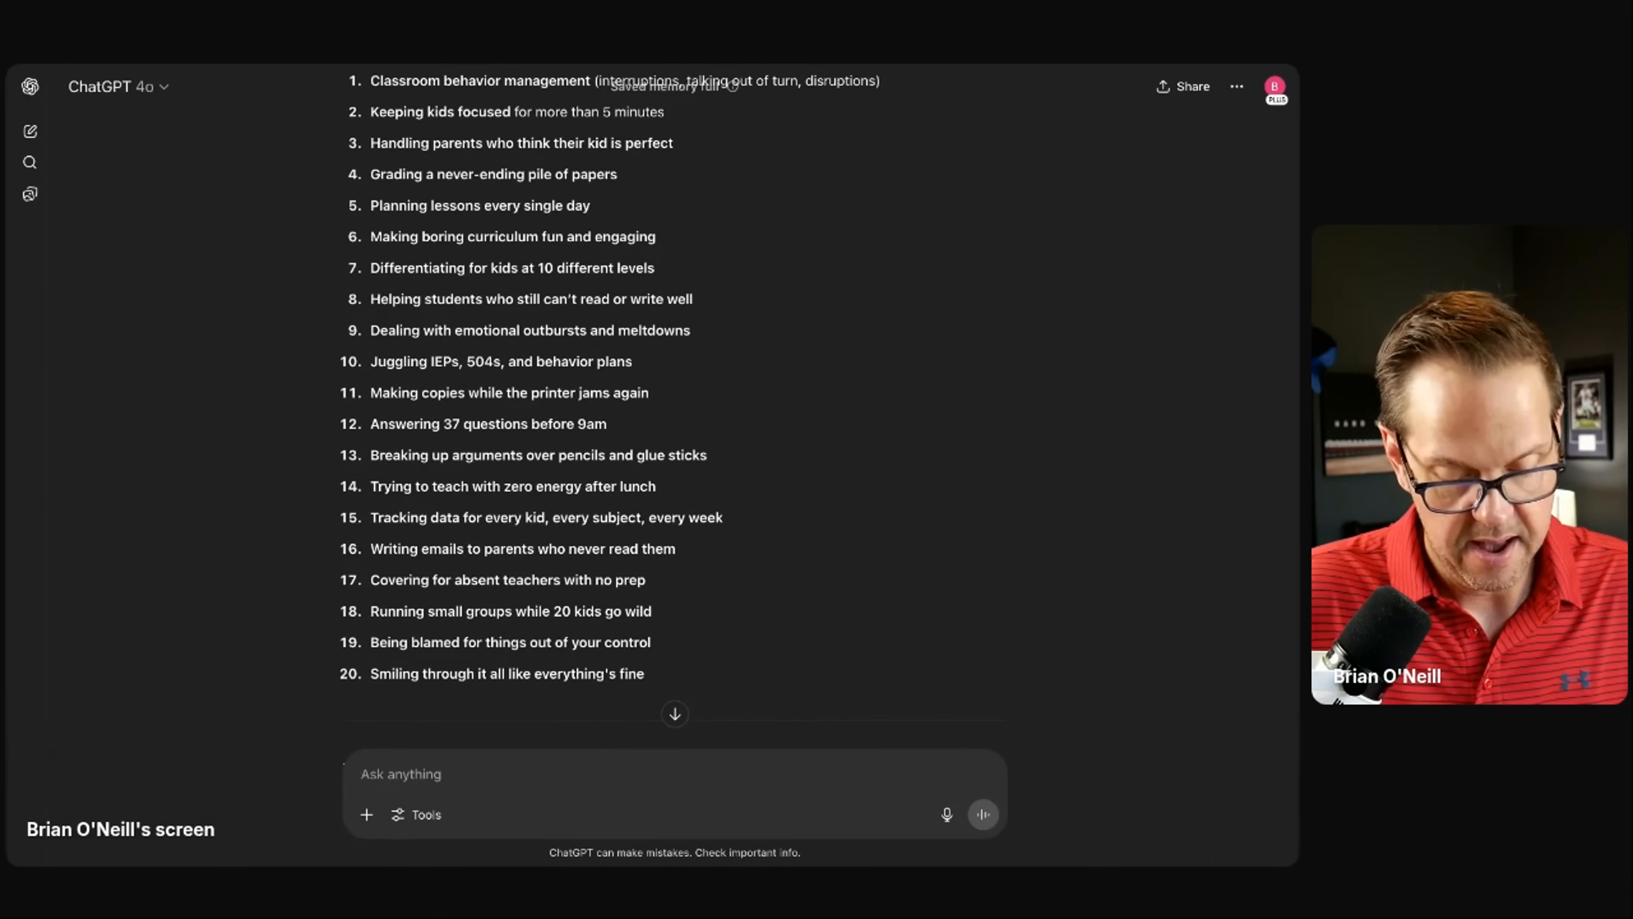
Step: Ask ChatGPT to help eliminate ideas that won't be profitable and send it
type("i want you to")
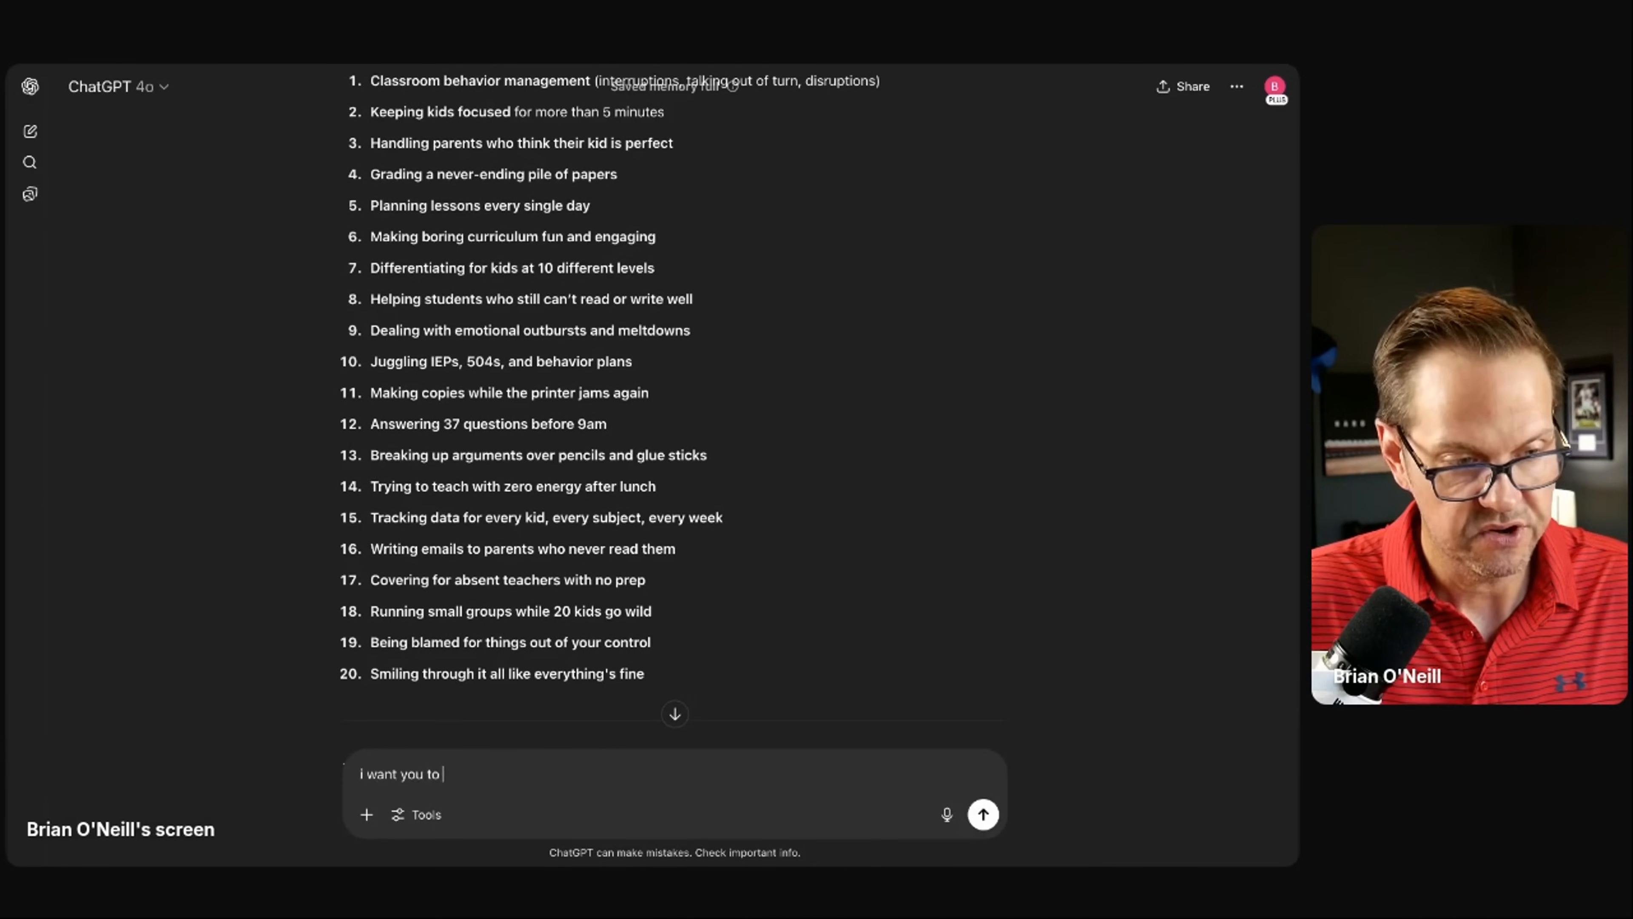
type("help me elimate the ideas that wont")
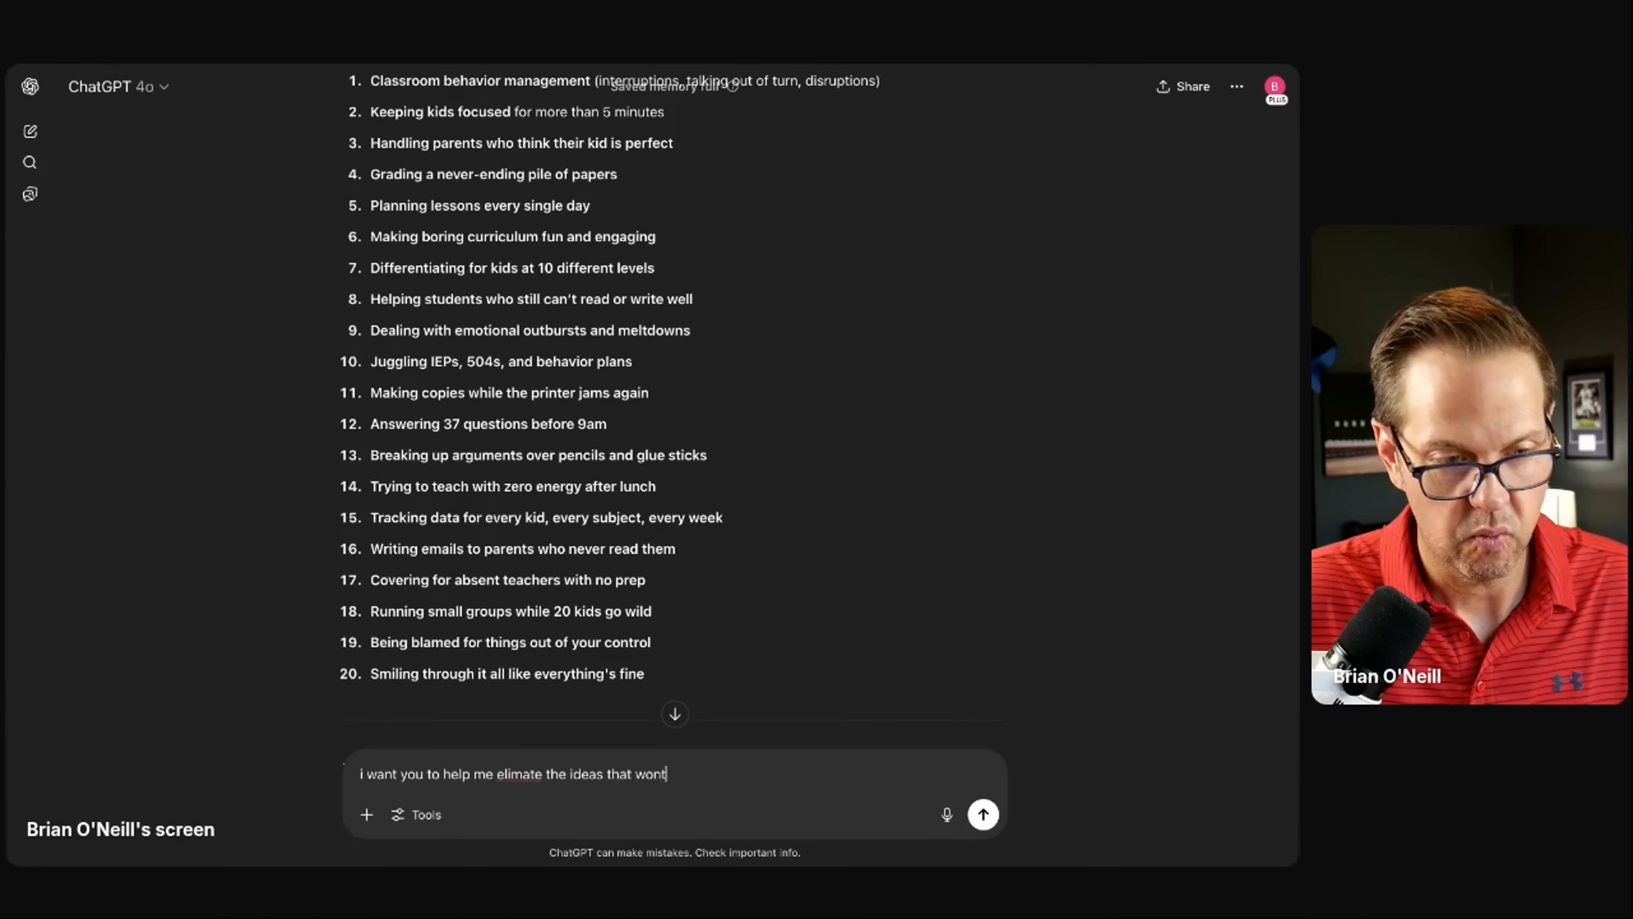
type("be profitable")
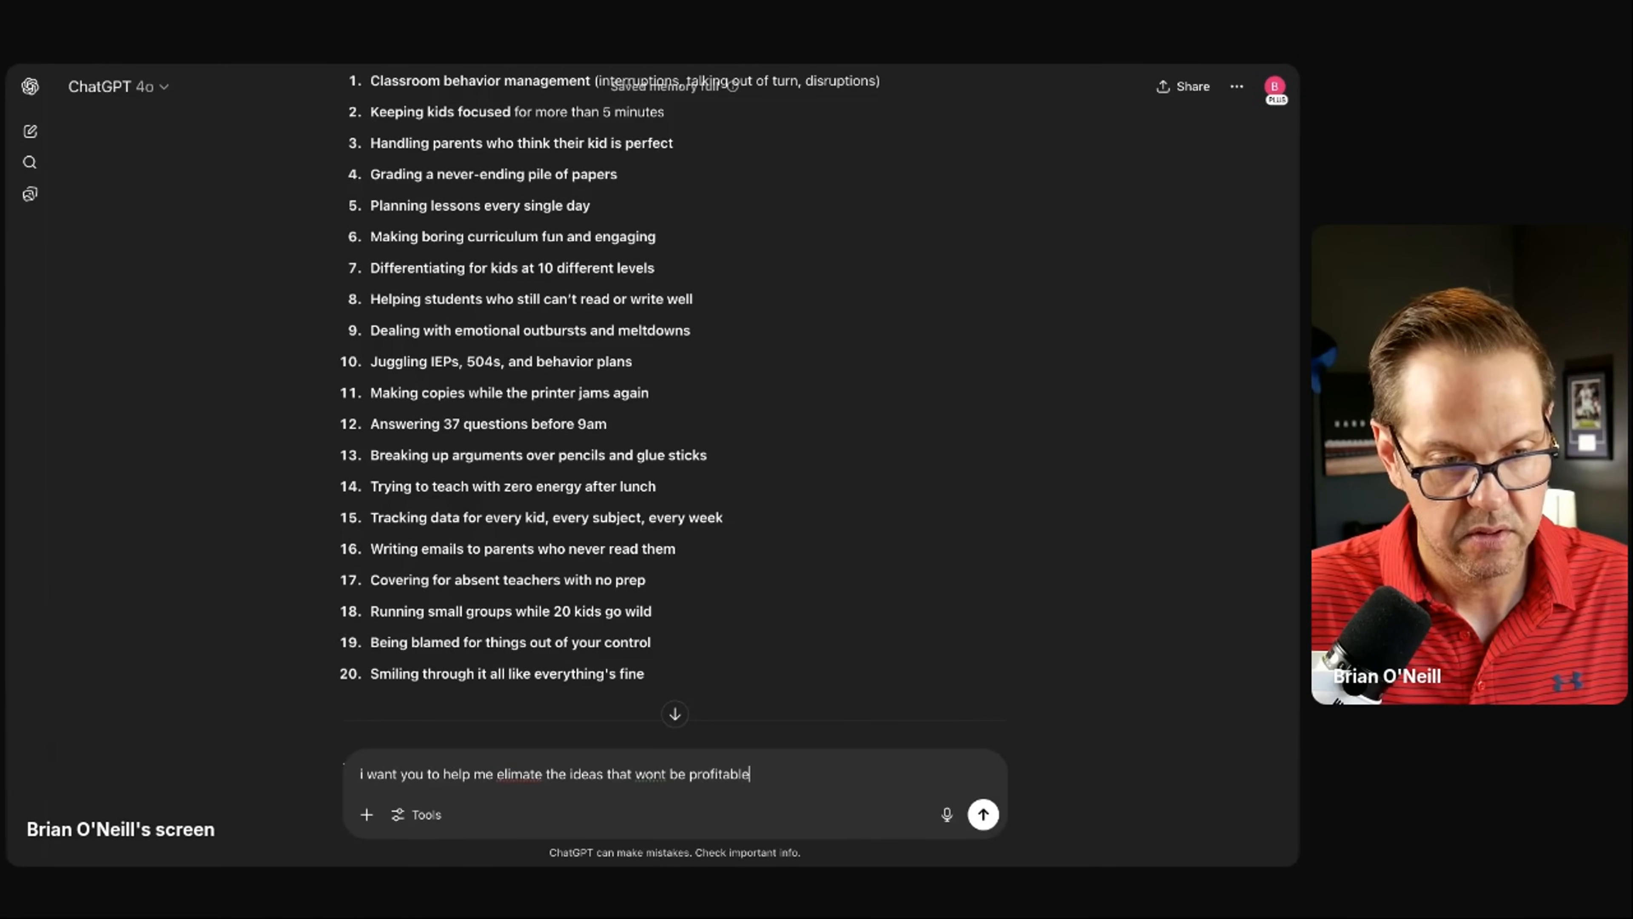
left_click(980, 814)
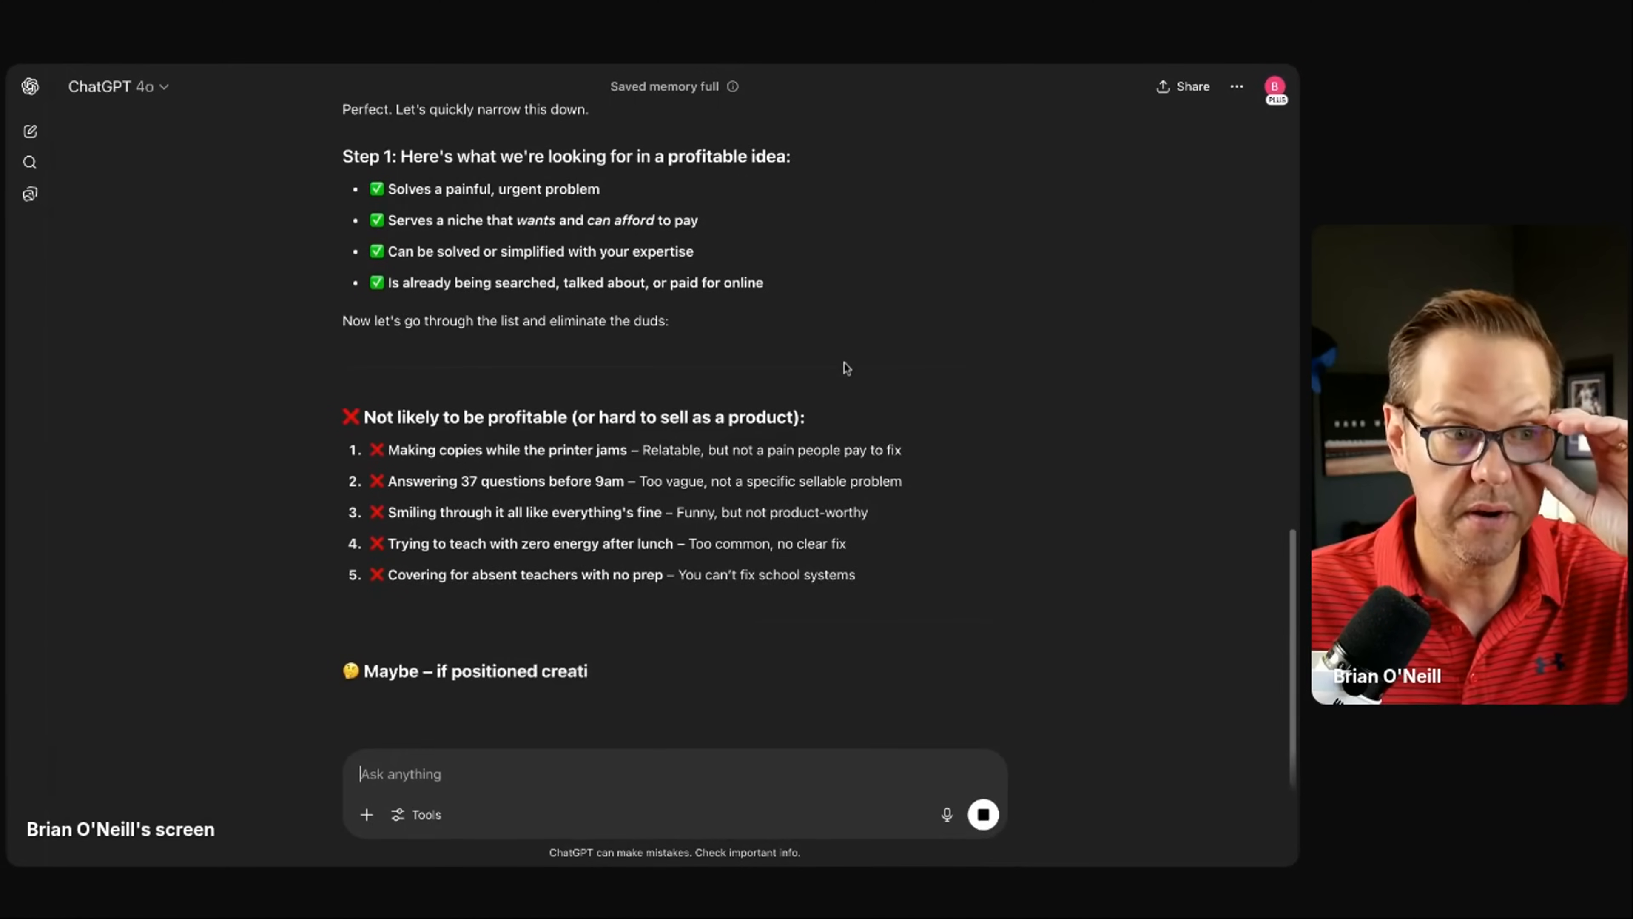
scroll("down", 3)
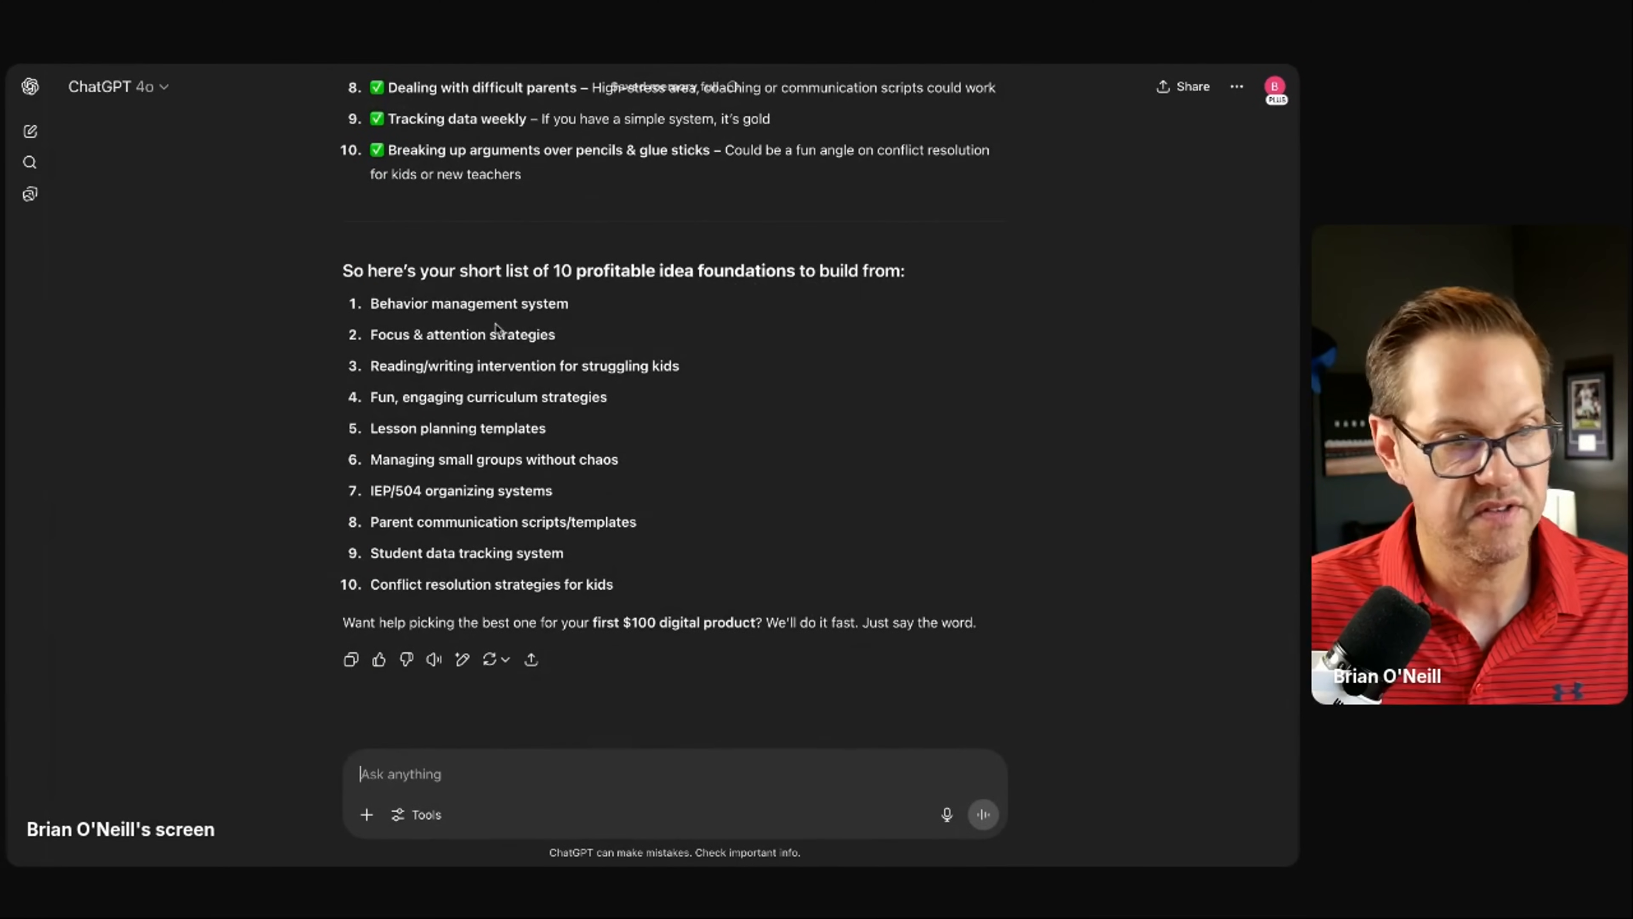
mouse_move(607, 639)
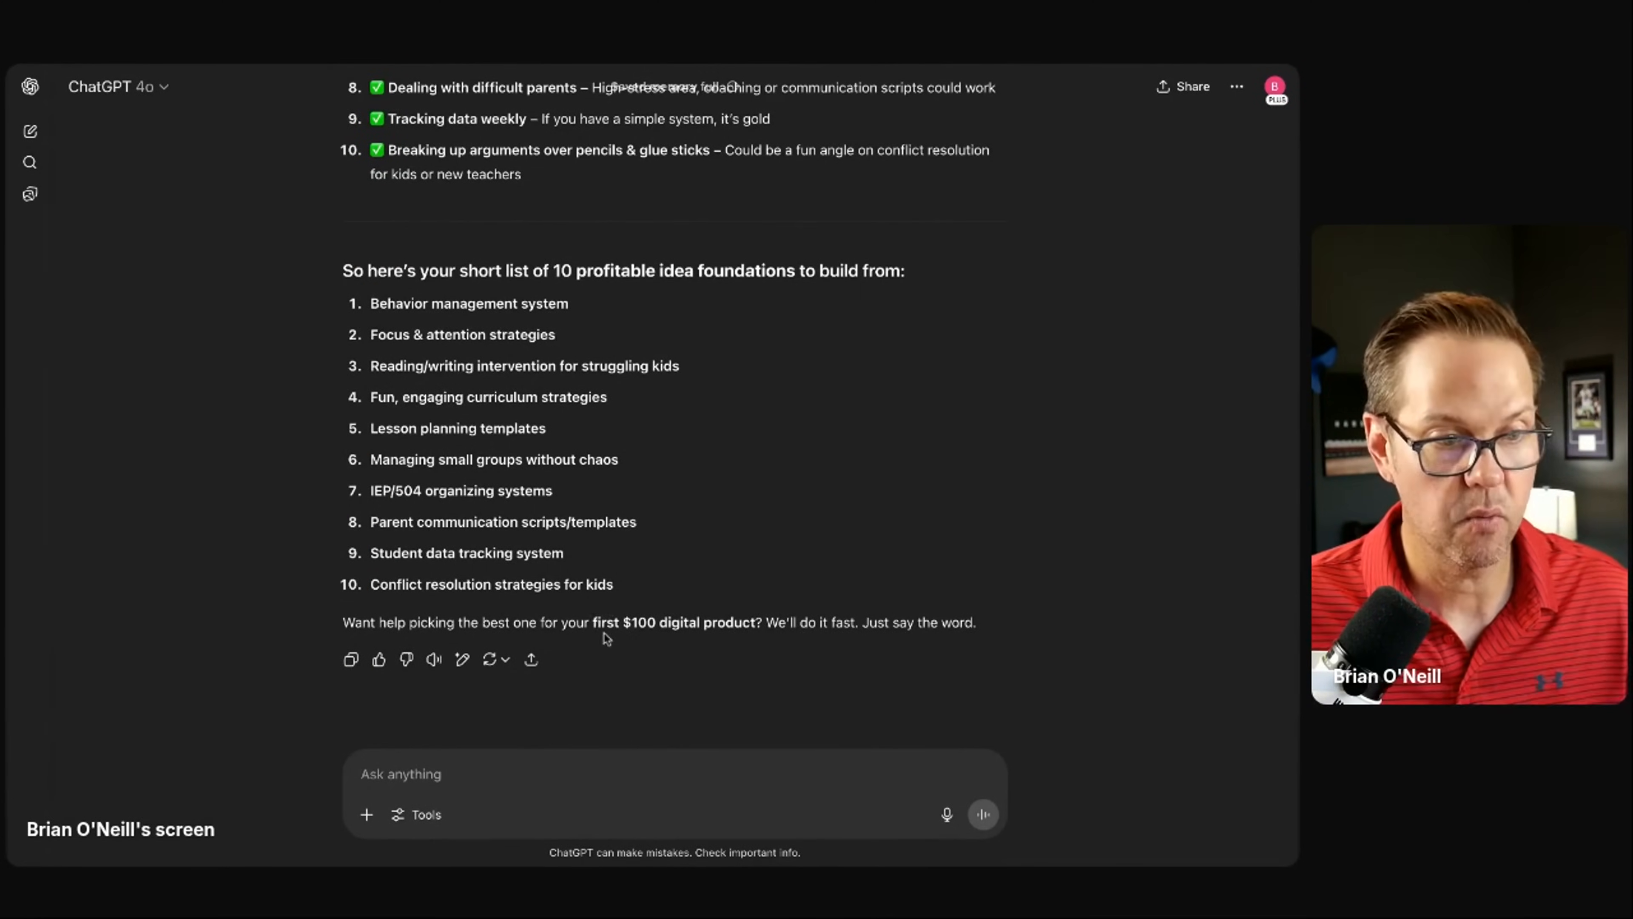
mouse_move(692, 641)
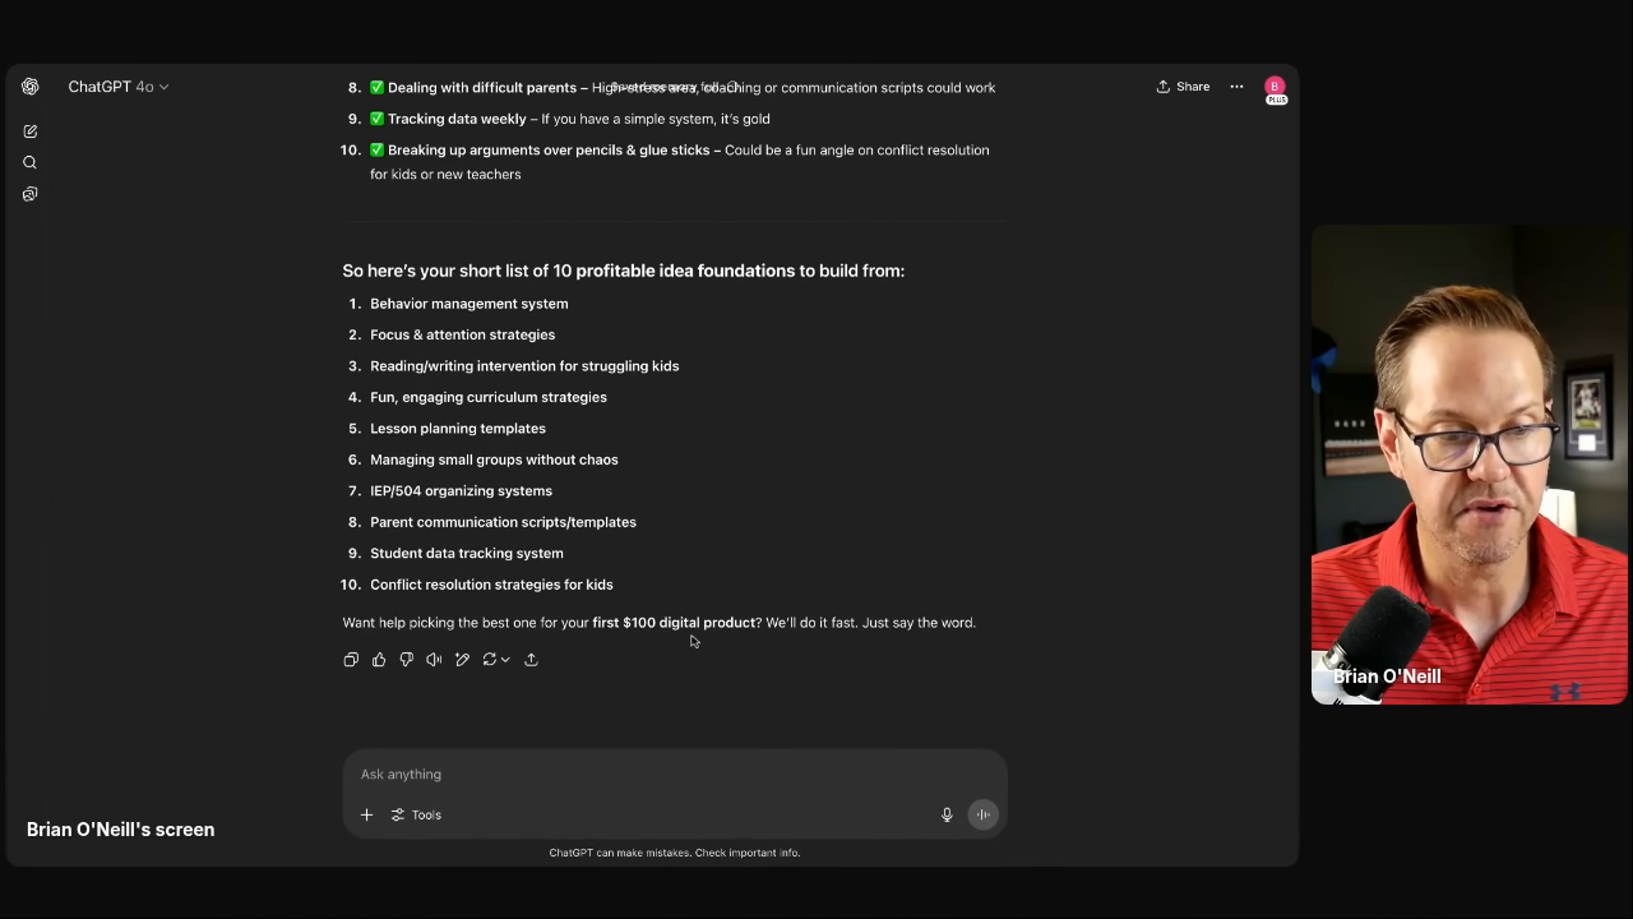
mouse_move(803, 646)
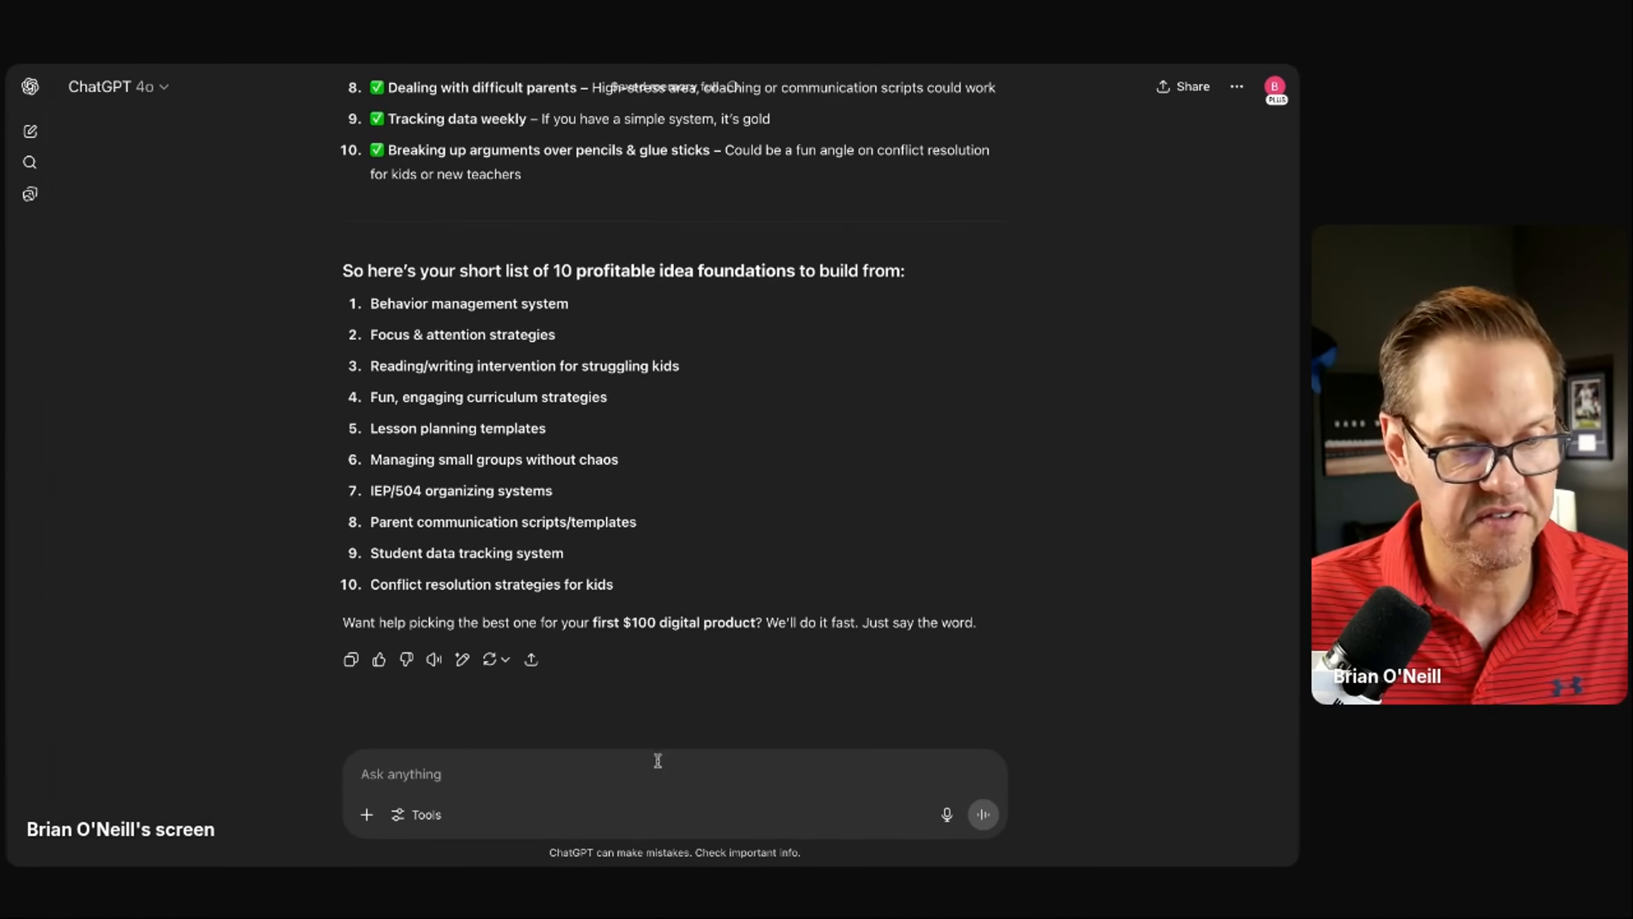
type("Y")
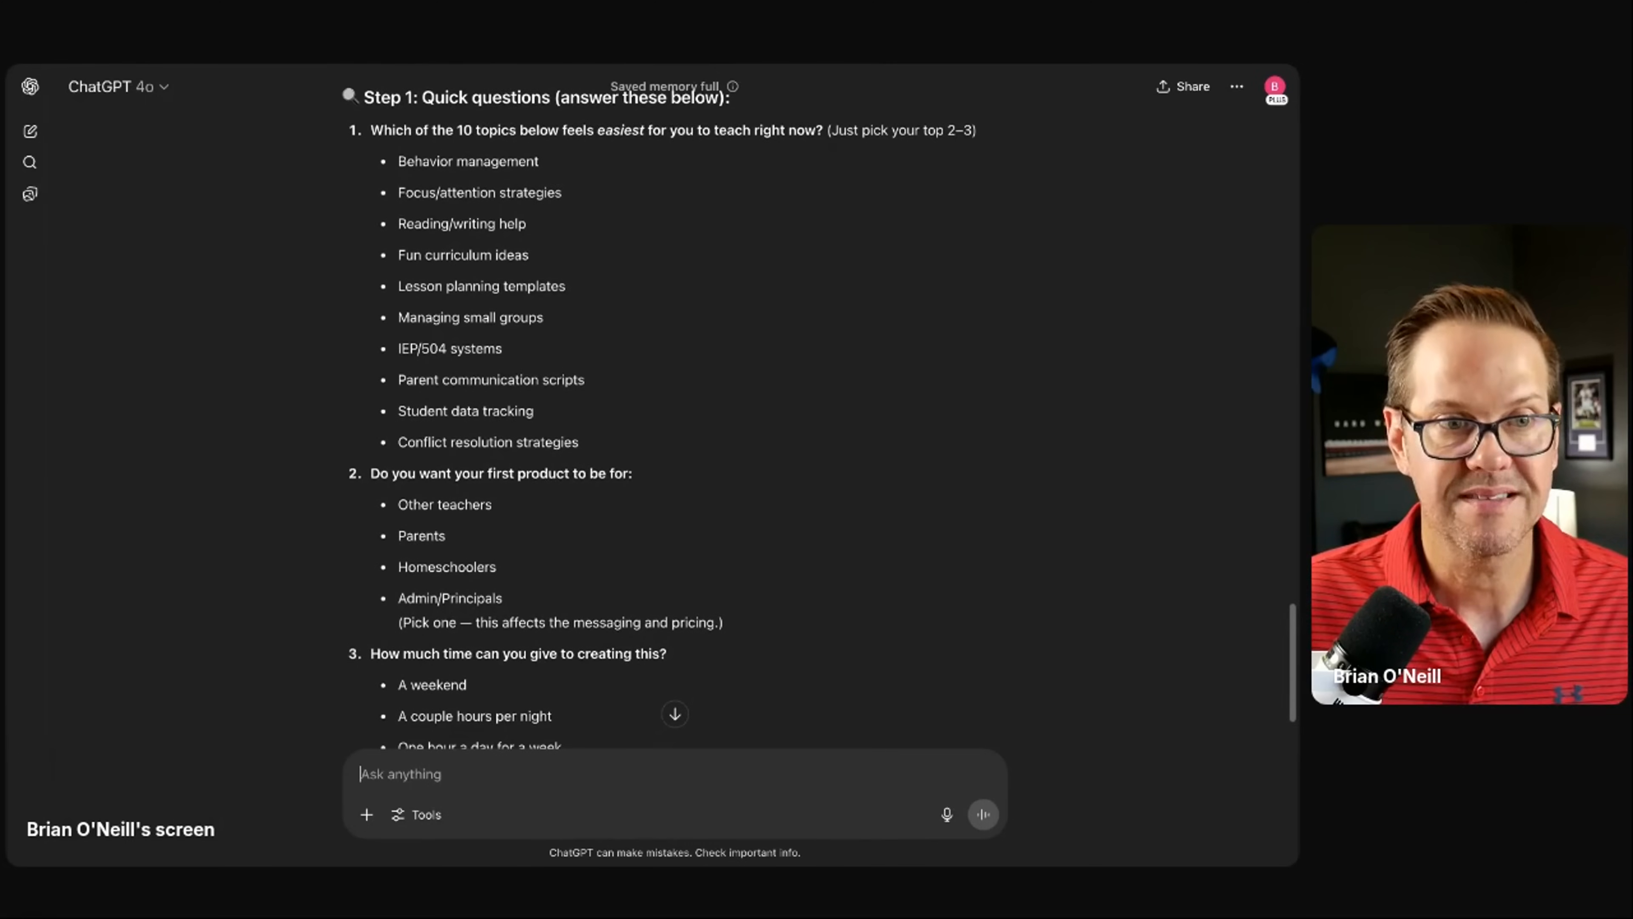
scroll("up", 3)
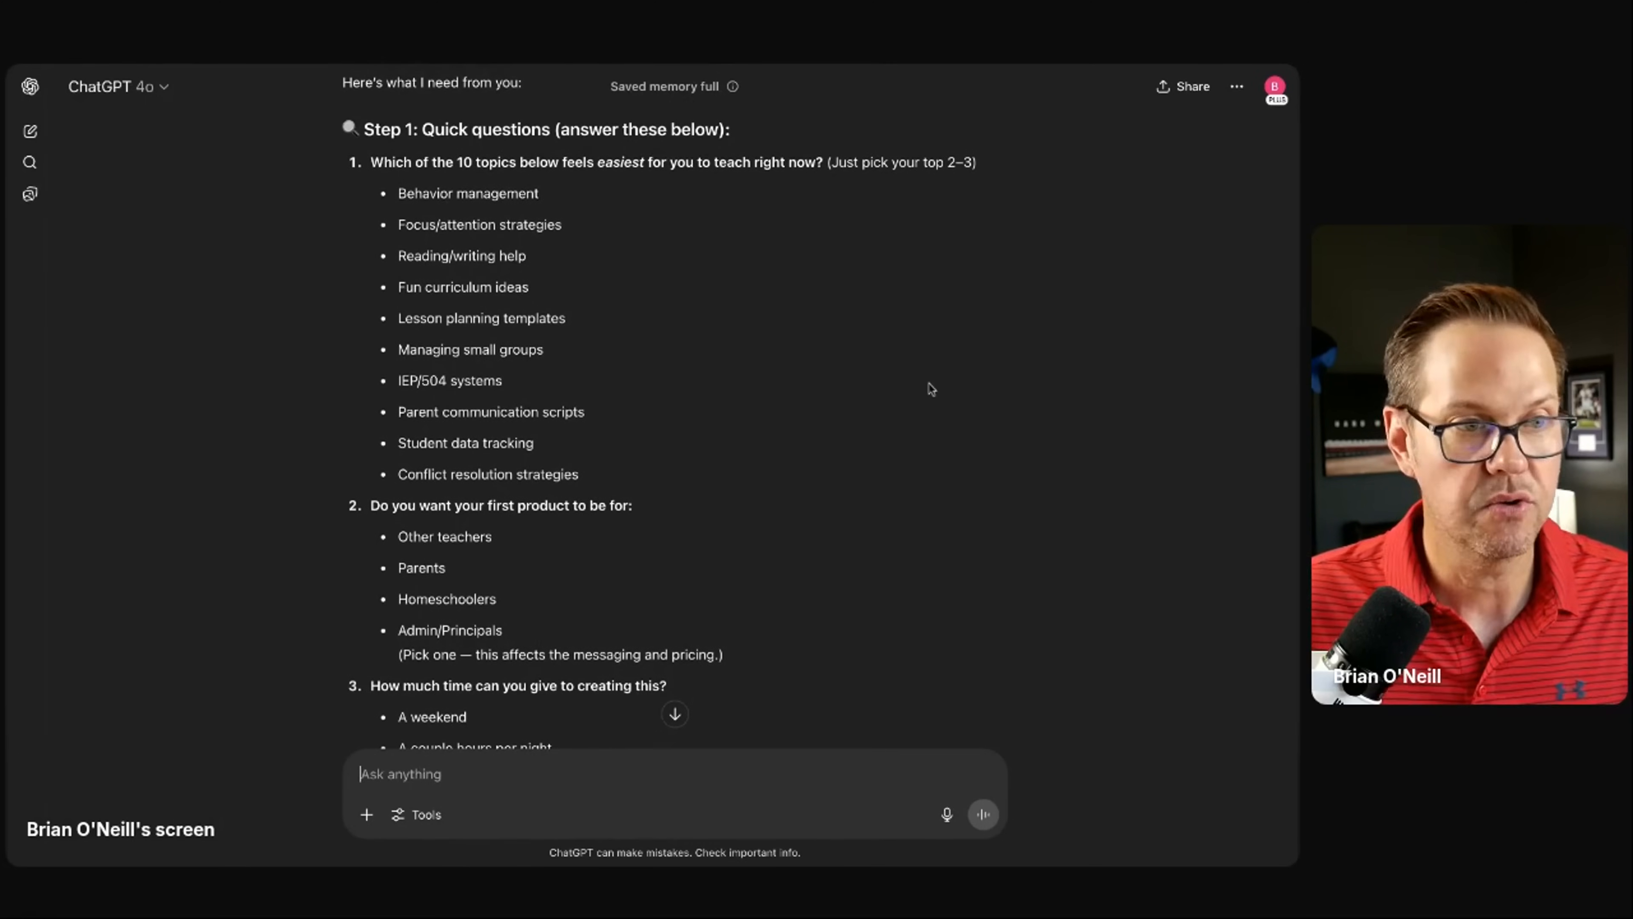
mouse_move(943, 388)
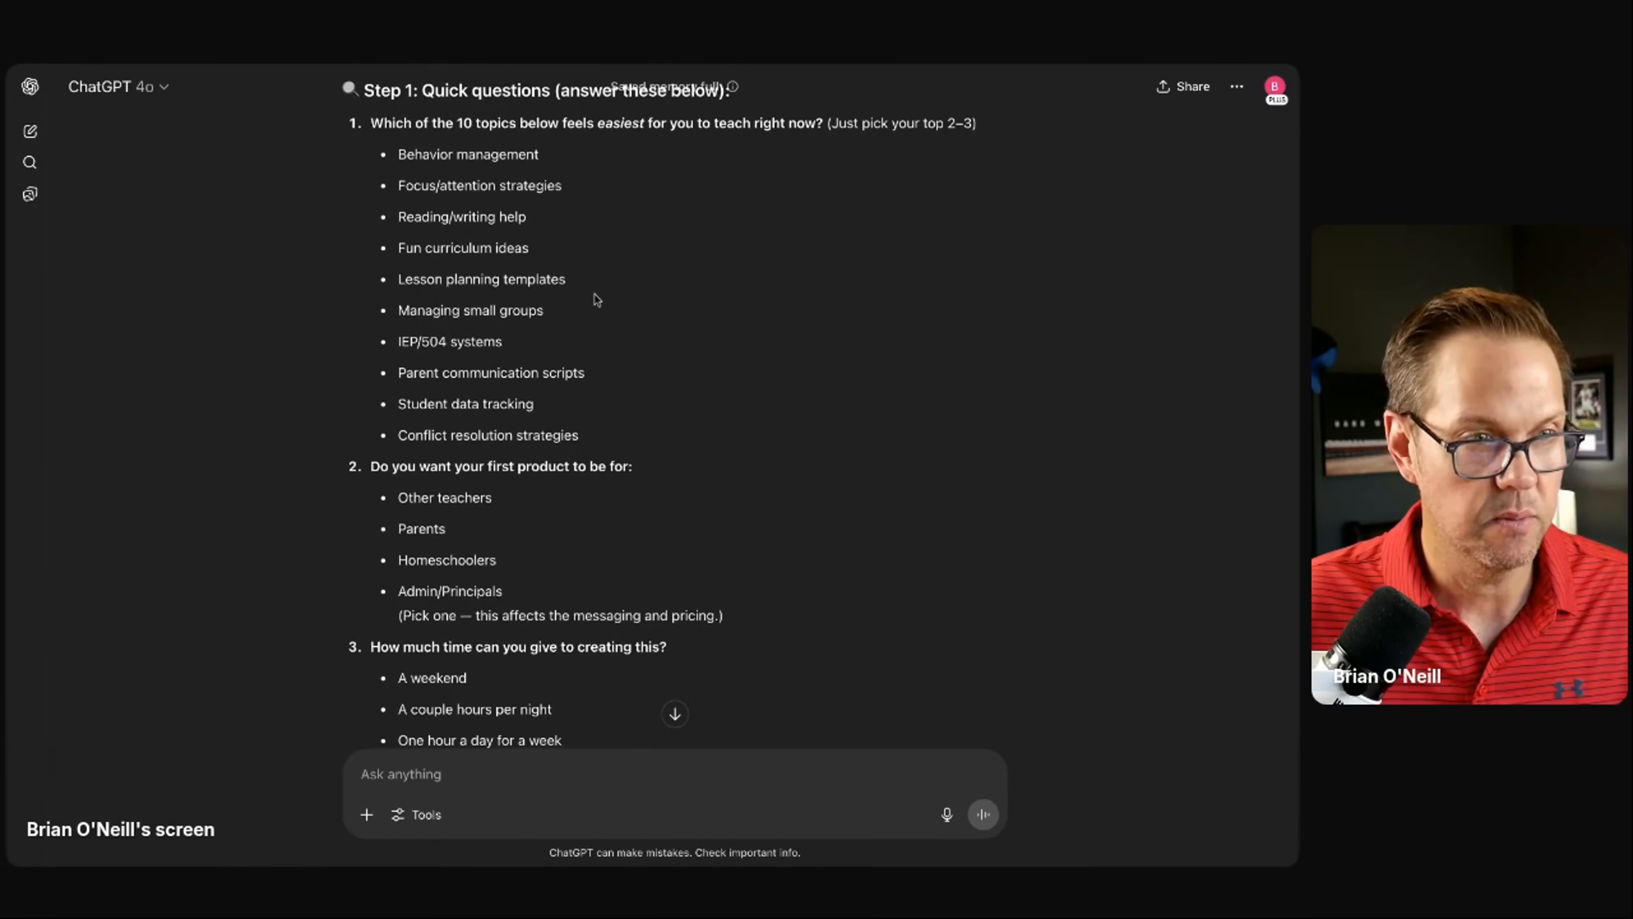
scroll("up", 3)
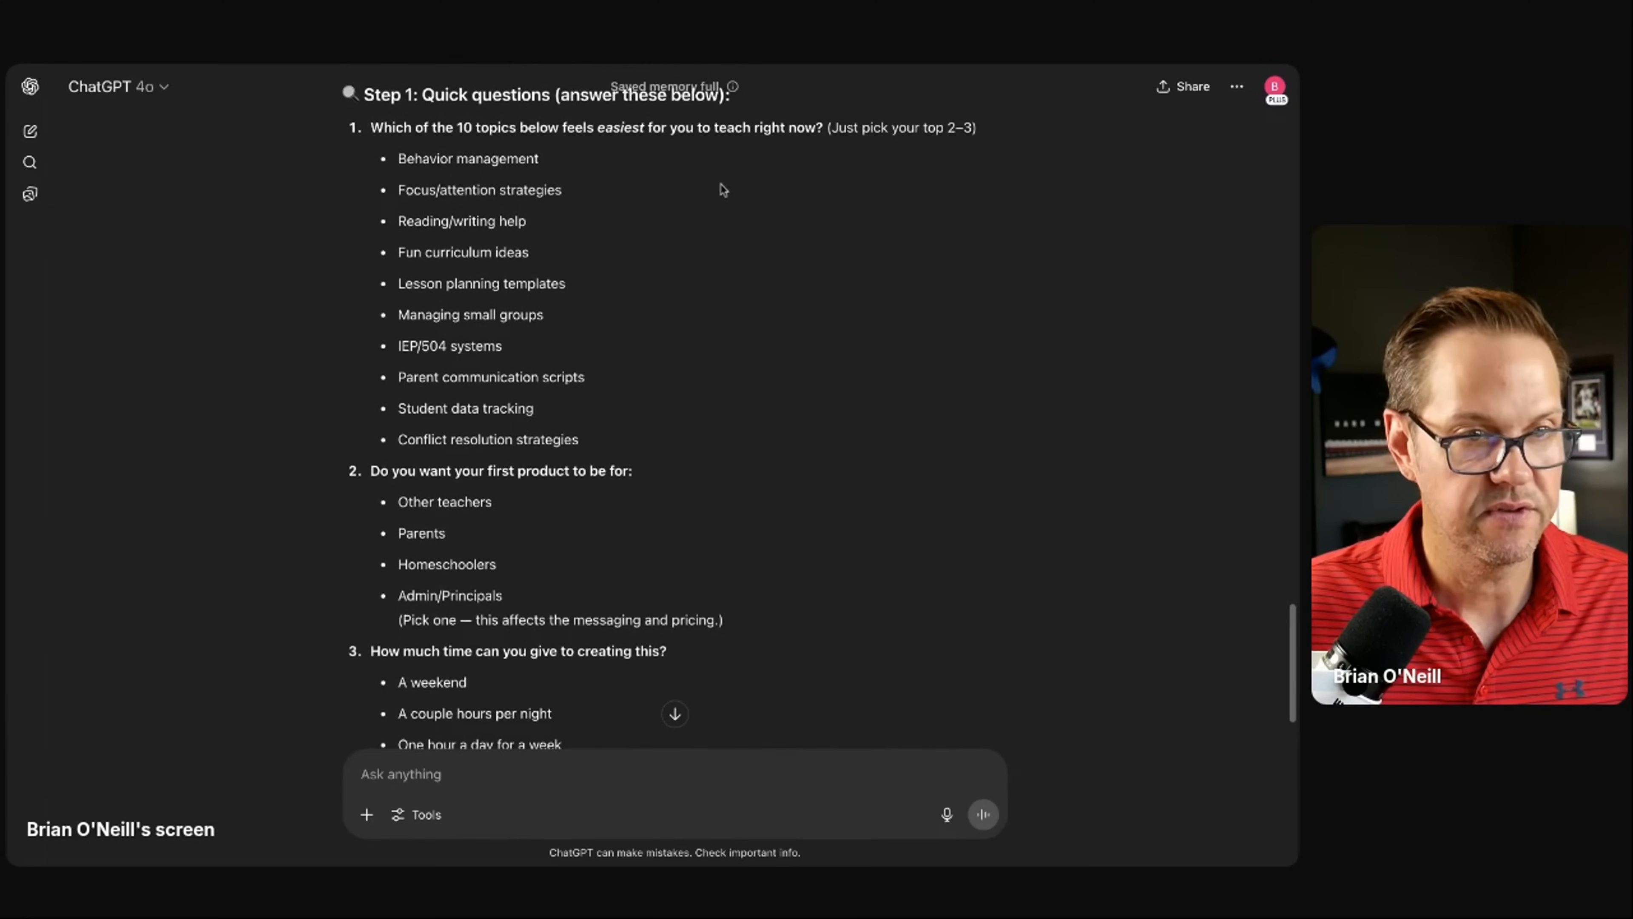
scroll("up", 3)
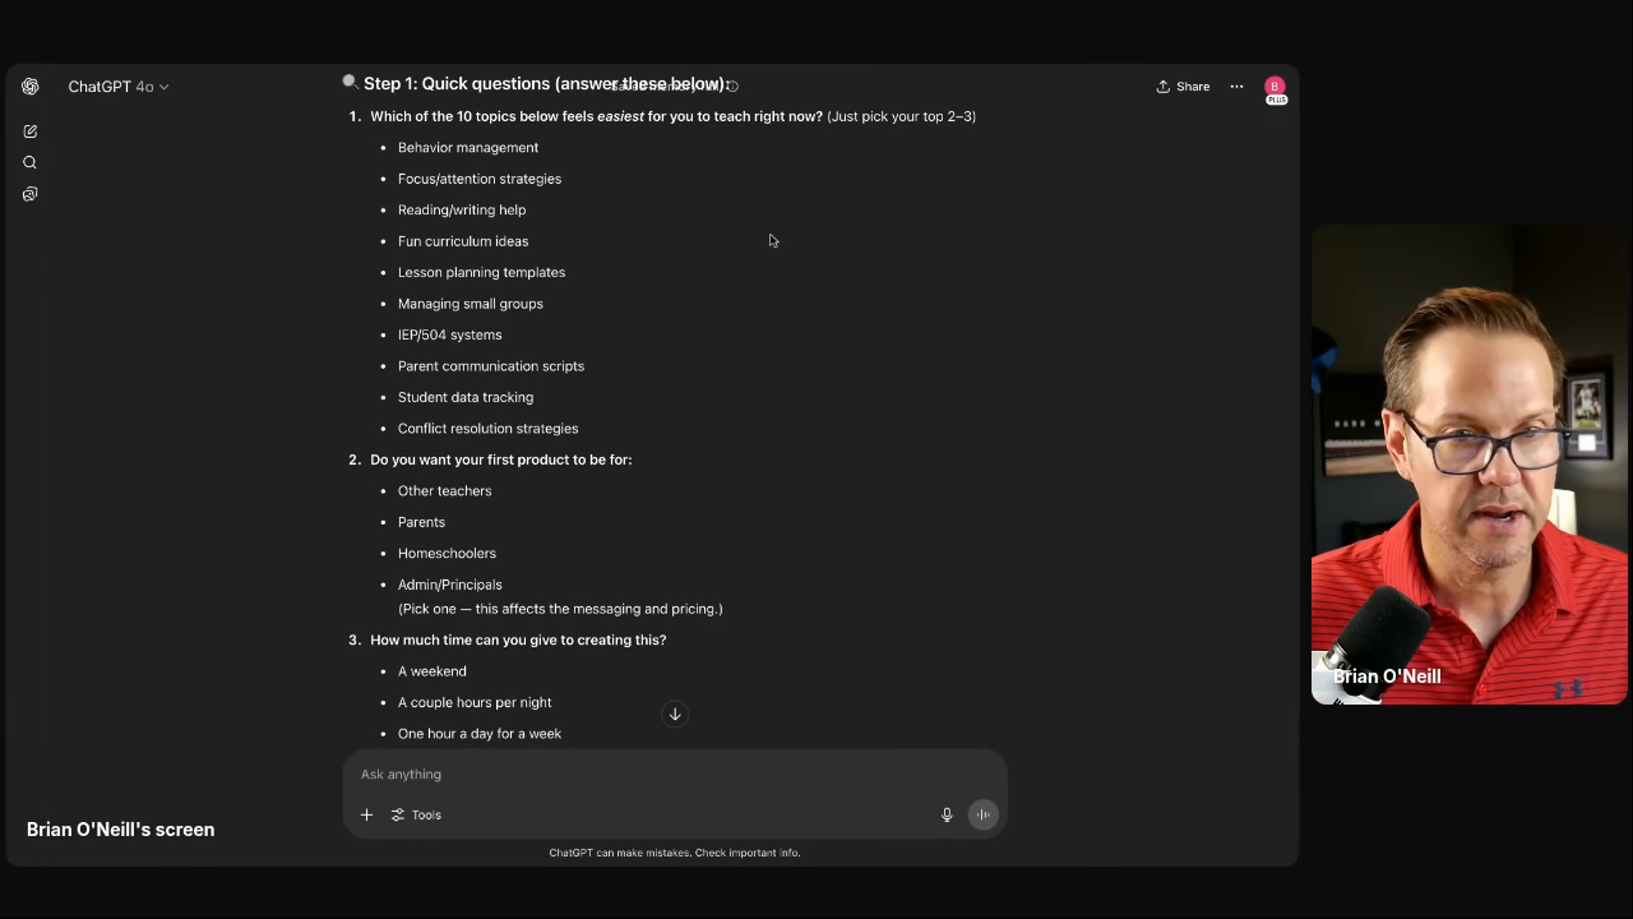
scroll("down", 3)
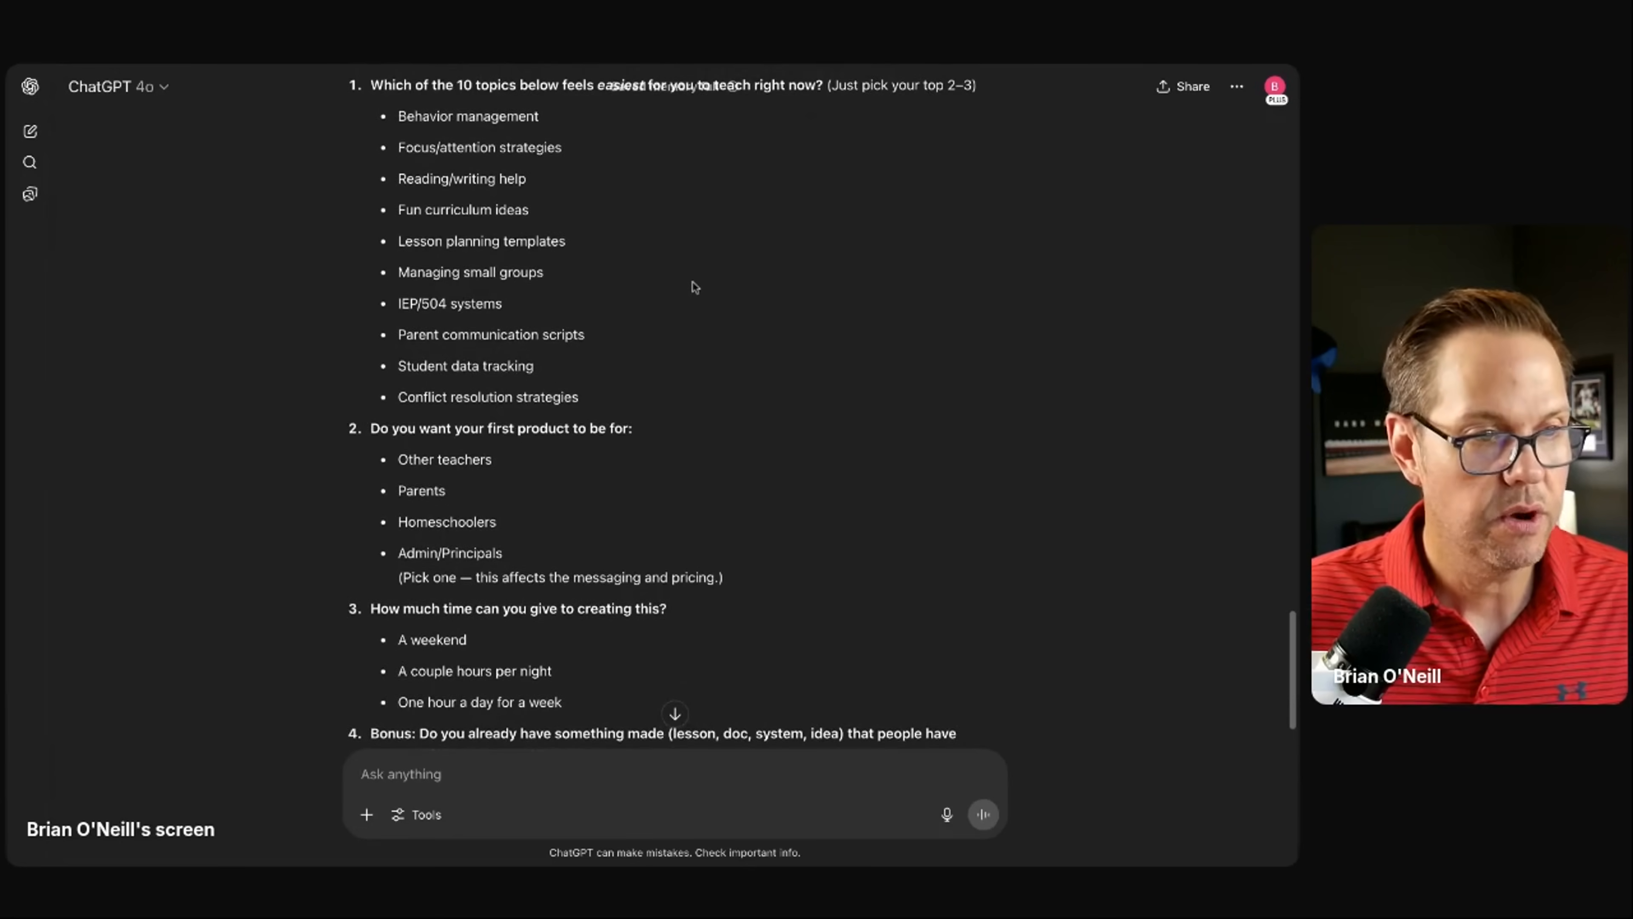
scroll("down", 3)
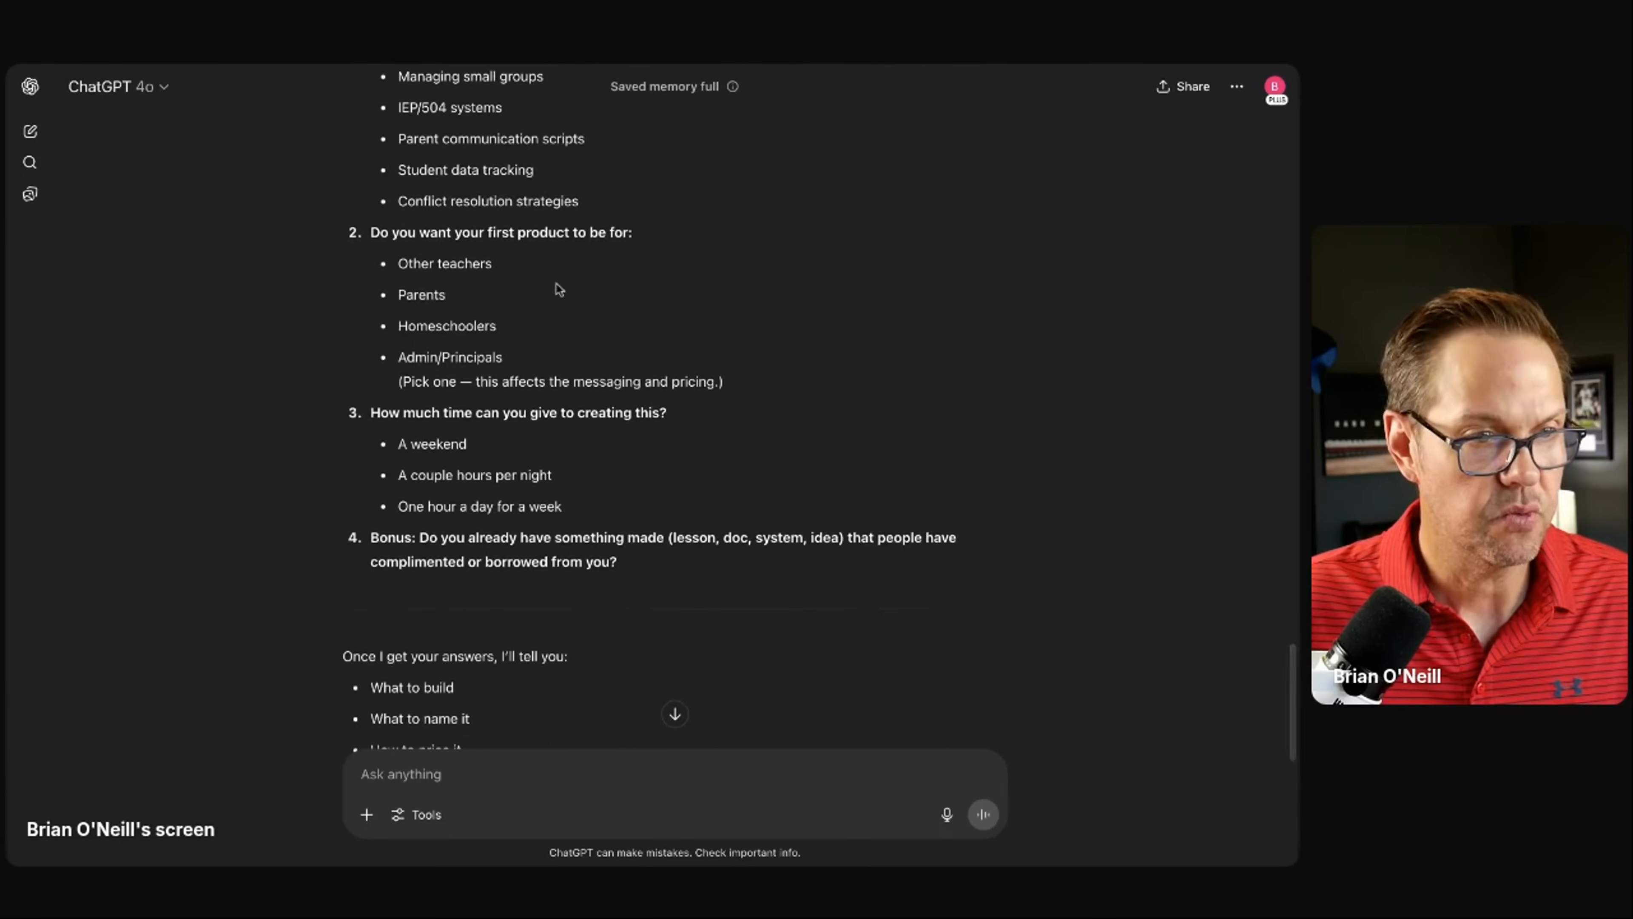
scroll("down", 3)
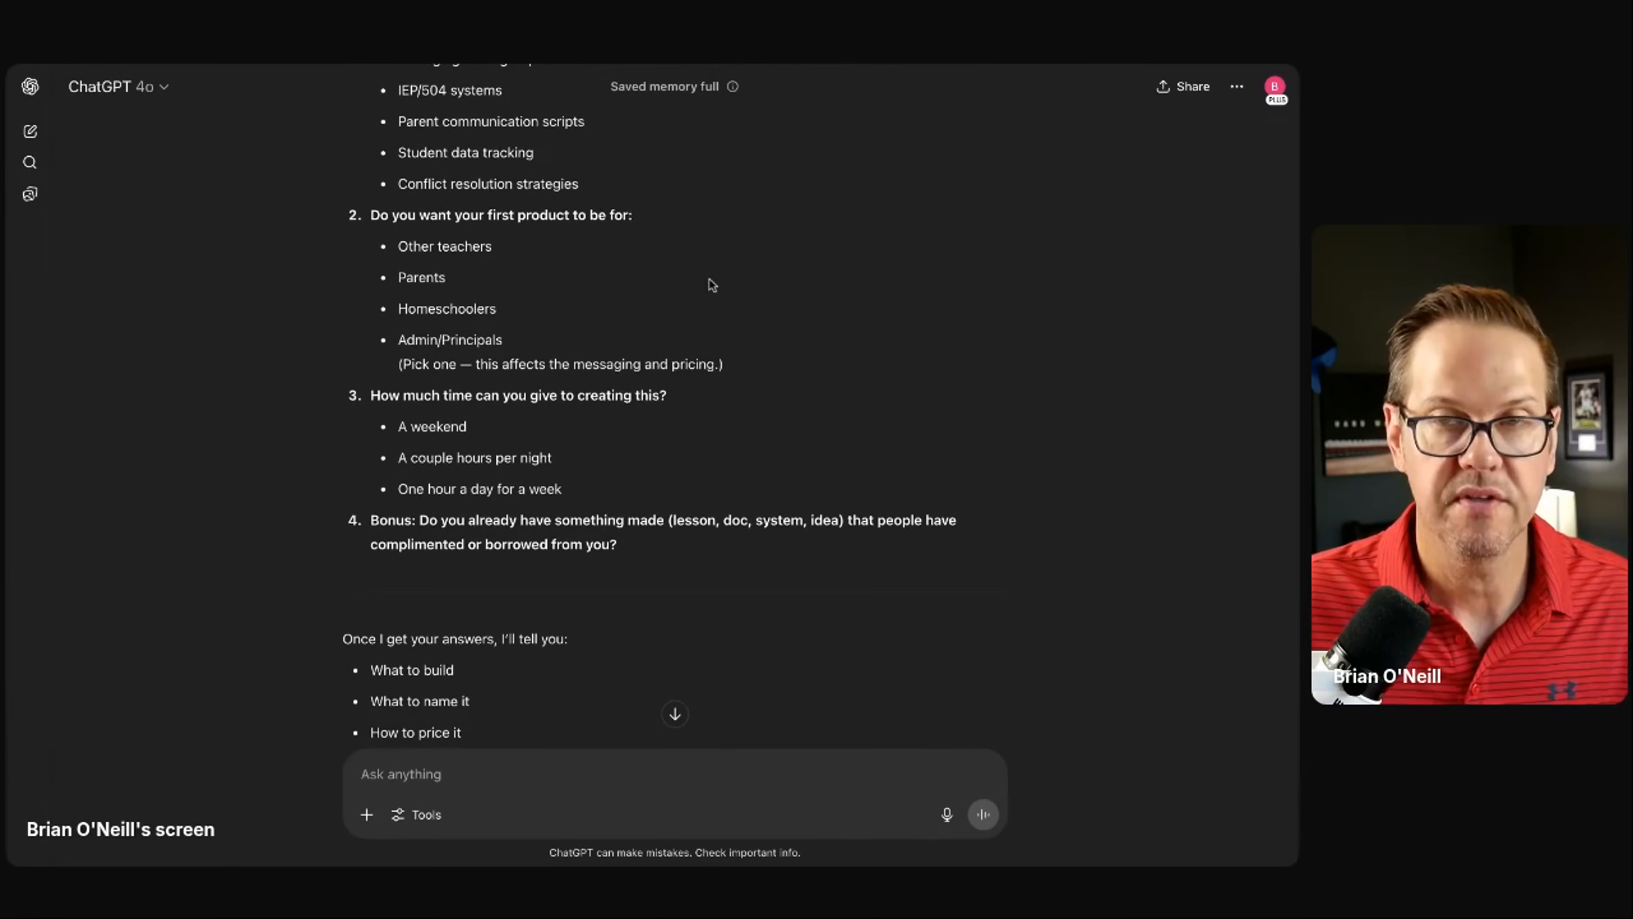
scroll("down", 3)
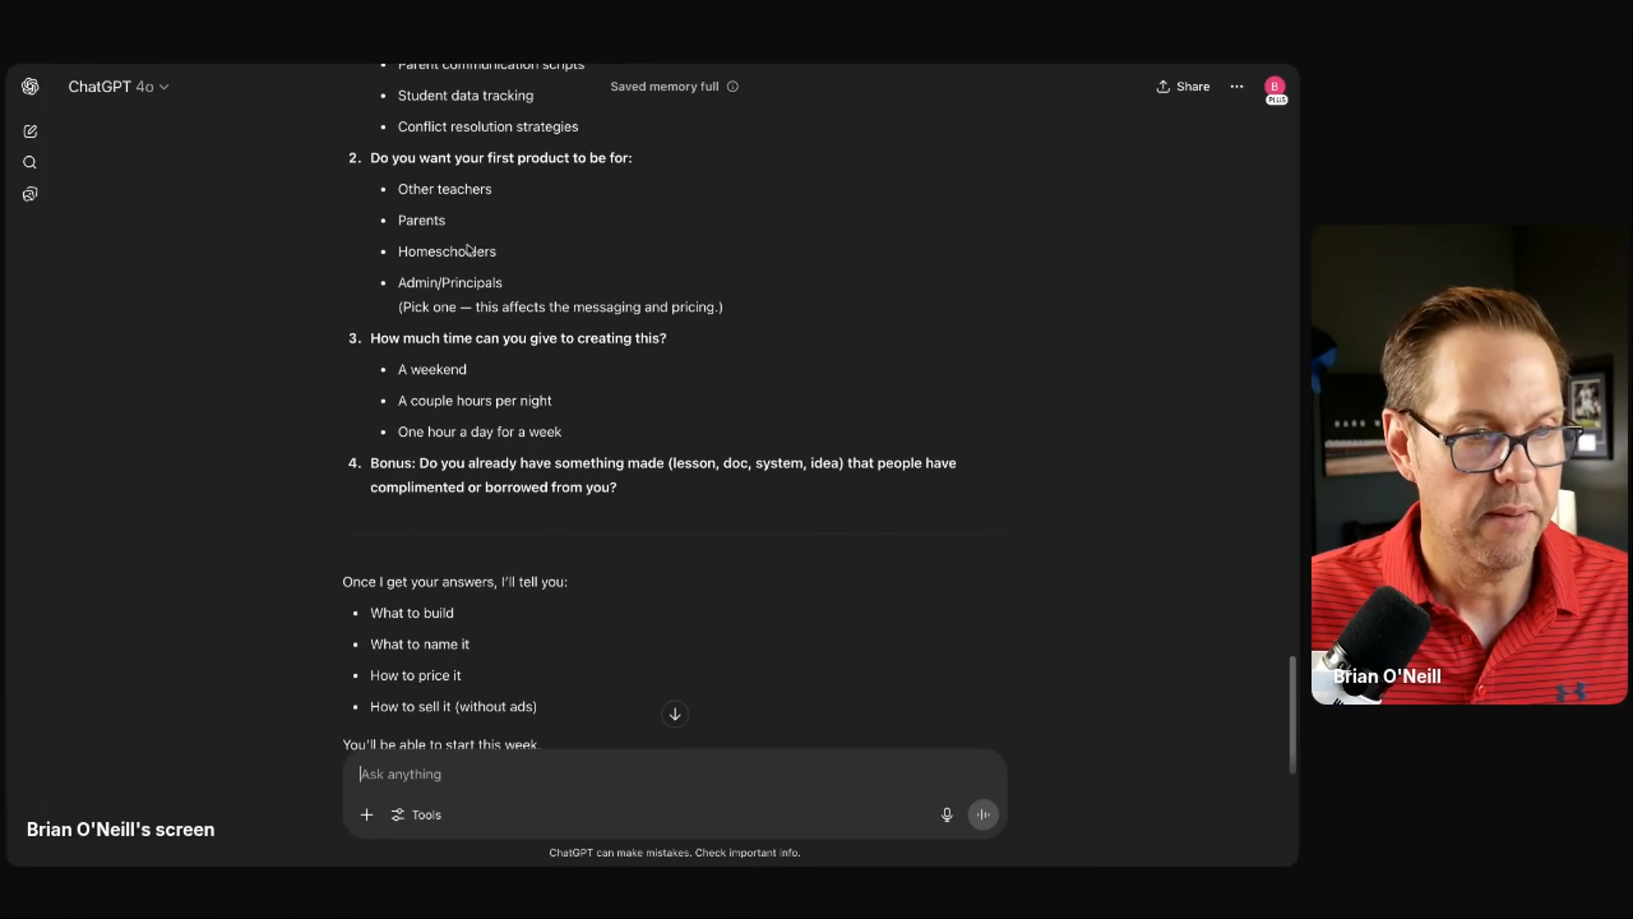
scroll("down", 3)
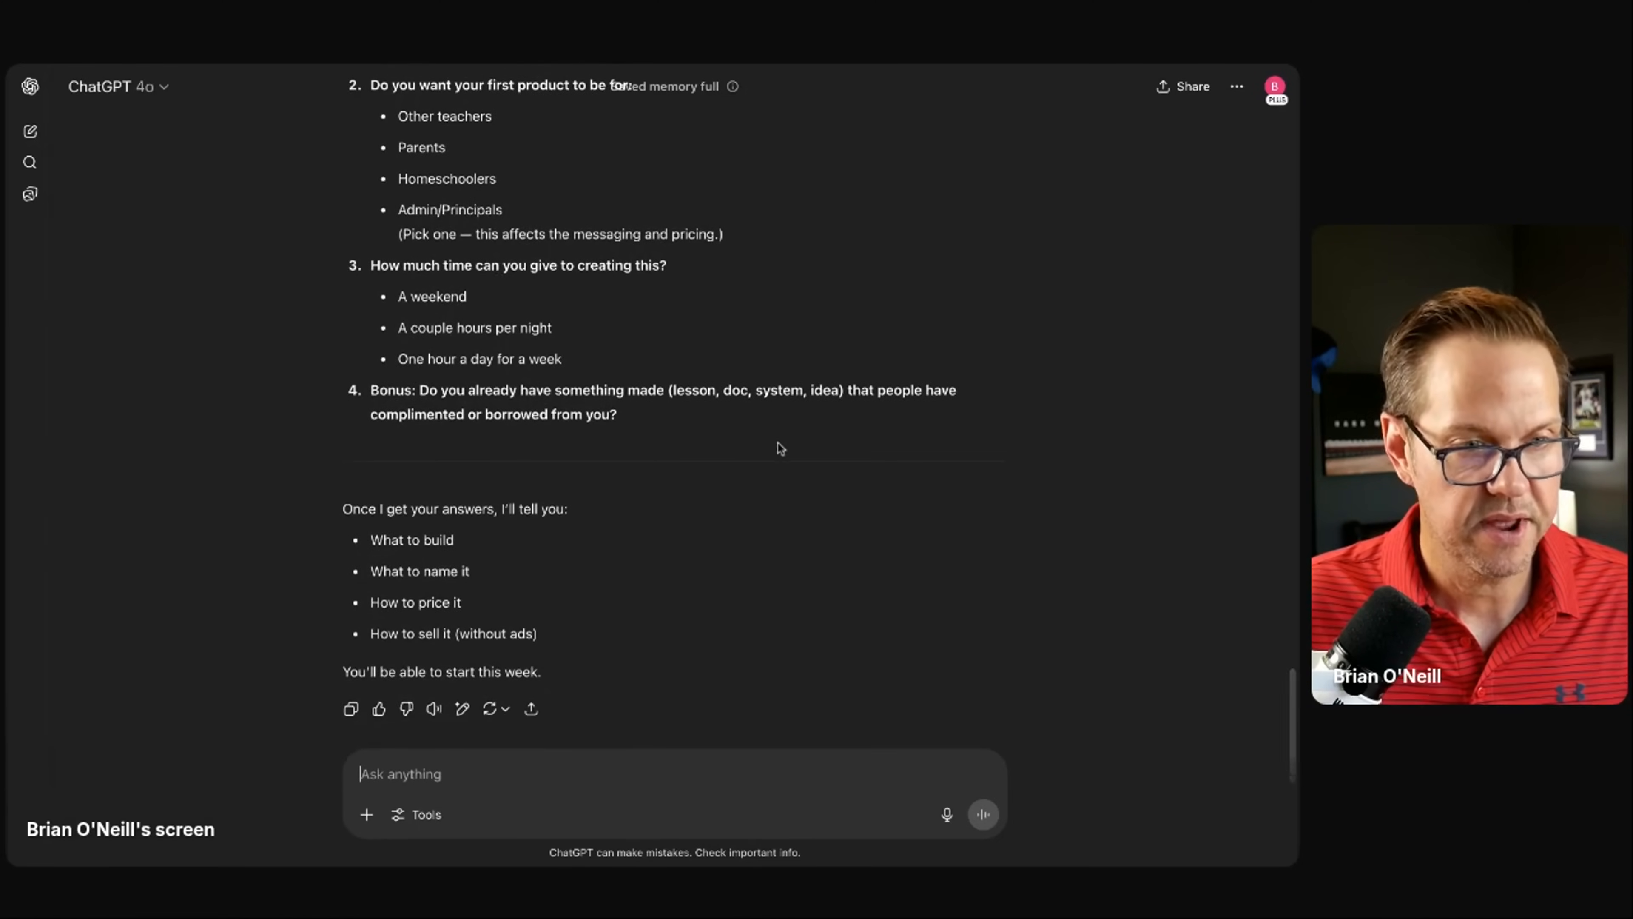
scroll("up", 3)
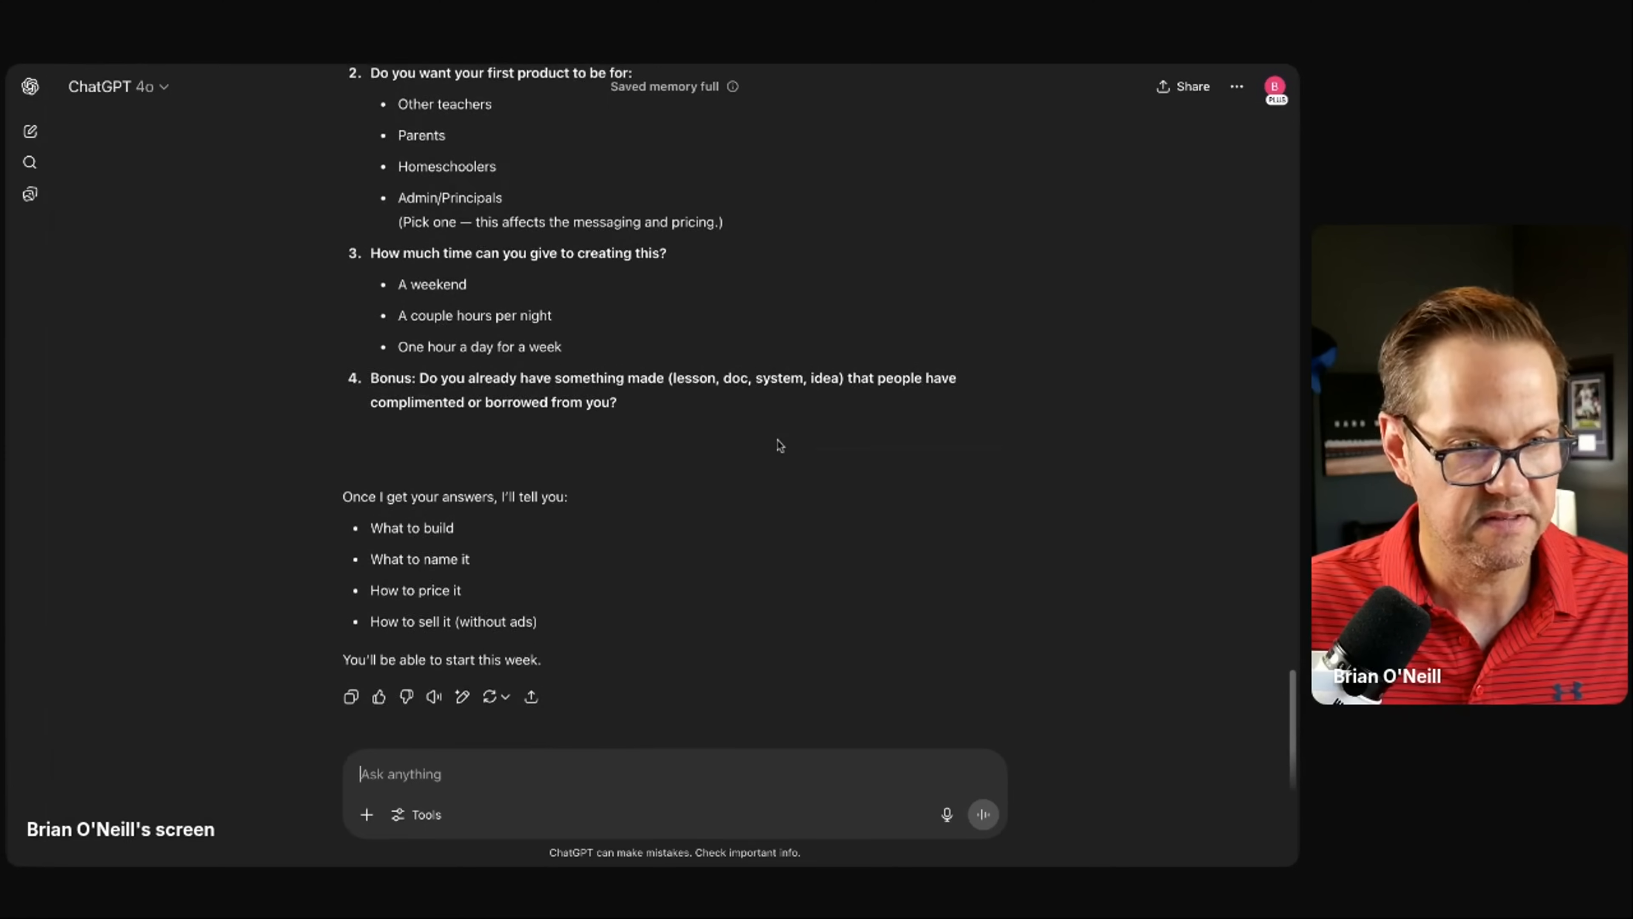
scroll("up", 3)
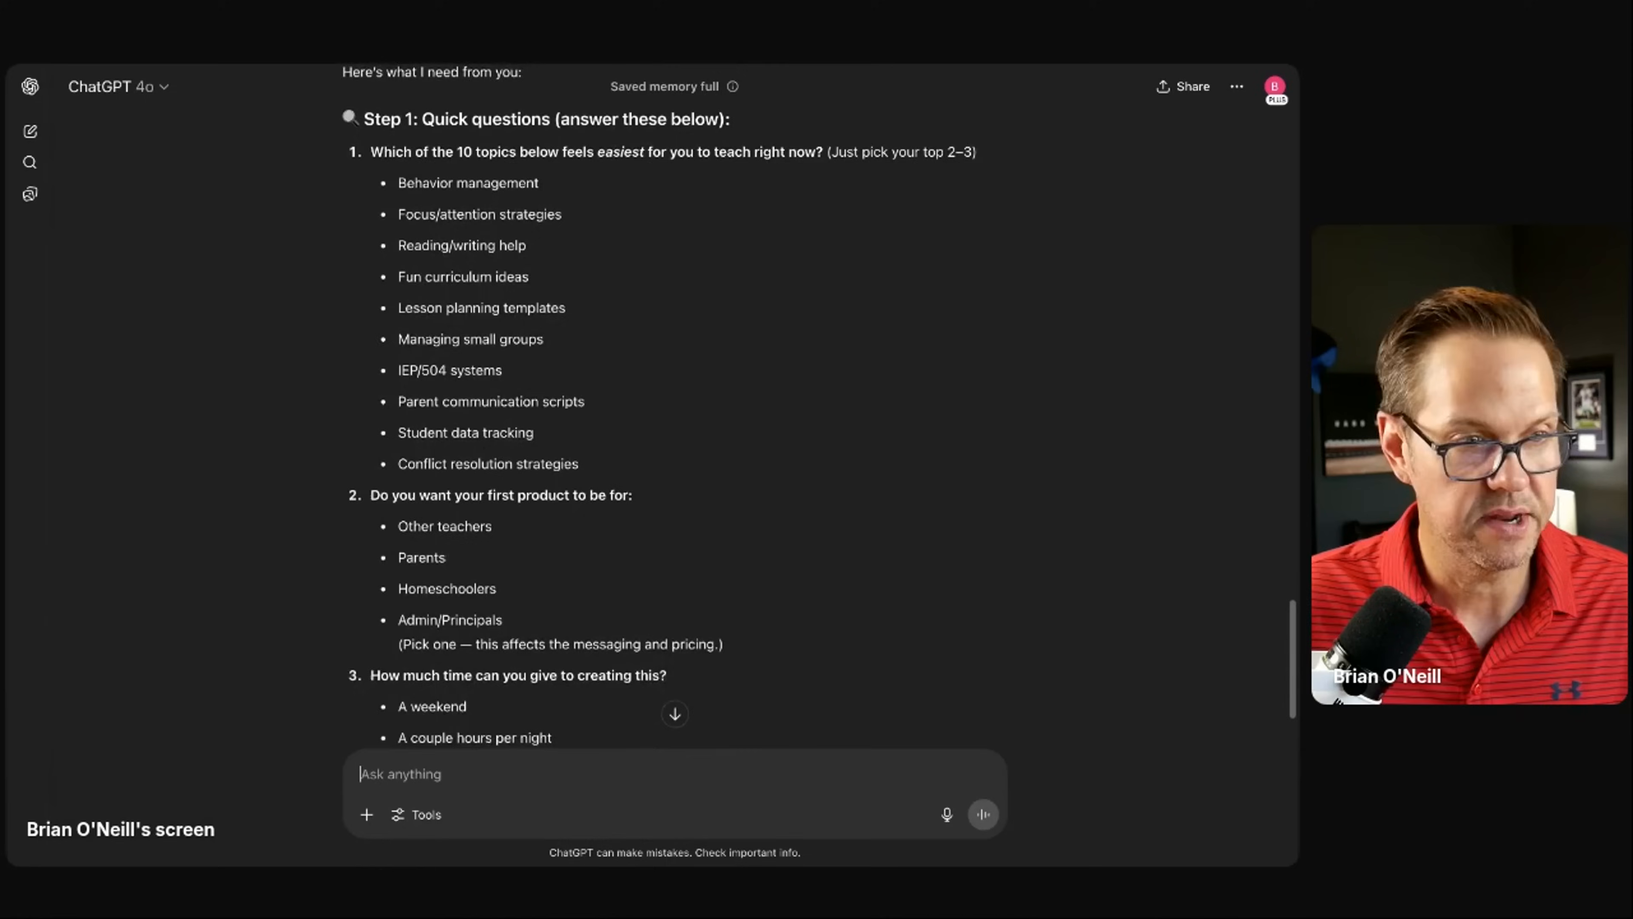
scroll("down", 3)
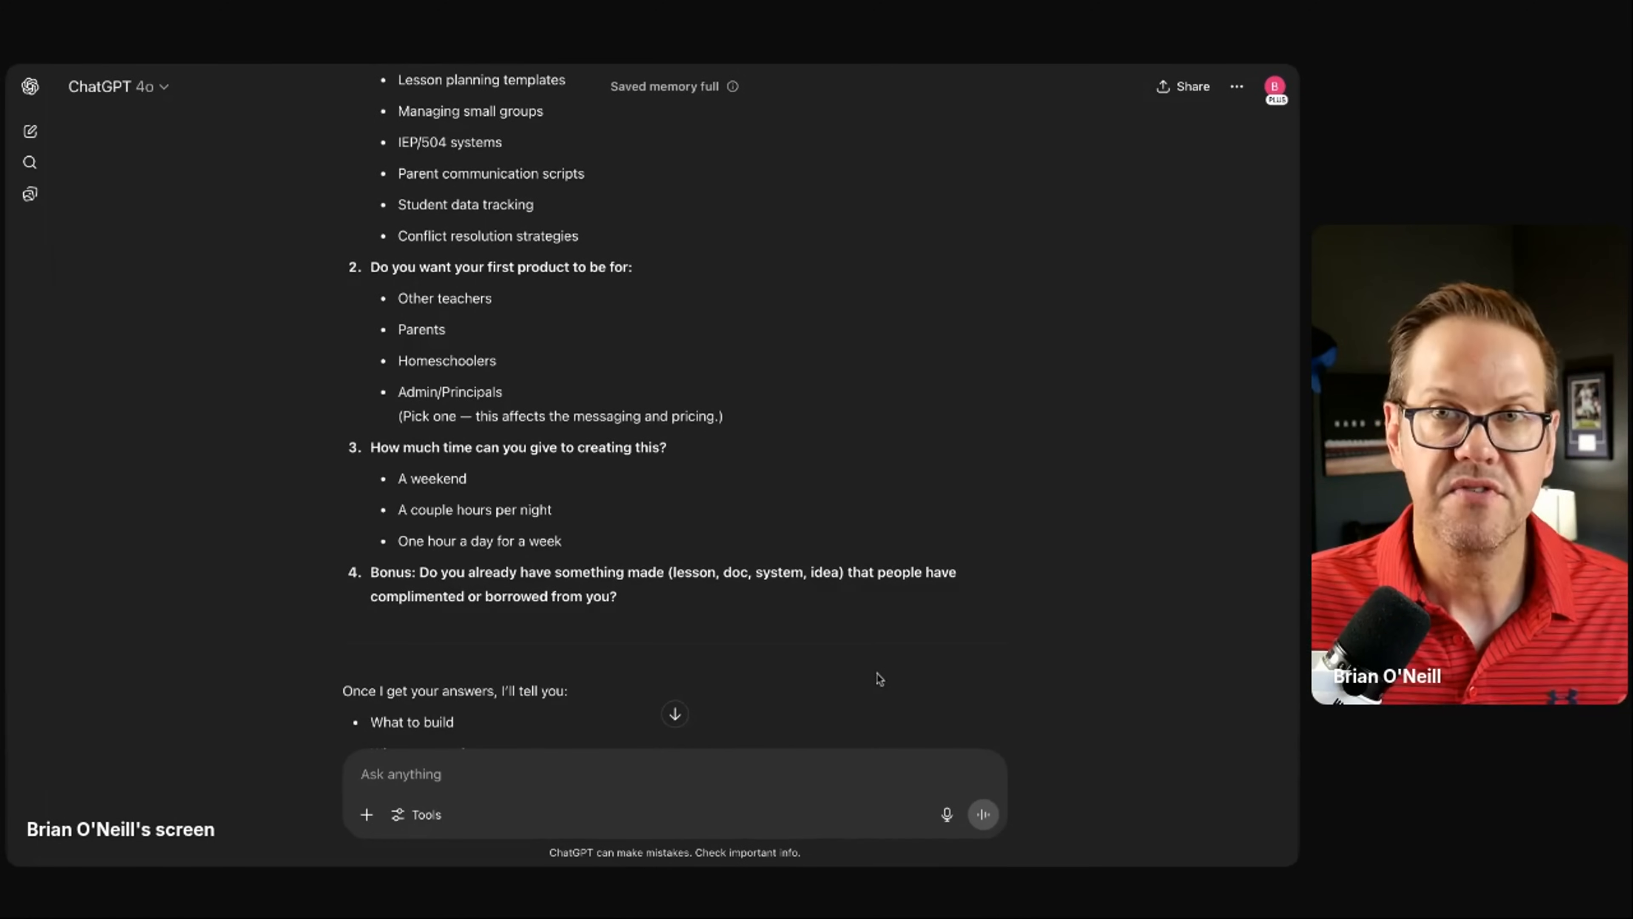
scroll("up", 3)
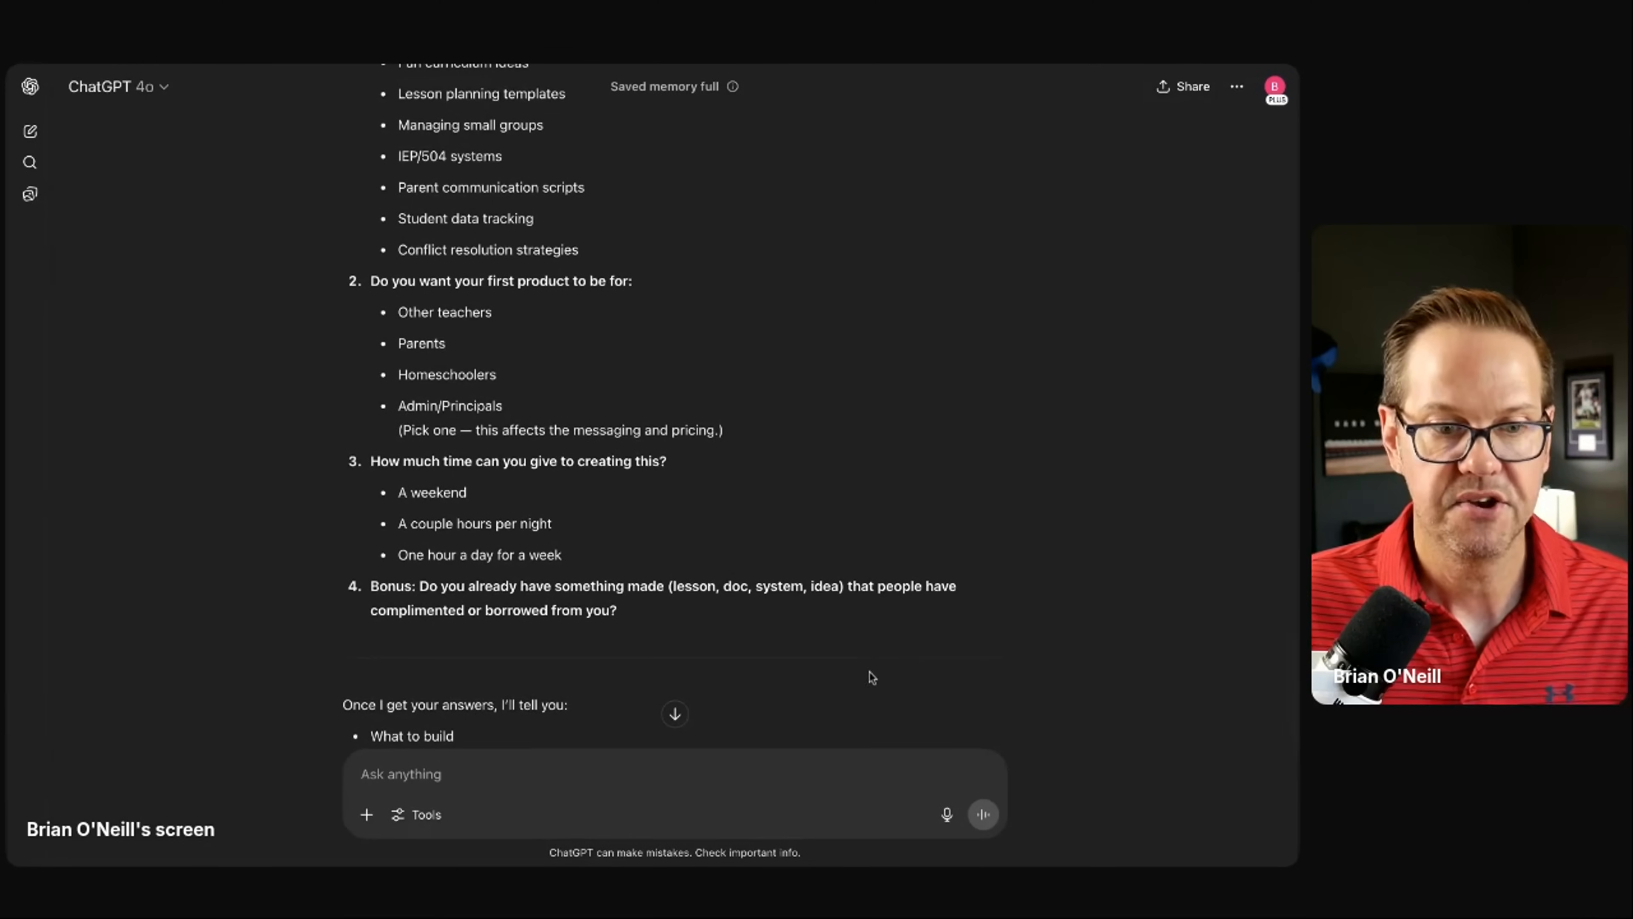
mouse_move(946, 815)
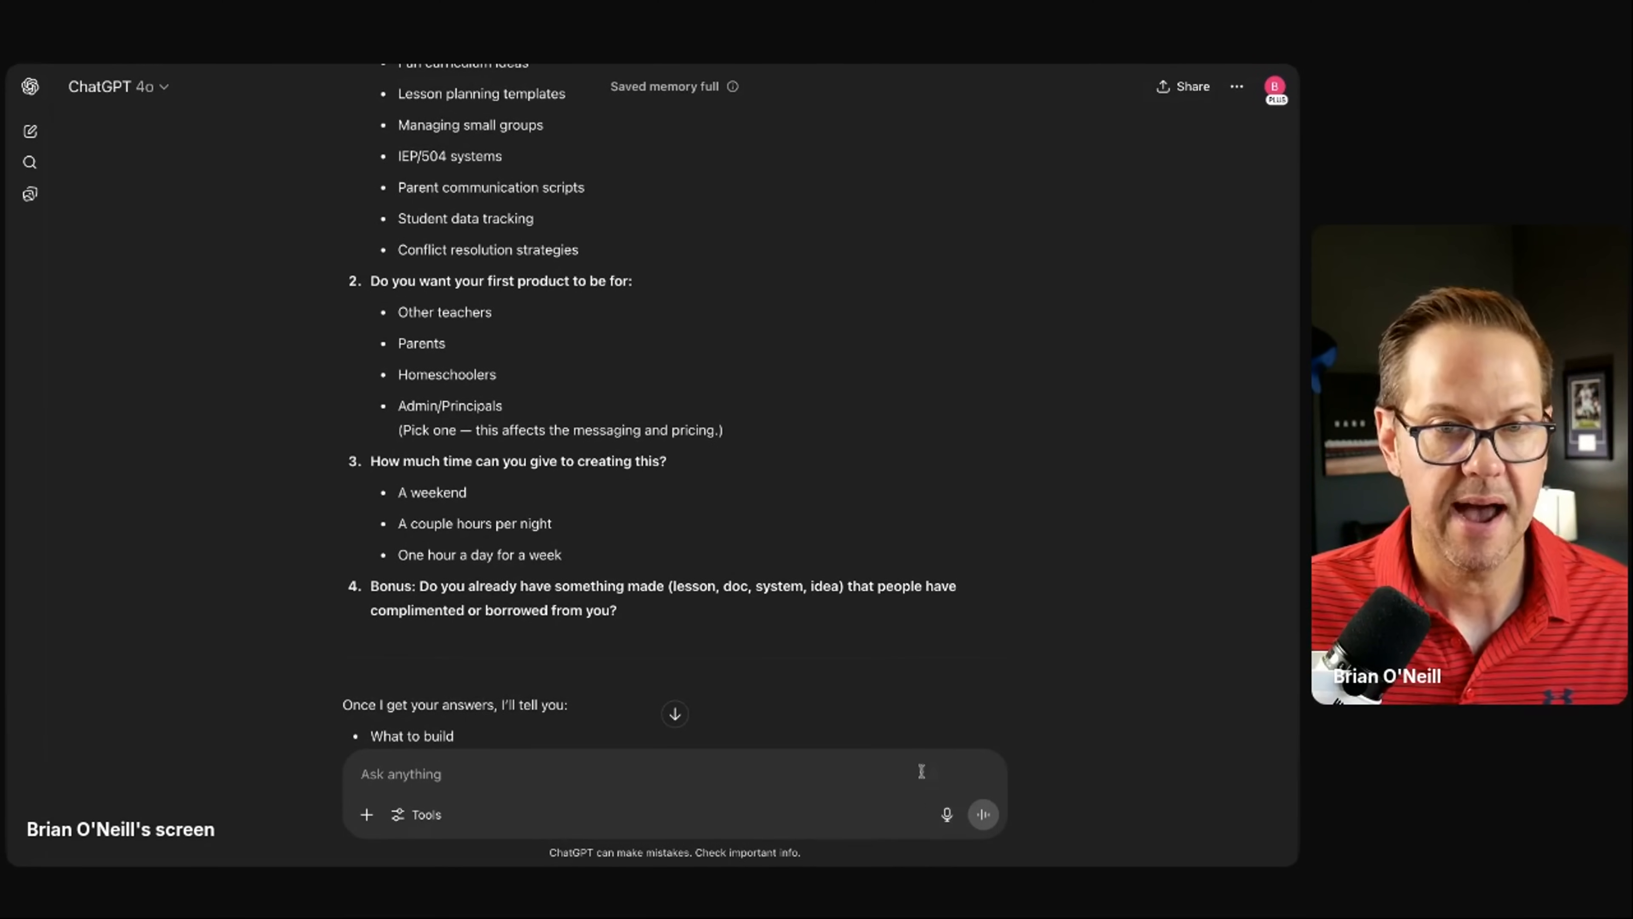
scroll("up", 3)
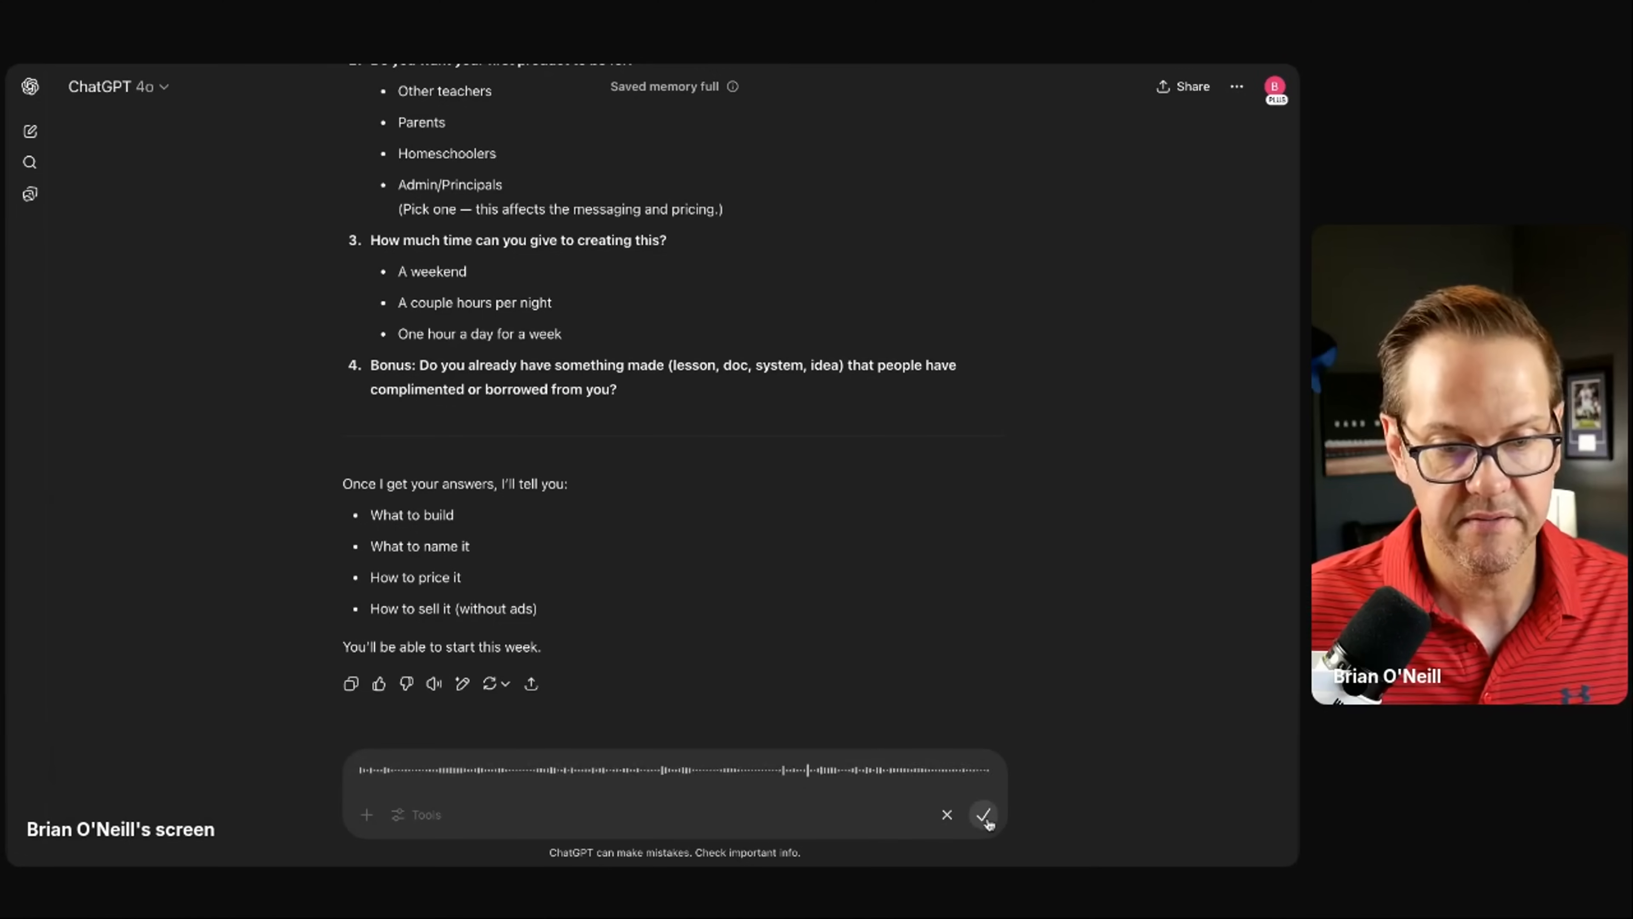
mouse_move(919, 663)
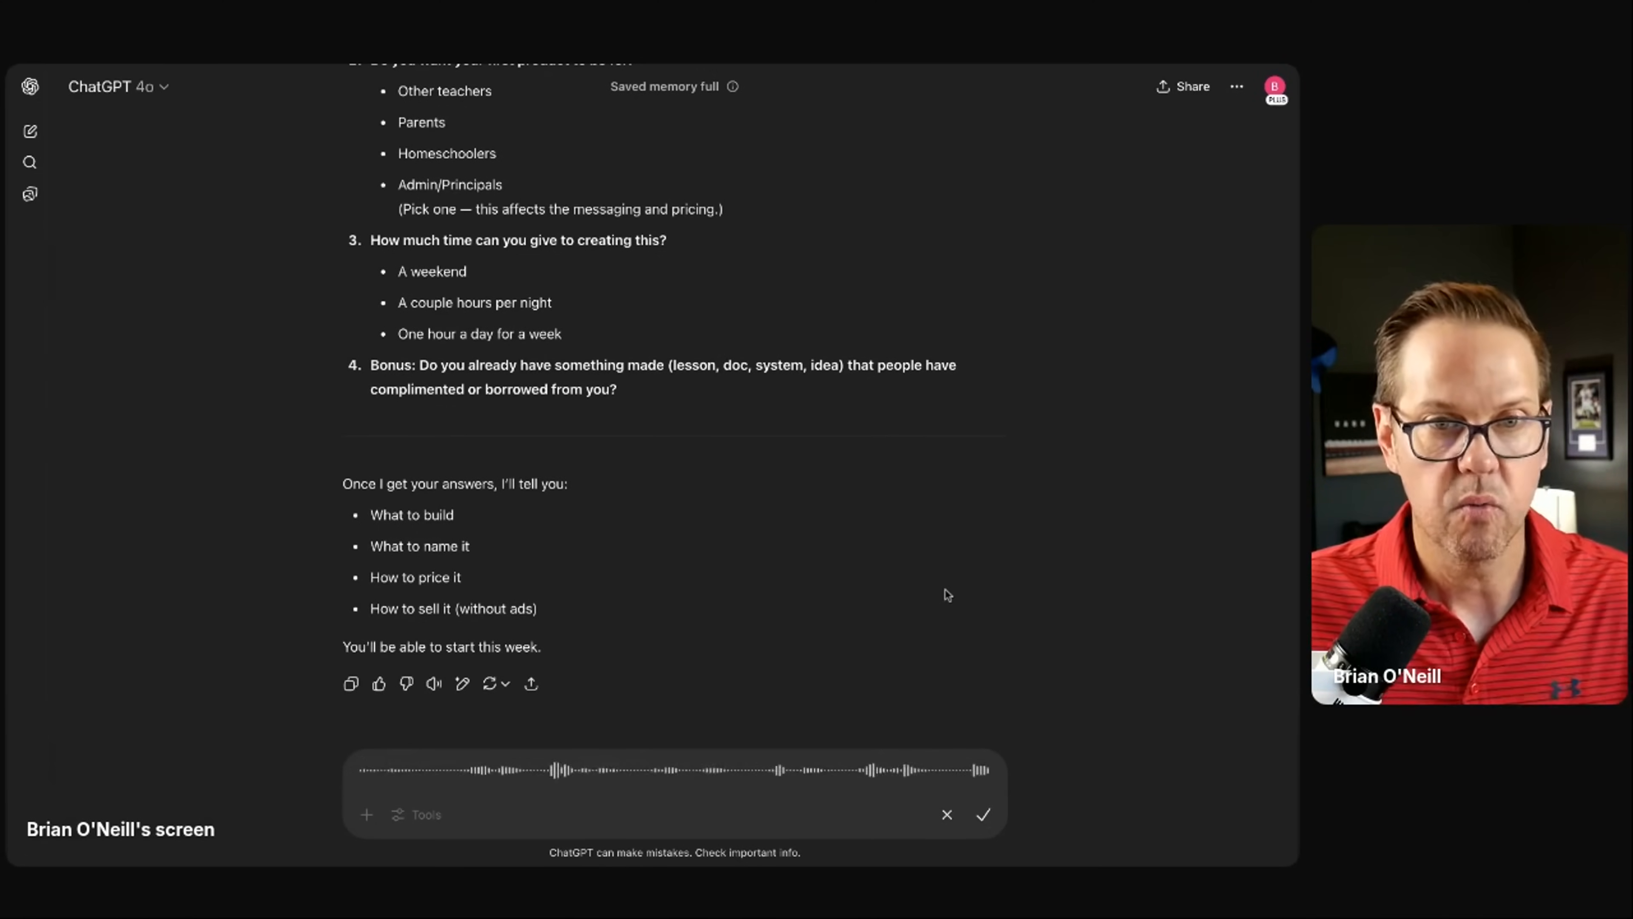
mouse_move(951, 595)
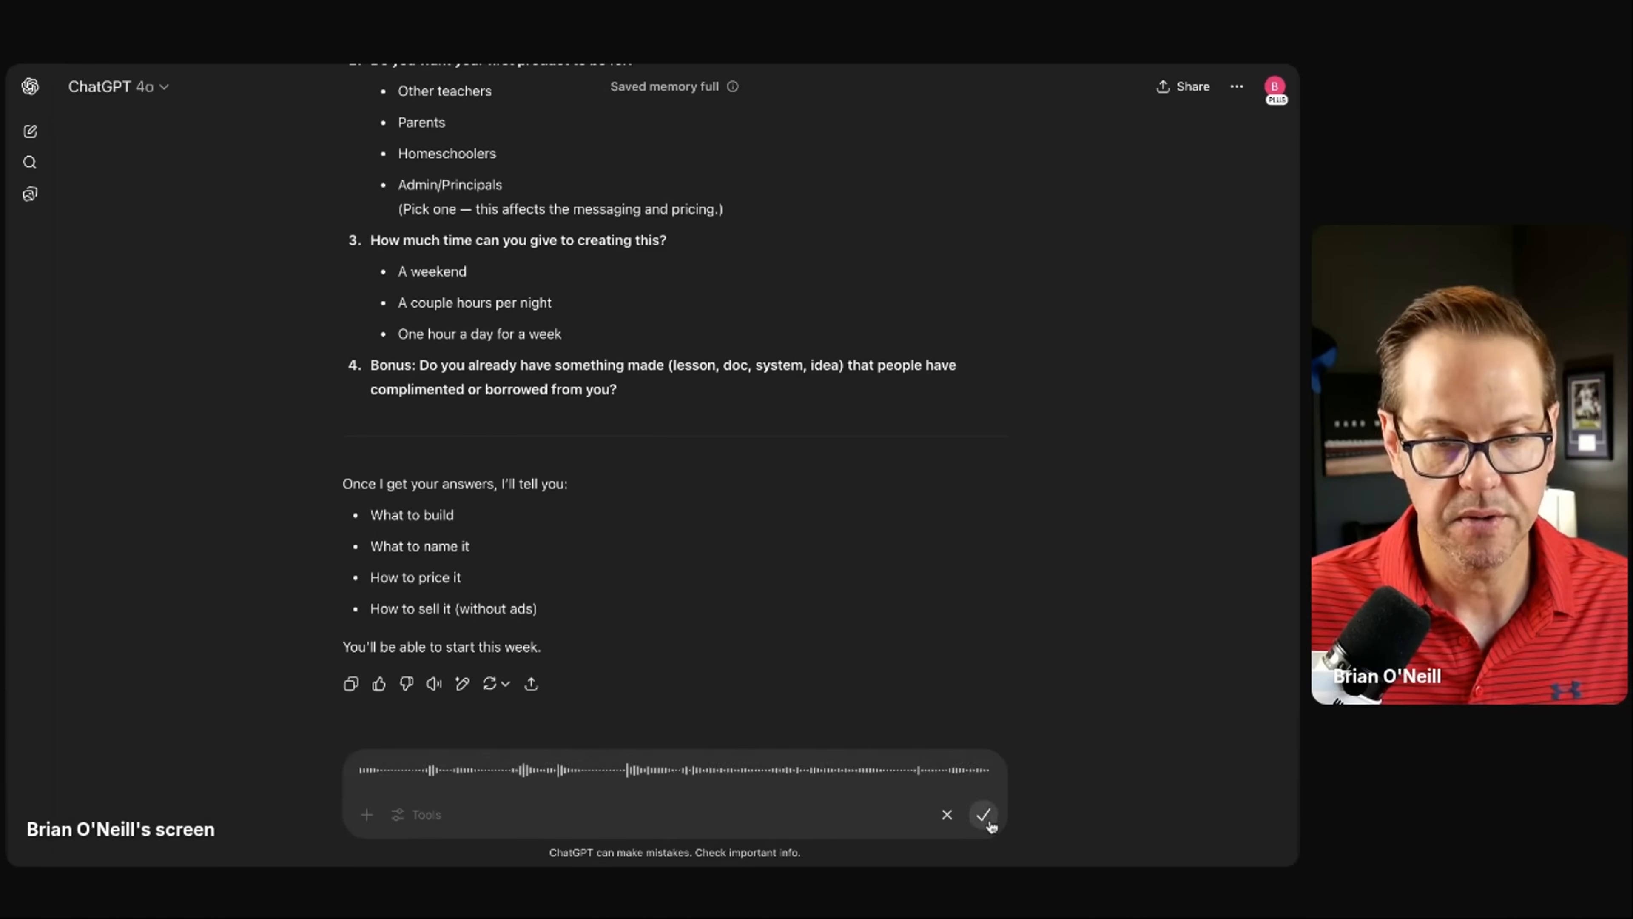
Step: Finish the voice recording and send the transcribed answers about the first product
left_click(983, 815)
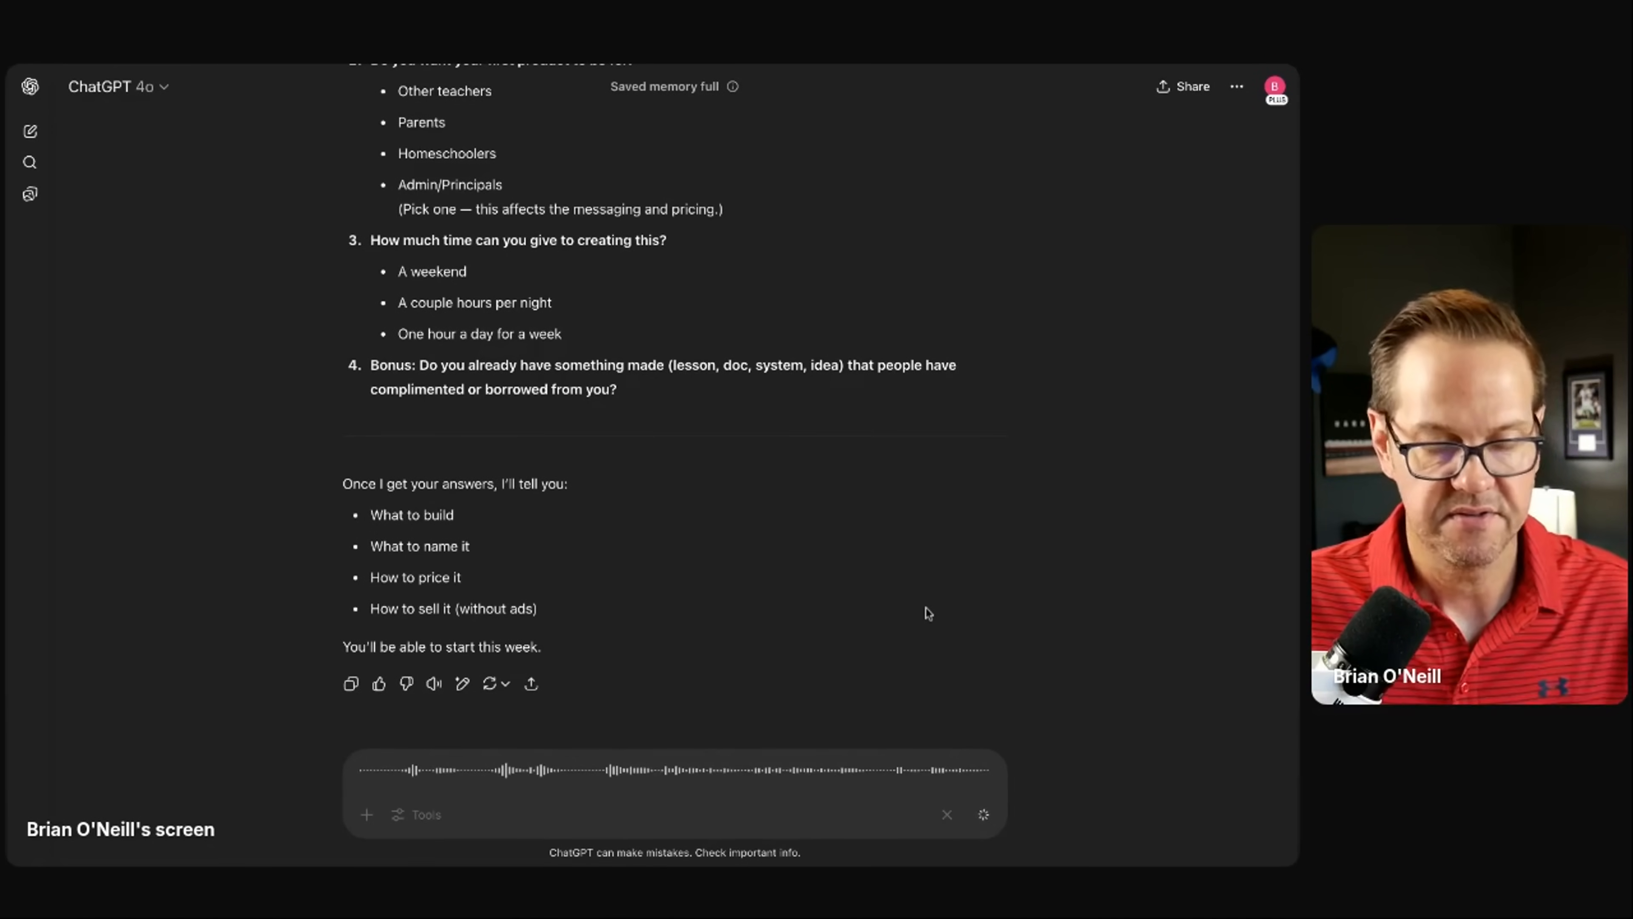
left_click(946, 813)
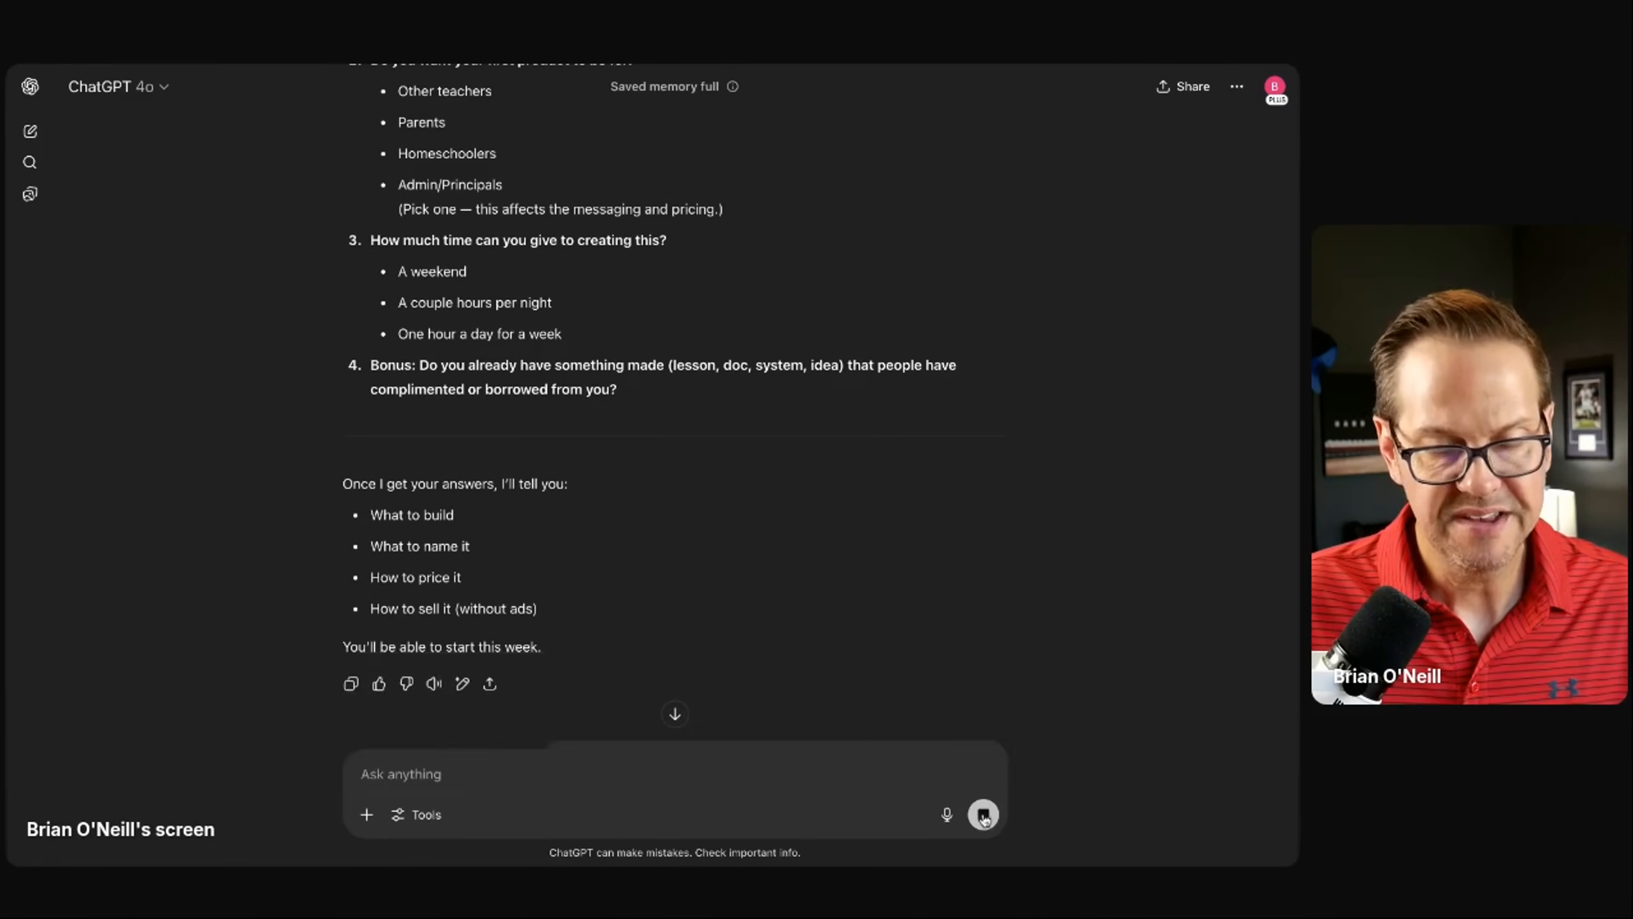
Step: Review the product ideas and the top 3rd Grade Homeschool Starter Checklist recommendation
left_click(982, 814)
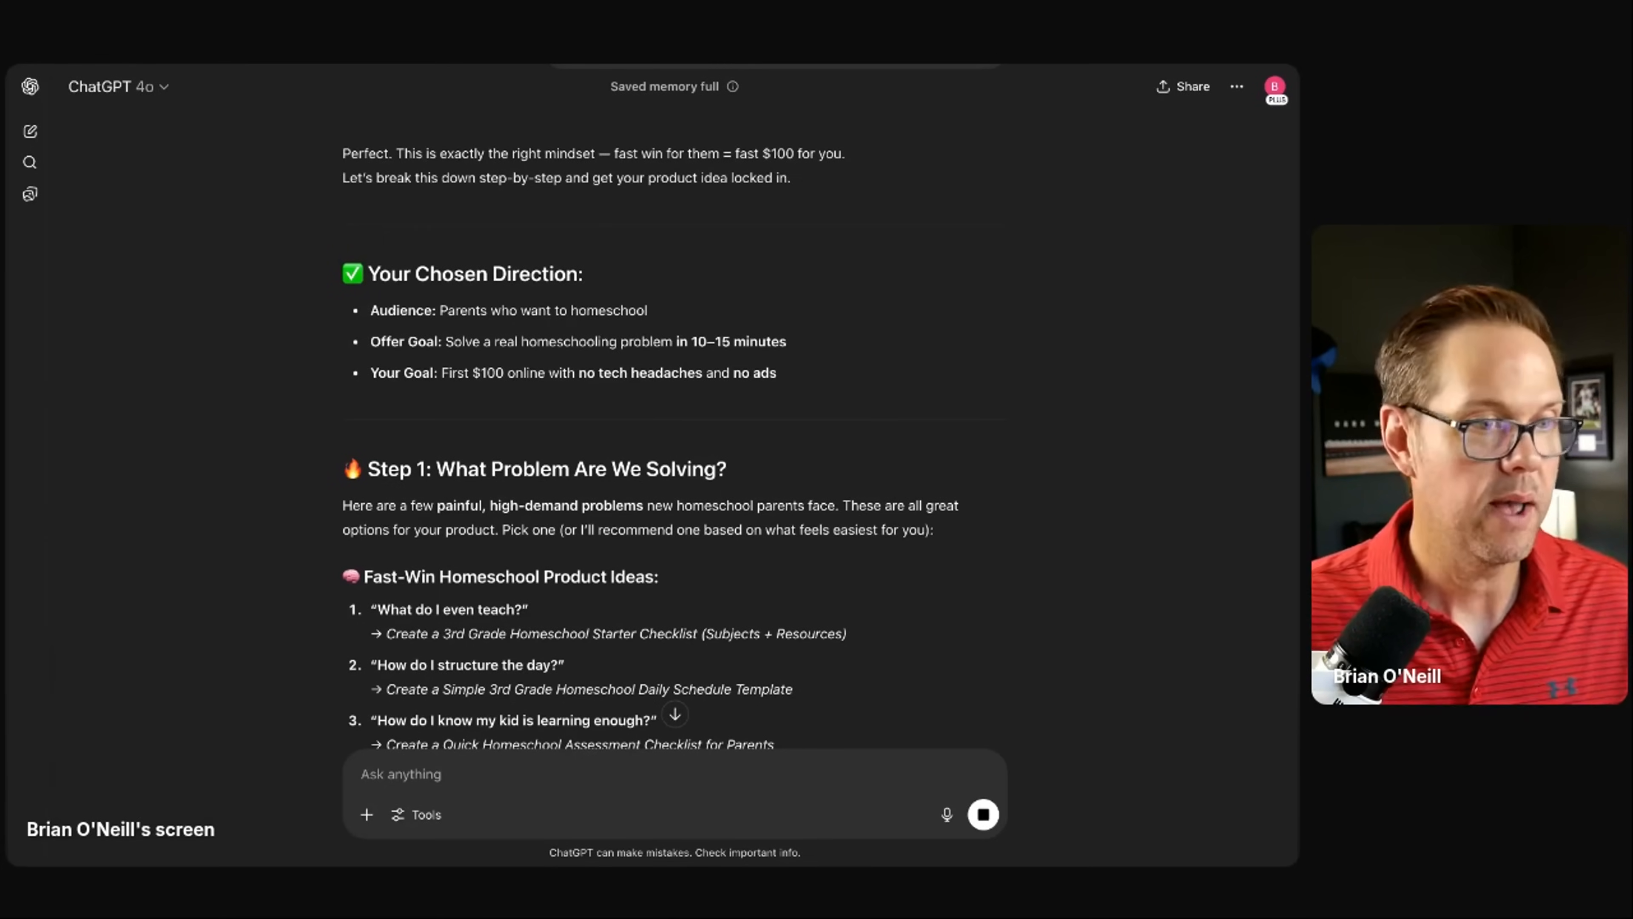
mouse_move(943, 377)
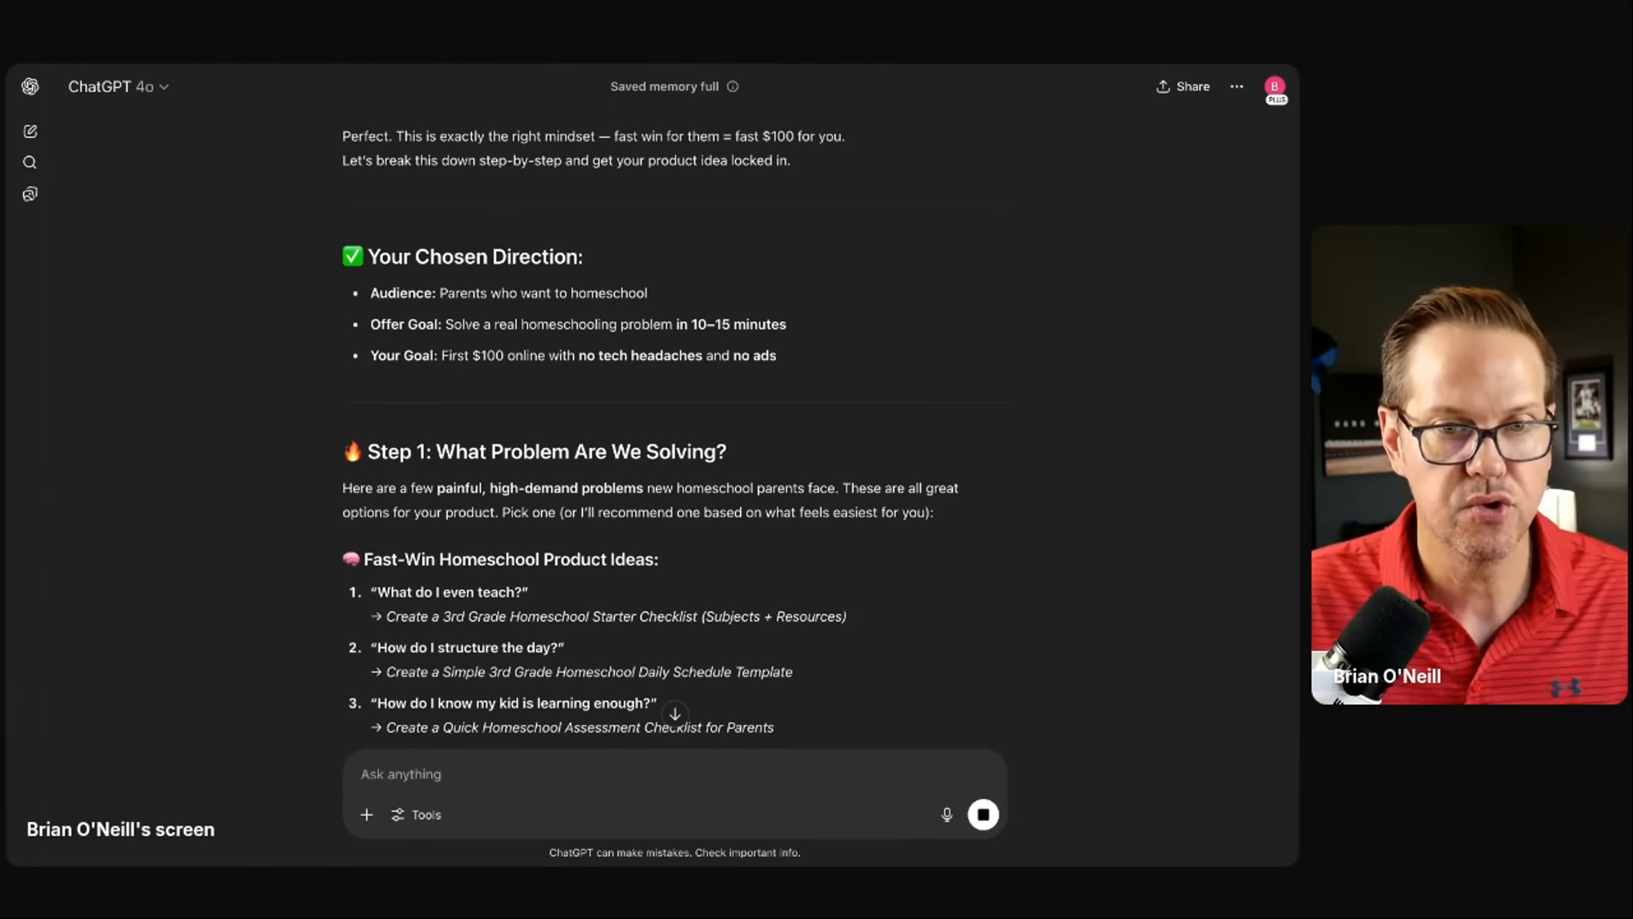
scroll("up", 3)
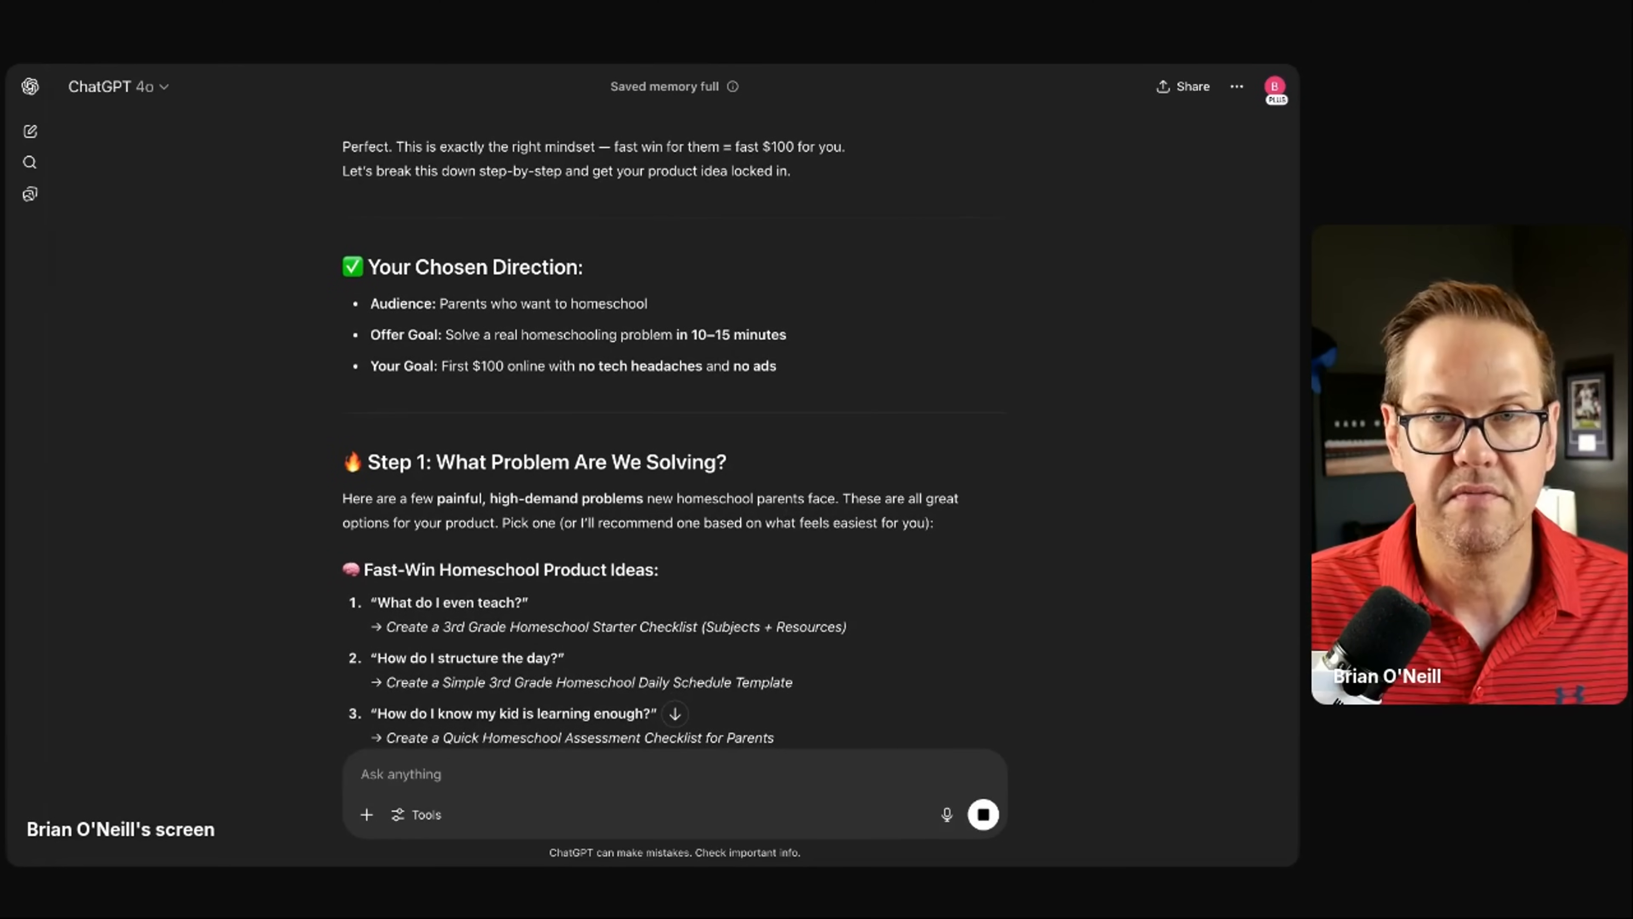
scroll("up", 3)
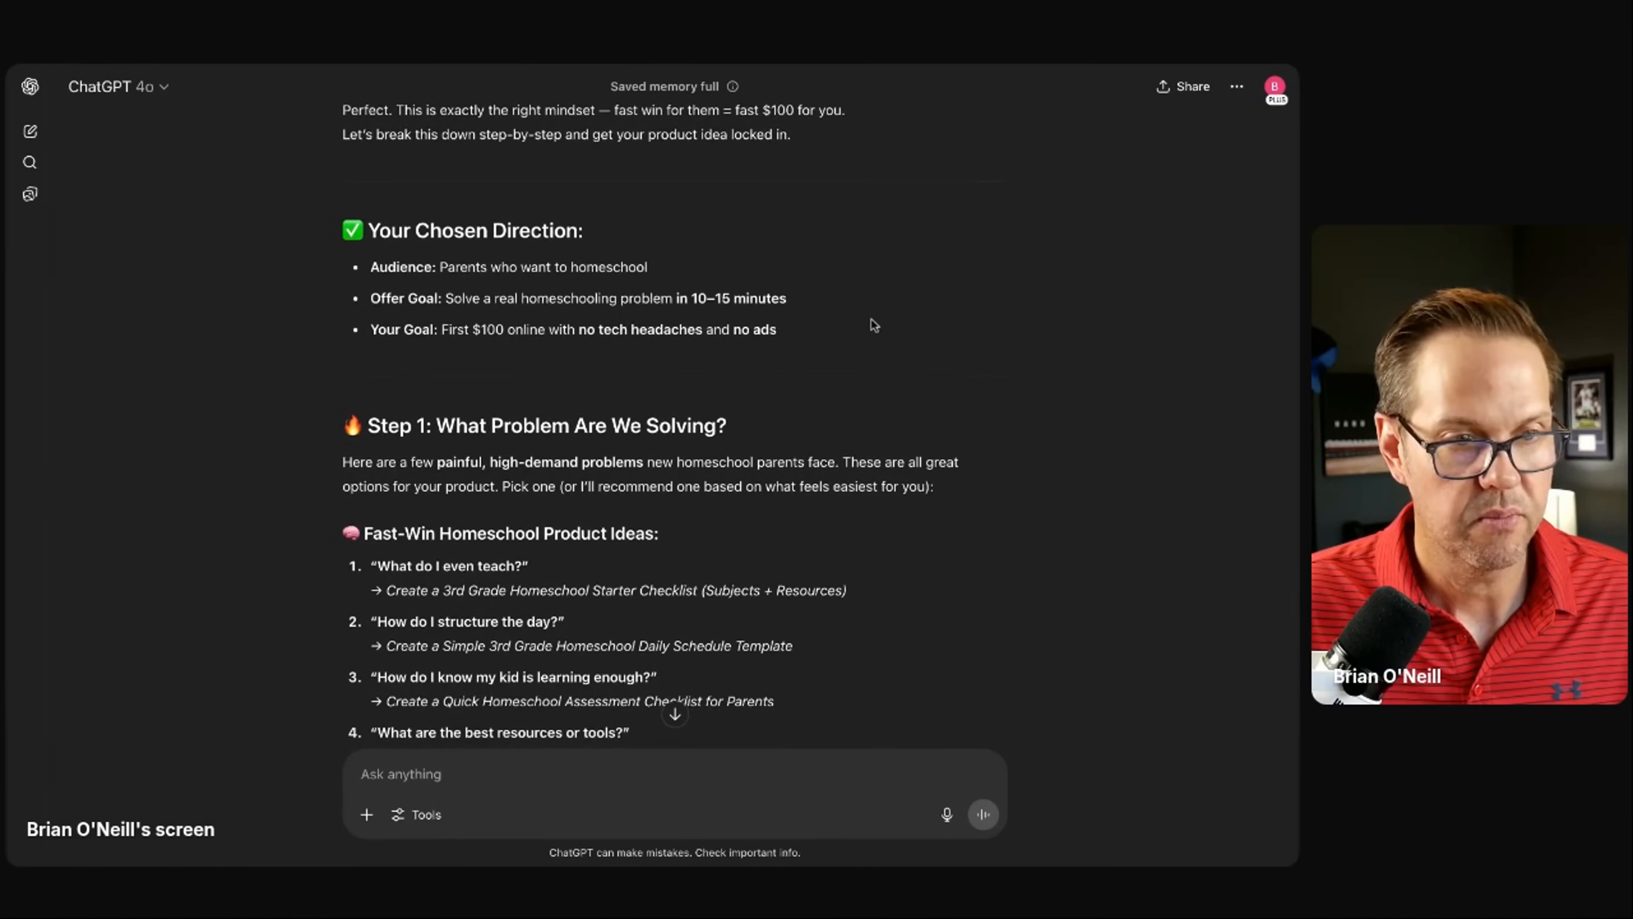
scroll("down", 3)
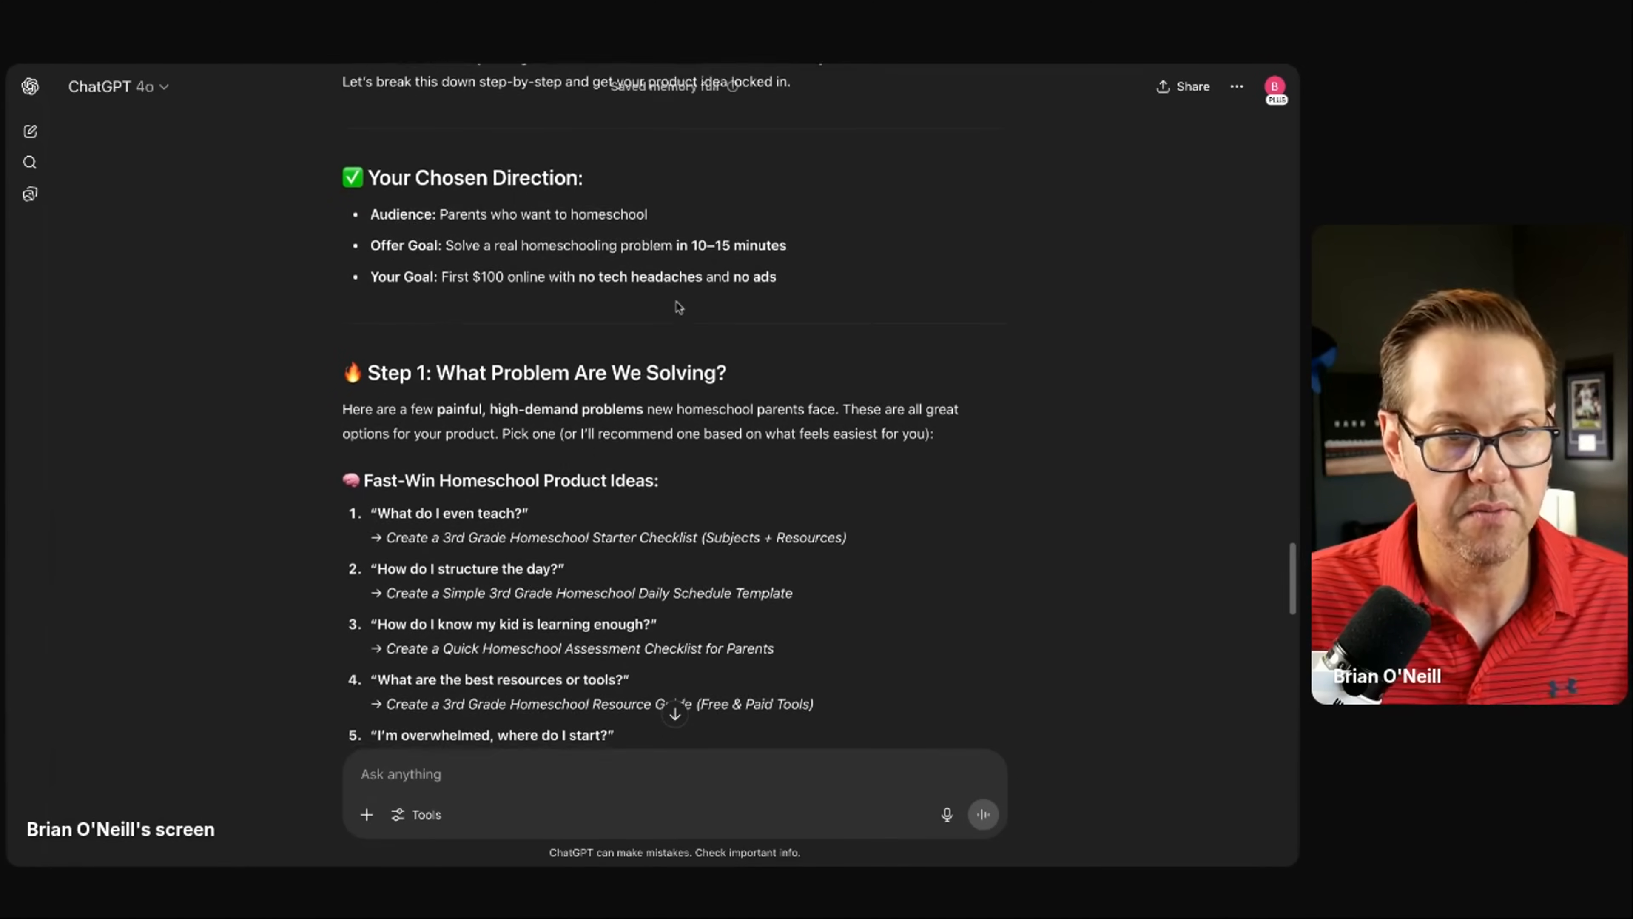
scroll("up", 3)
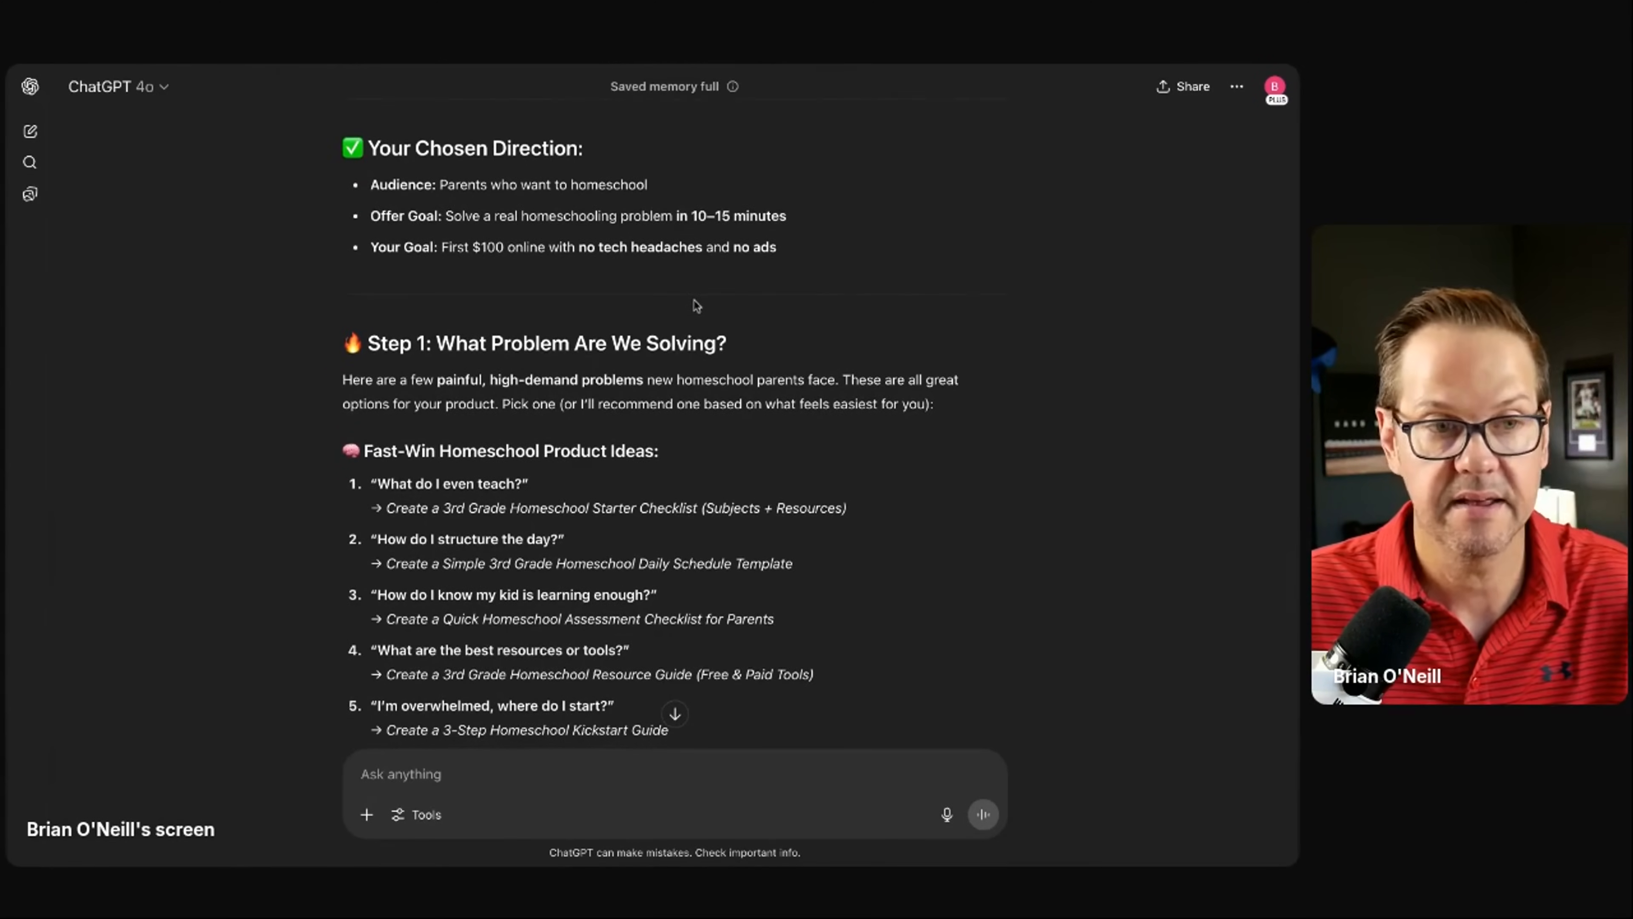
scroll("down", 3)
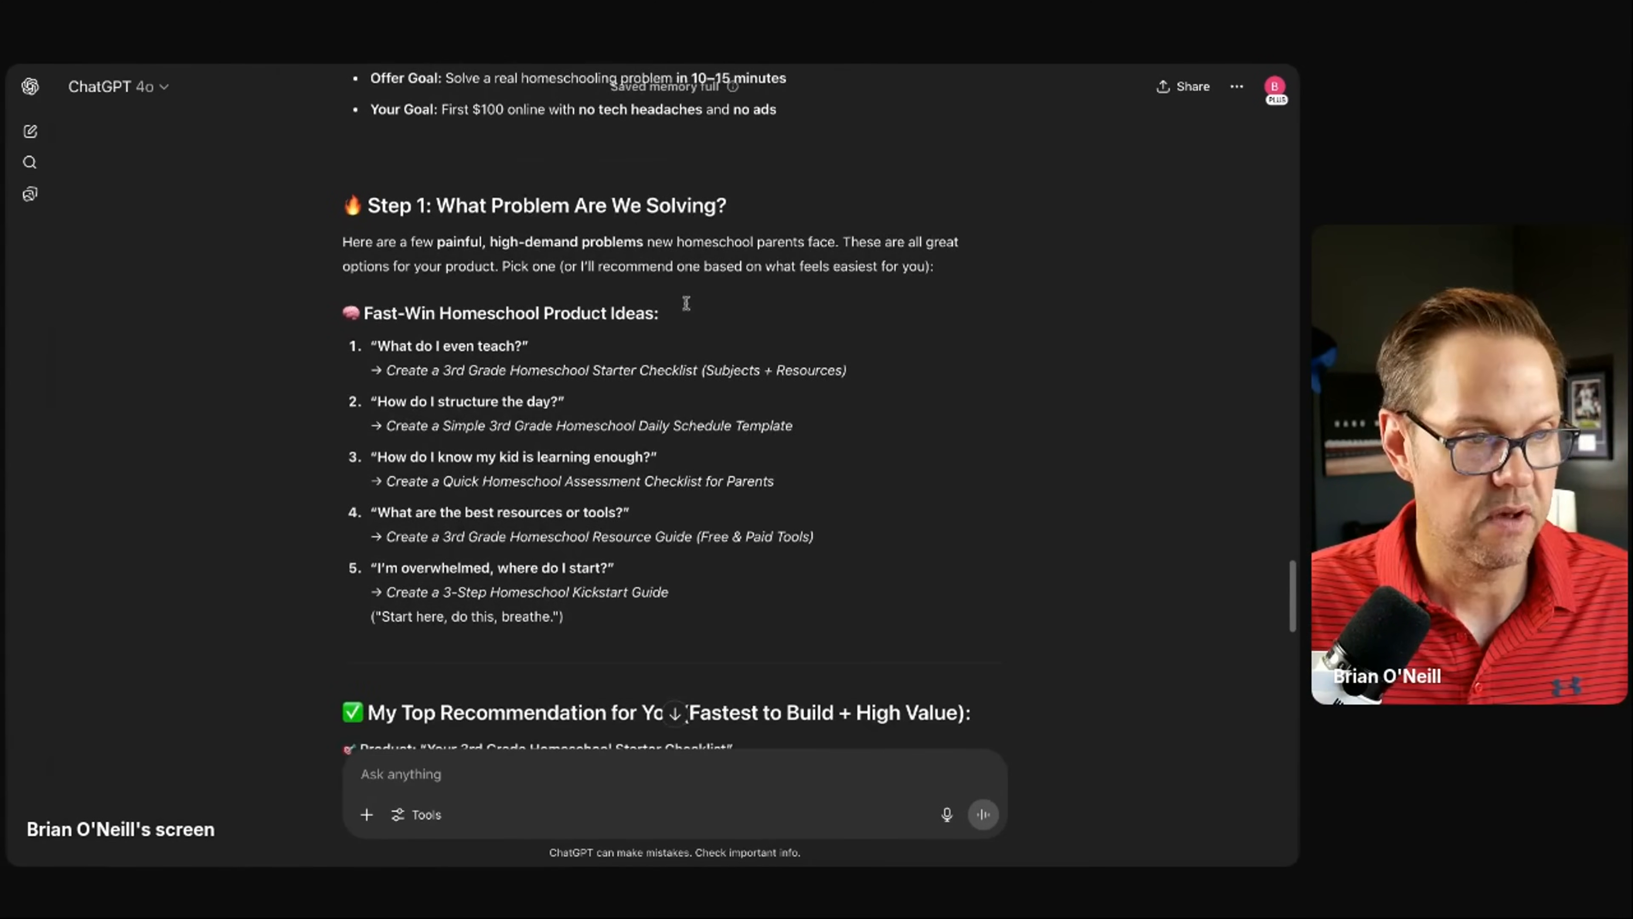
scroll("down", 3)
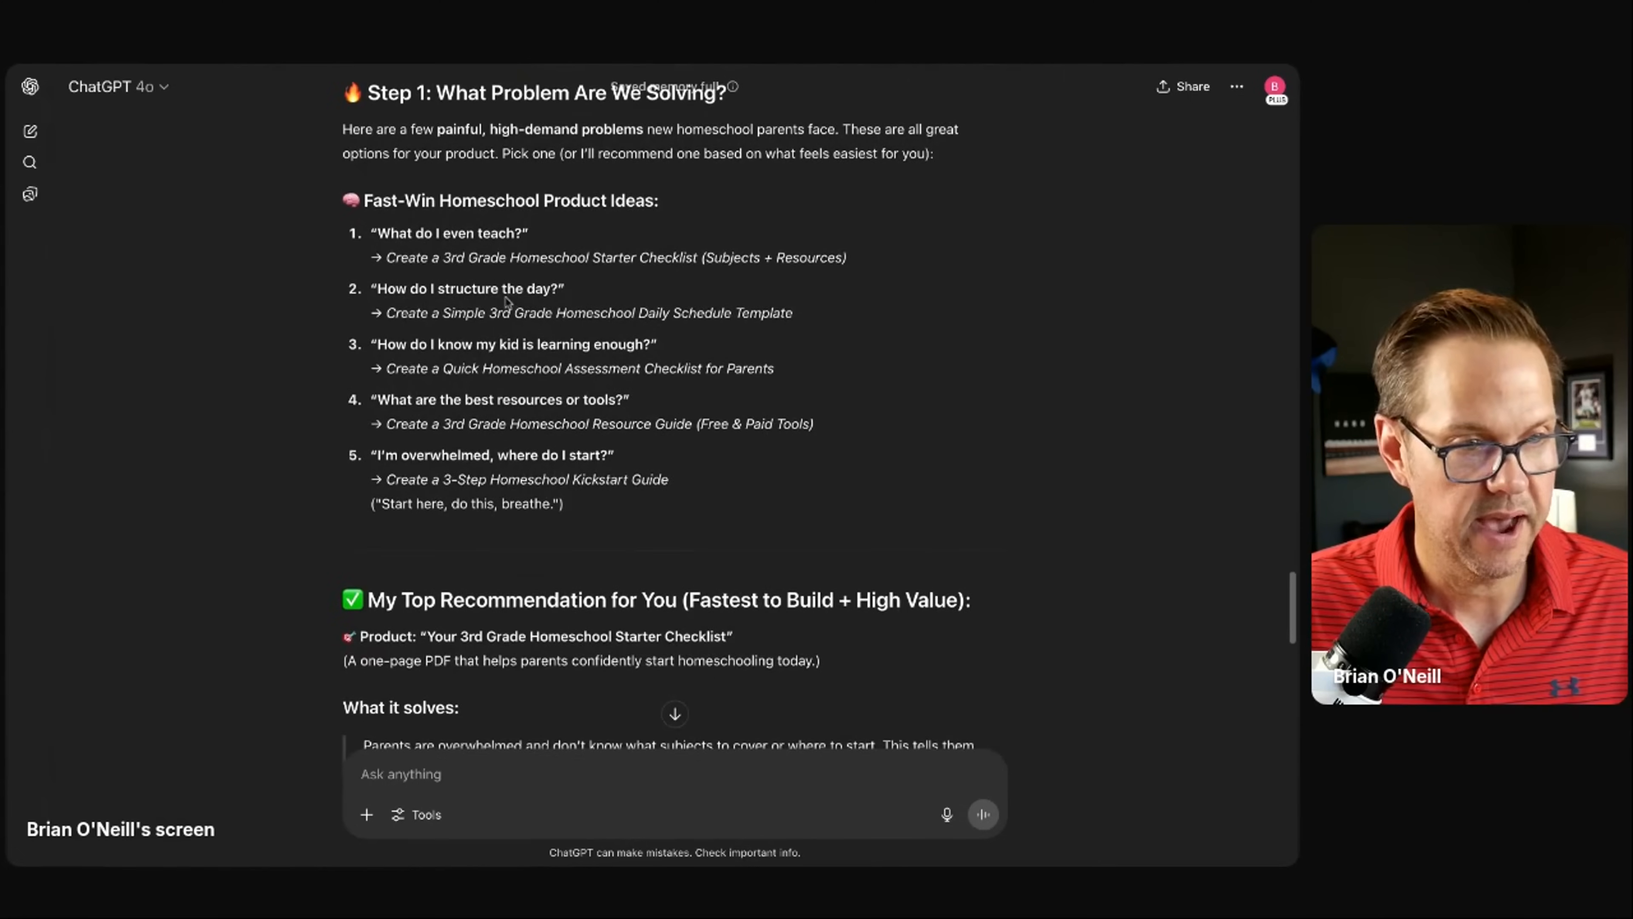
scroll("down", 3)
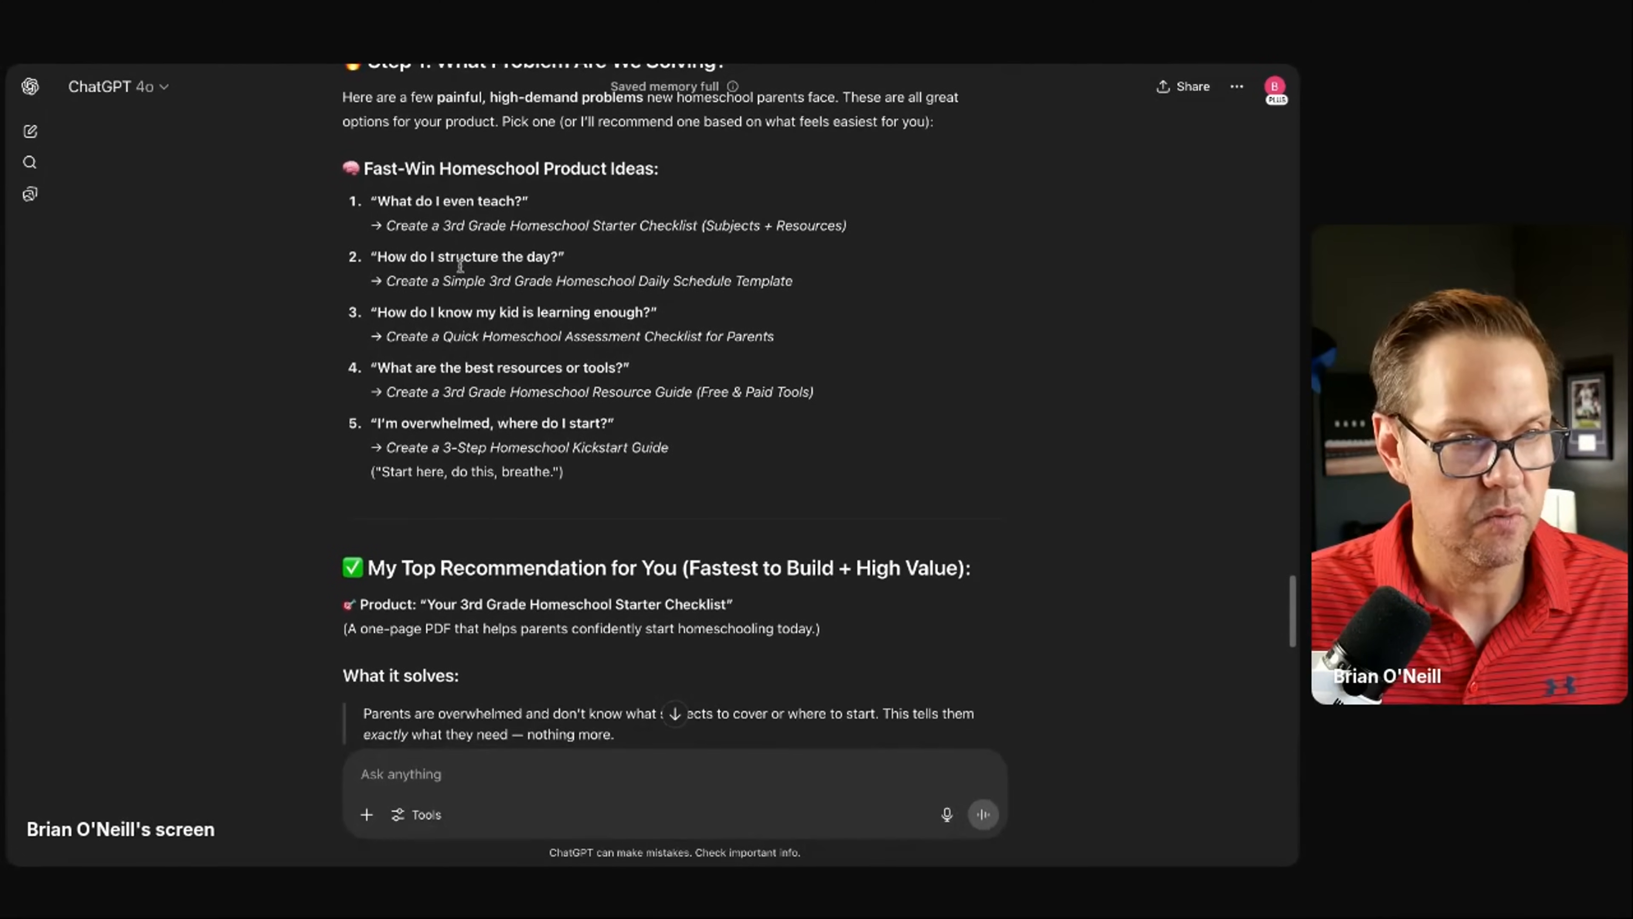
scroll("up", 3)
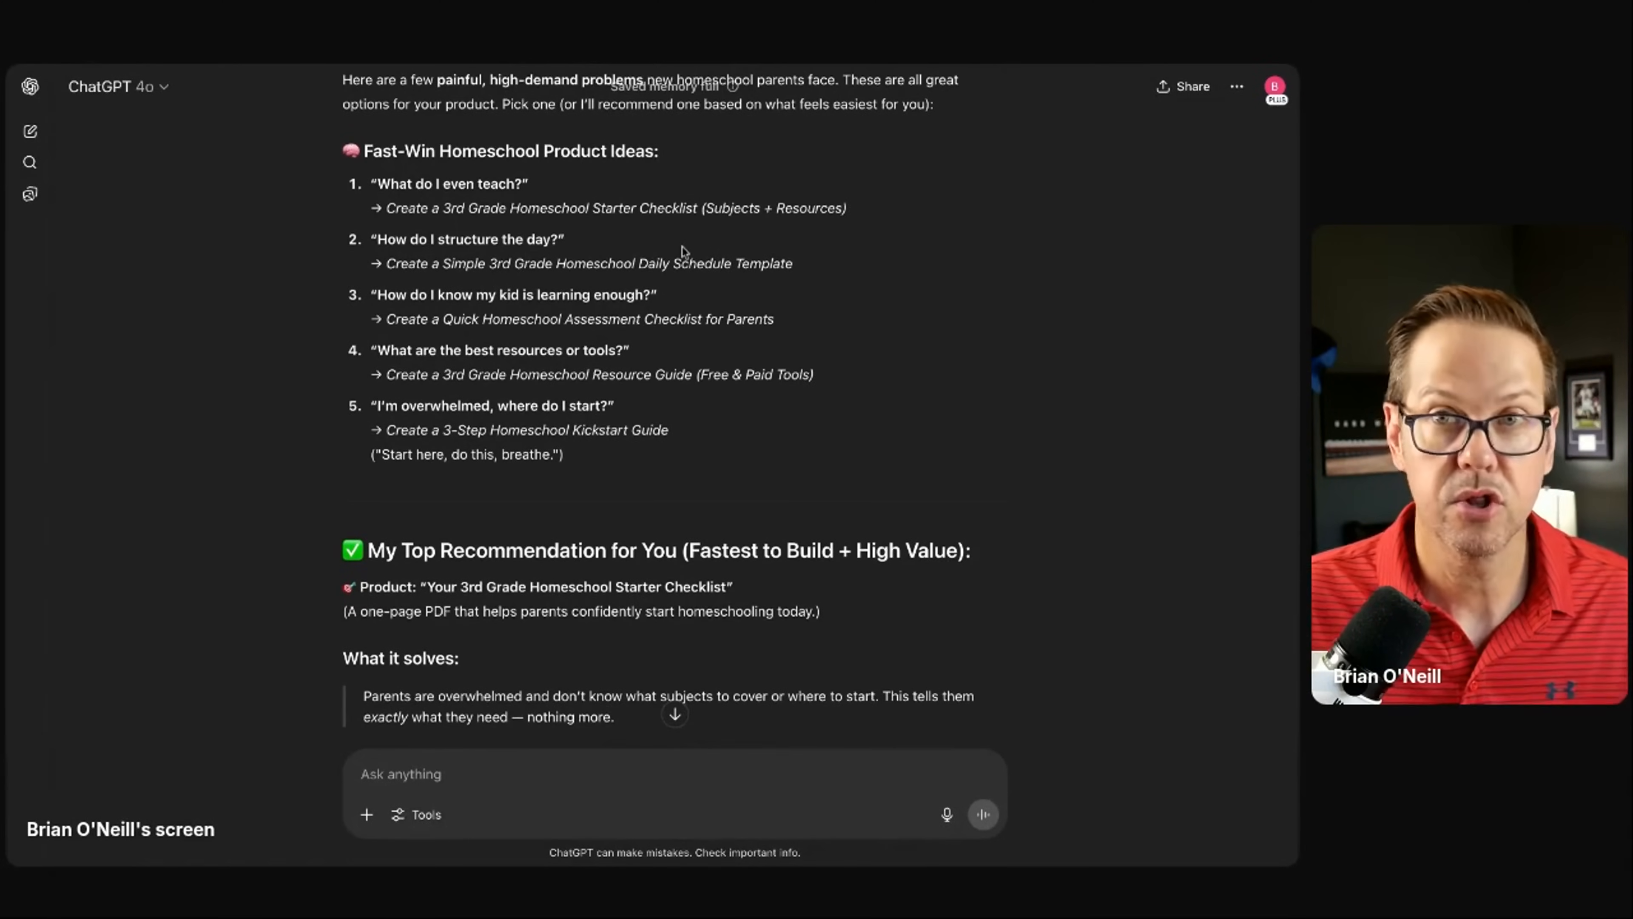
scroll("up", 3)
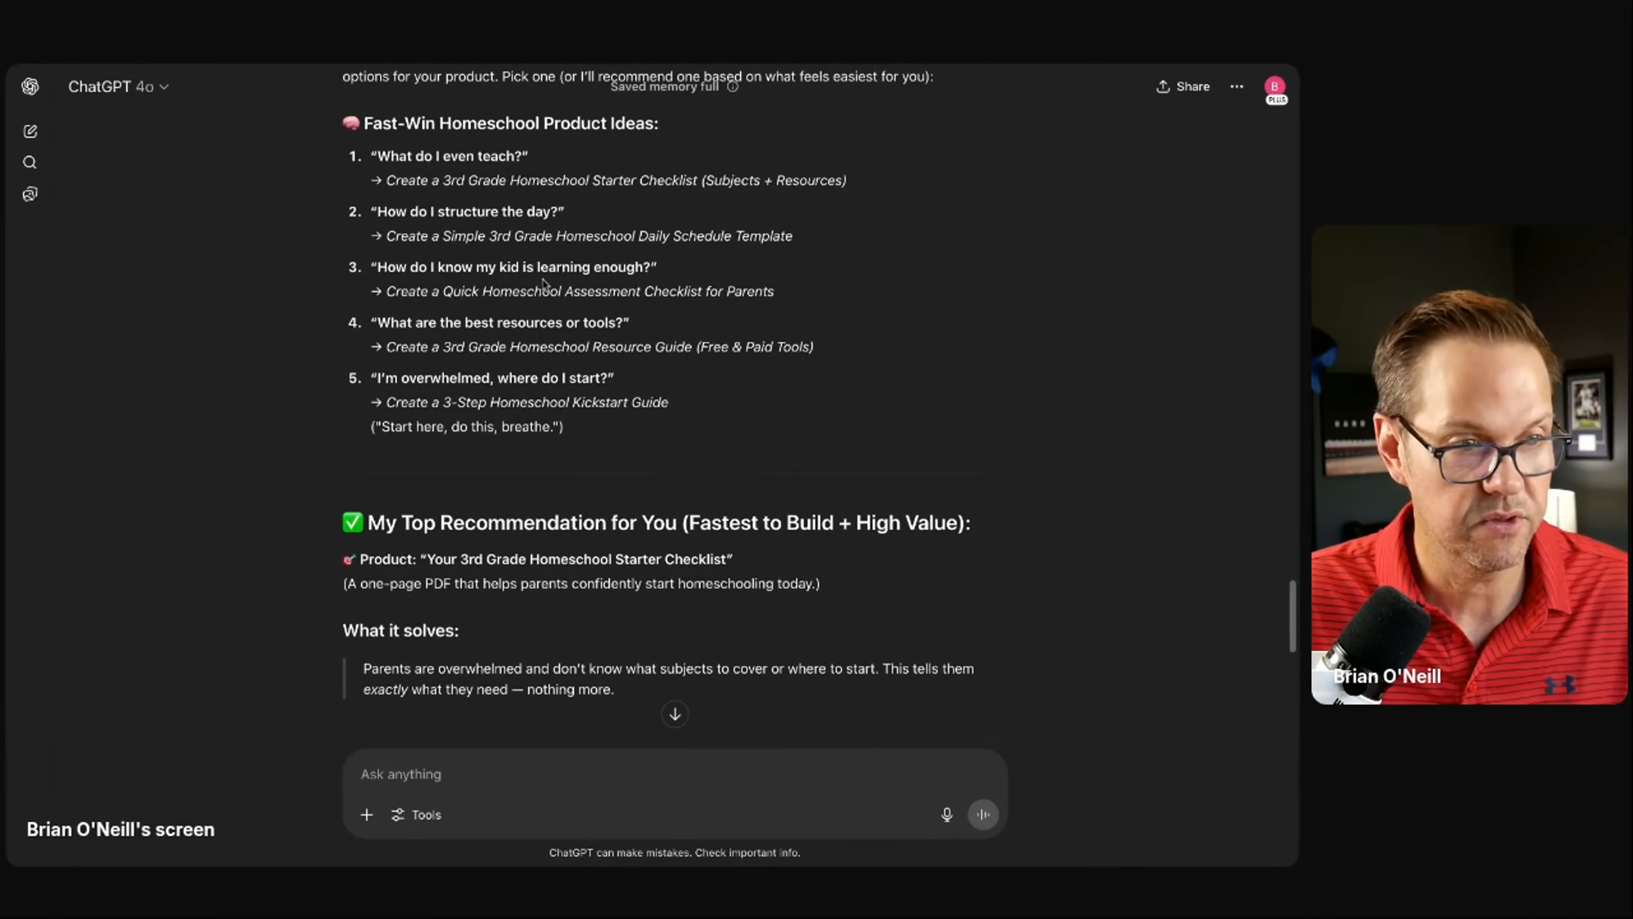
Step: Read through the checklist contents, $7 pricing, selling and building tips
scroll("up", 3)
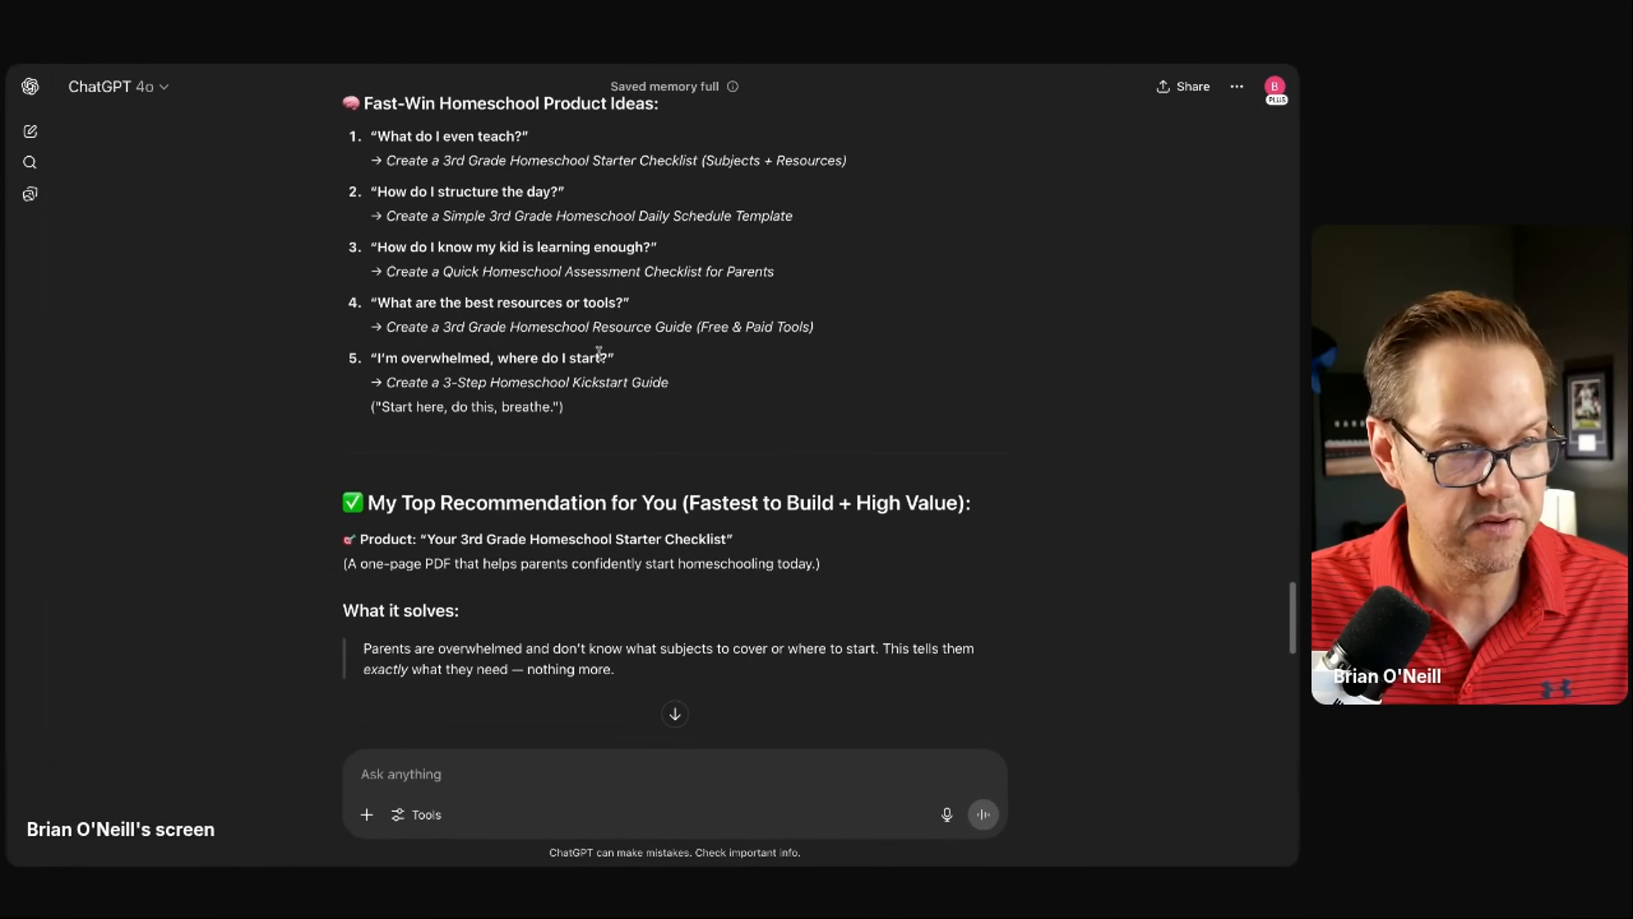
scroll("down", 3)
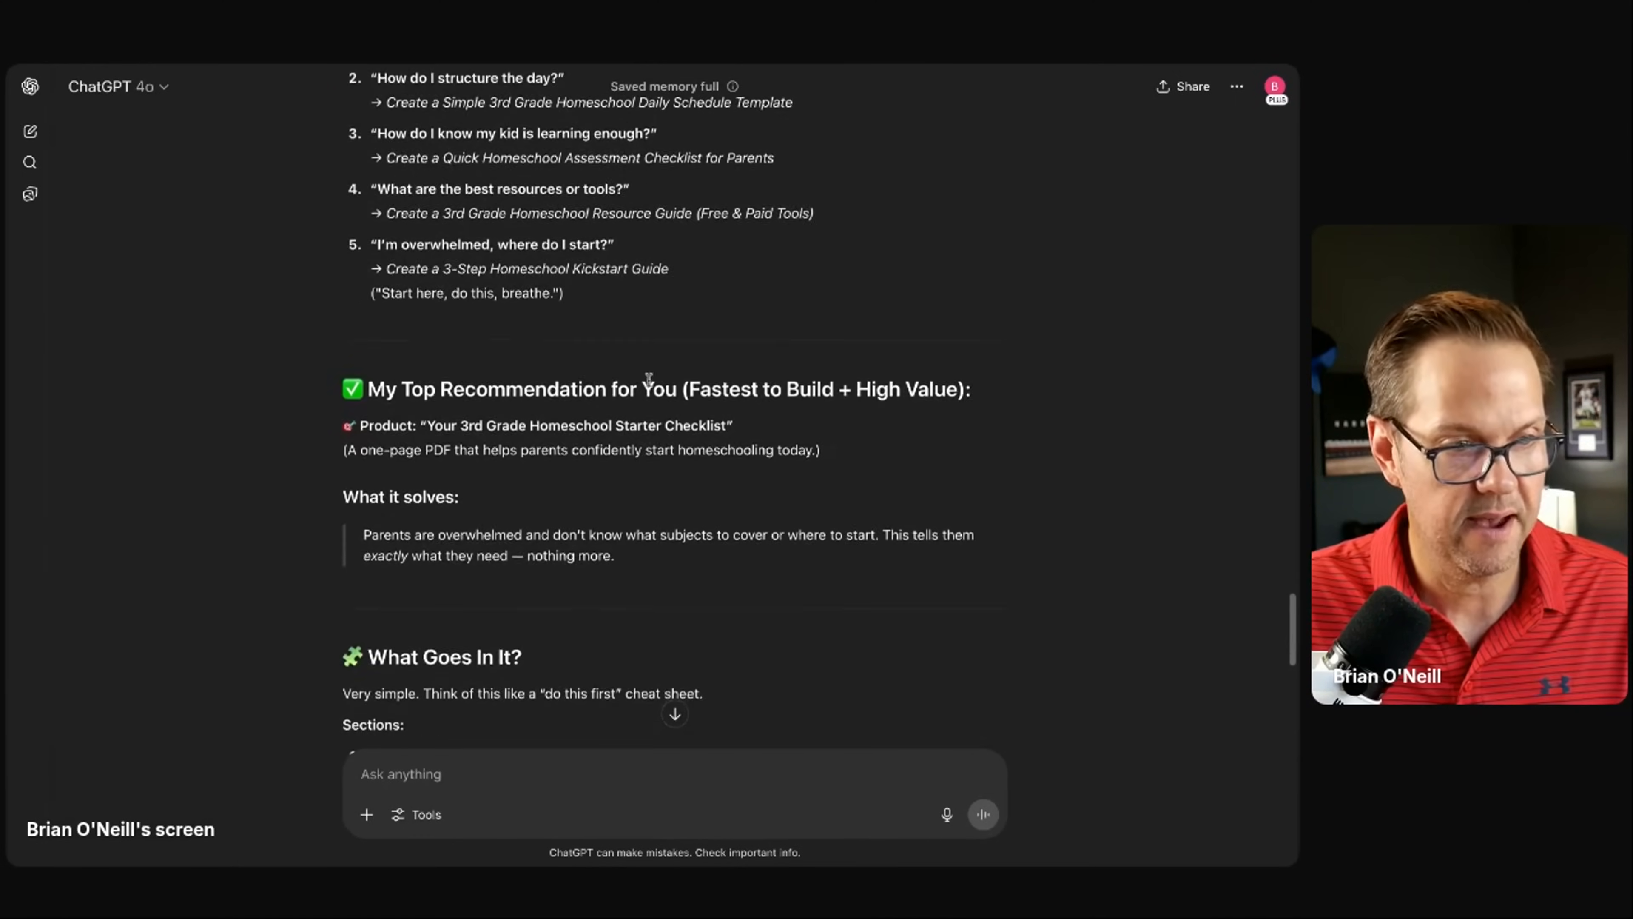
scroll("down", 3)
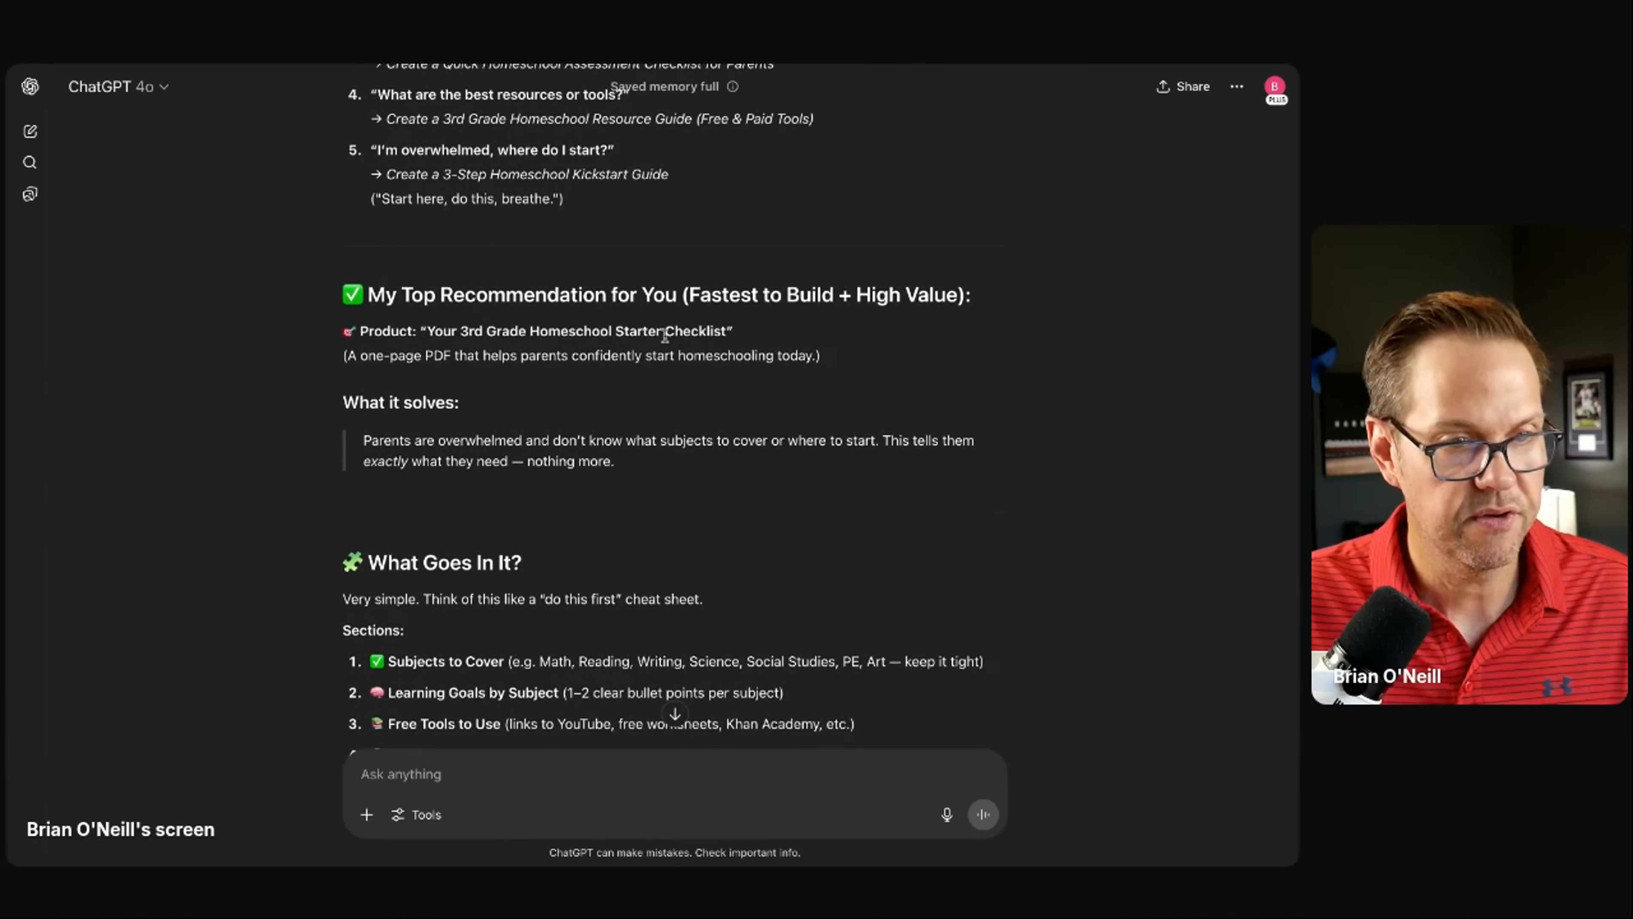
scroll("down", 3)
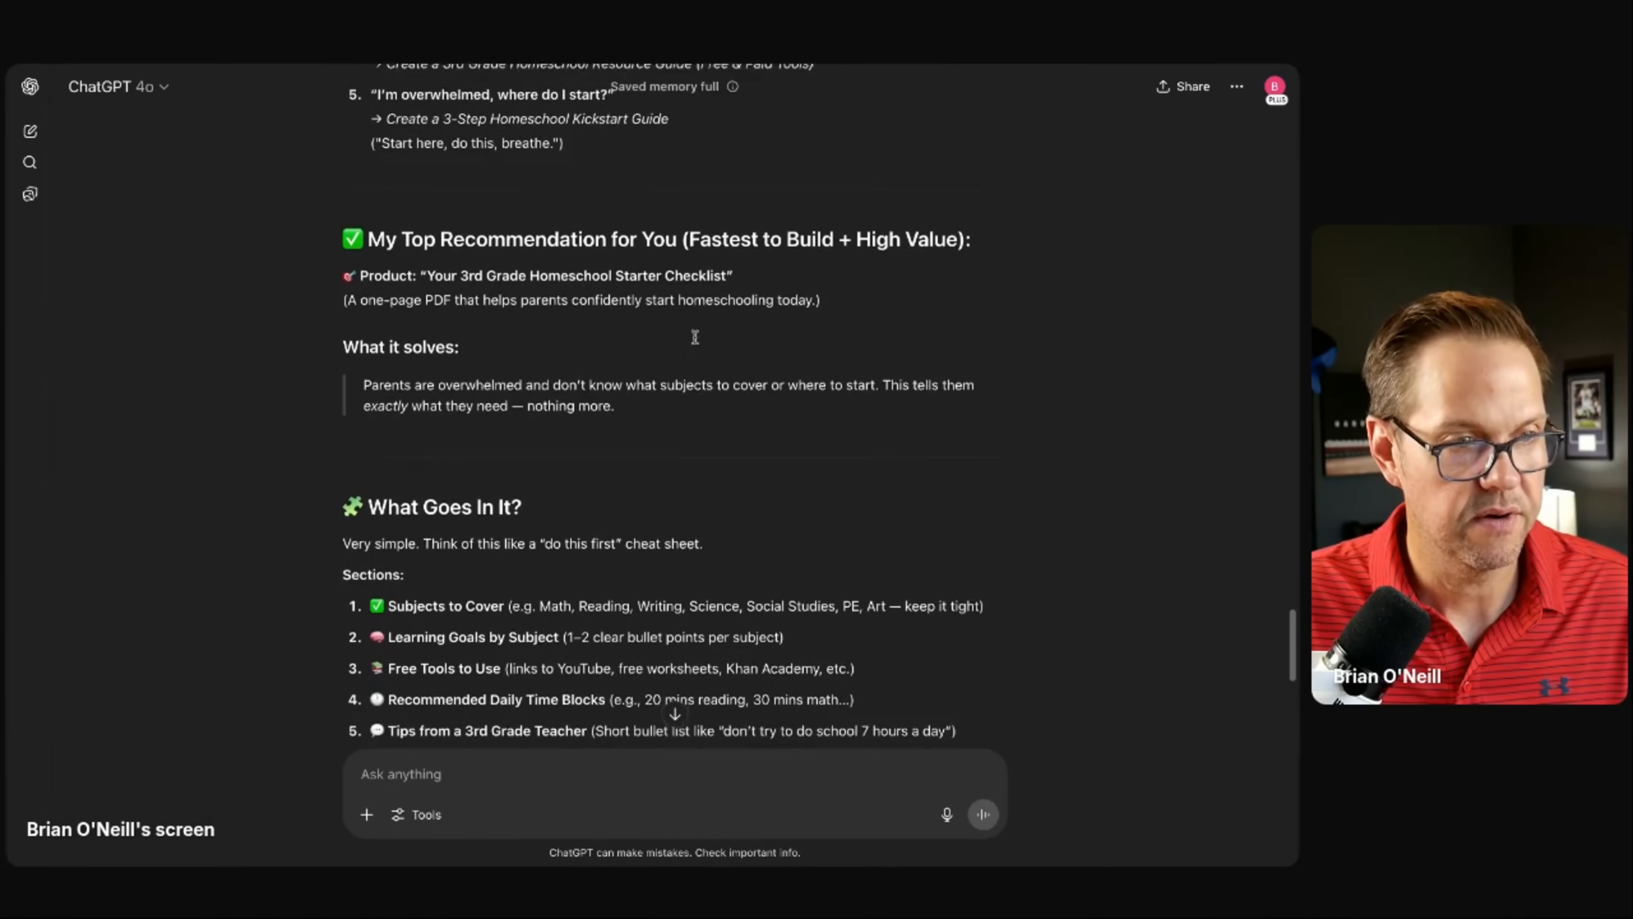
scroll("down", 3)
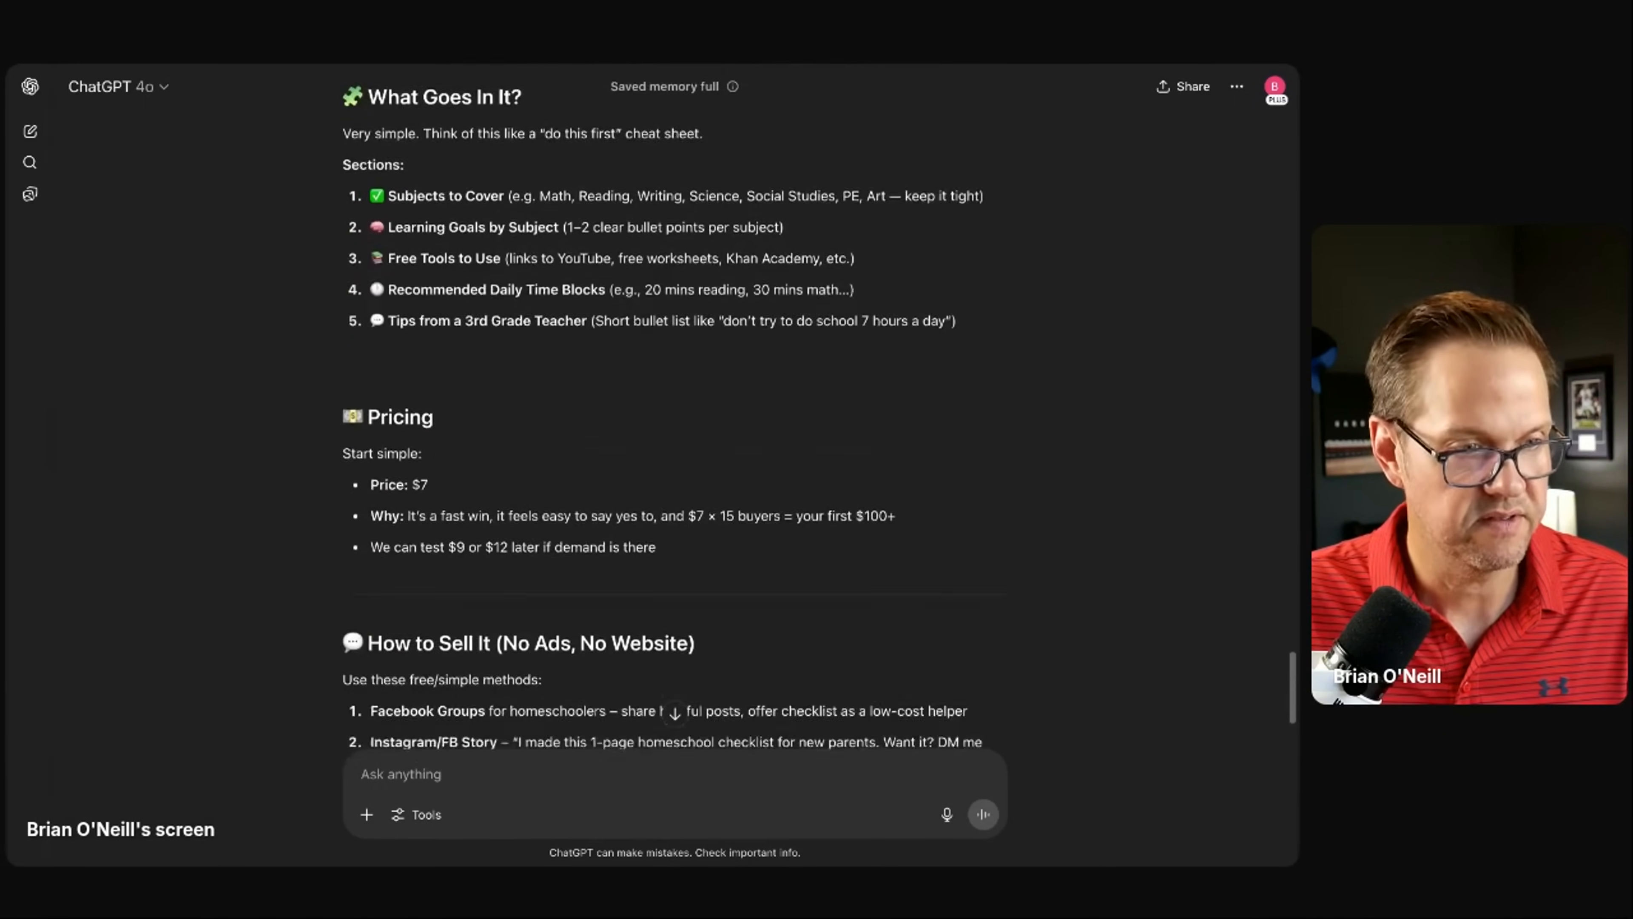
scroll("down", 3)
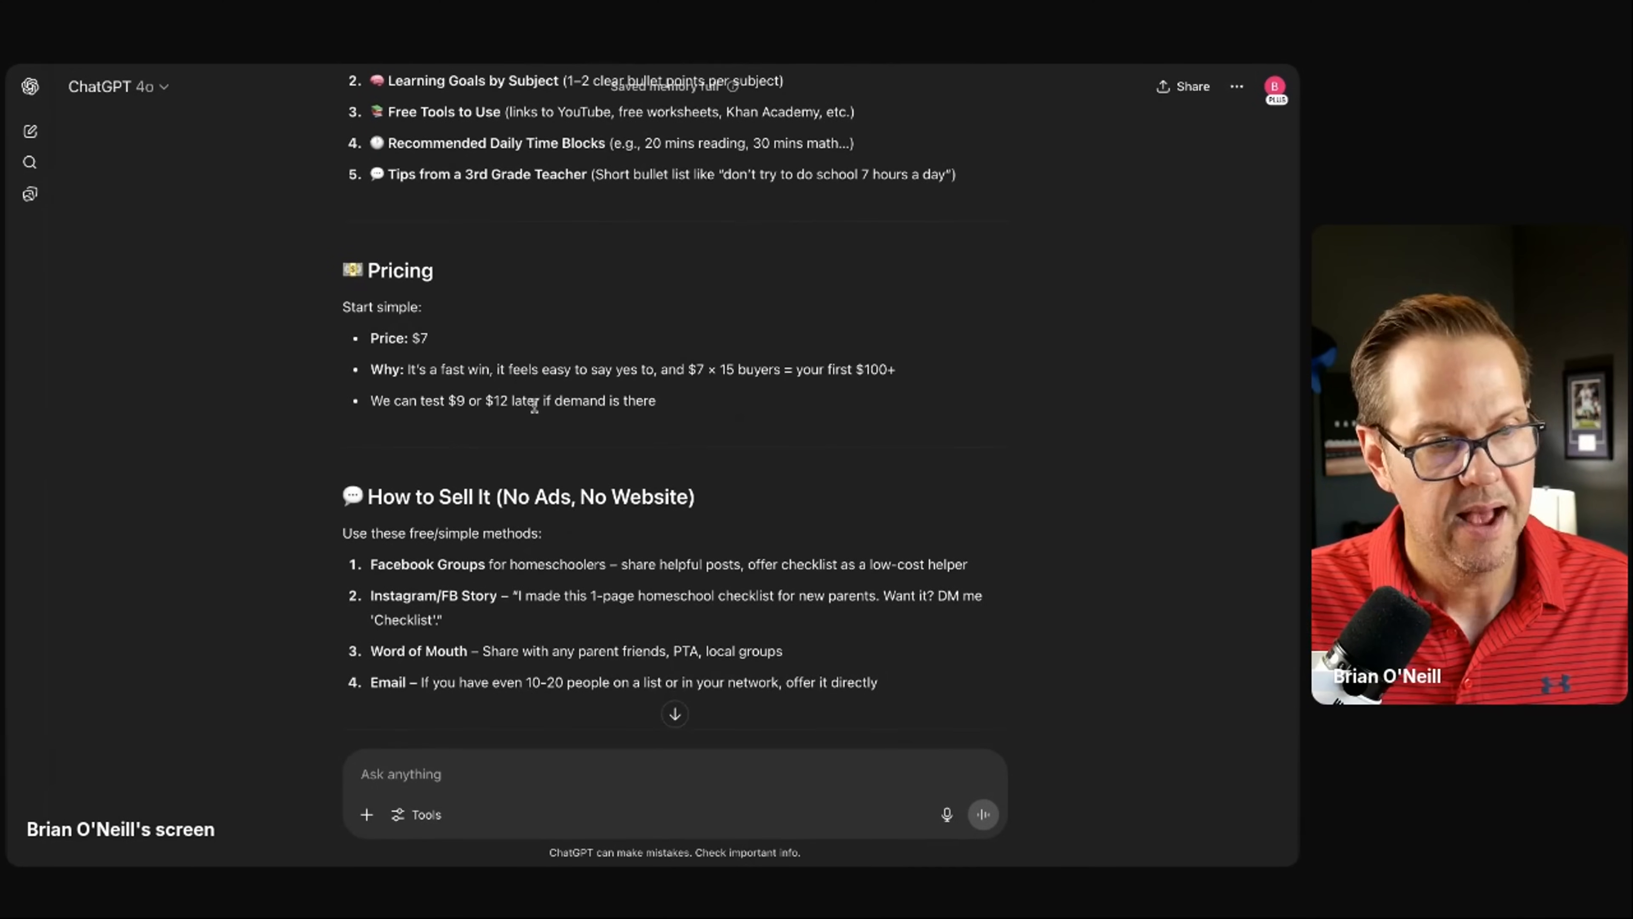
scroll("down", 3)
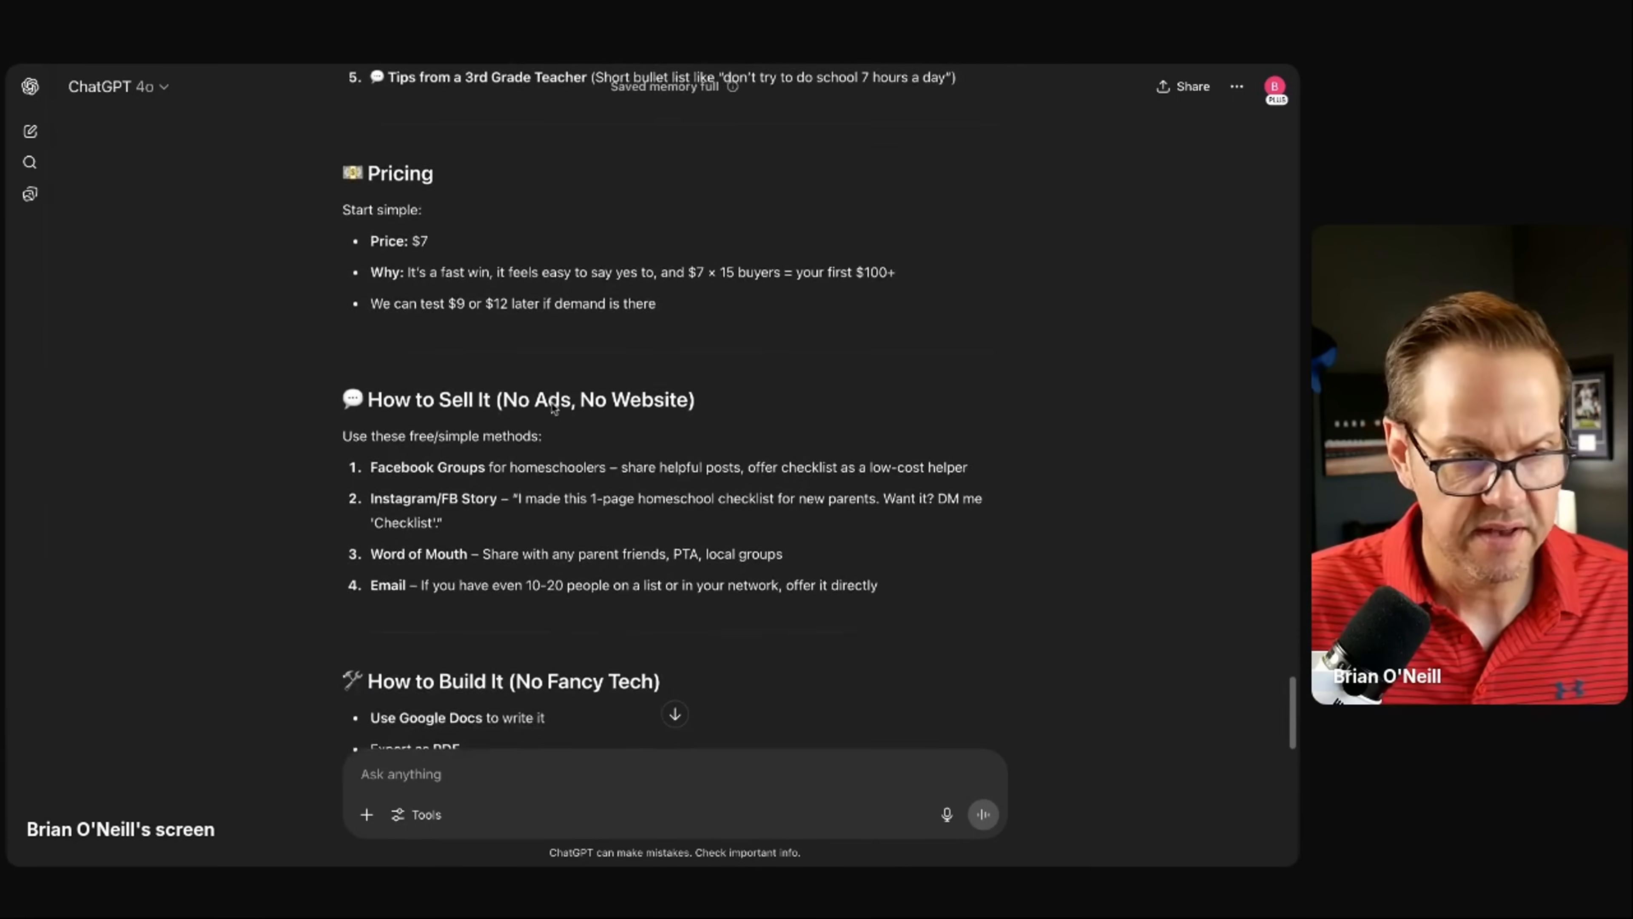
scroll("down", 3)
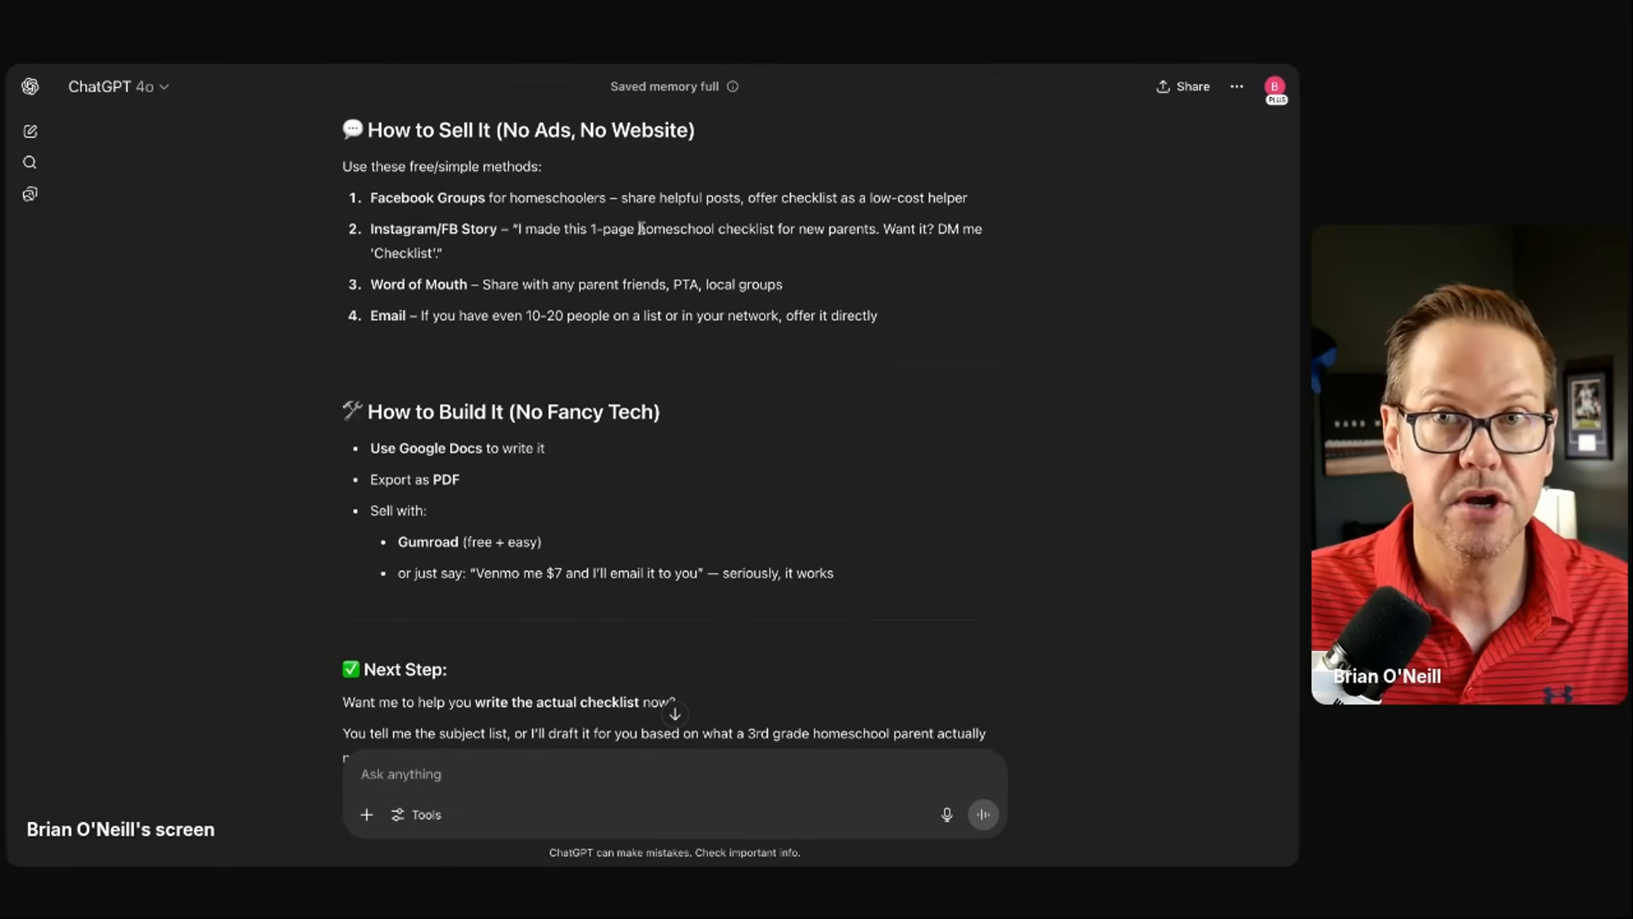
mouse_move(649, 259)
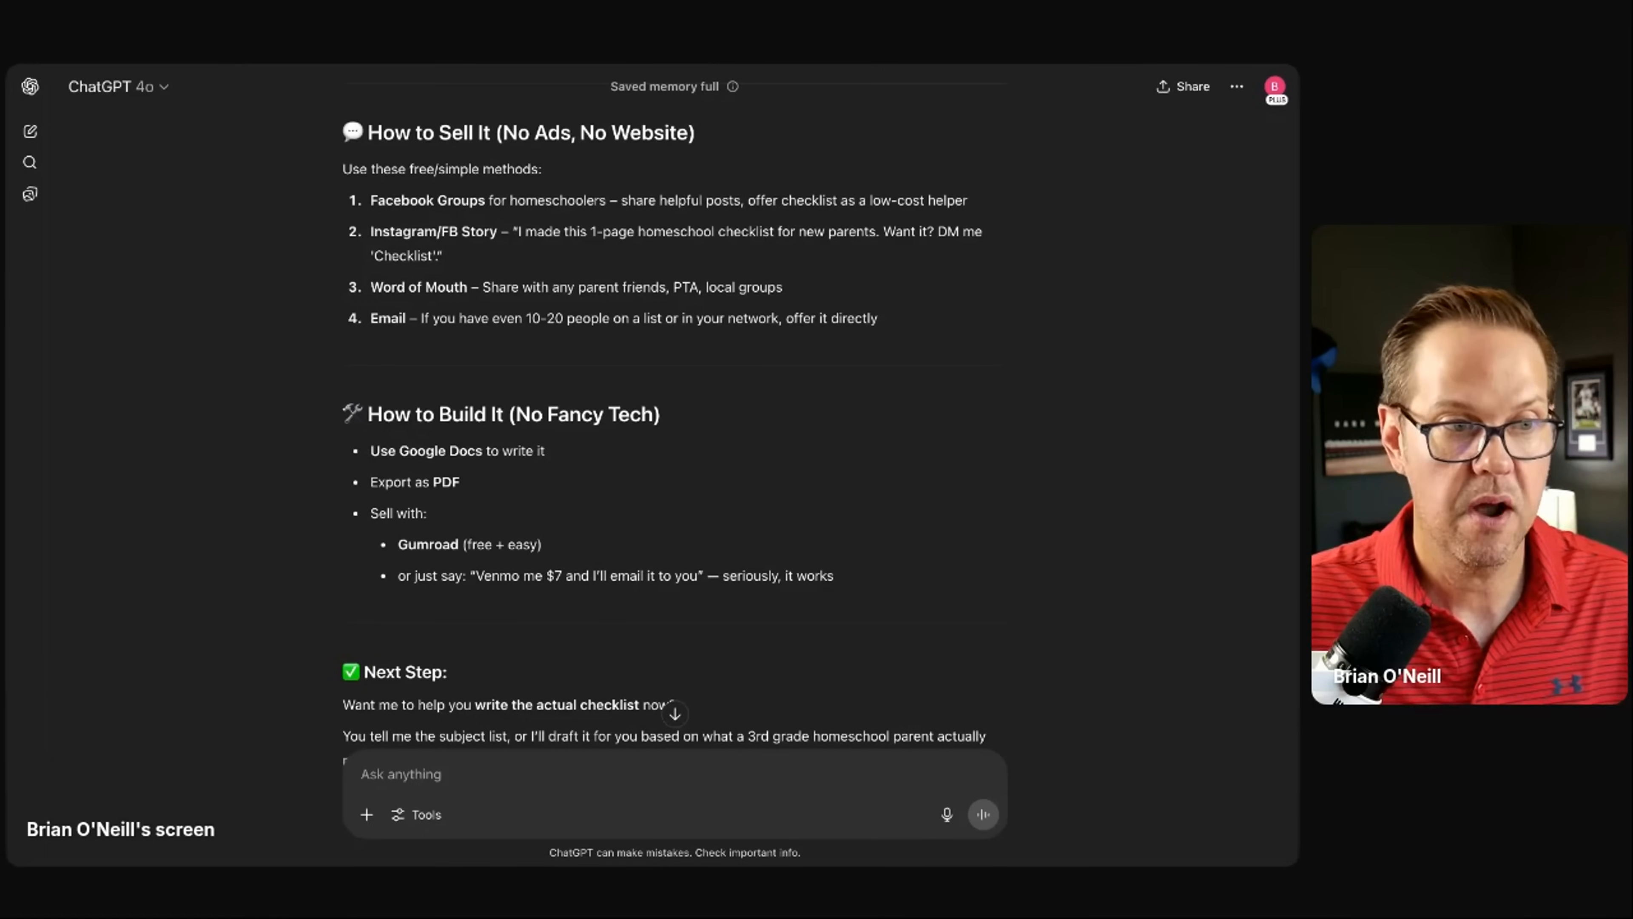
Step: Ask ChatGPT to write the checklist in the chat, noting you'll create the Google Doc yourself
scroll("down", 3)
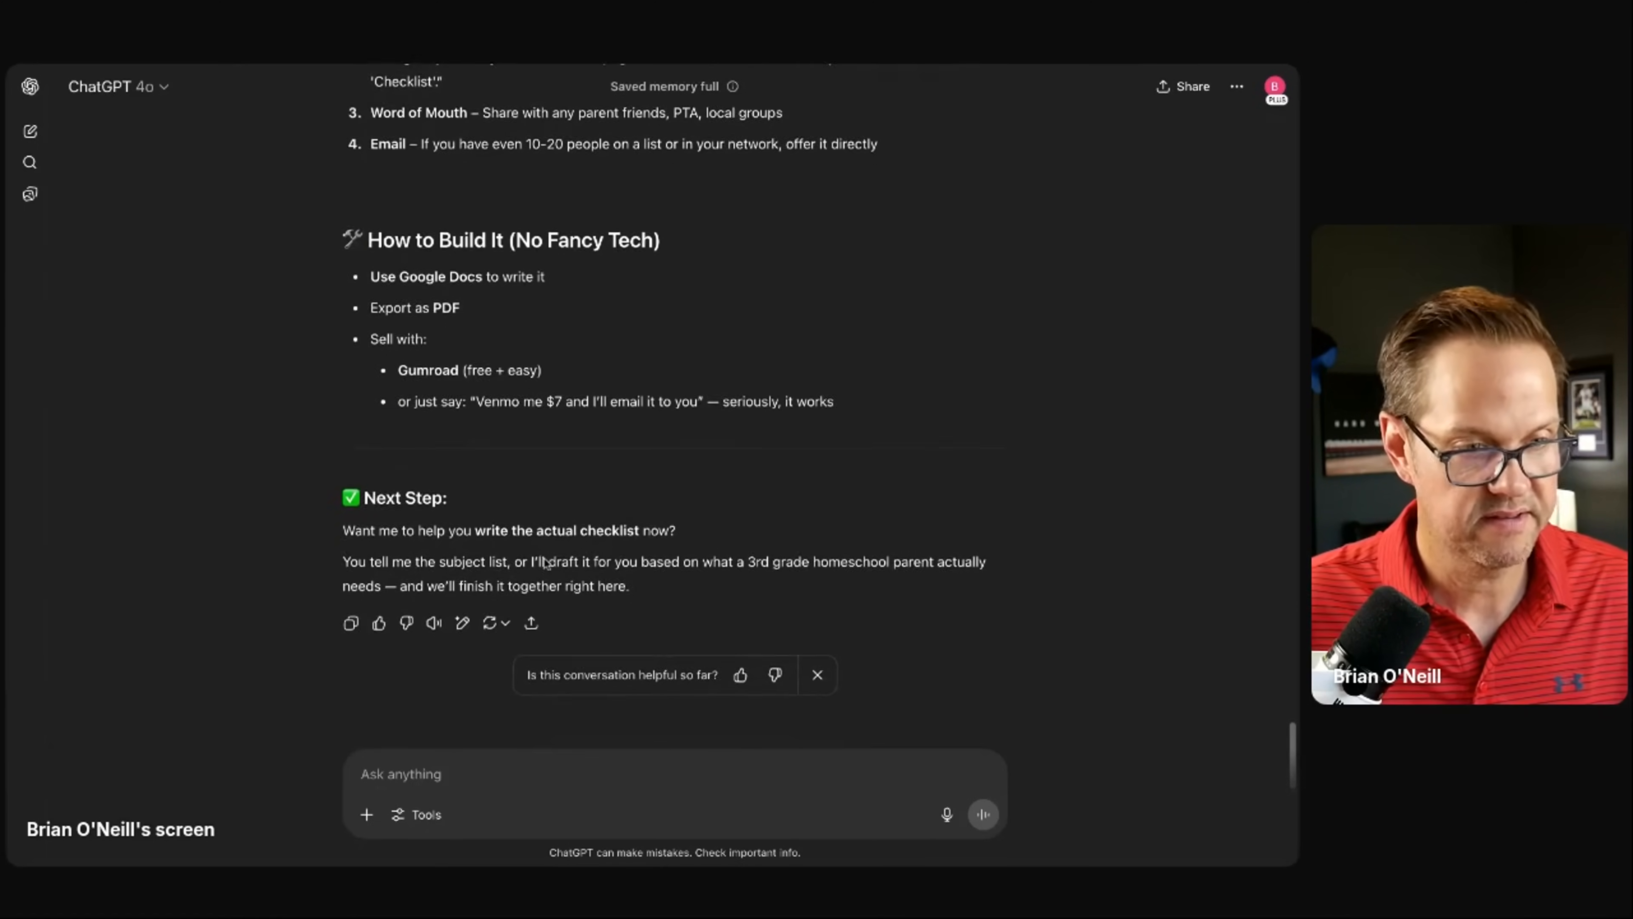
scroll("up", 3)
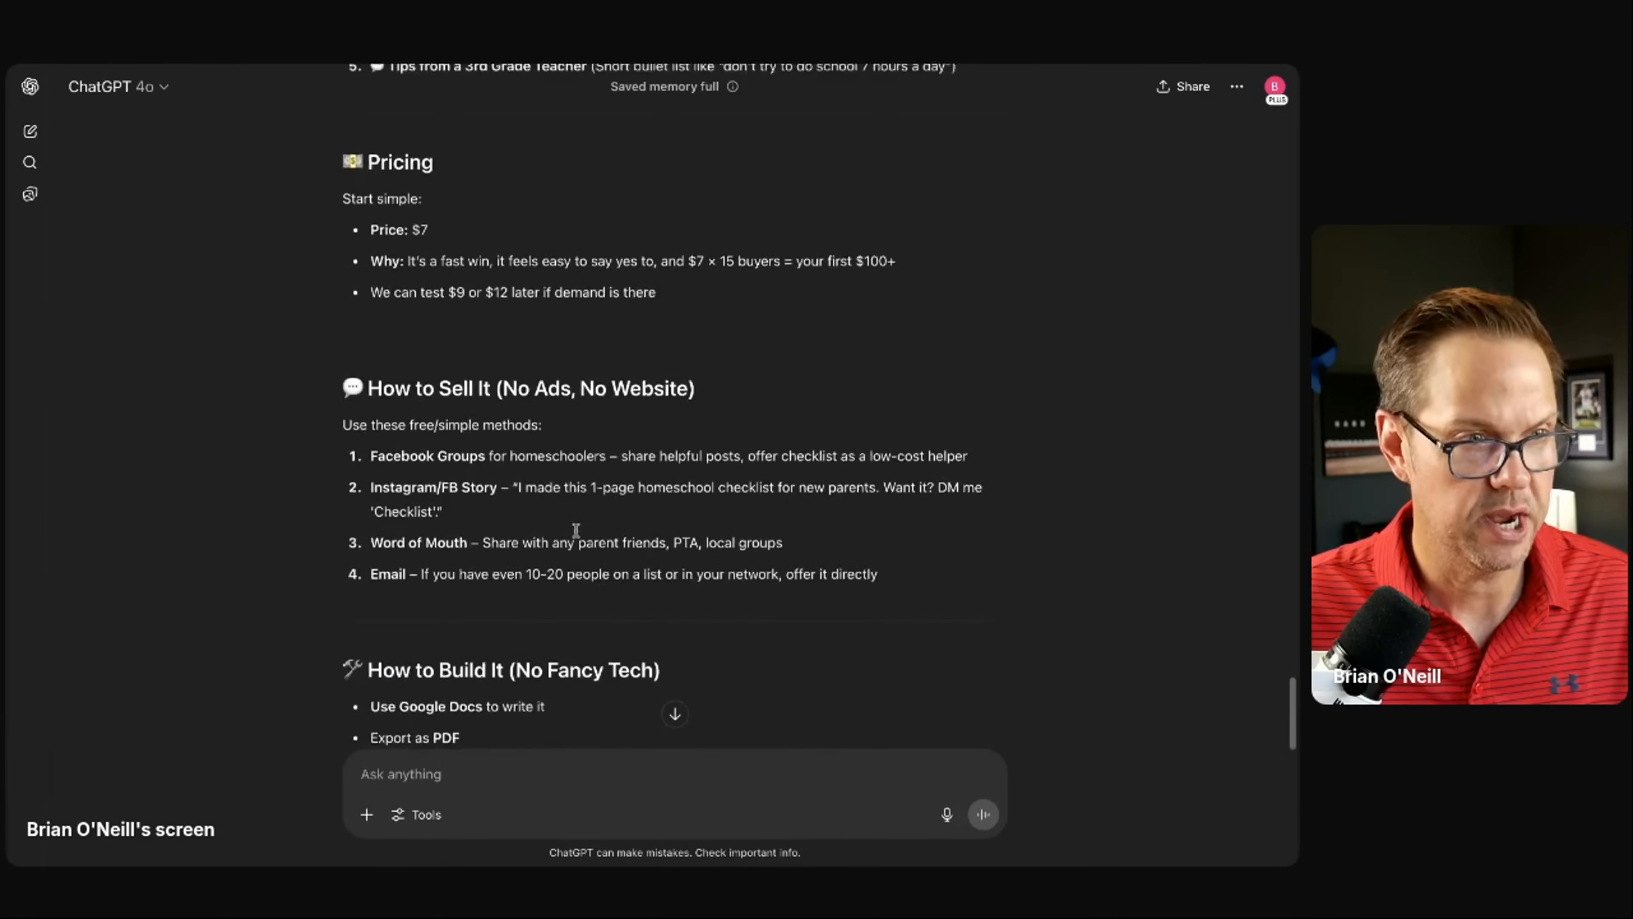
scroll("up", 3)
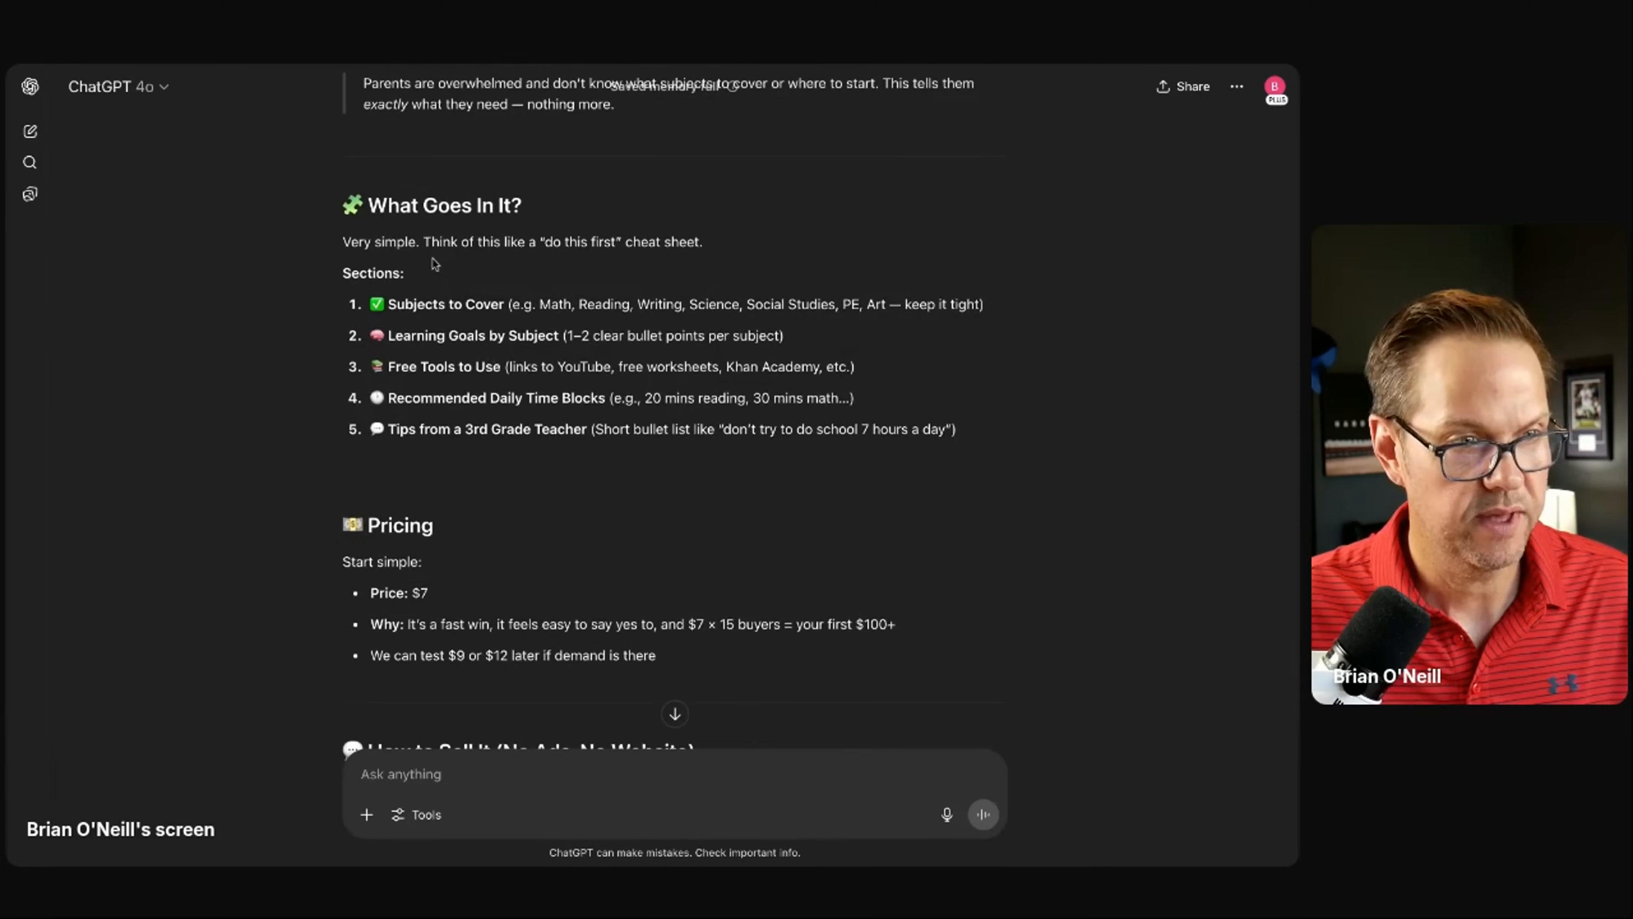
scroll("up", 3)
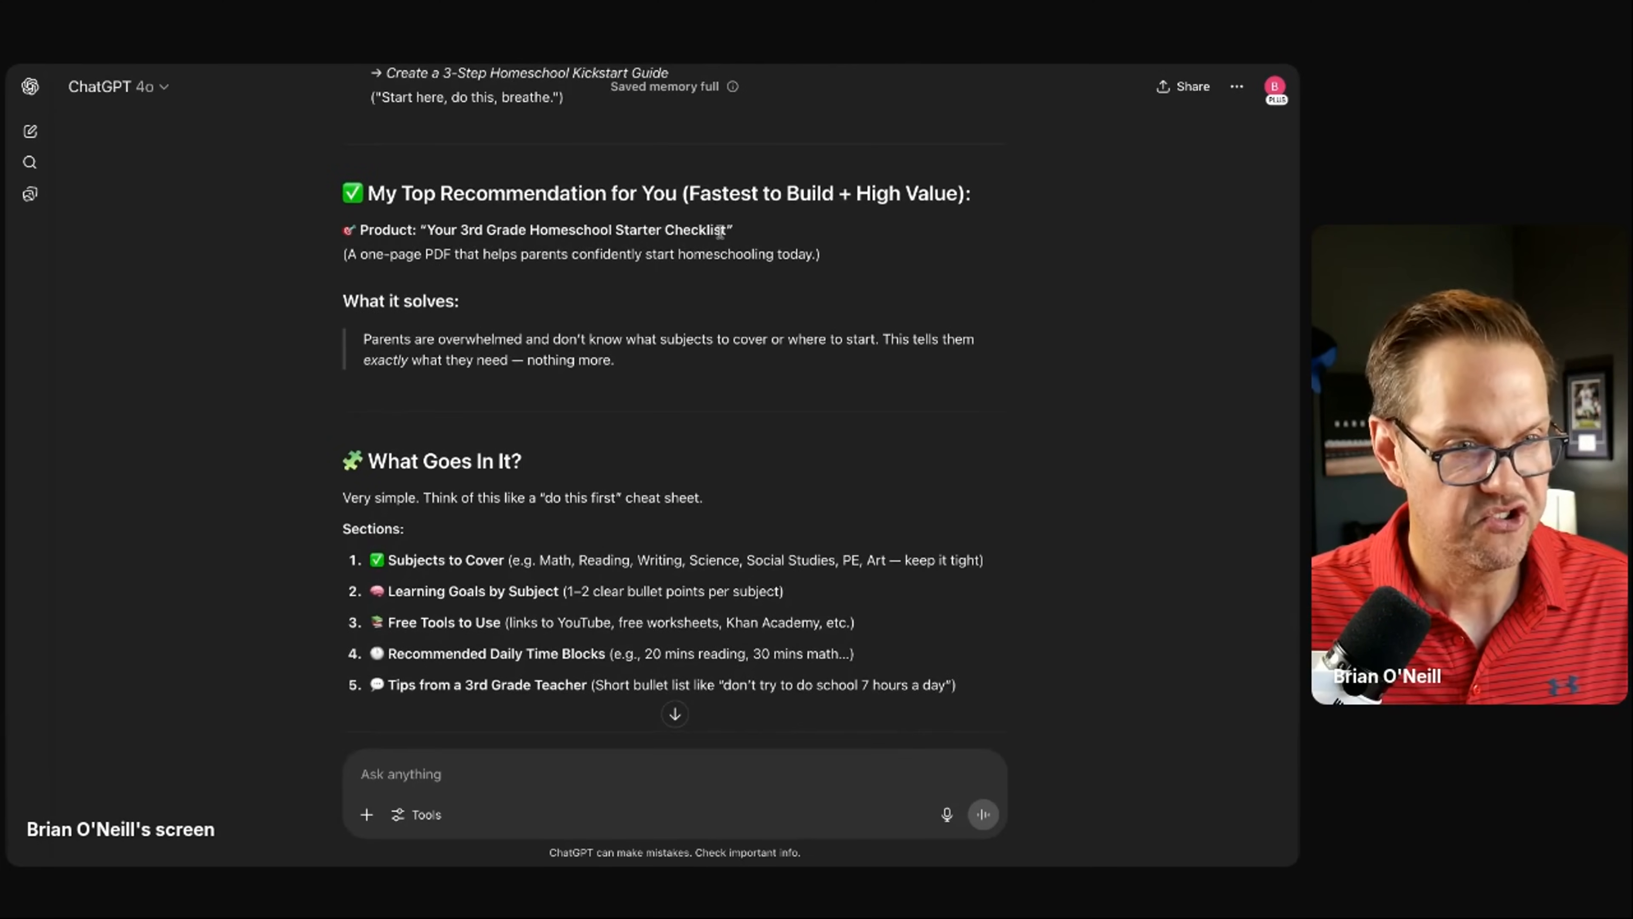
scroll("down", 3)
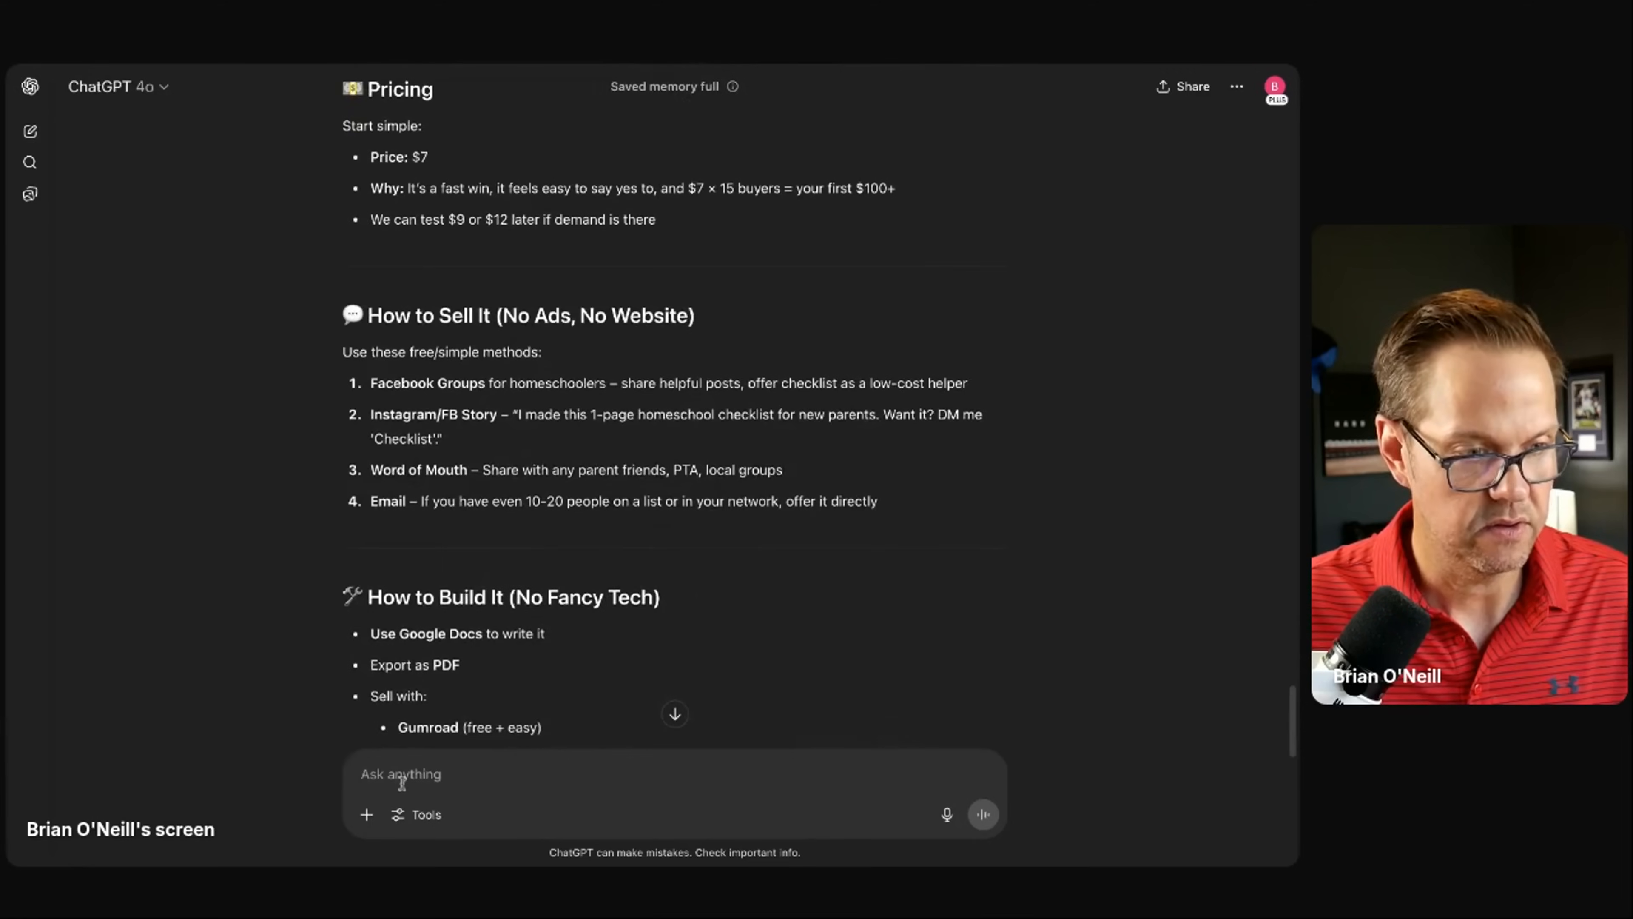
type("yes help me write")
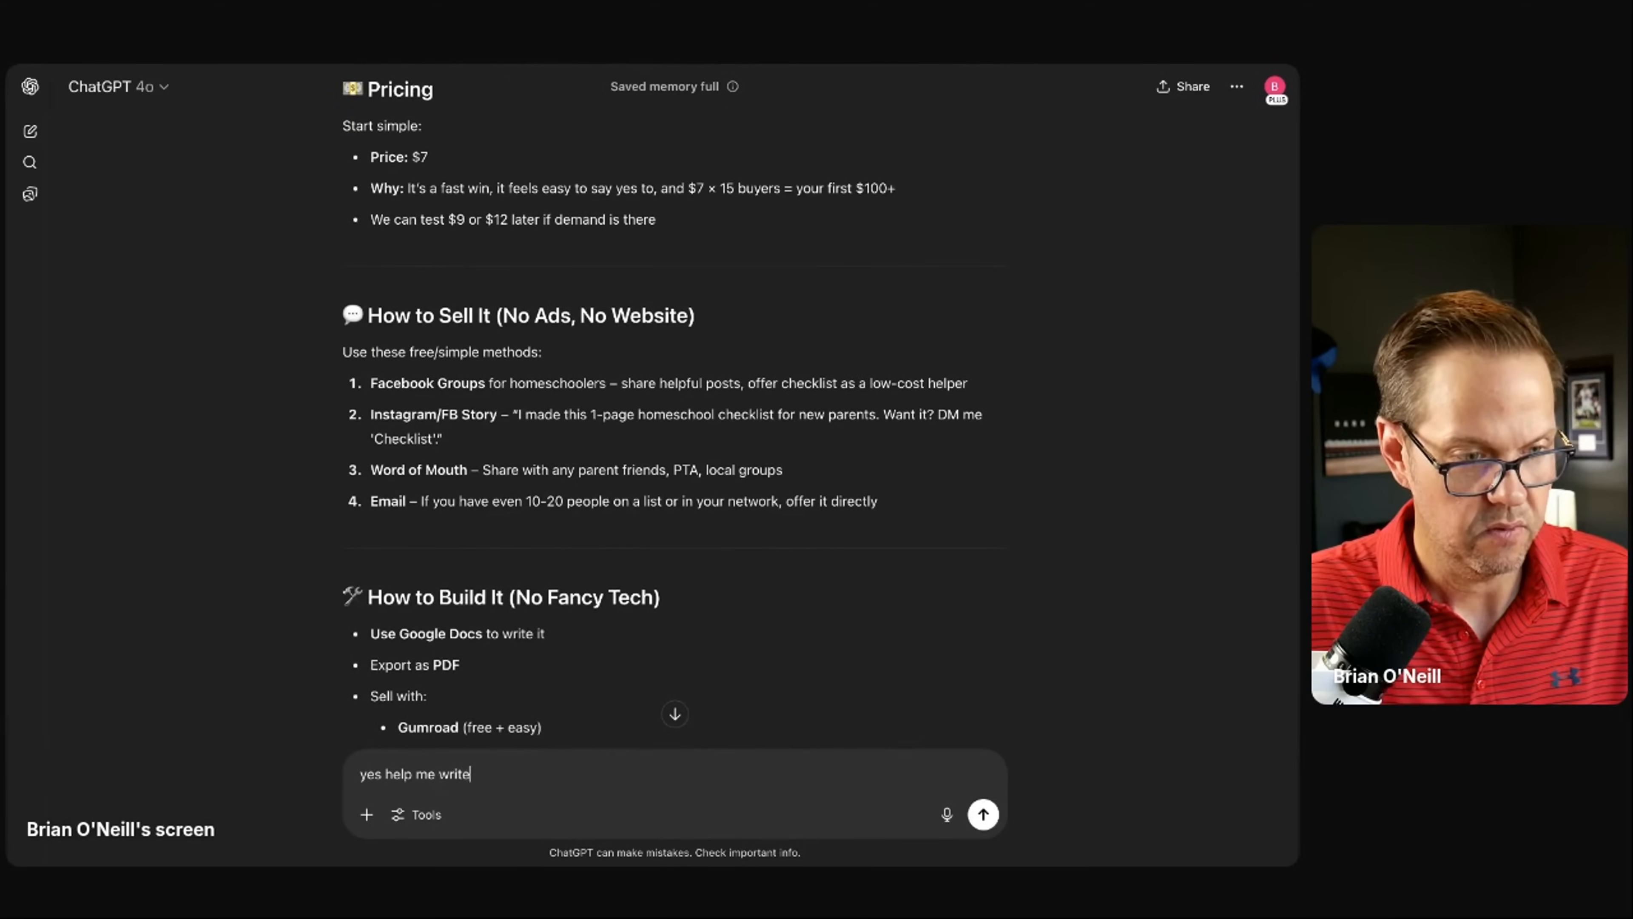
type("the checklist. just write it here and")
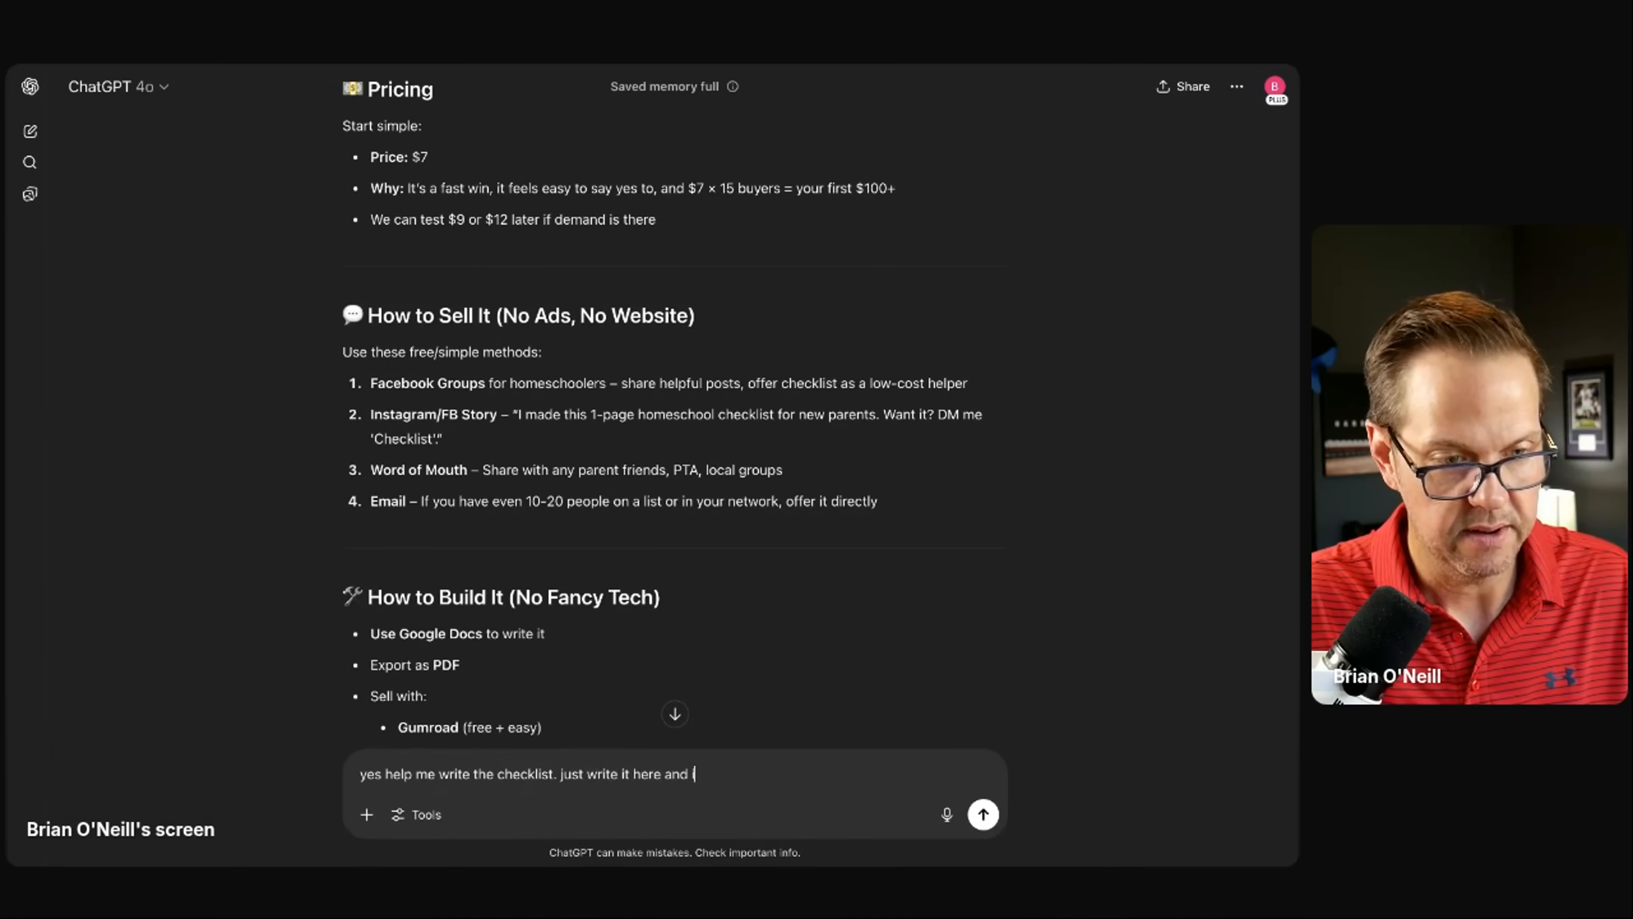
type("i'll create the google")
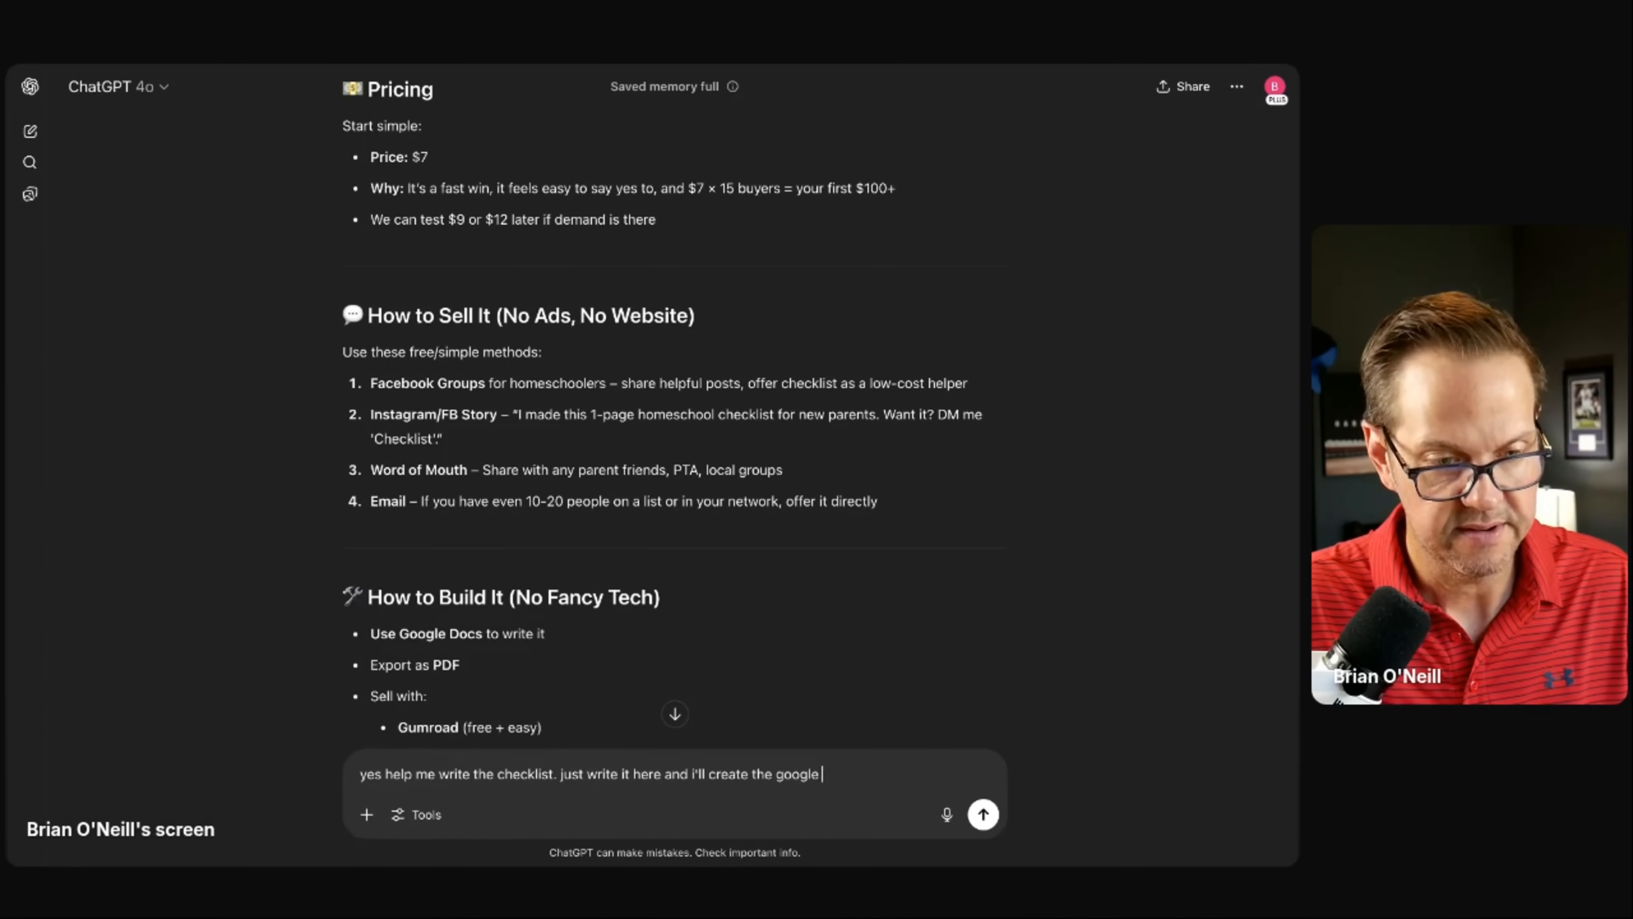
left_click(980, 813)
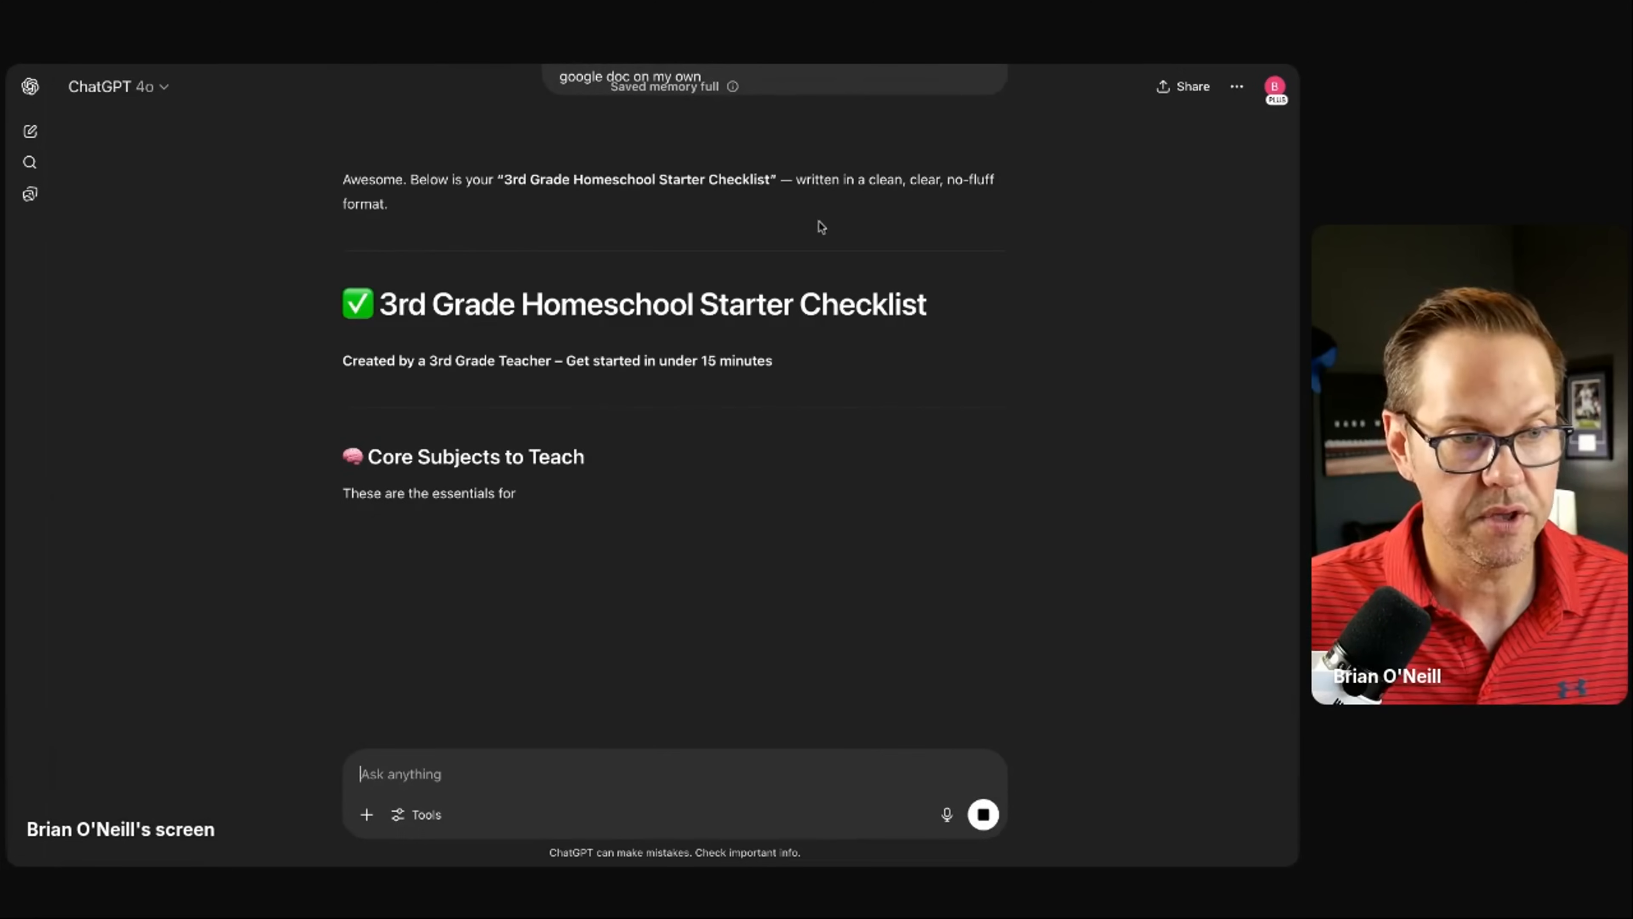
Step: Read the generated checklist's subjects, learning goals and free resources
scroll("down", 3)
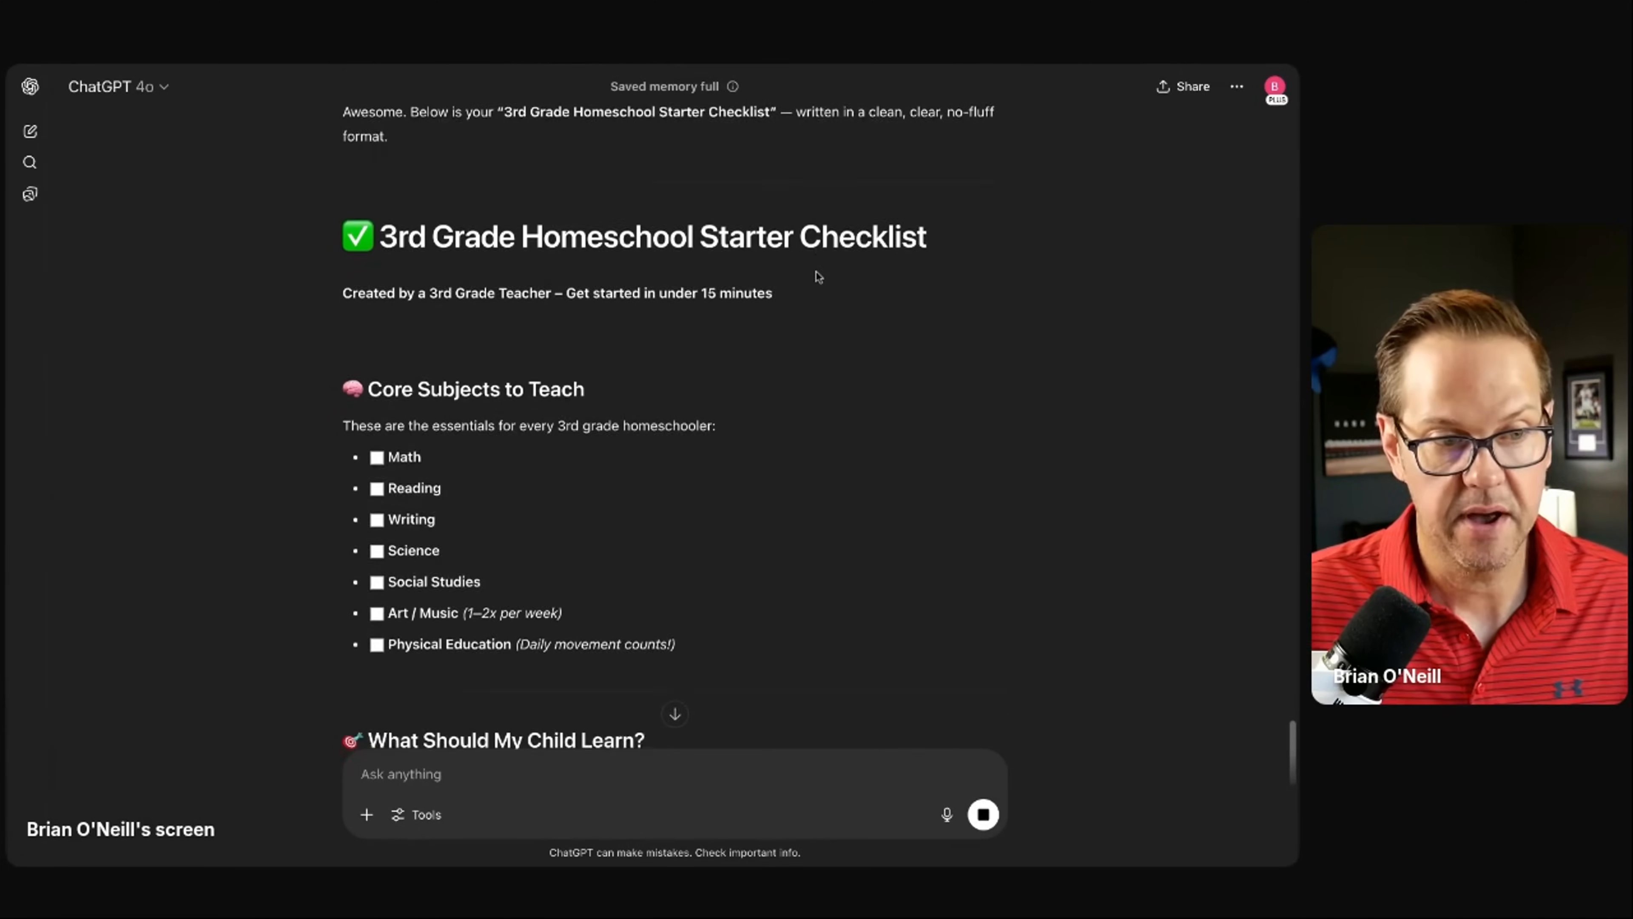
scroll("down", 3)
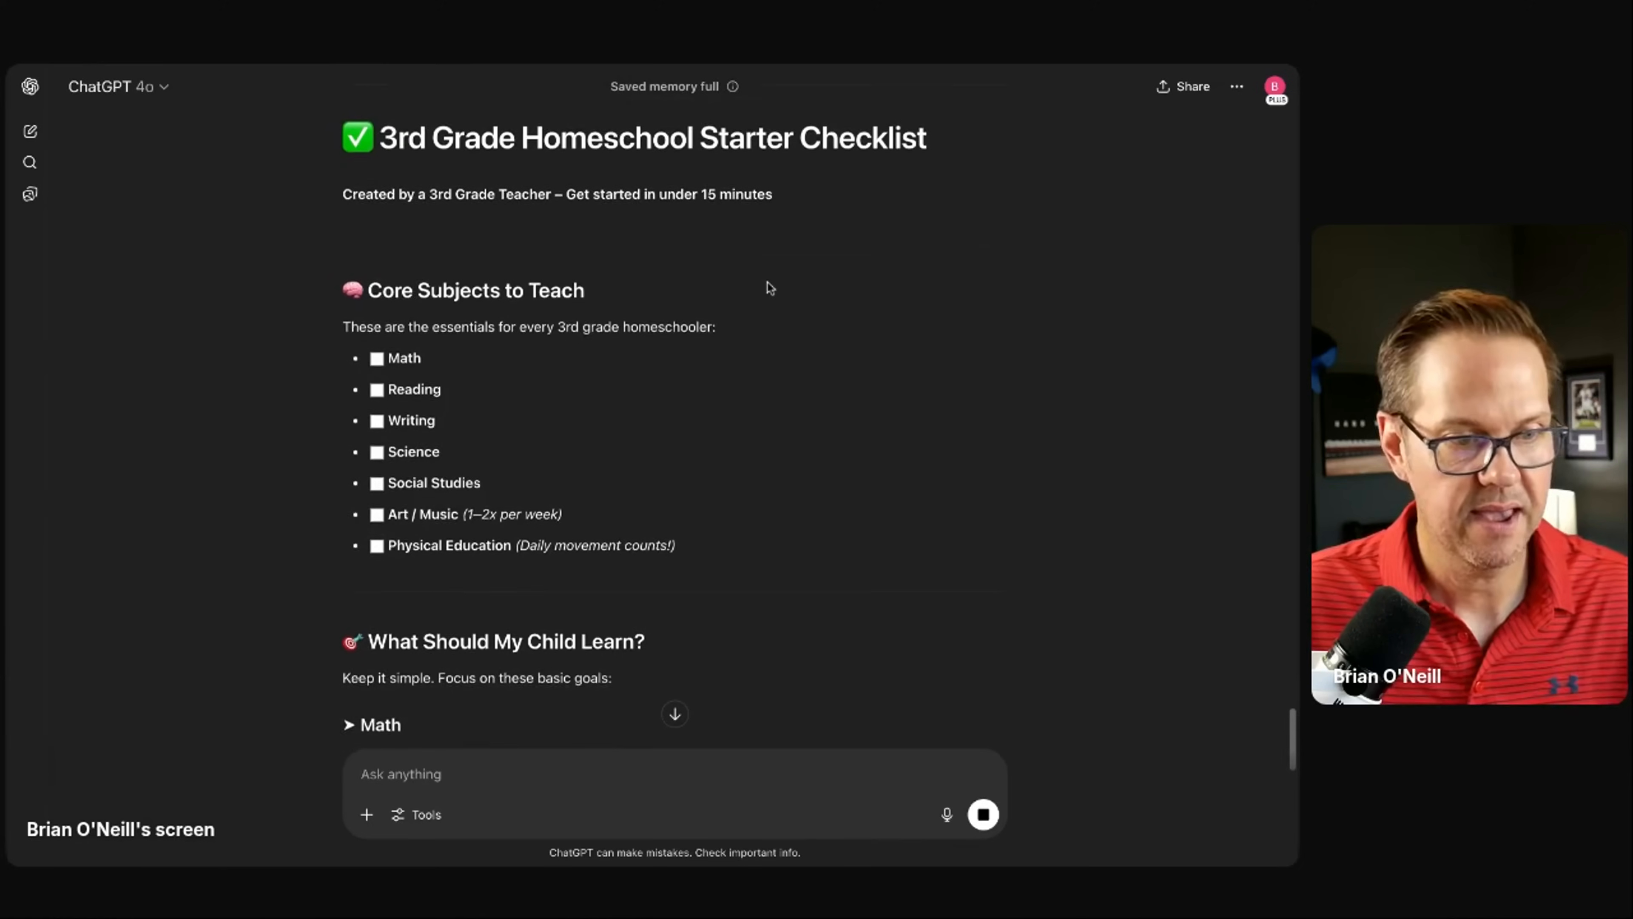
scroll("down", 3)
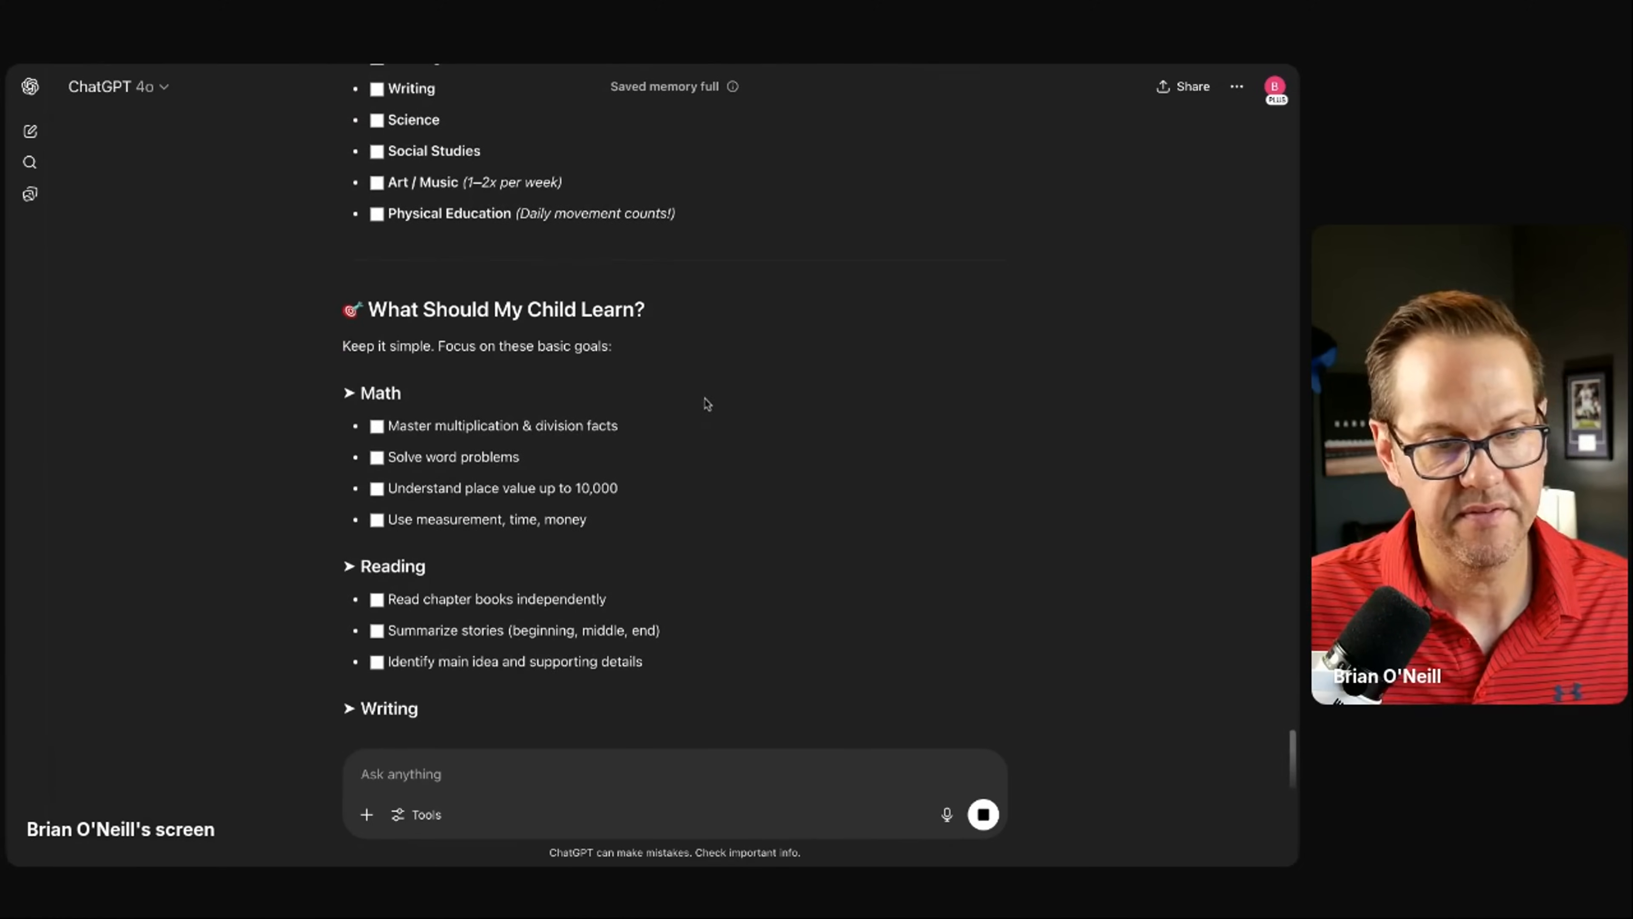
scroll("down", 3)
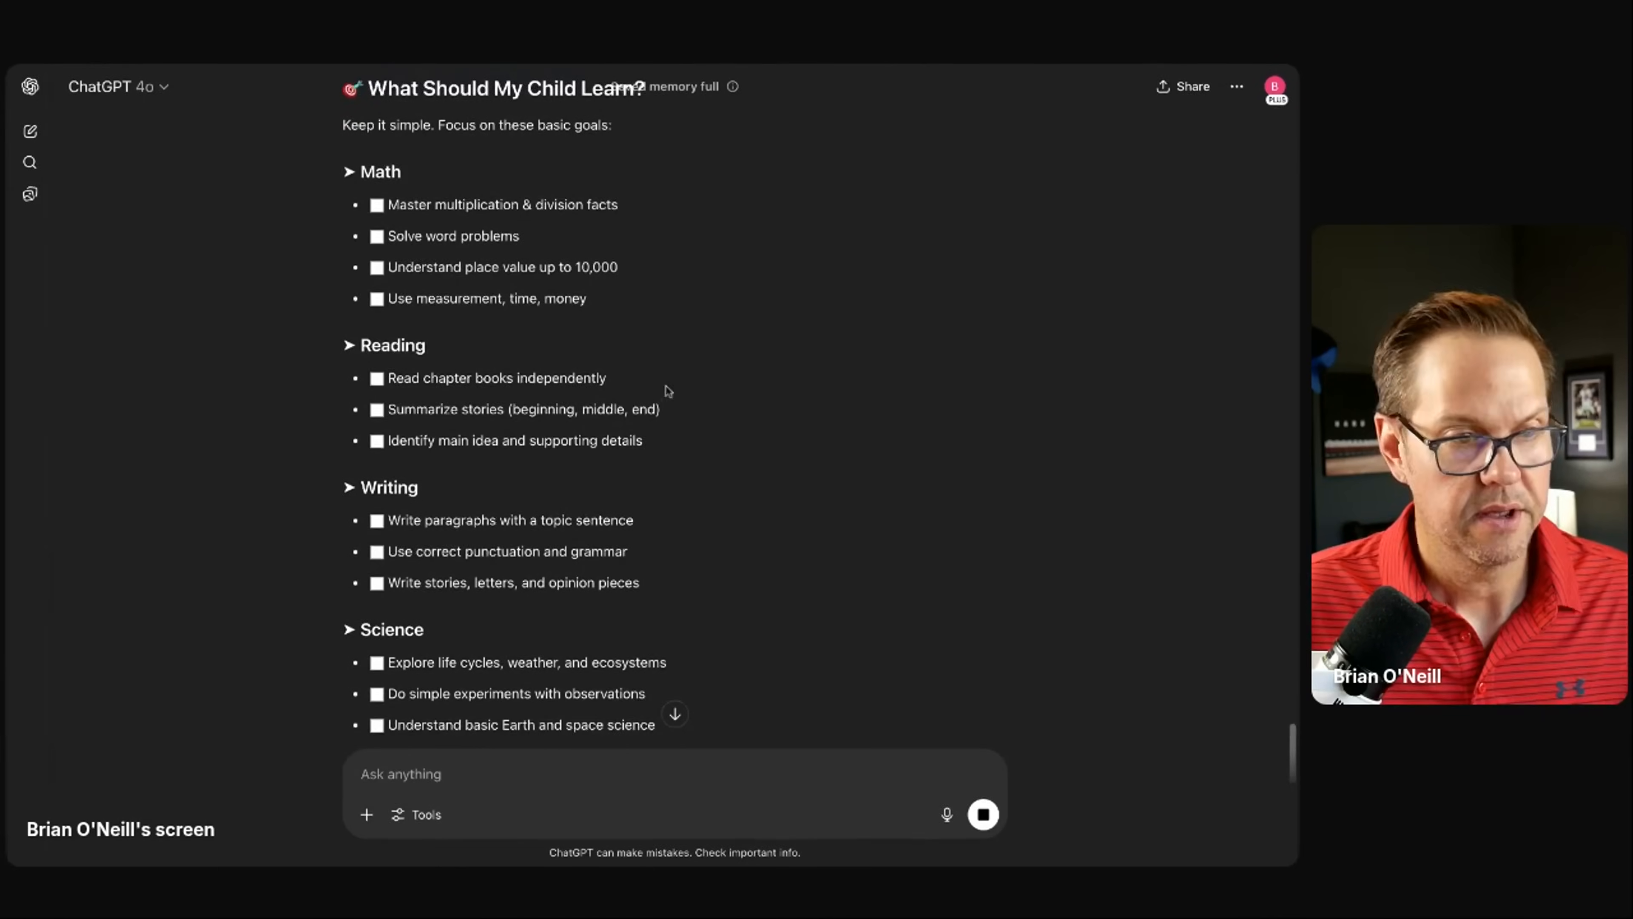
scroll("up", 3)
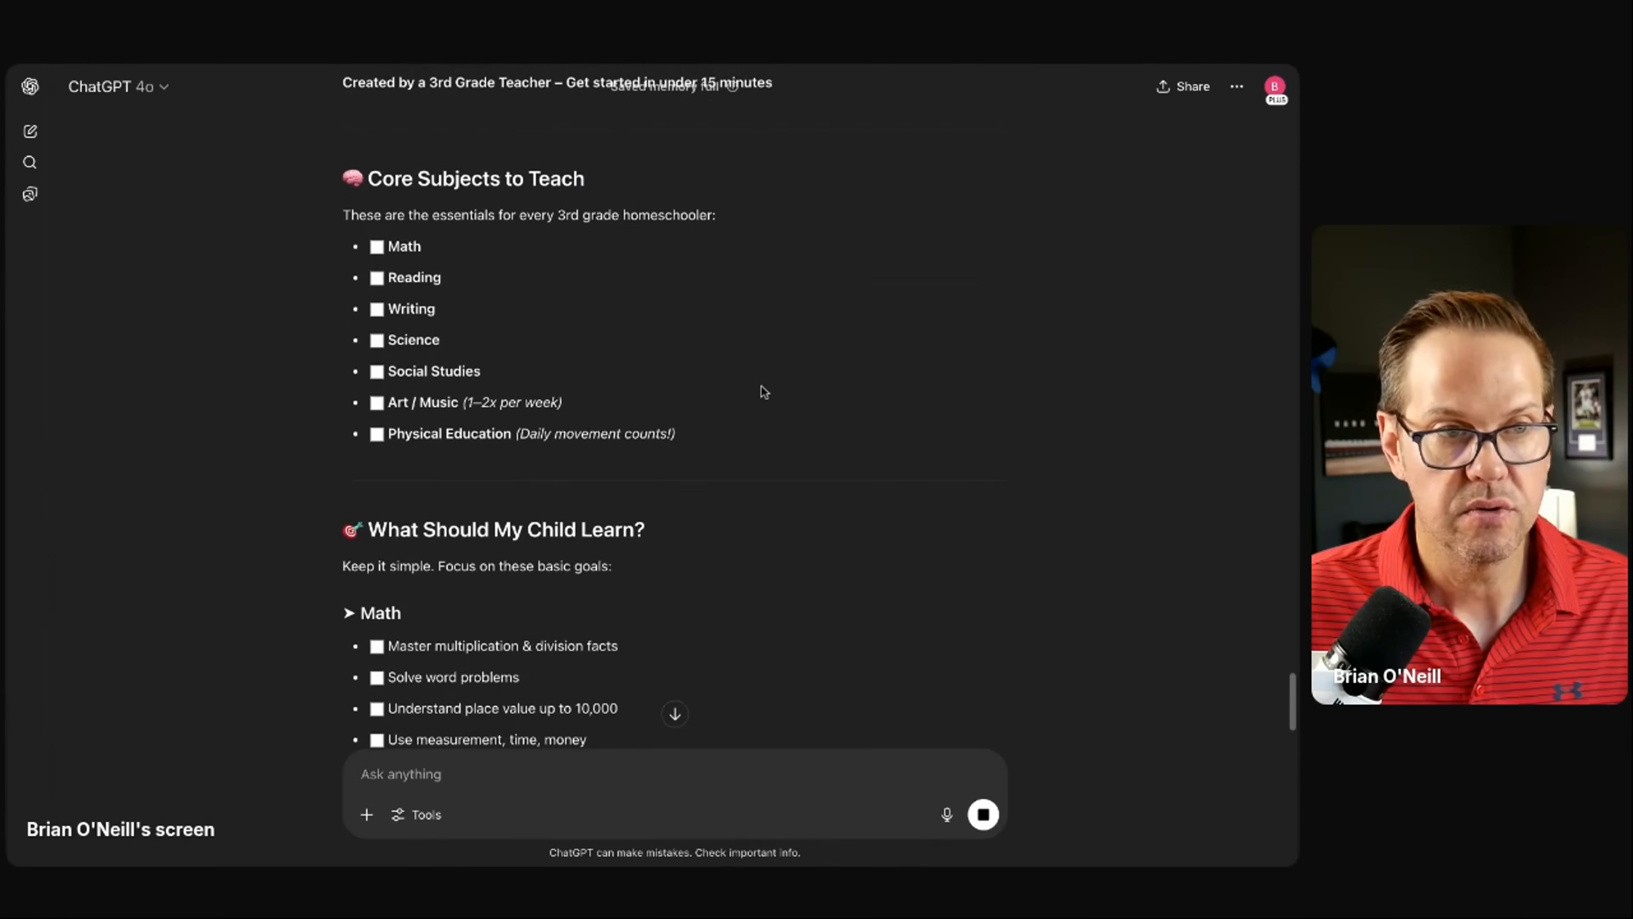
scroll("up", 3)
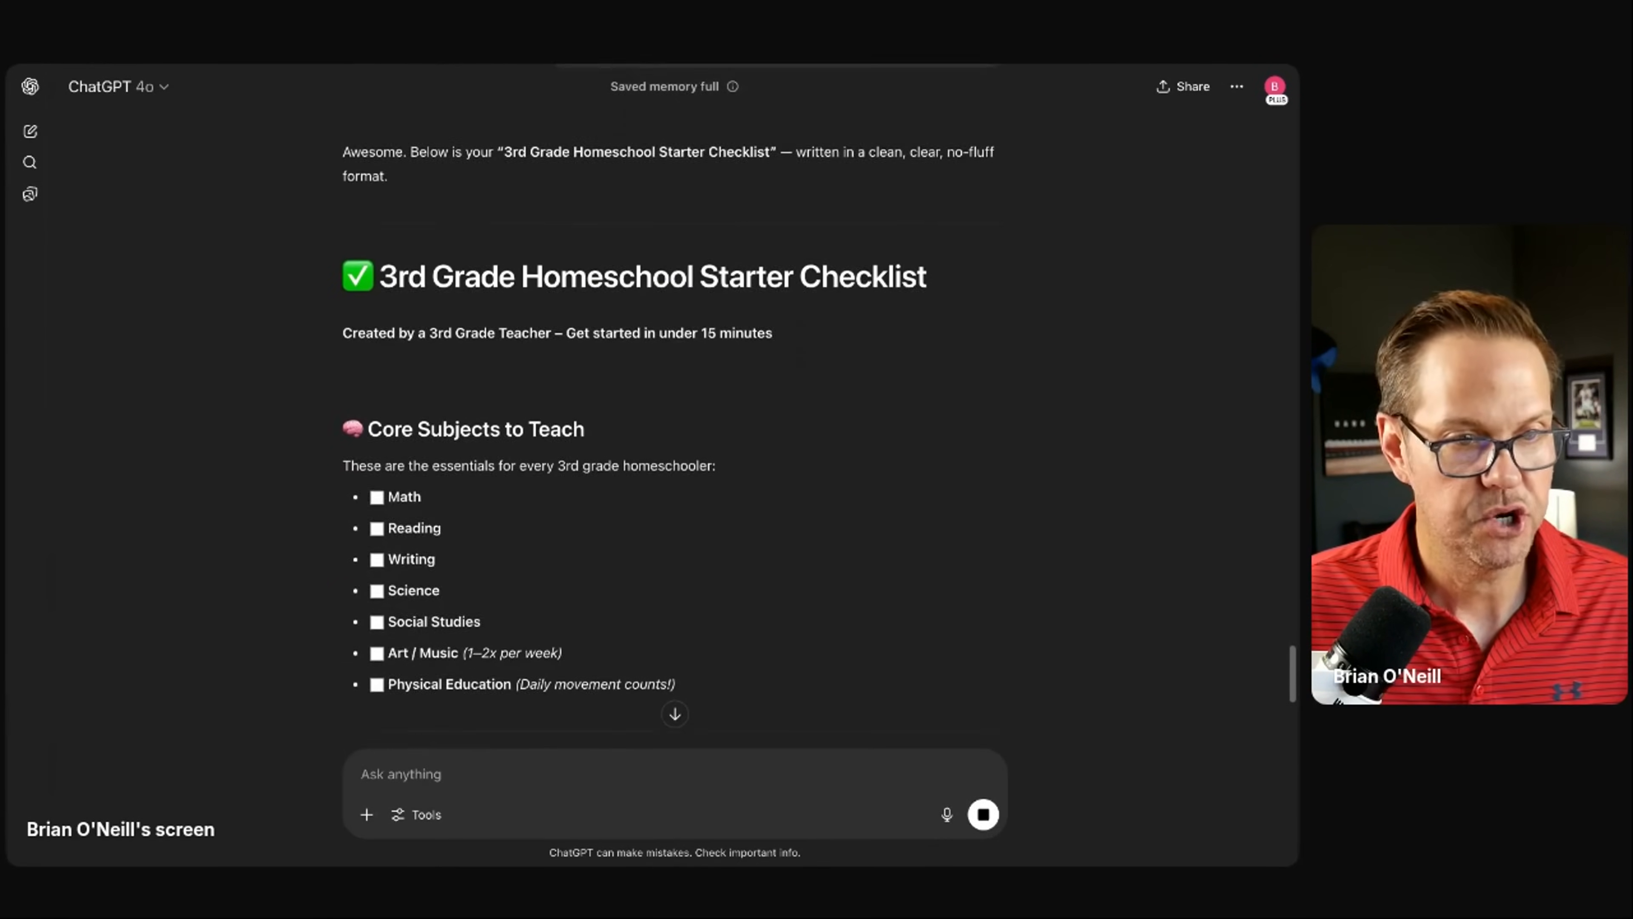
scroll("down", 3)
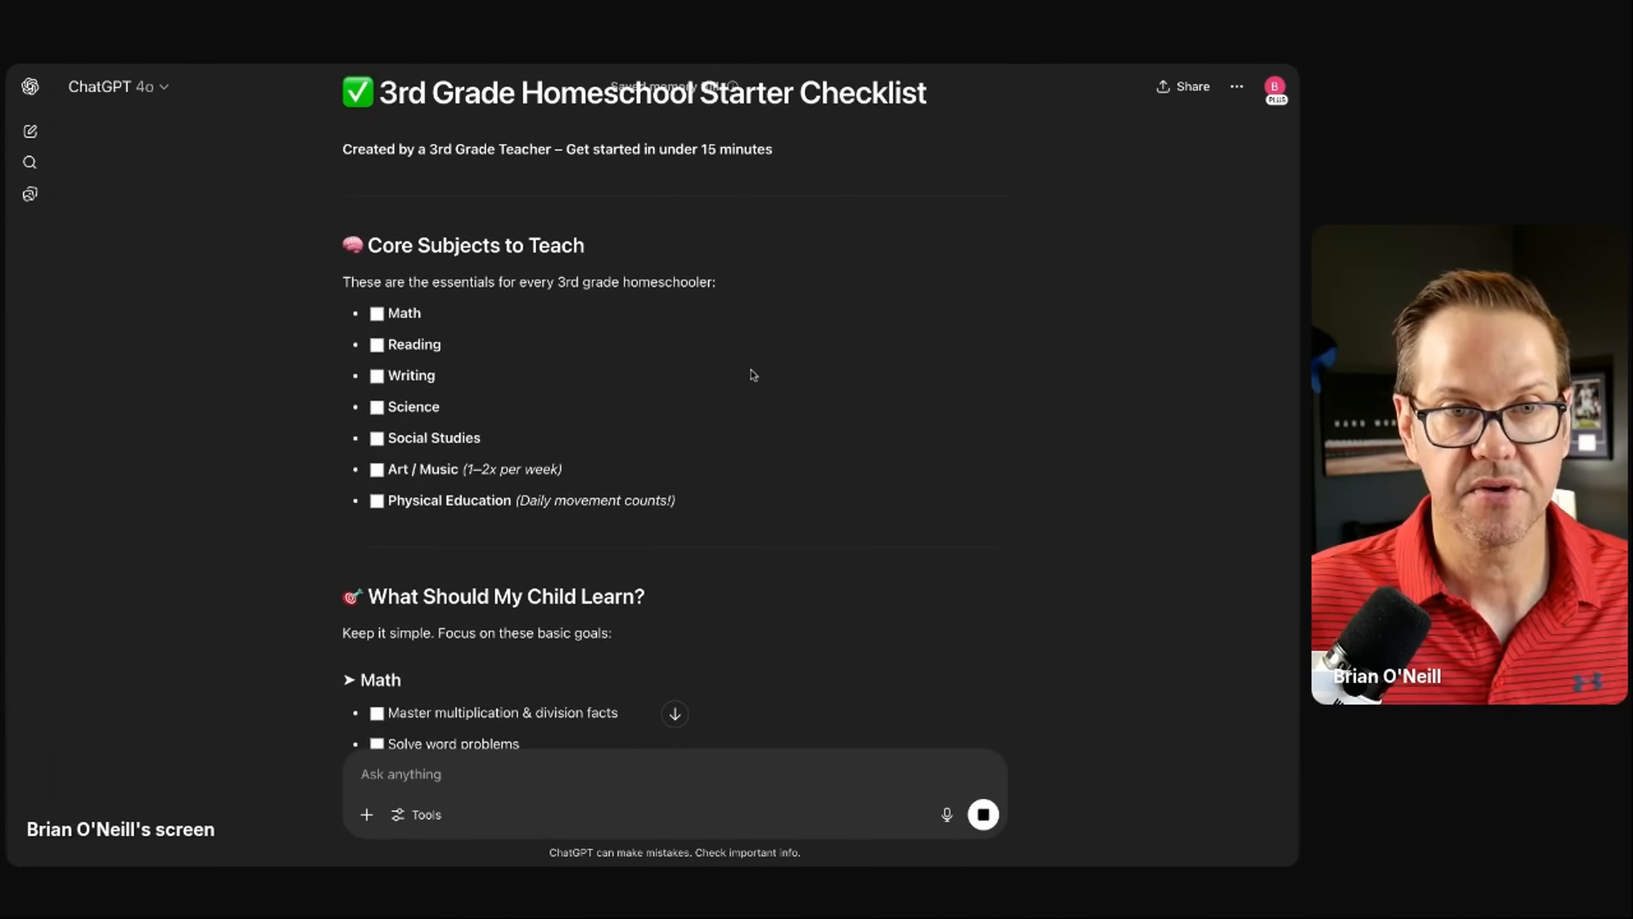
scroll("down", 3)
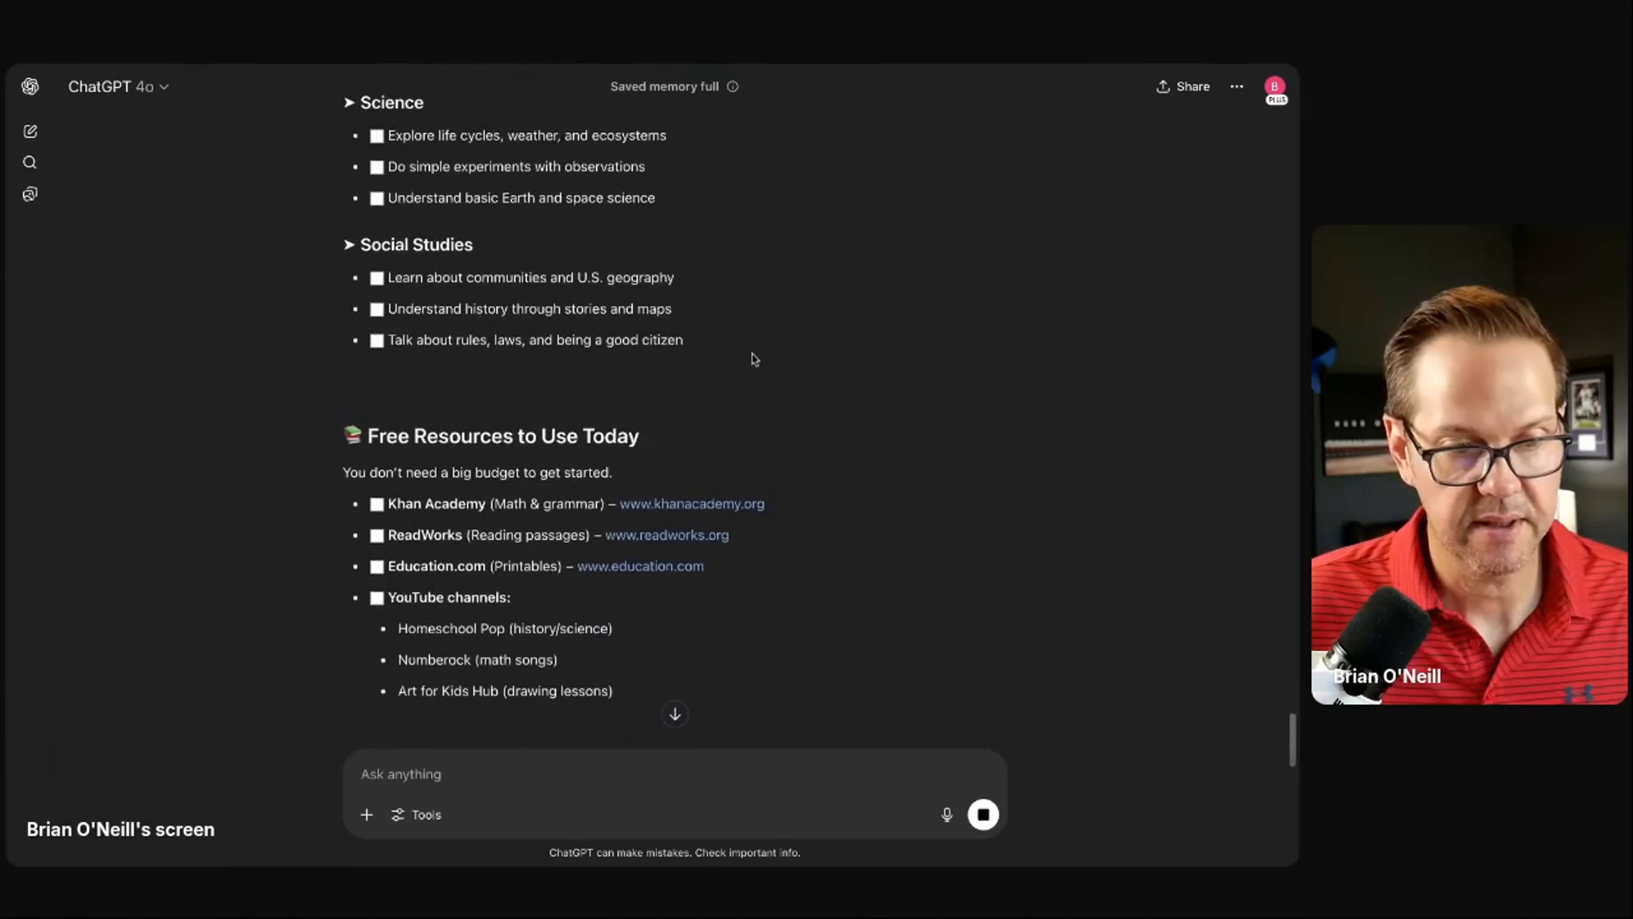
Step: Read the daily schedule, teacher tips and closing call to action, then return to the title
scroll("down", 3)
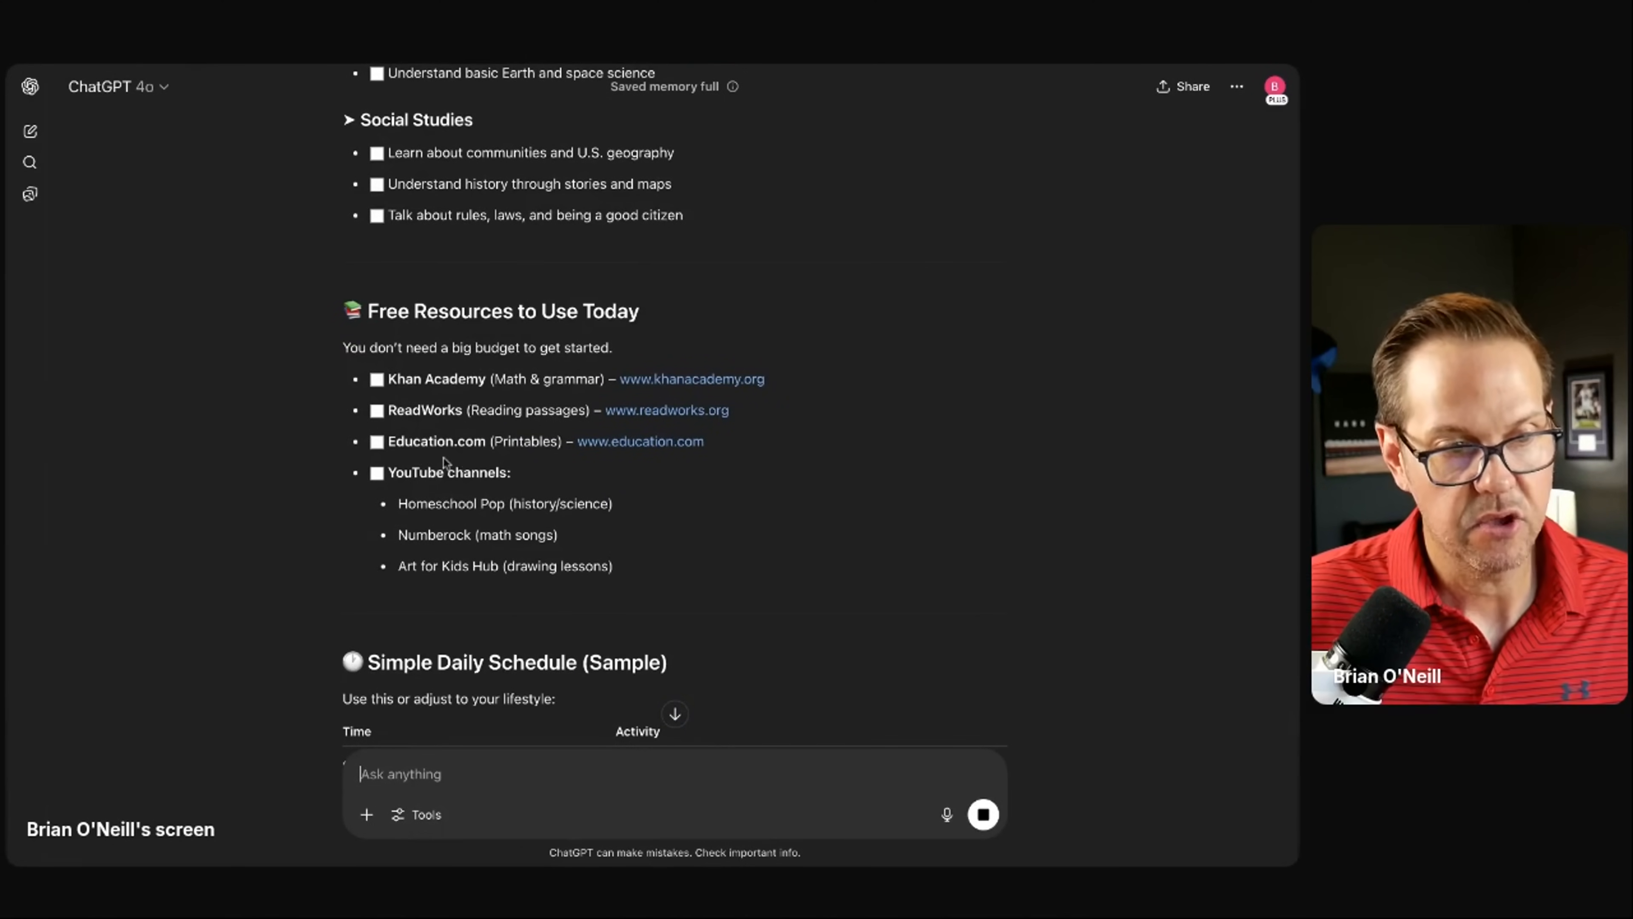
scroll("down", 3)
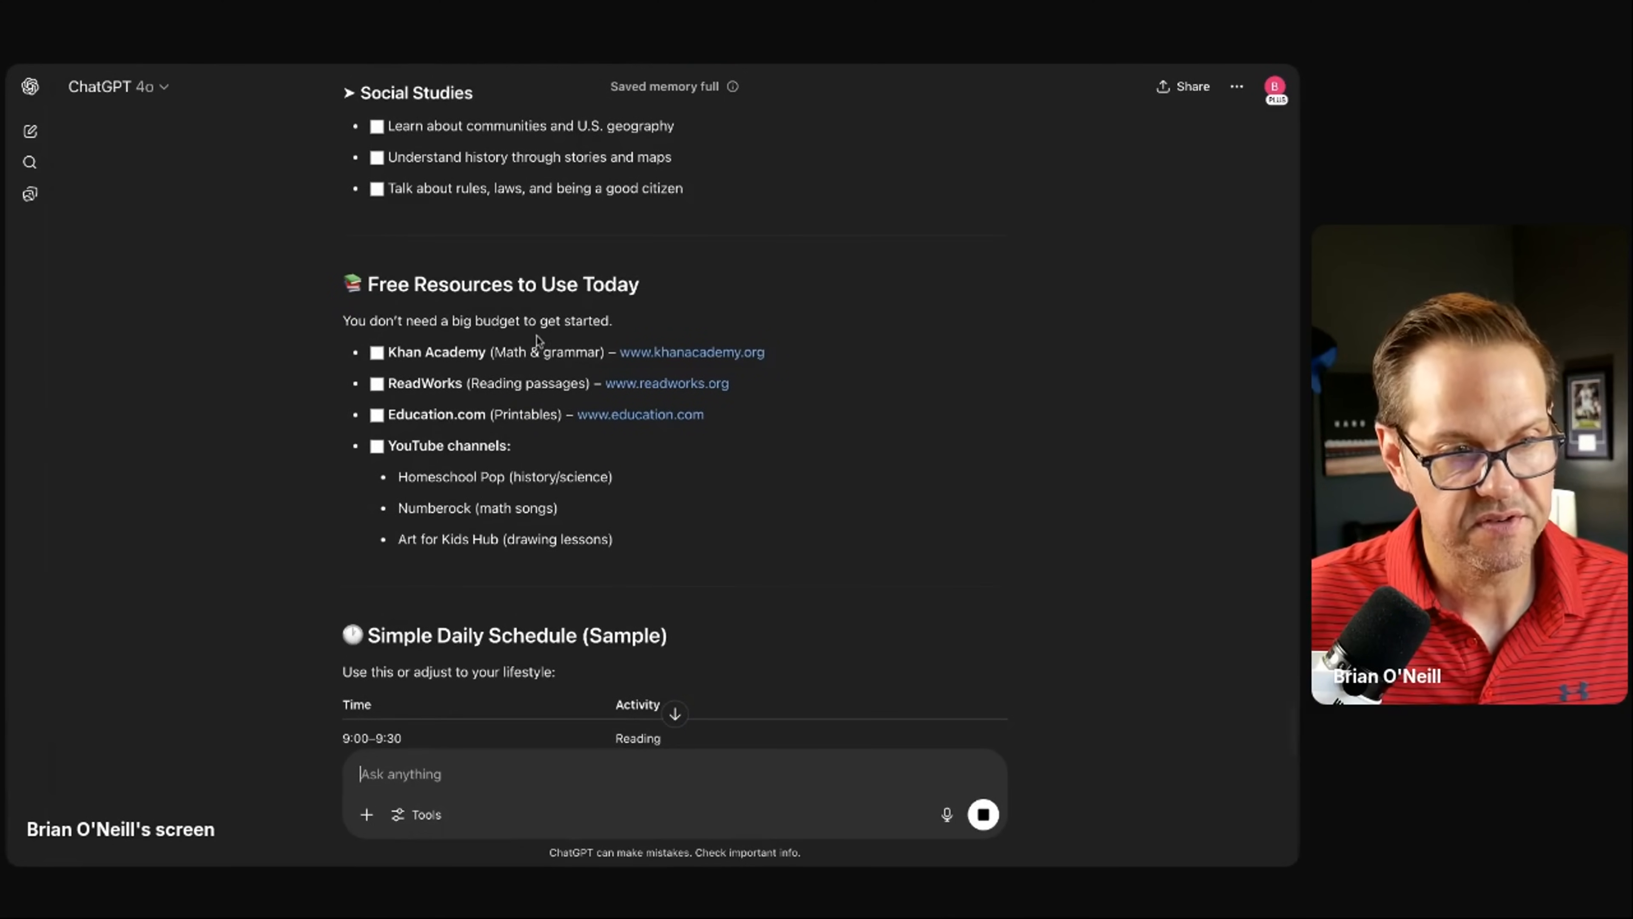
scroll("down", 3)
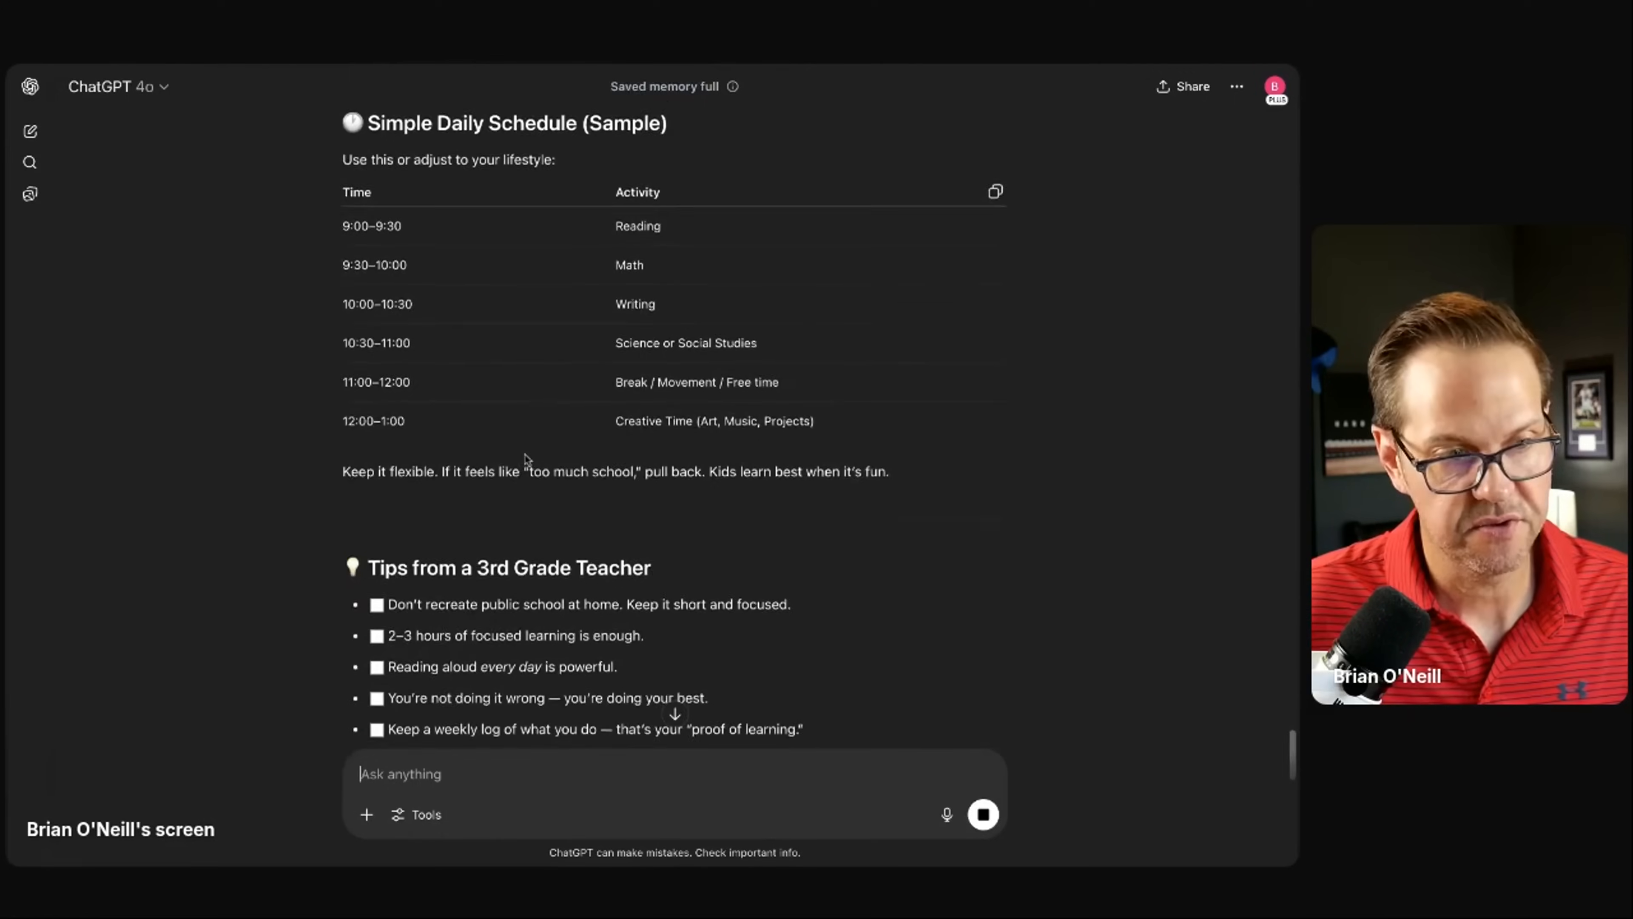
scroll("down", 3)
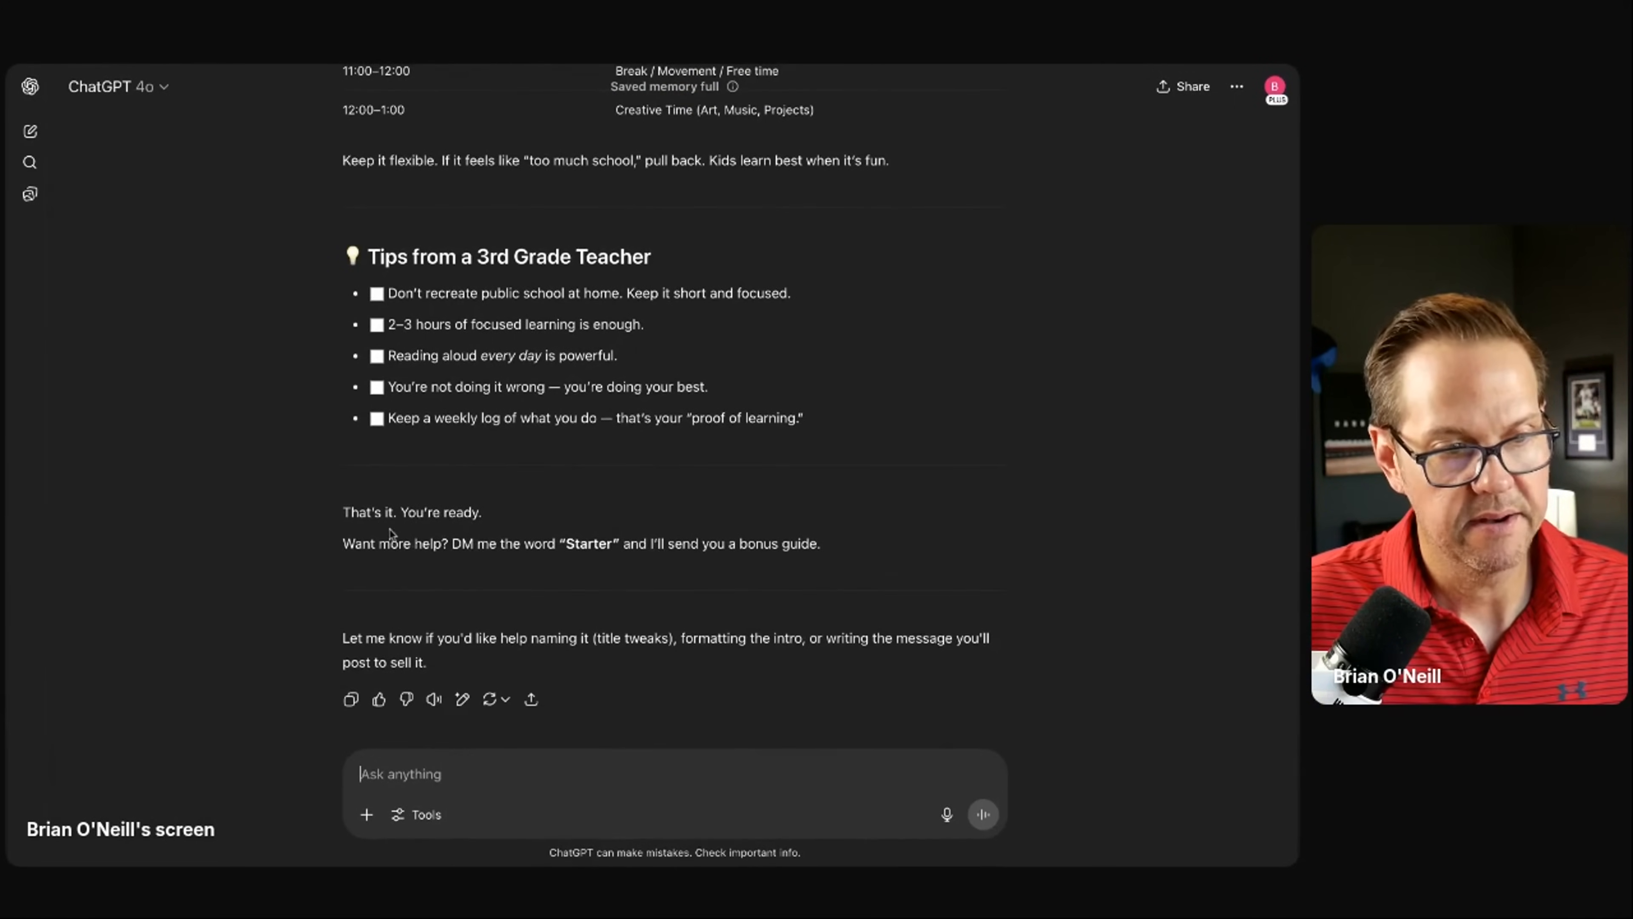
scroll("up", 3)
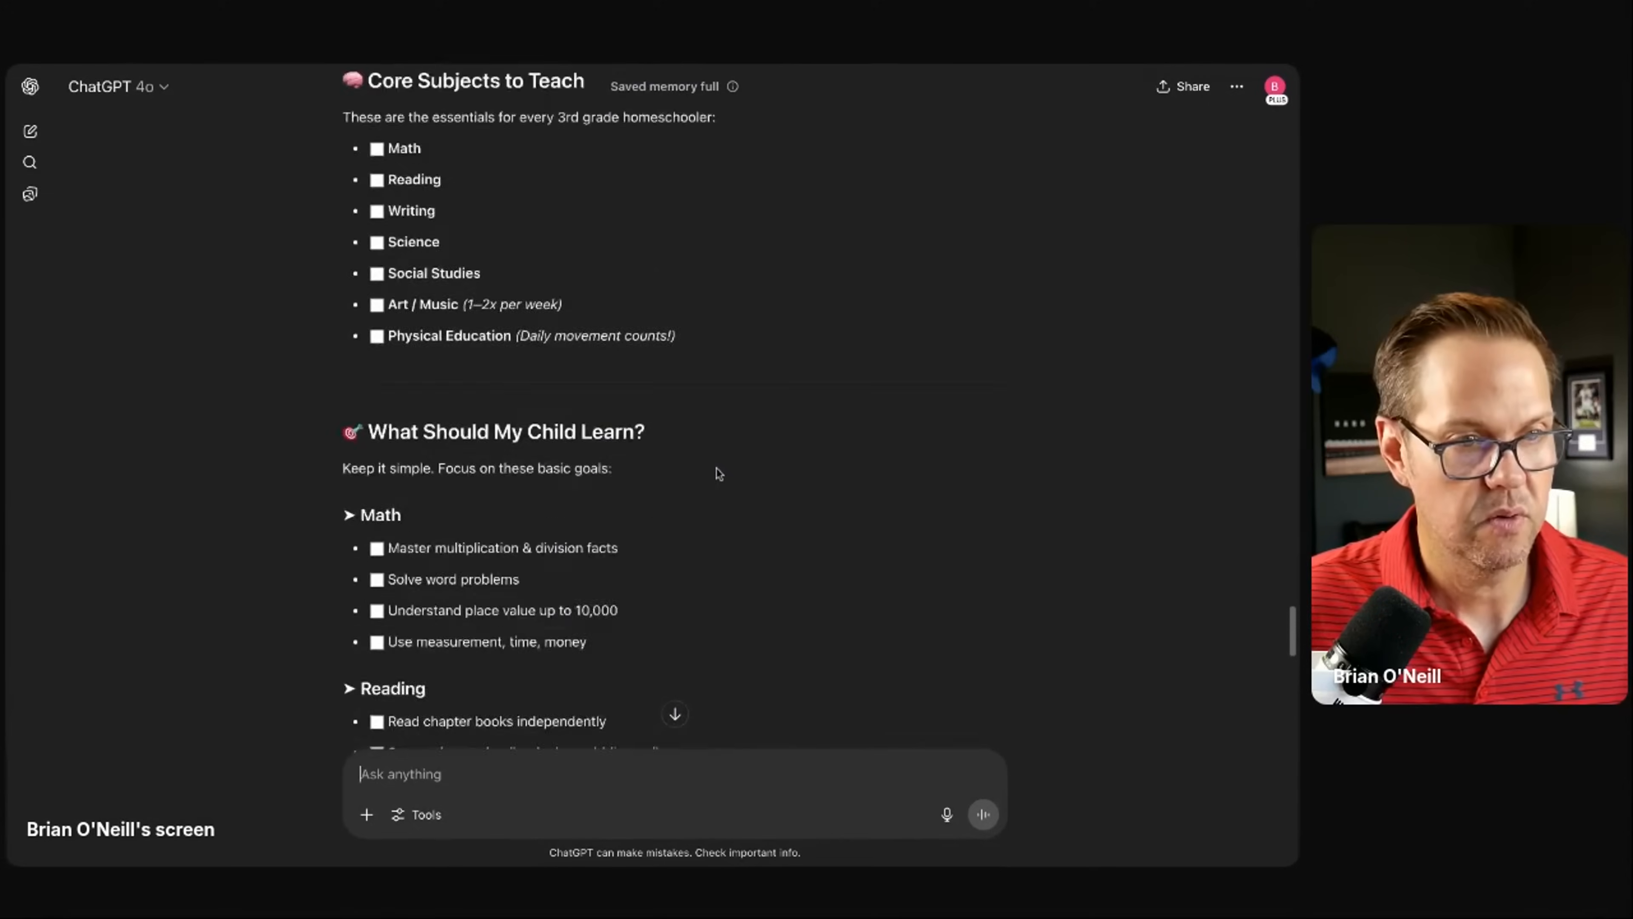
scroll("up", 3)
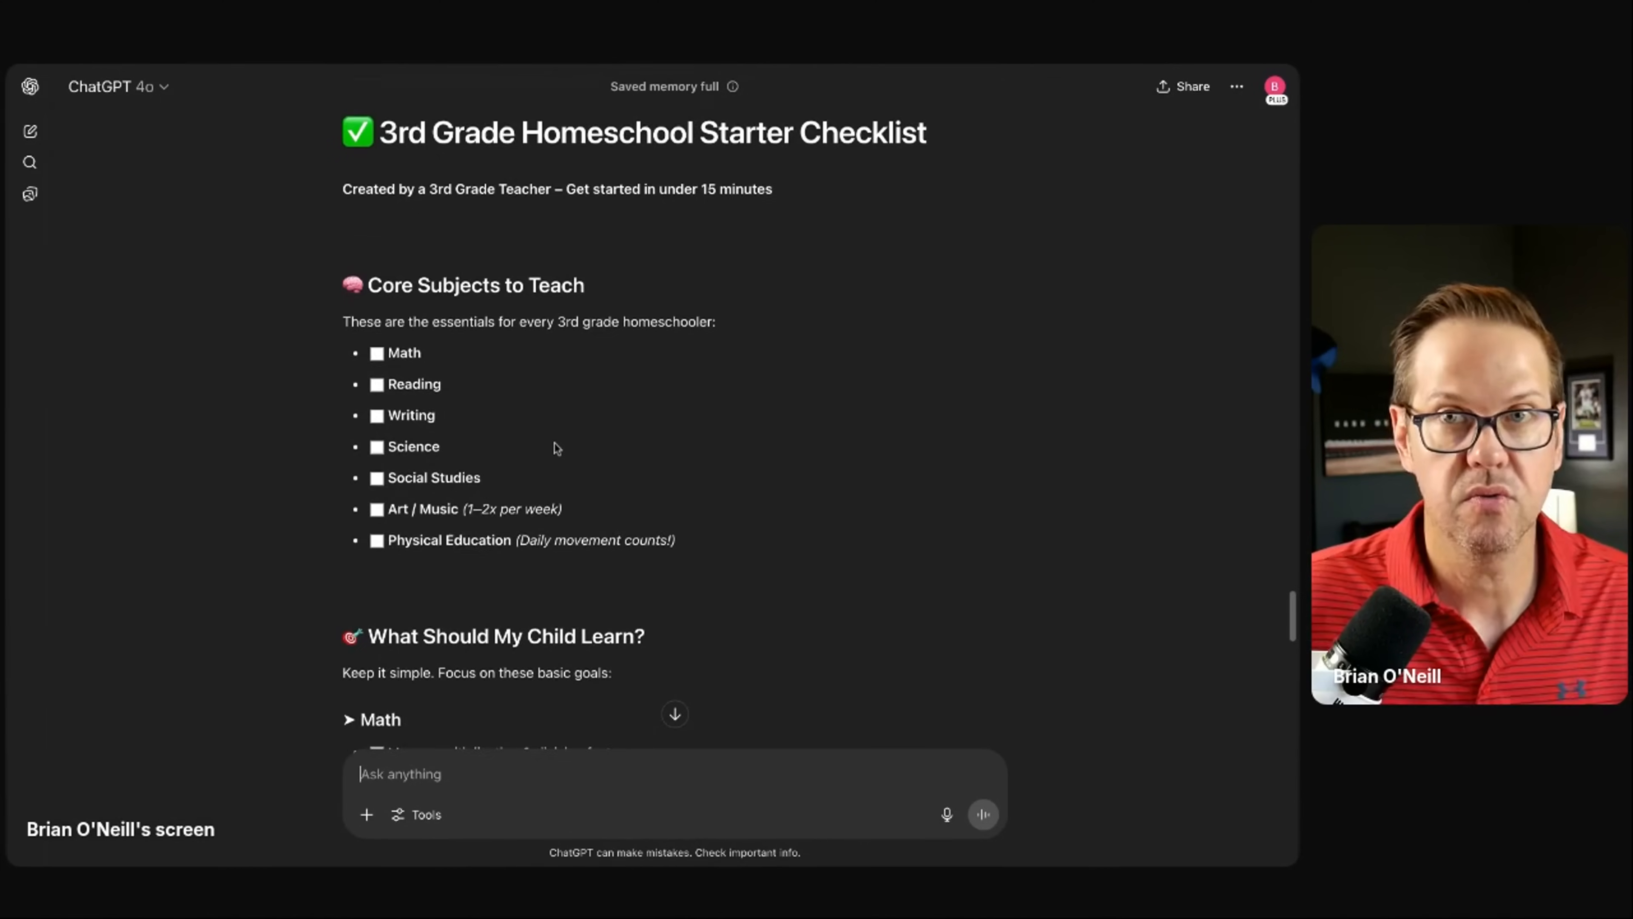
scroll("up", 3)
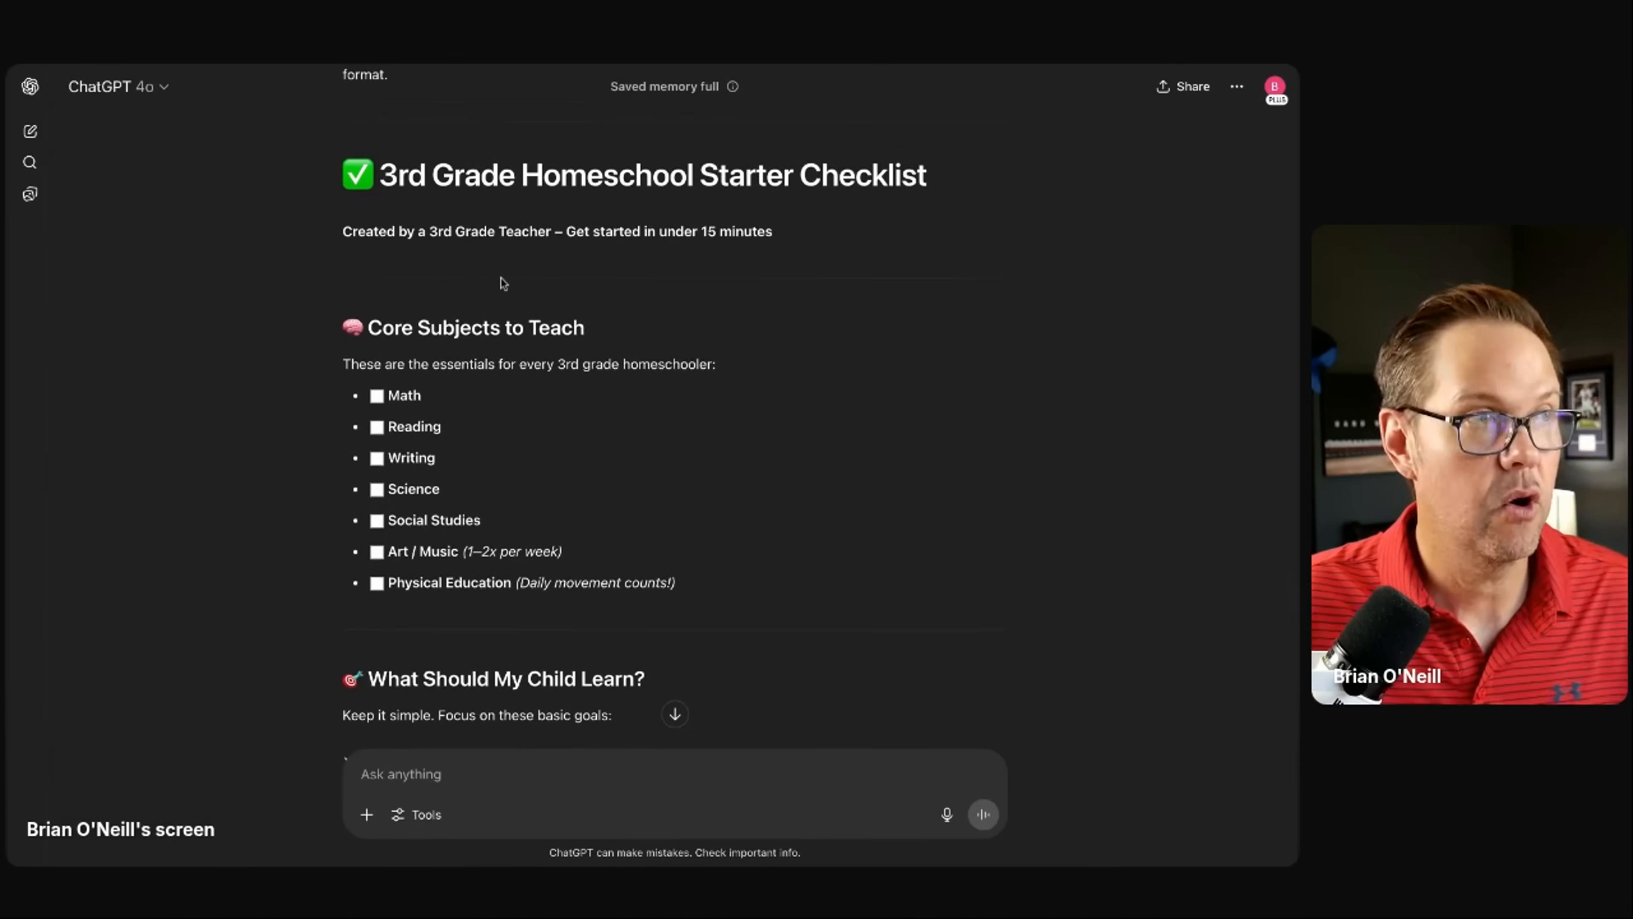
mouse_move(518, 300)
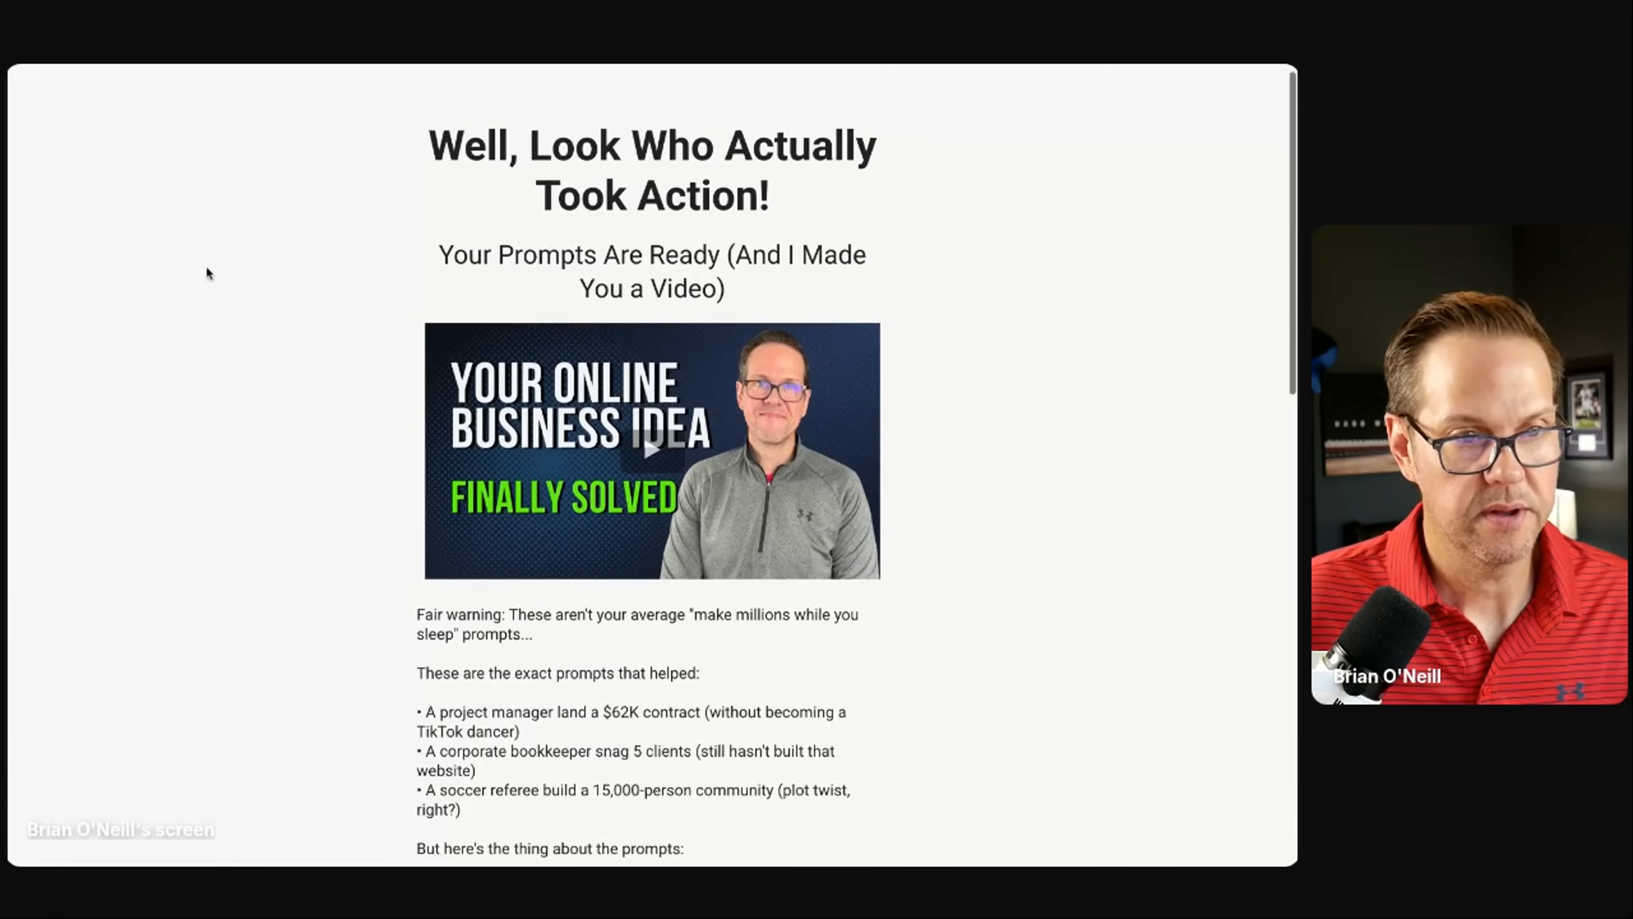
Step: Play the thank-you page's welcome video and scroll through the headline and bullets
scroll("up", 3)
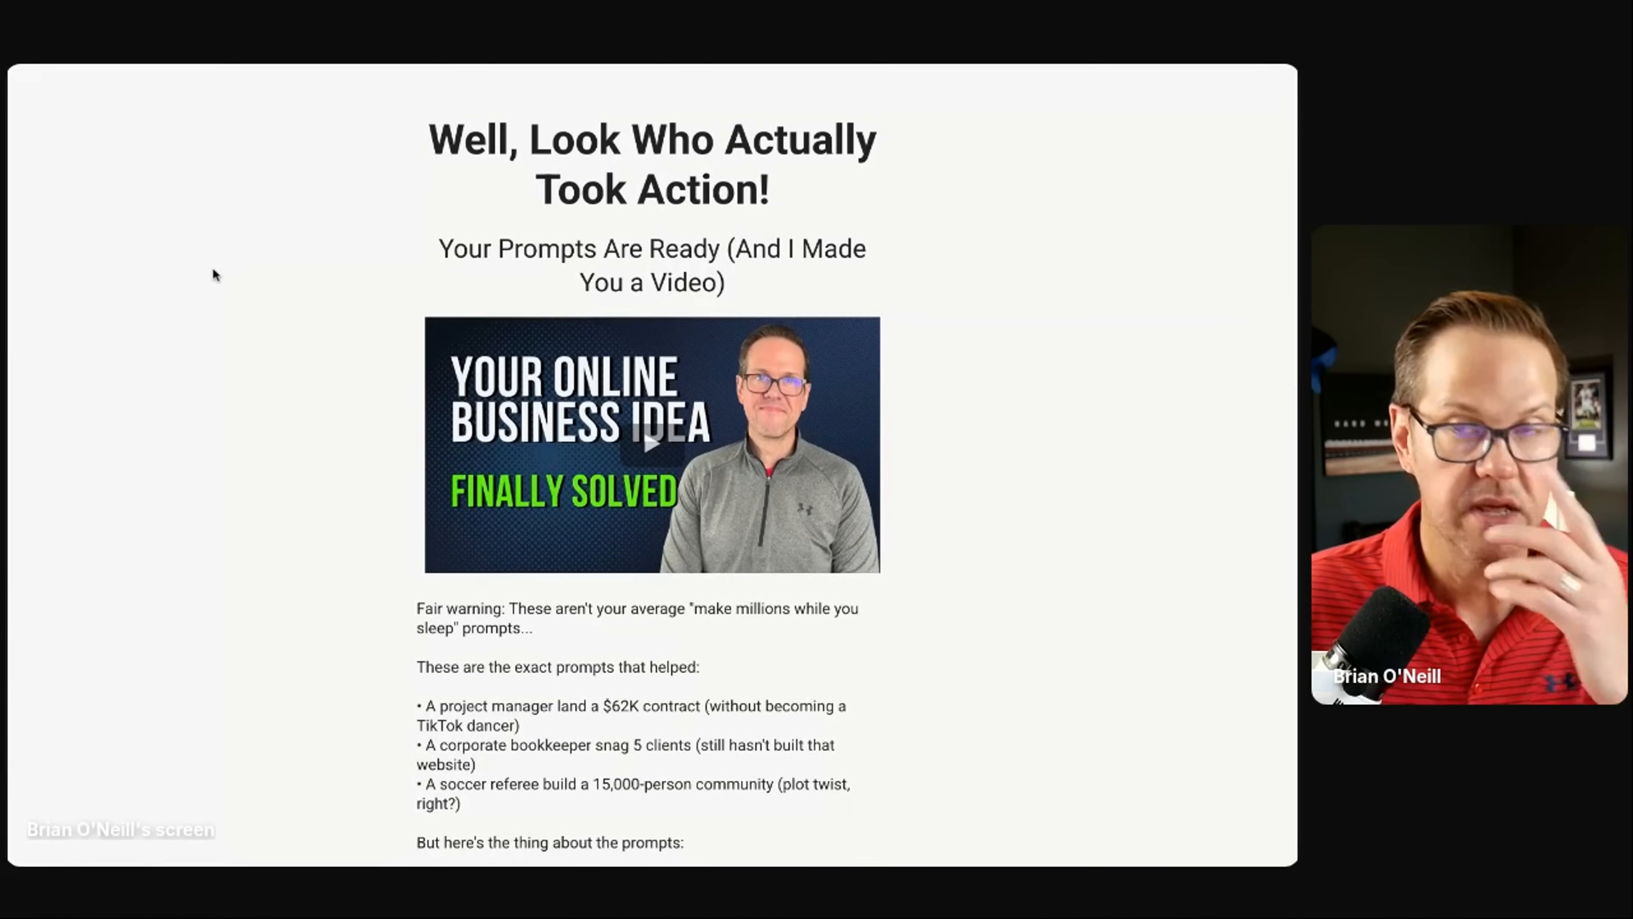
left_click(650, 444)
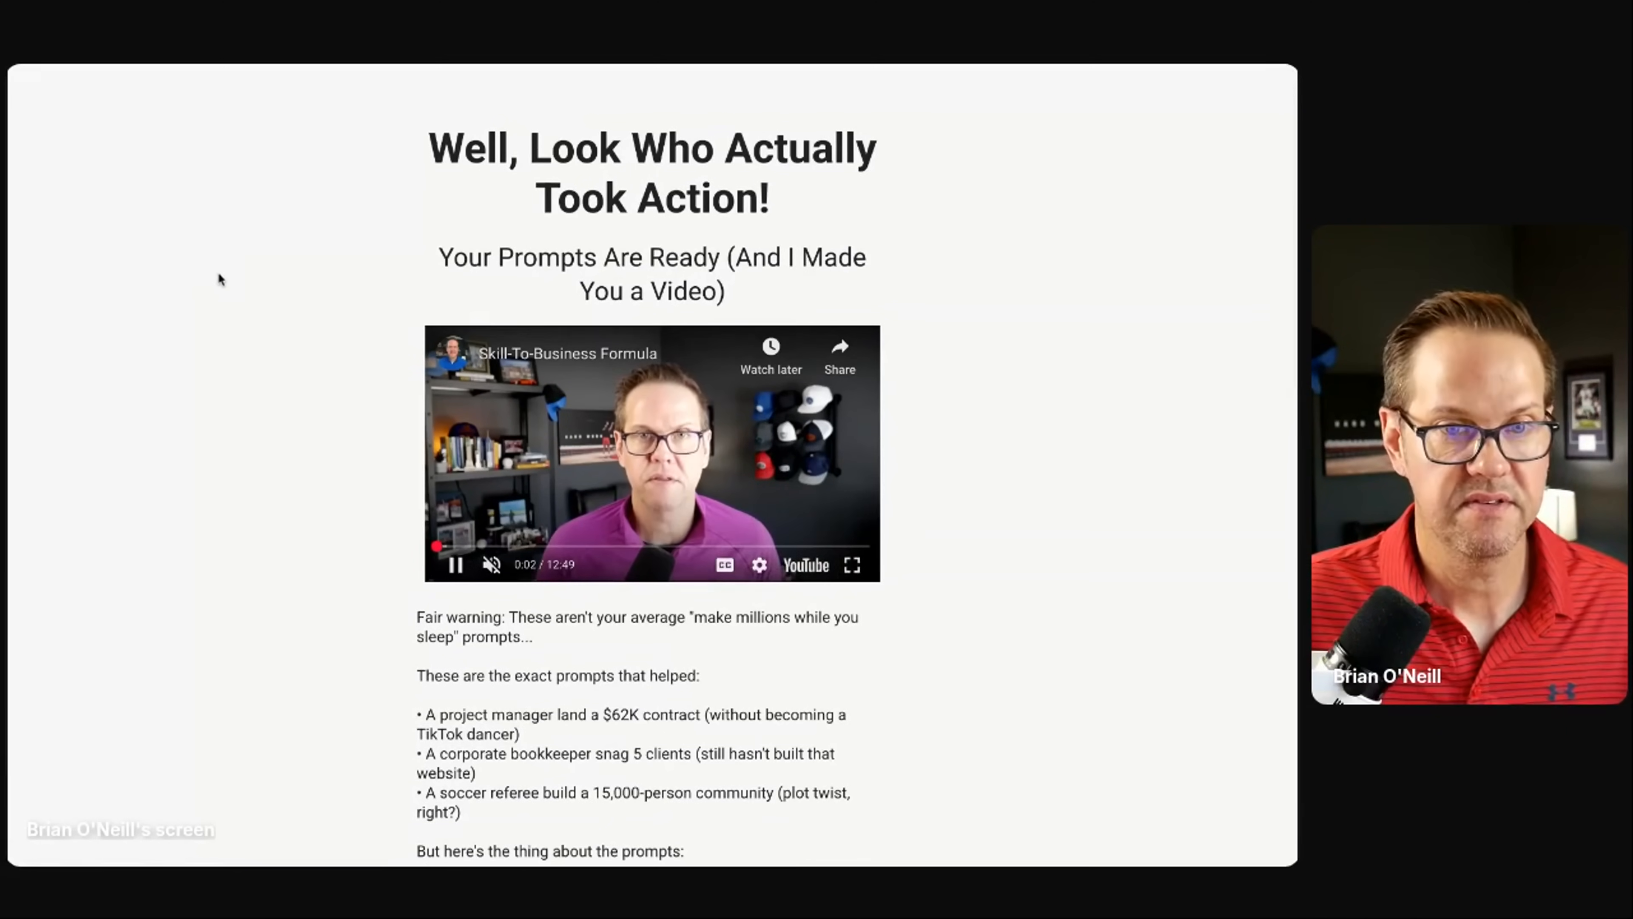
scroll("down", 3)
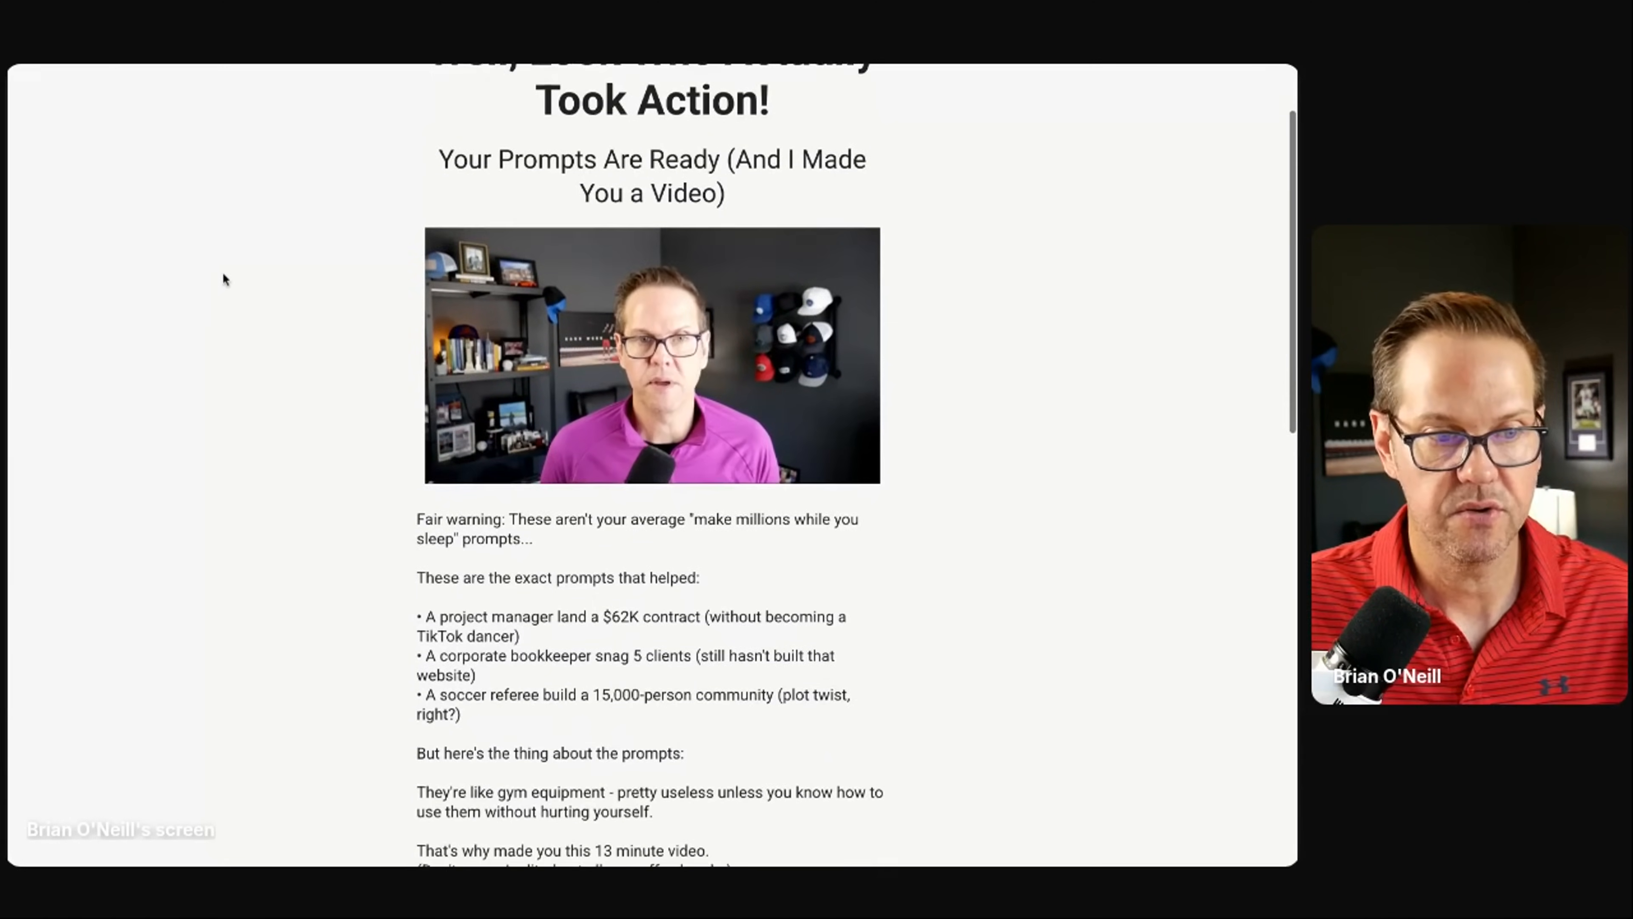
scroll("down", 3)
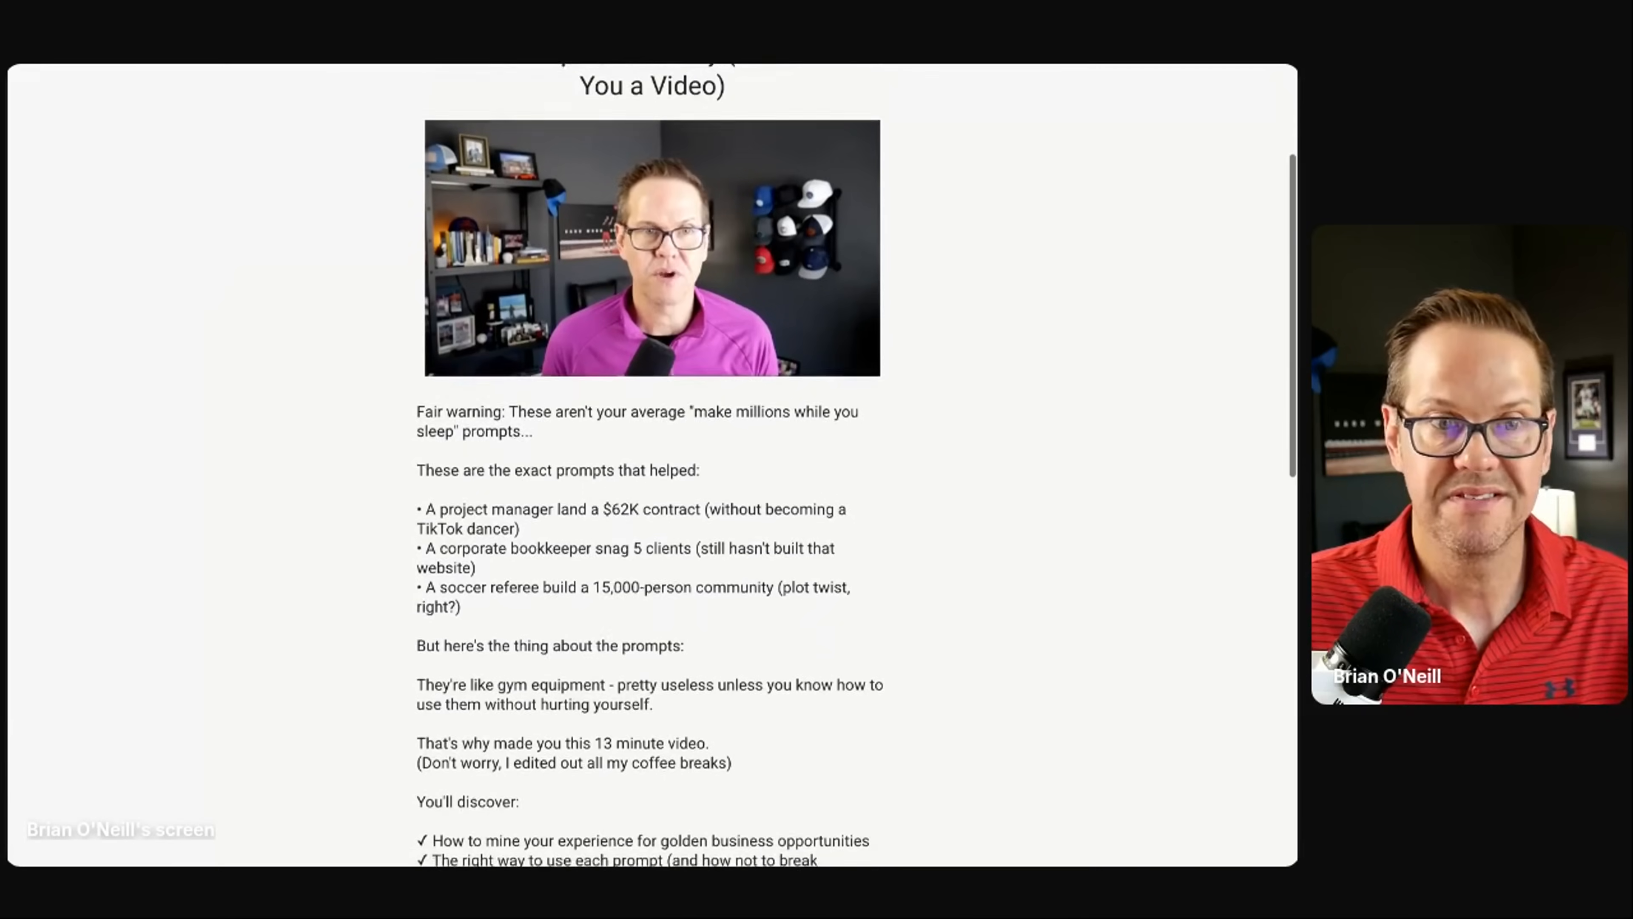
scroll("down", 3)
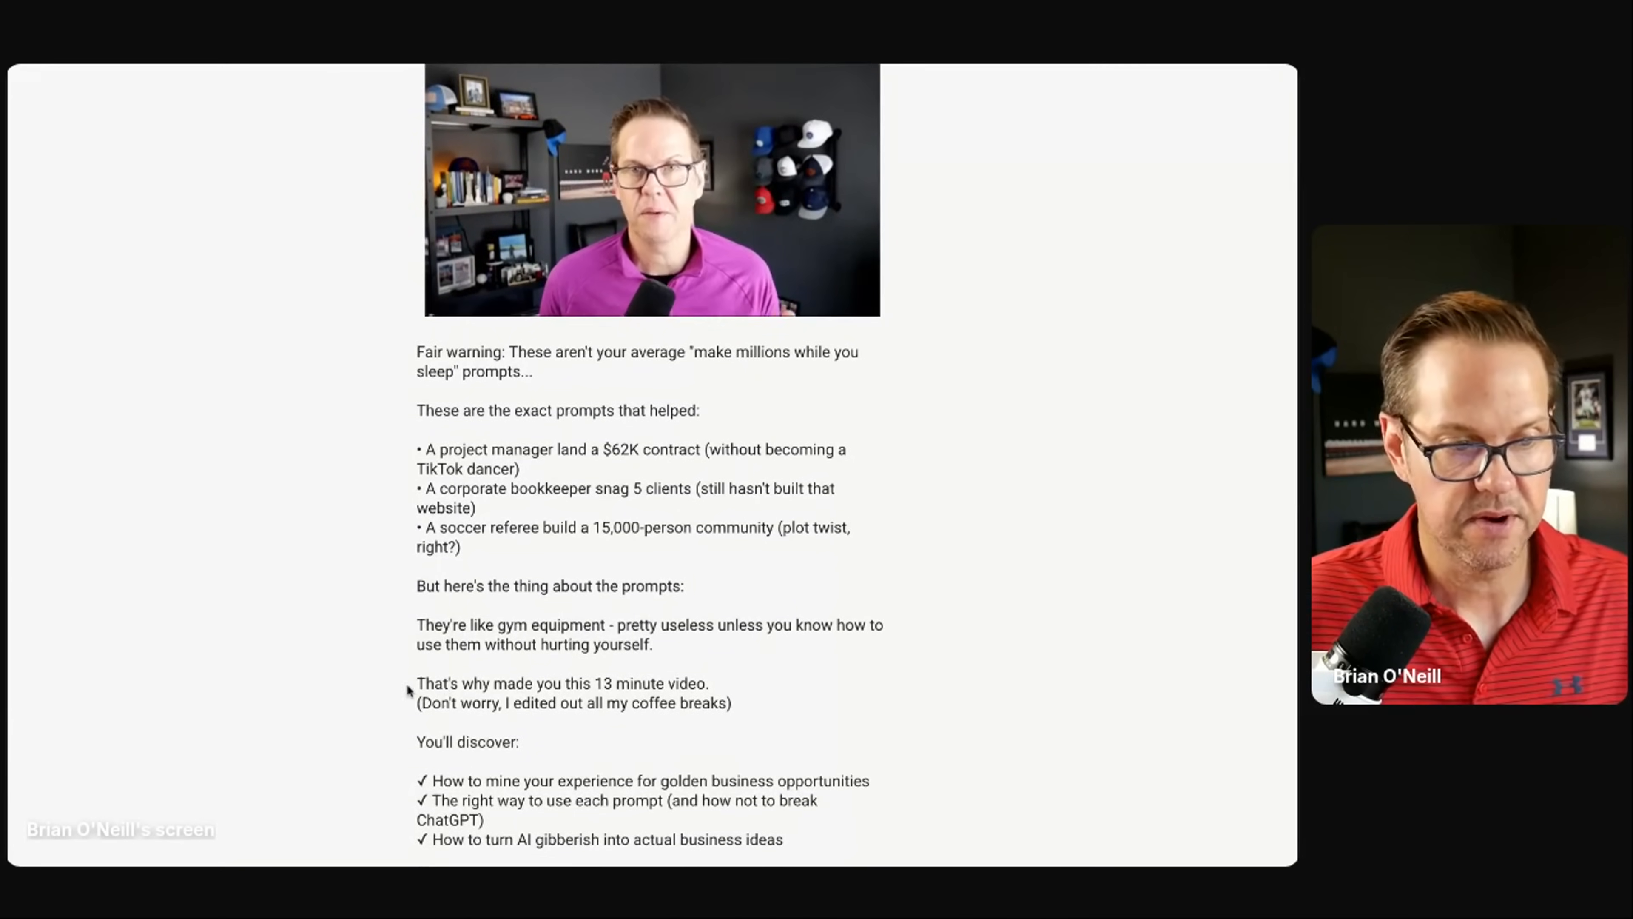
mouse_move(319, 478)
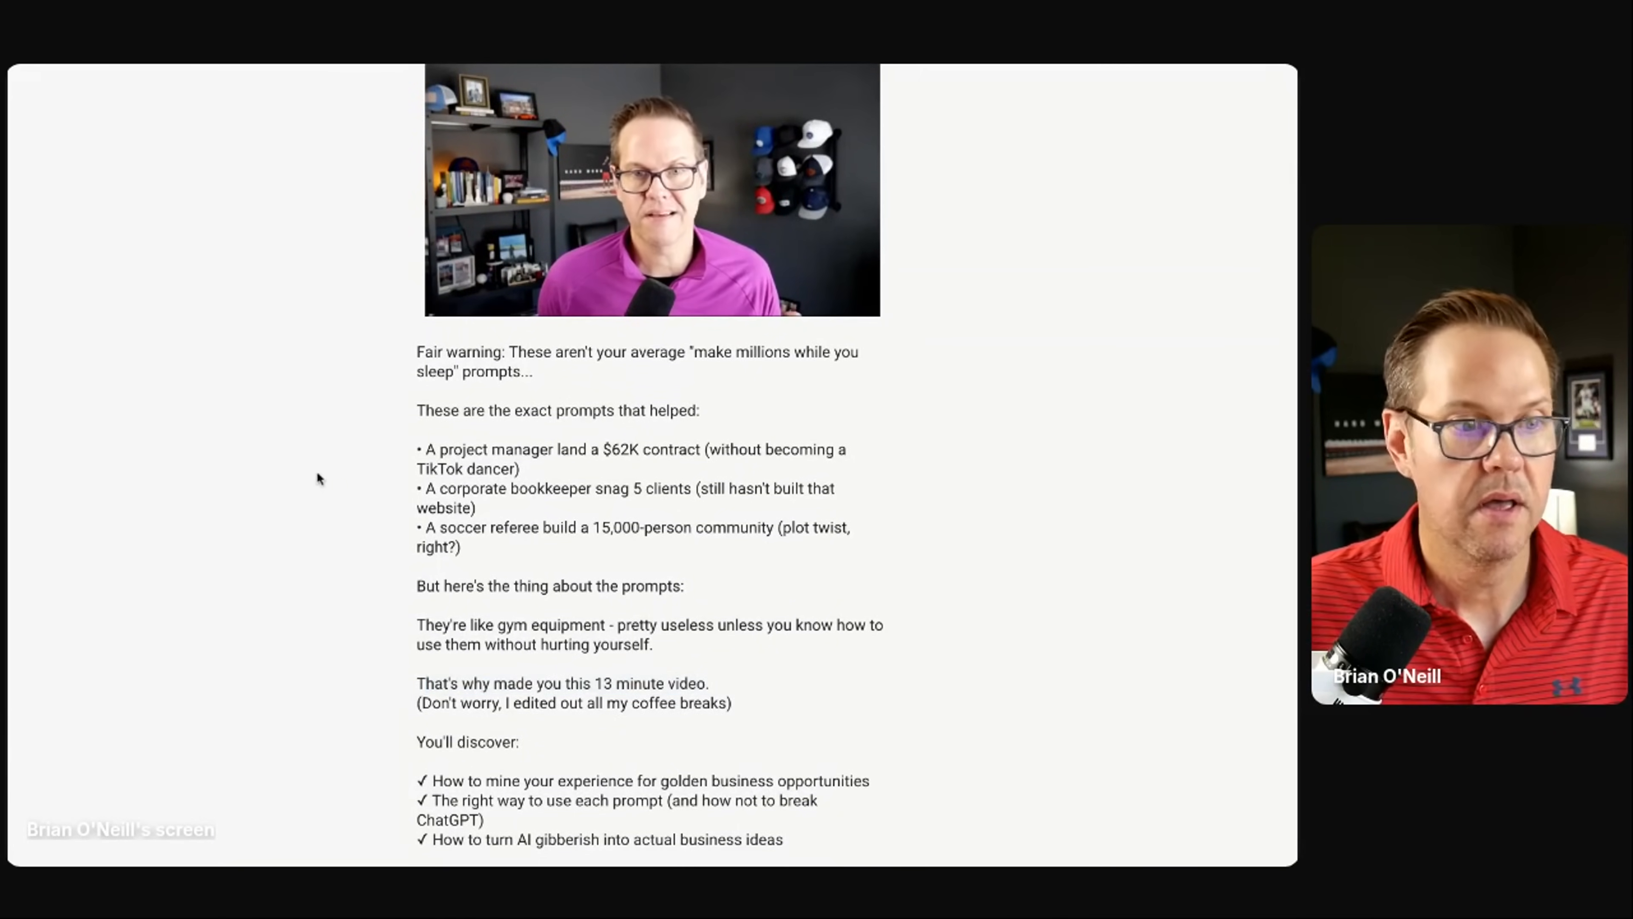
Step: Review the prompt bullets down to the GET YOUR PROMPTS HERE button
scroll("down", 3)
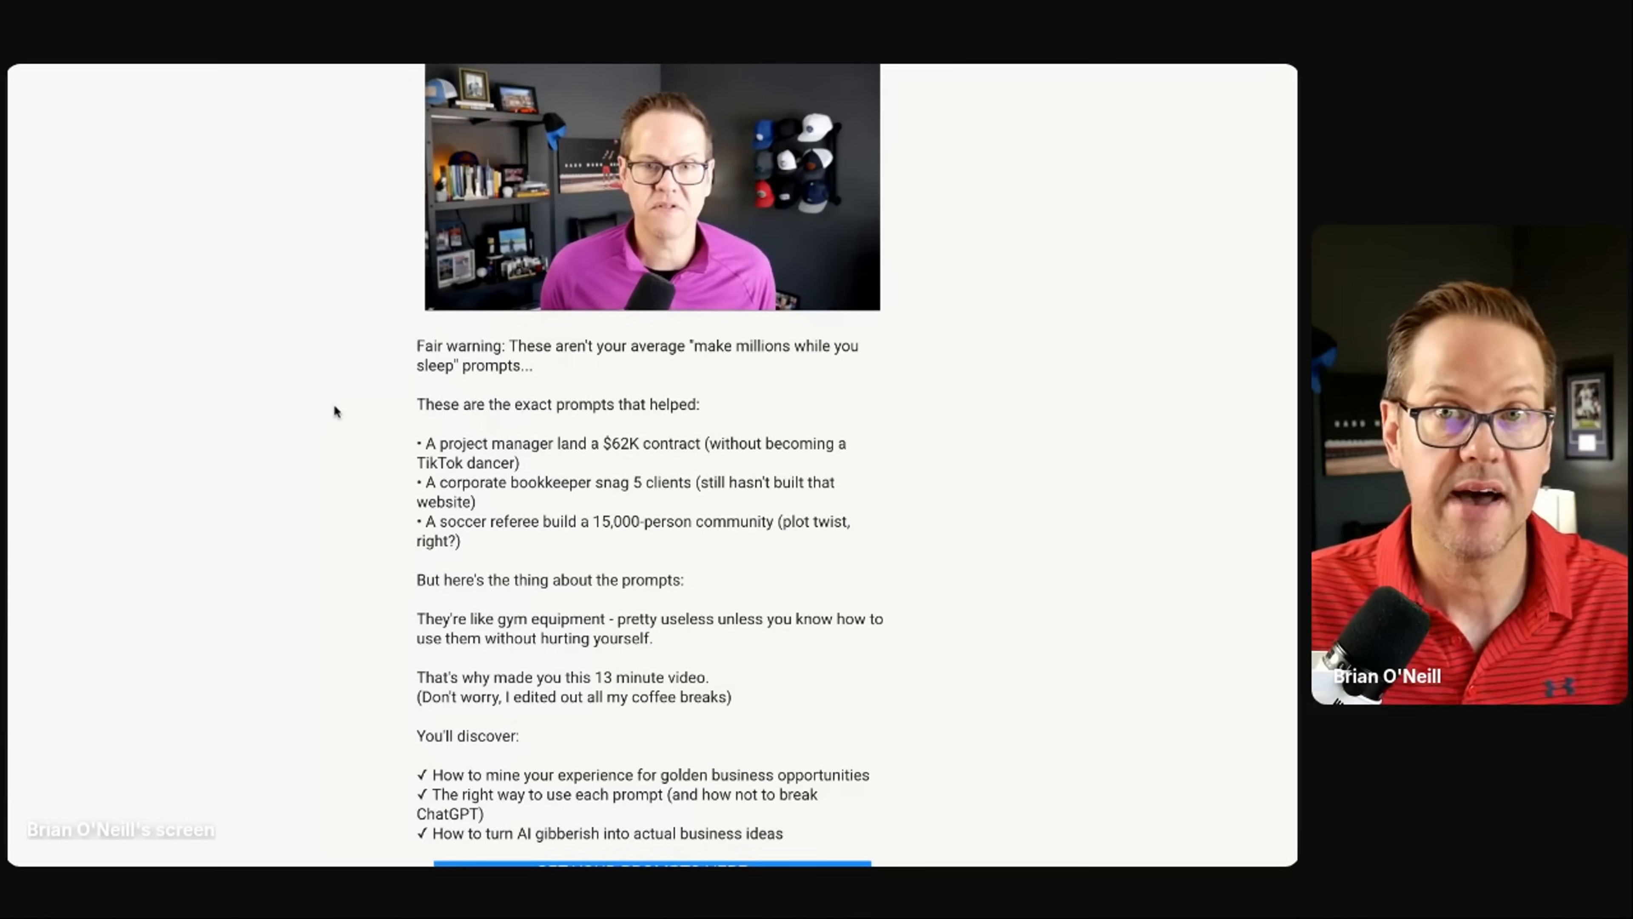
scroll("up", 3)
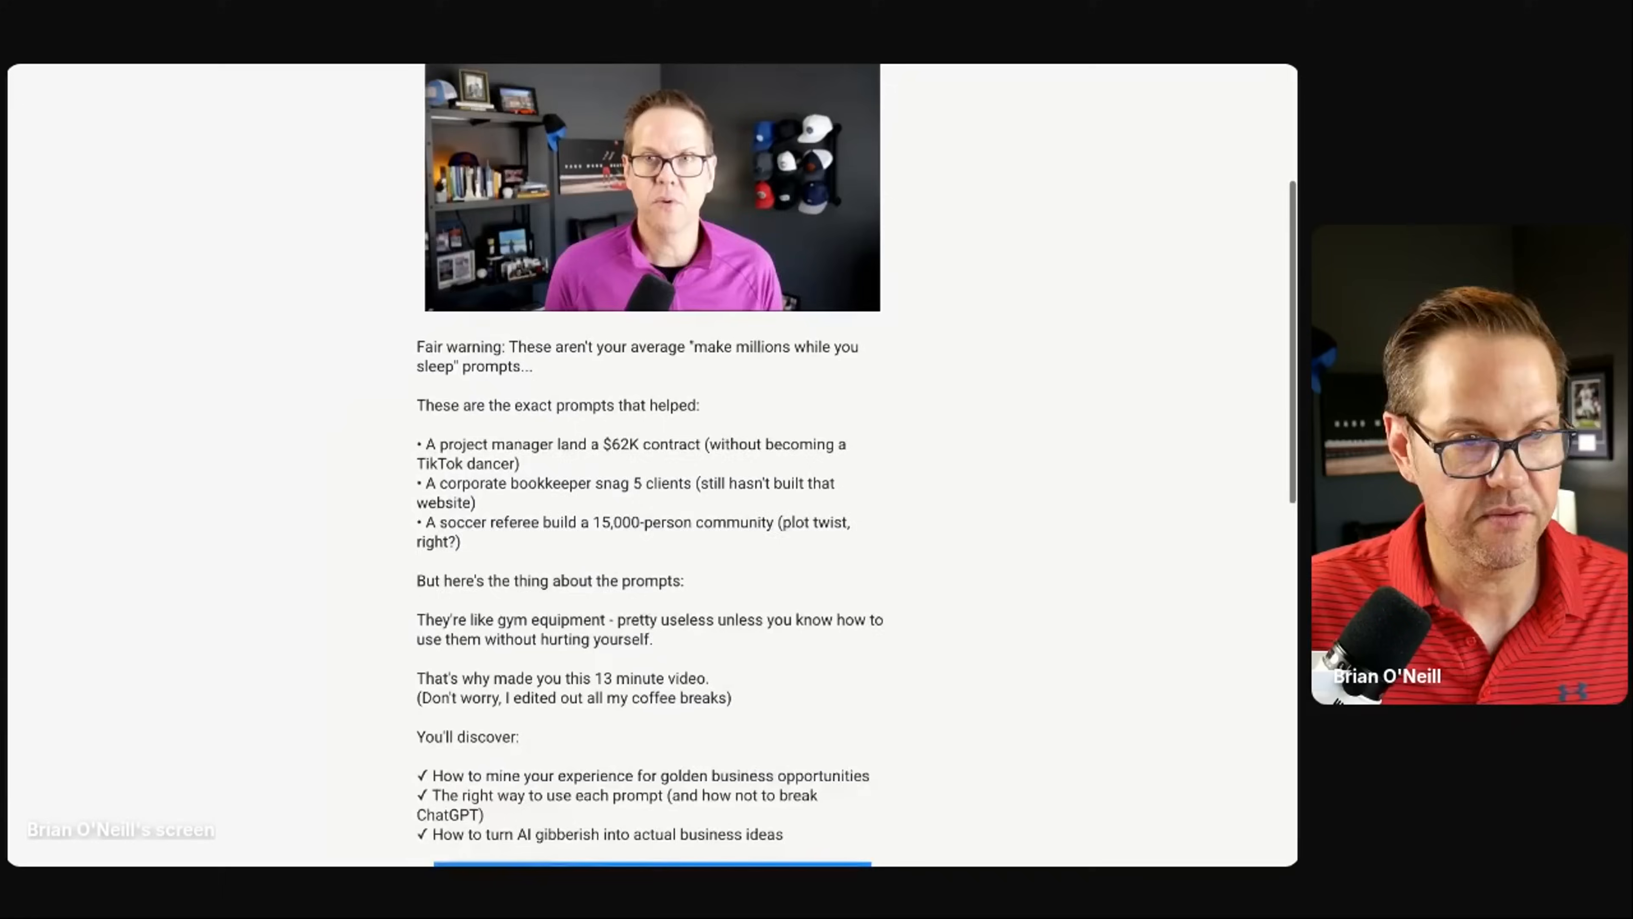
scroll("up", 3)
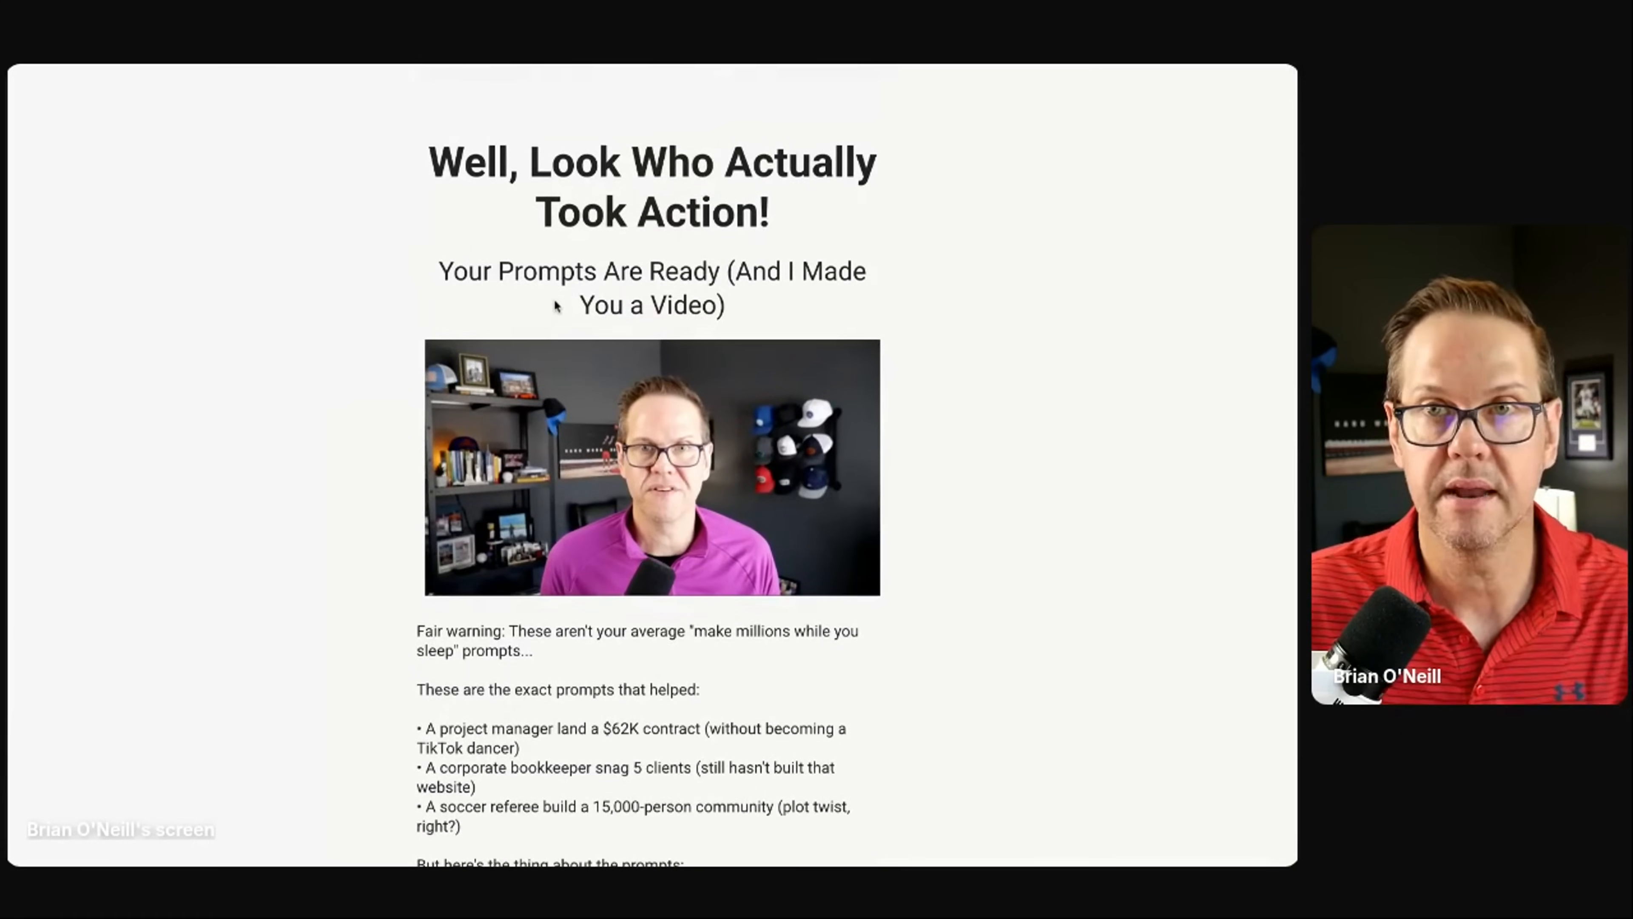
scroll("down", 3)
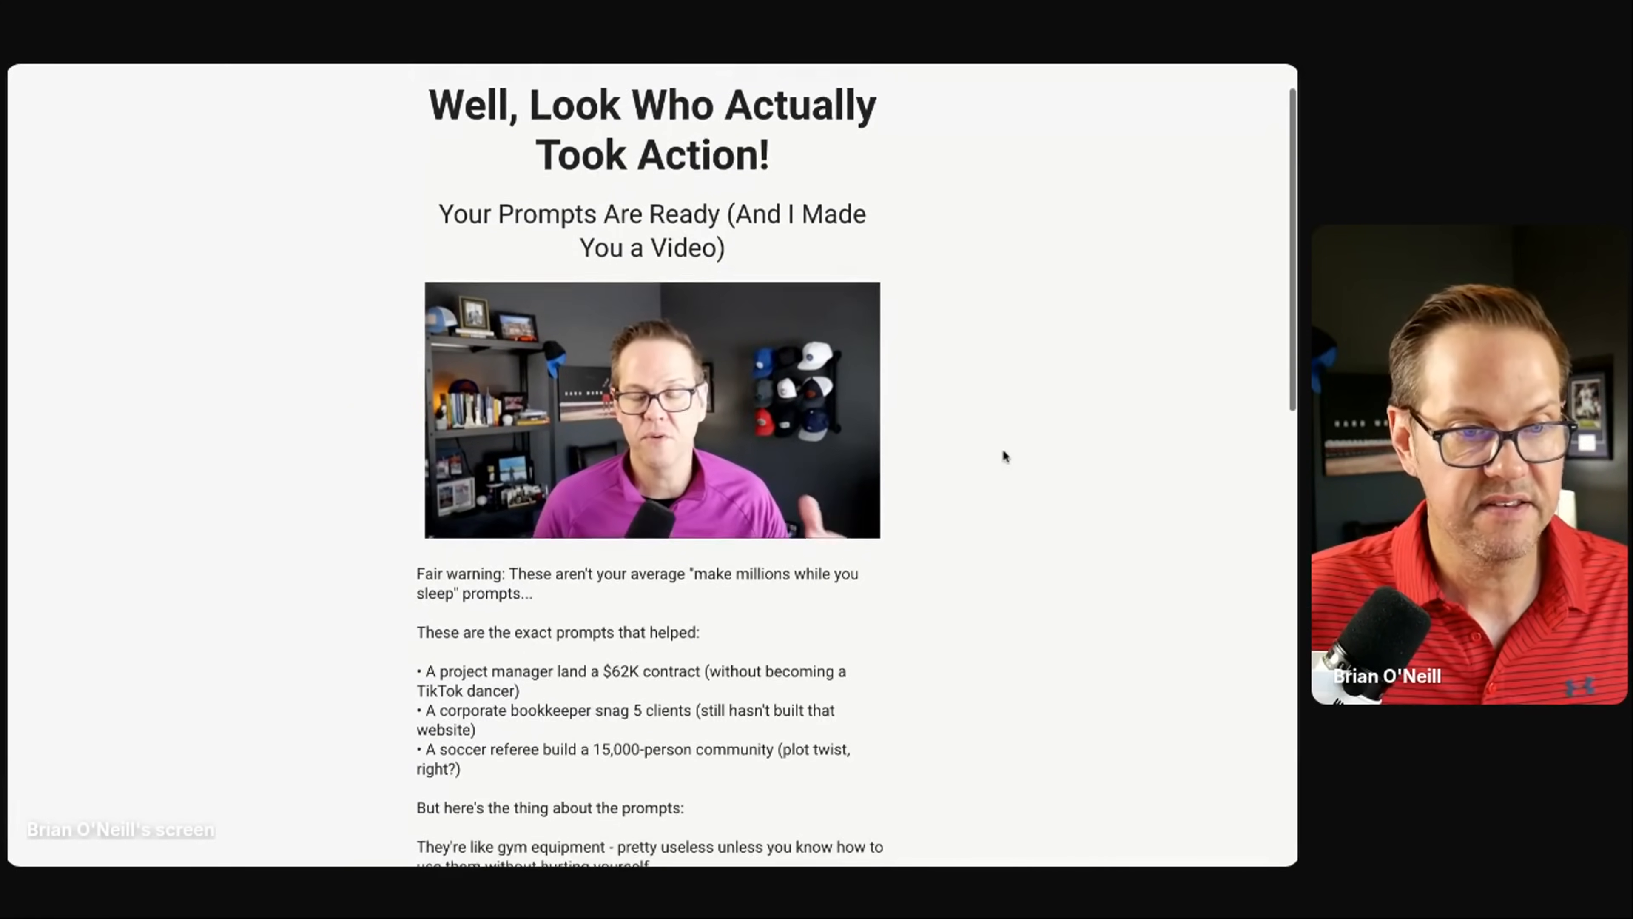
scroll("down", 3)
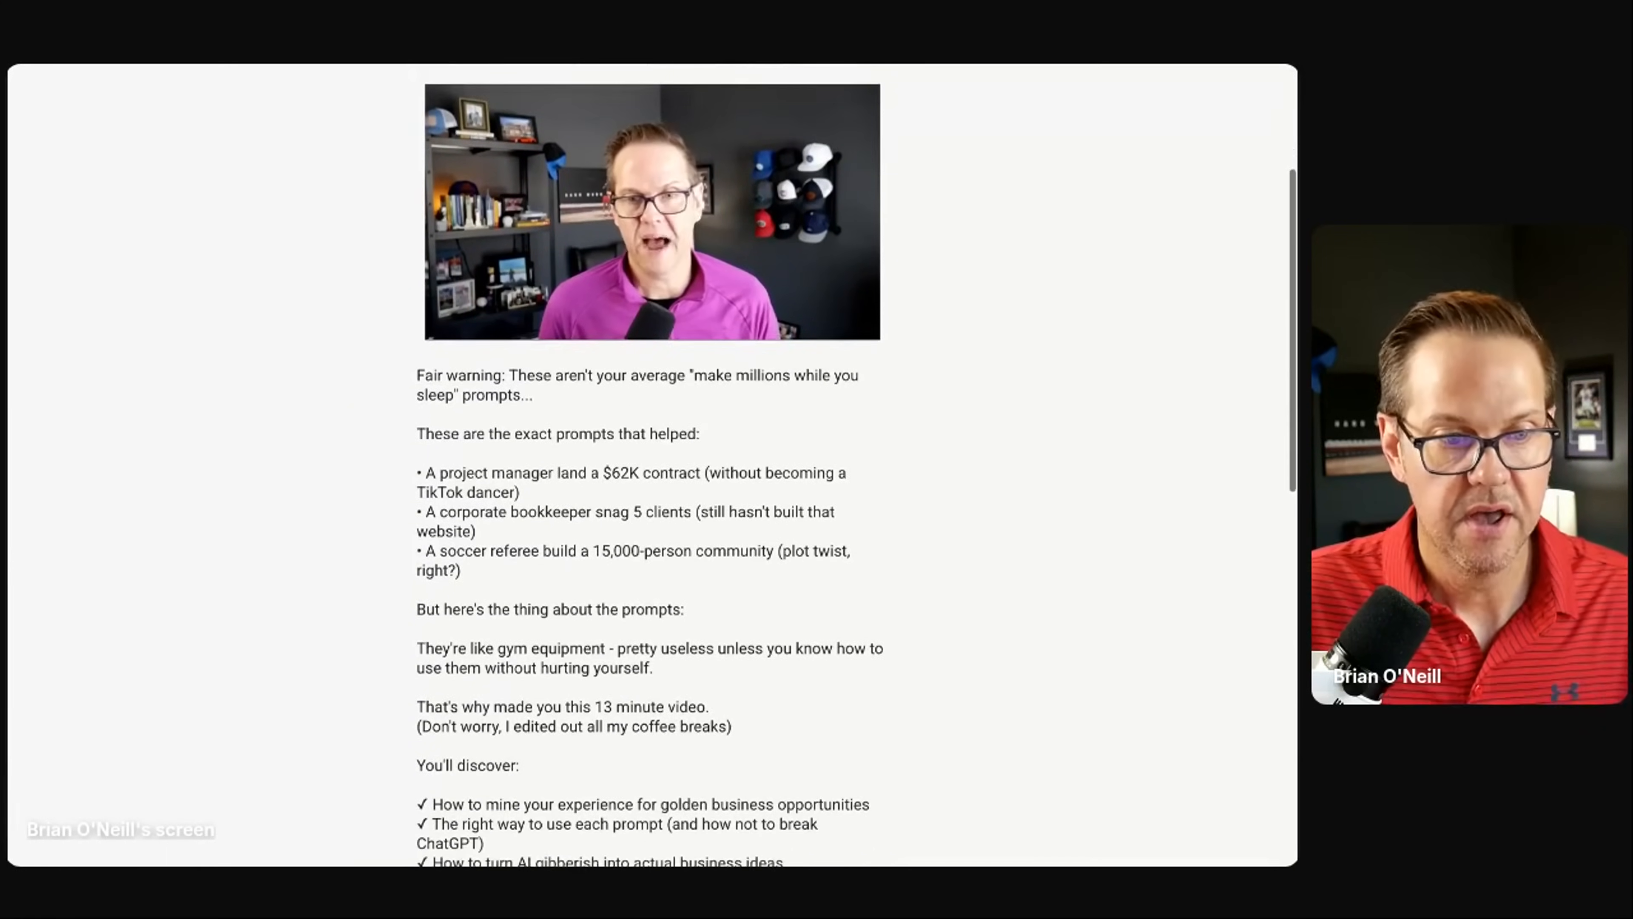
scroll("down", 3)
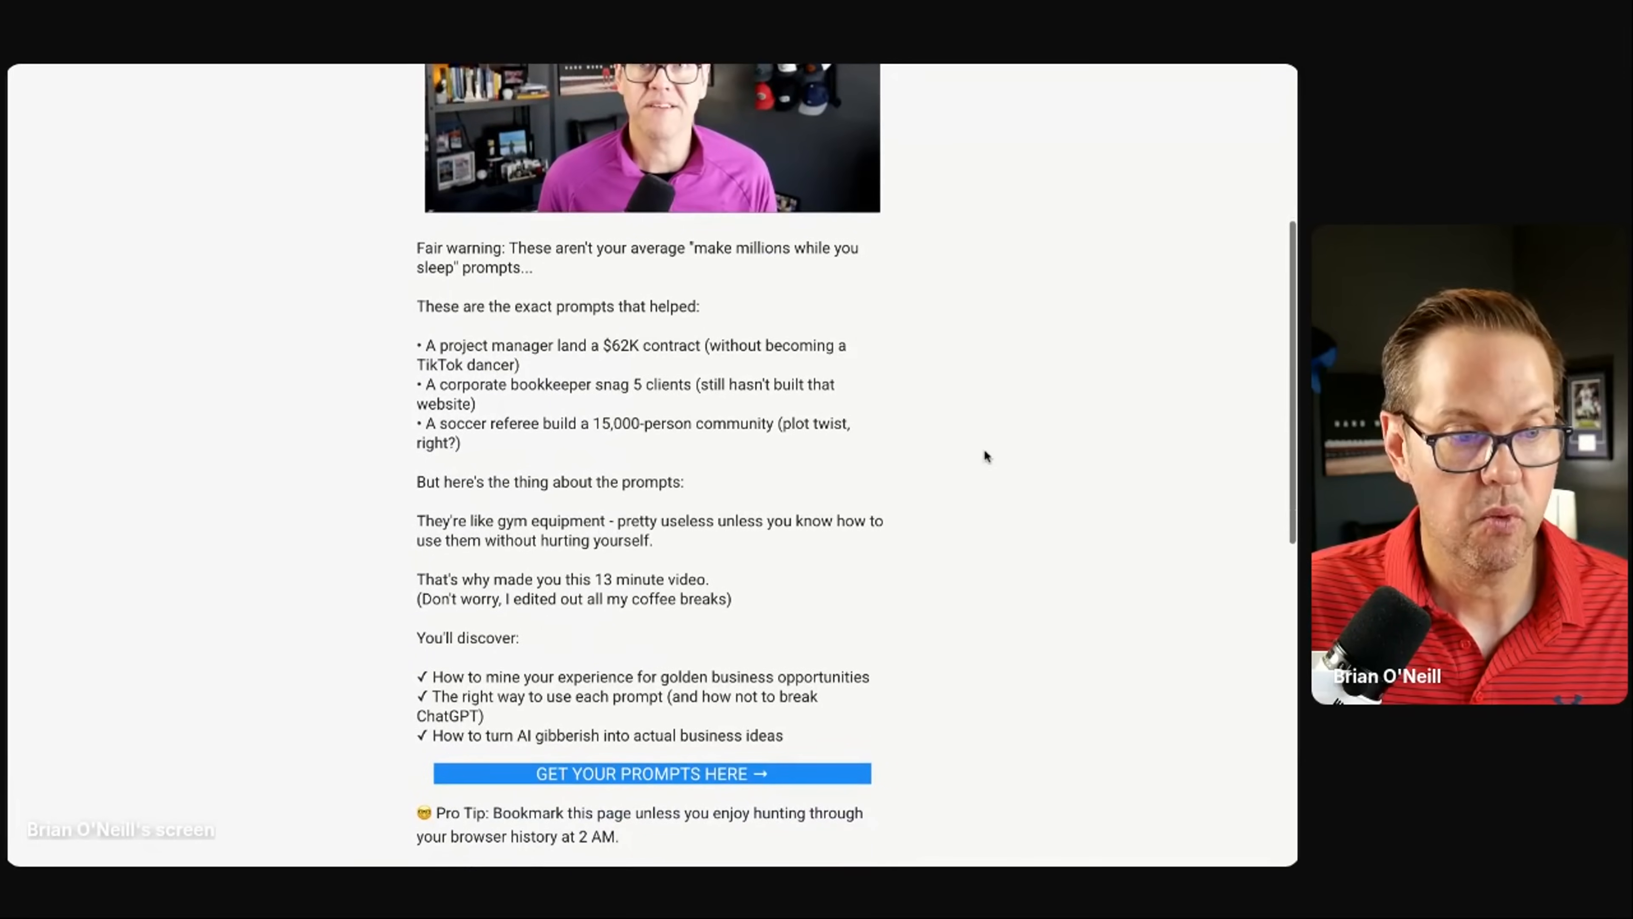
mouse_move(654, 783)
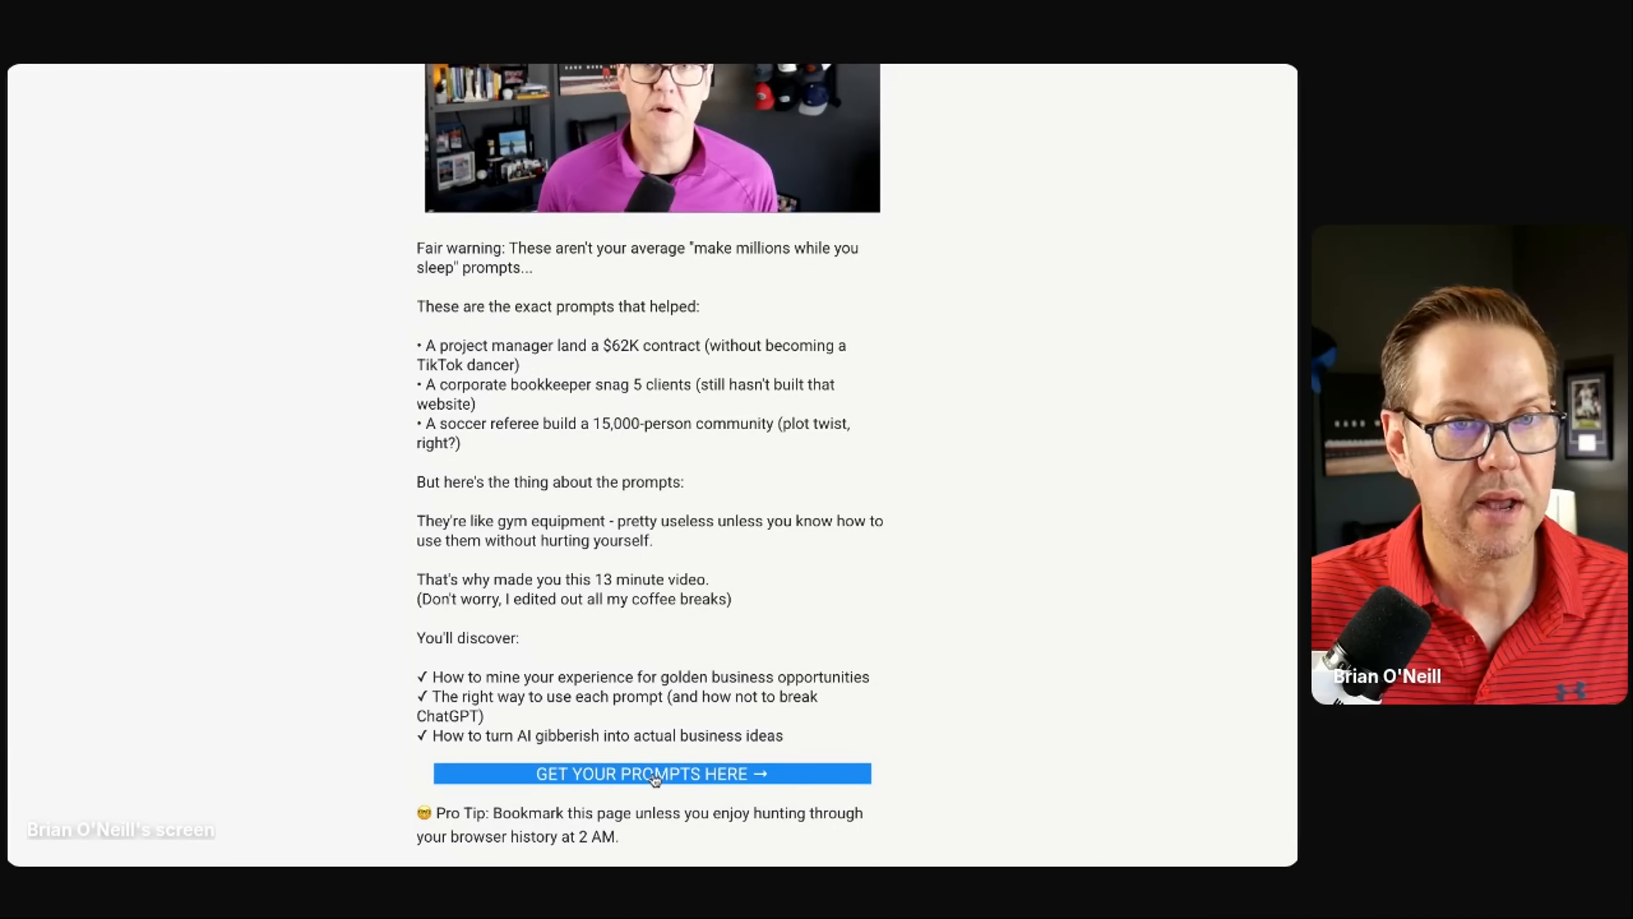
mouse_move(922, 68)
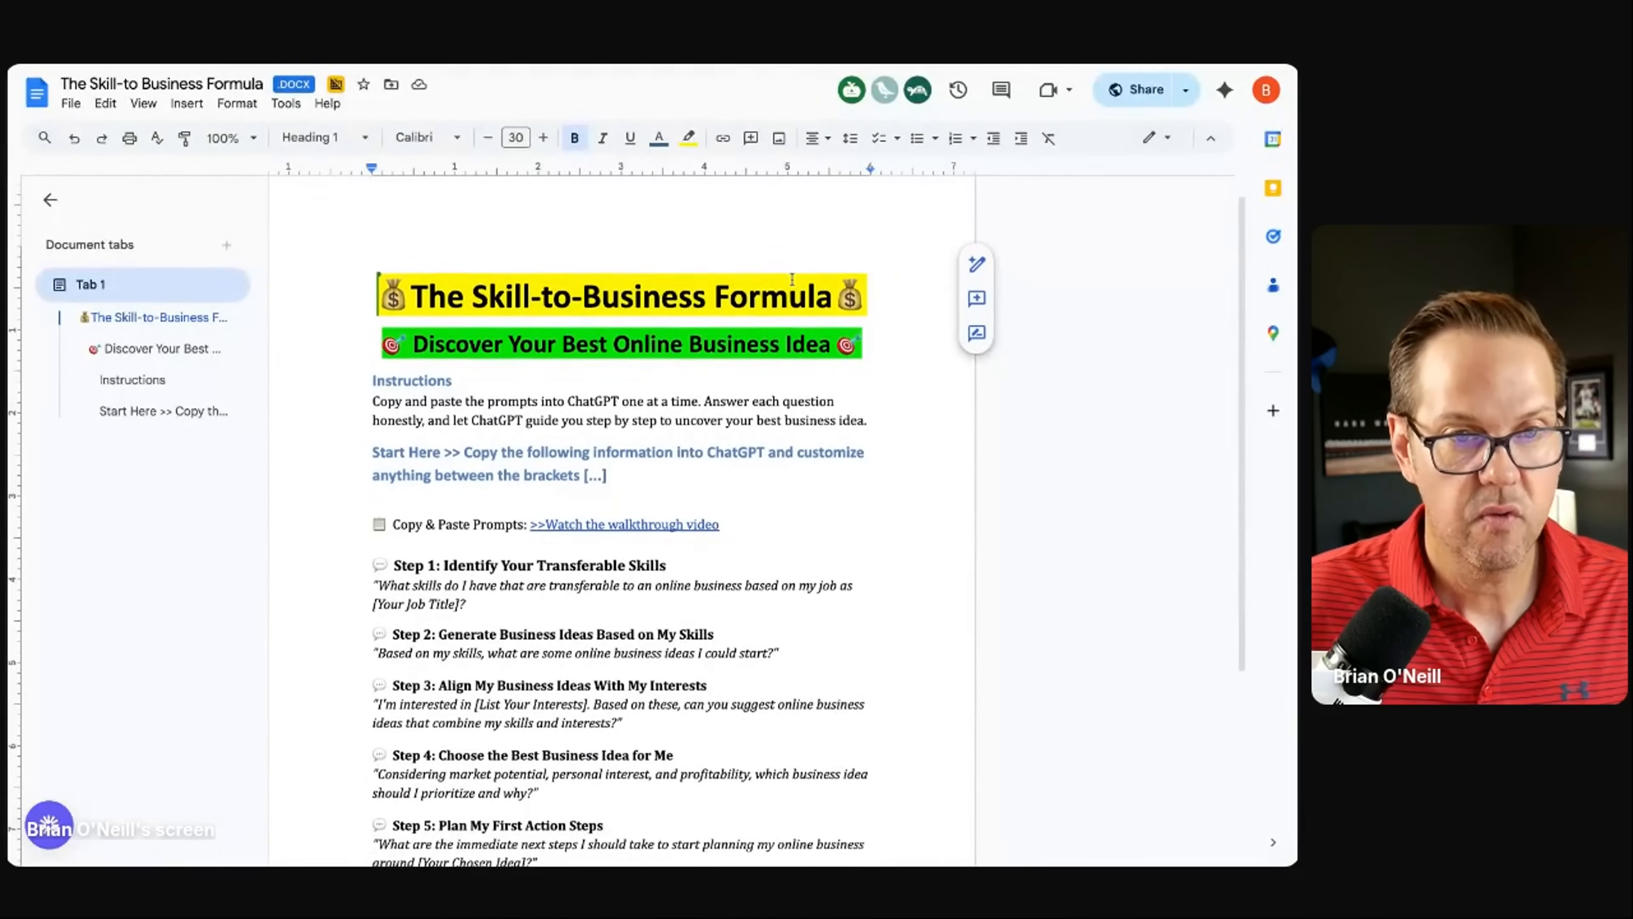
Step: Scroll through The Skill-to-Business Formula doc's instructions and five ChatGPT prompt steps
scroll("down", 3)
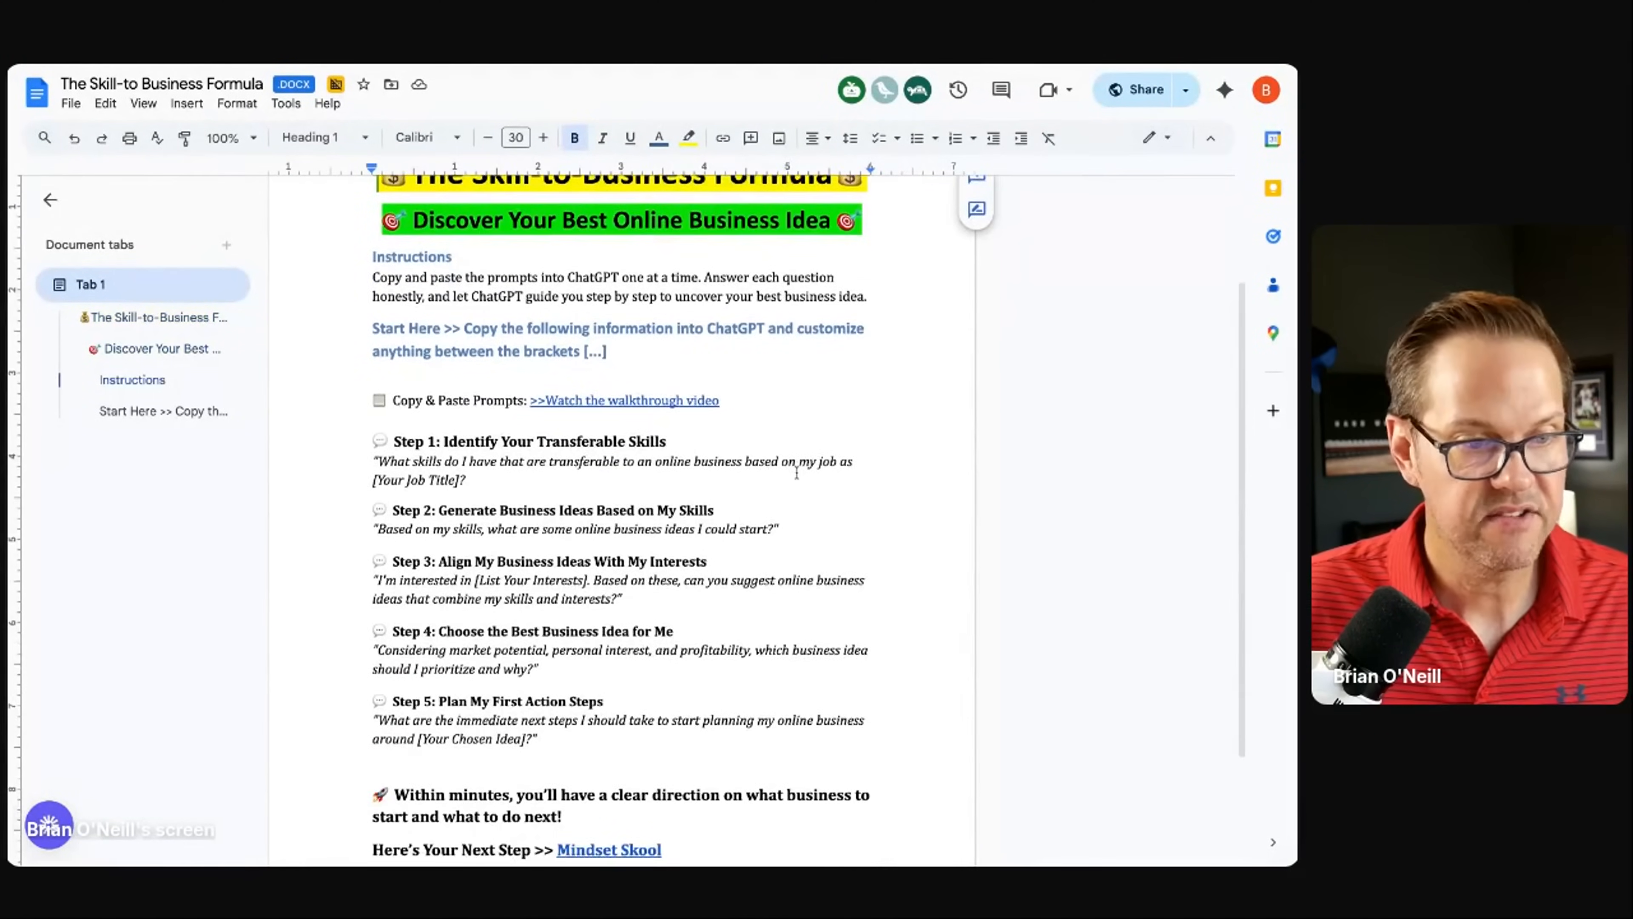
scroll("up", 3)
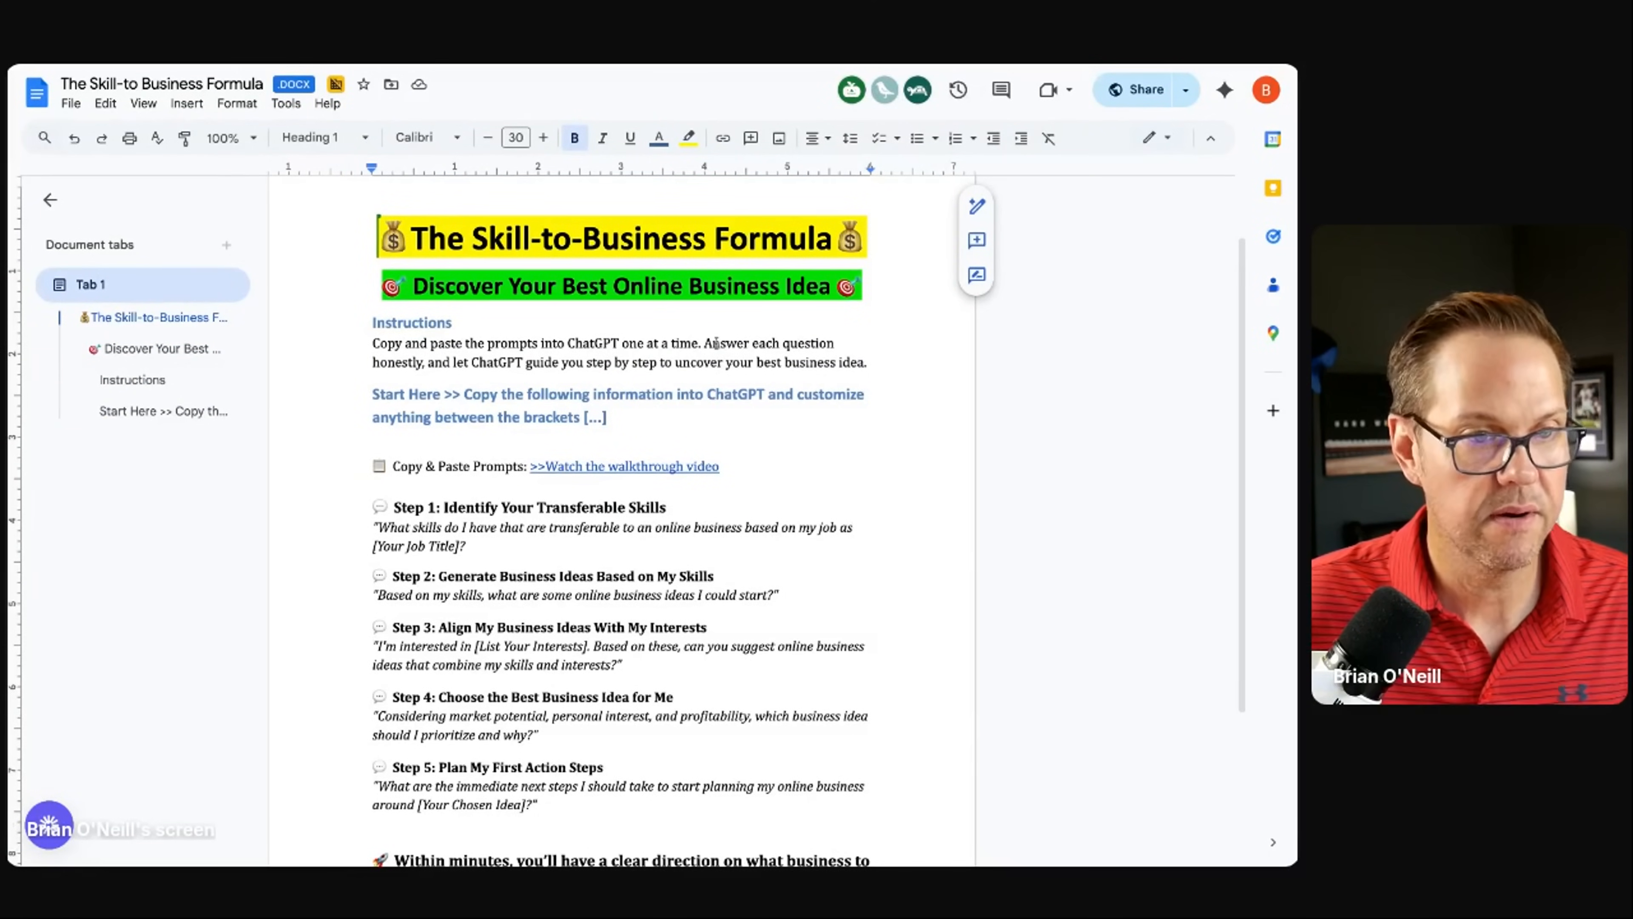
scroll("down", 3)
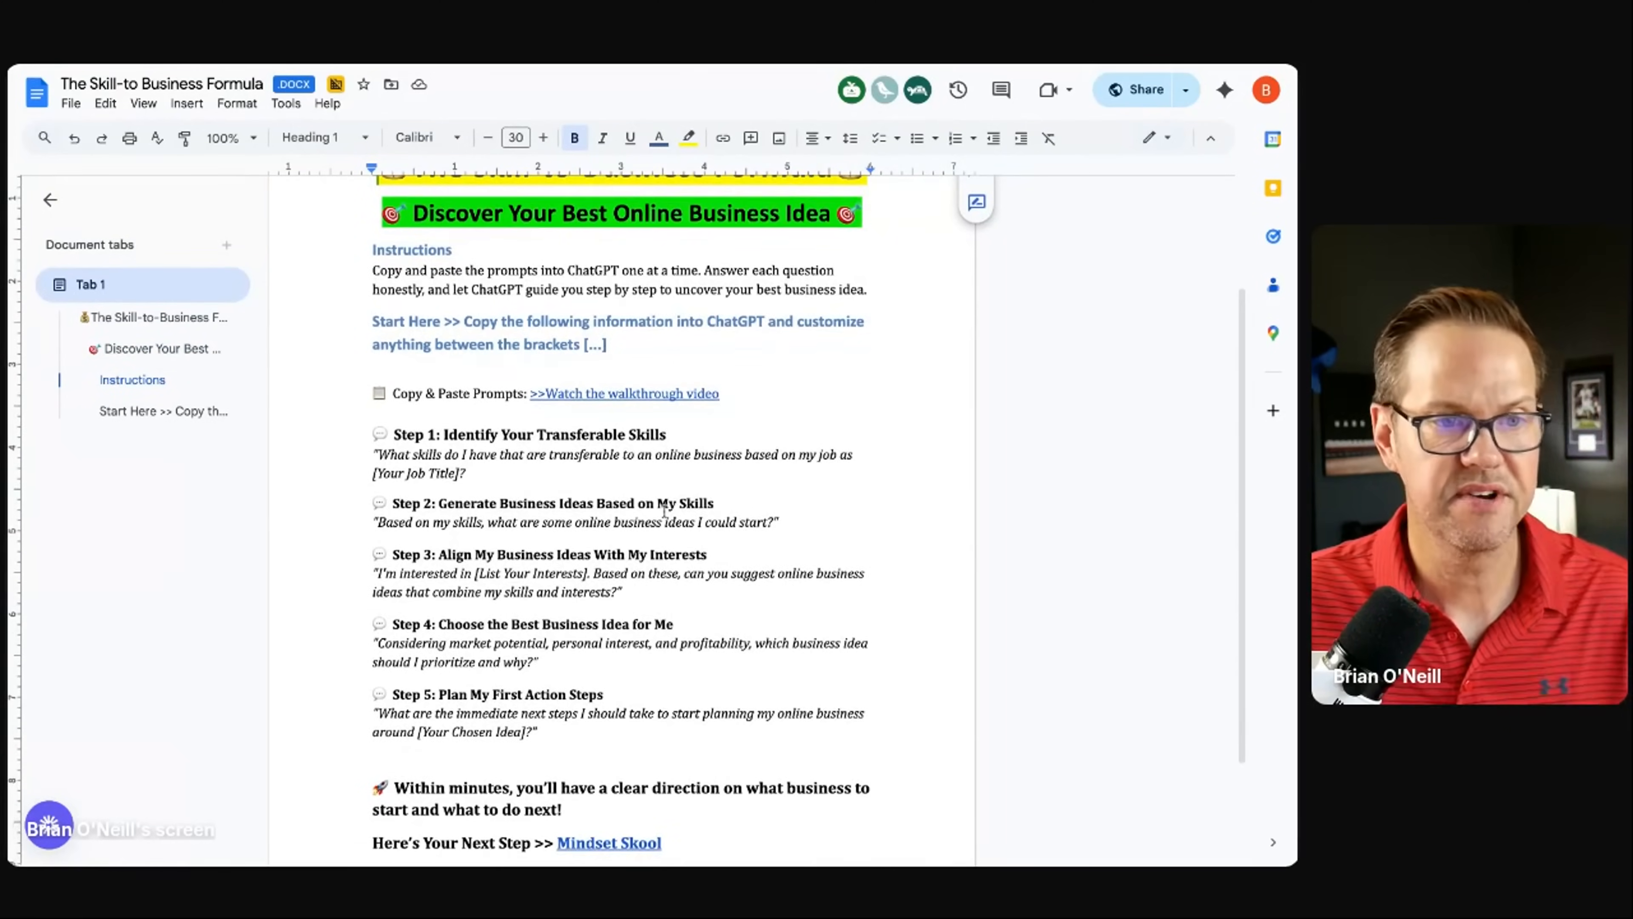
scroll("up", 3)
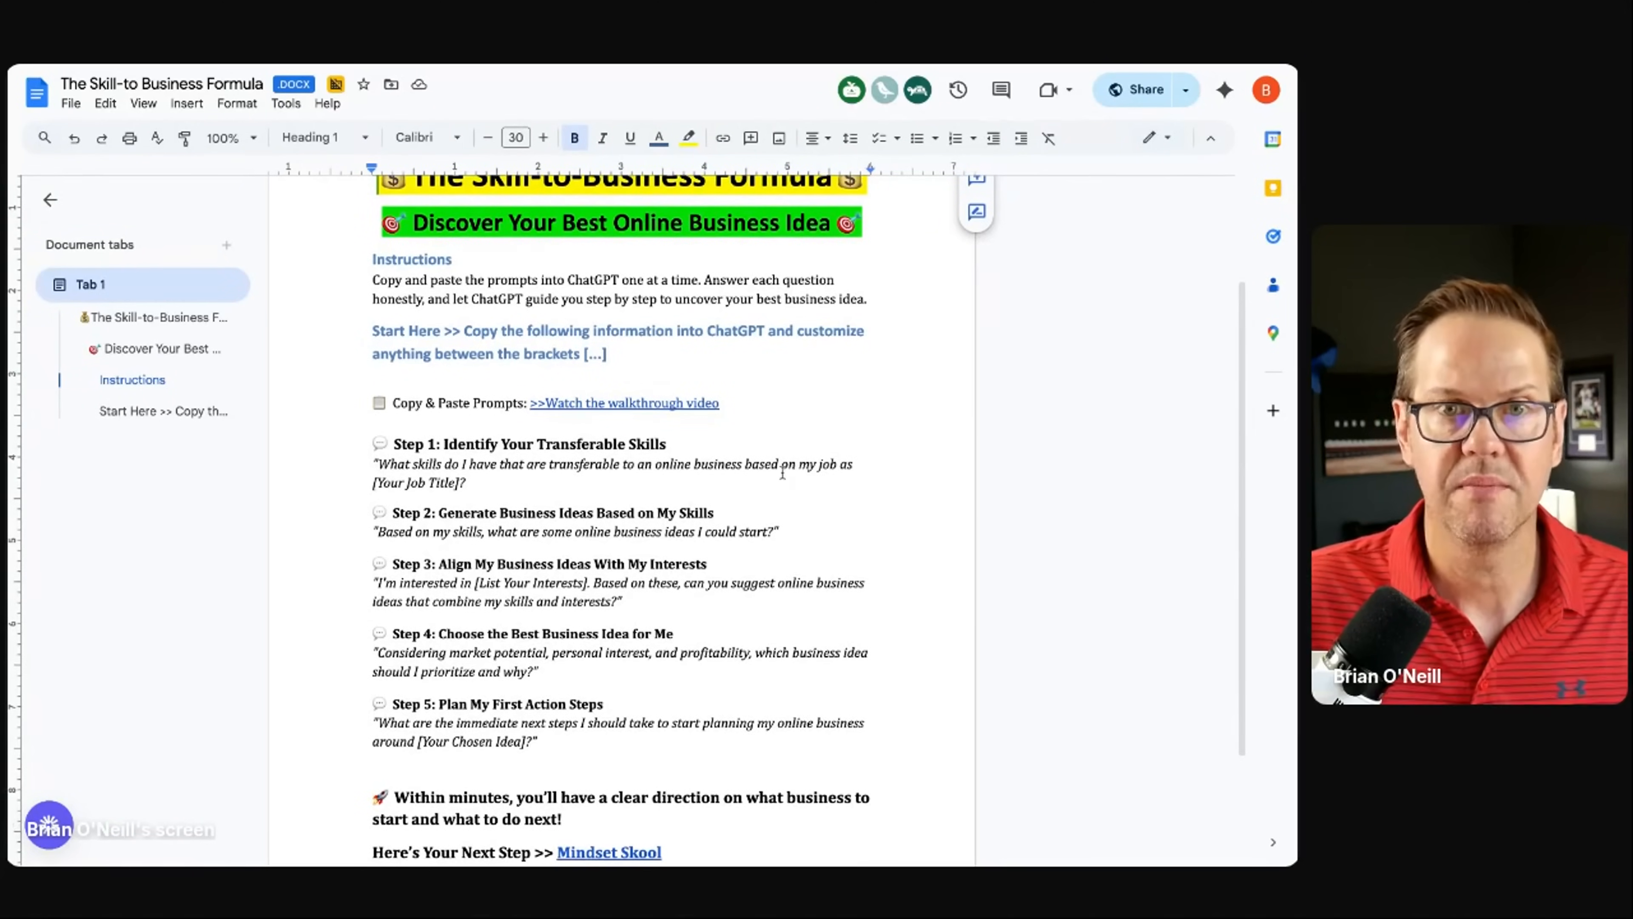
scroll("up", 3)
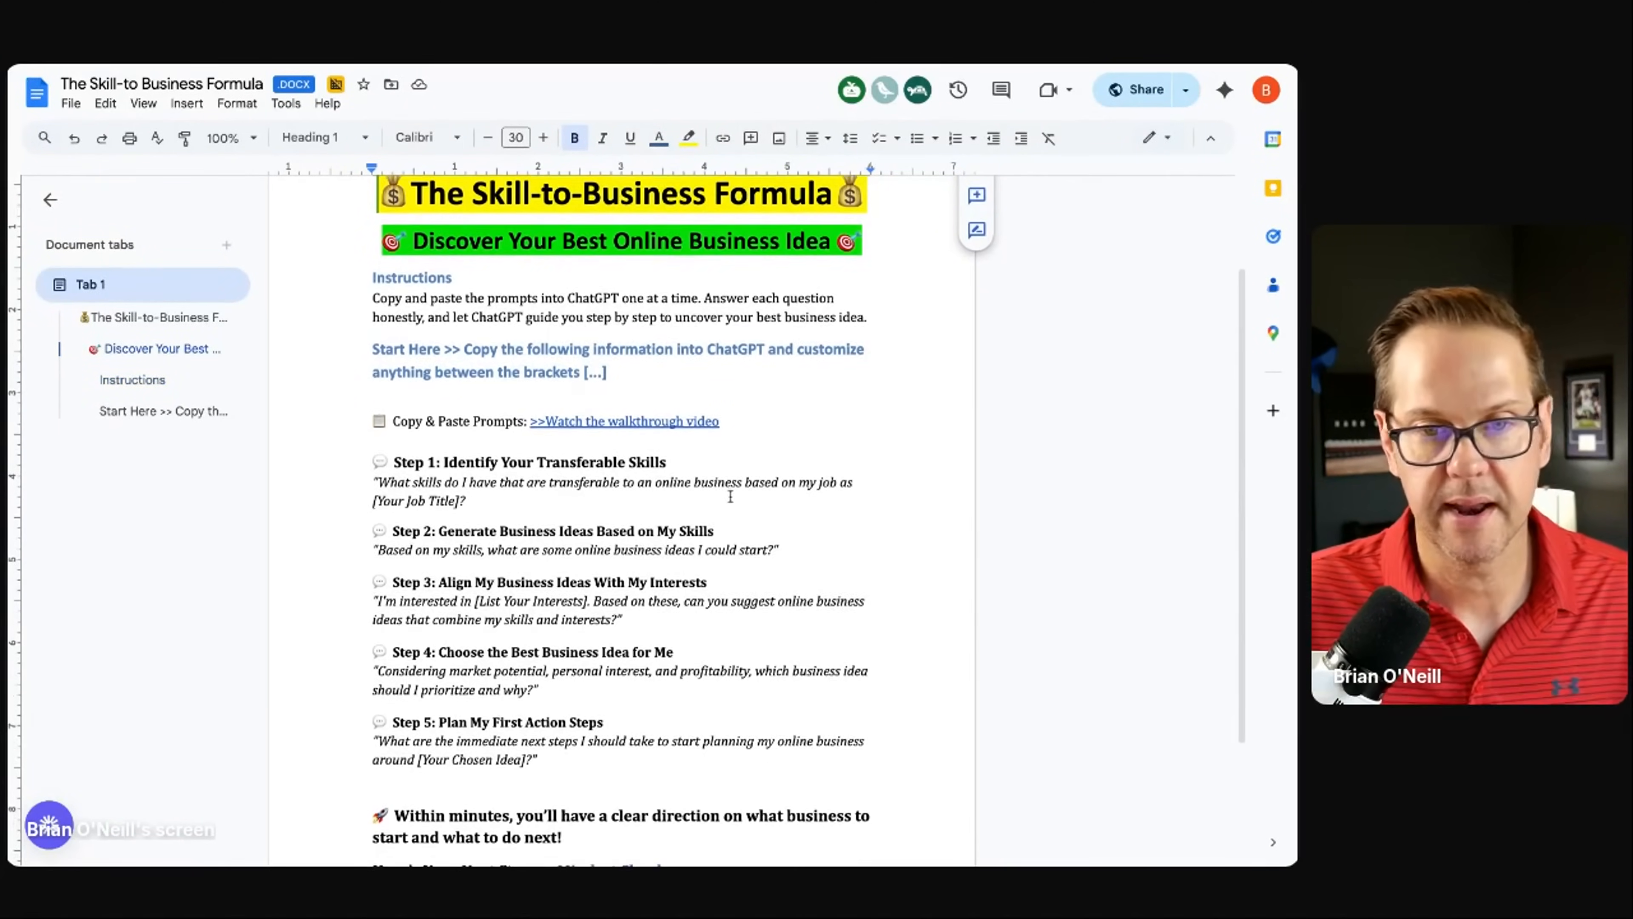
scroll("up", 3)
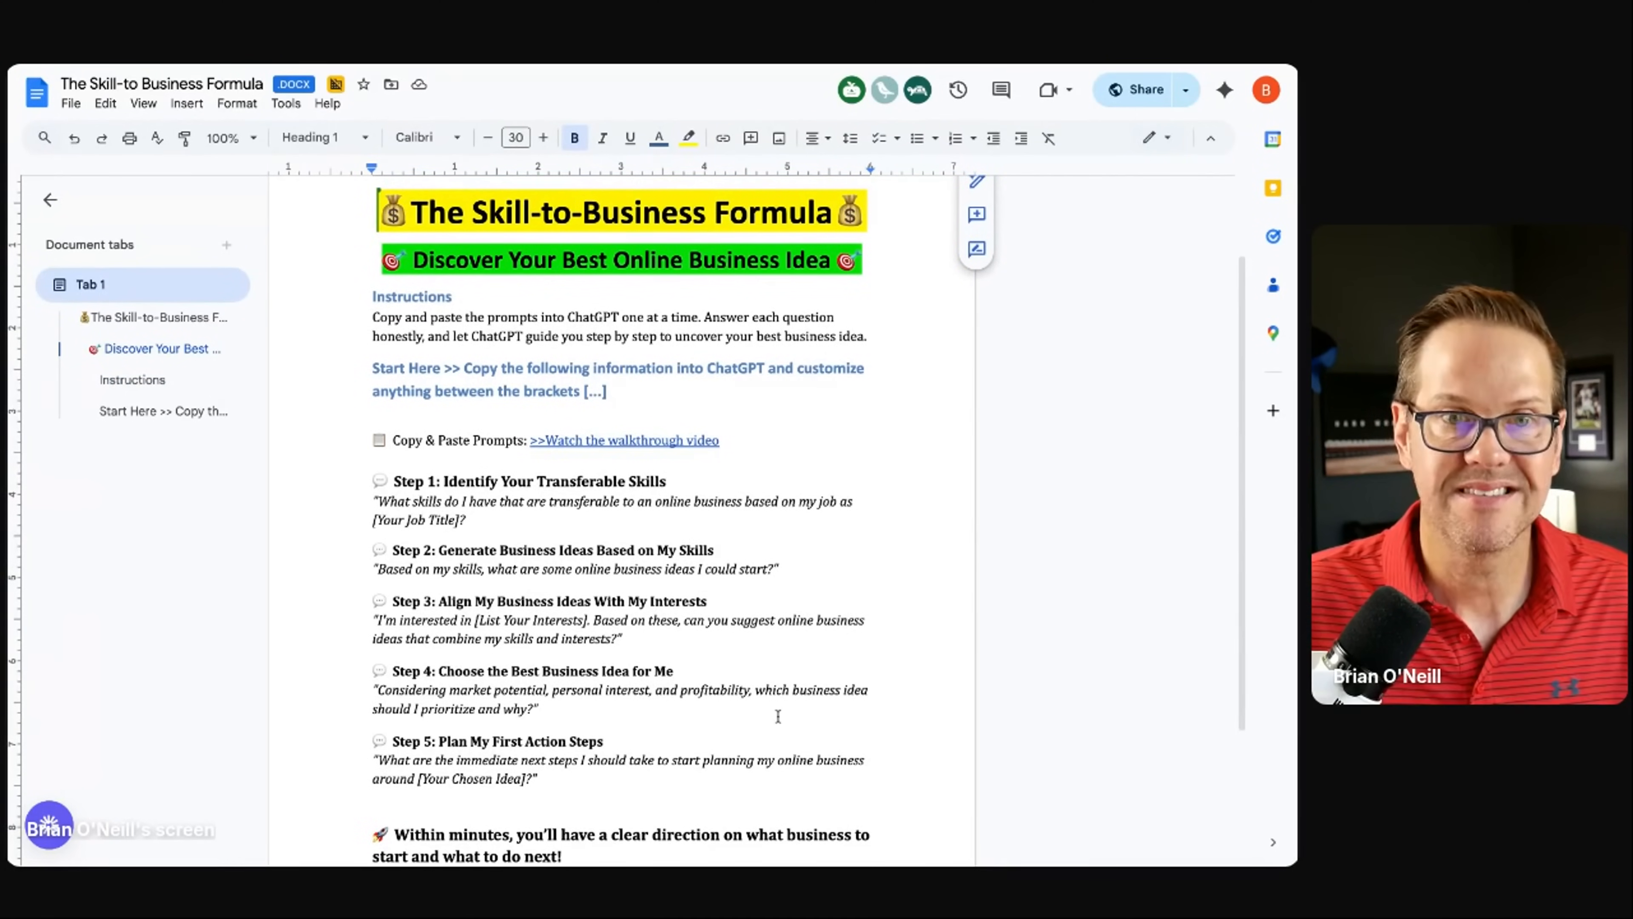
scroll("up", 3)
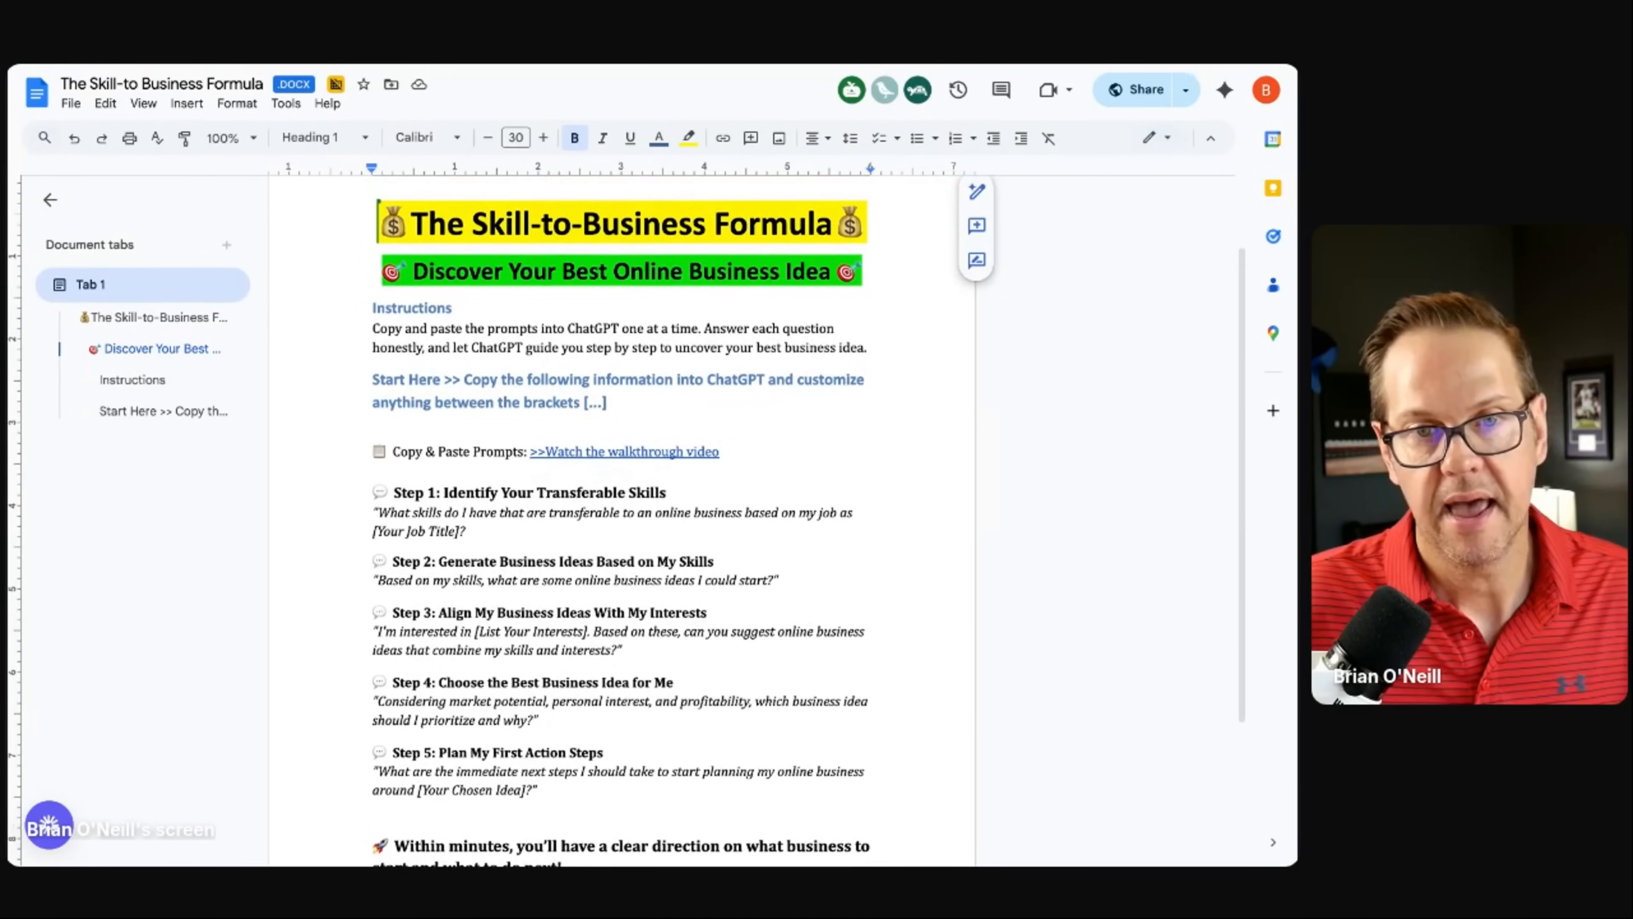
scroll("up", 3)
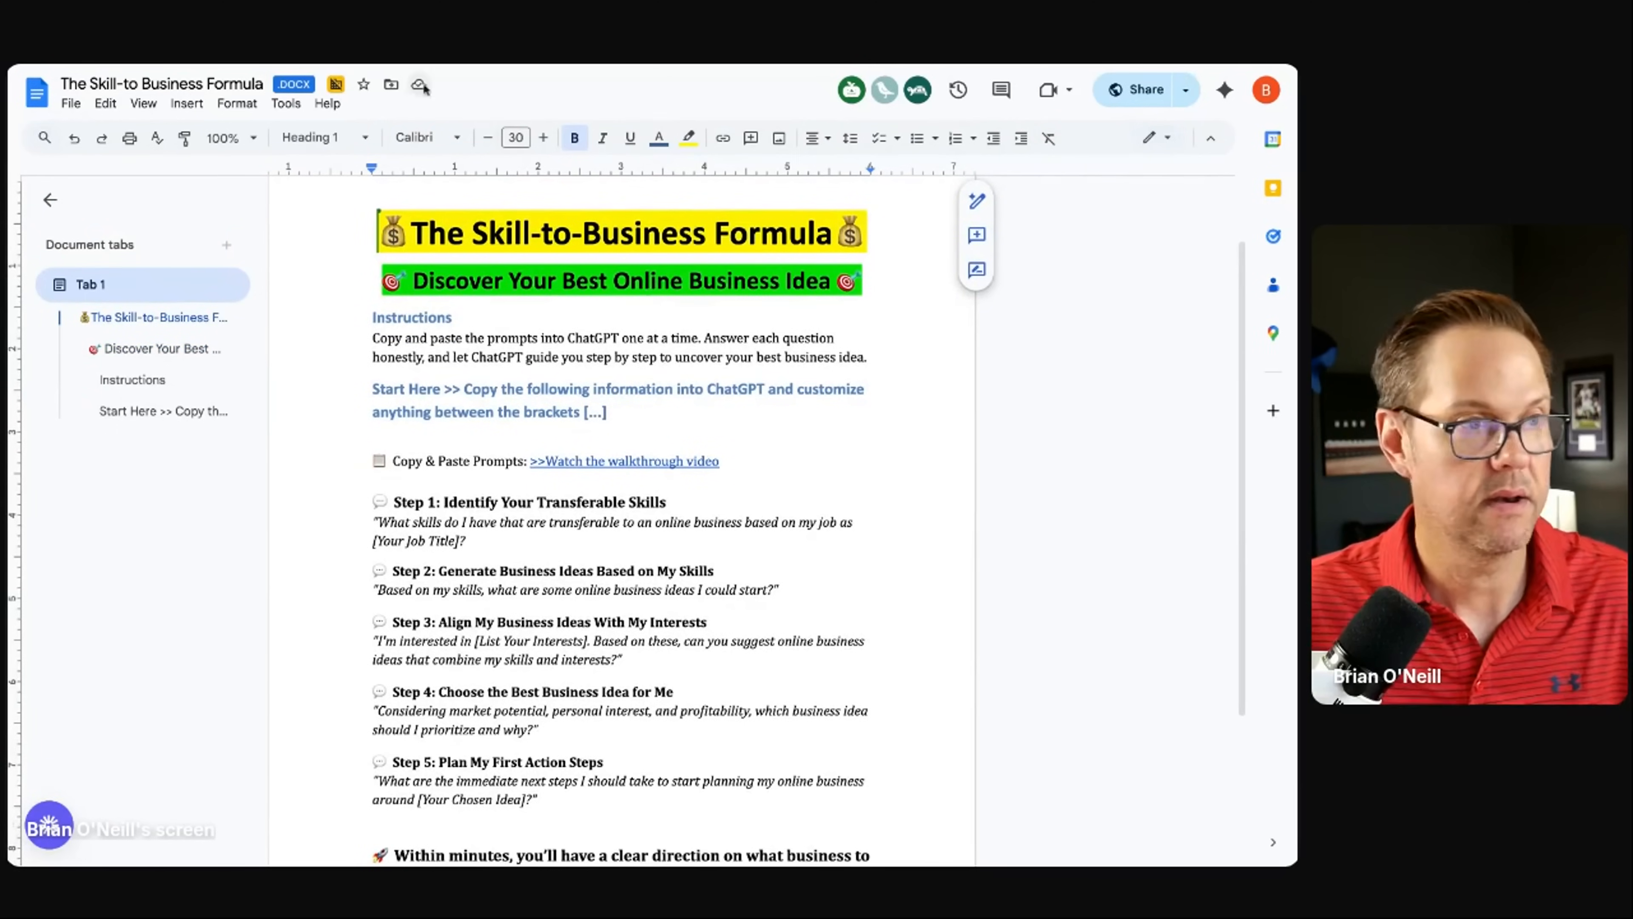
Step: Make a copy of The Skill-to-Business Formula document via File
left_click(69, 103)
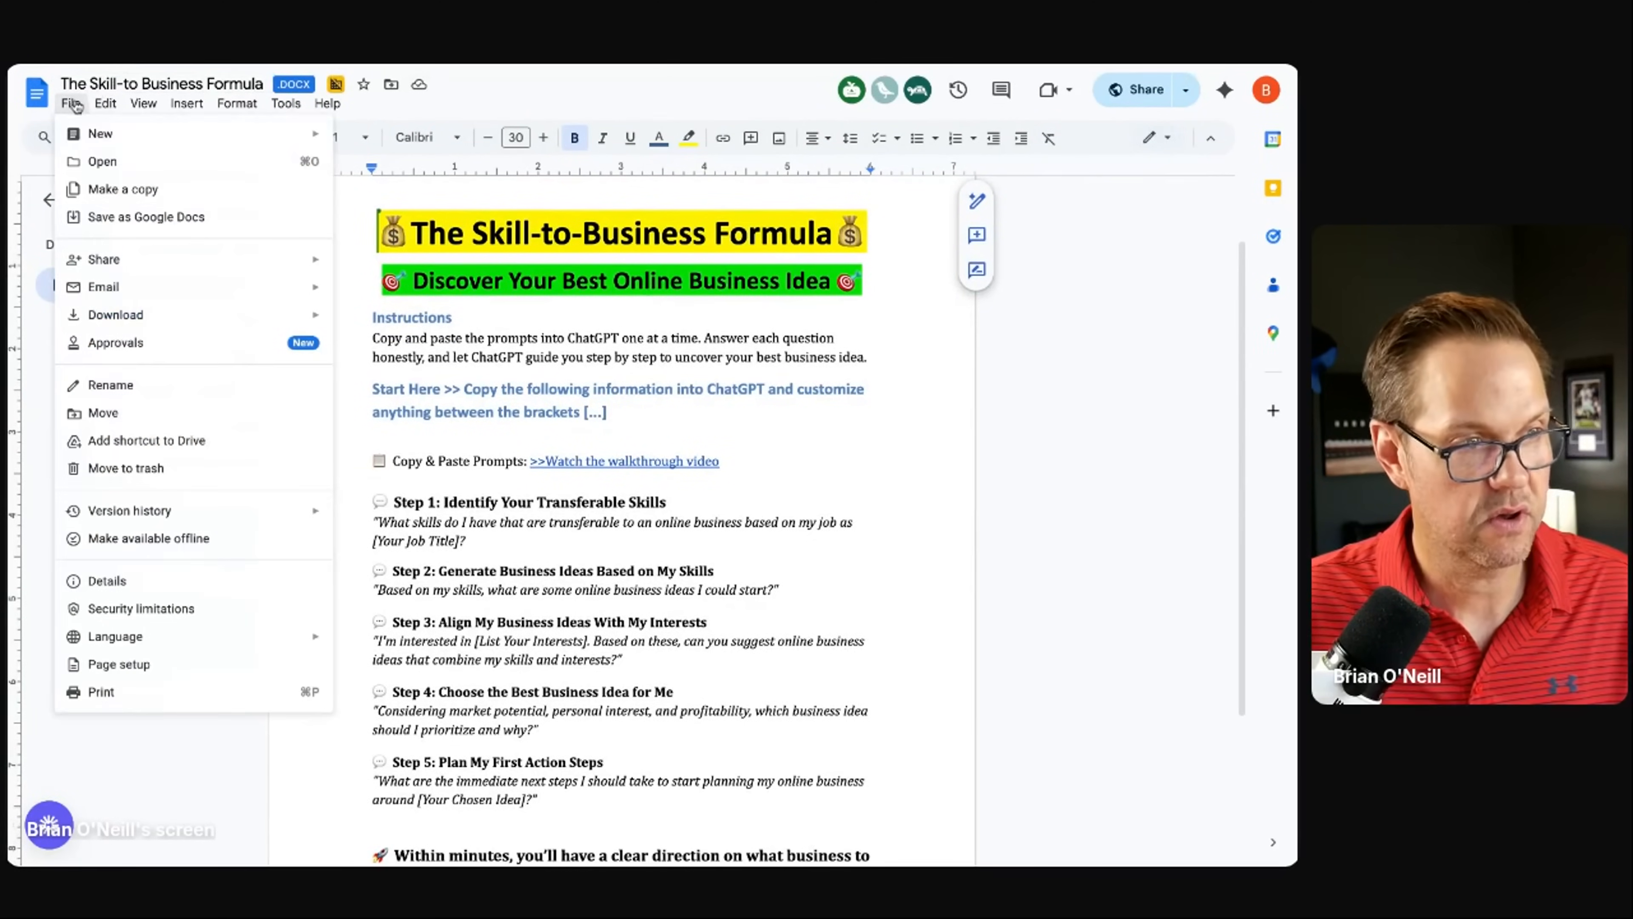
left_click(121, 189)
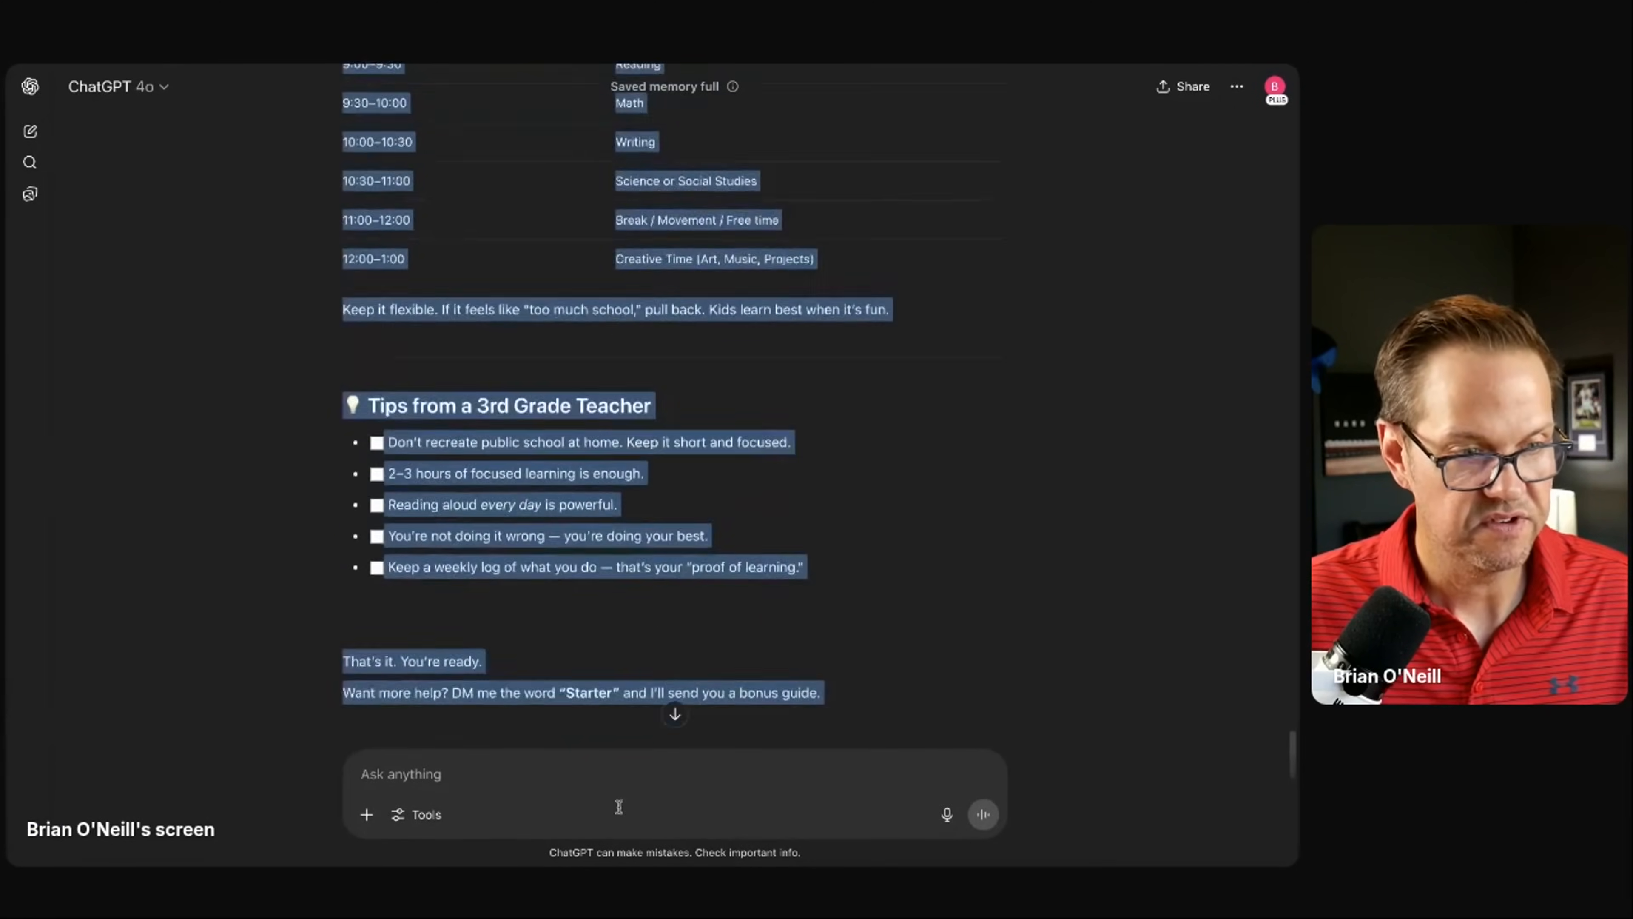
Step: Copy ChatGPT's full 3rd Grade Homeschool Starter Checklist response
scroll("down", 3)
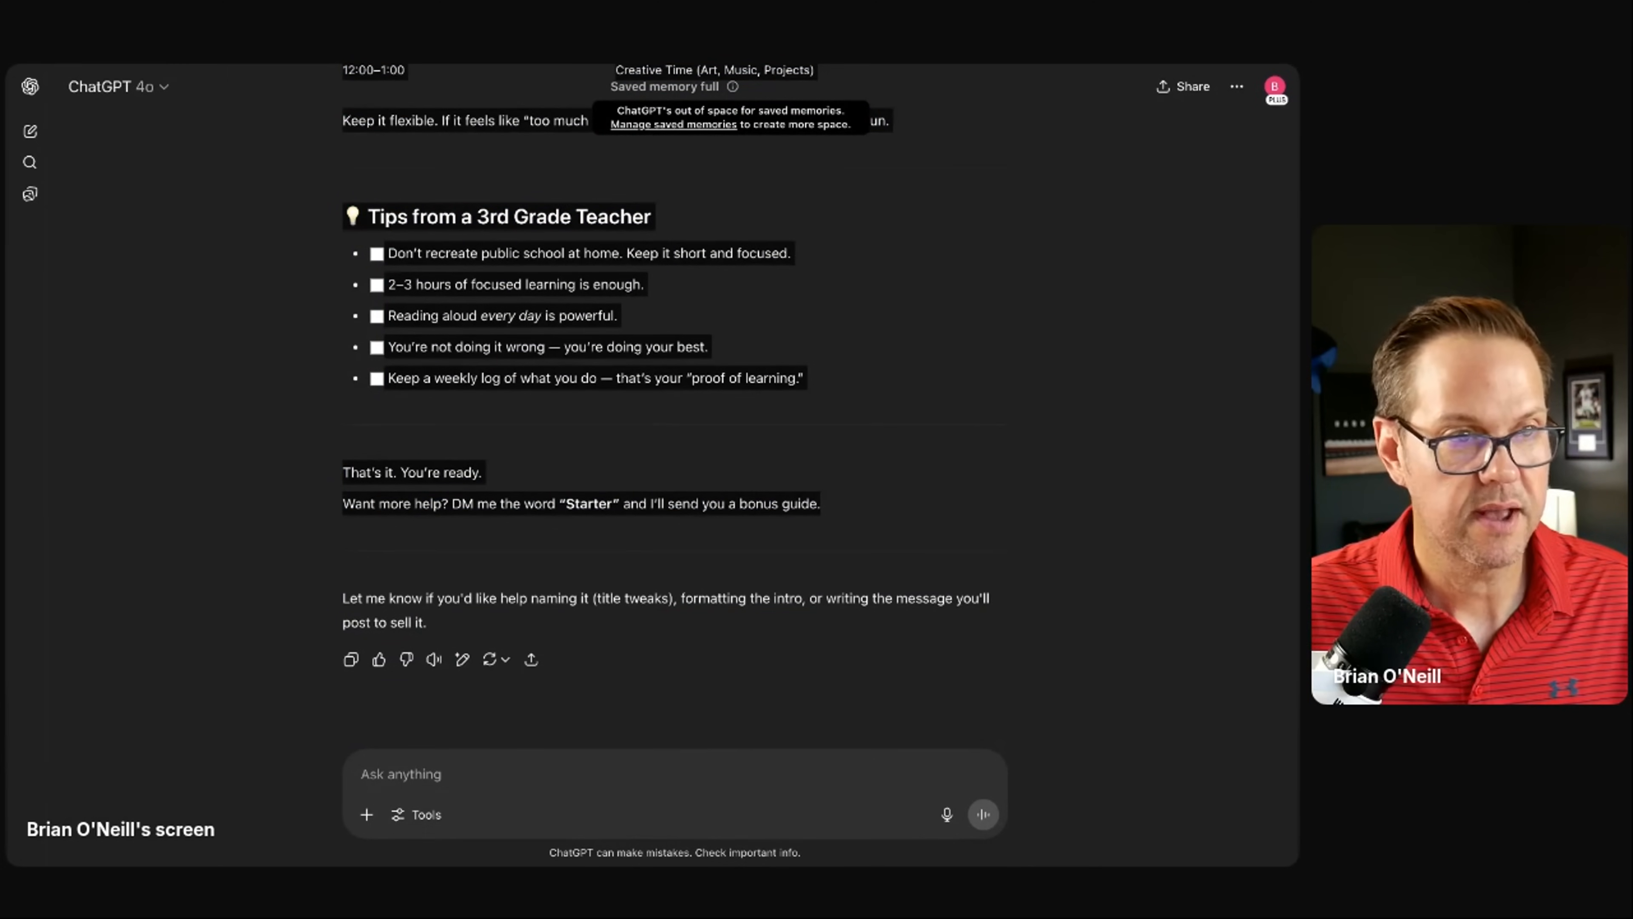
left_click(104, 103)
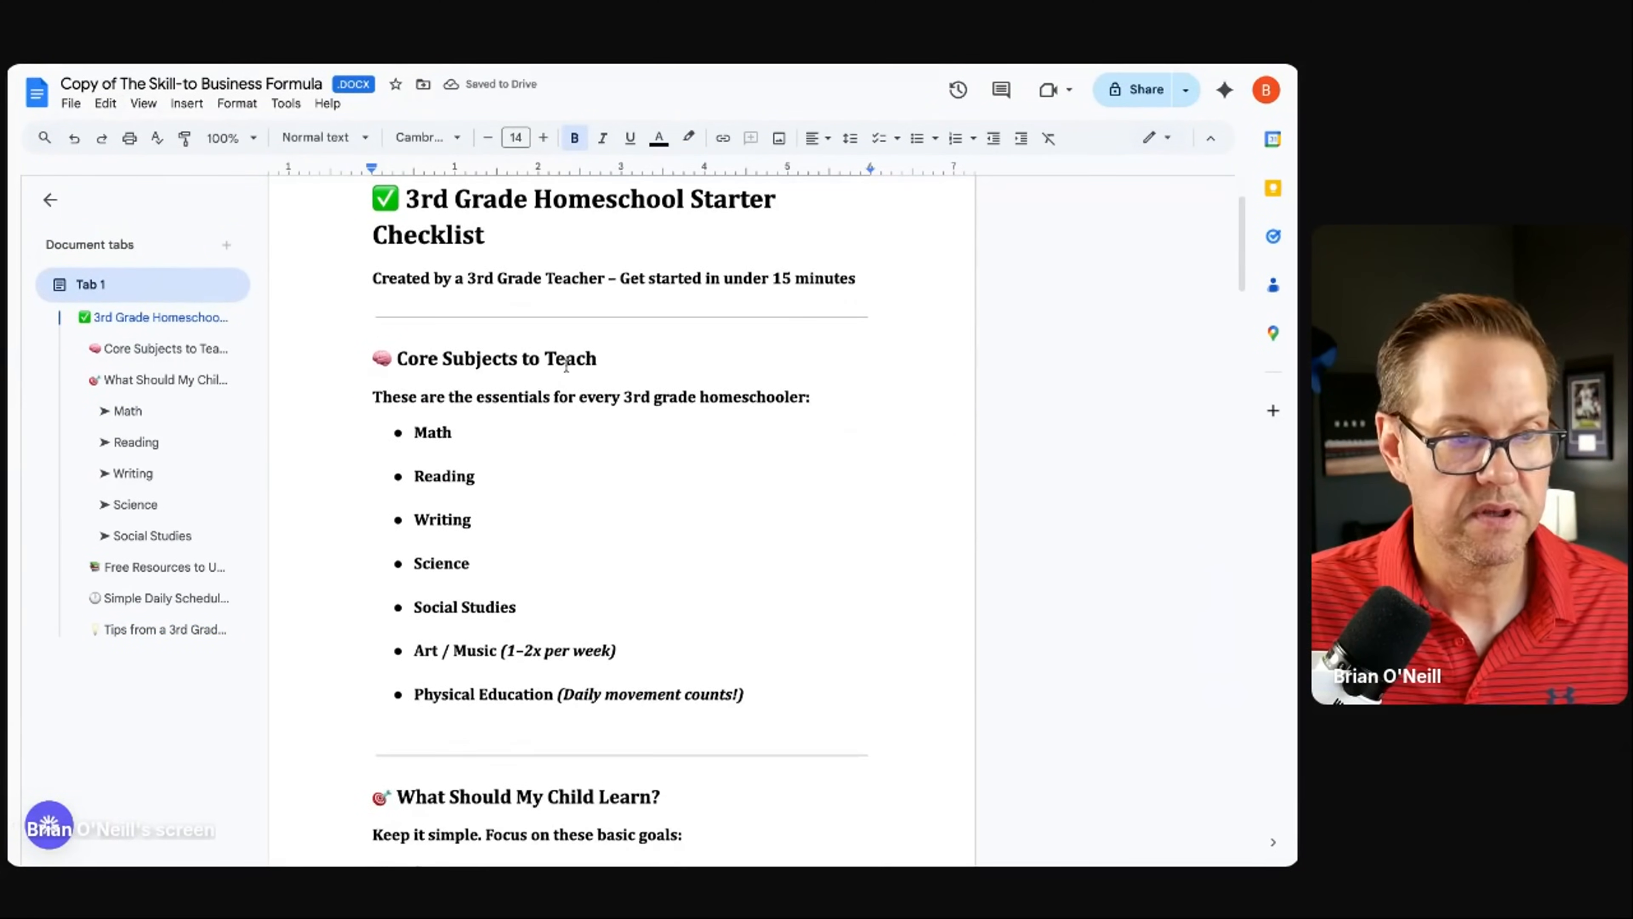
Step: Review the pasted checklist in the copied doc and jump to its title from the outline
scroll("down", 3)
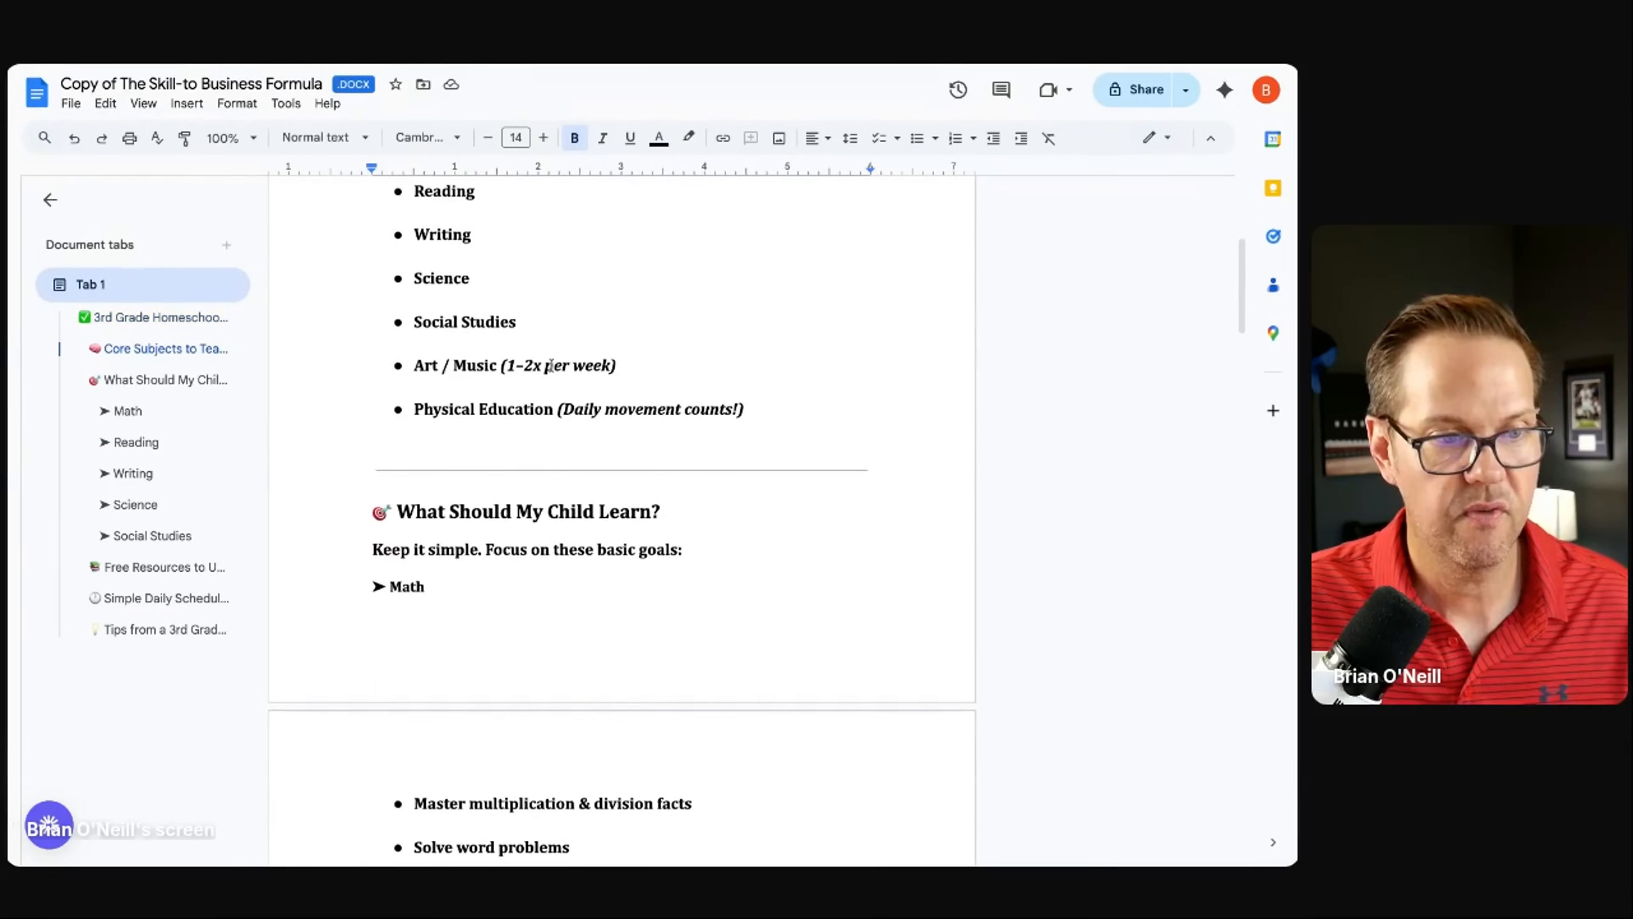
scroll("down", 3)
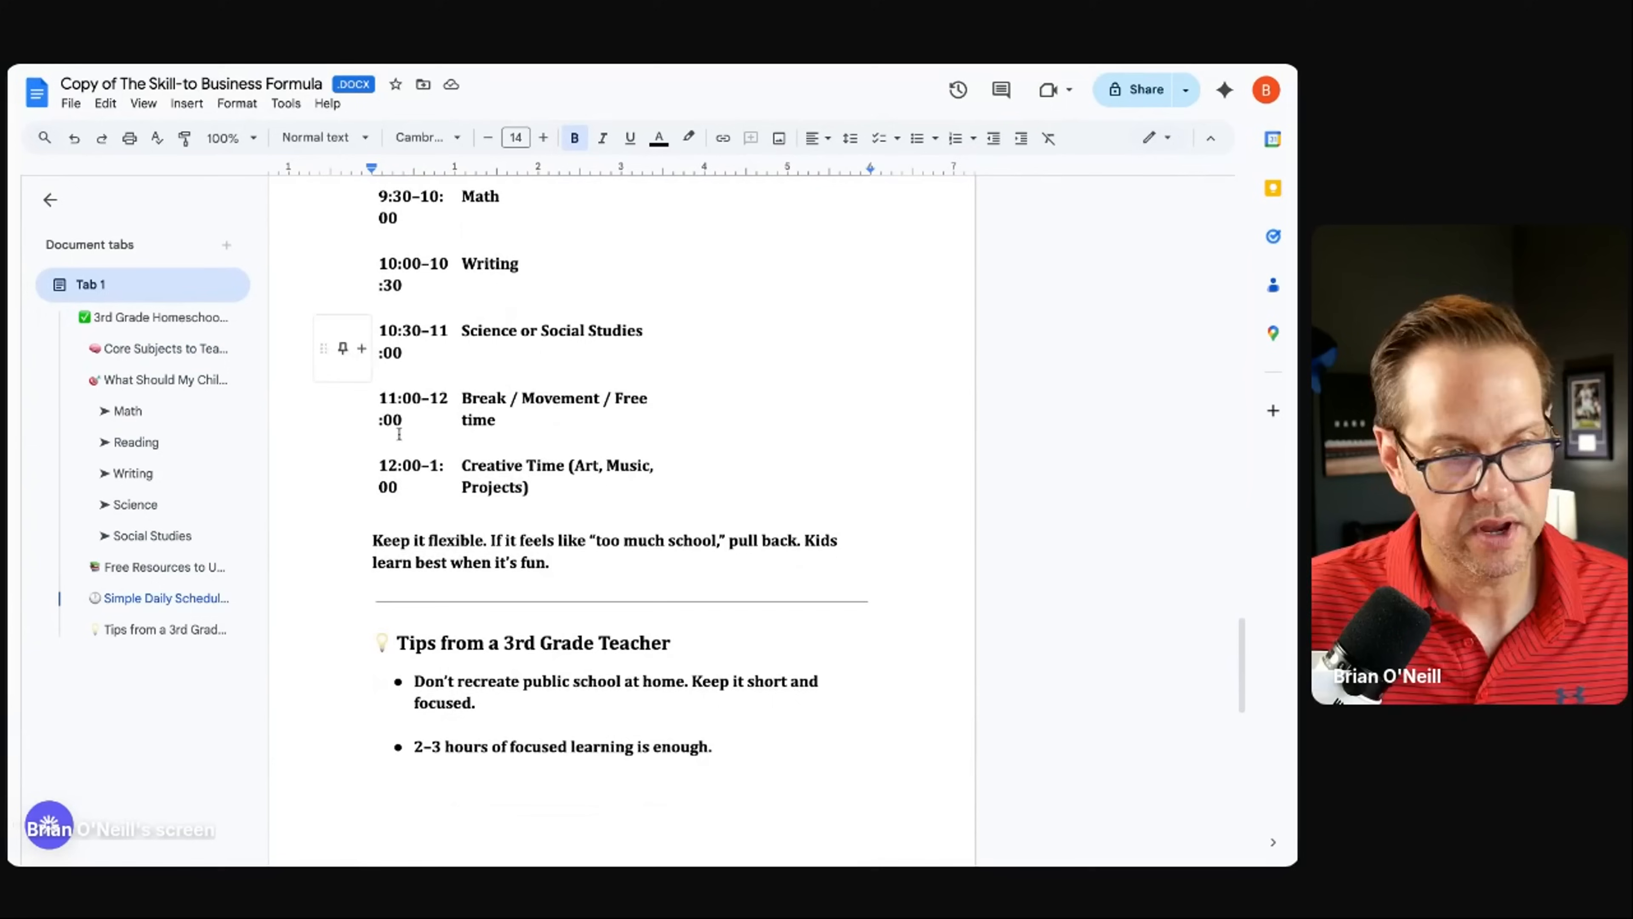
scroll("up", 3)
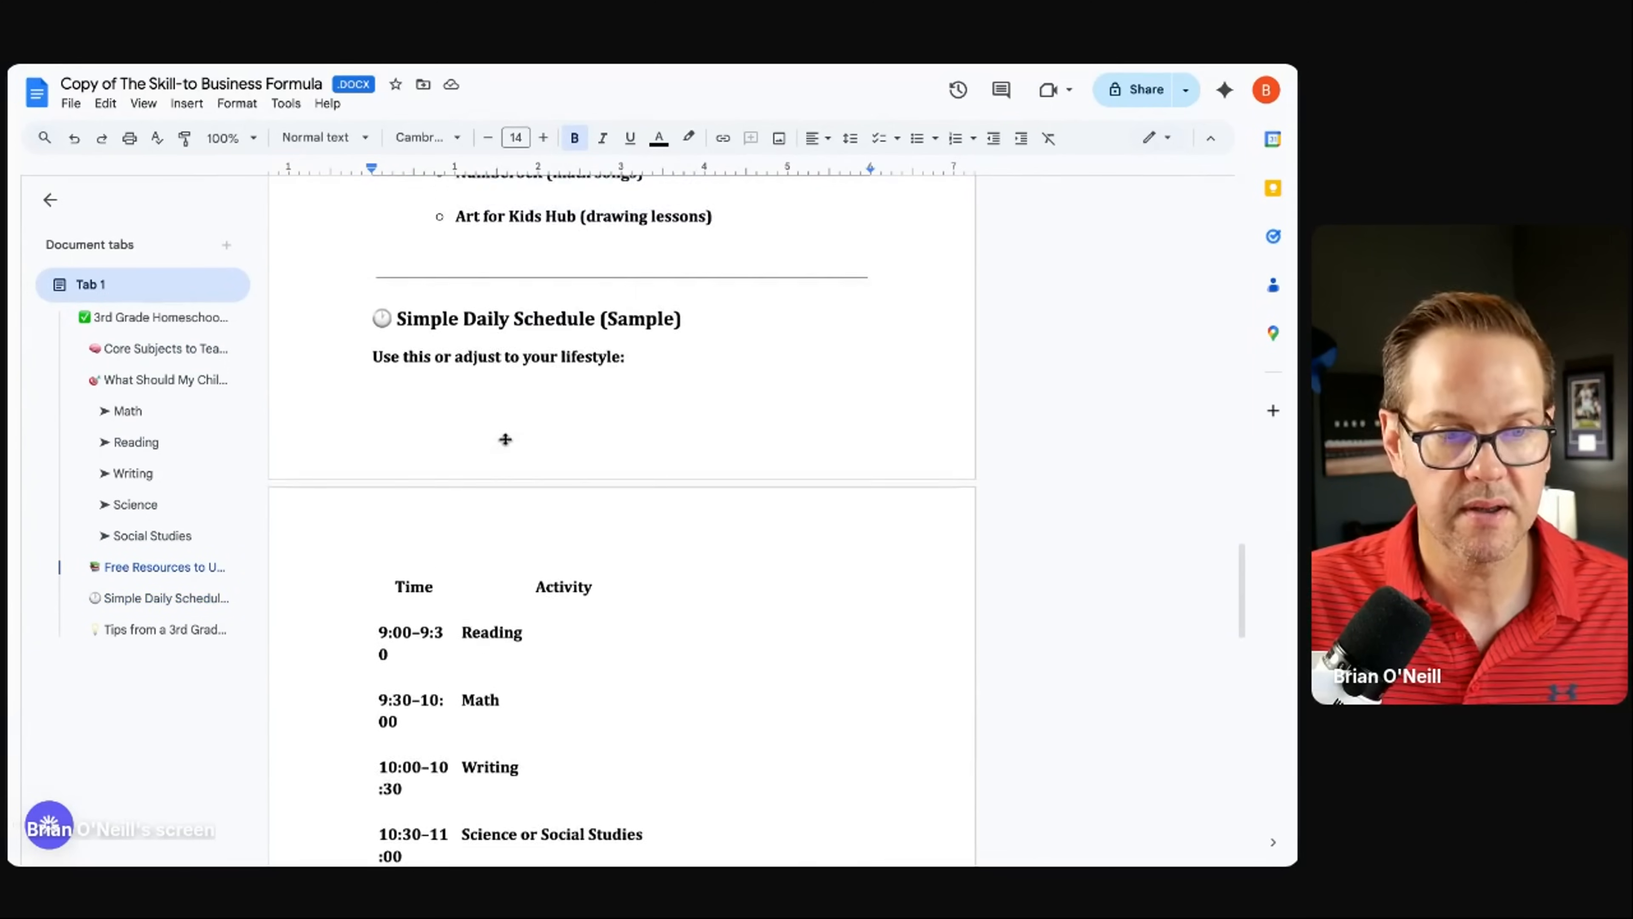
left_click(163, 630)
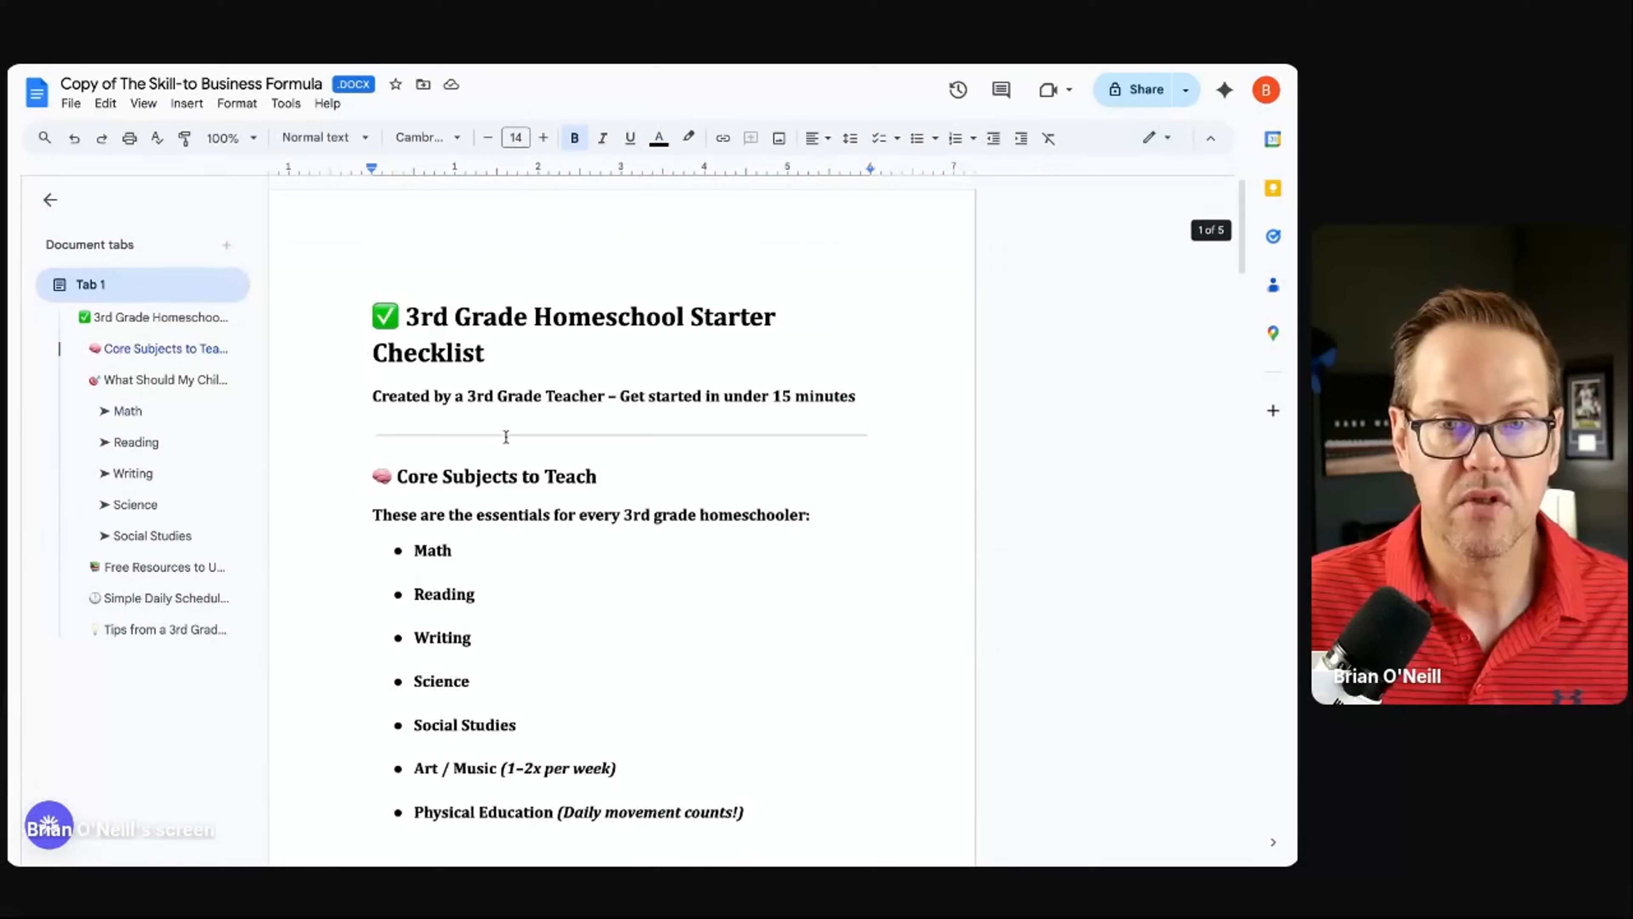
scroll("down", 3)
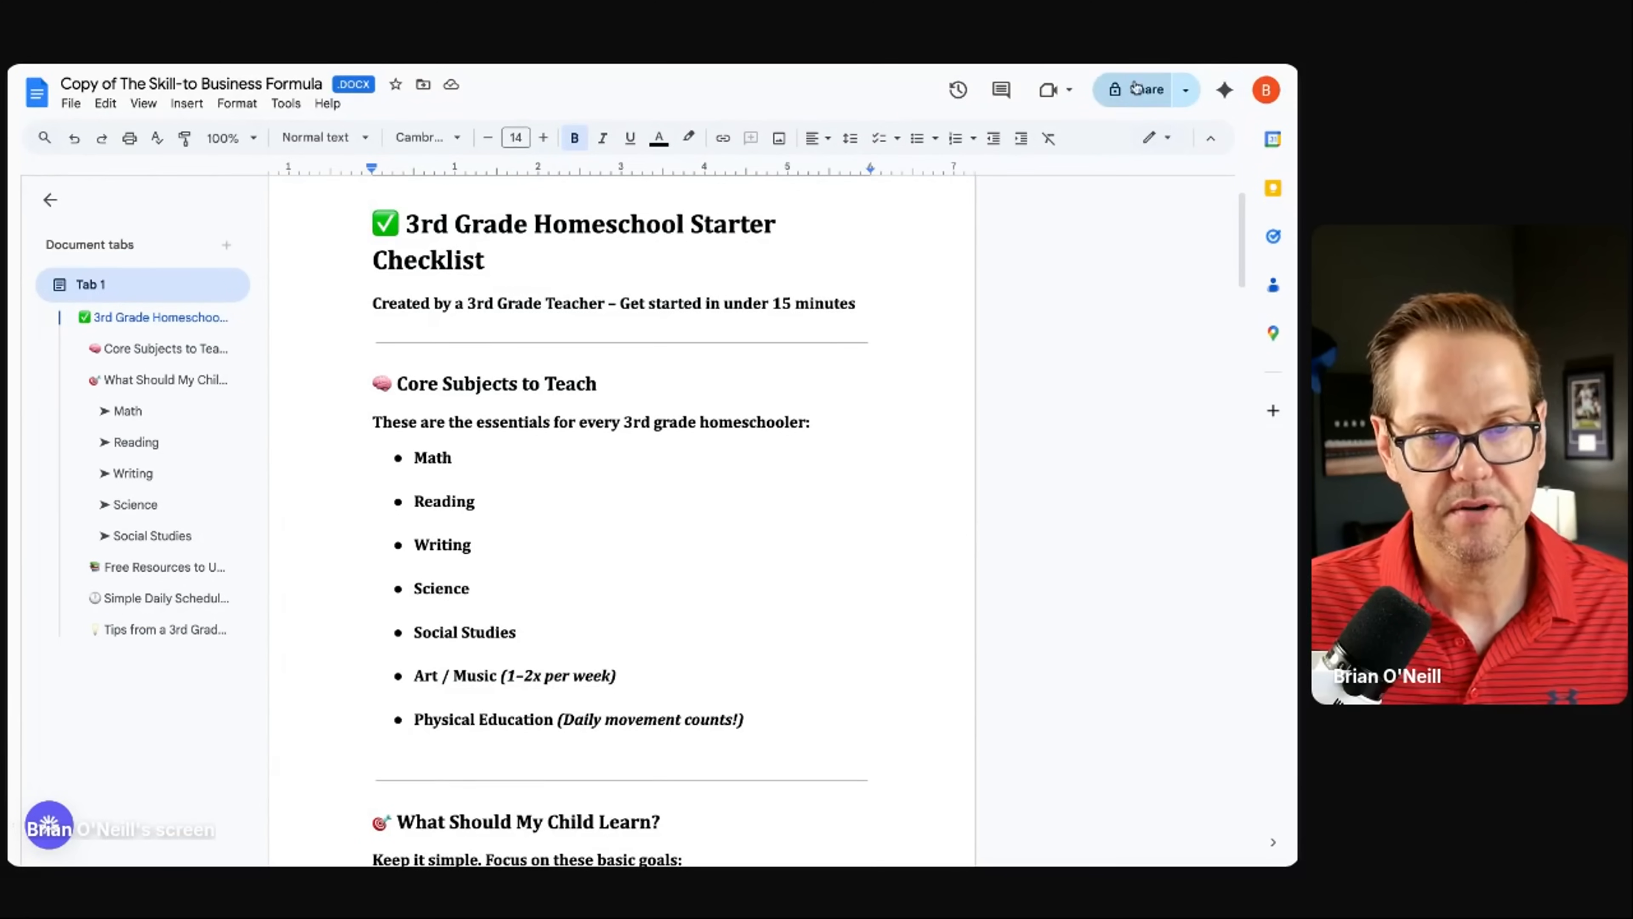
mouse_move(1145, 90)
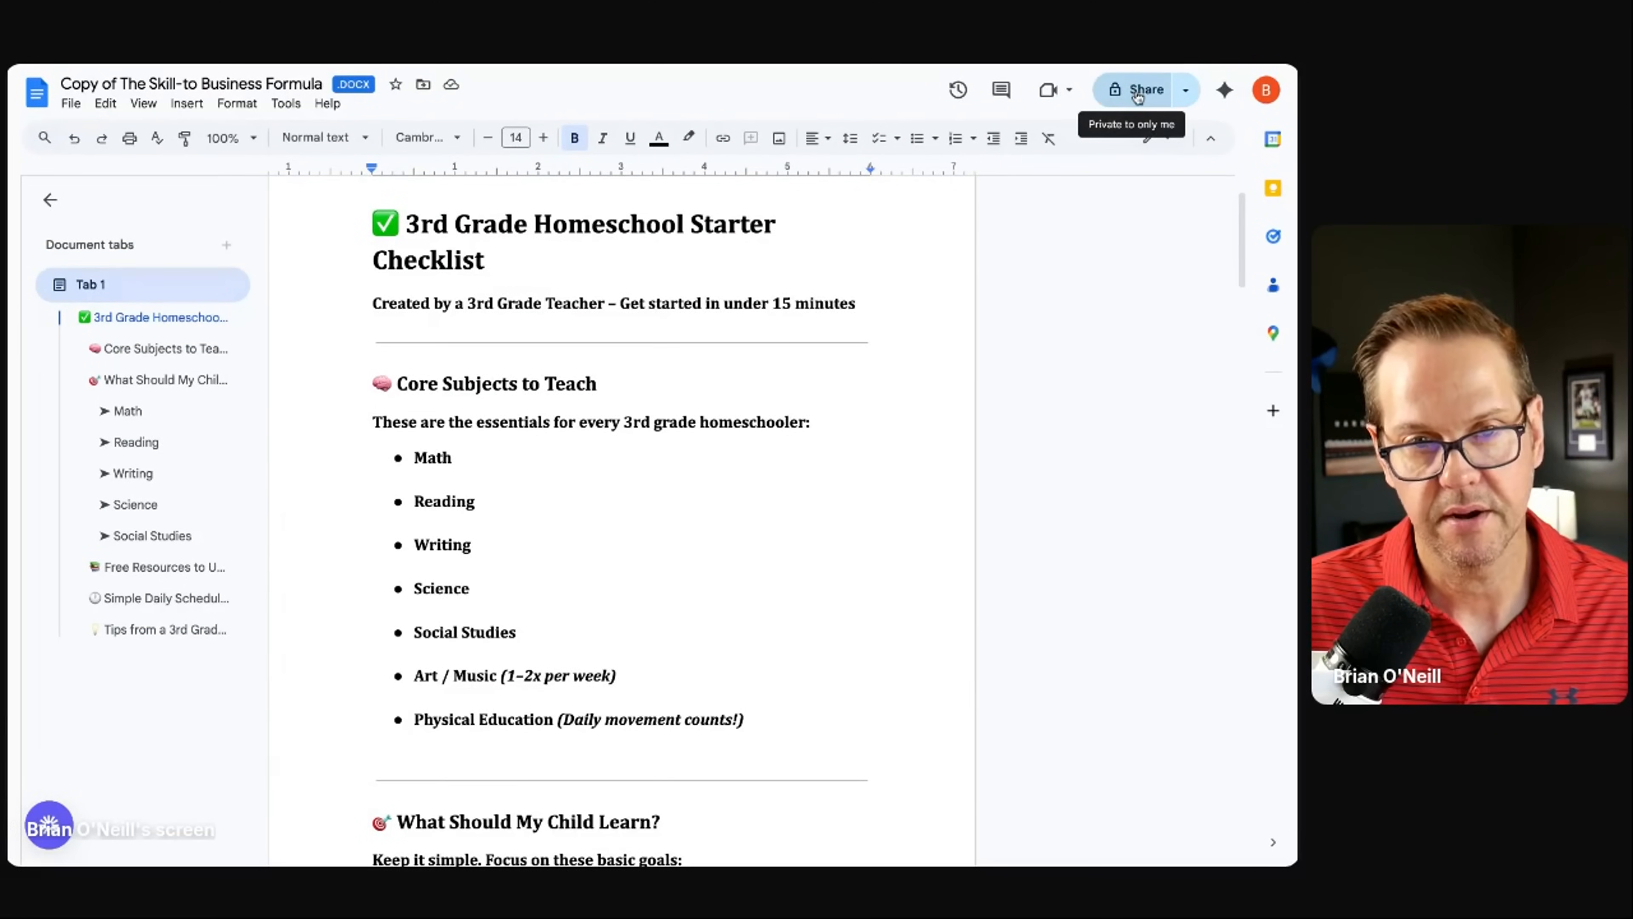
Step: Change General access to Anyone with the link as Viewer and copy the checklist's share link
left_click(1139, 90)
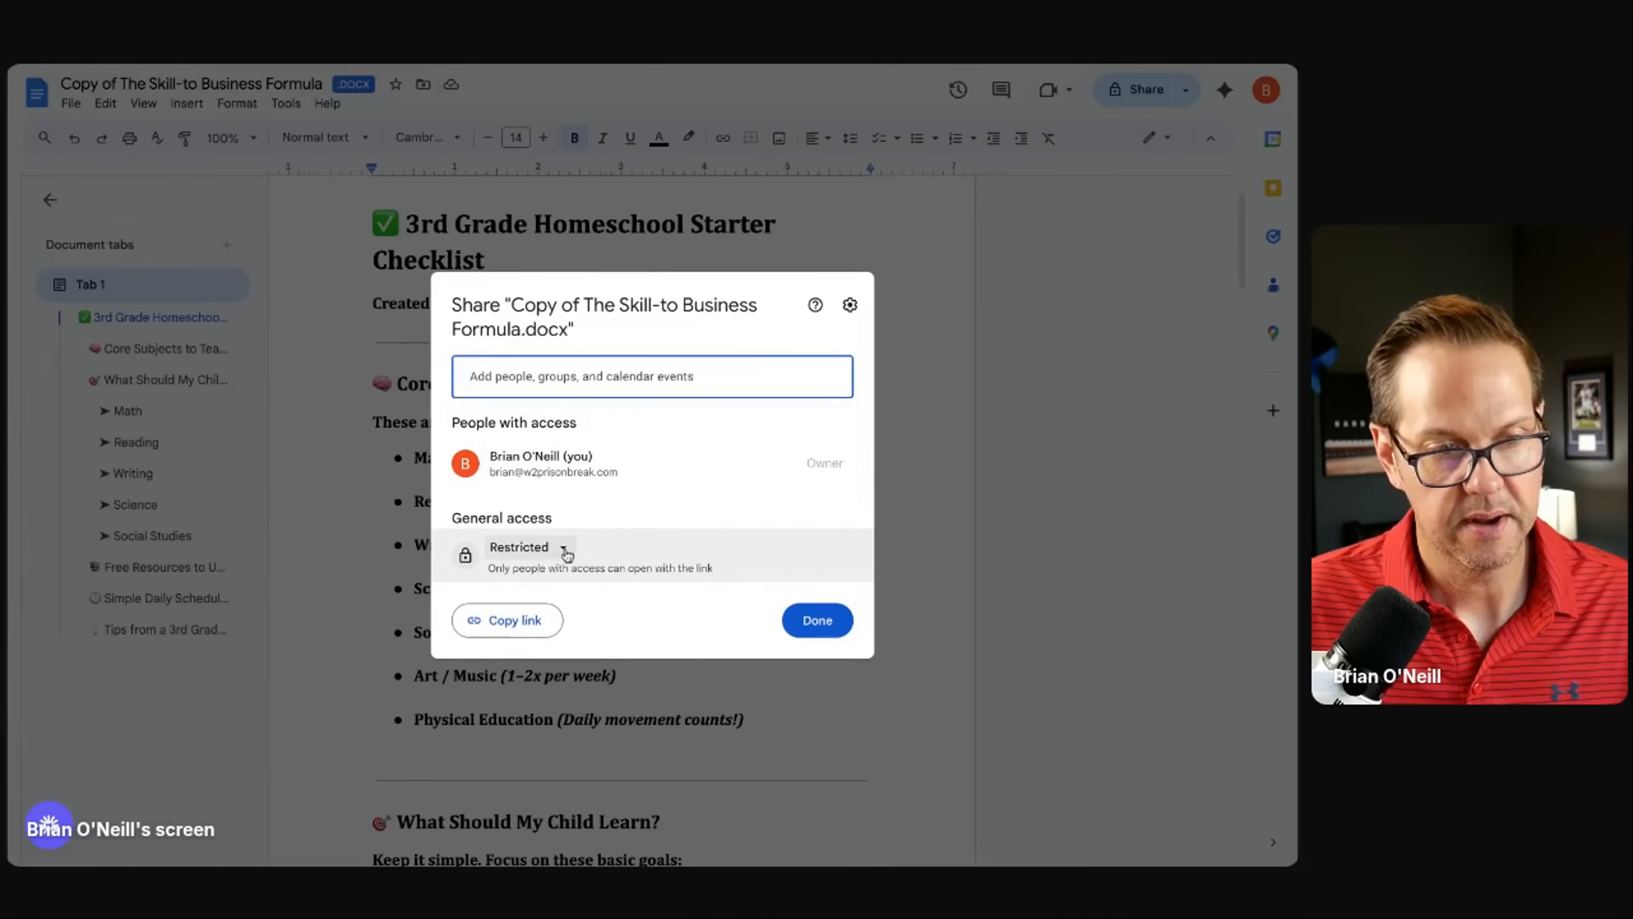
left_click(518, 547)
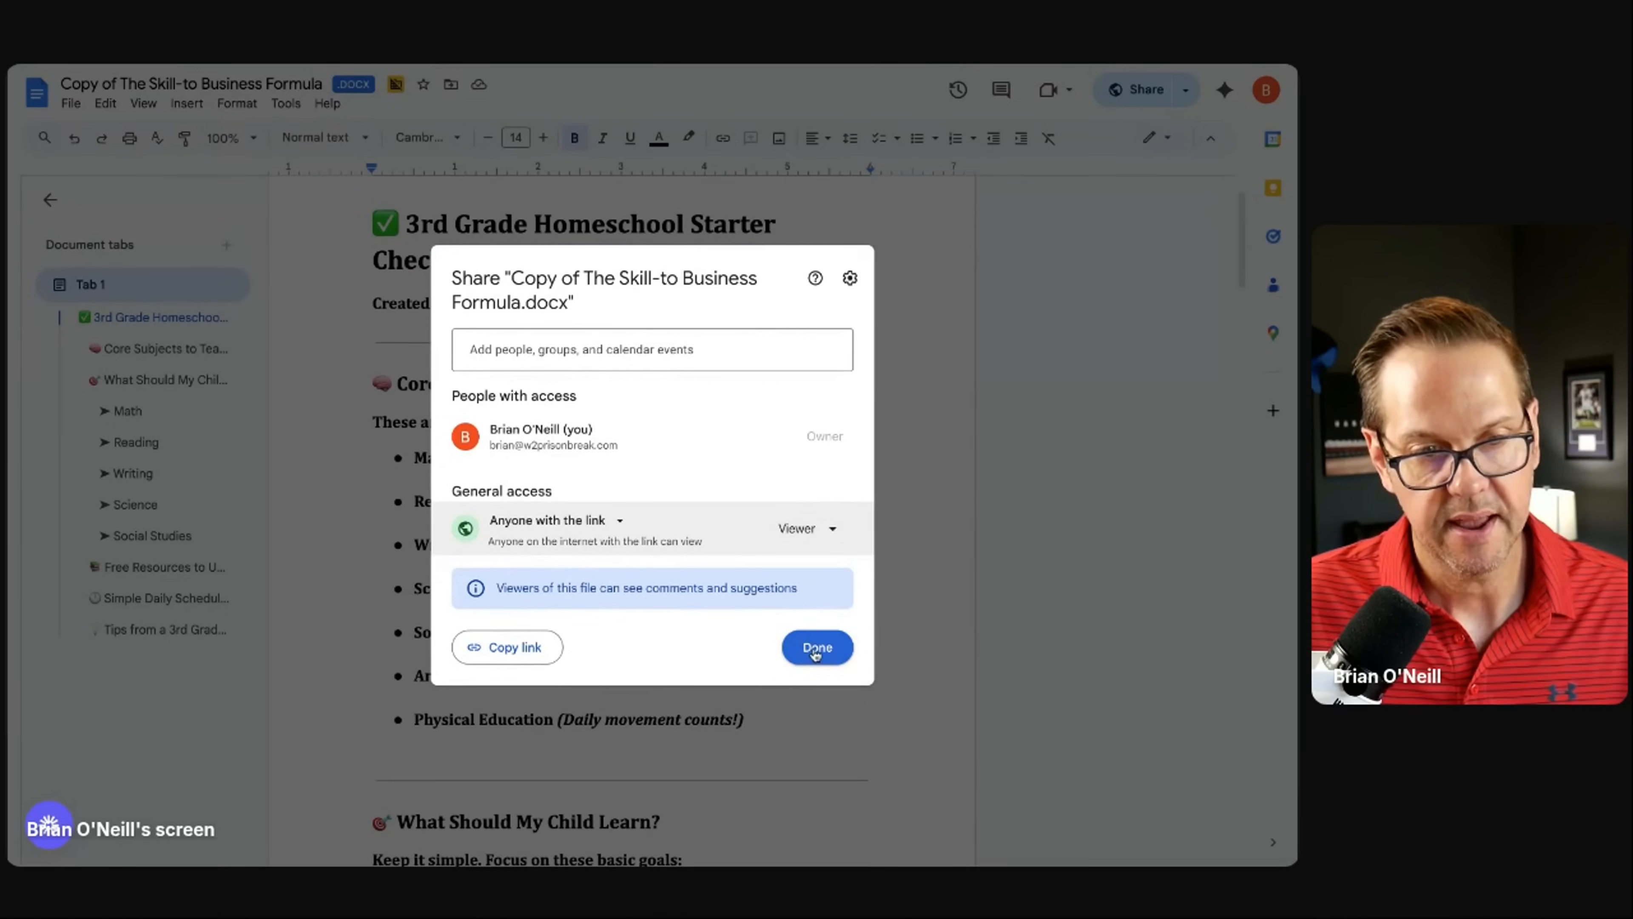
left_click(816, 647)
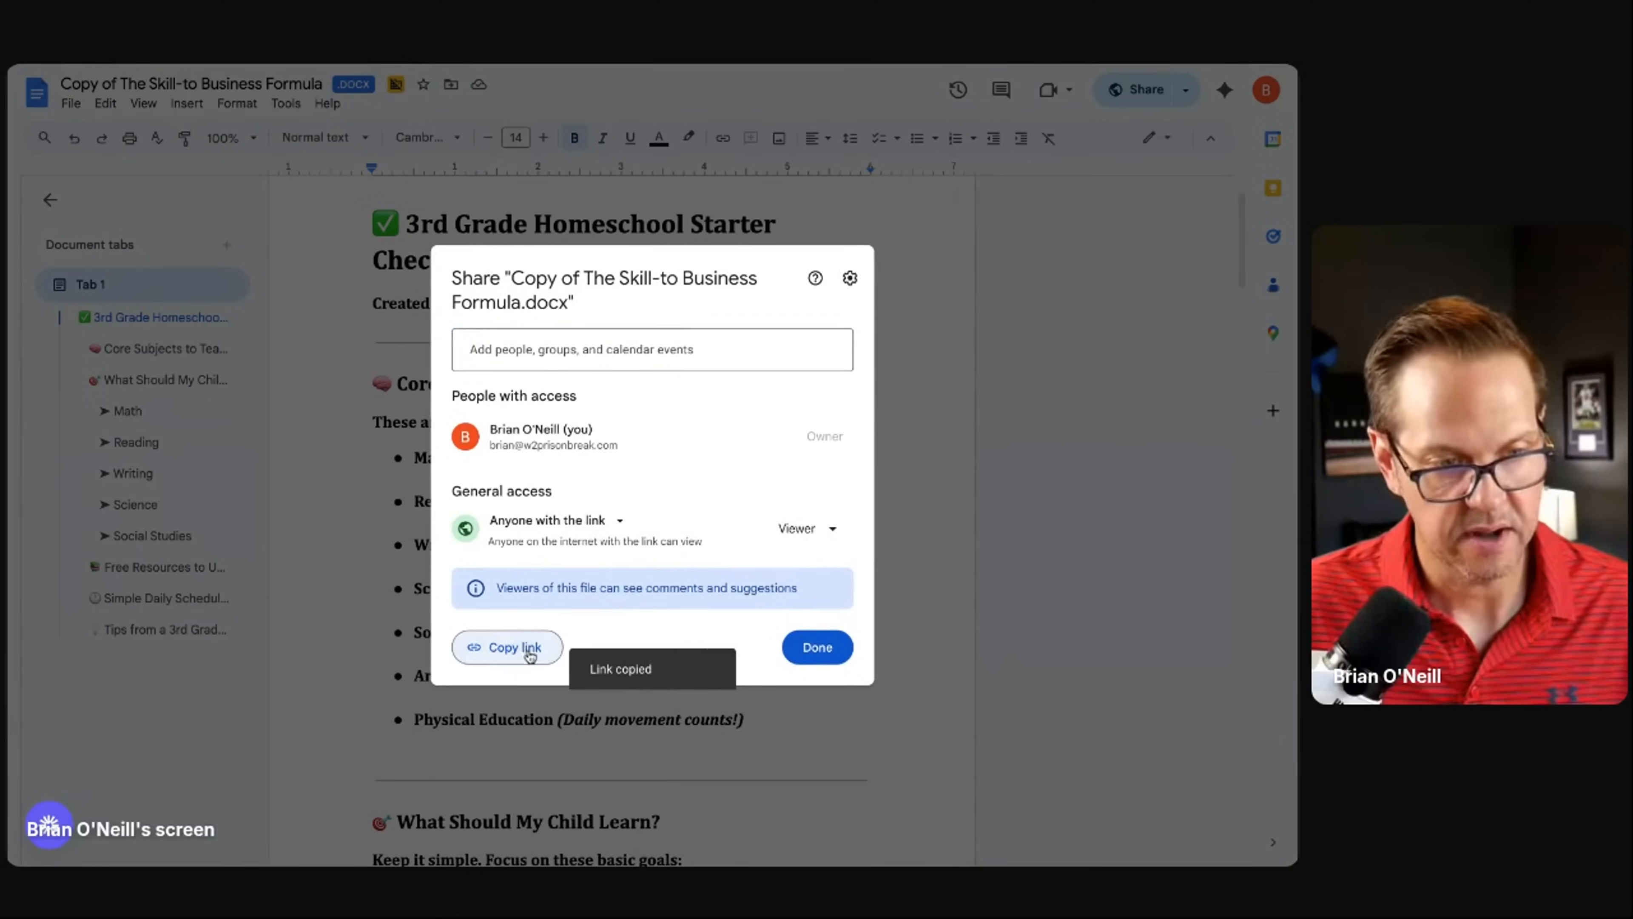
left_click(817, 646)
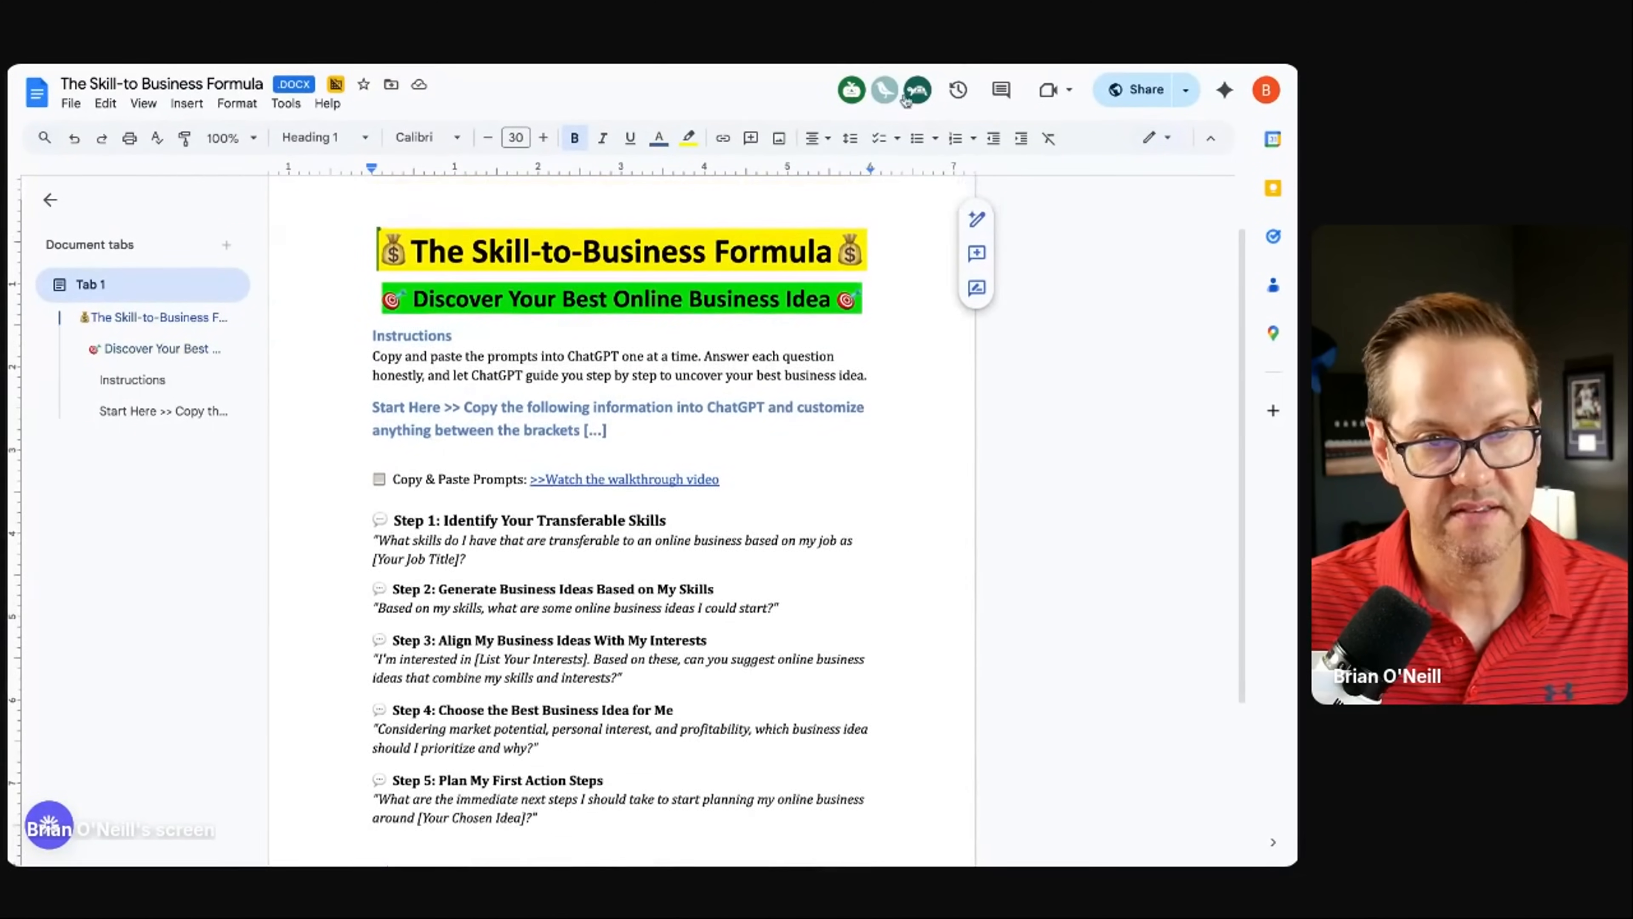
Step: Leave the Skill-to-Business Formula prompts and return to ChatGPT's homeschool checklist reply with its goals and free resources
scroll("down", 3)
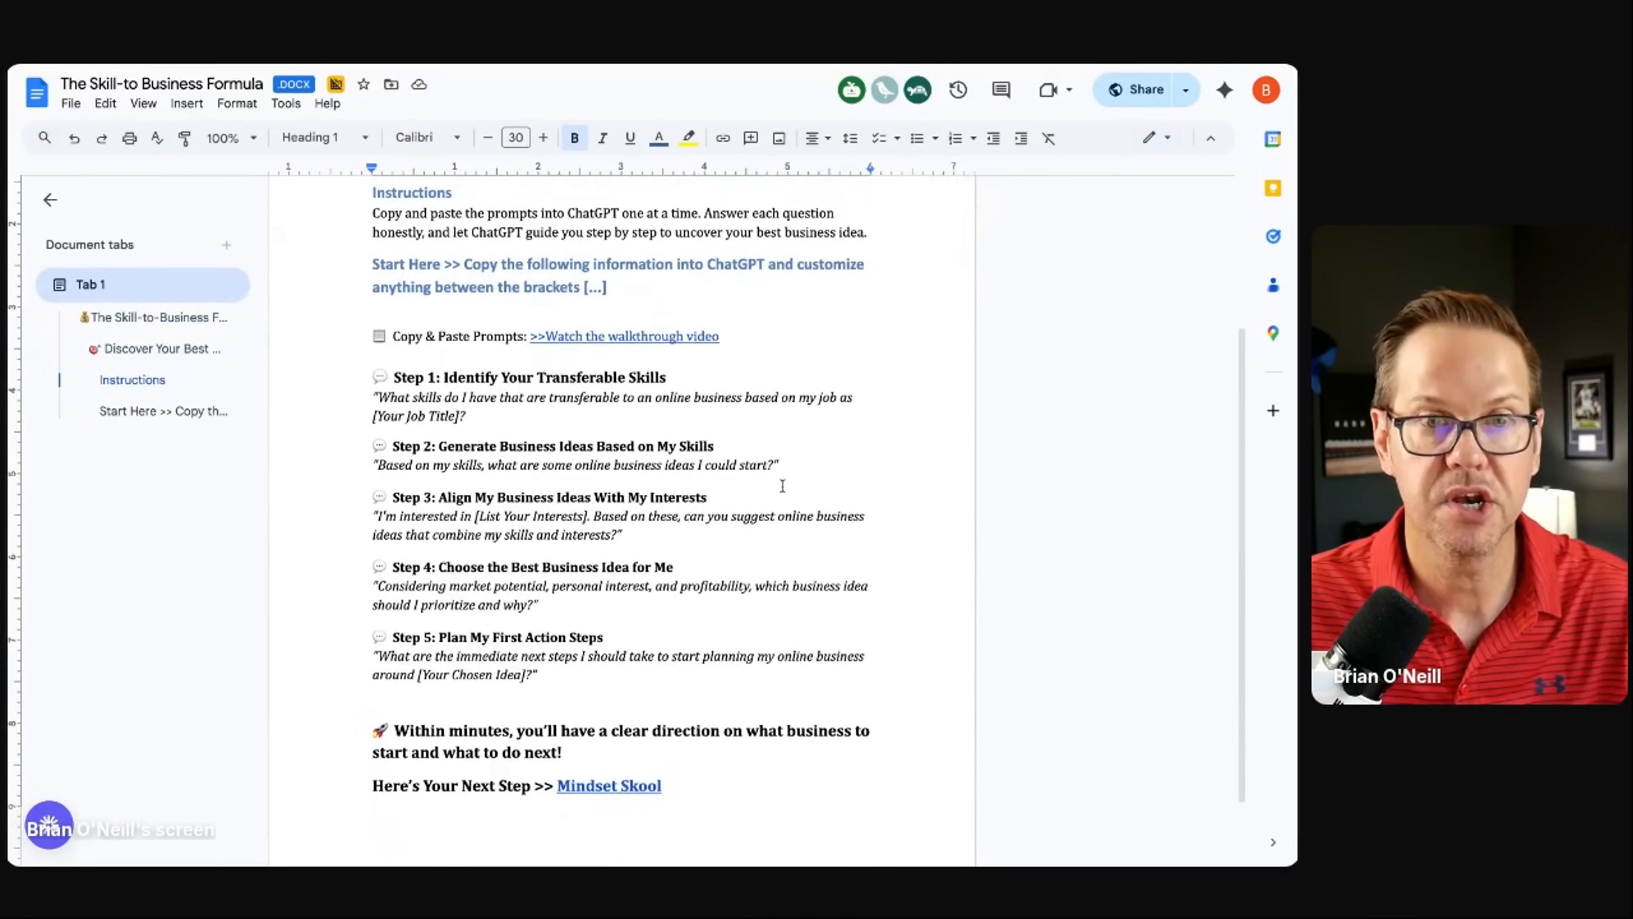
scroll("up", 3)
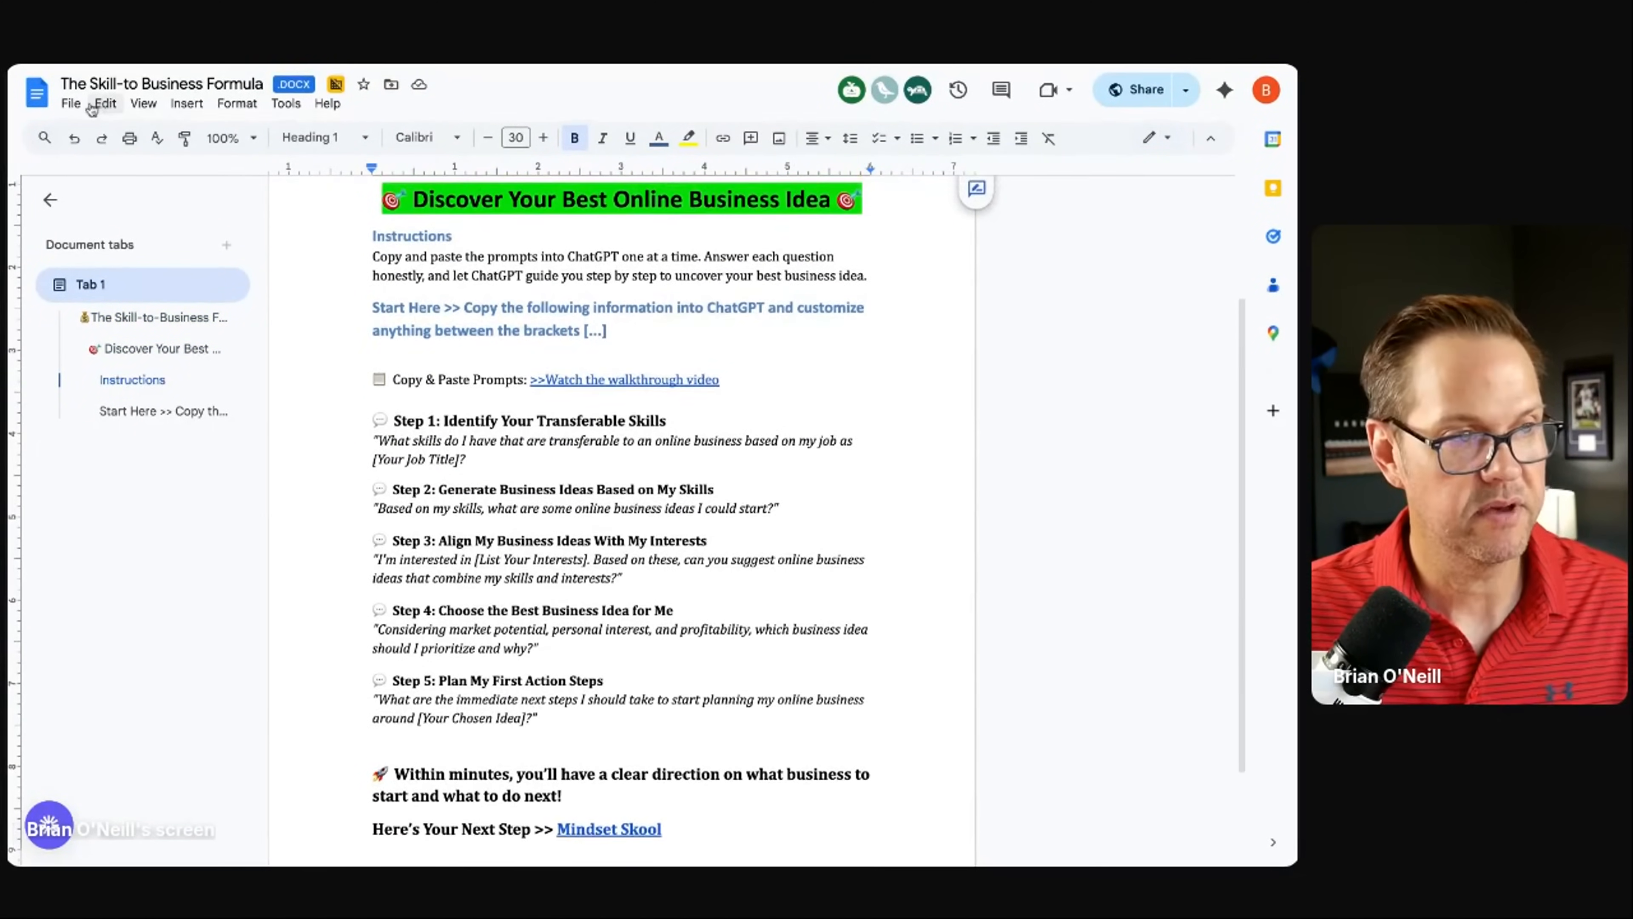
left_click(70, 103)
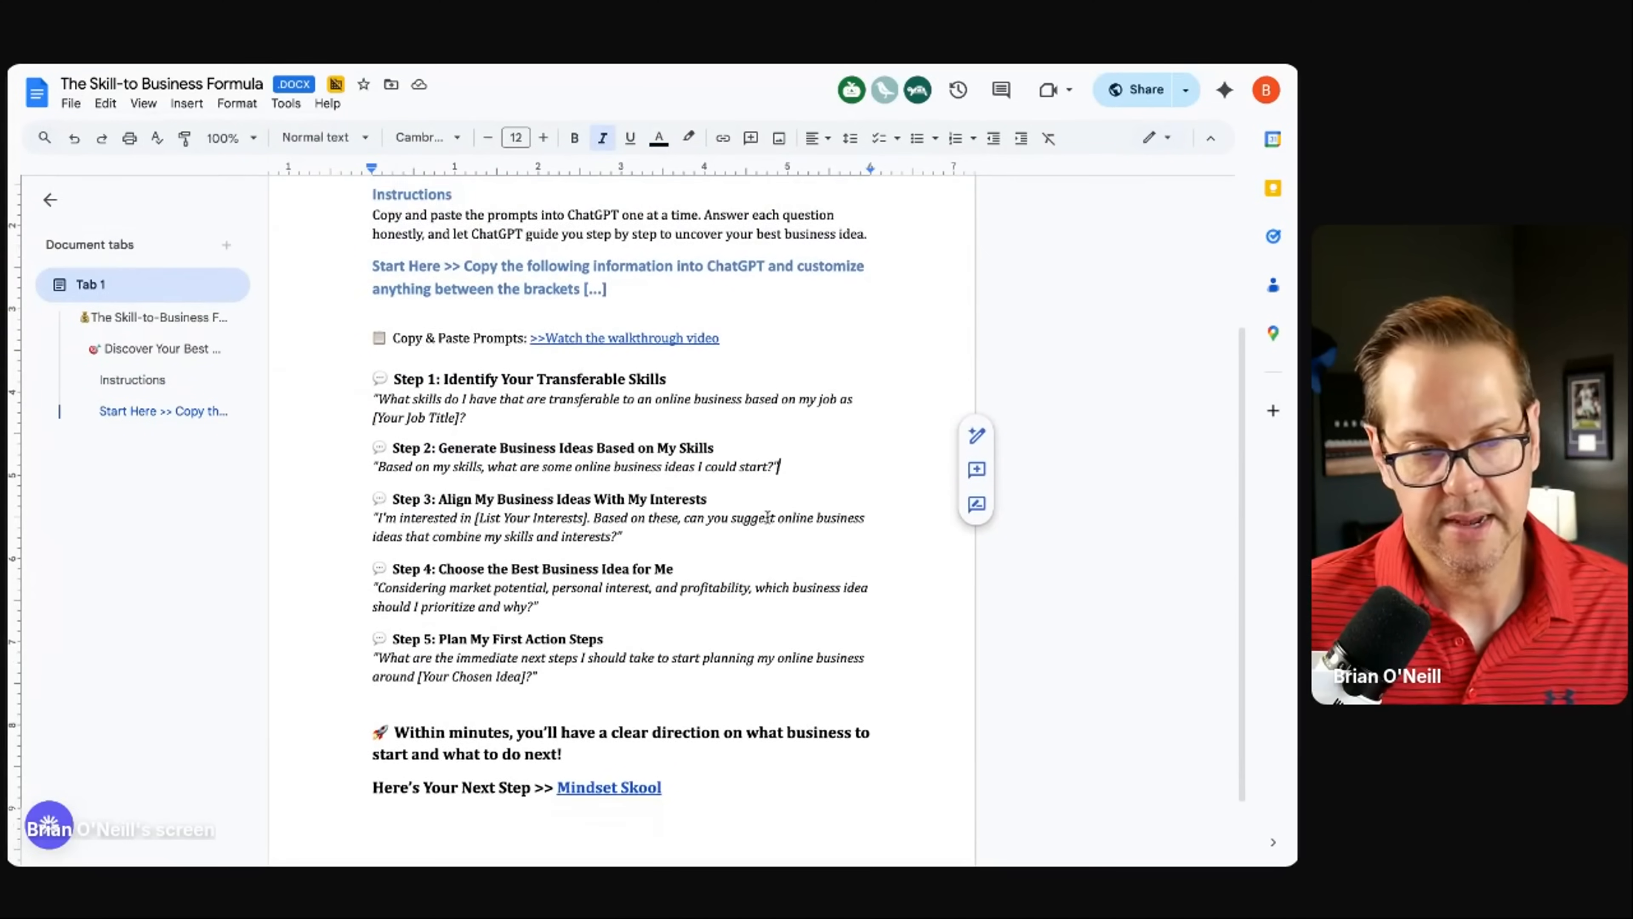
scroll("up", 3)
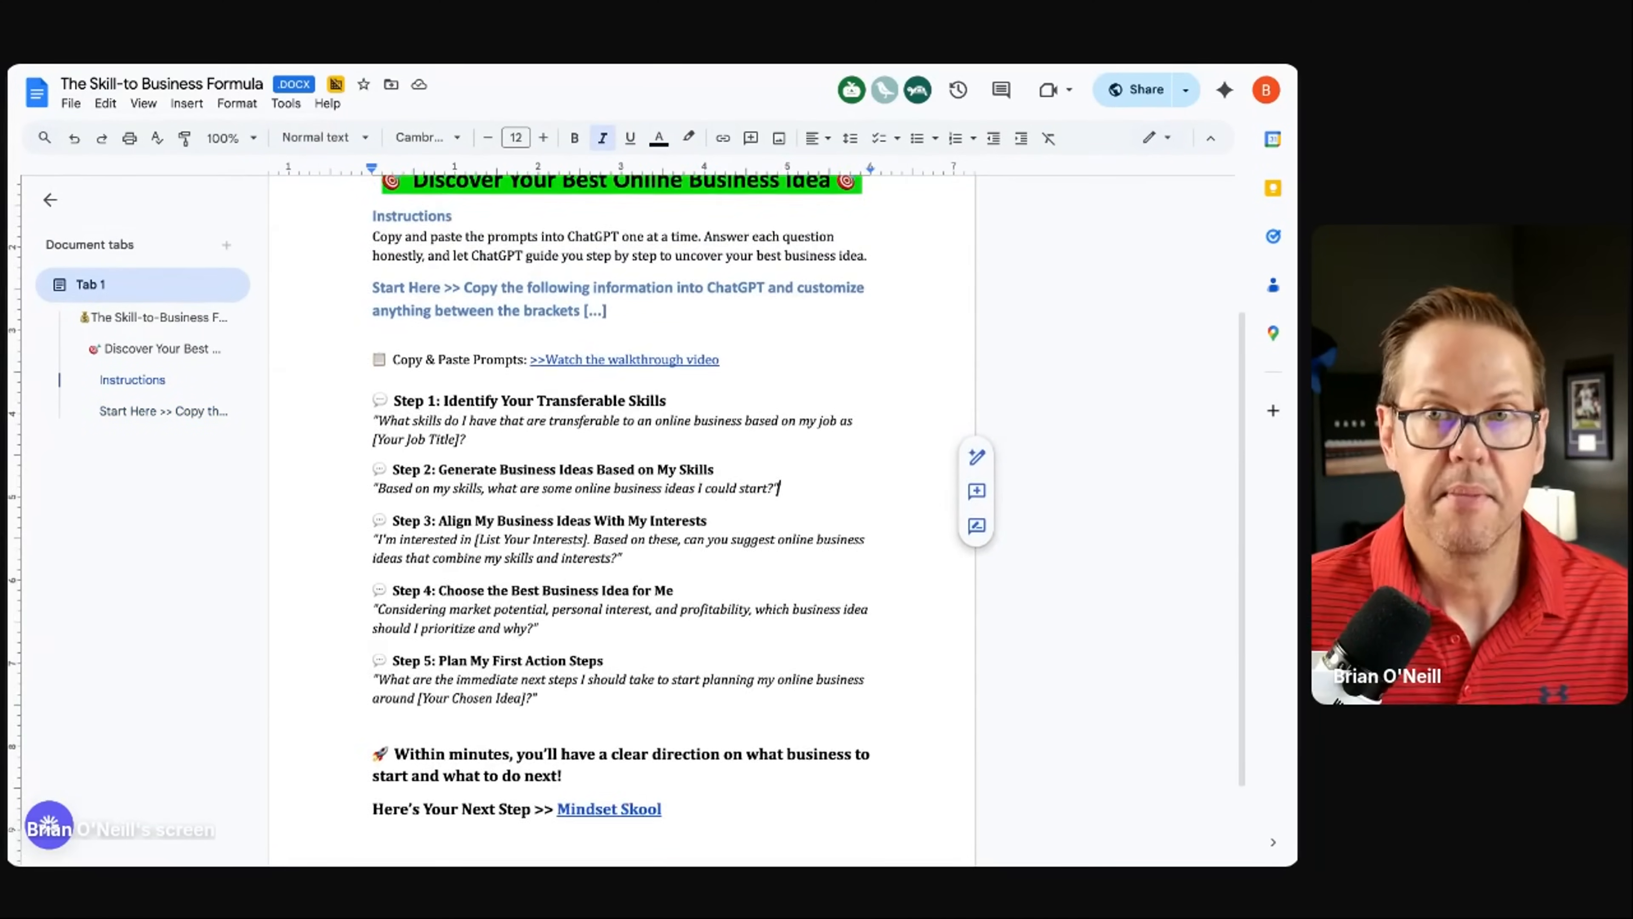
scroll("up", 3)
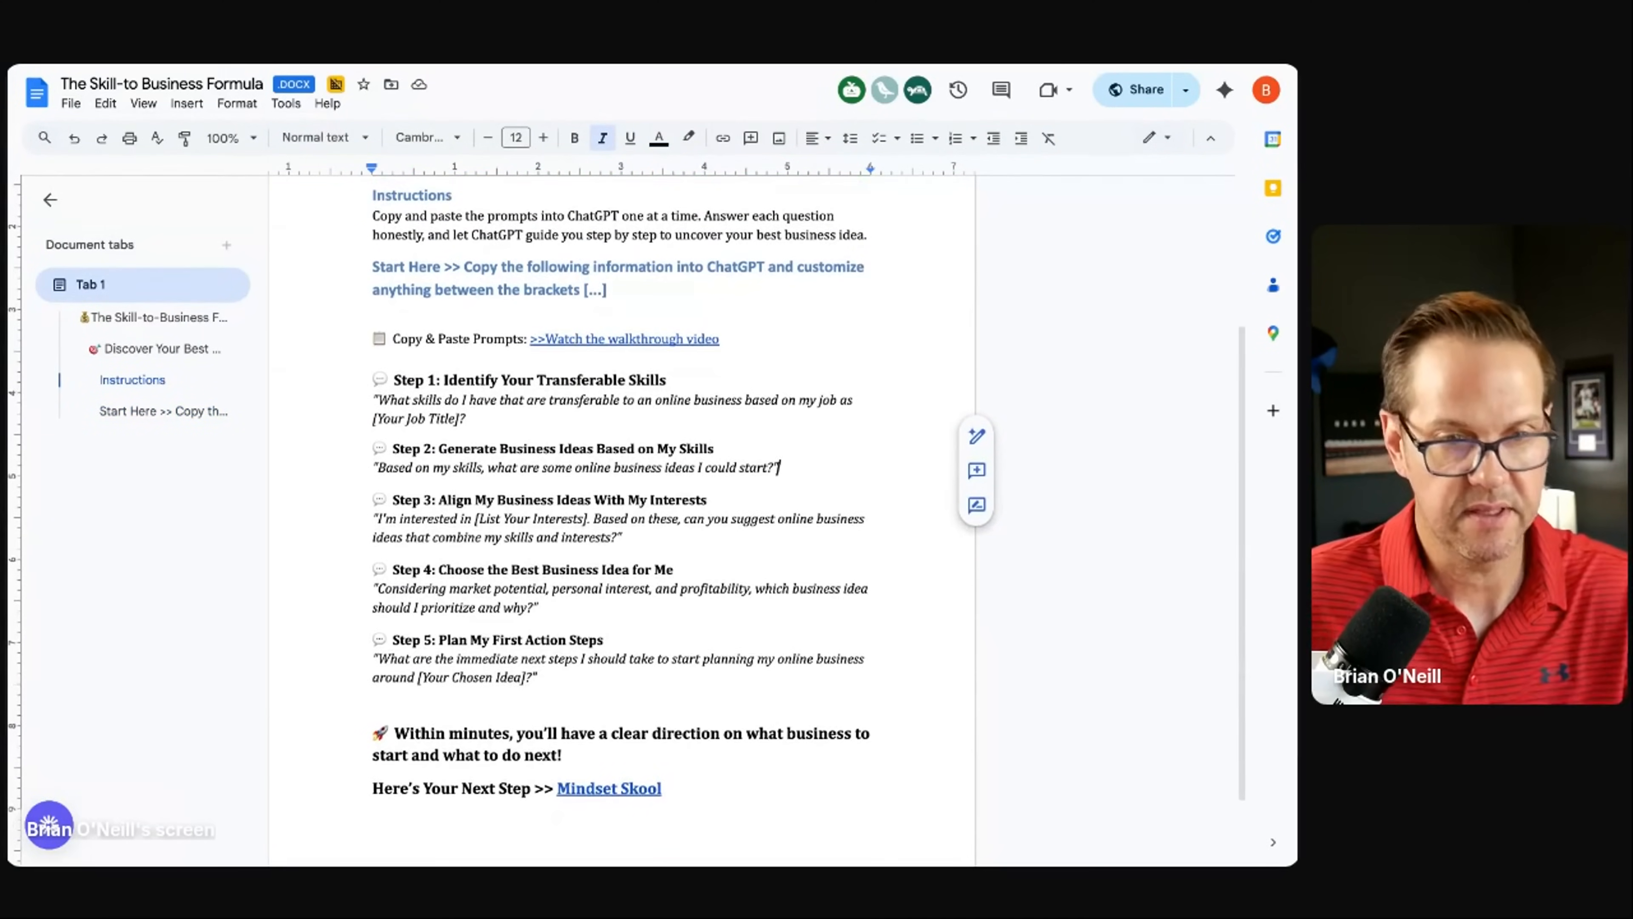
scroll("up", 3)
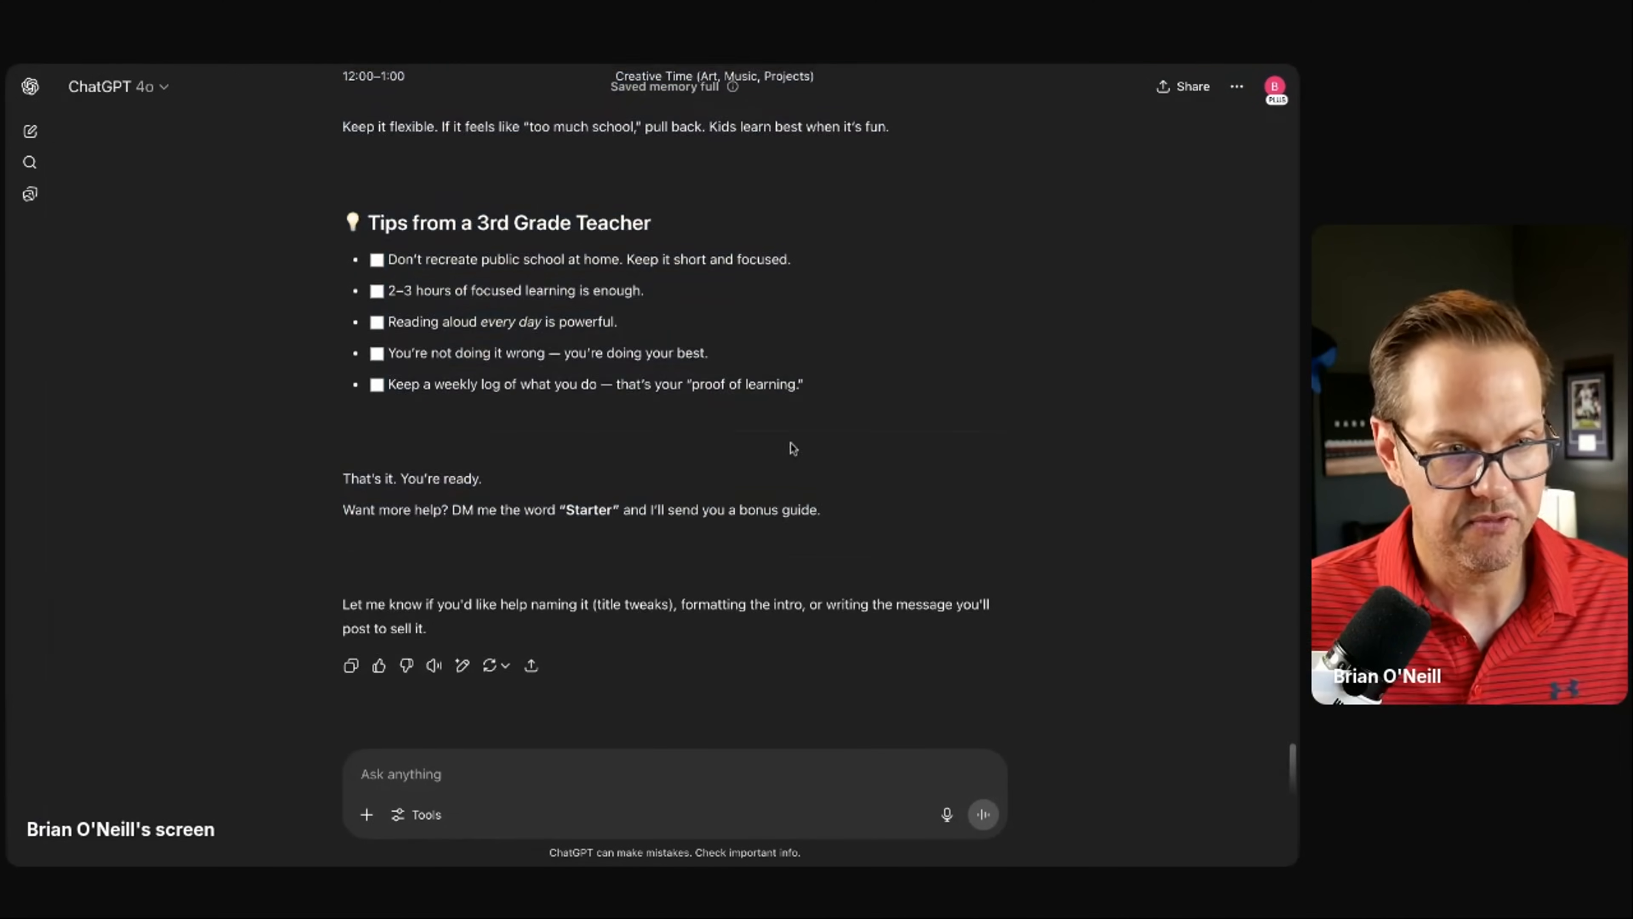
scroll("up", 3)
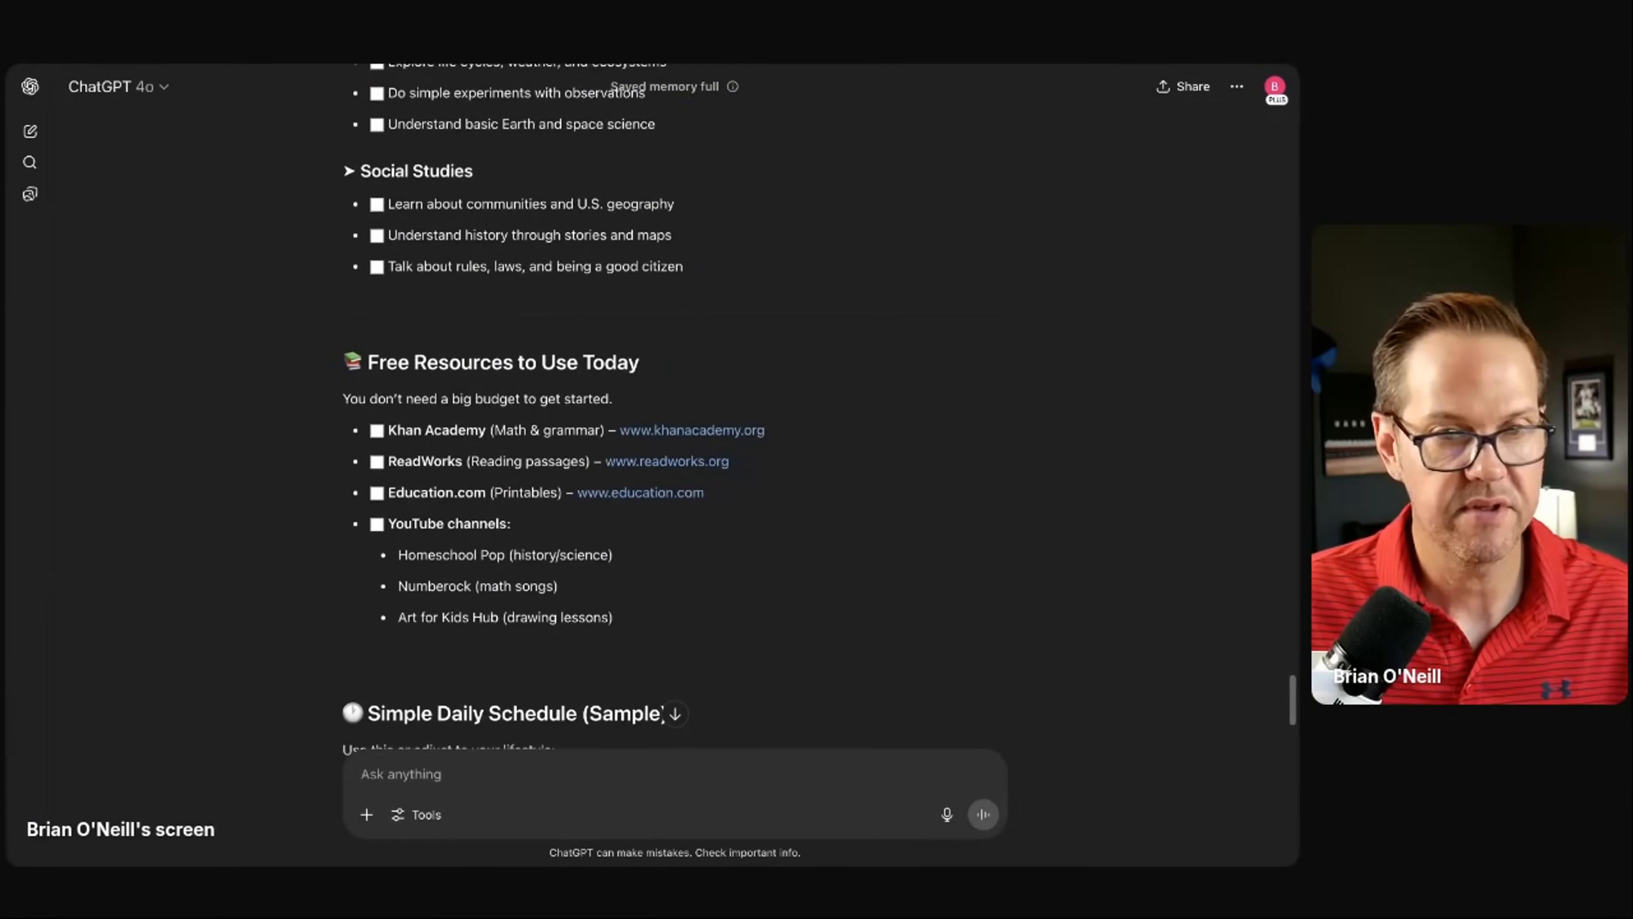
scroll("down", 3)
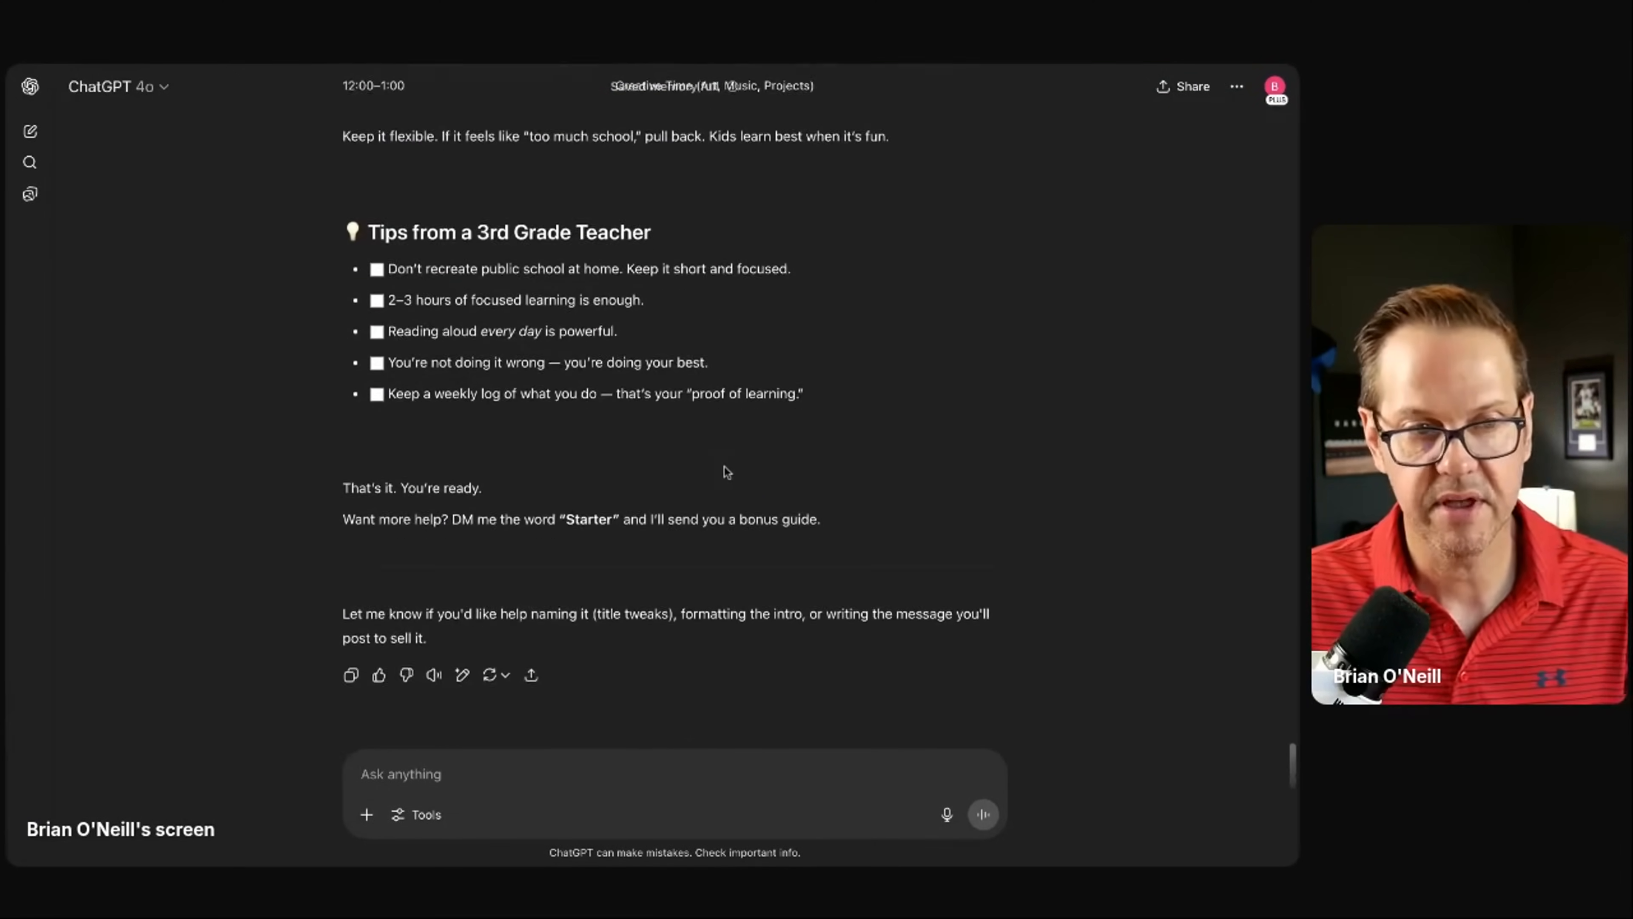
scroll("up", 3)
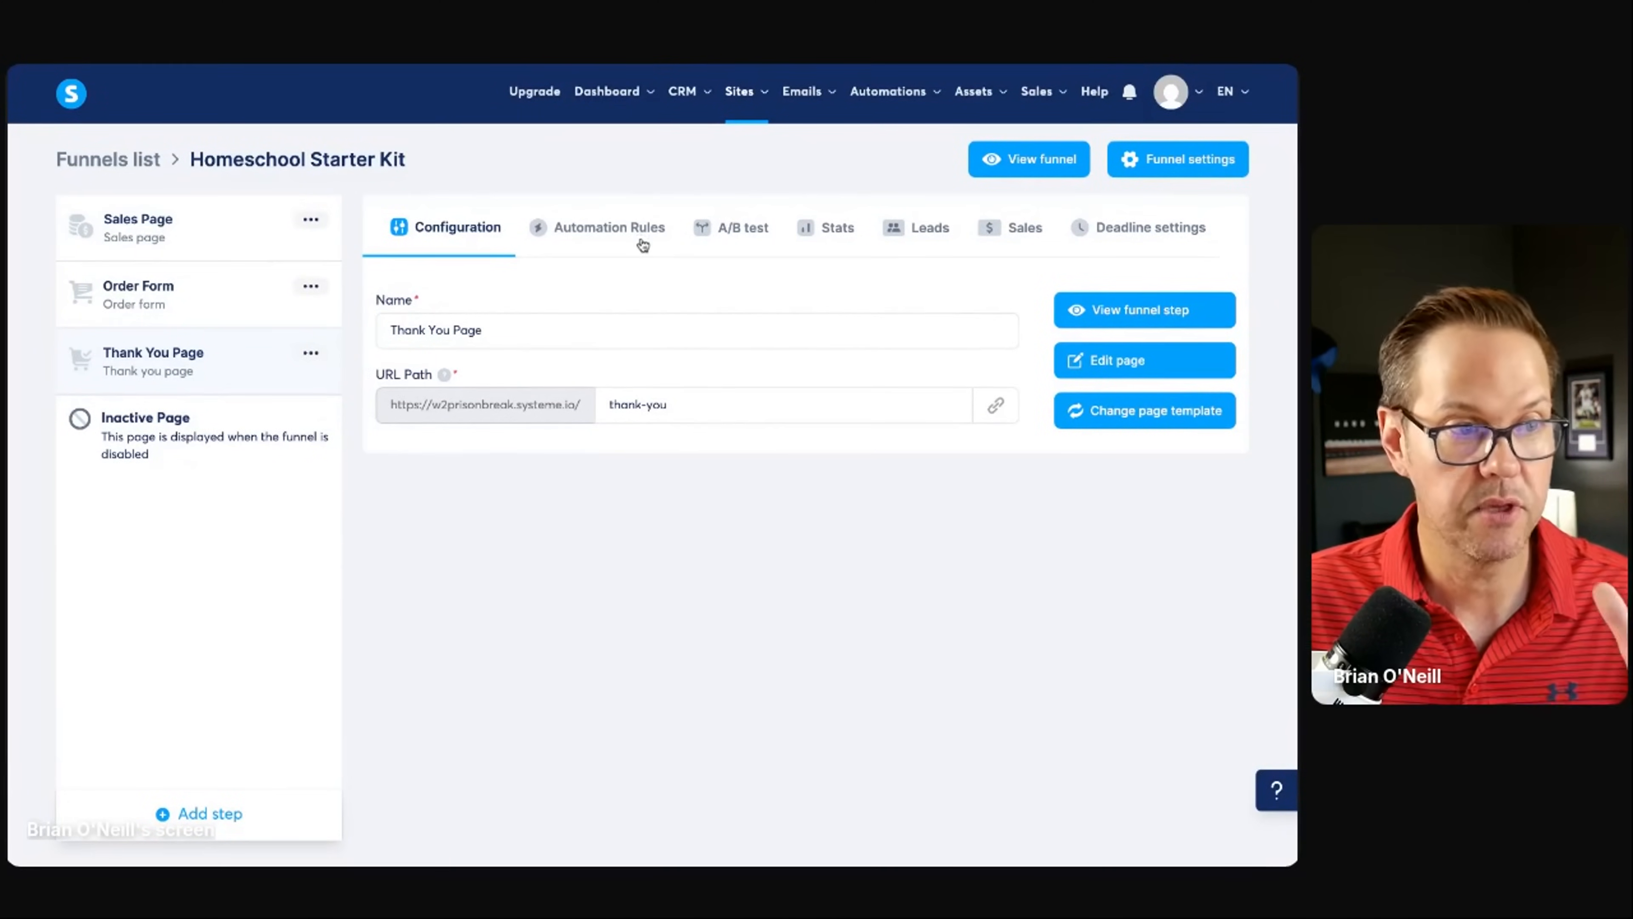
mouse_move(1029, 159)
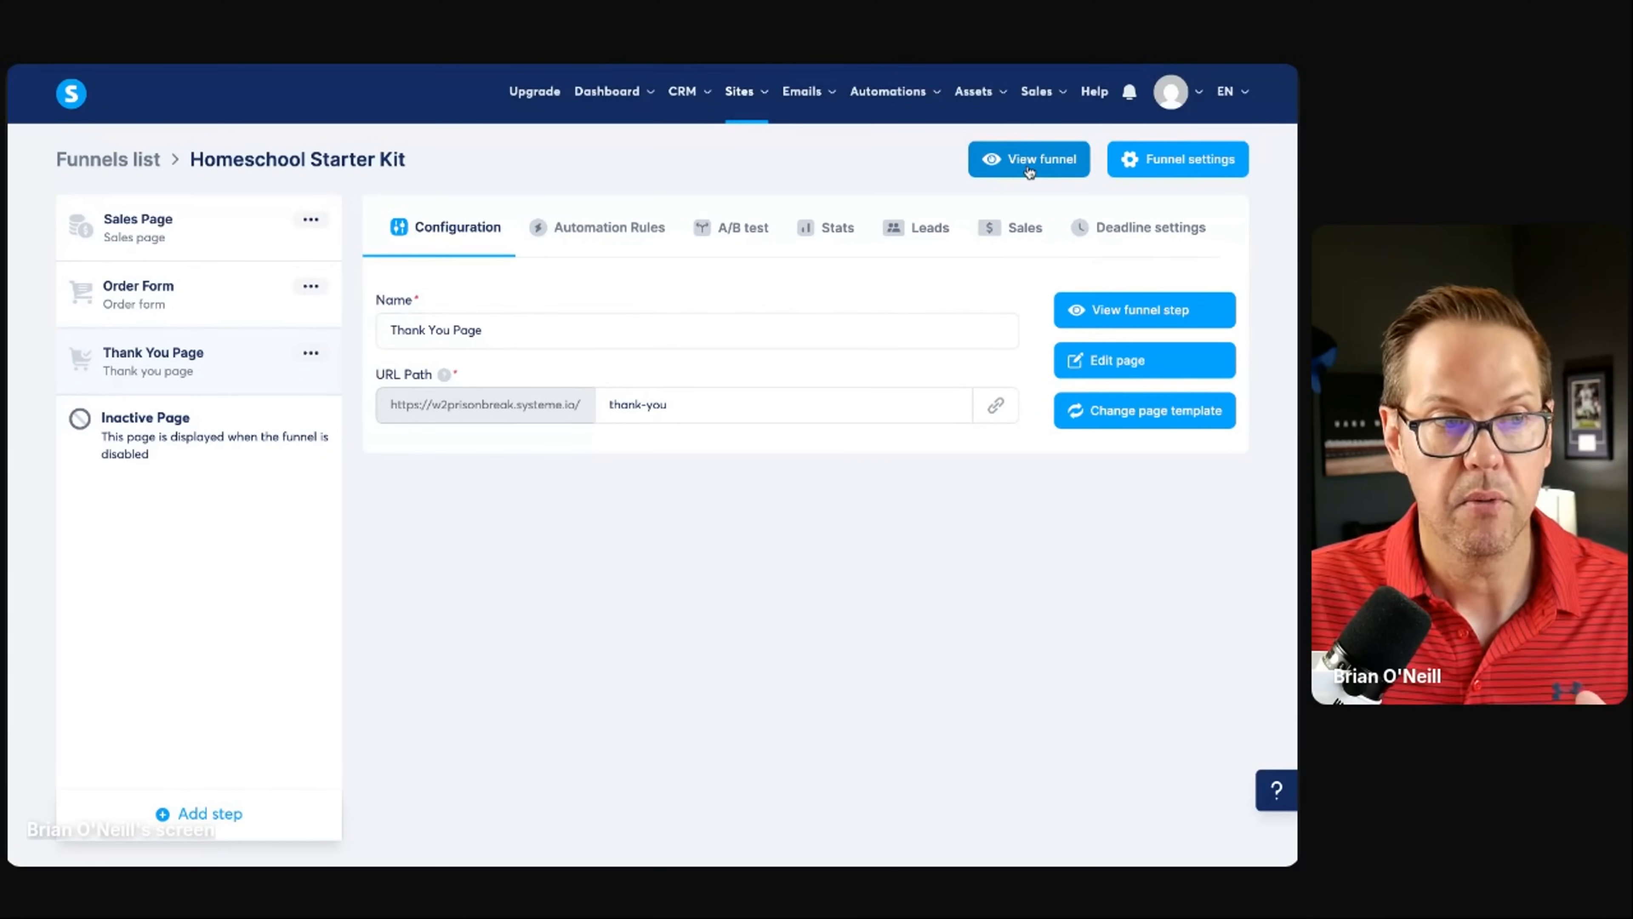
Step: Select the Sales Page step and view the live Homeschool Starter Kit funnel as a visitor
left_click(138, 227)
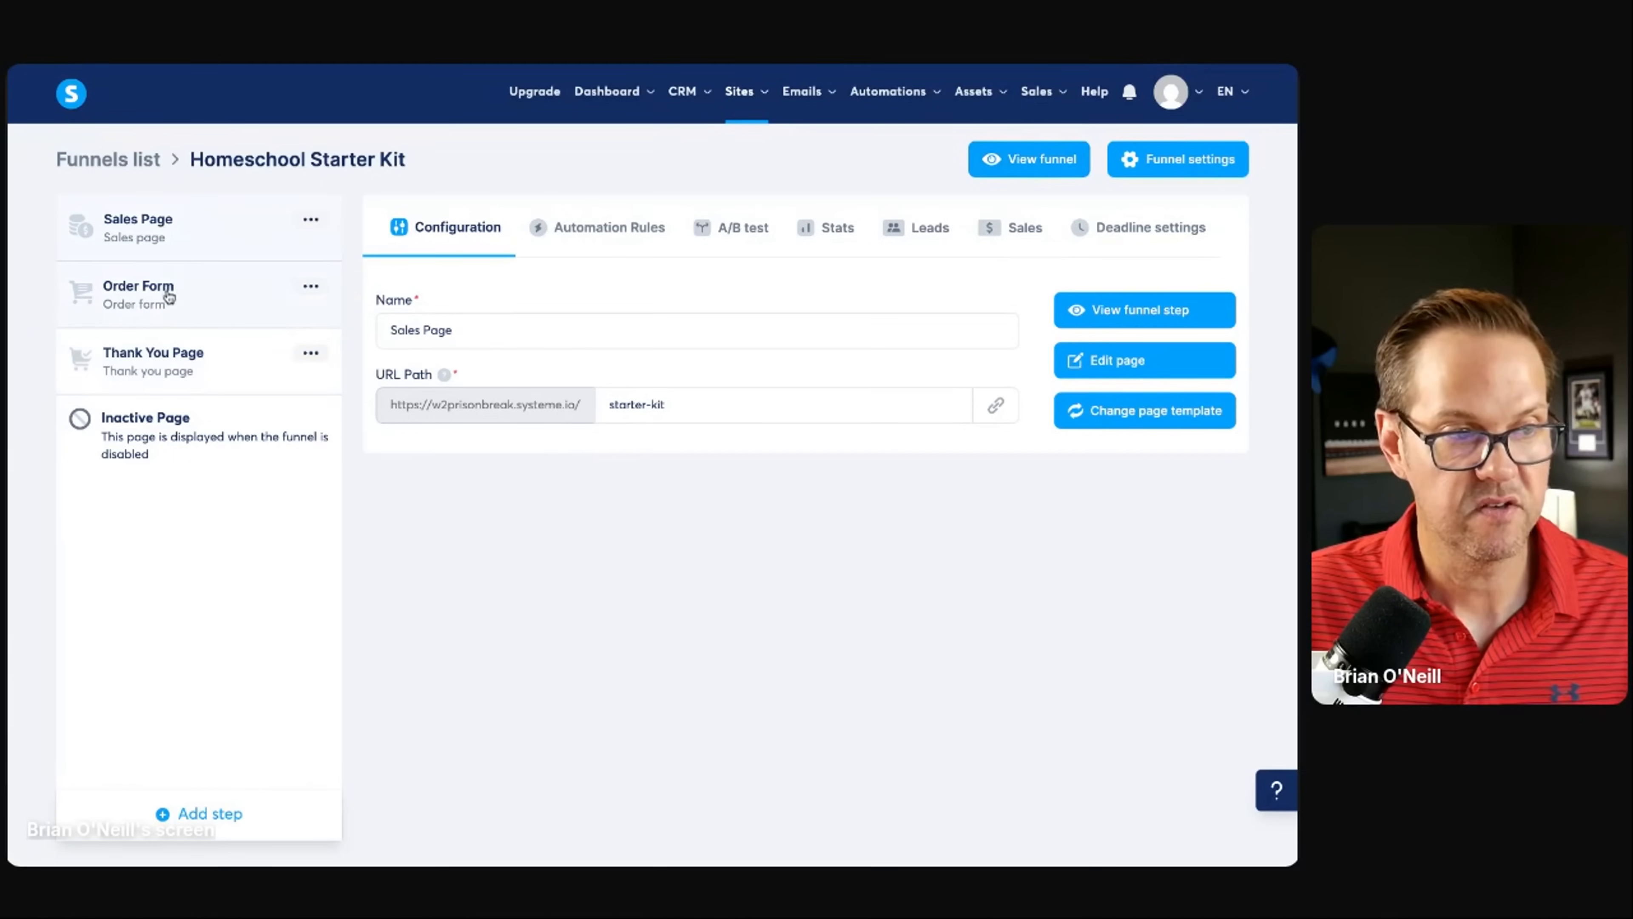
mouse_move(250, 173)
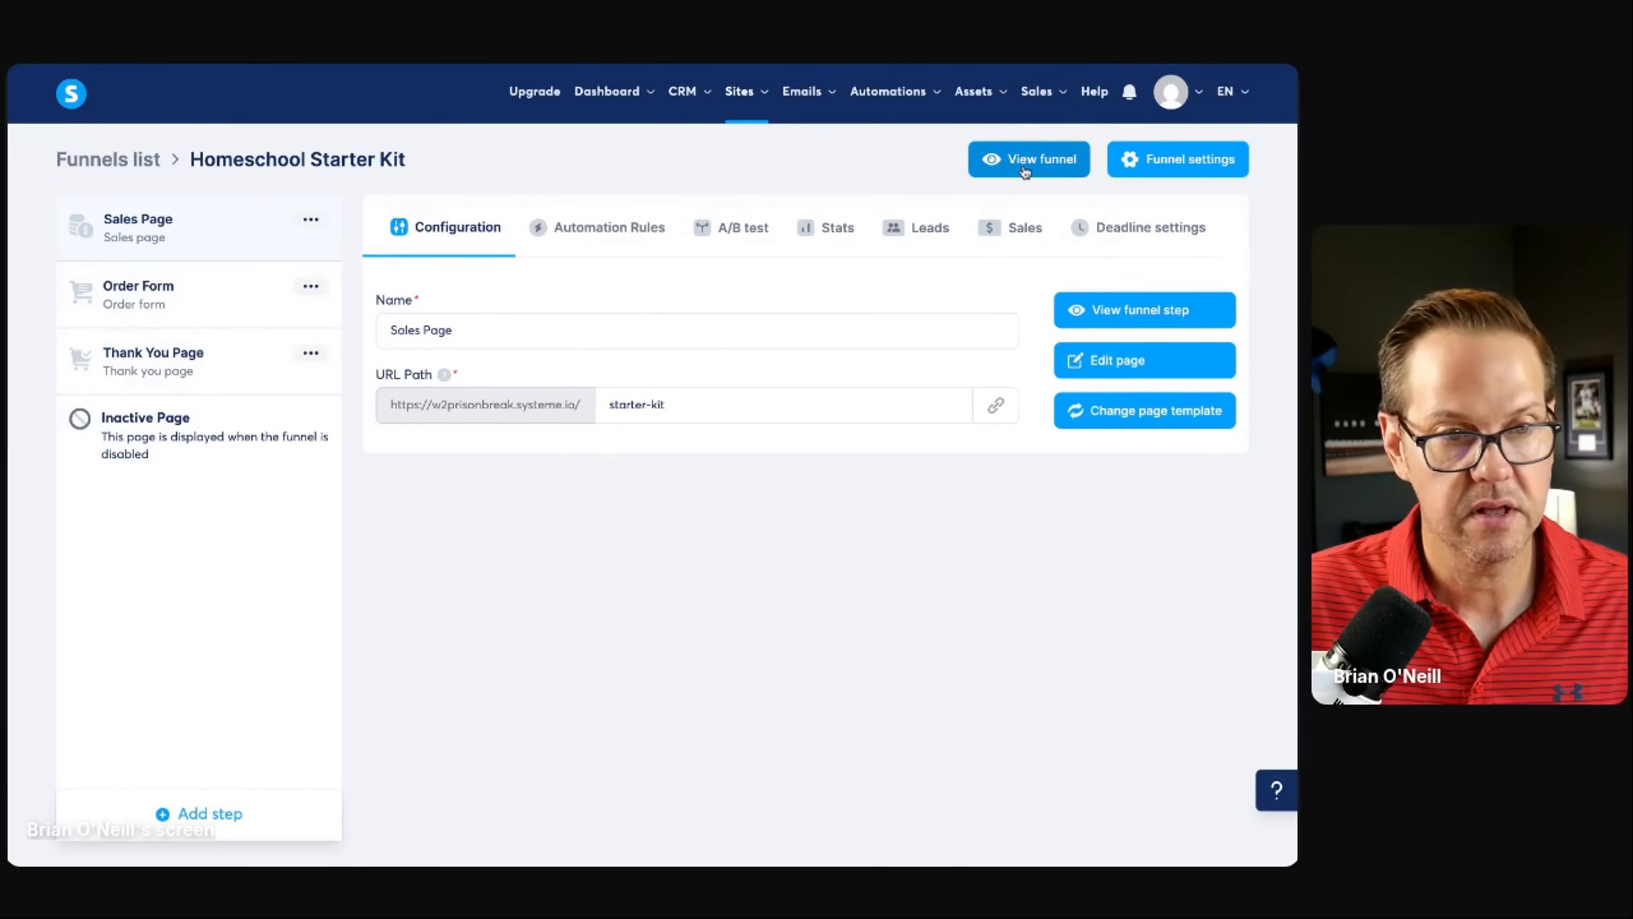
left_click(1028, 158)
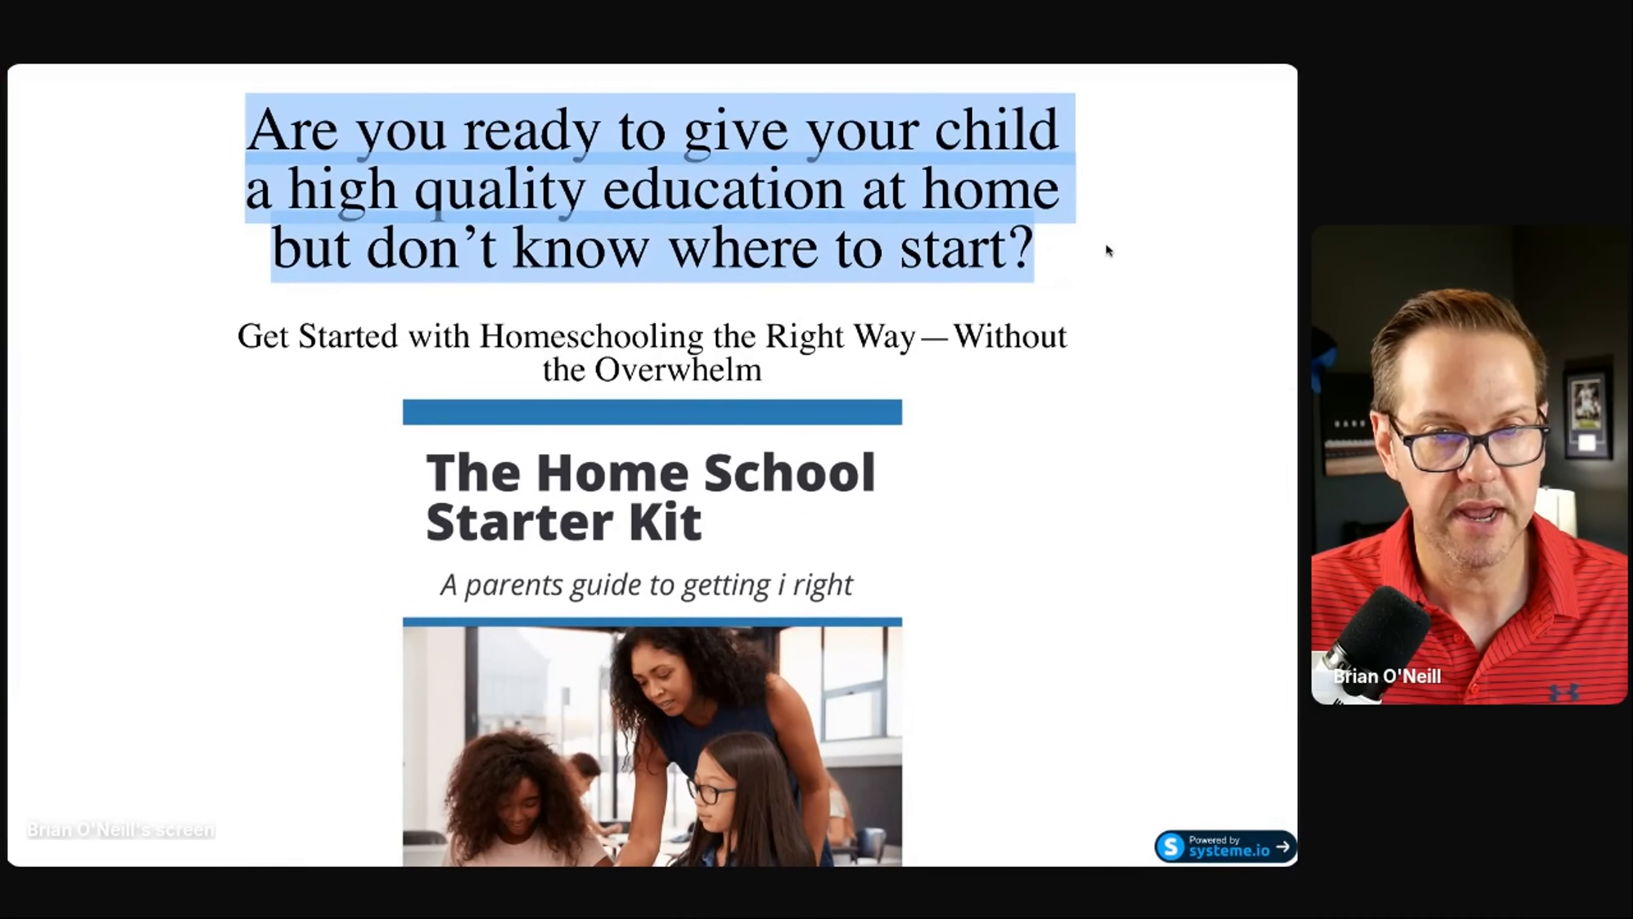
Step: Read down the sales page and continue via the $17 'Give Me the Starter Kit Now' button to the order form
scroll("down", 3)
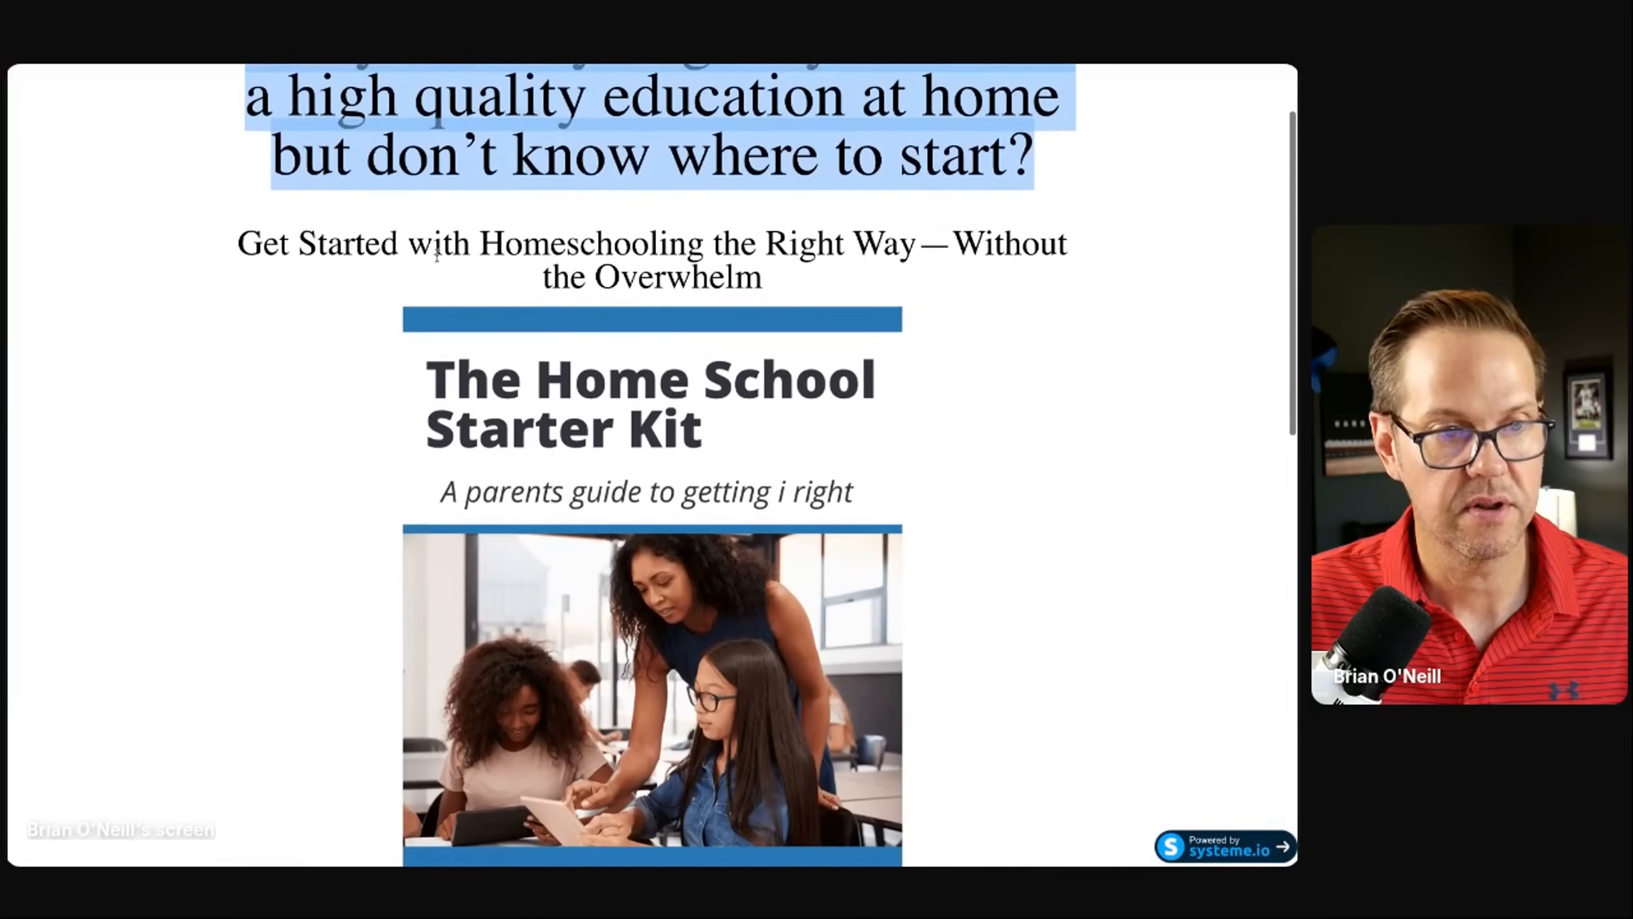
scroll("down", 3)
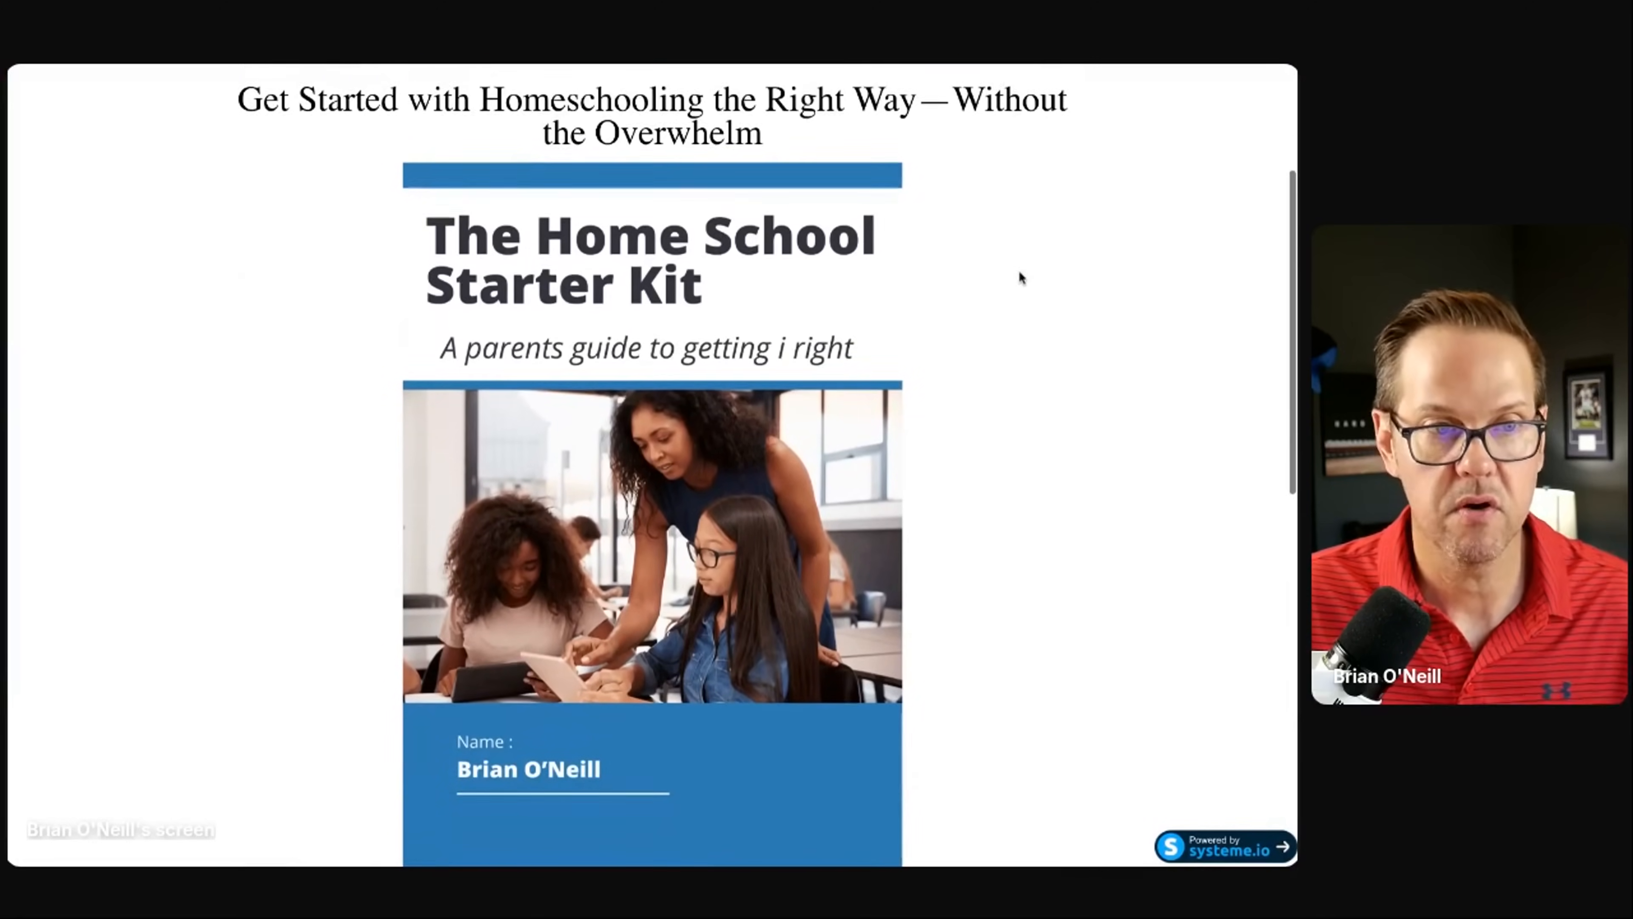
scroll("down", 3)
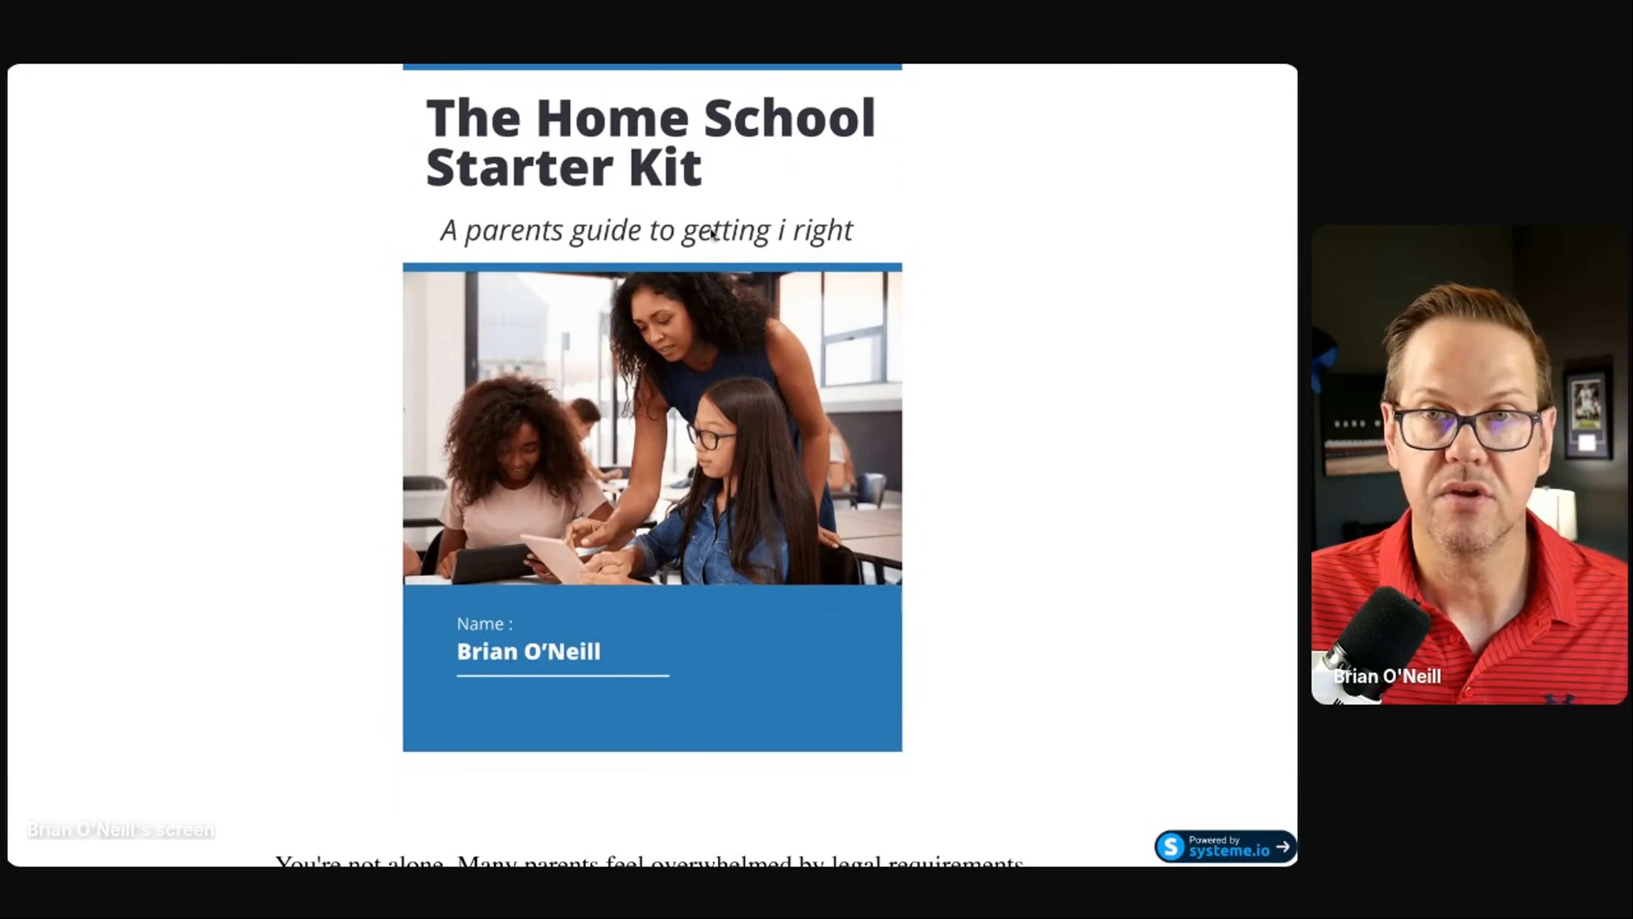
scroll("down", 3)
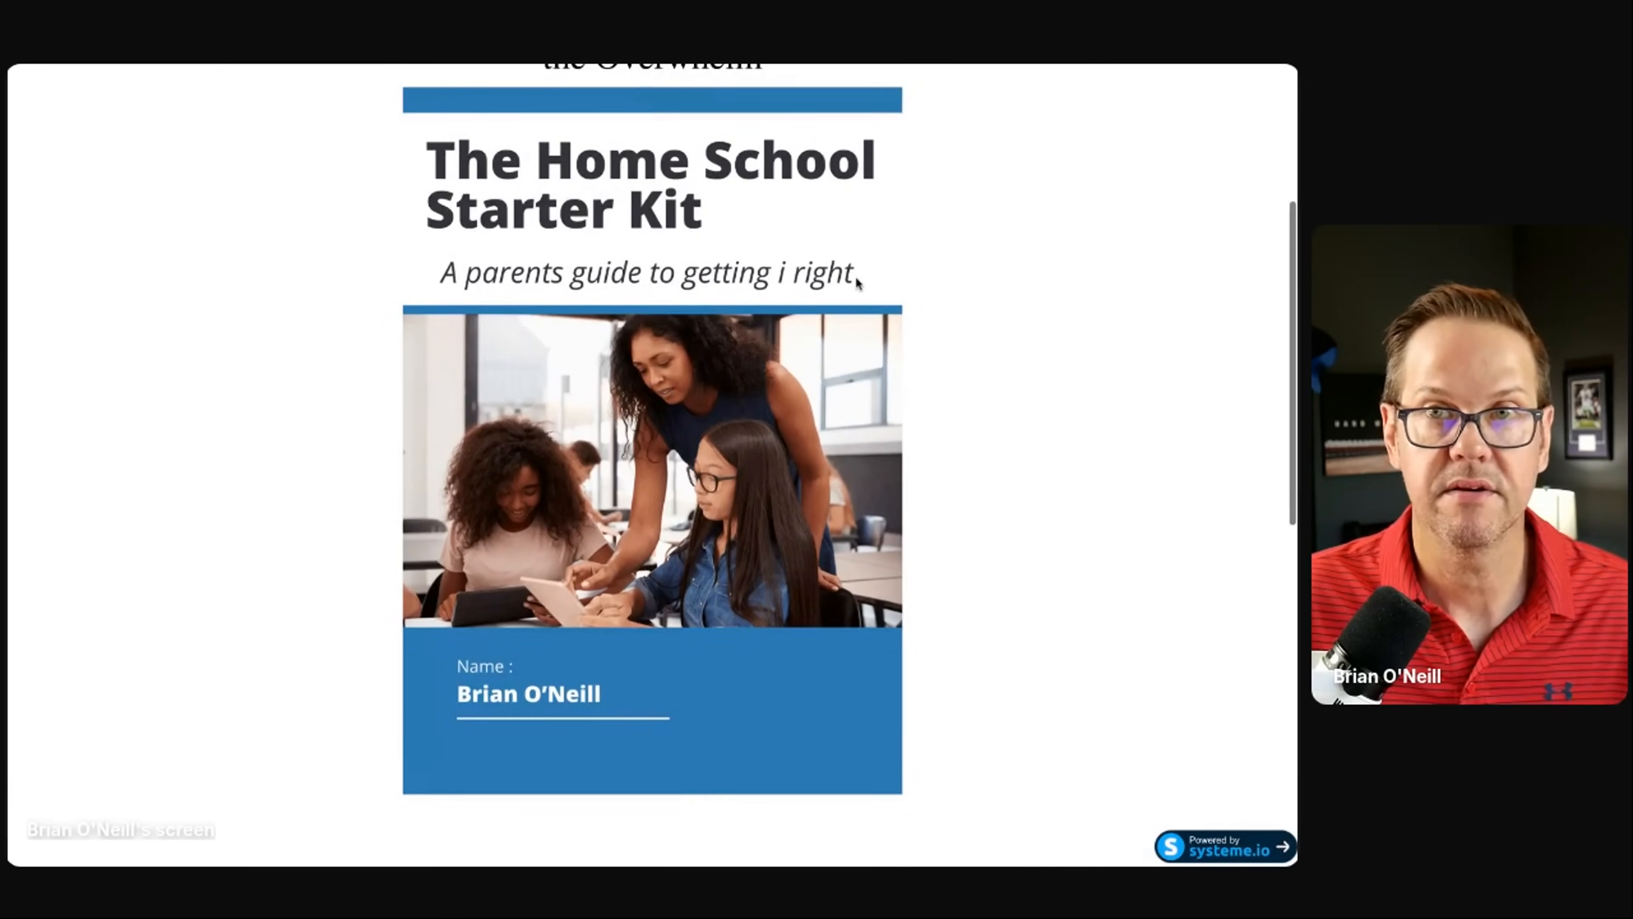
scroll("down", 3)
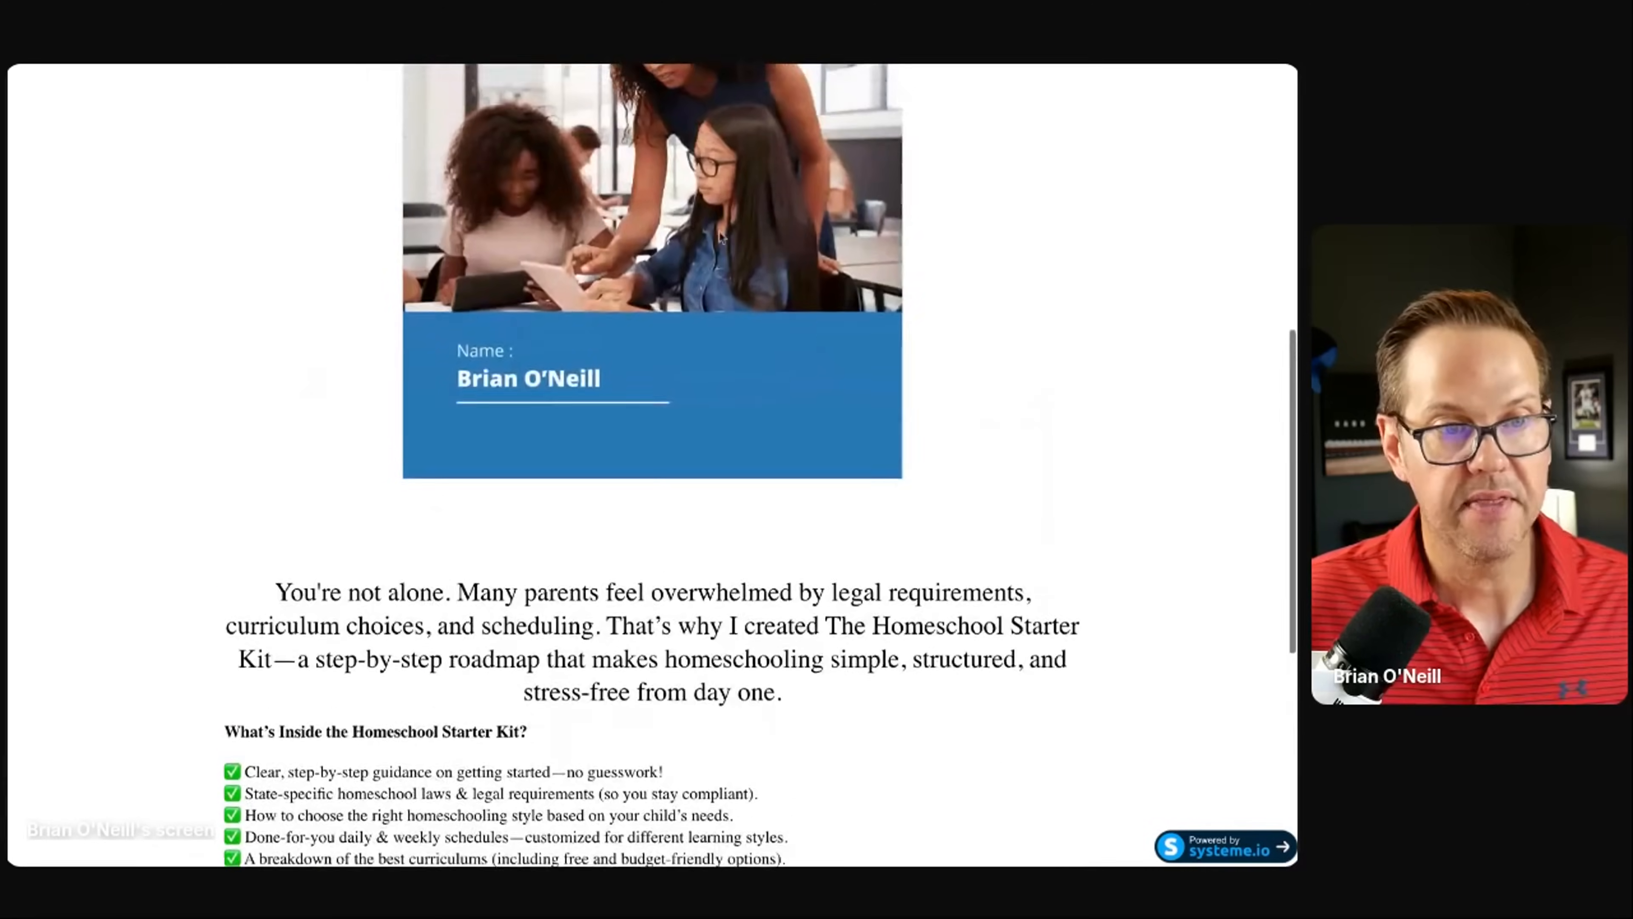
scroll("up", 3)
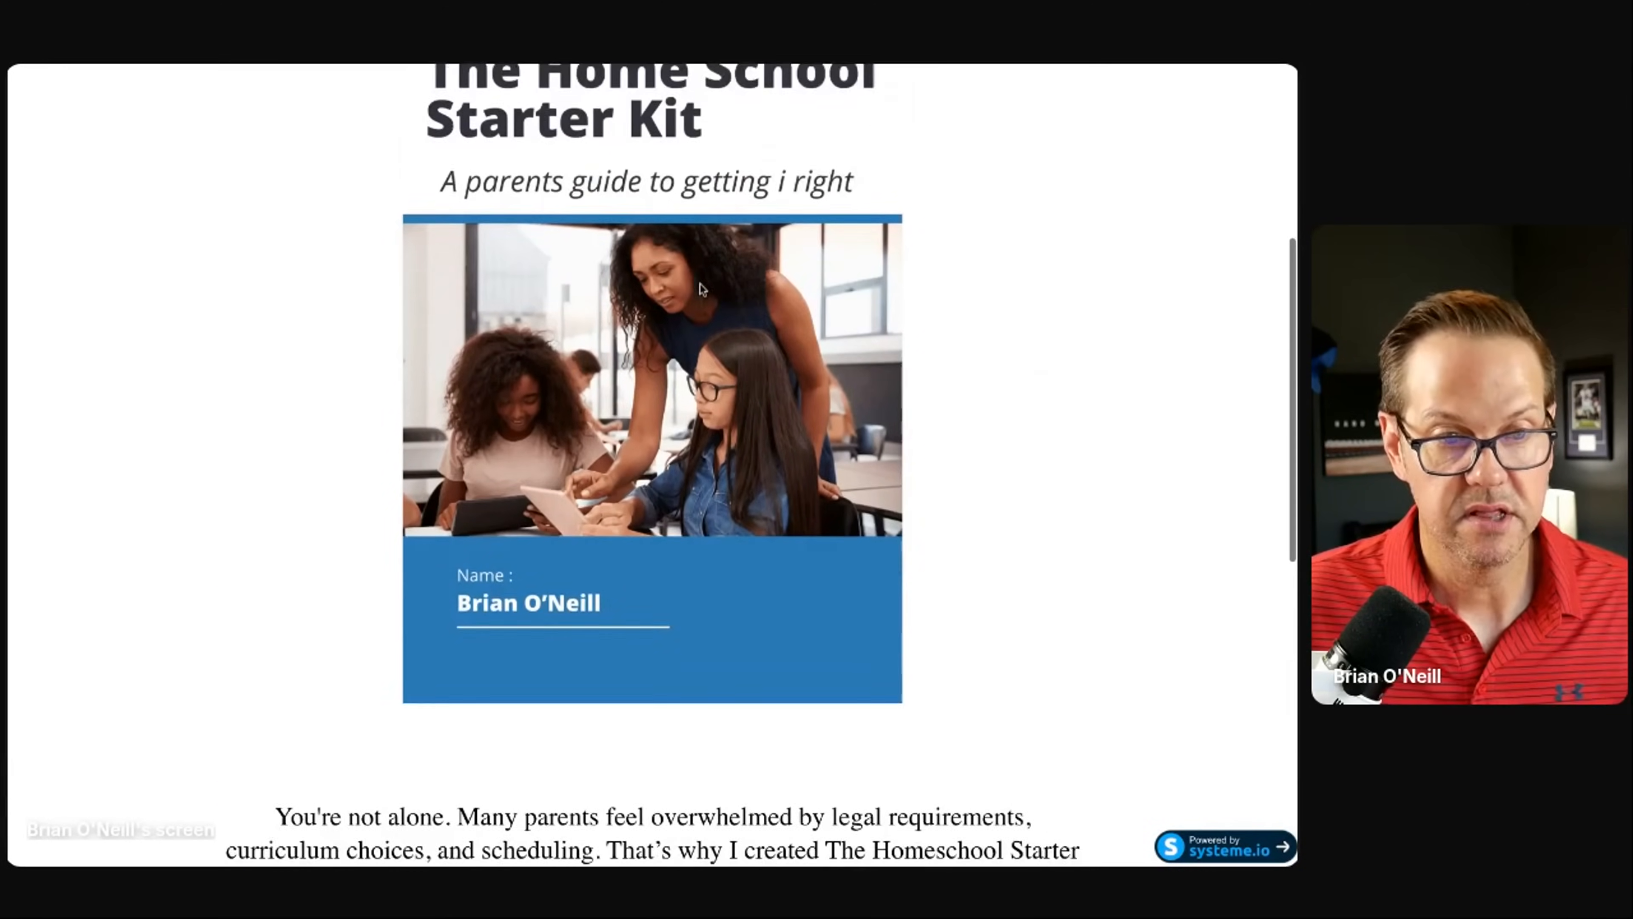
scroll("down", 3)
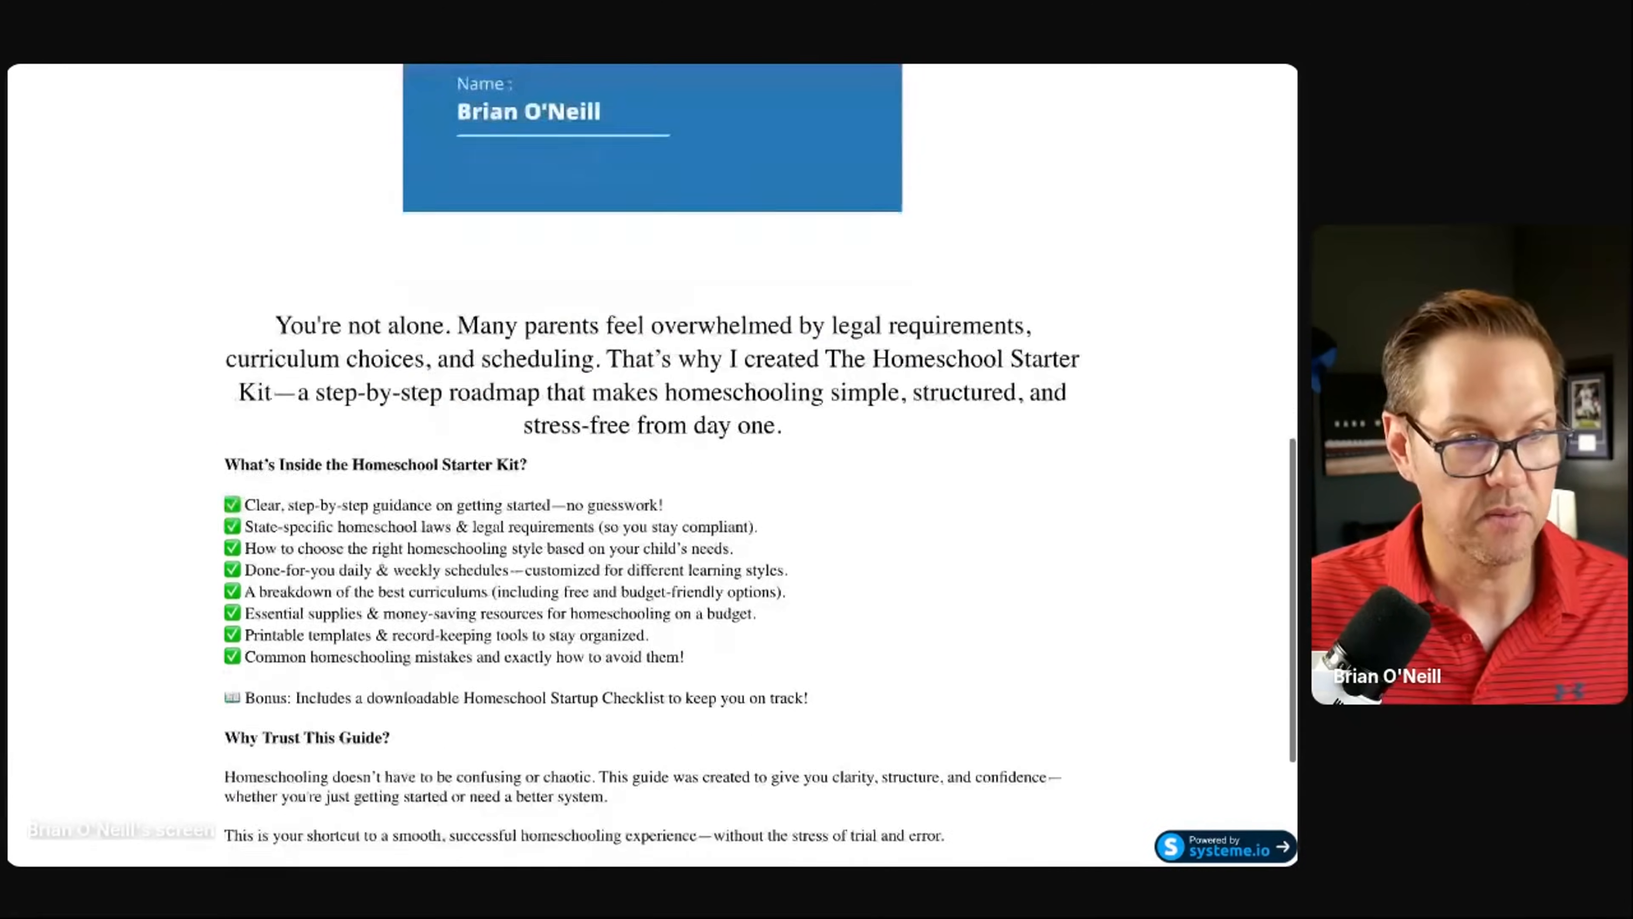
scroll("down", 3)
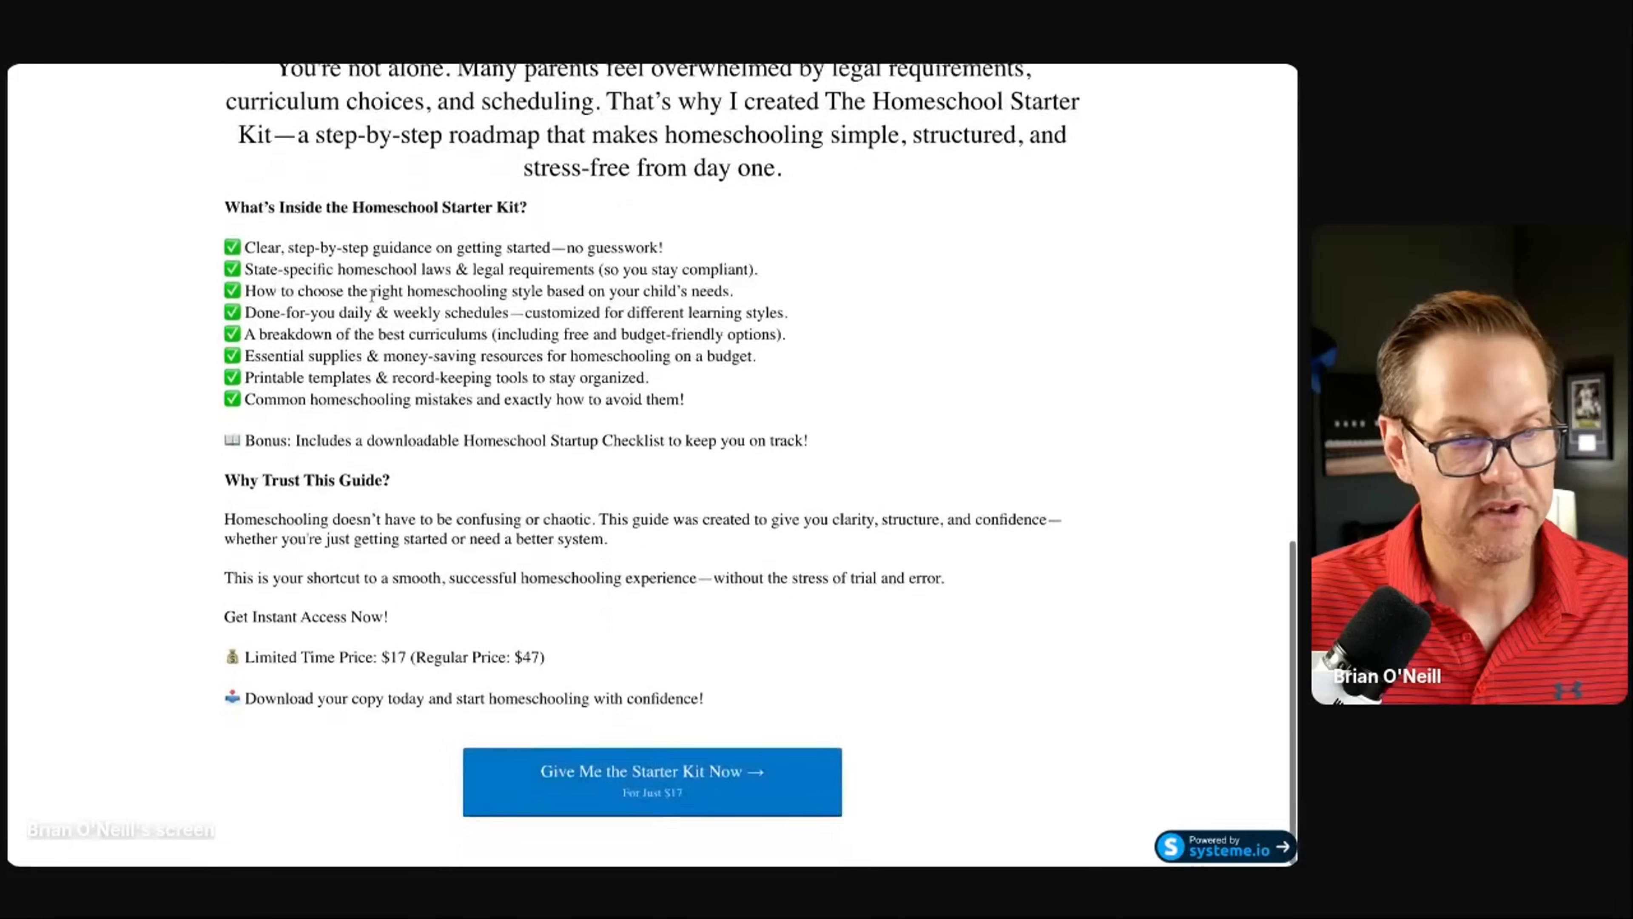
scroll("up", 3)
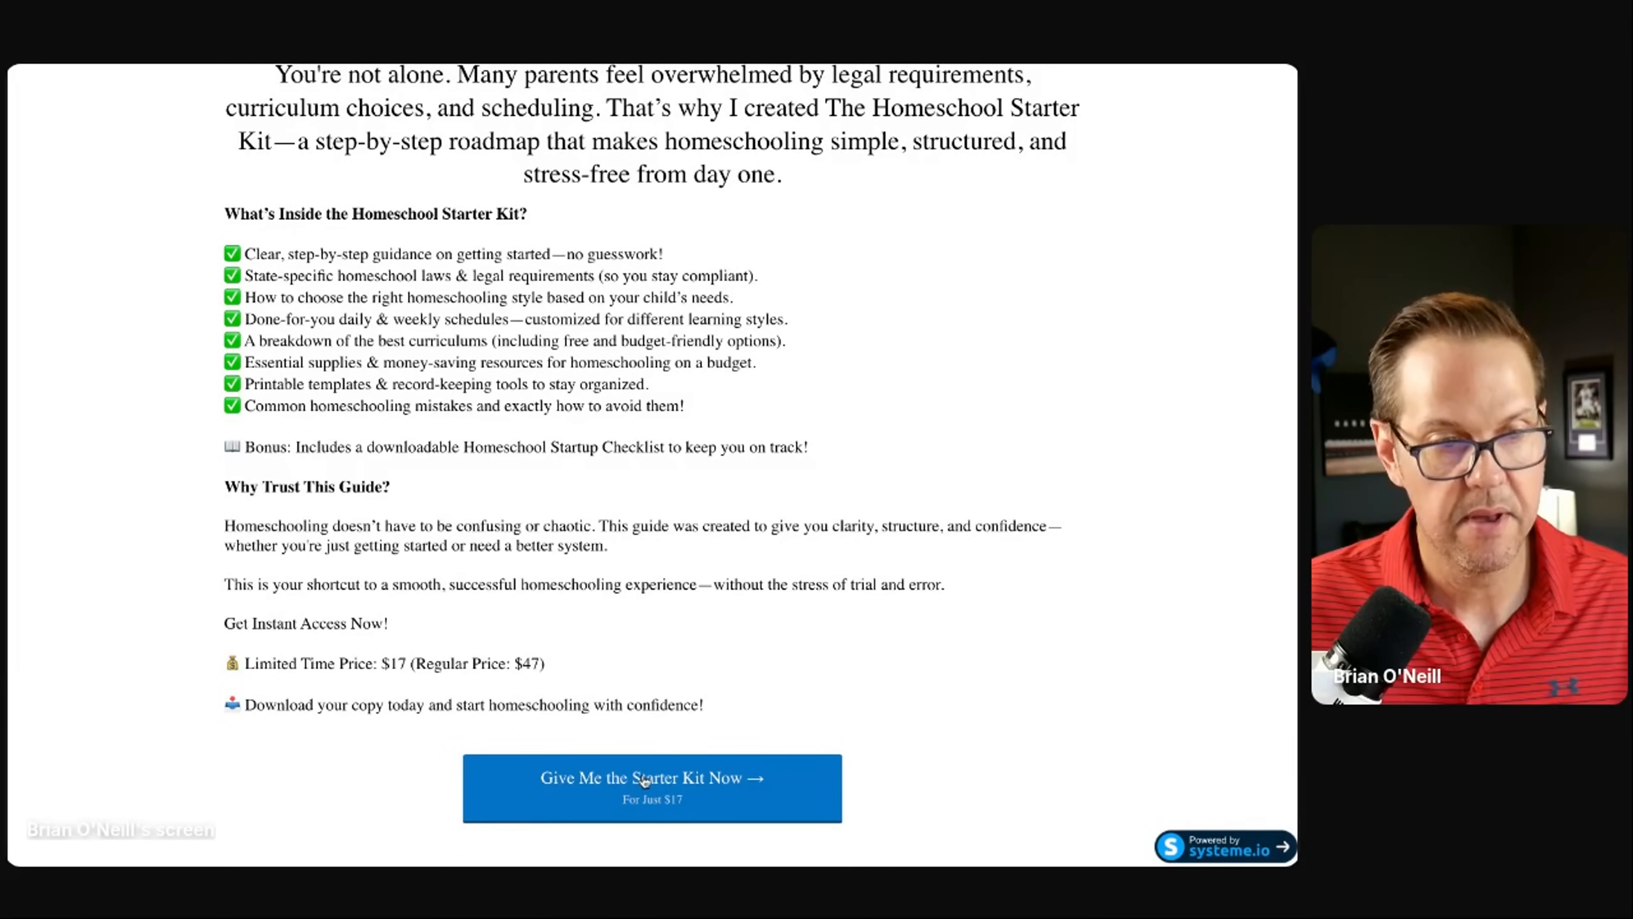
mouse_move(645, 794)
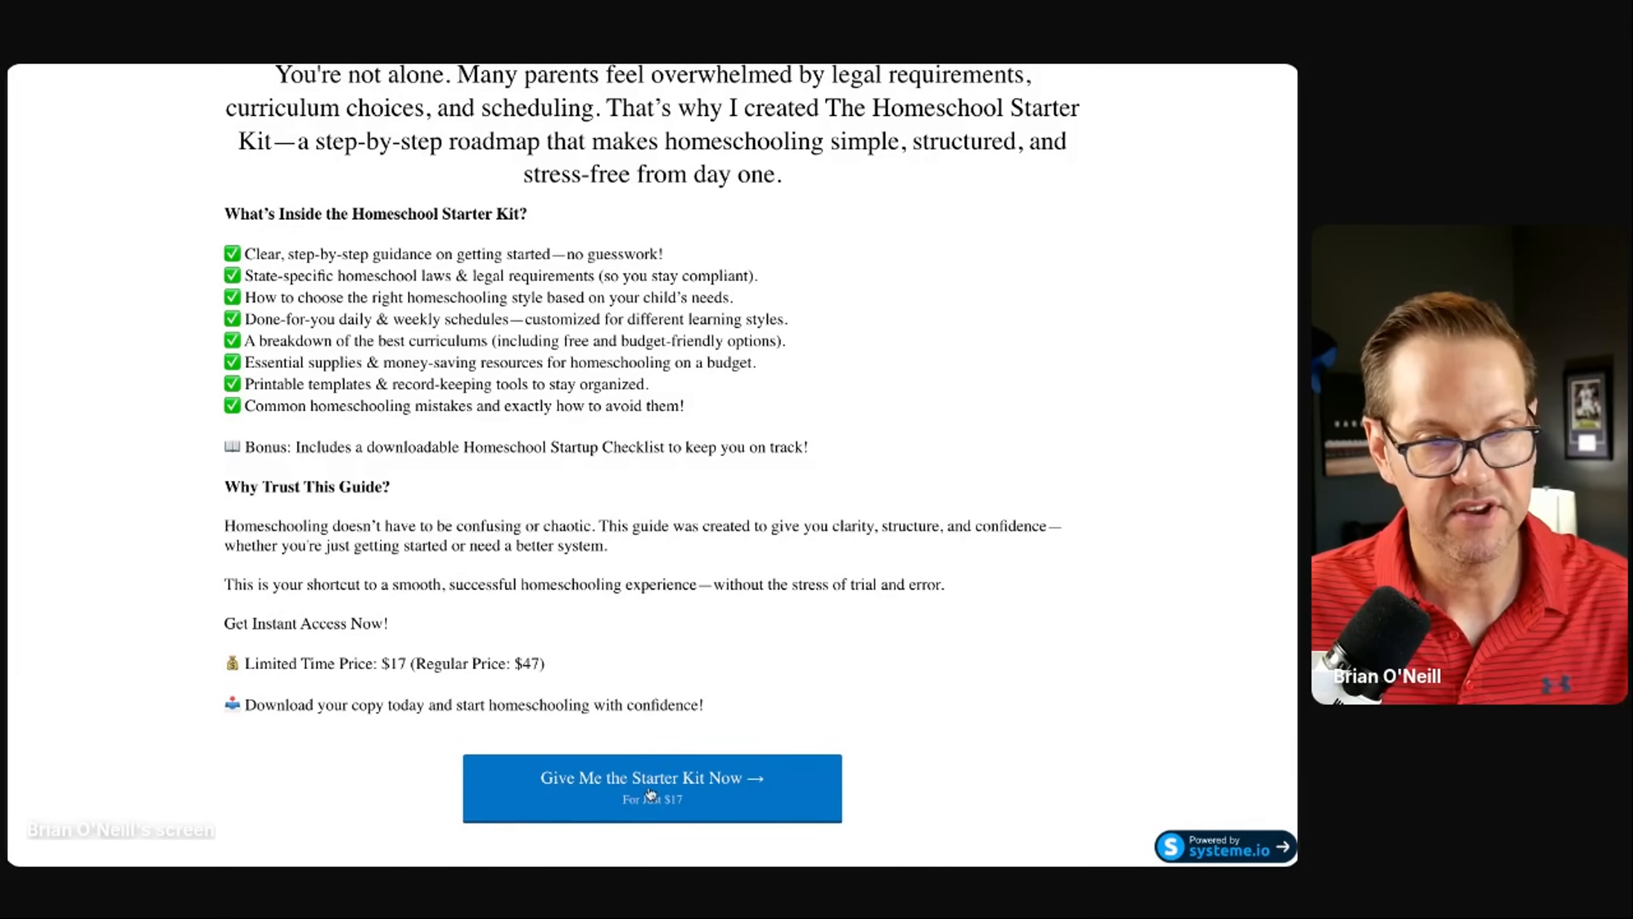
left_click(650, 788)
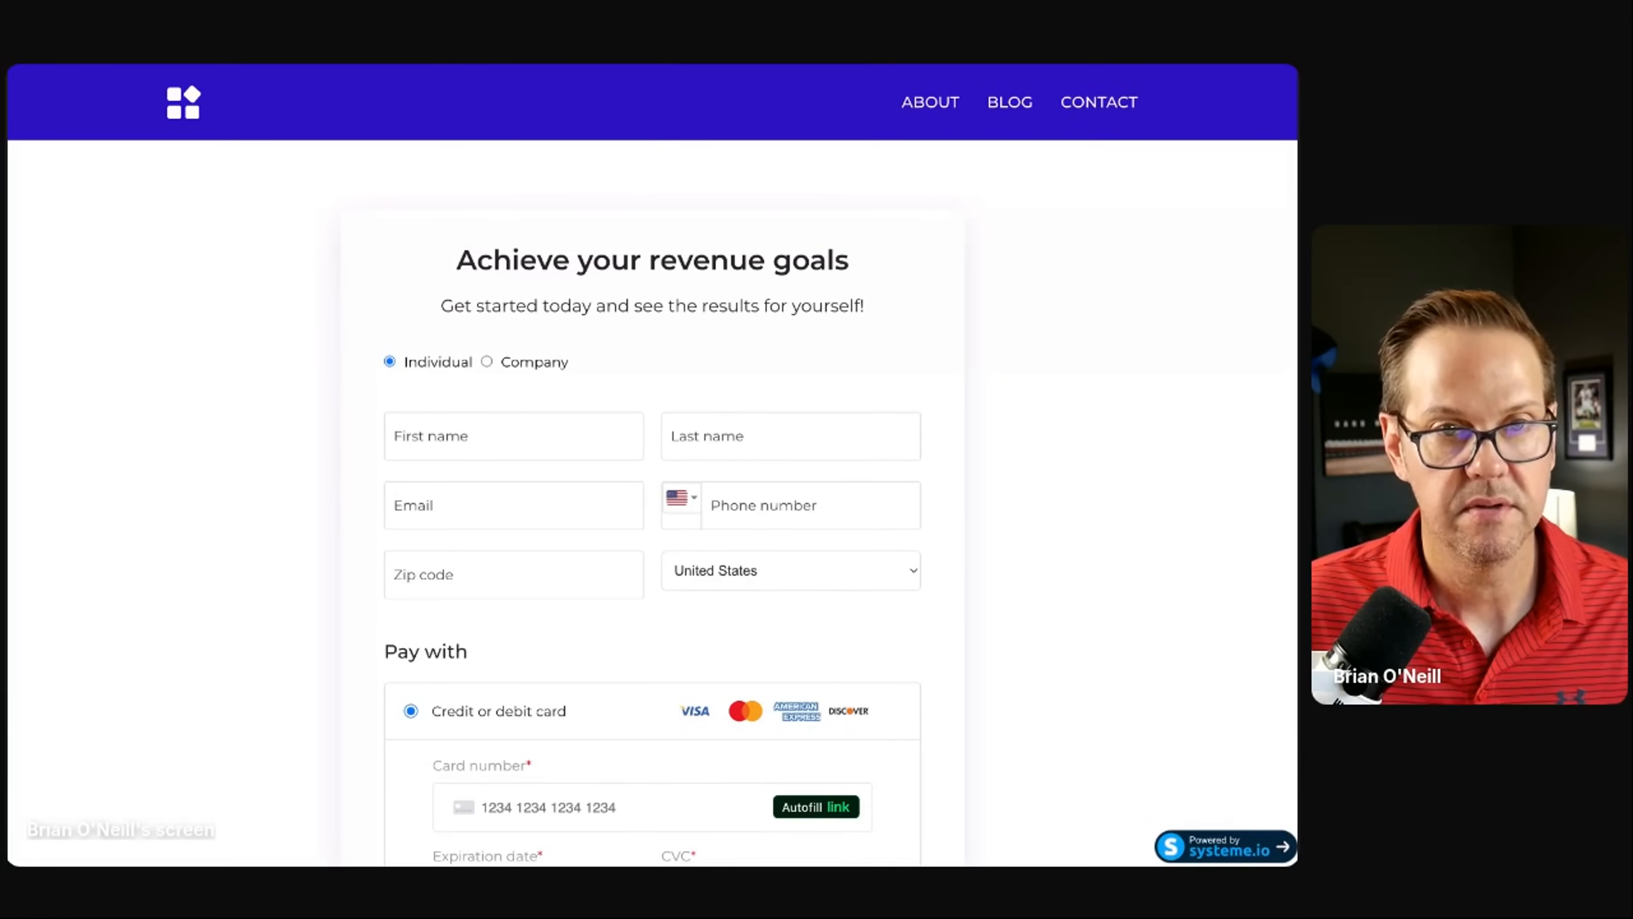
scroll("down", 3)
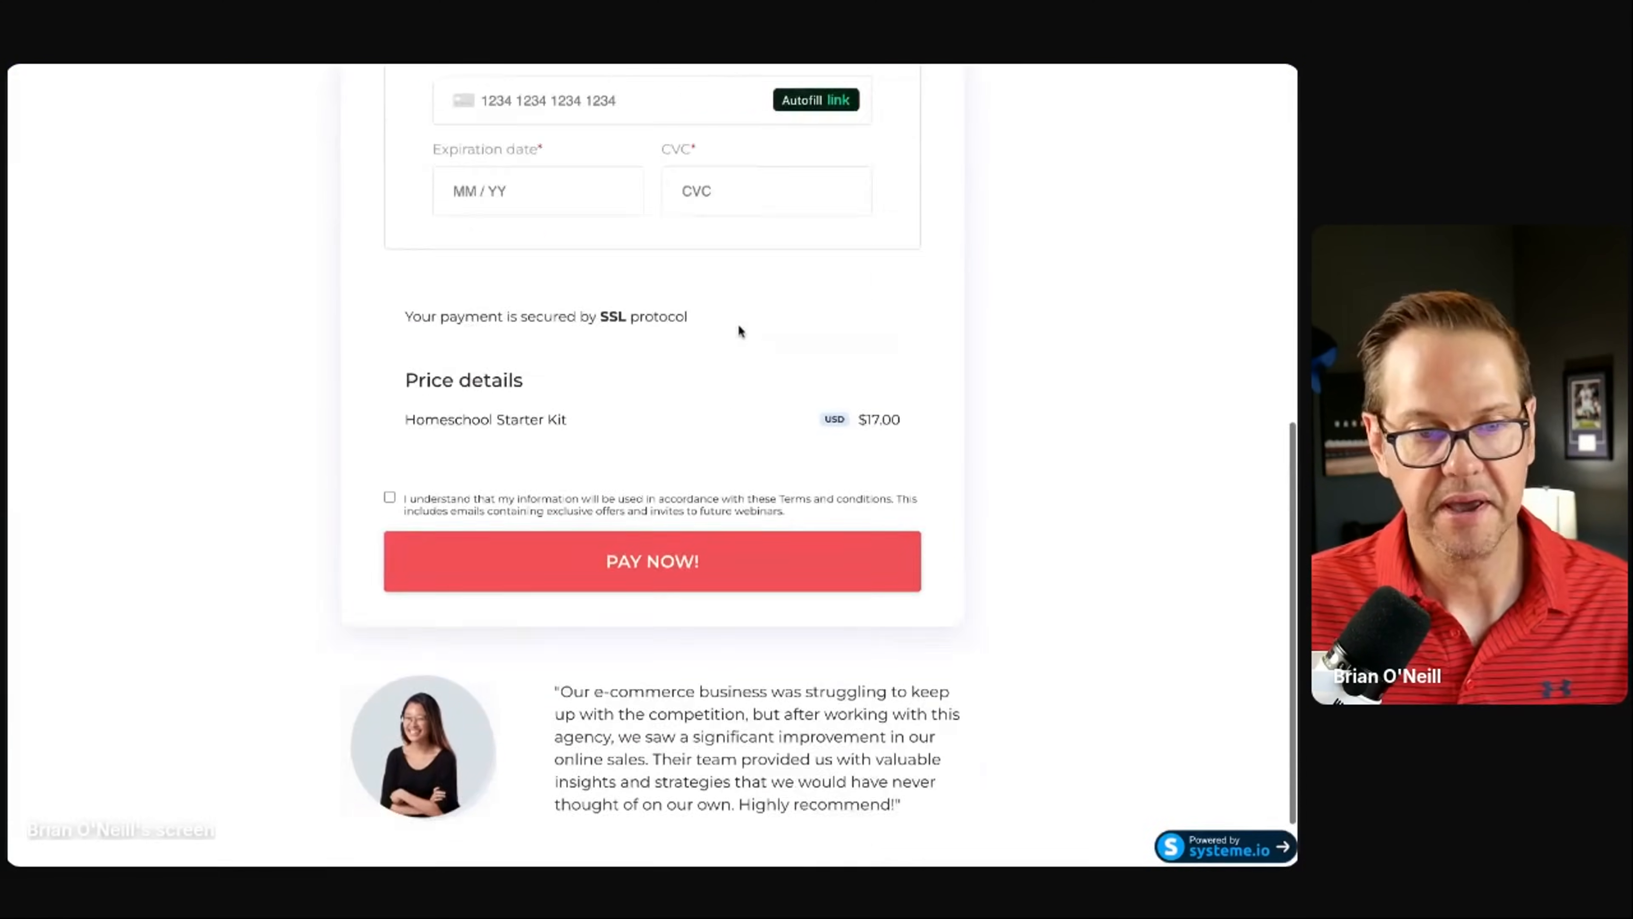
scroll("up", 3)
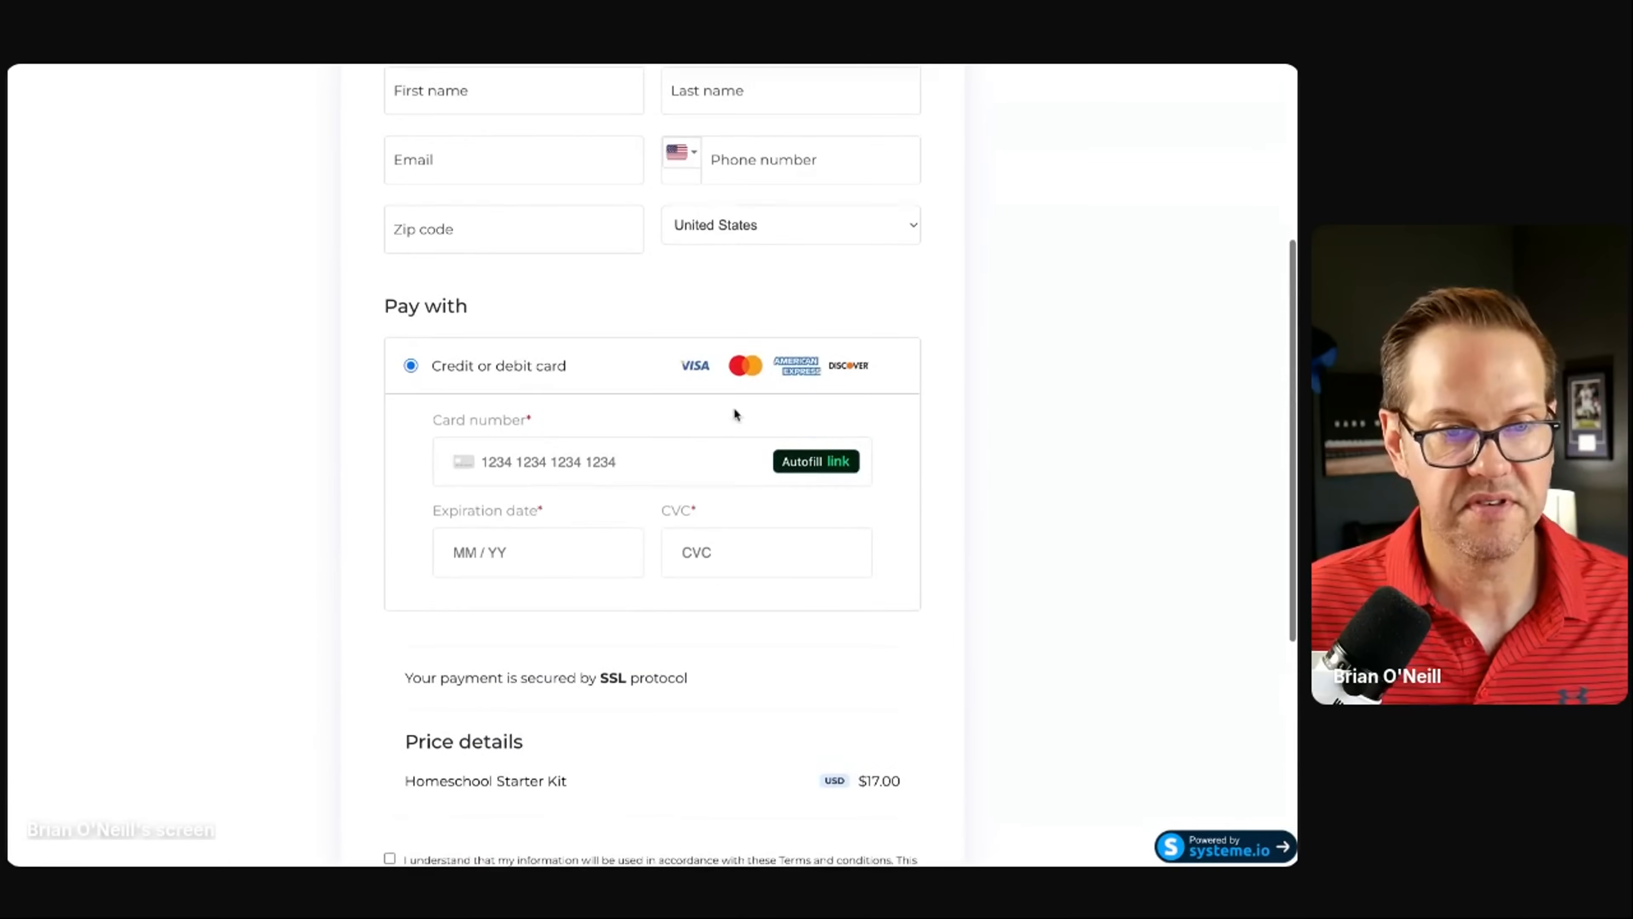
scroll("up", 3)
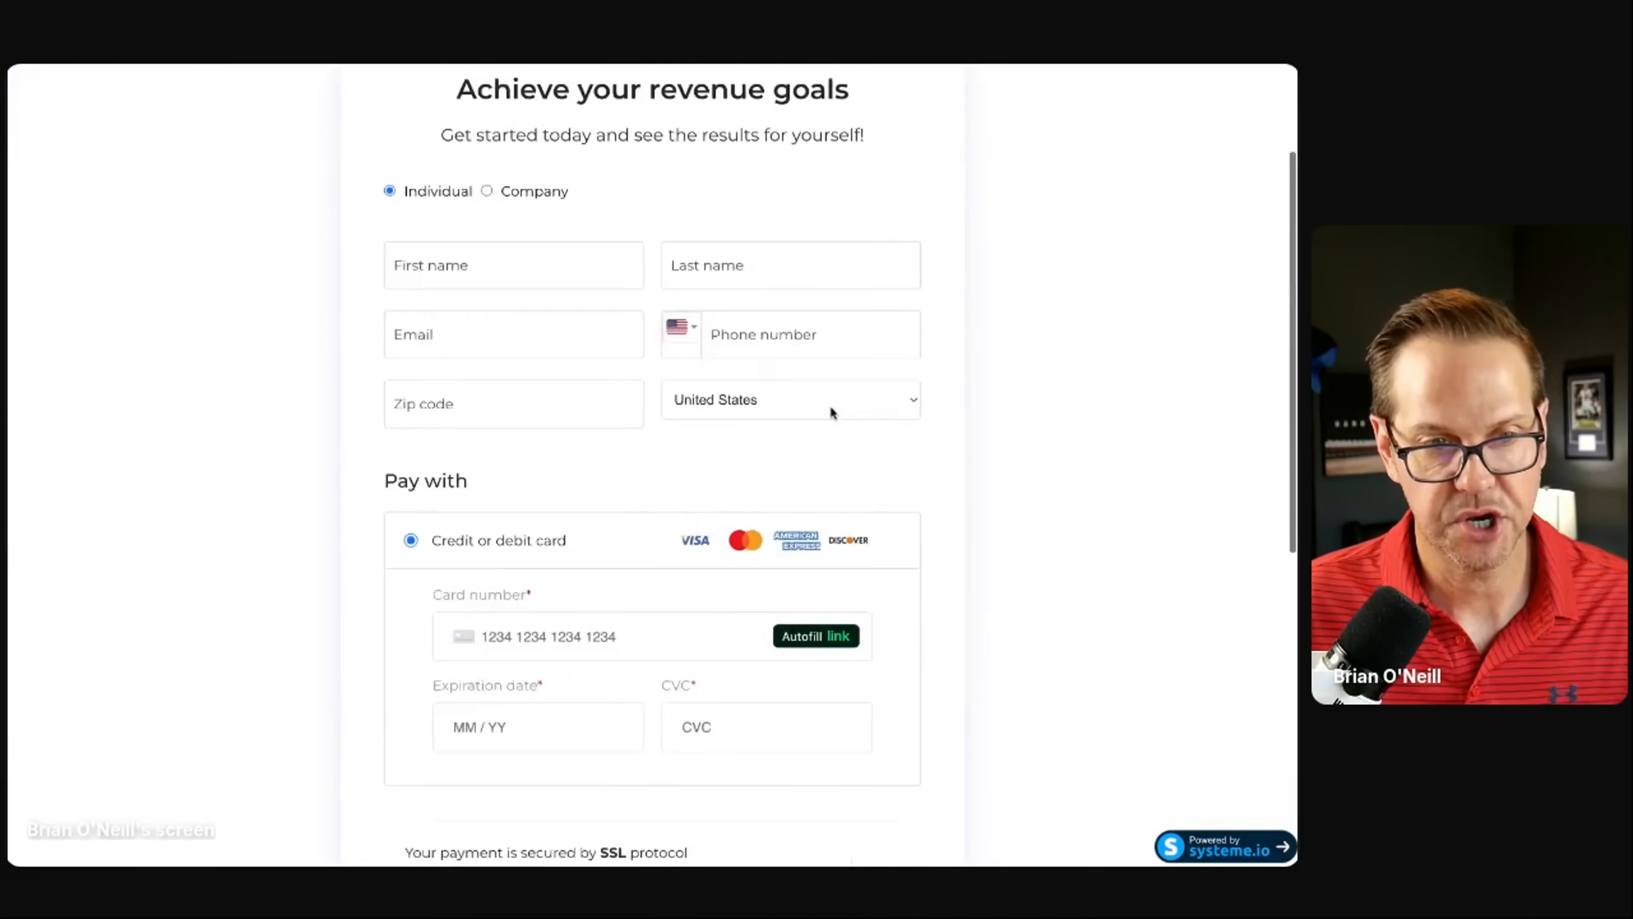
scroll("down", 3)
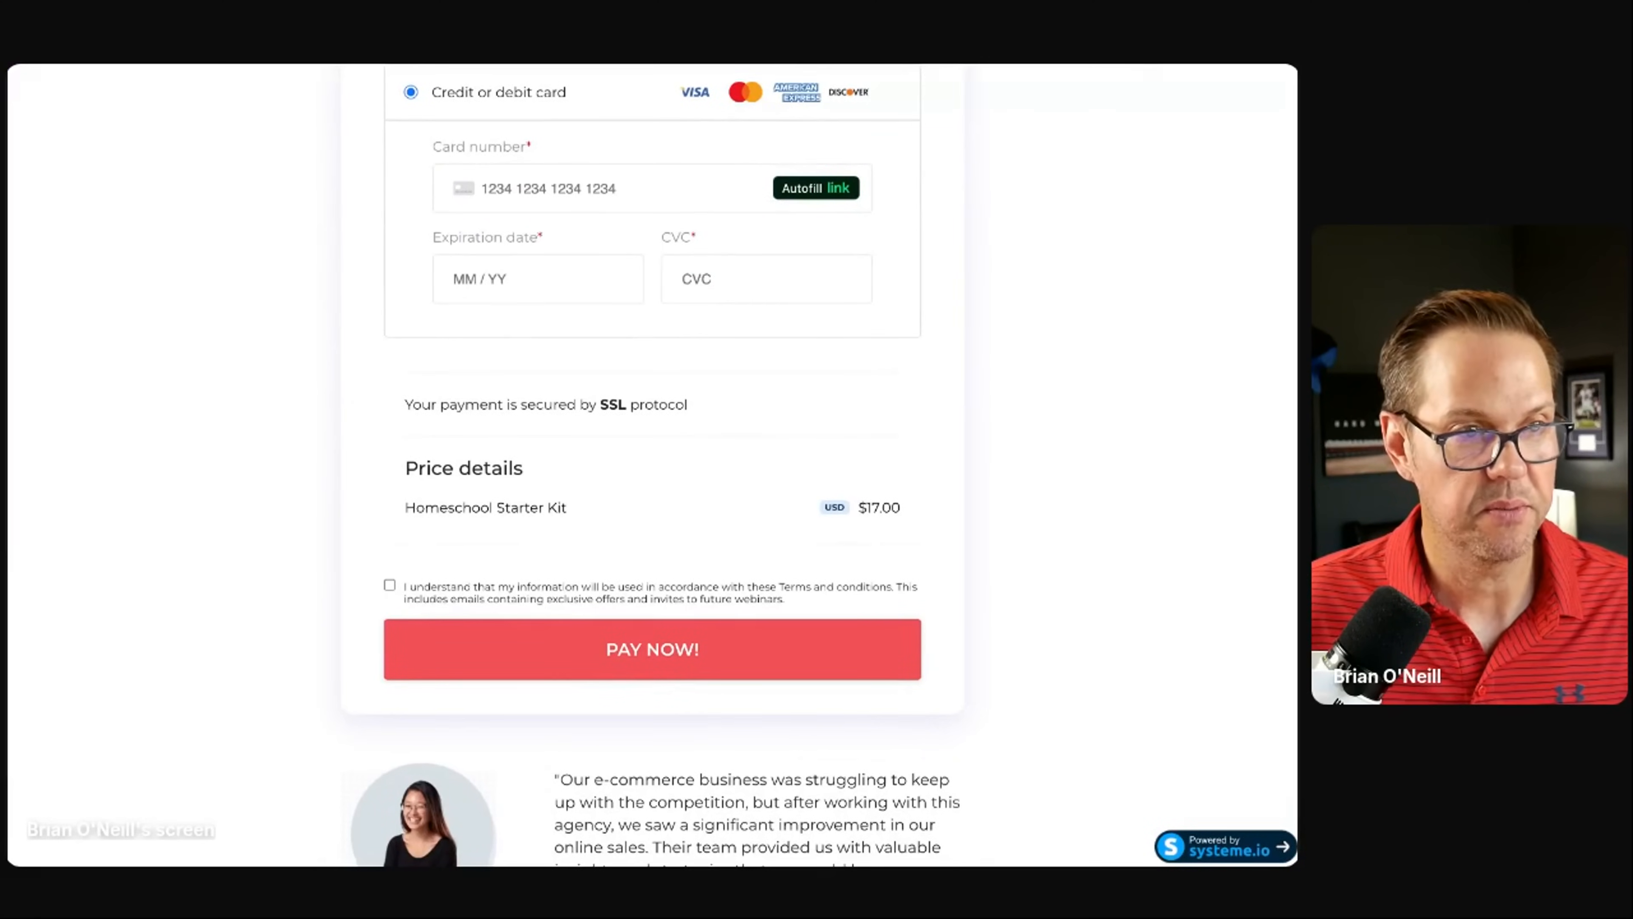
Step: Use PAY NOW on the order form to reach the Thank you for your purchase page
left_click(650, 648)
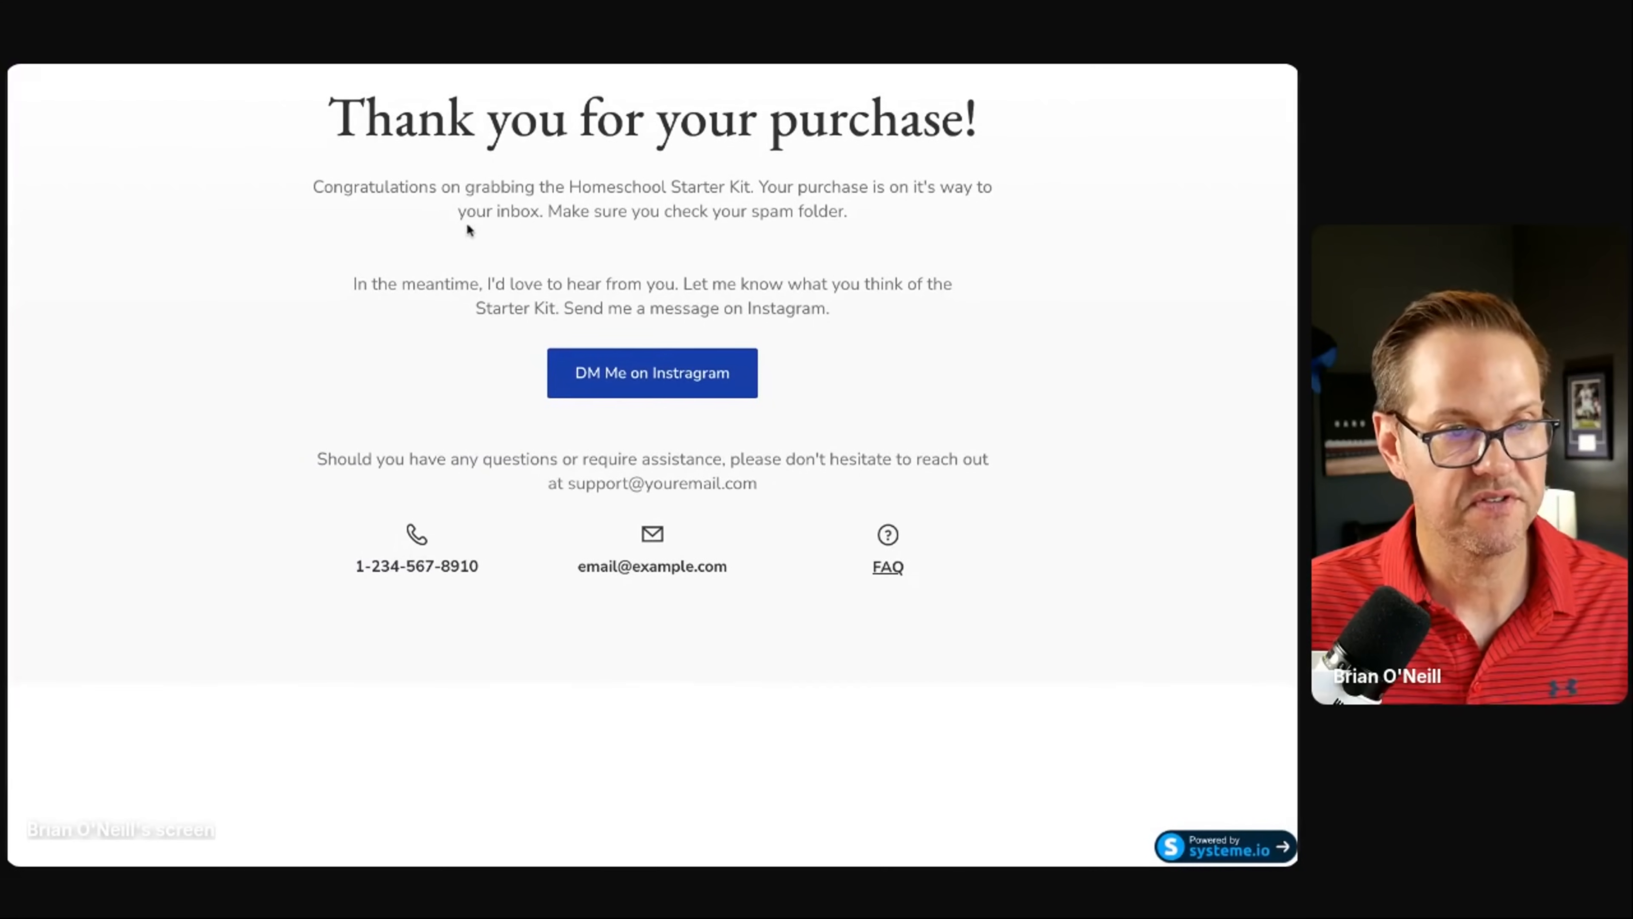
mouse_move(808, 237)
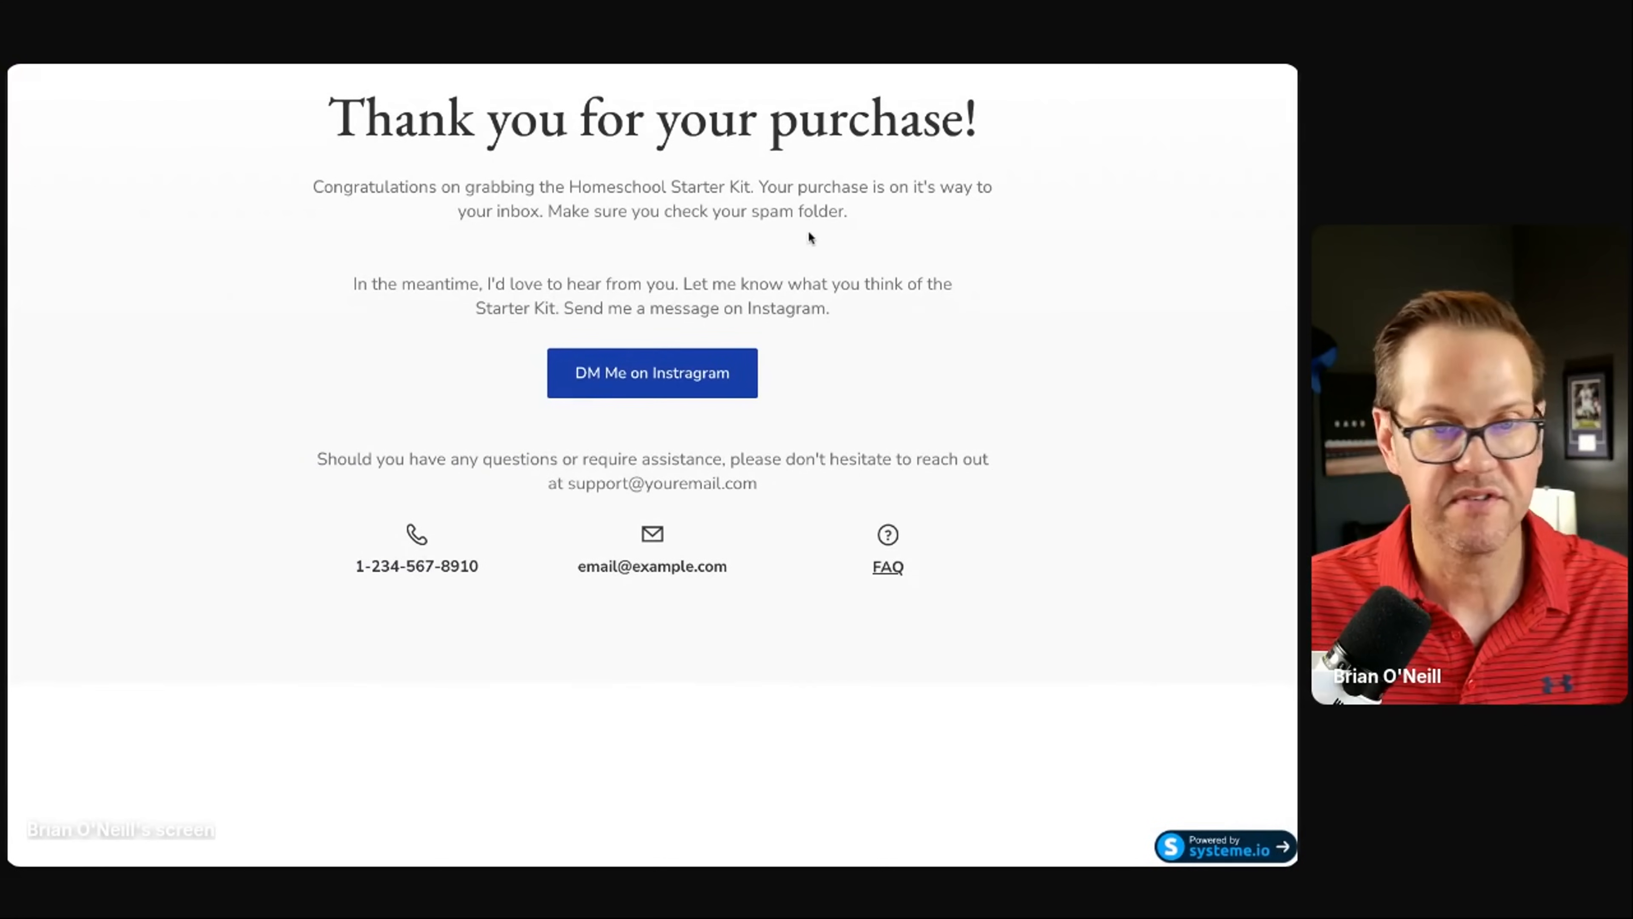
mouse_move(902, 331)
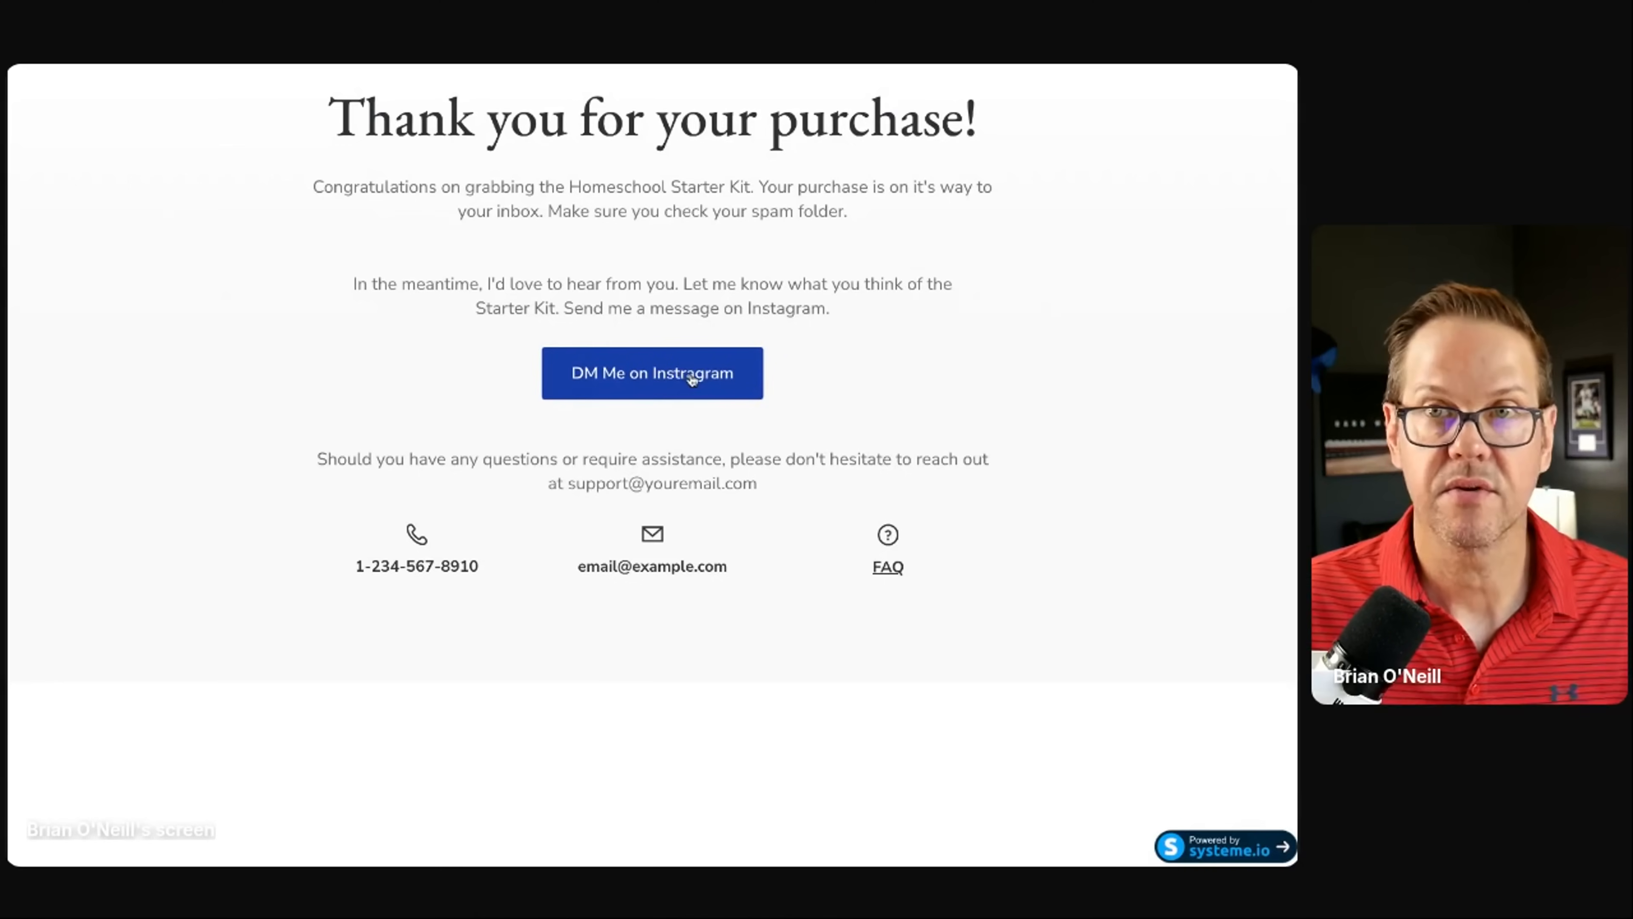
mouse_move(844, 358)
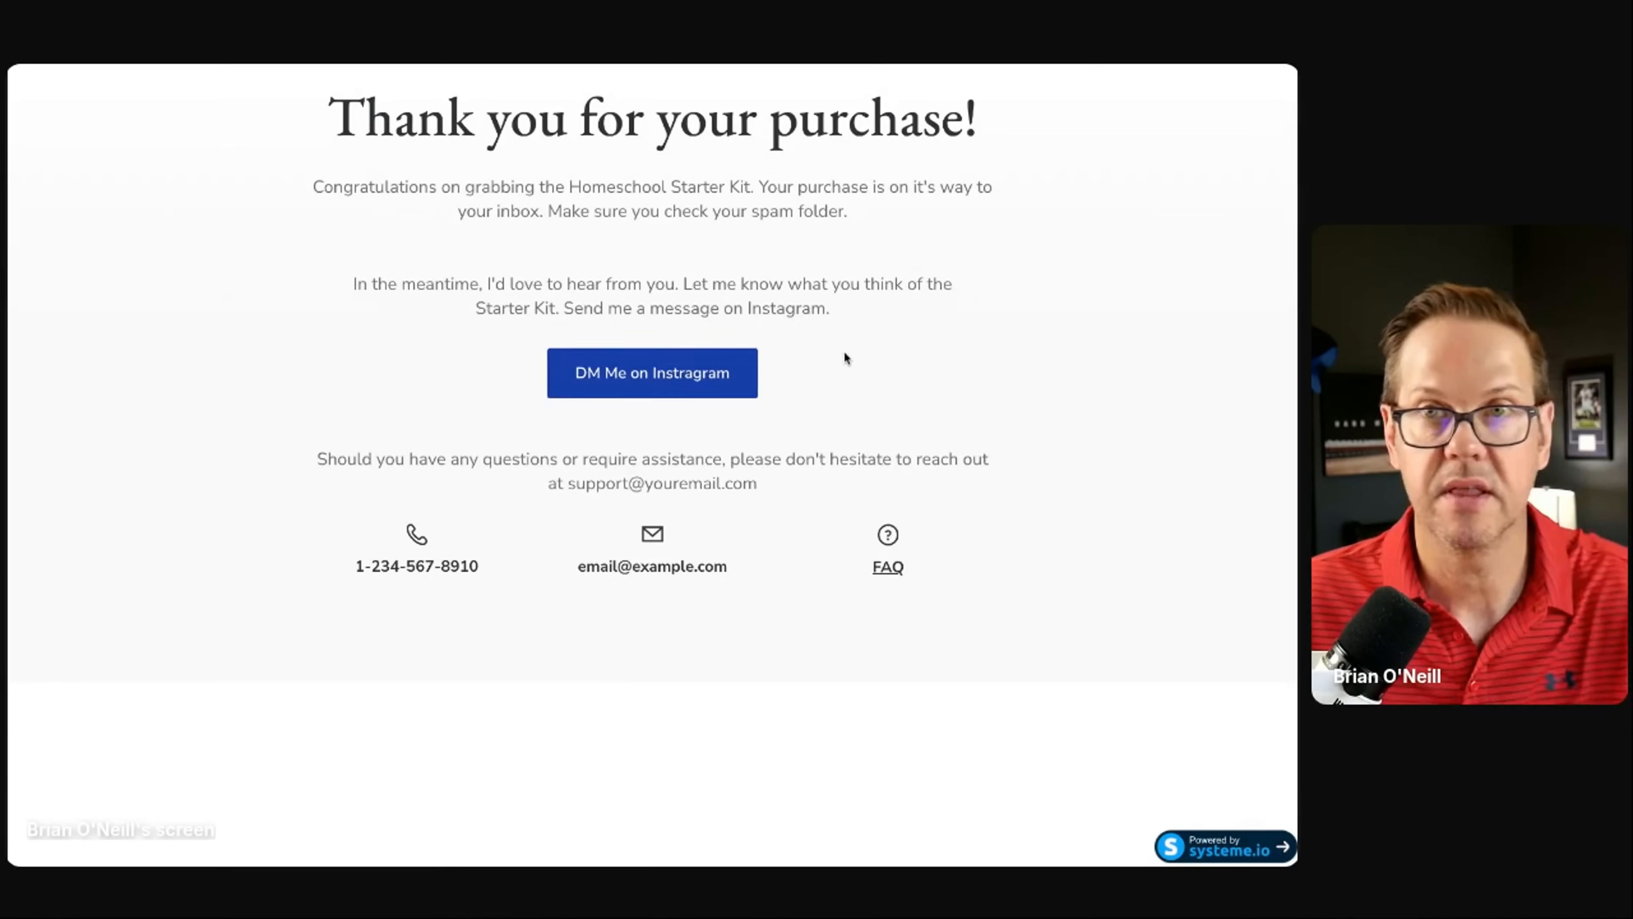
mouse_move(769, 528)
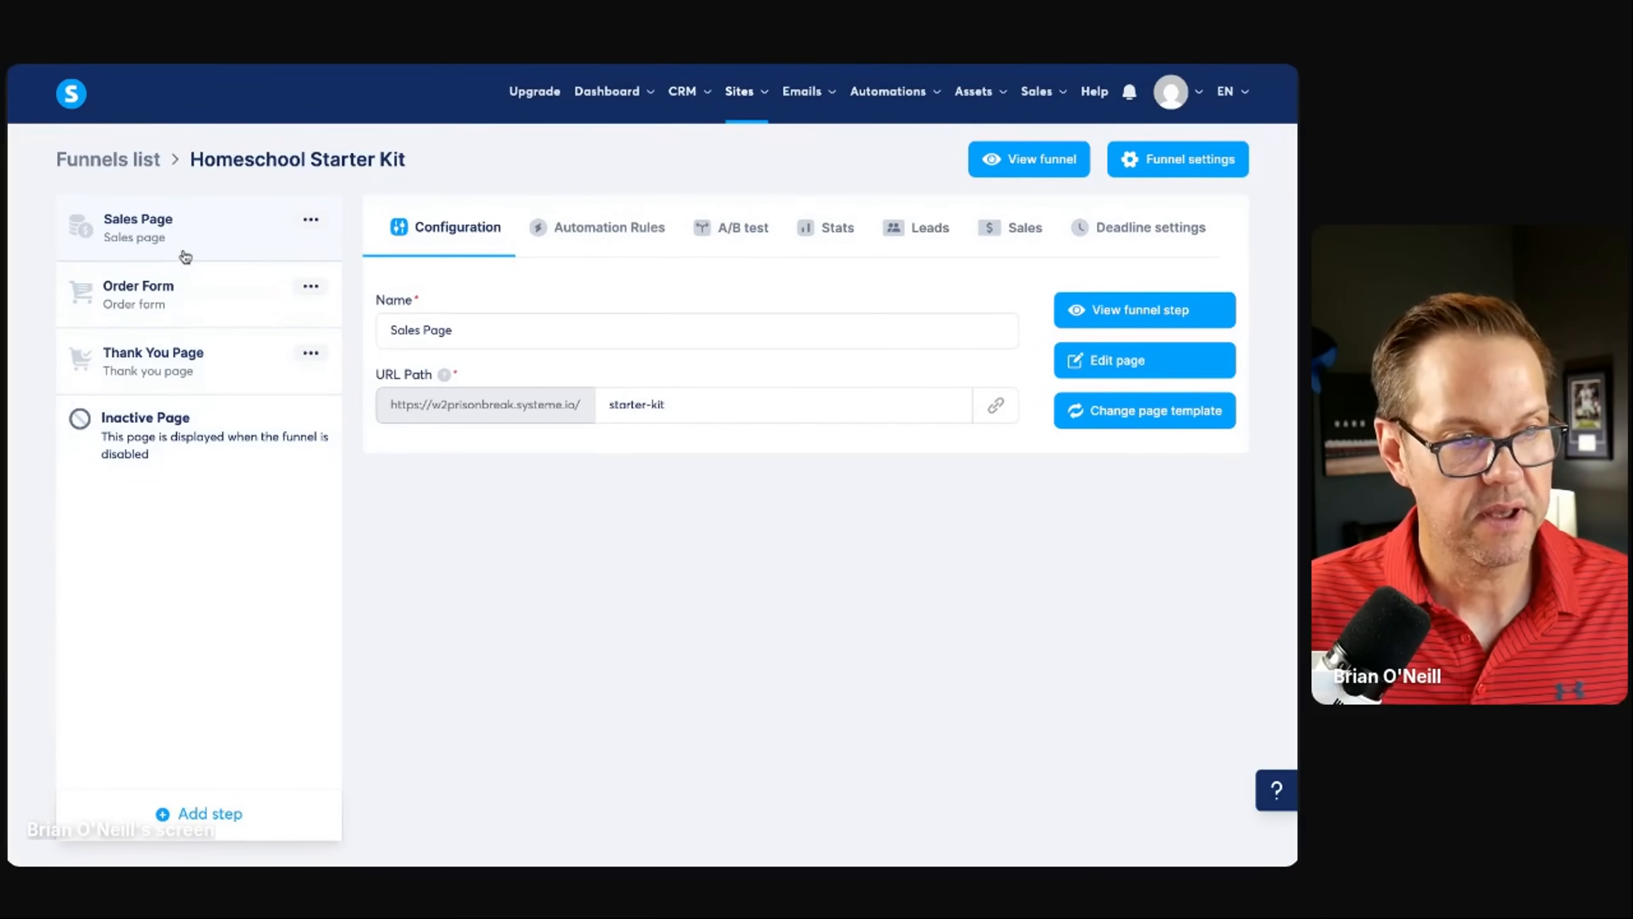
mouse_move(198, 380)
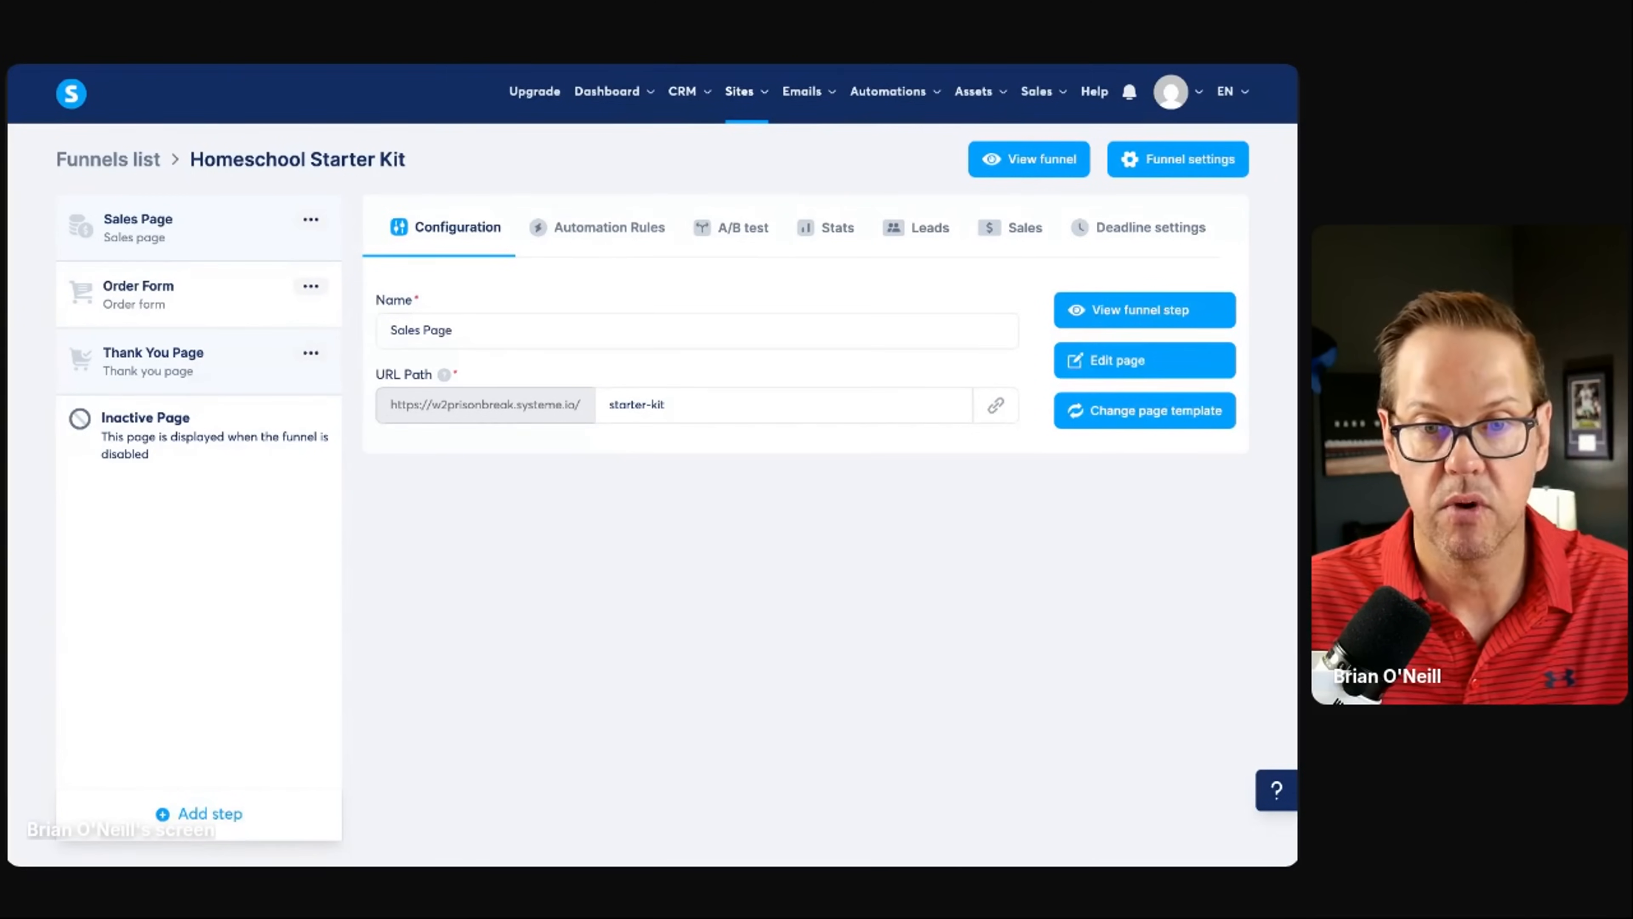
mouse_move(218, 374)
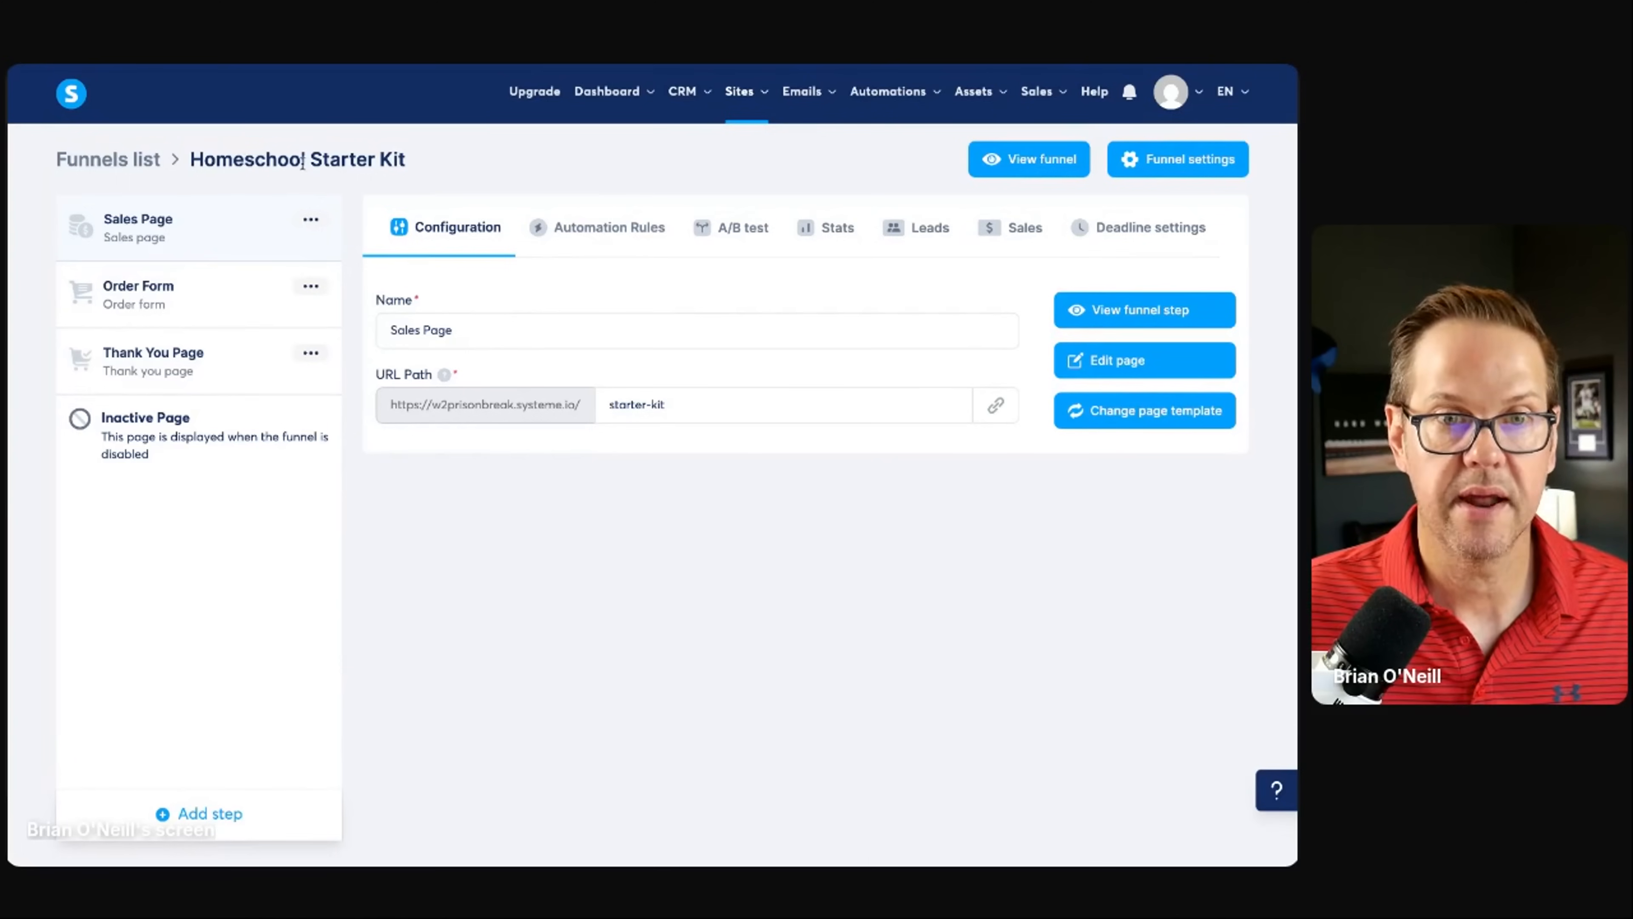
mouse_move(552, 168)
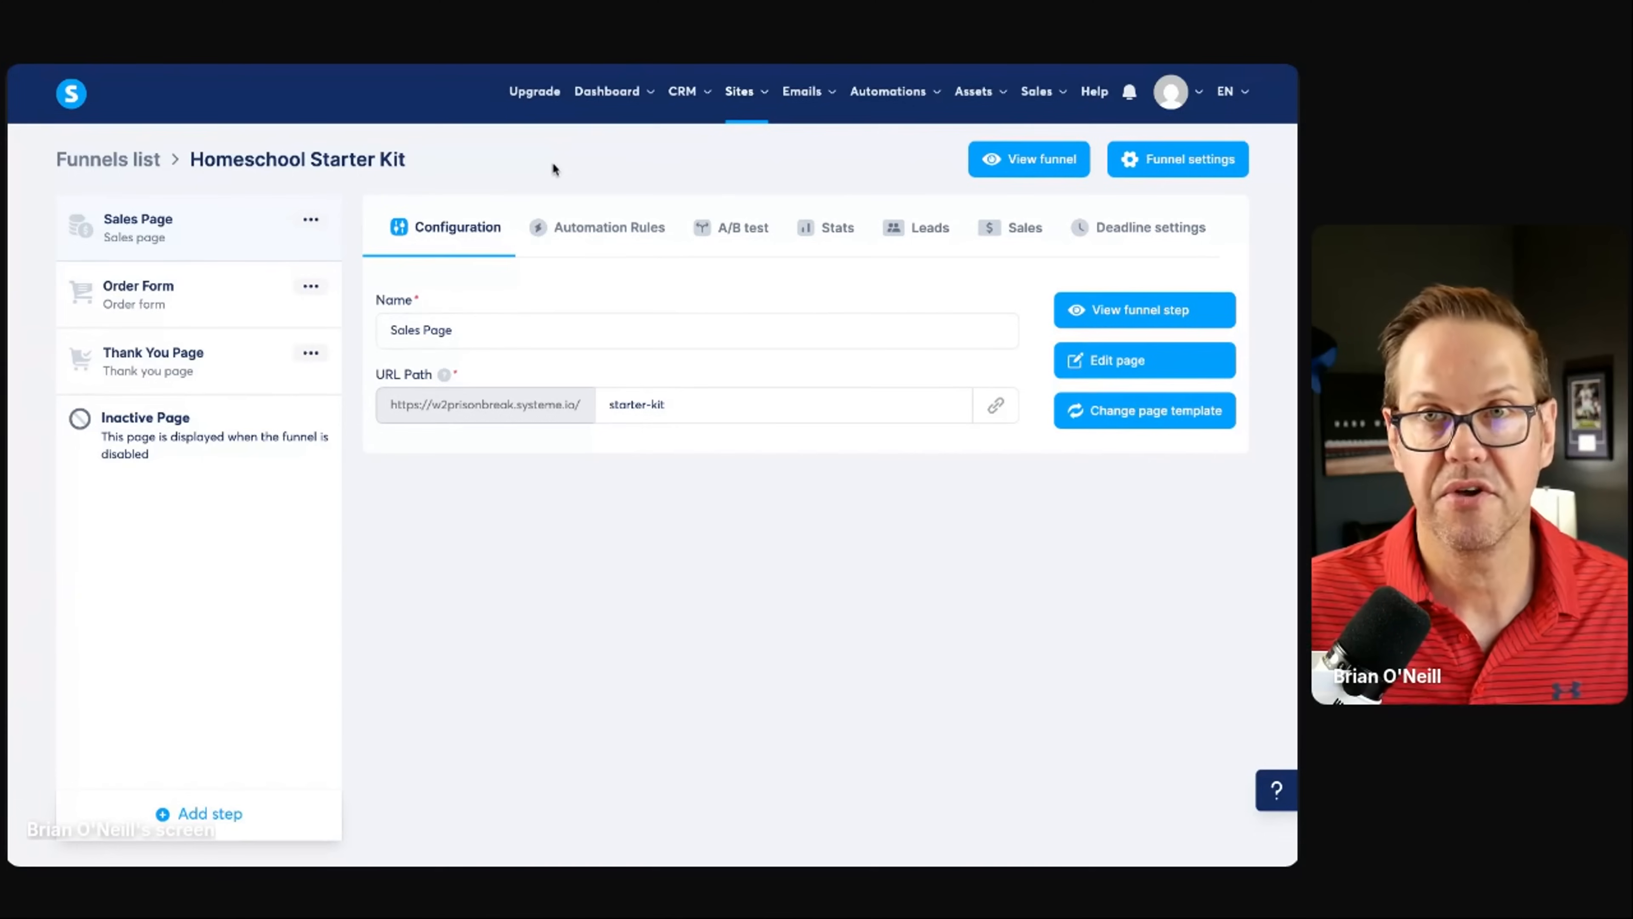
mouse_move(549, 148)
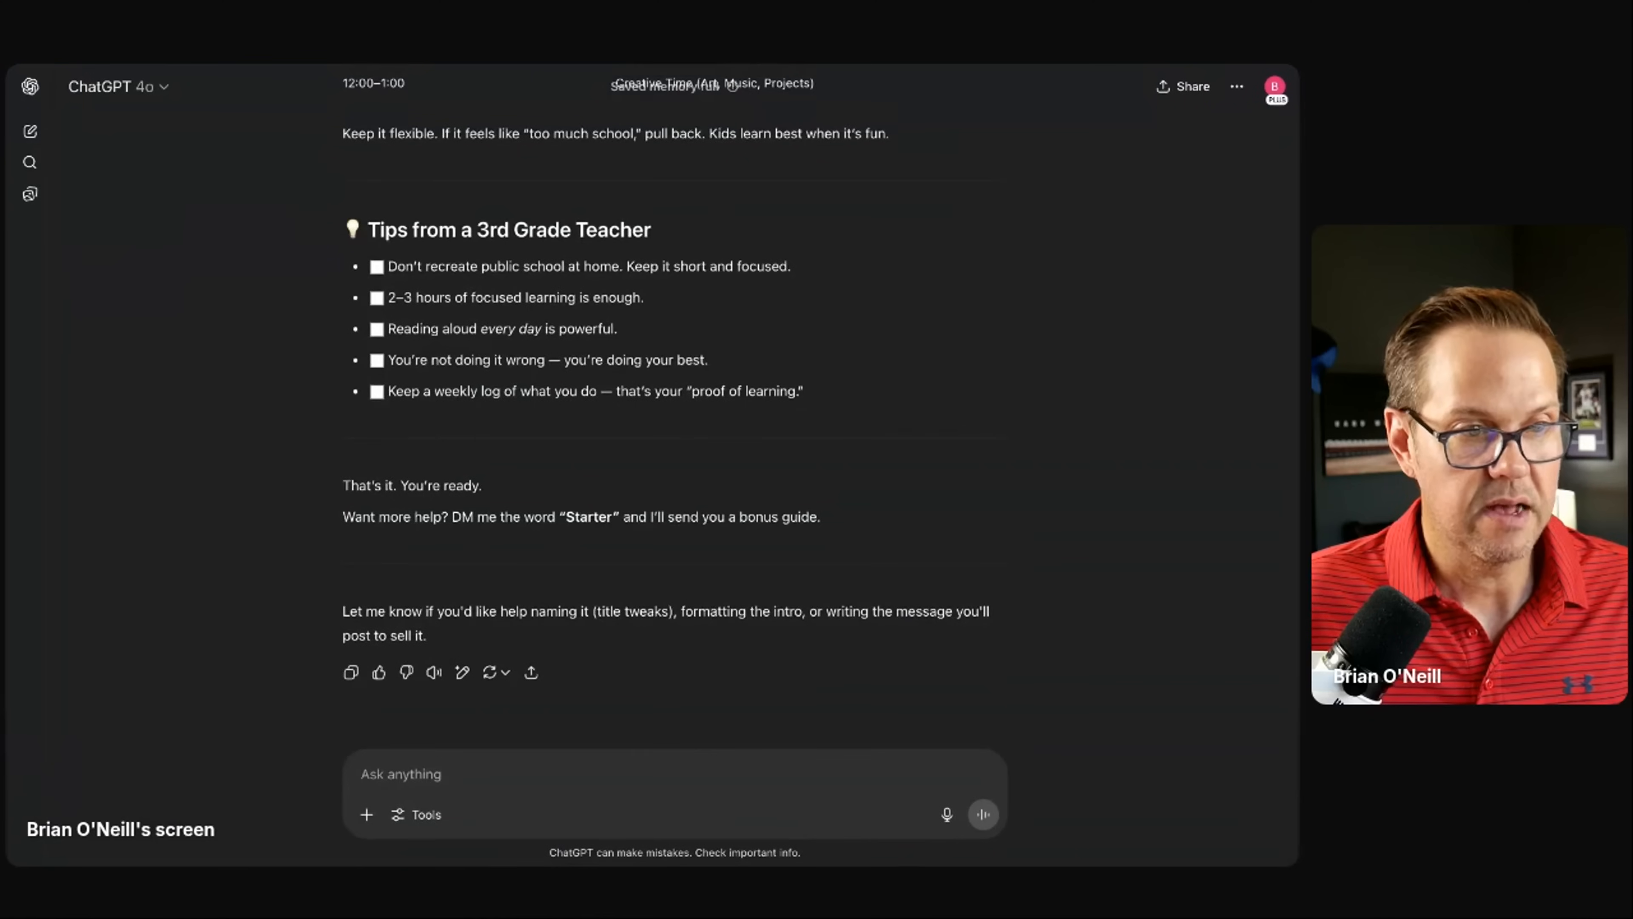
Step: Dictate a request for a yard-sale style plan to sell the Homeschool Starter Checklist and send it
scroll("up", 3)
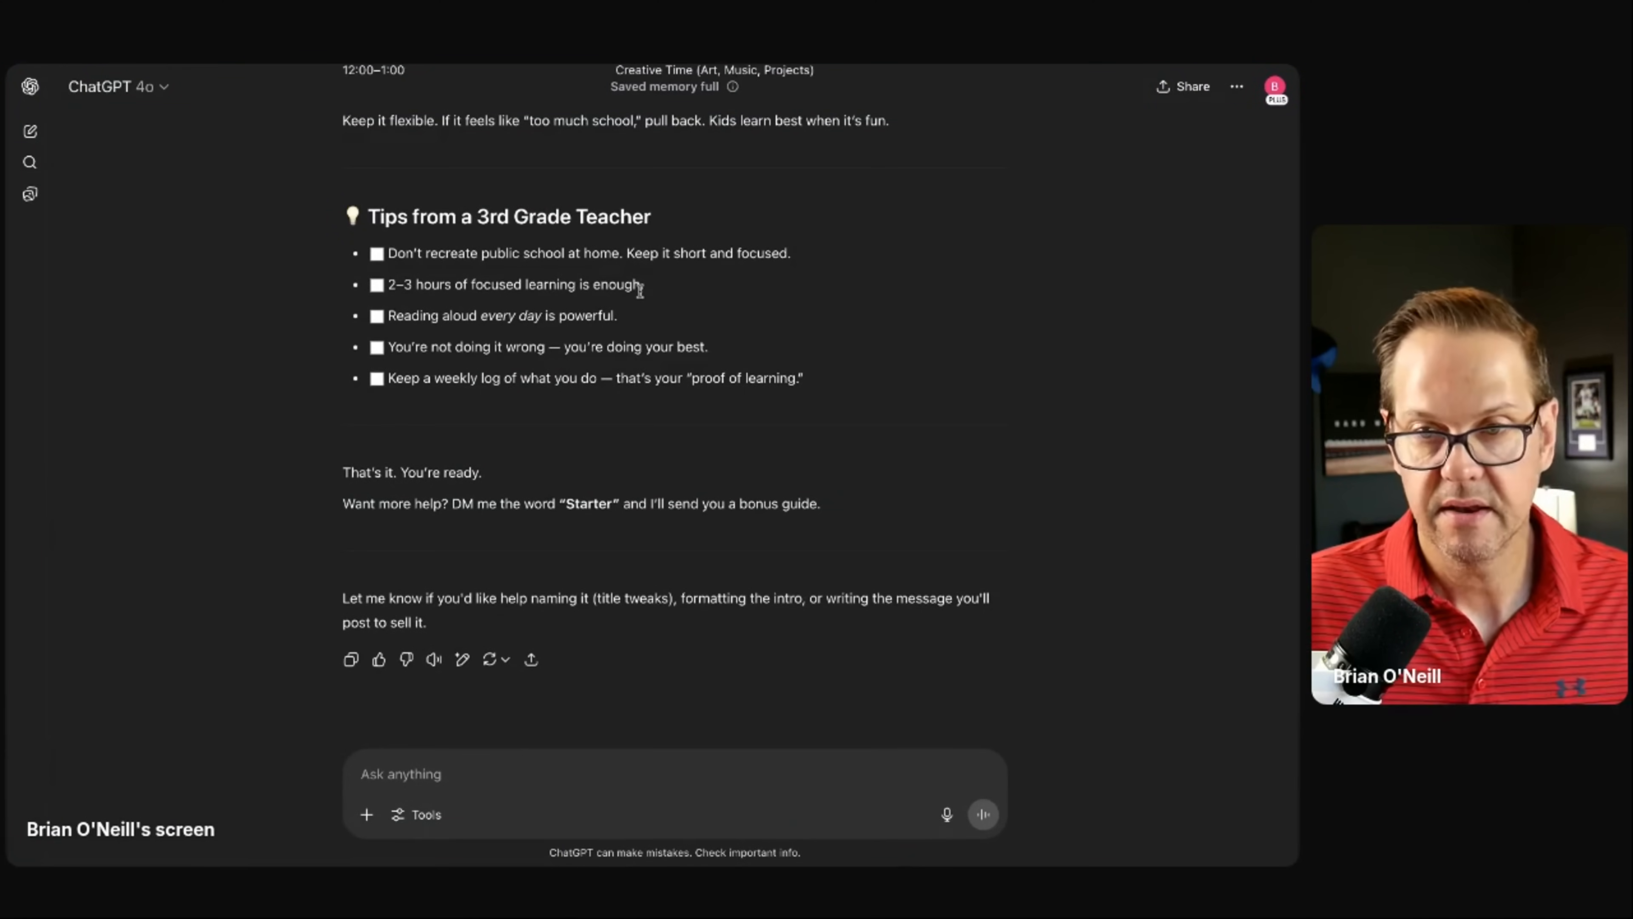
mouse_move(607, 788)
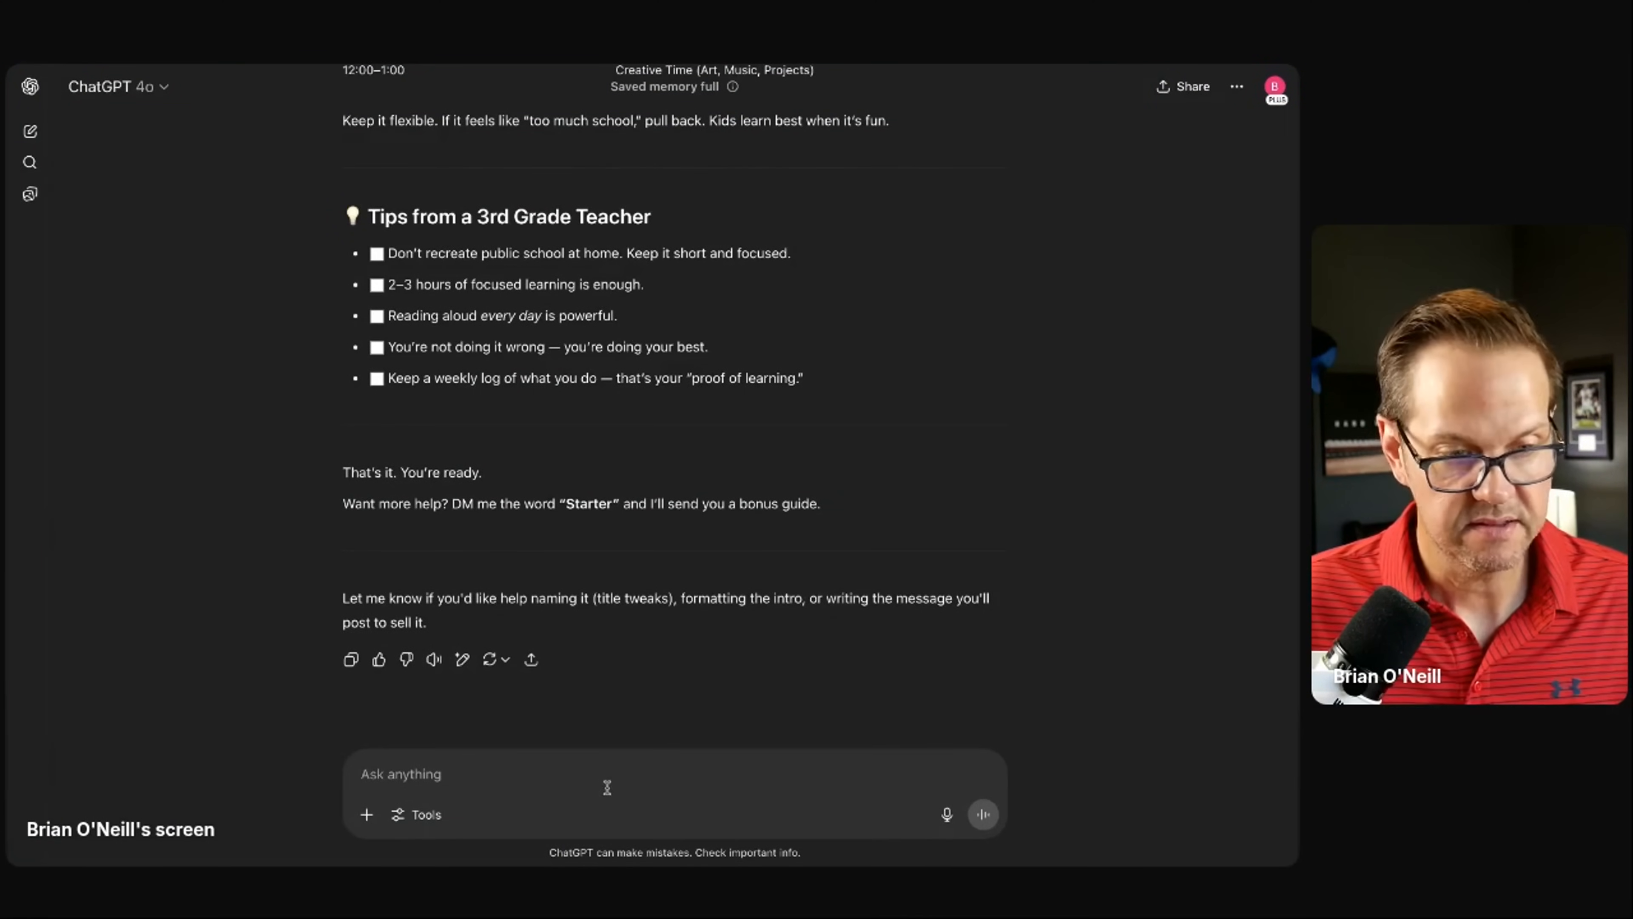
mouse_move(946, 815)
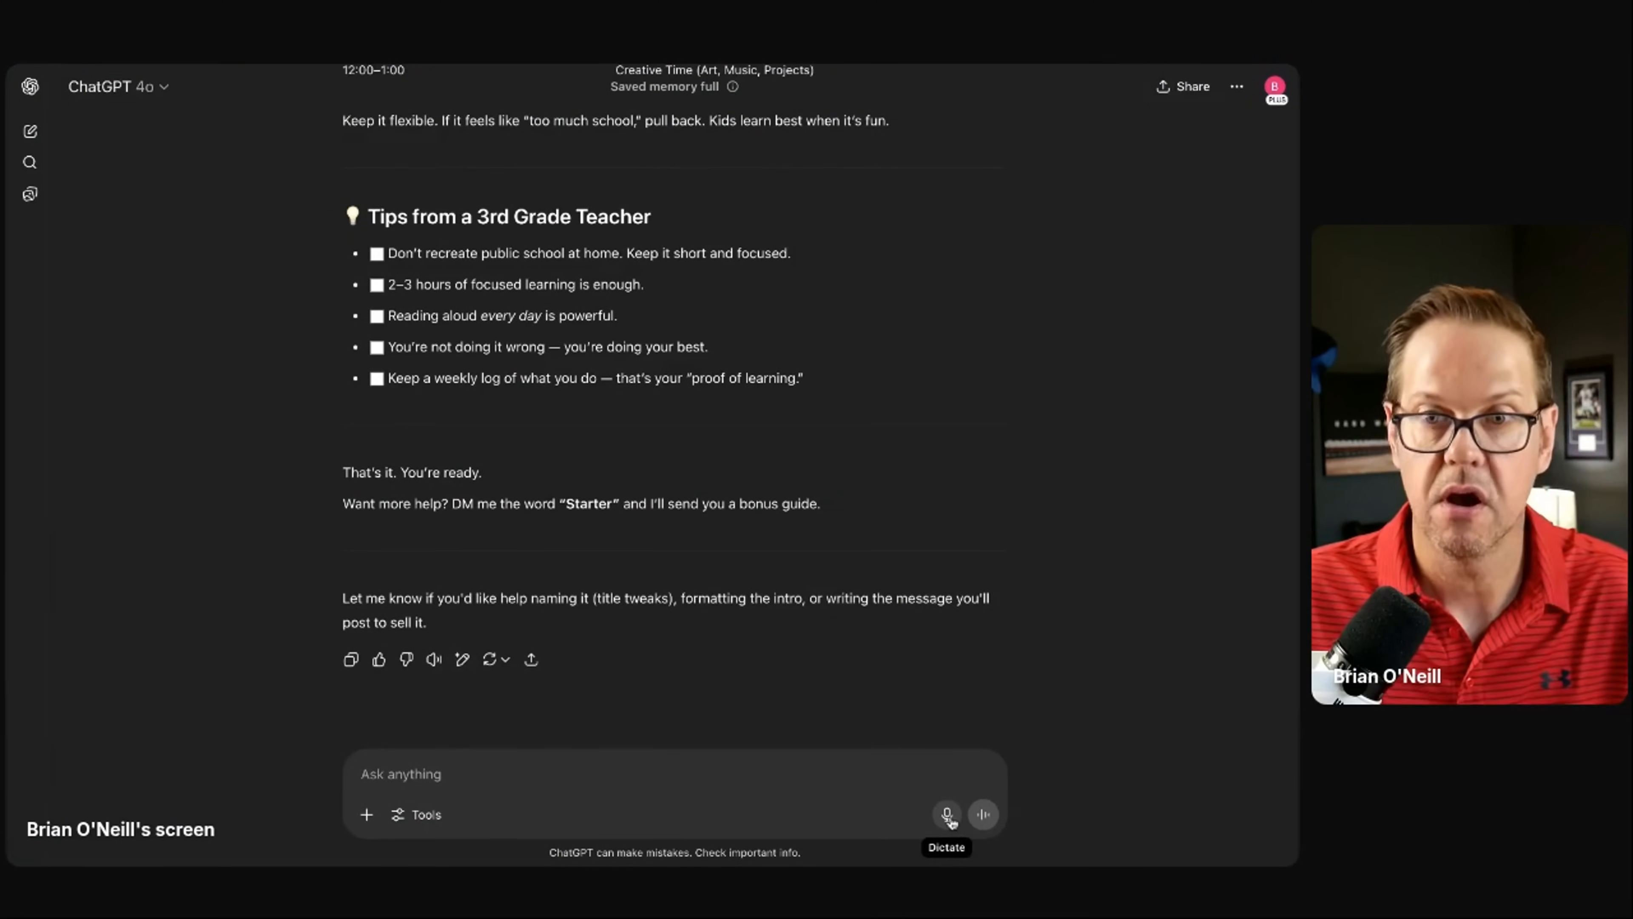
left_click(947, 813)
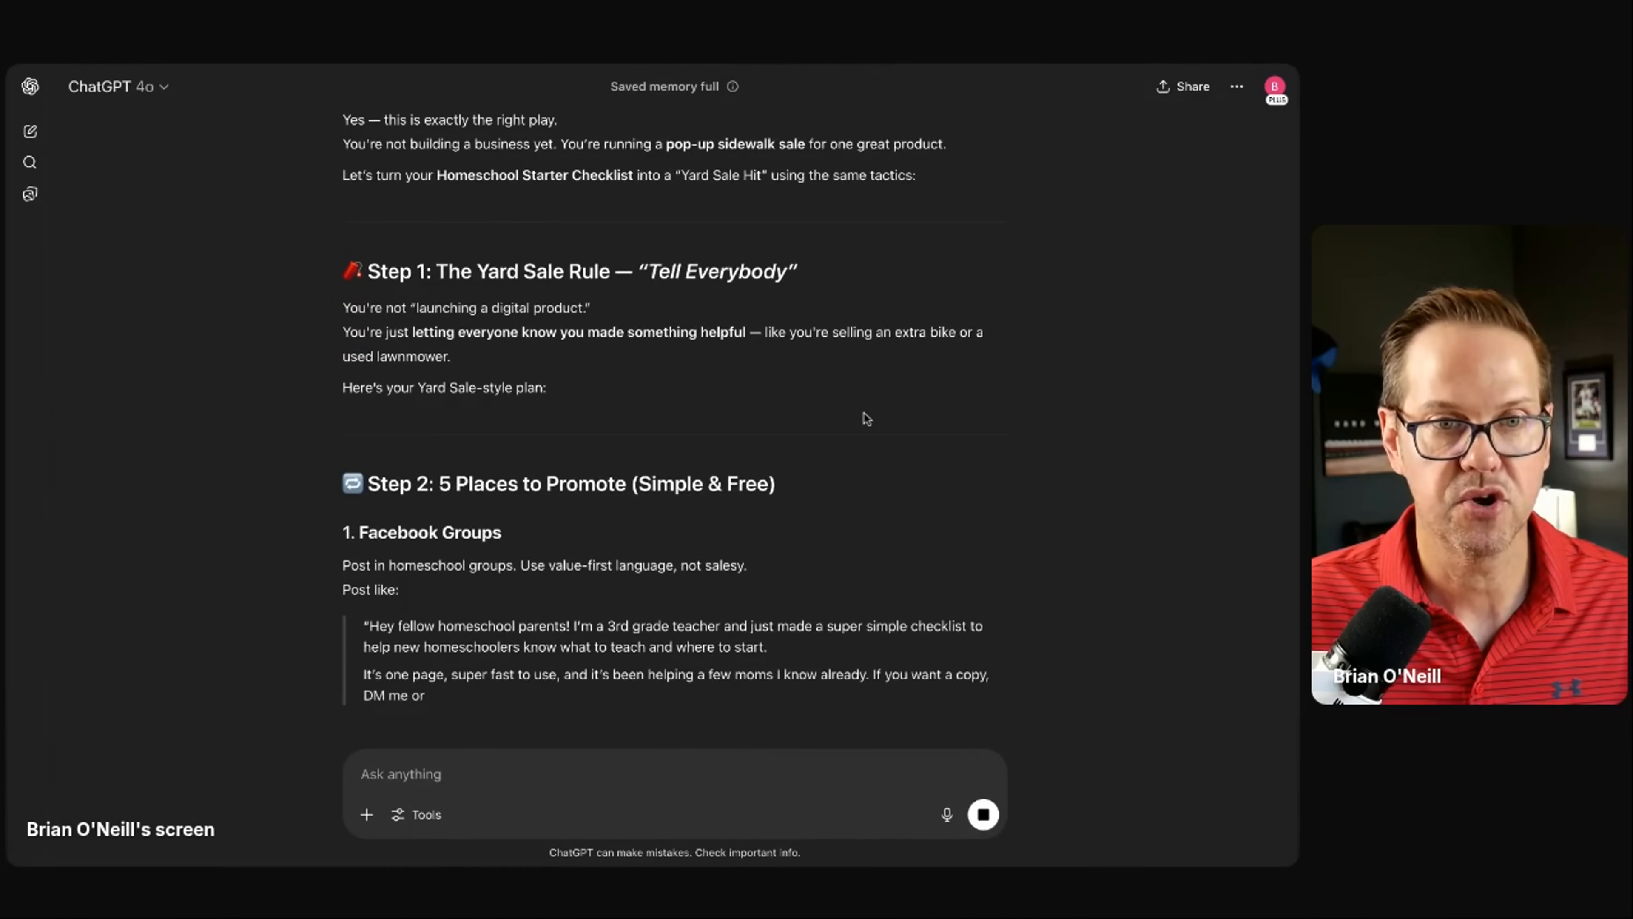
Step: Read Step 2's five free promotion places: Facebook groups, Marketplace, personal feeds, contacts and local parent groups
scroll("down", 3)
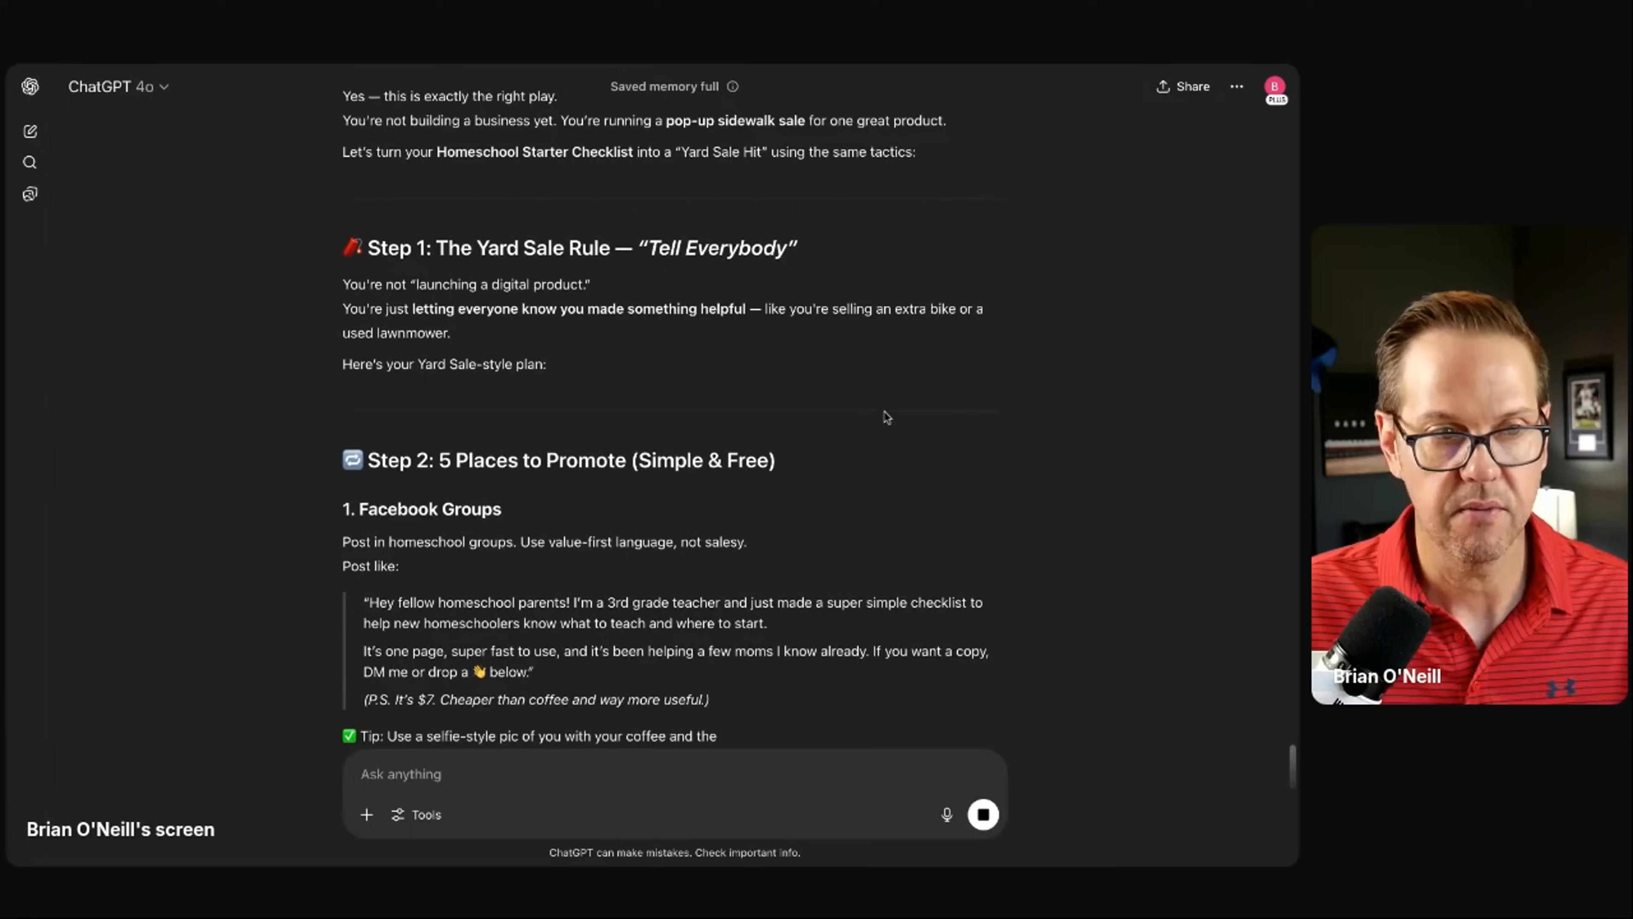
scroll("down", 3)
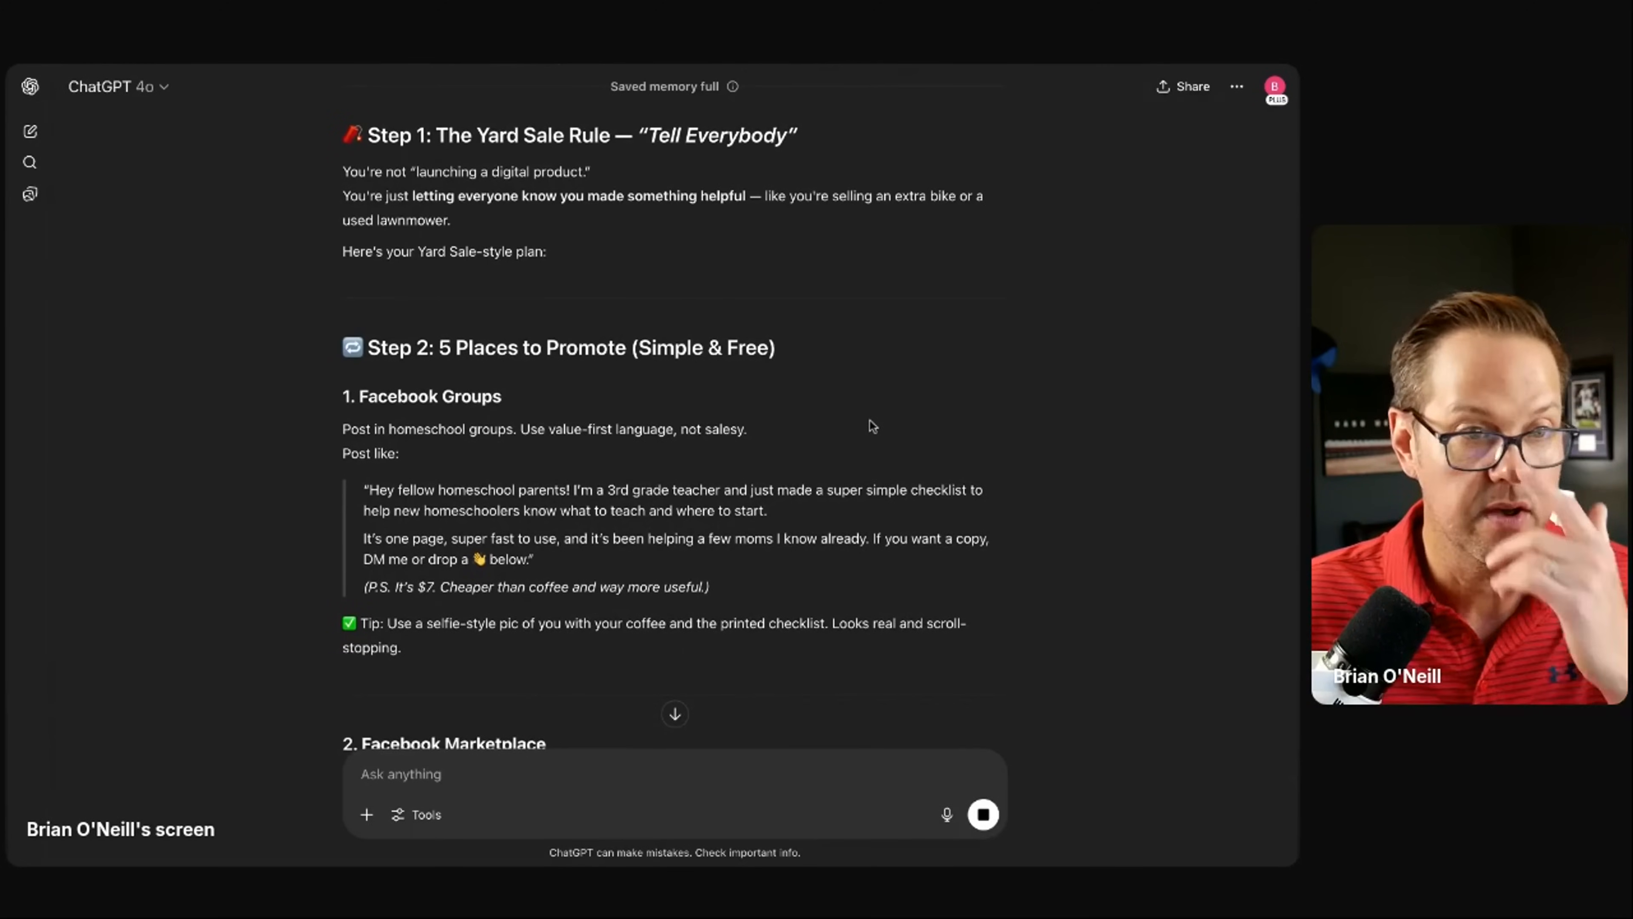
scroll("up", 3)
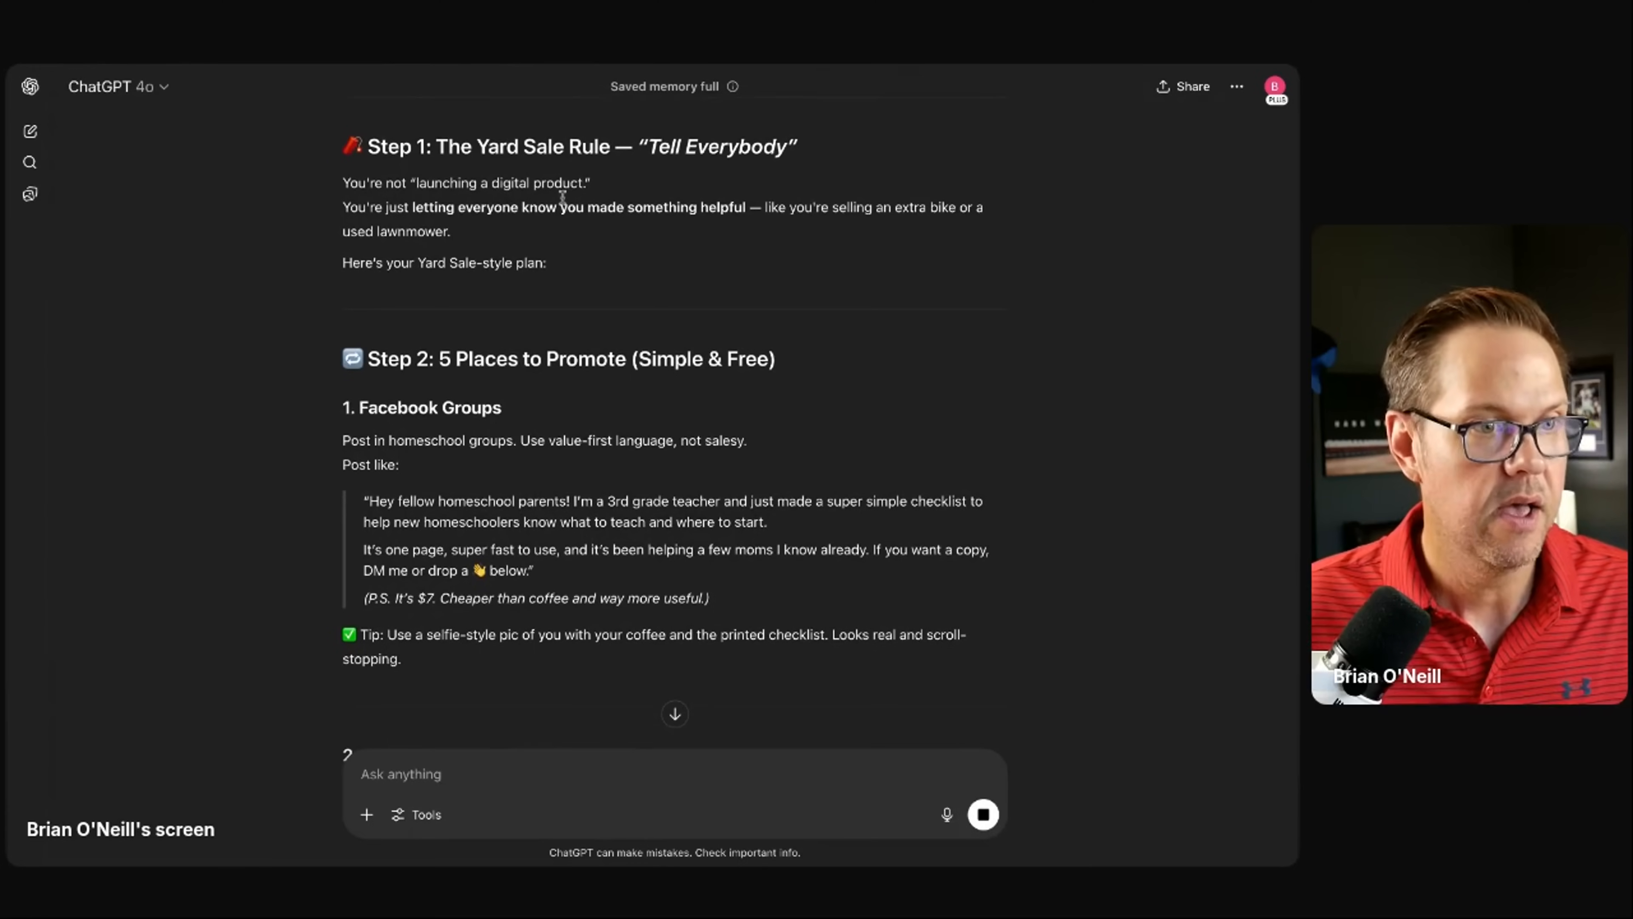
mouse_move(506, 213)
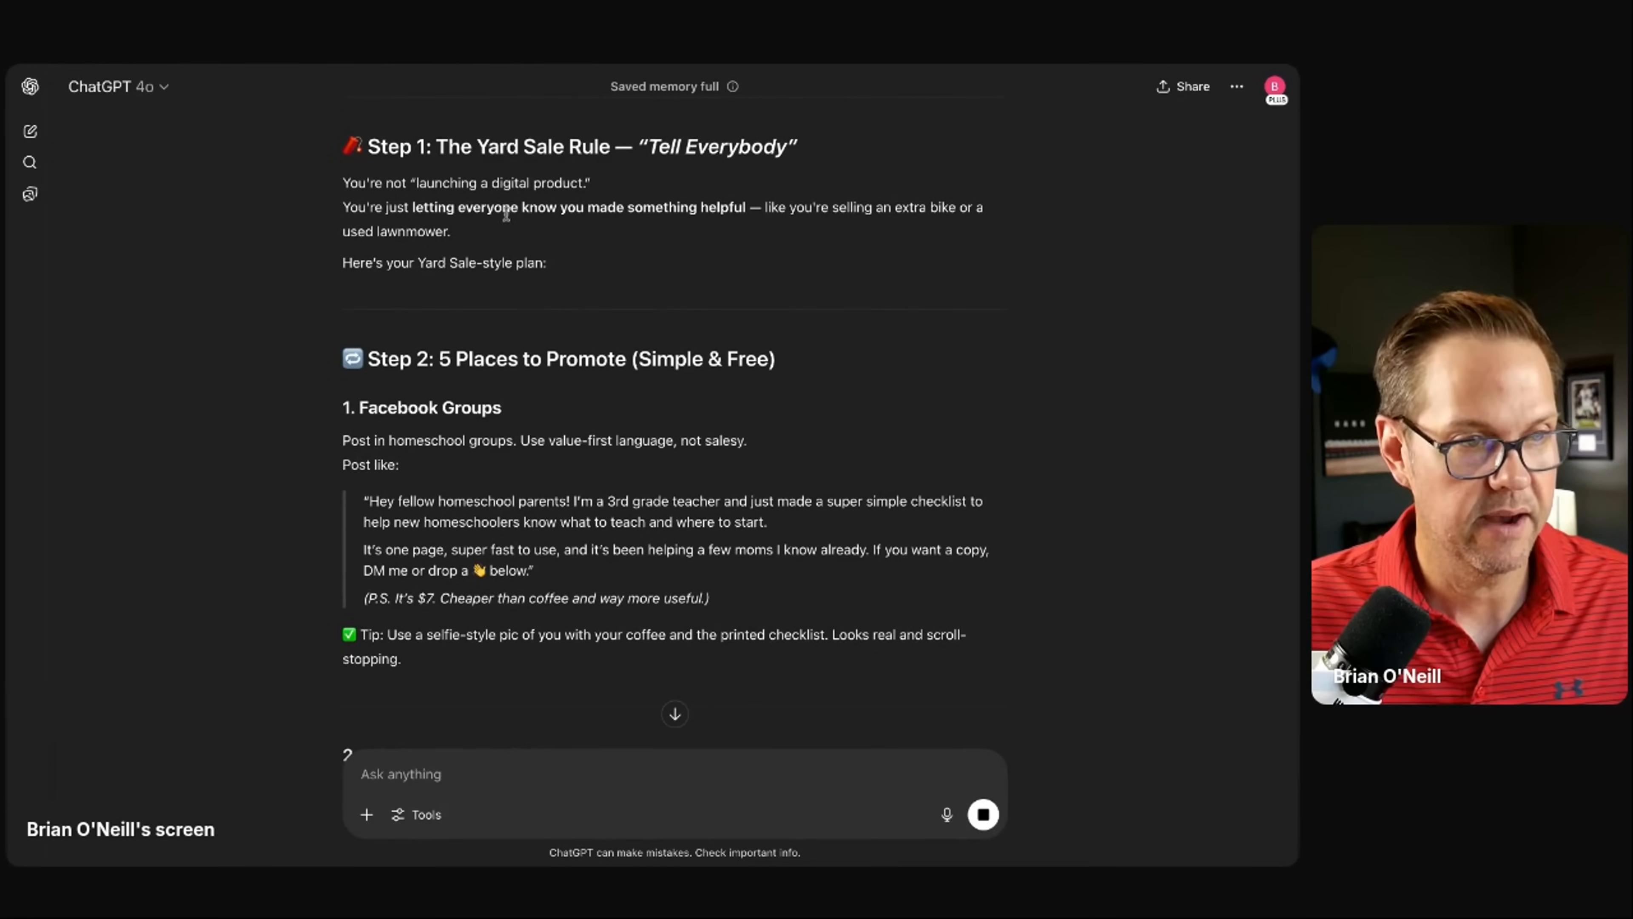
mouse_move(549, 222)
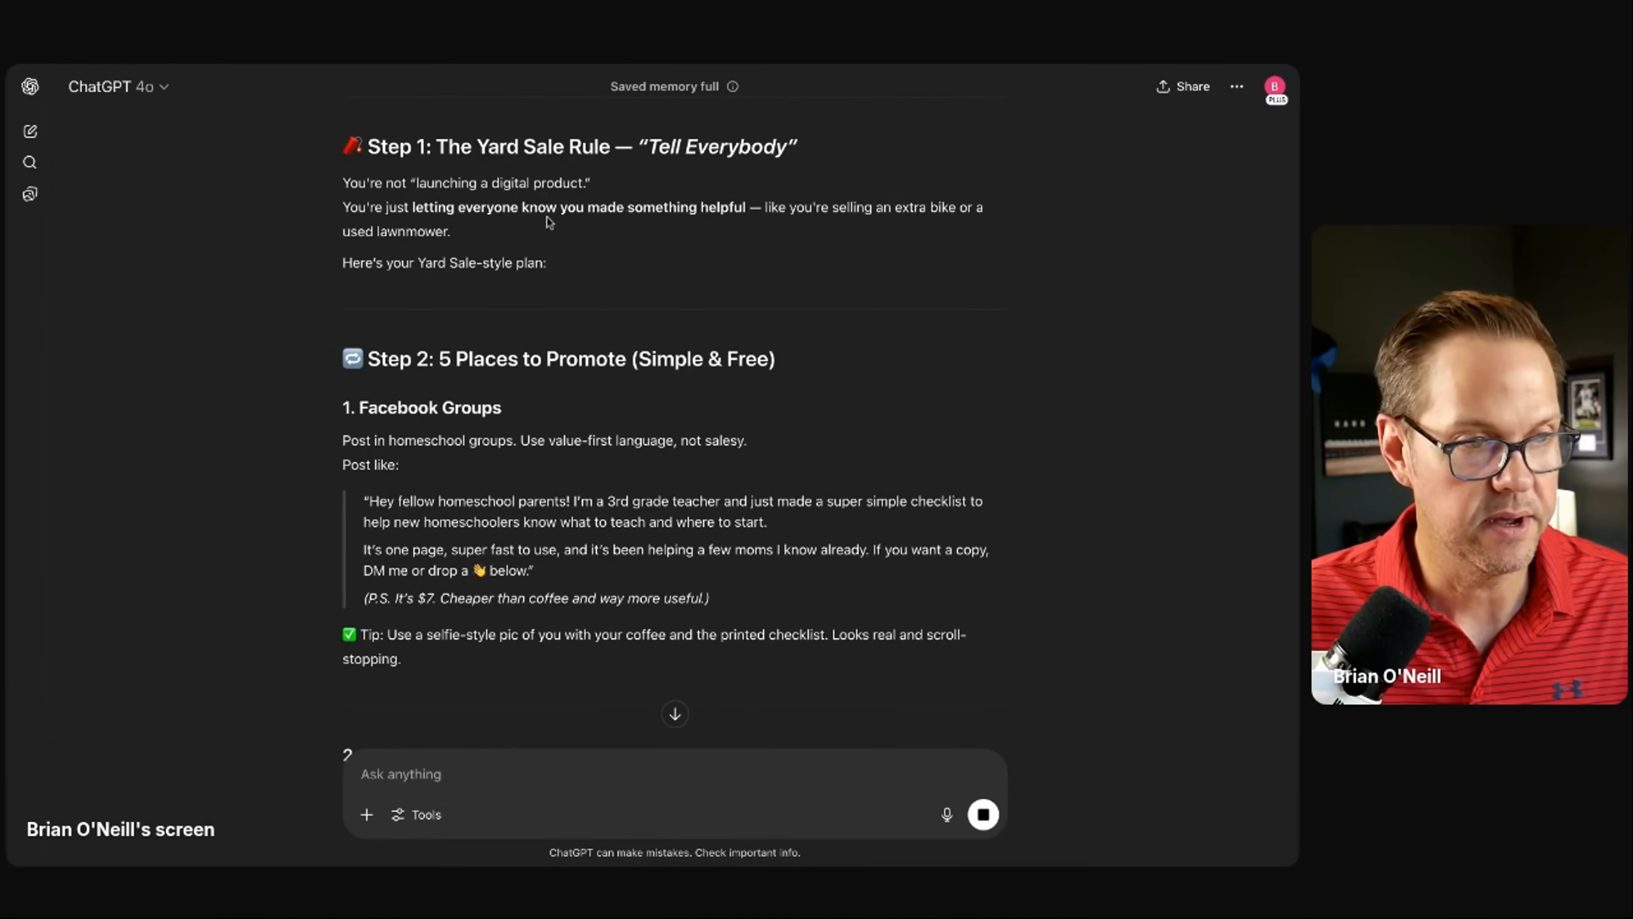
scroll("down", 3)
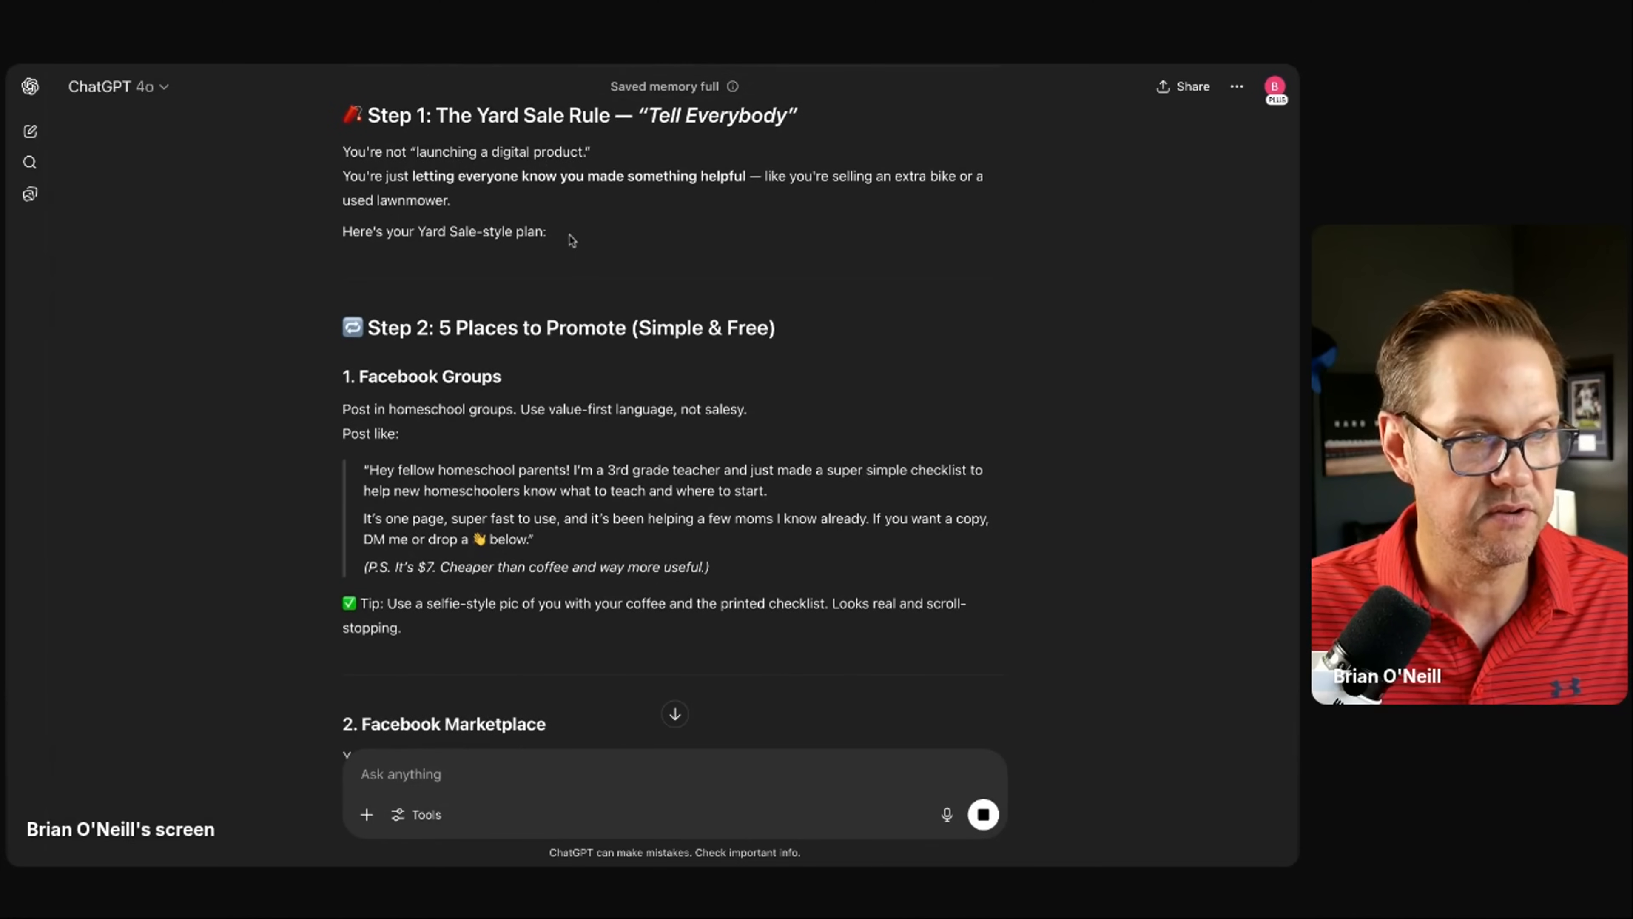
mouse_move(810, 239)
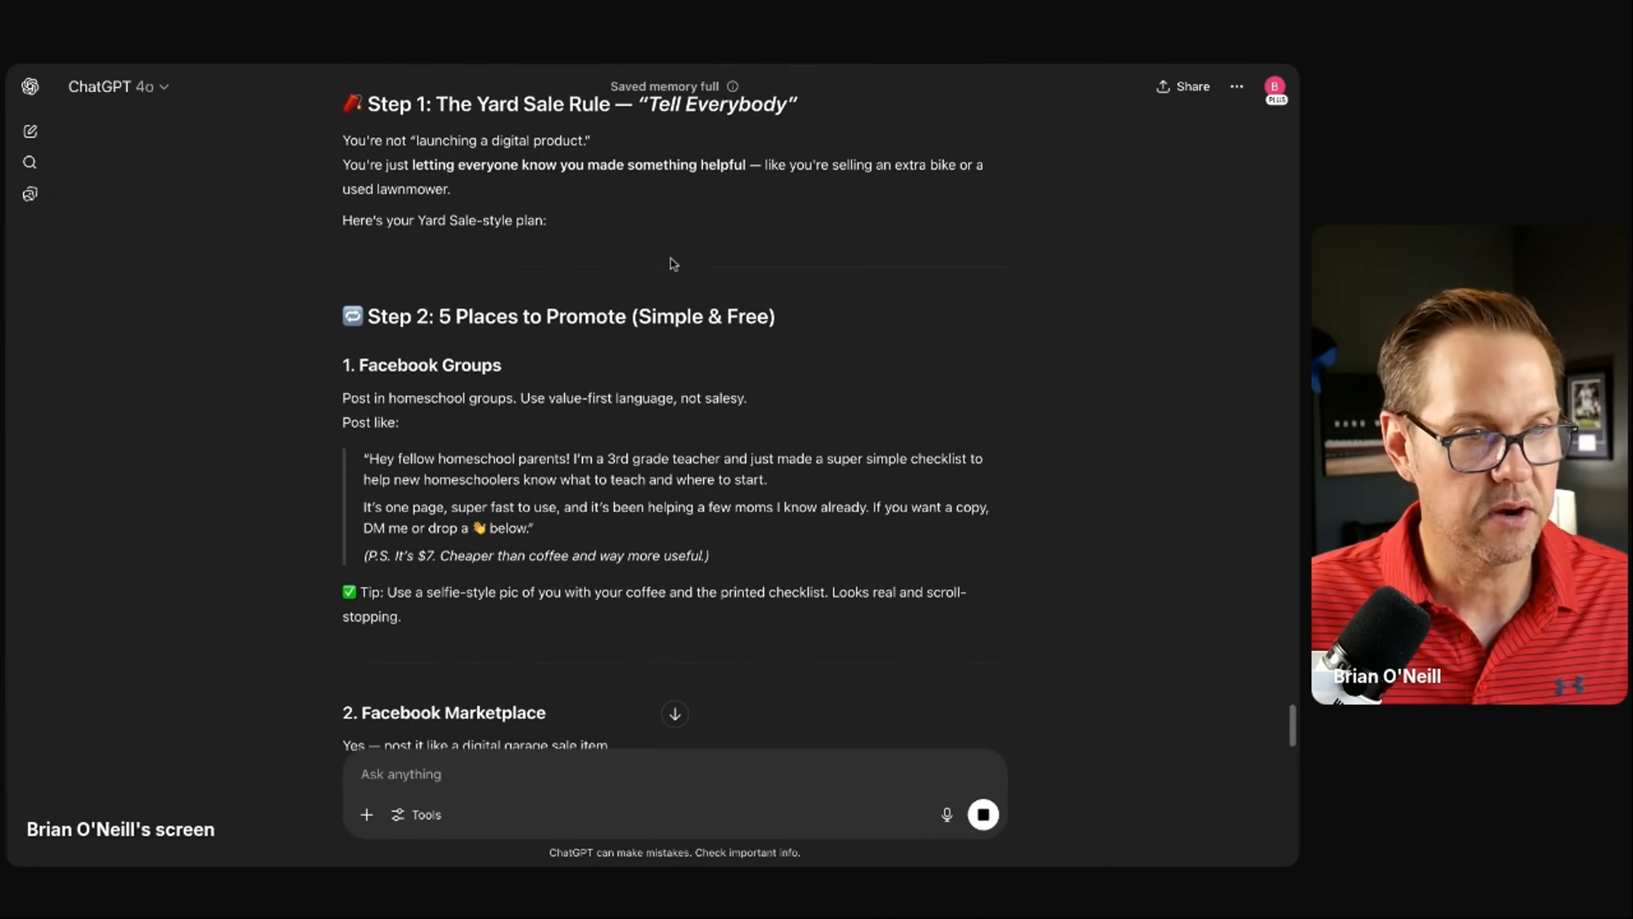
scroll("down", 3)
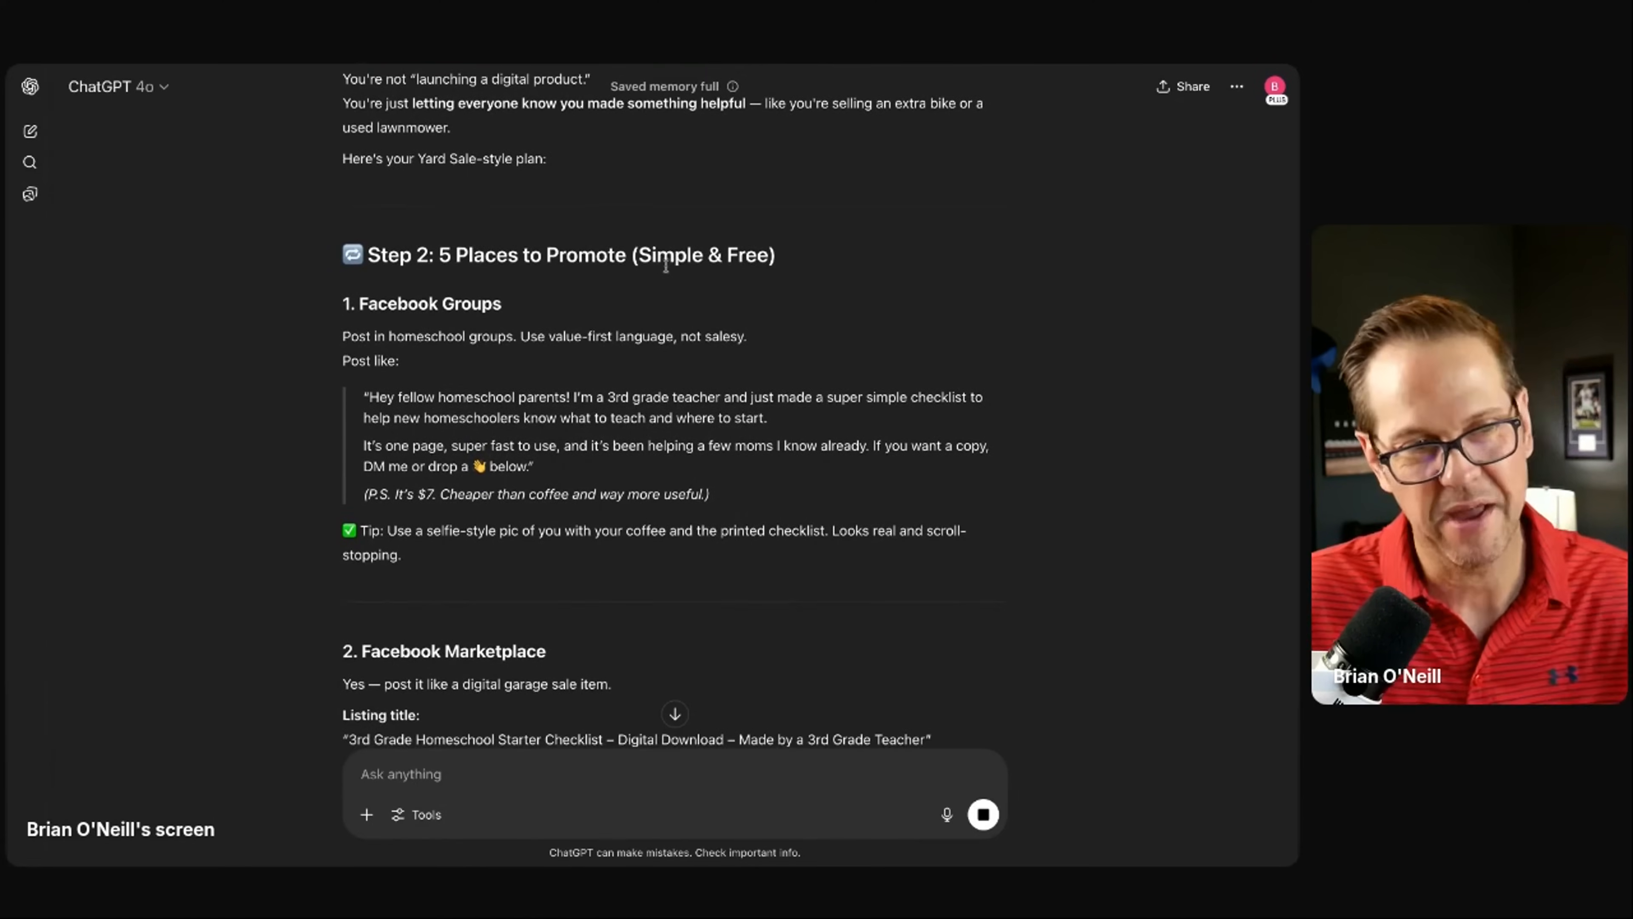
scroll("down", 3)
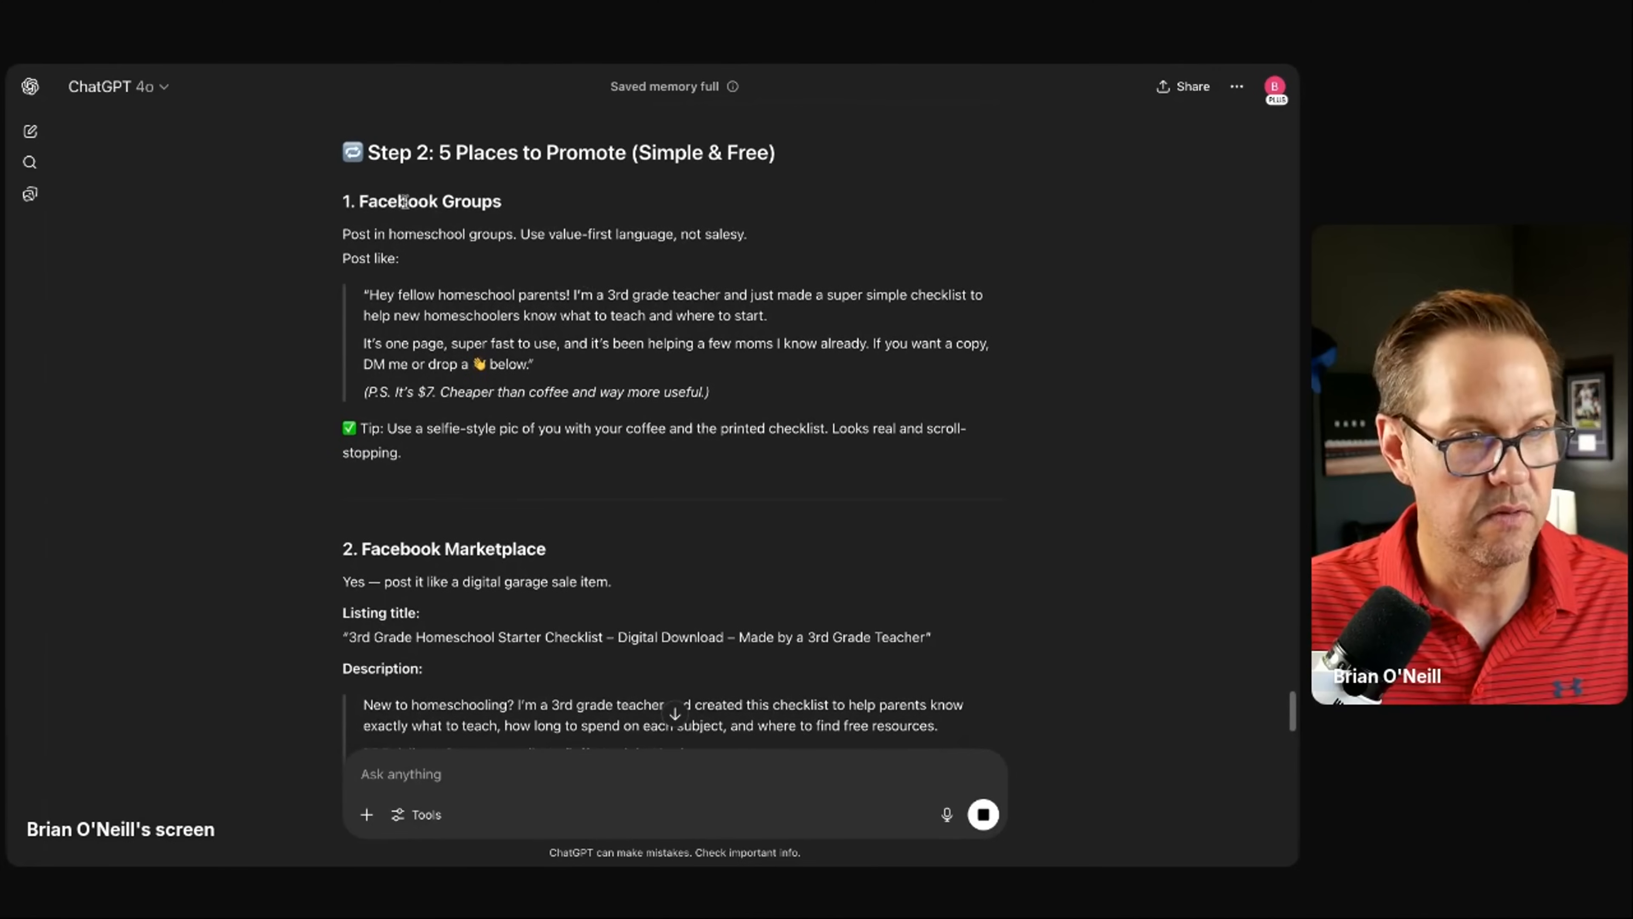
scroll("up", 3)
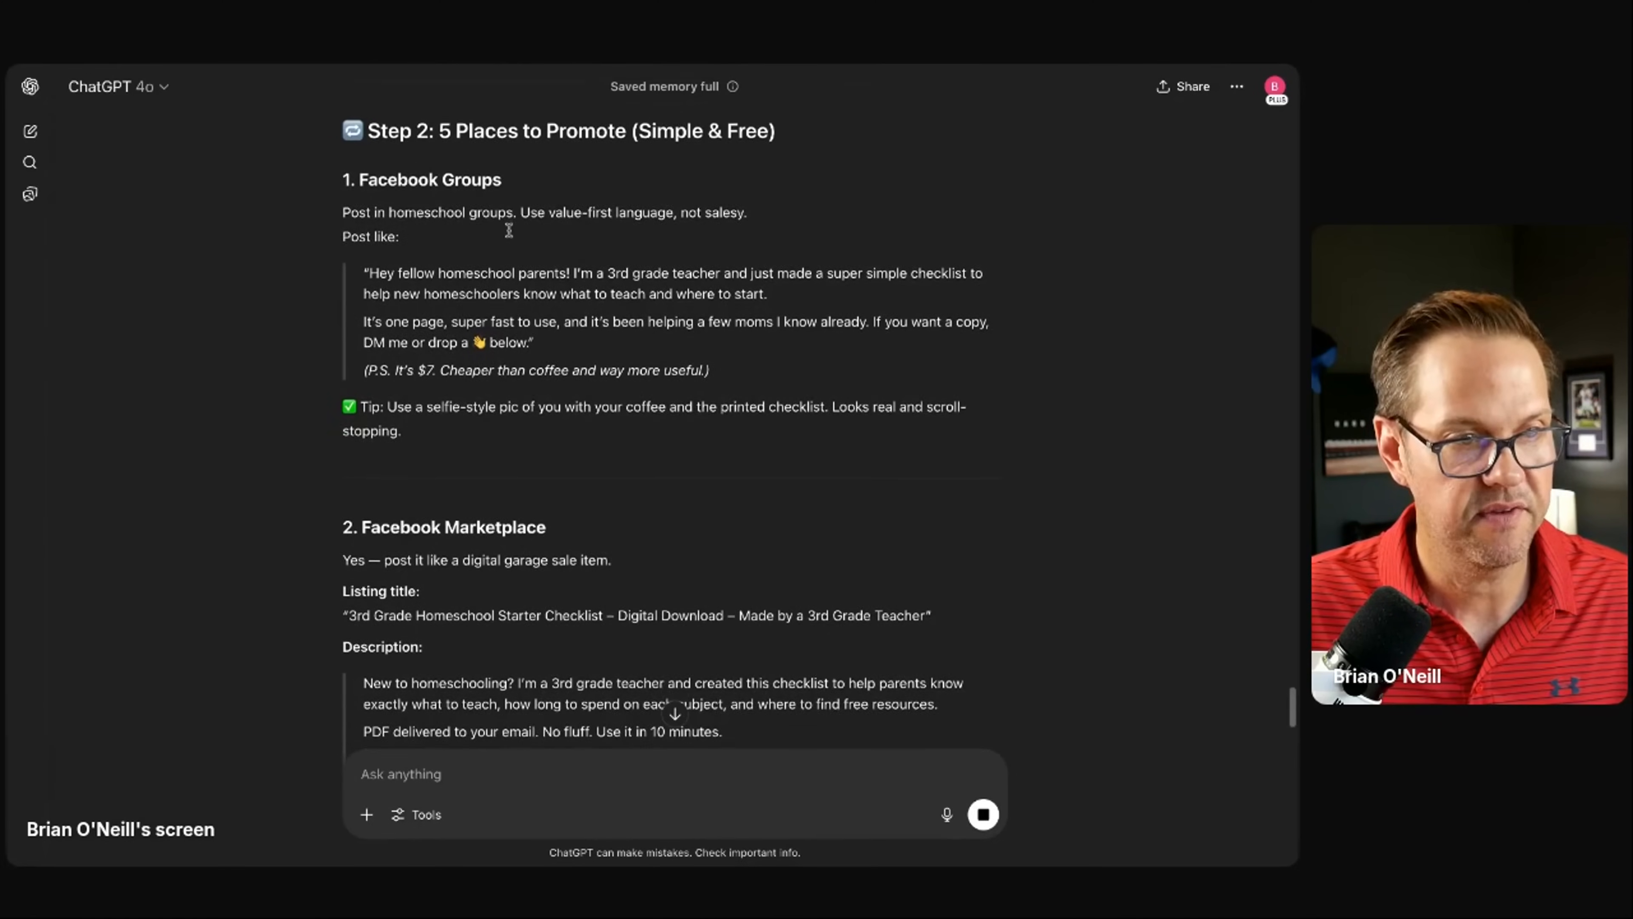
scroll("up", 3)
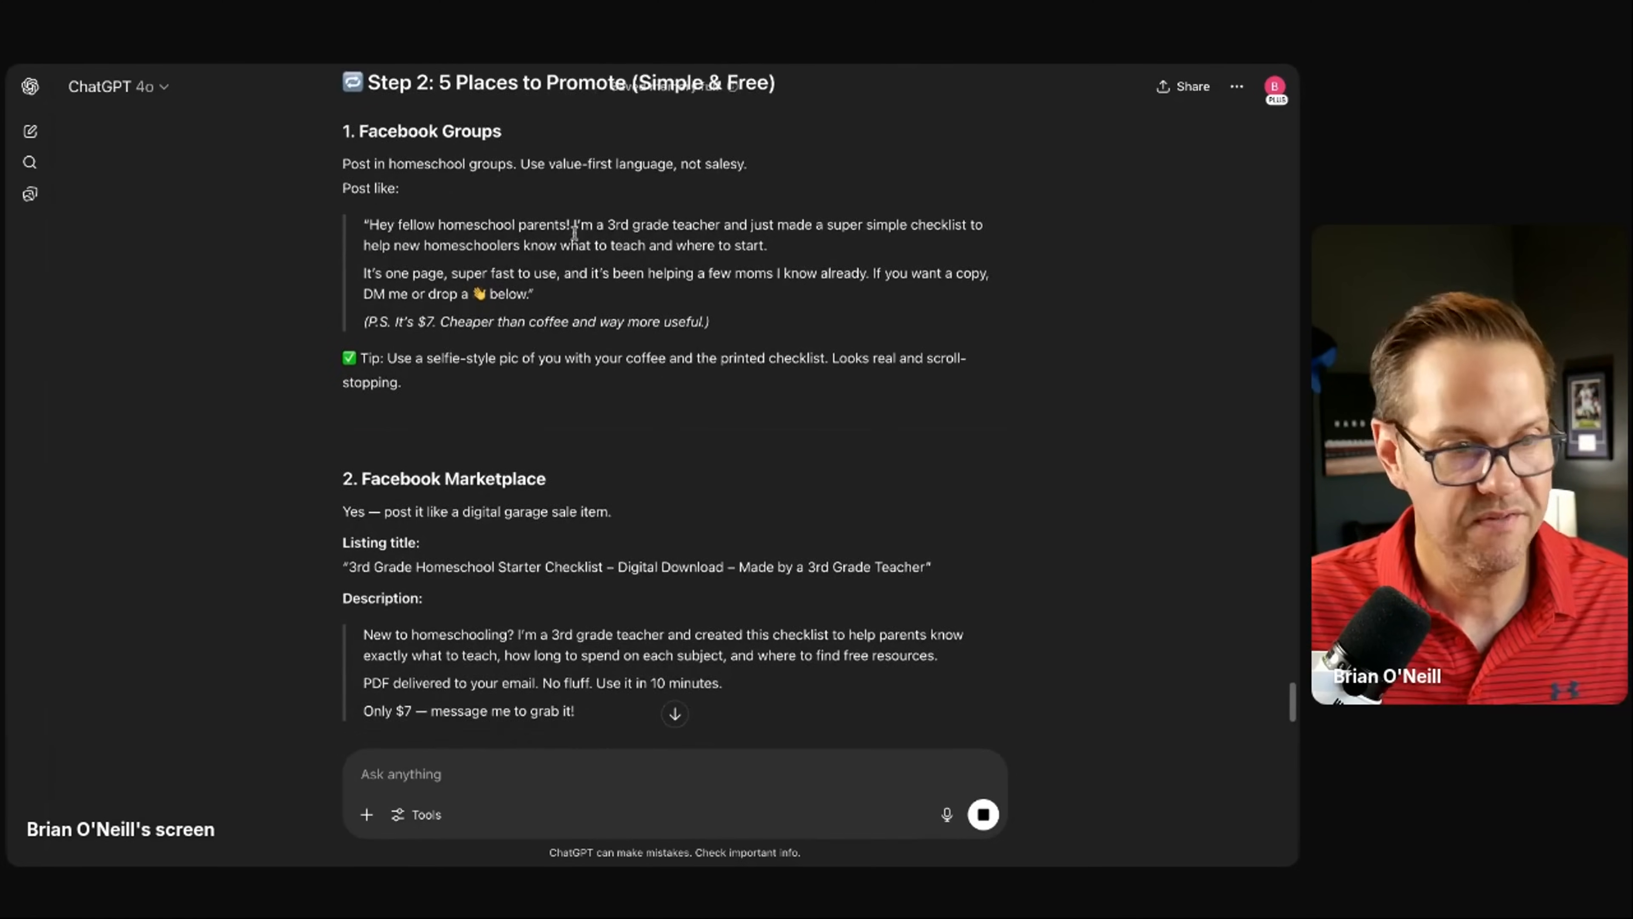
Step: Read the How to Collect Money section's two payment options and the closing Reframe
scroll("down", 3)
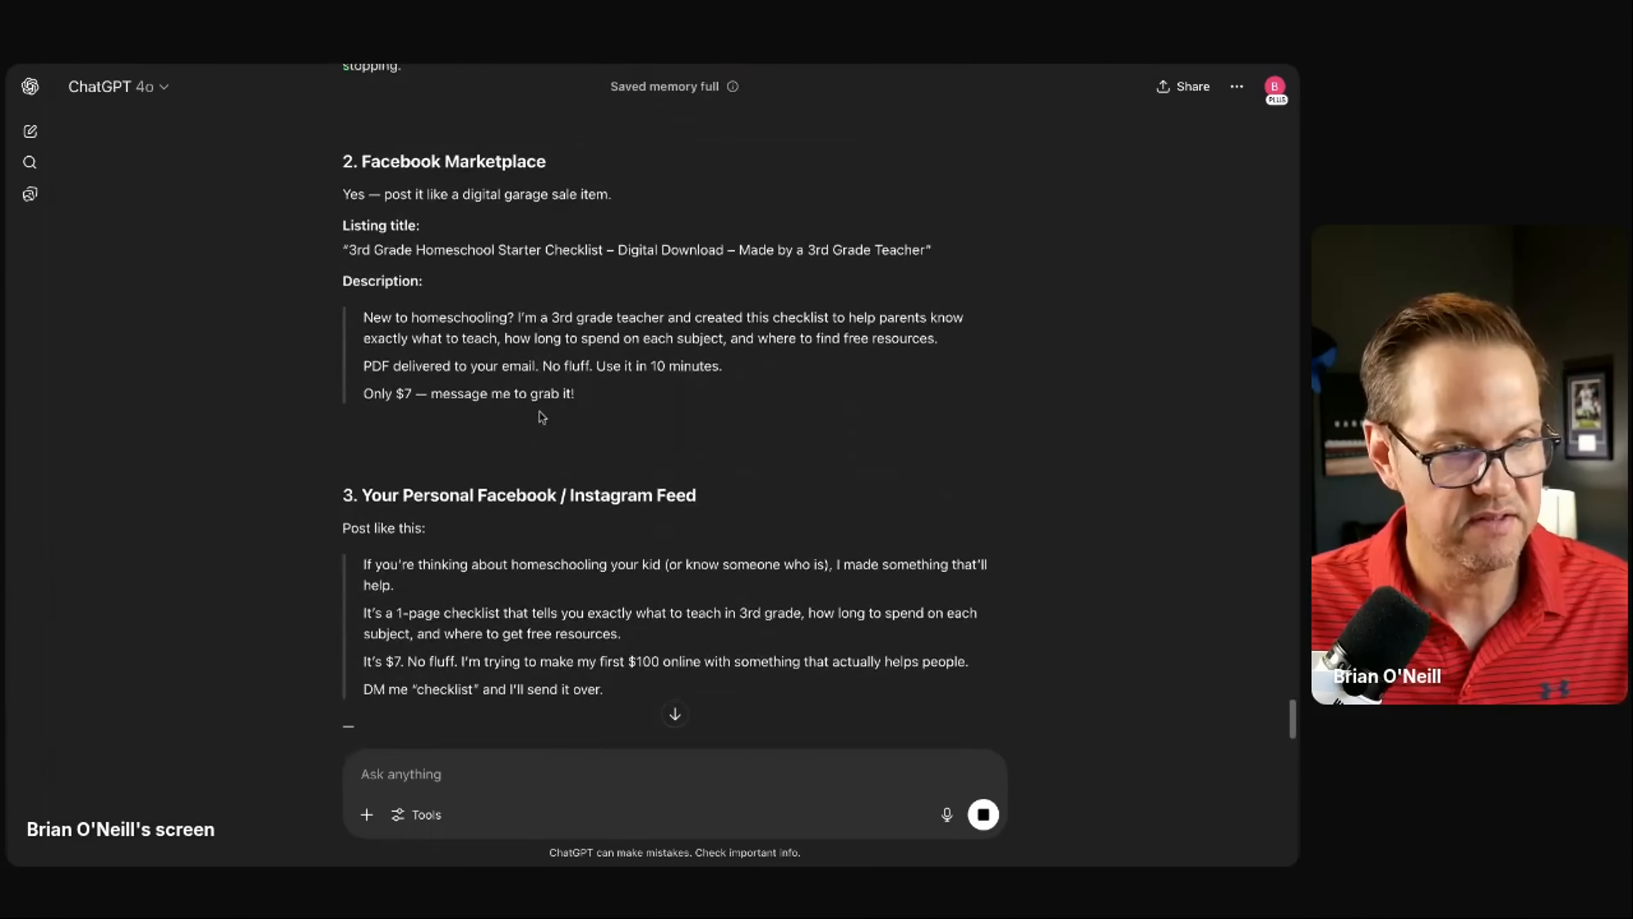
scroll("down", 3)
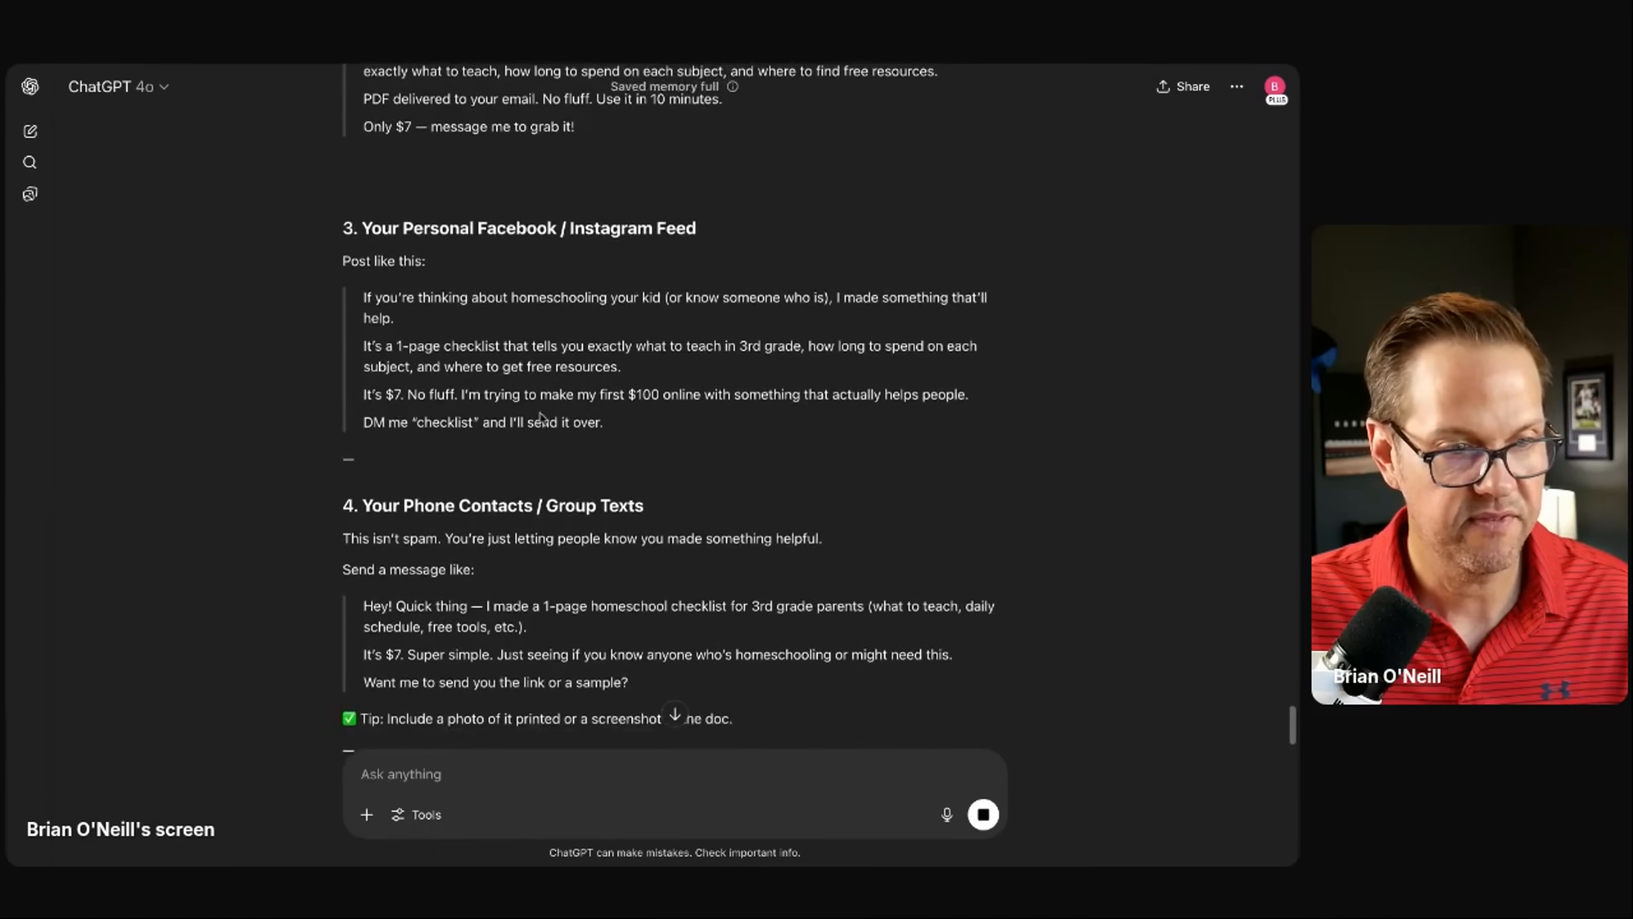
scroll("down", 3)
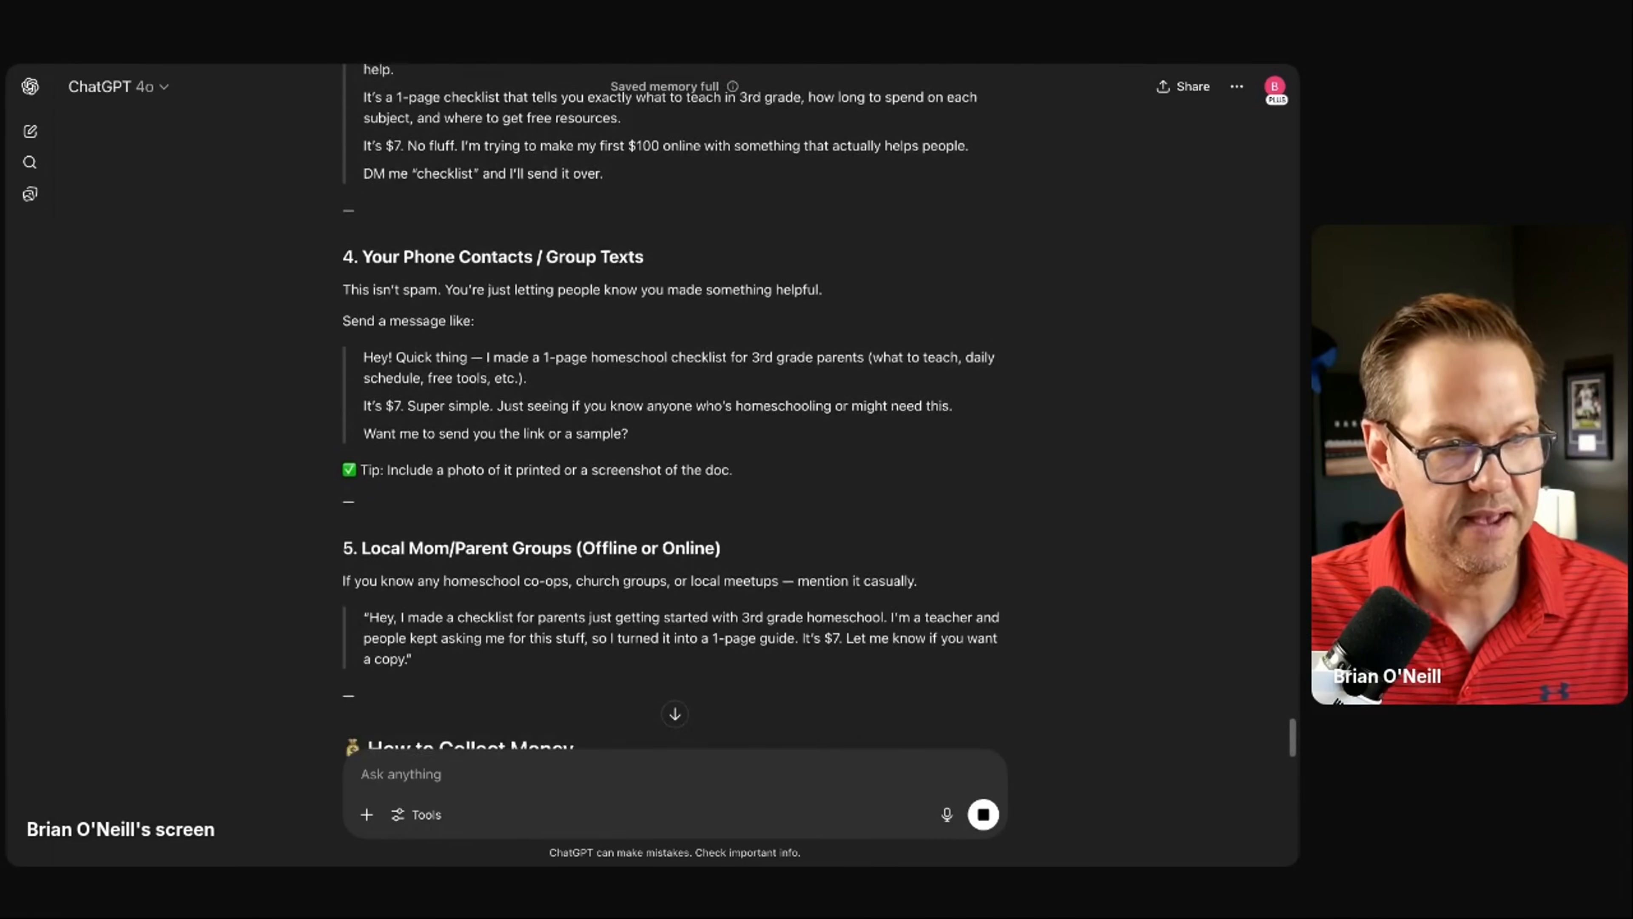
scroll("down", 3)
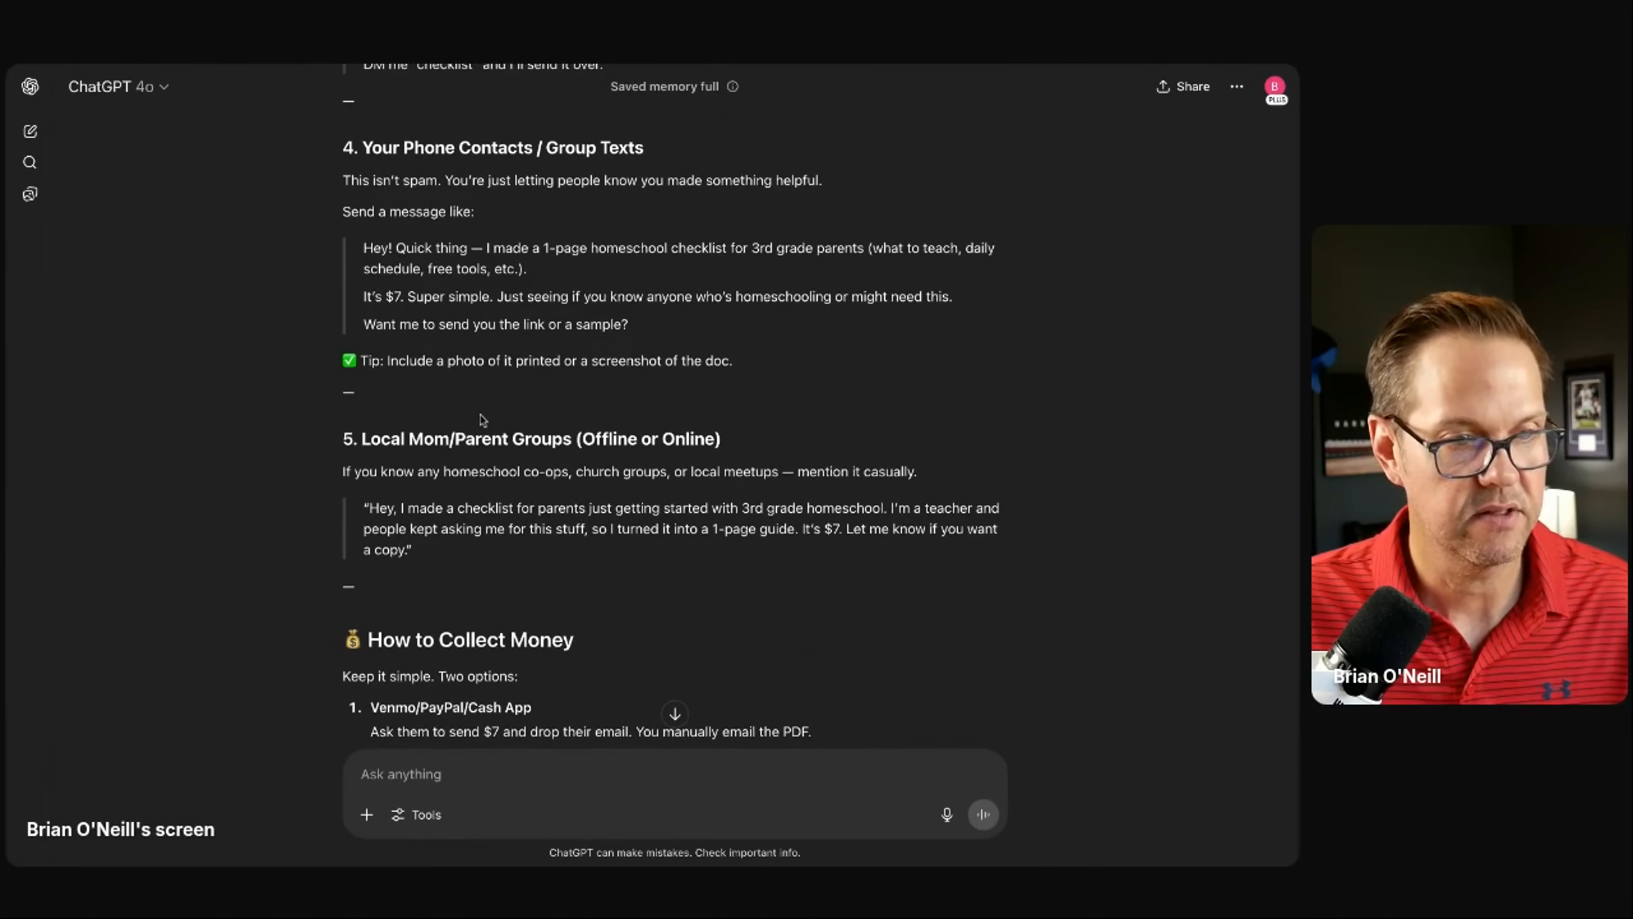
scroll("down", 3)
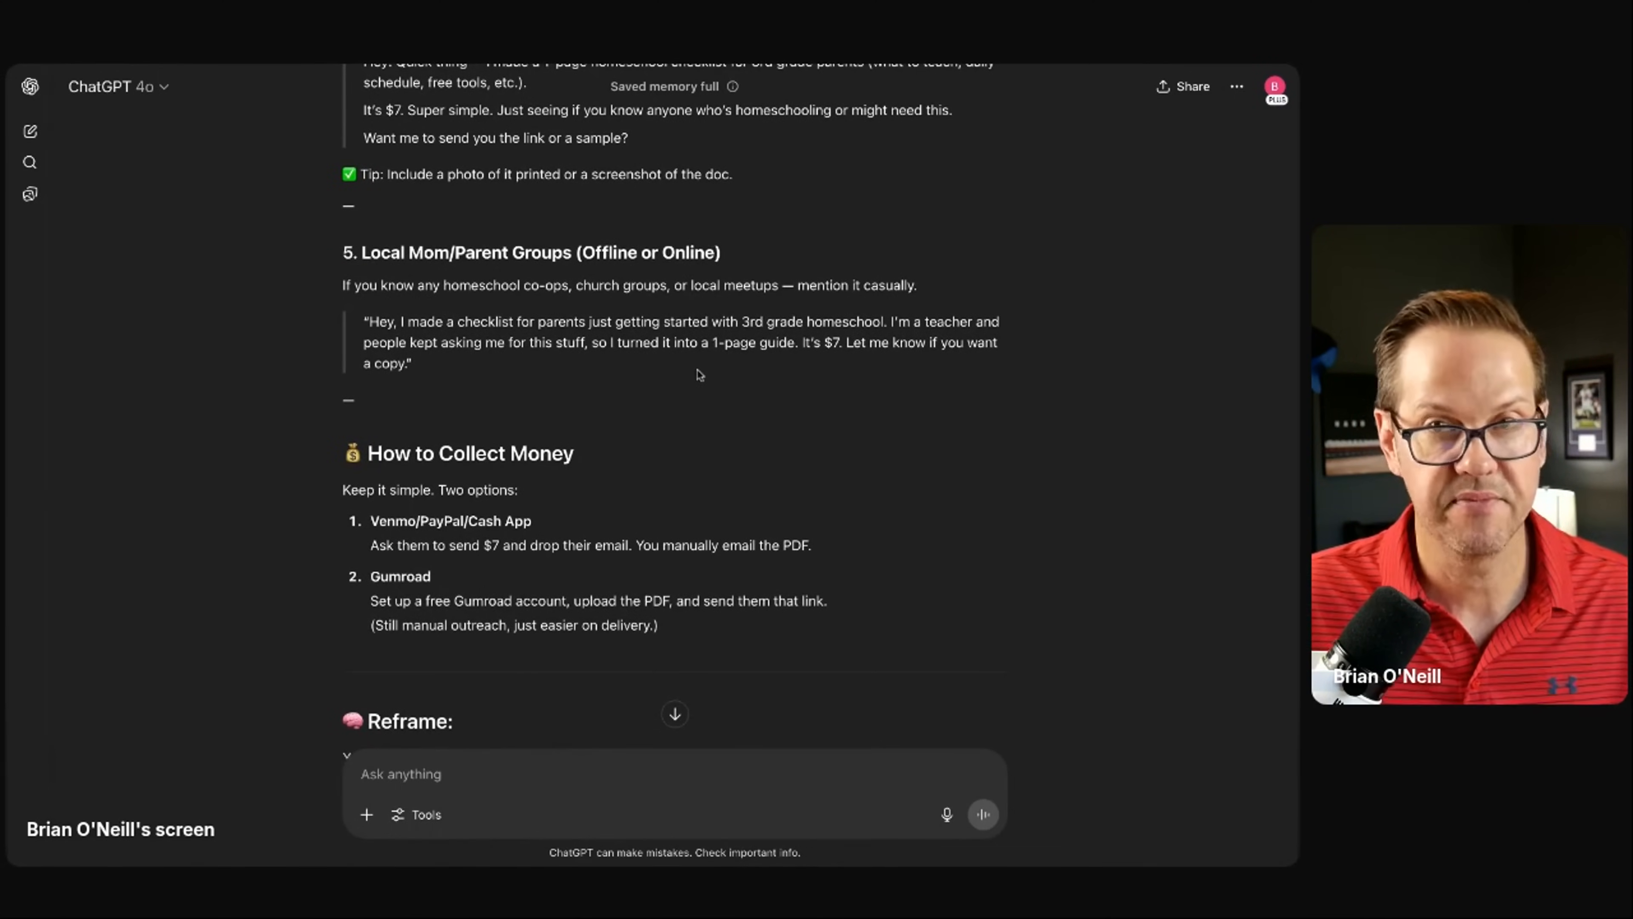
scroll("down", 3)
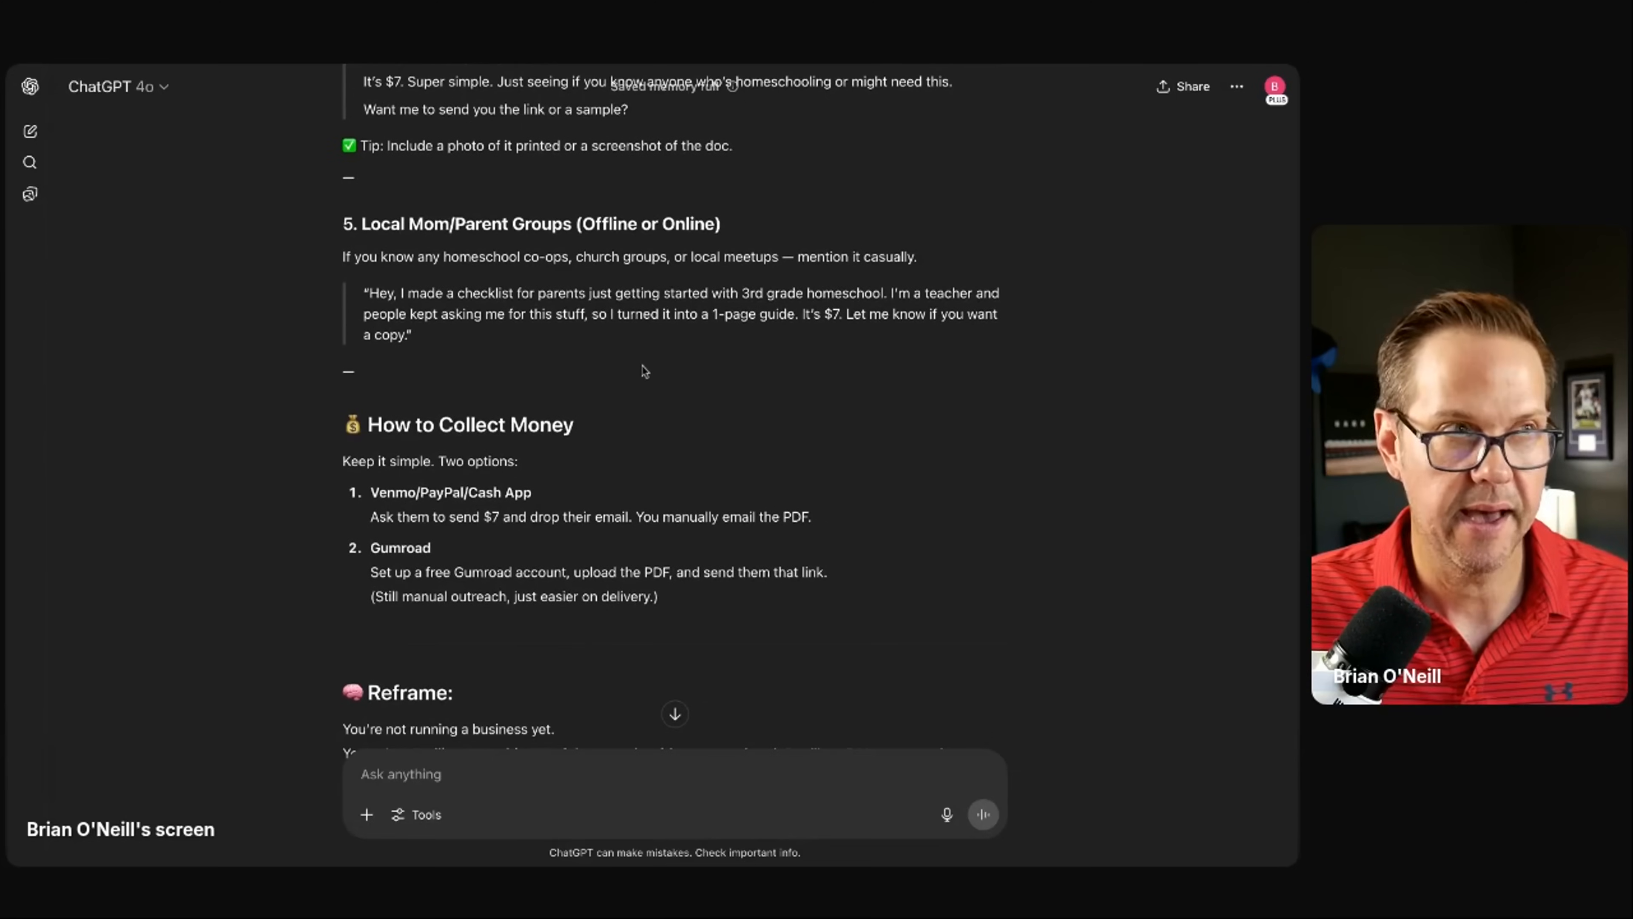
scroll("down", 3)
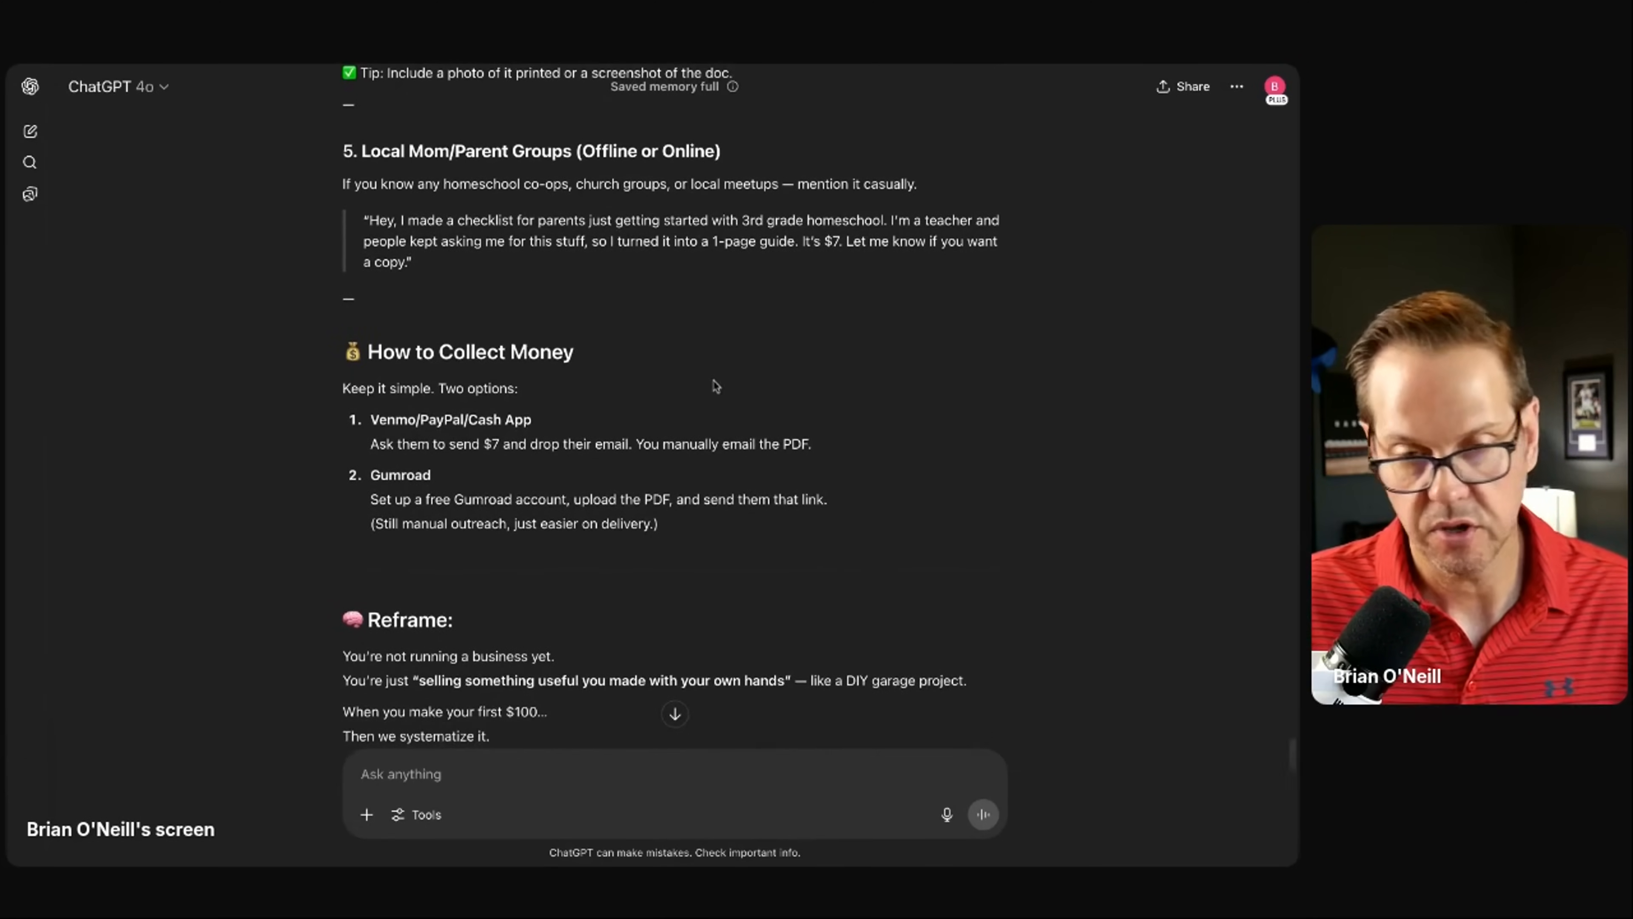
scroll("up", 3)
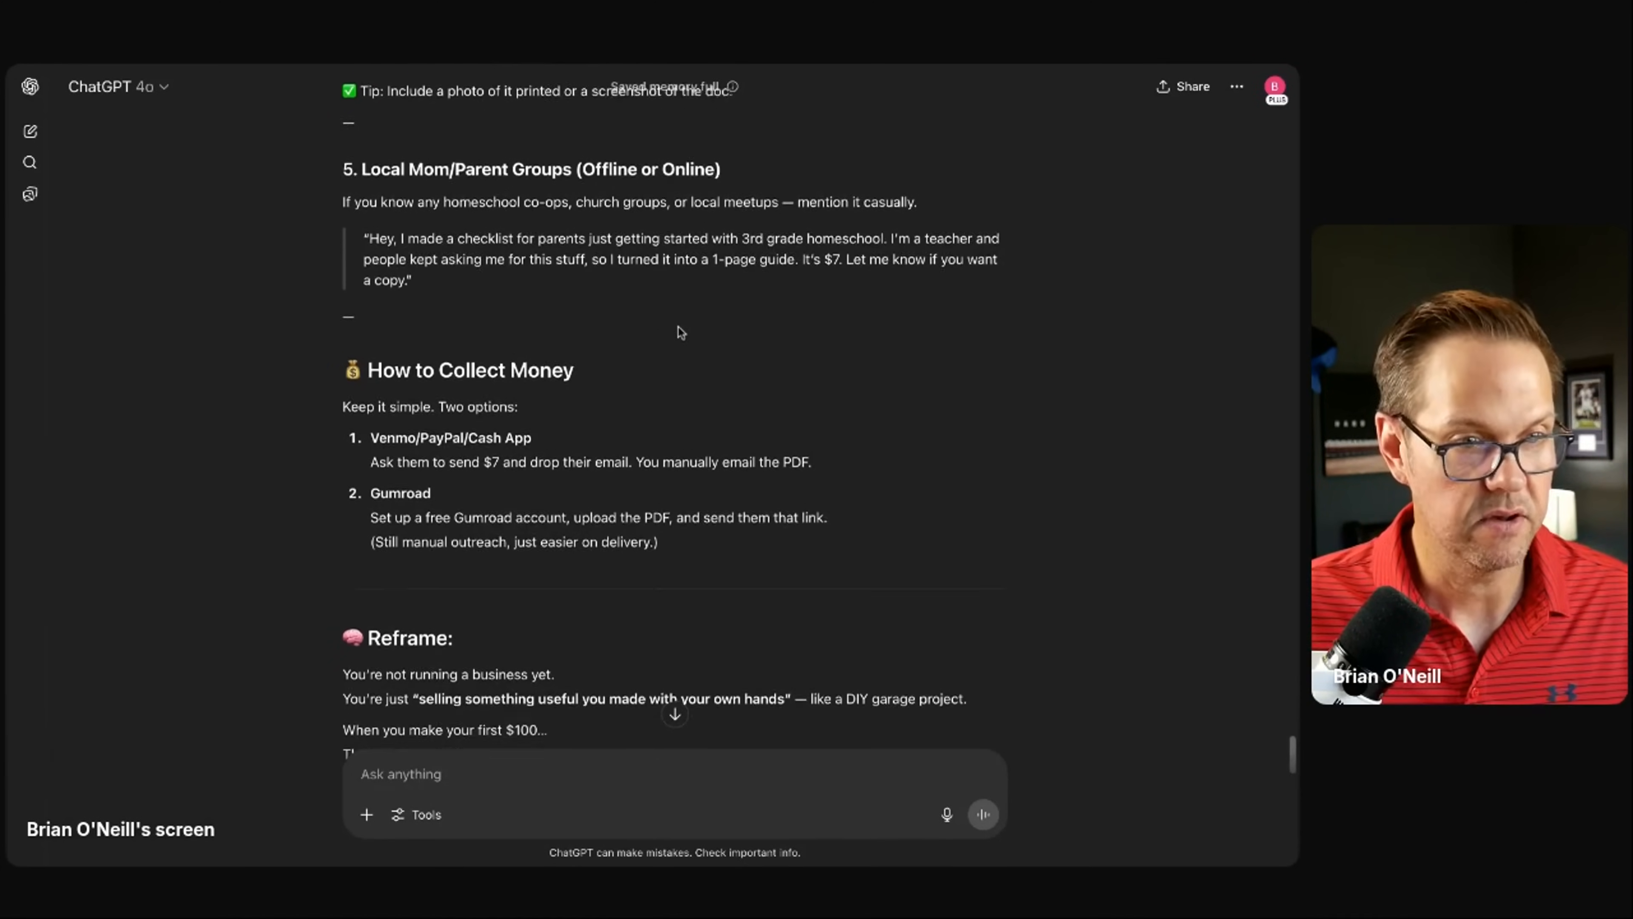
scroll("up", 3)
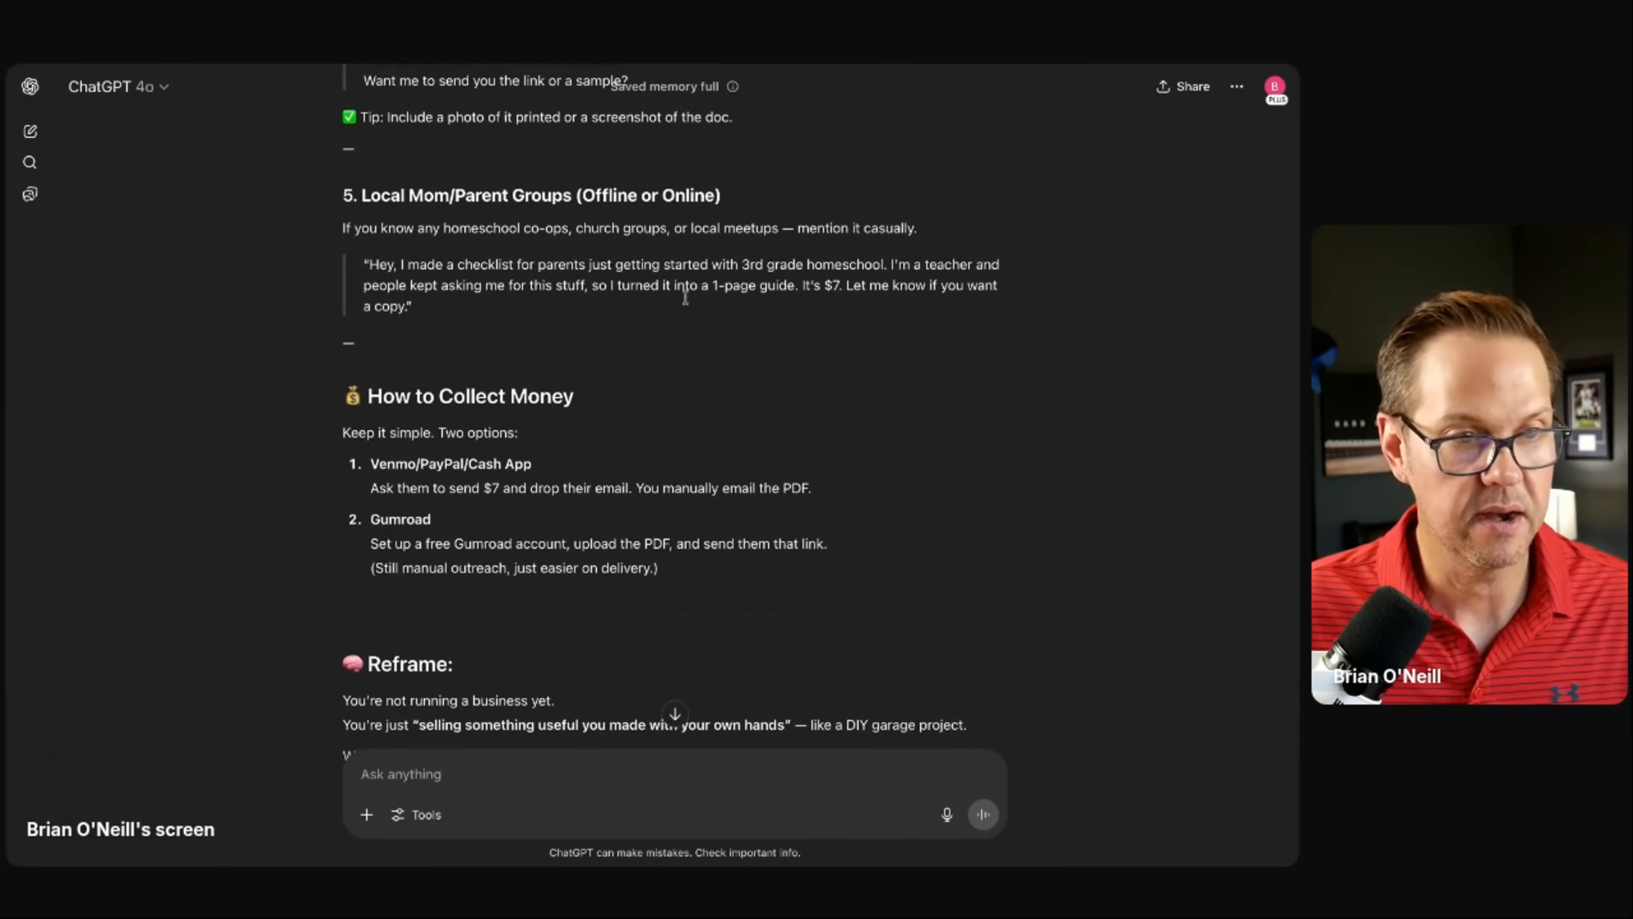
scroll("up", 3)
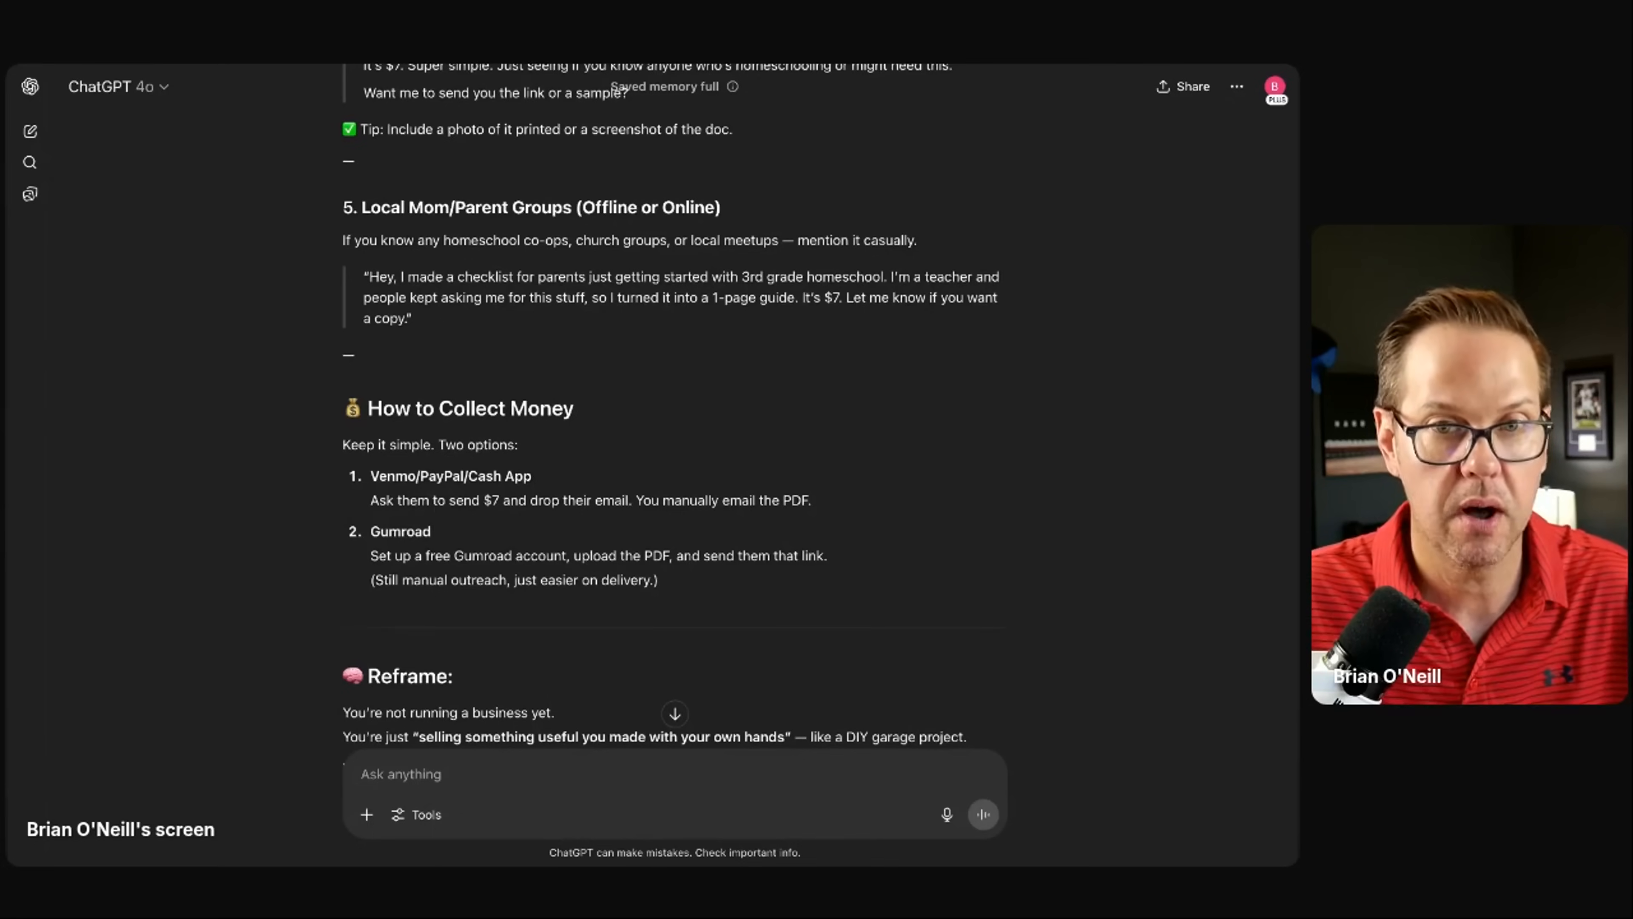
scroll("up", 3)
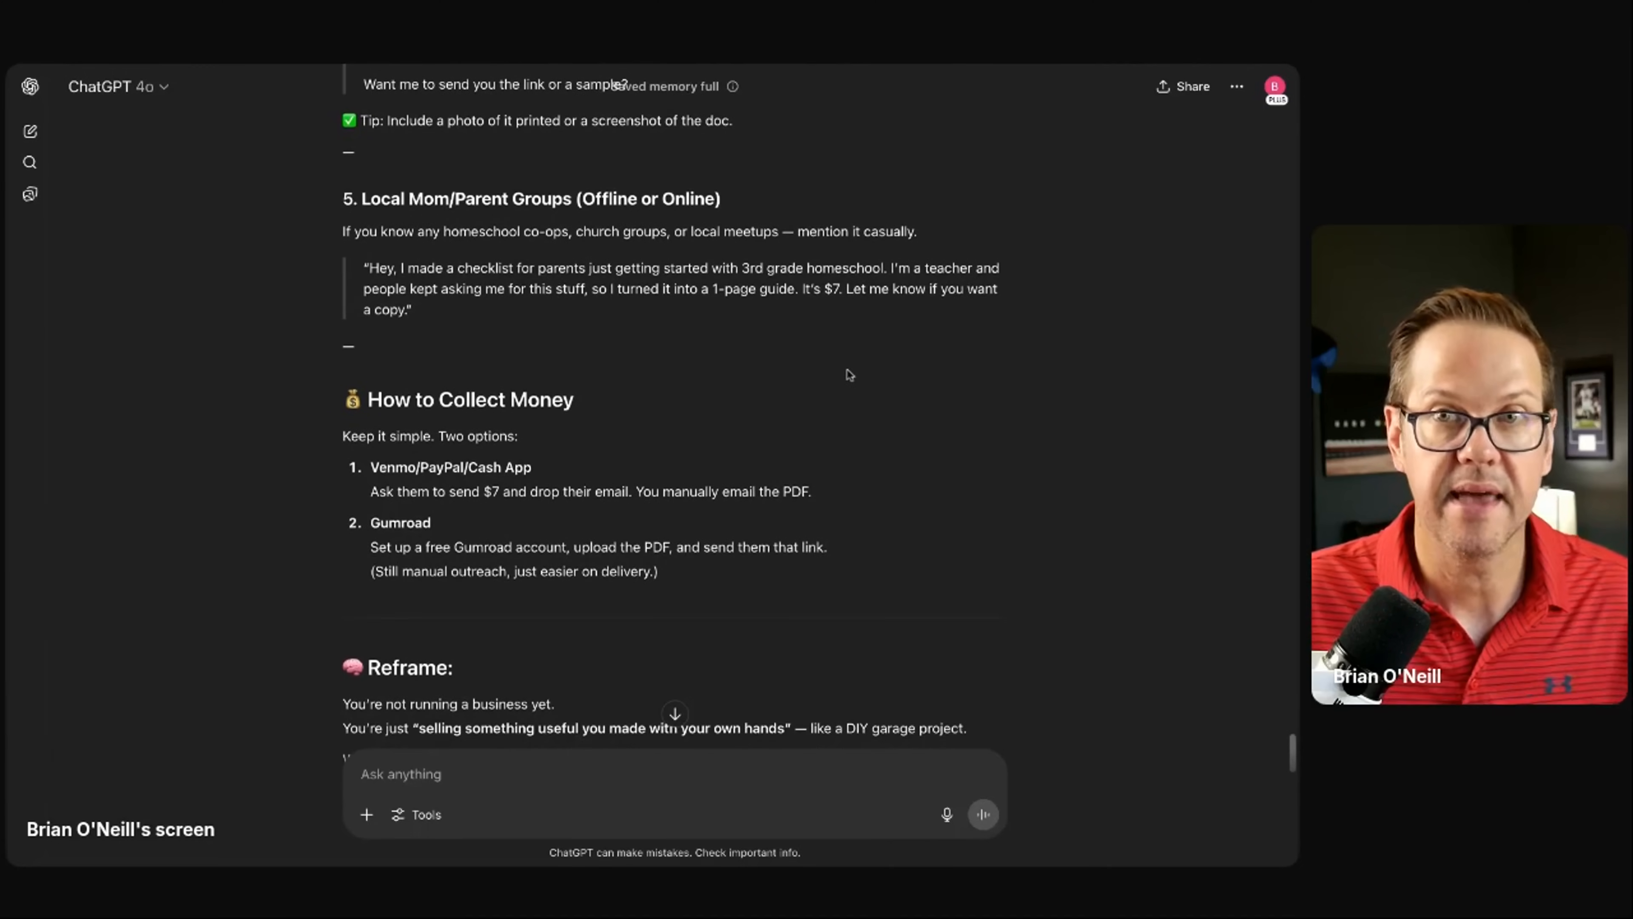
scroll("up", 3)
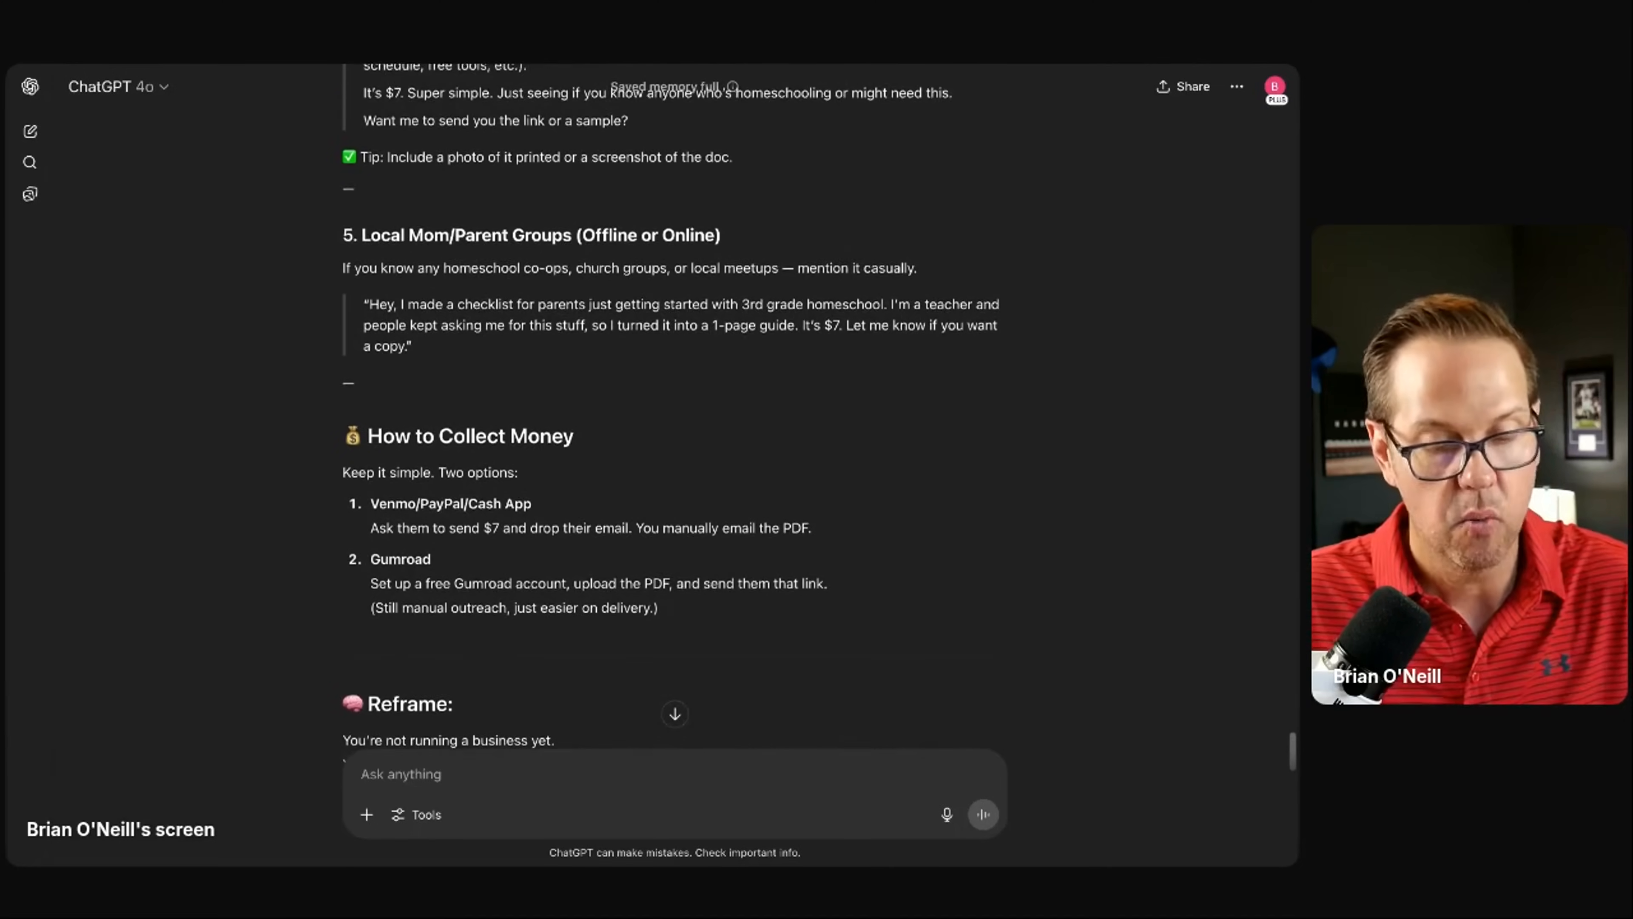
scroll("up", 3)
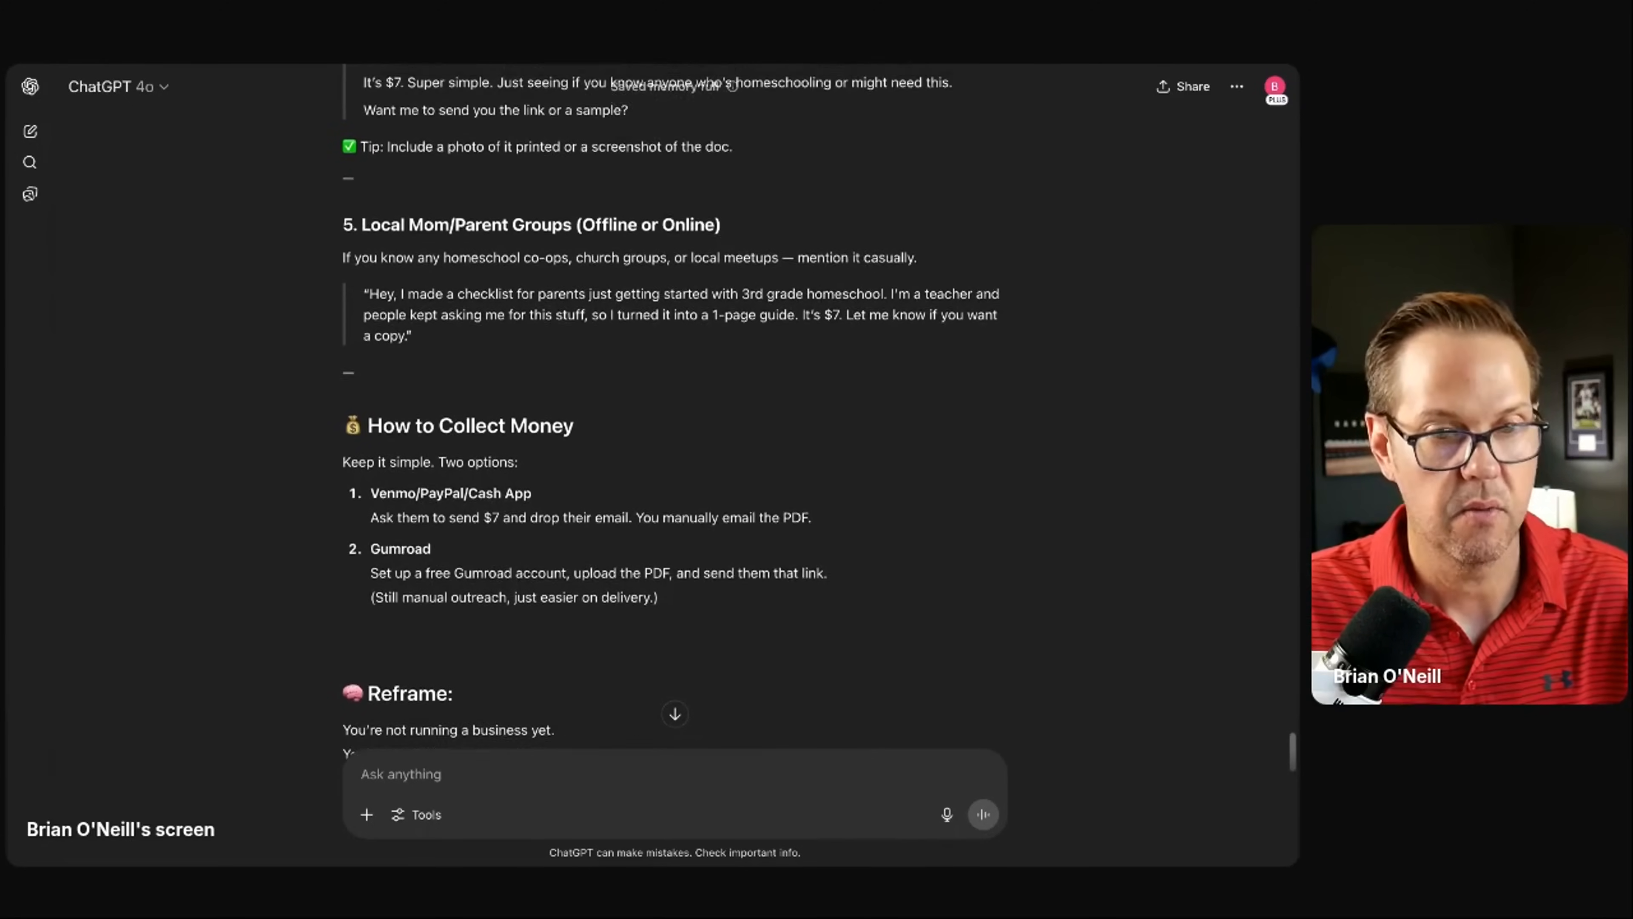
scroll("up", 3)
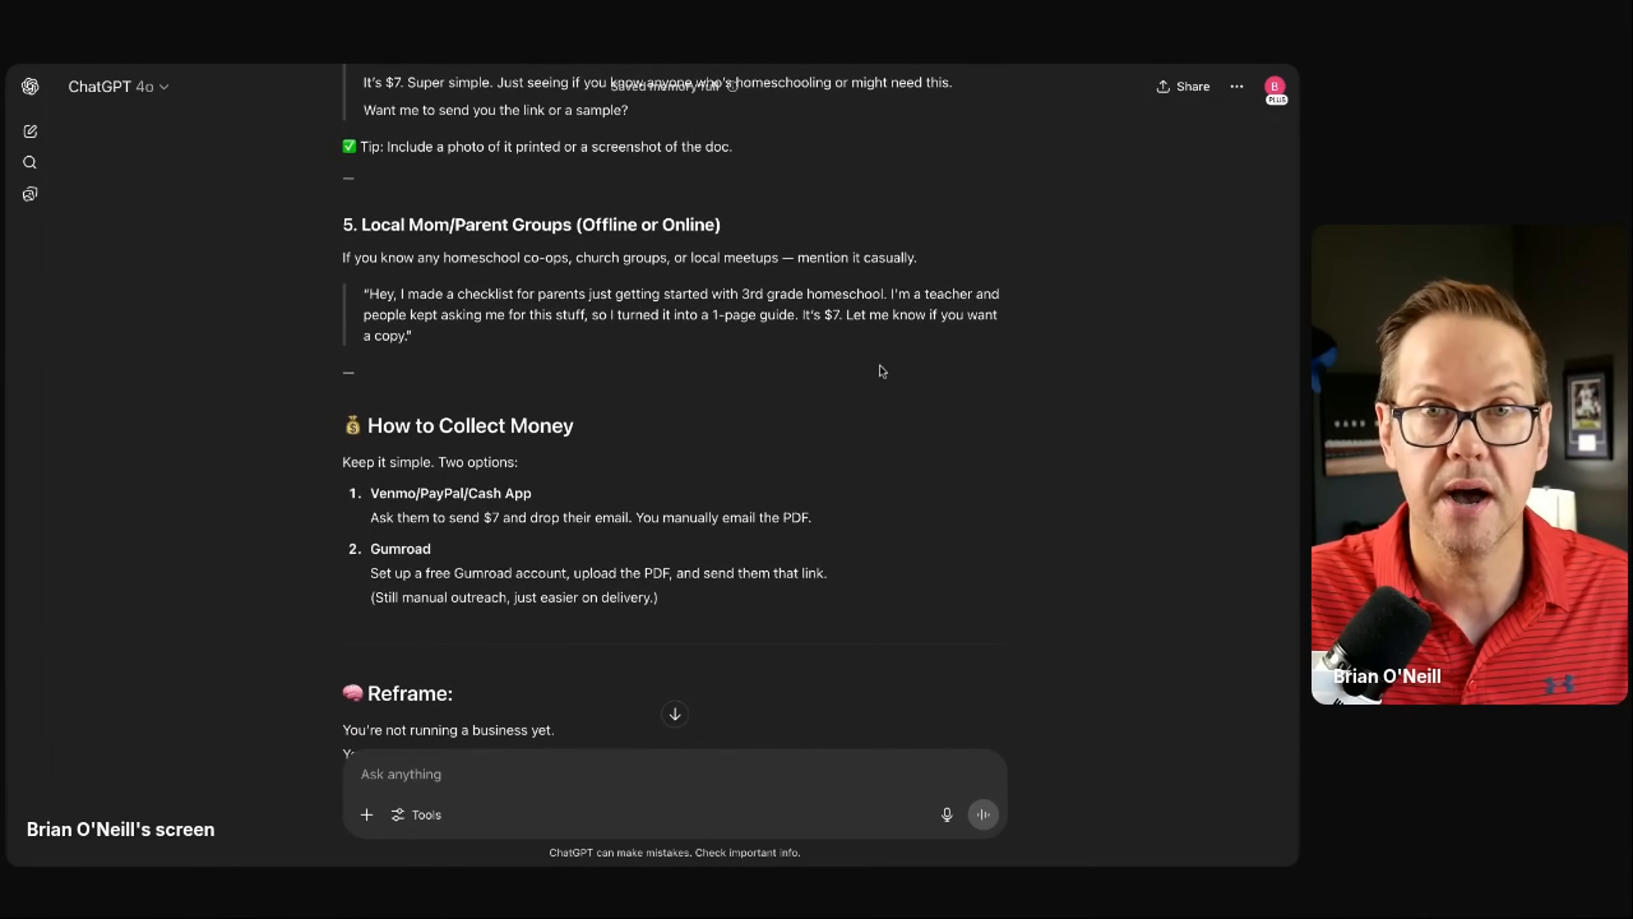
scroll("up", 3)
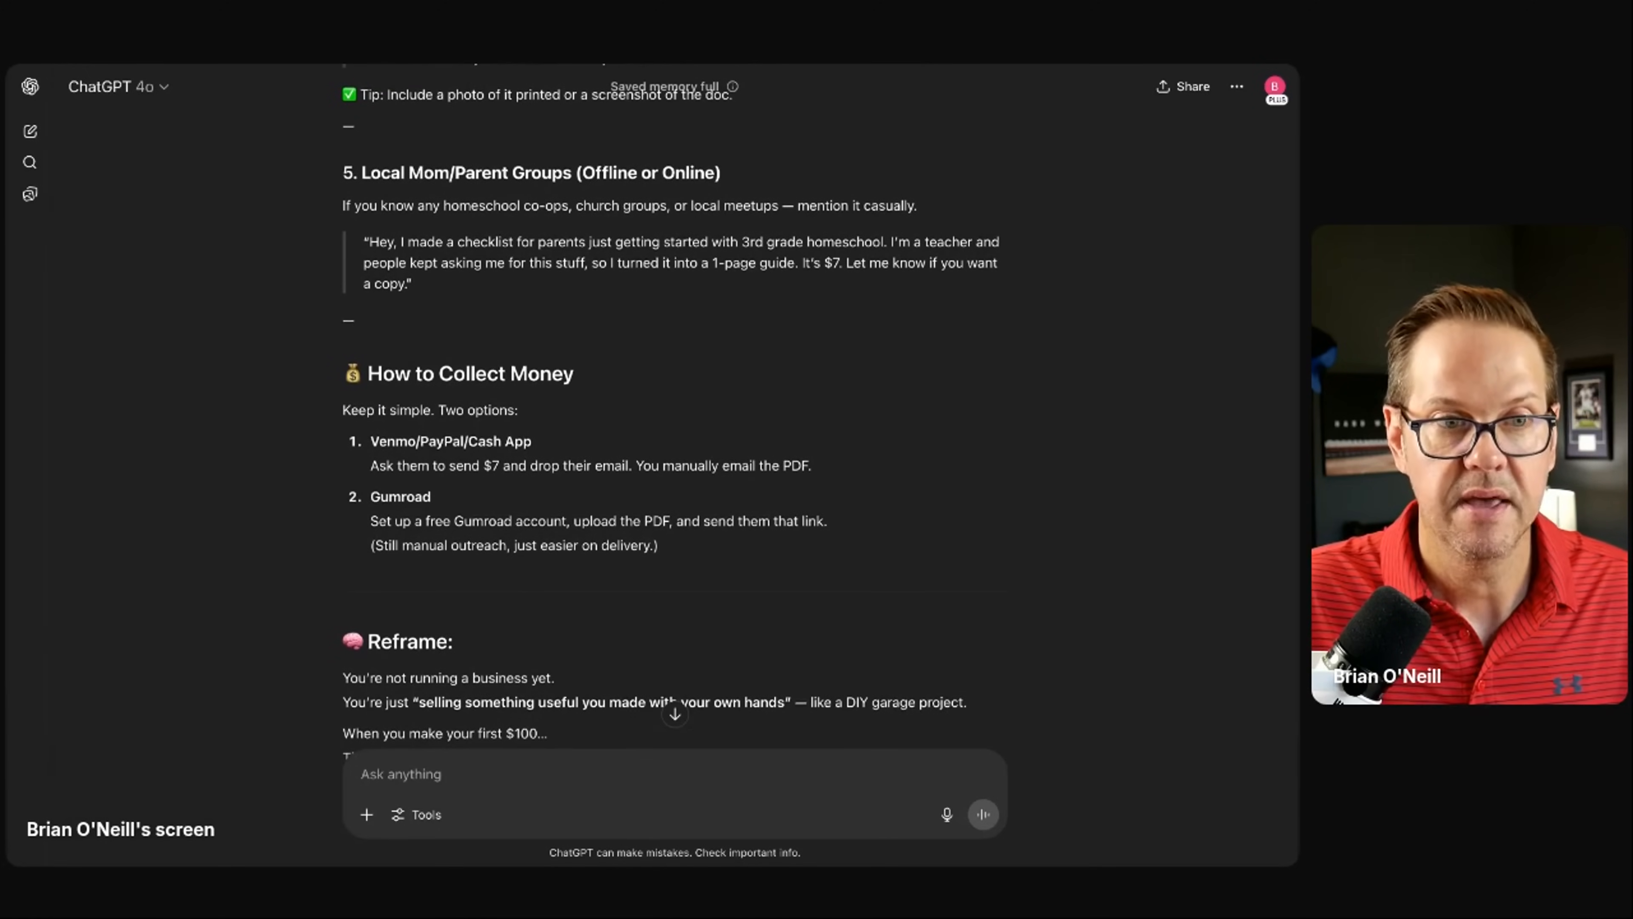
scroll("up", 3)
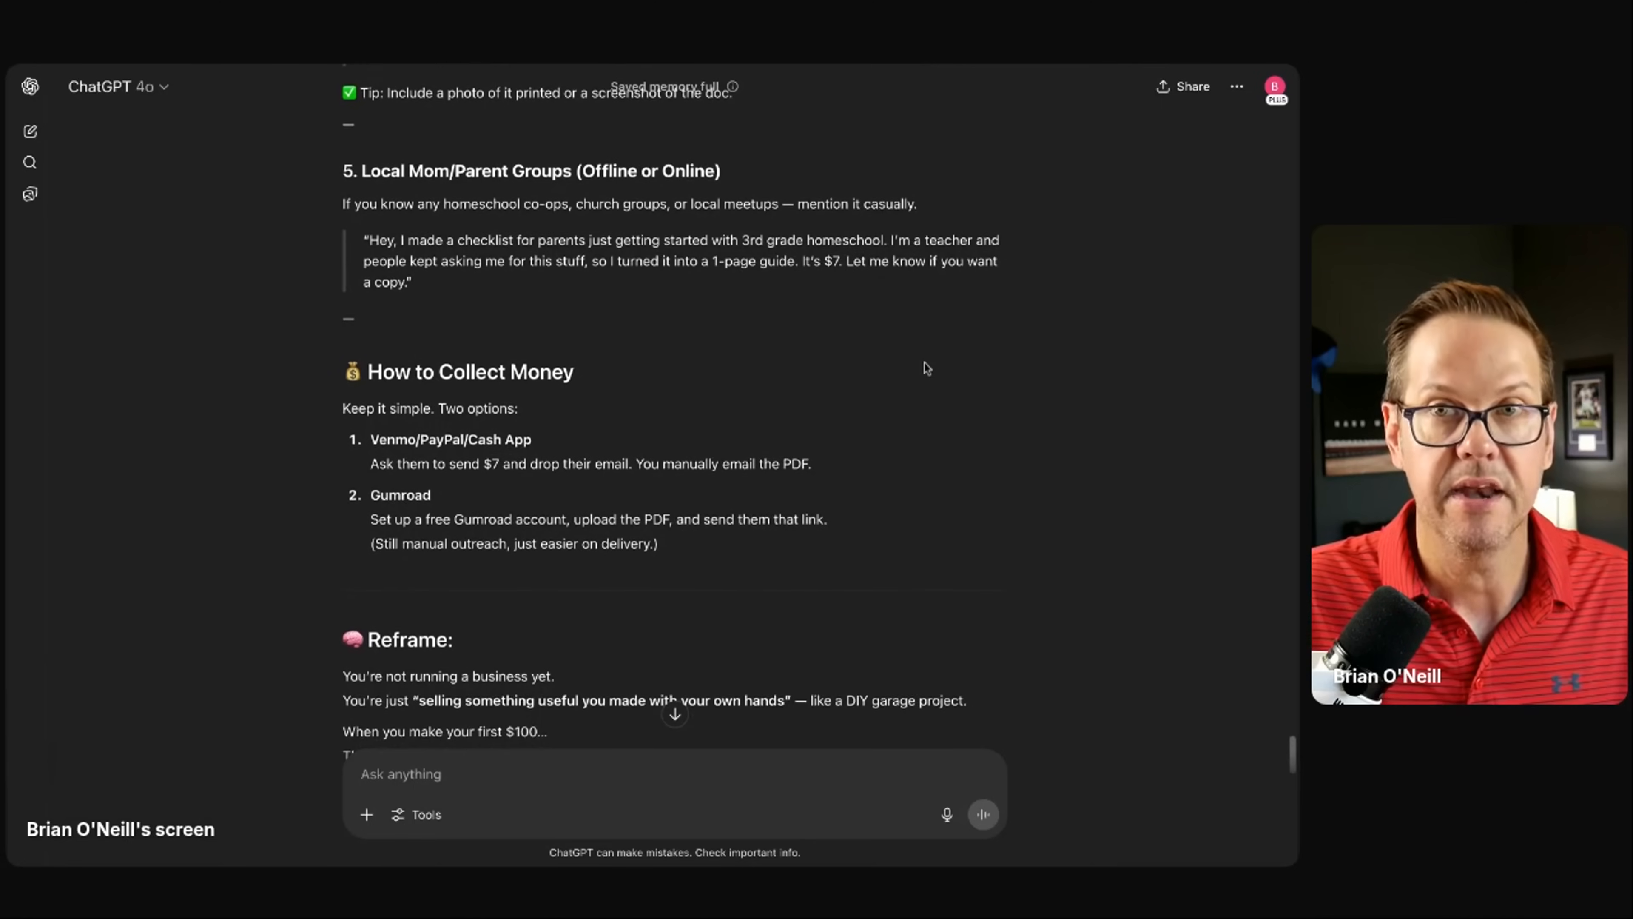
scroll("up", 3)
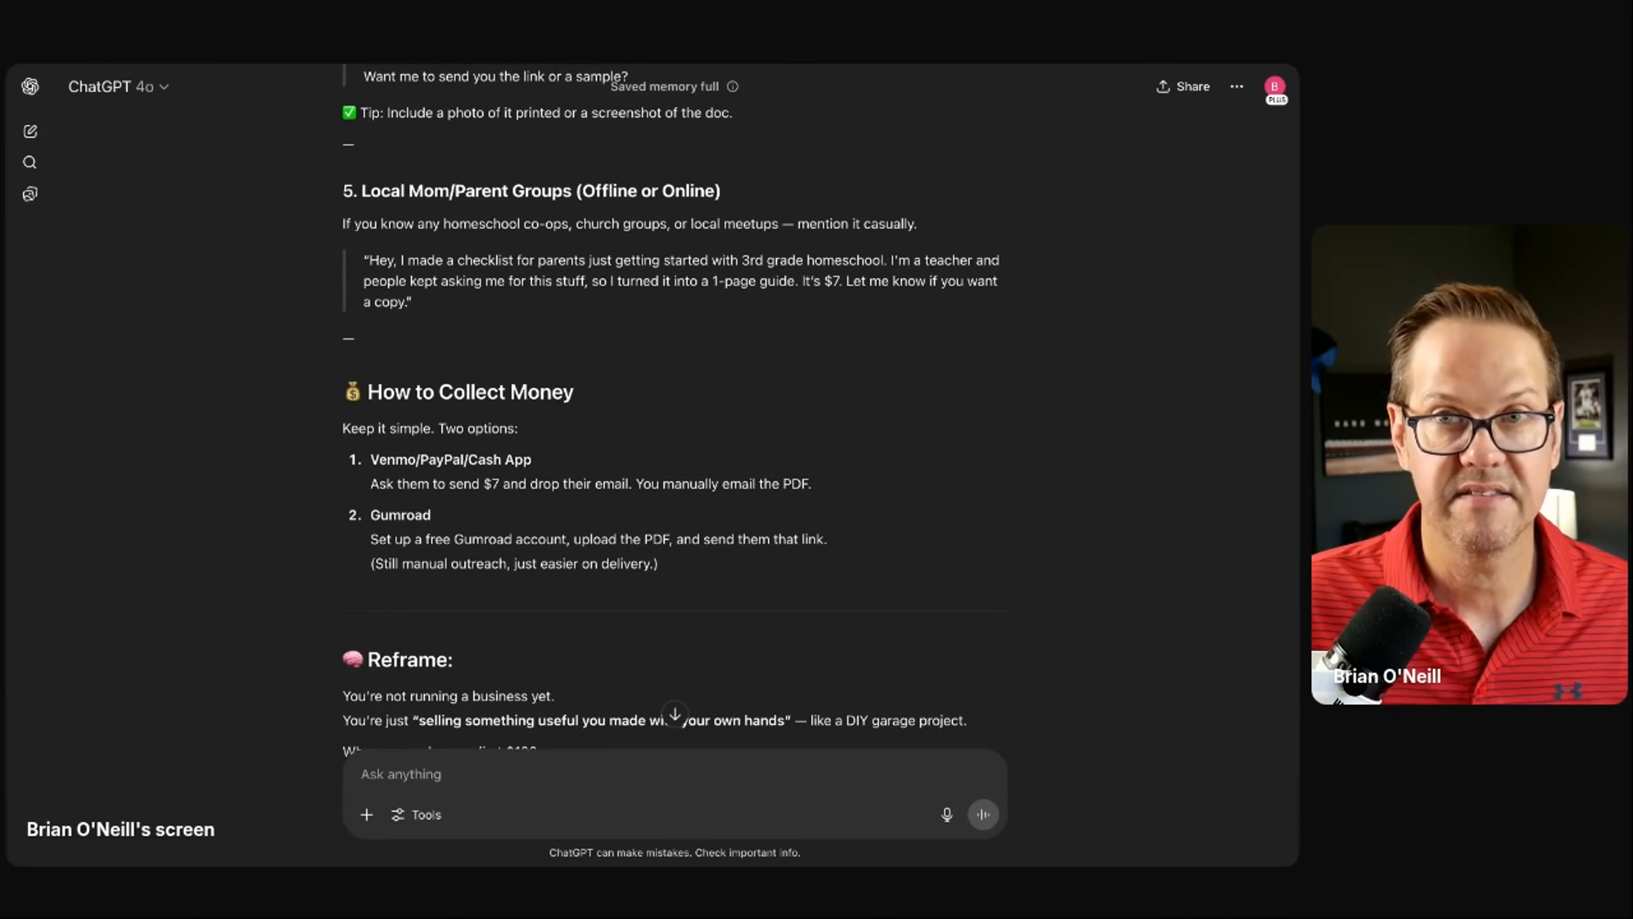
scroll("down", 3)
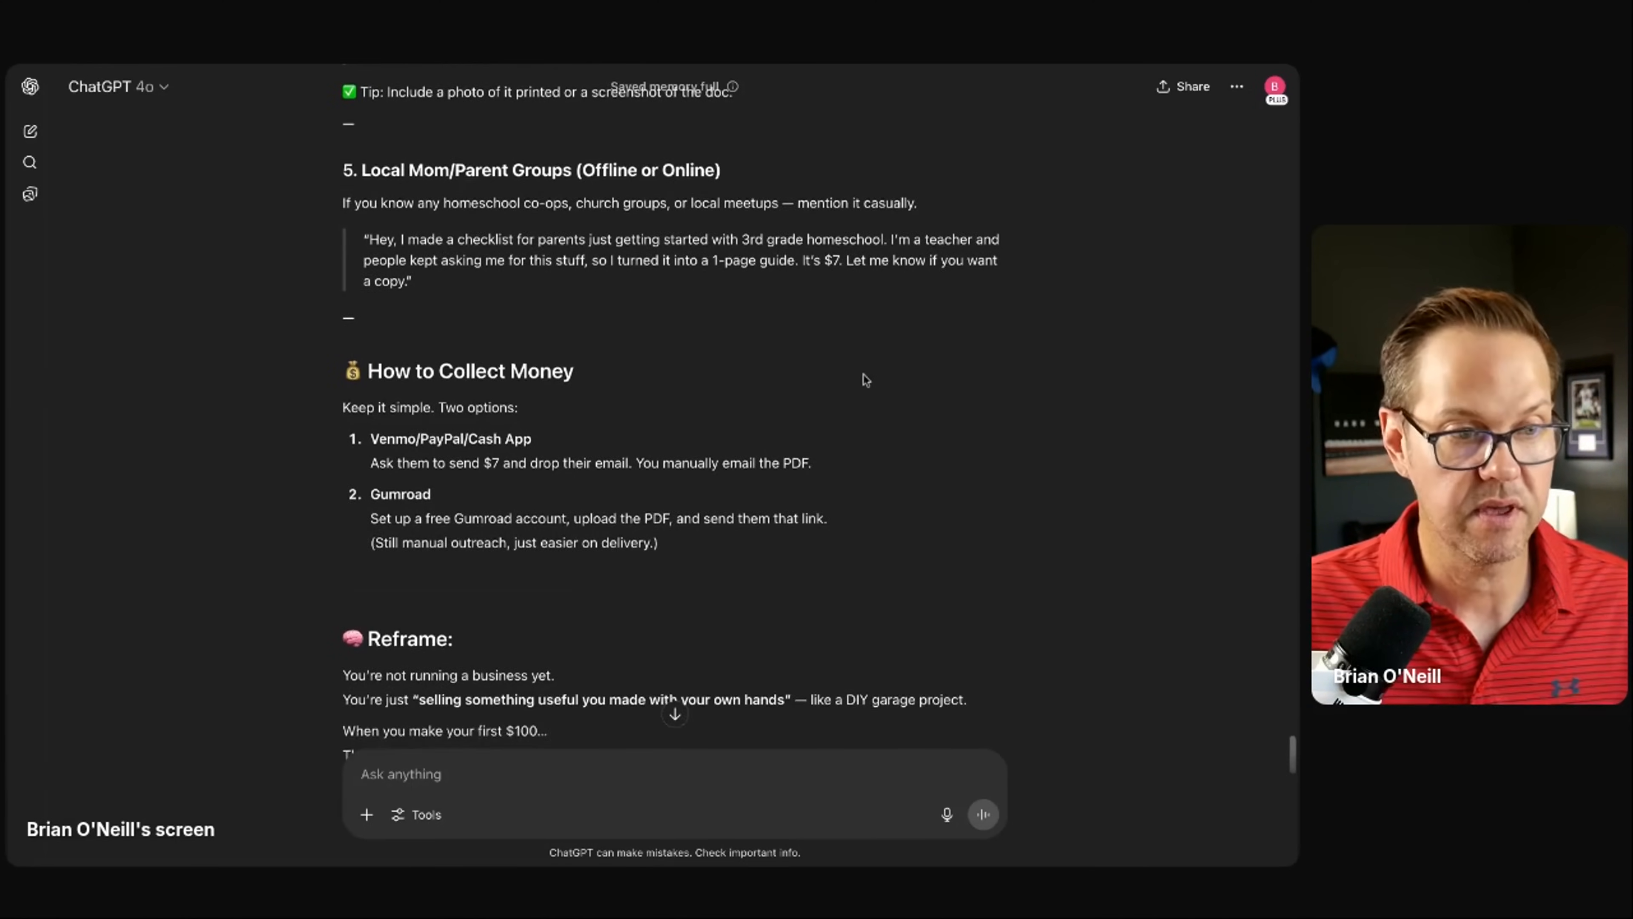
scroll("down", 3)
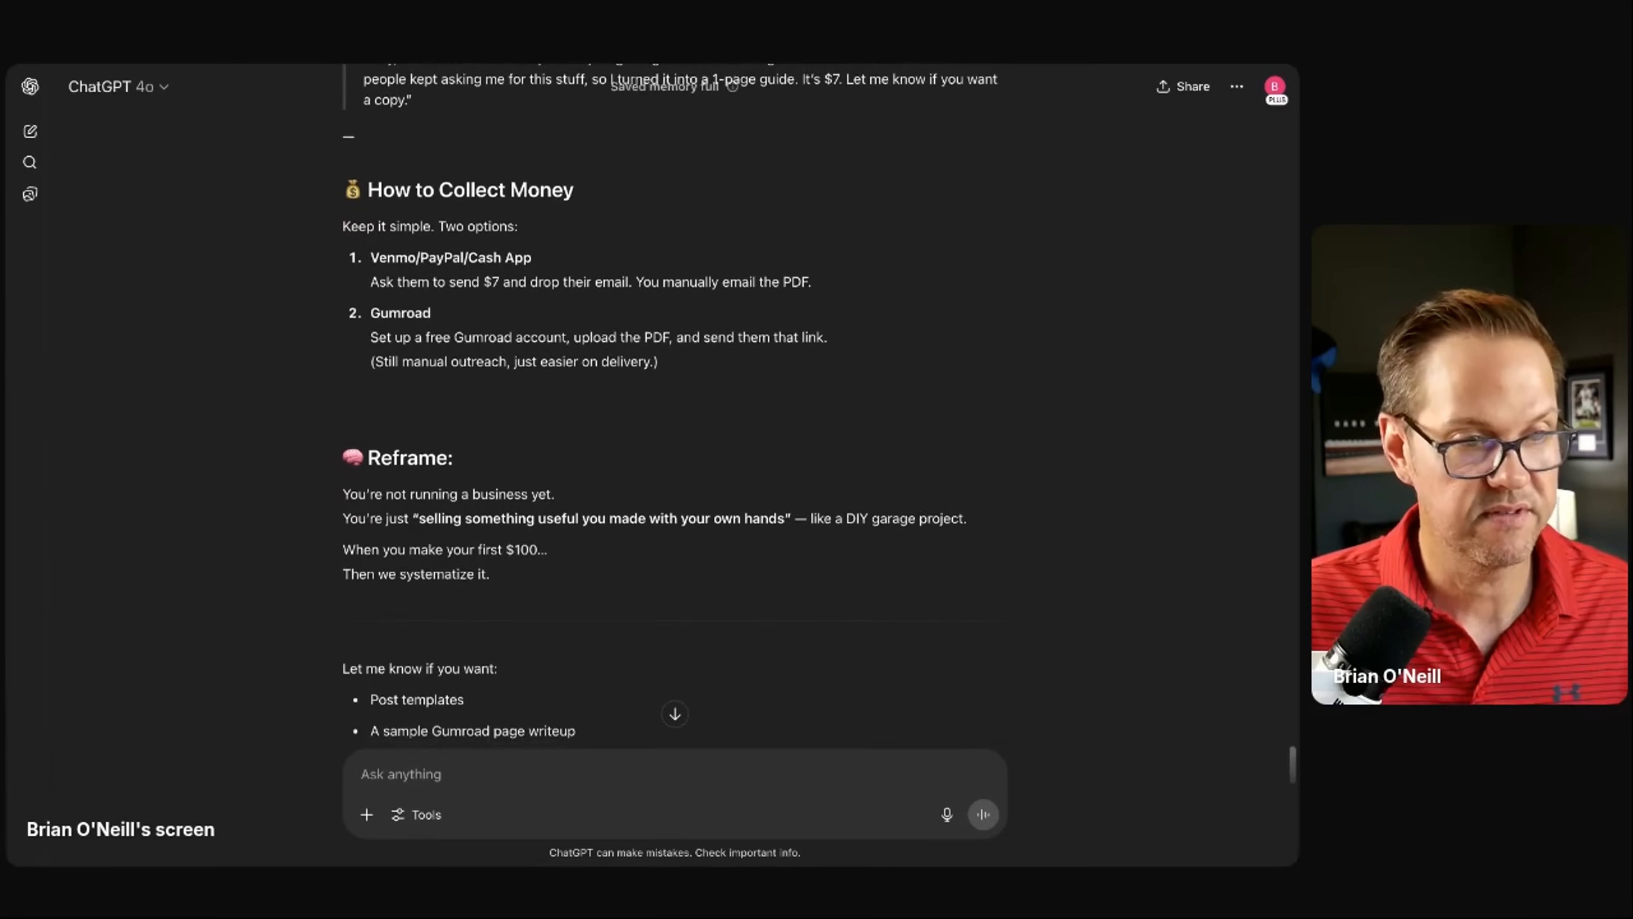
scroll("up", 3)
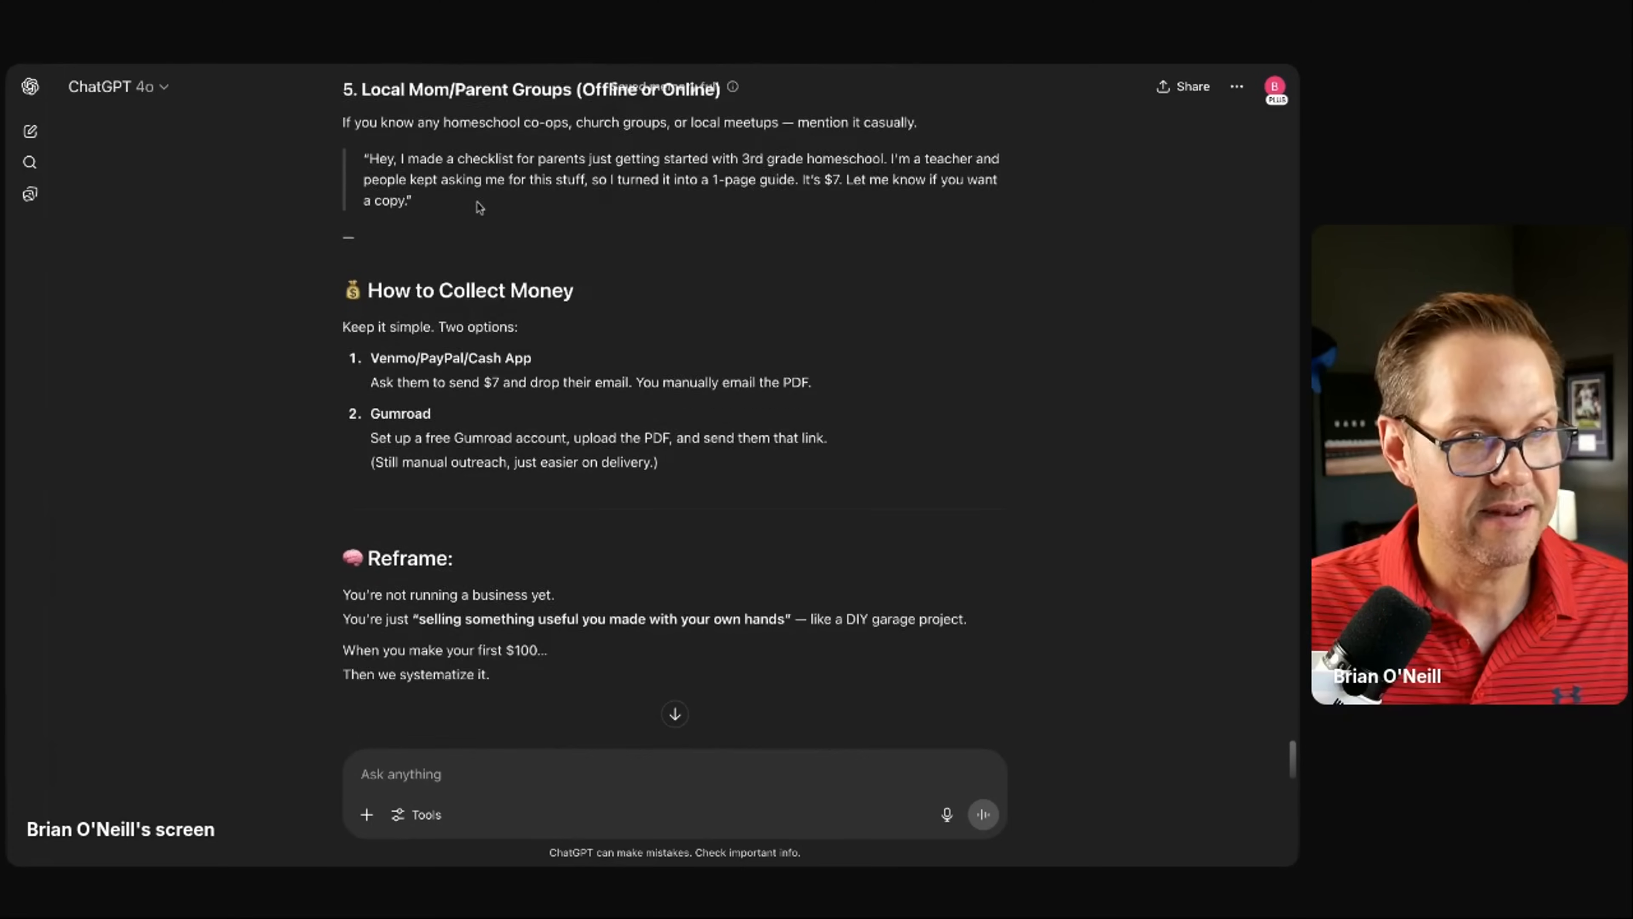
scroll("down", 3)
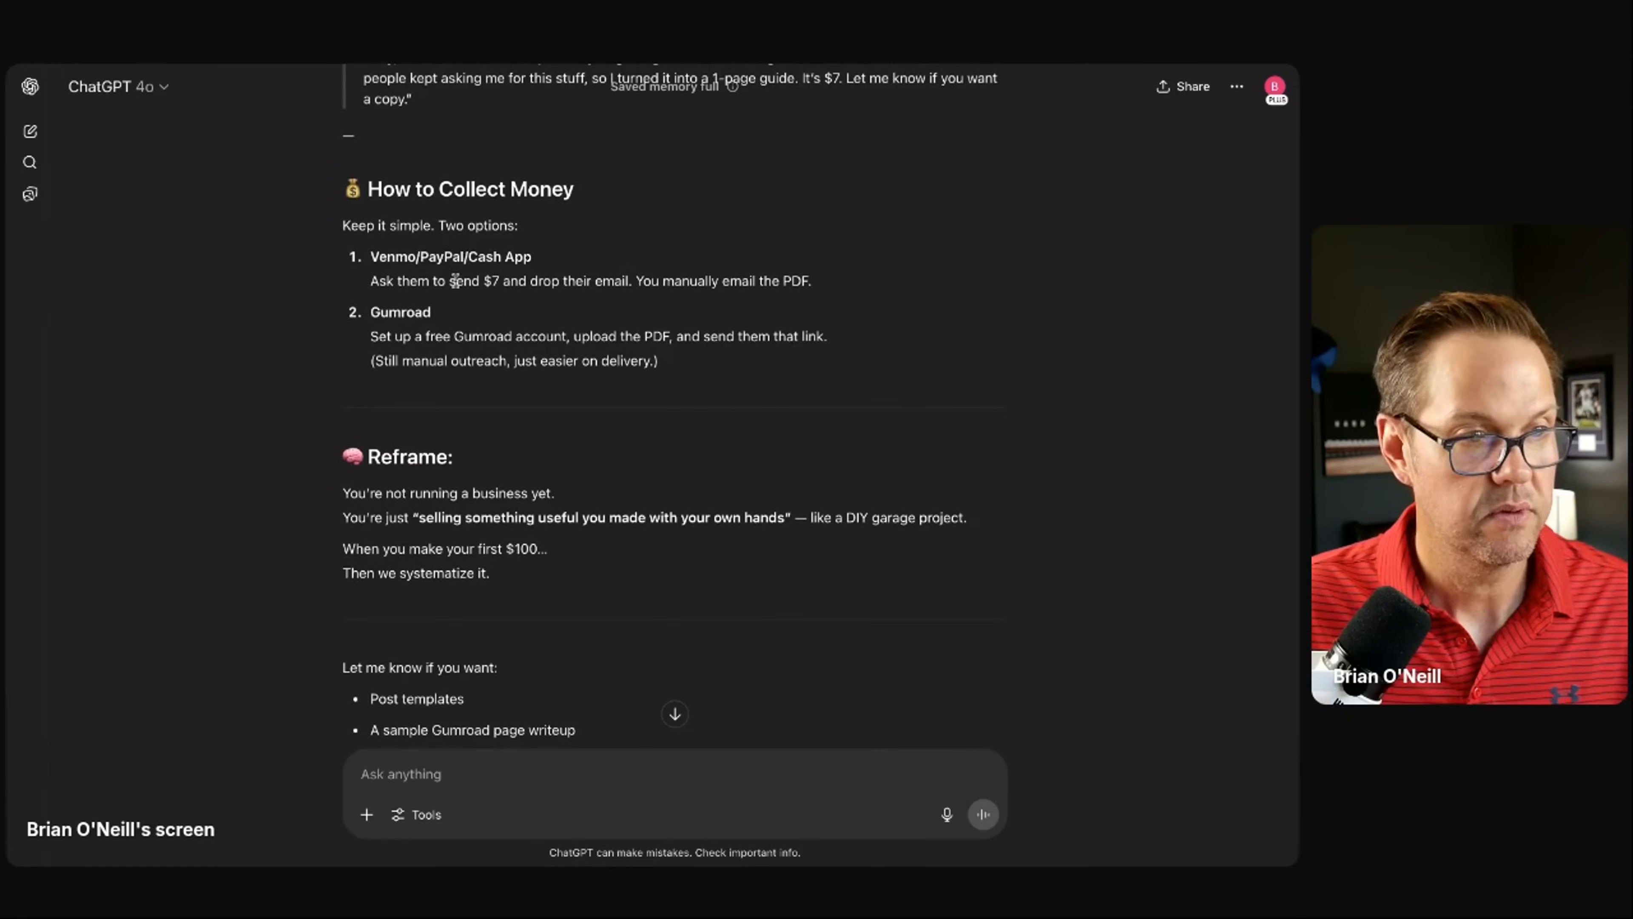
scroll("down", 3)
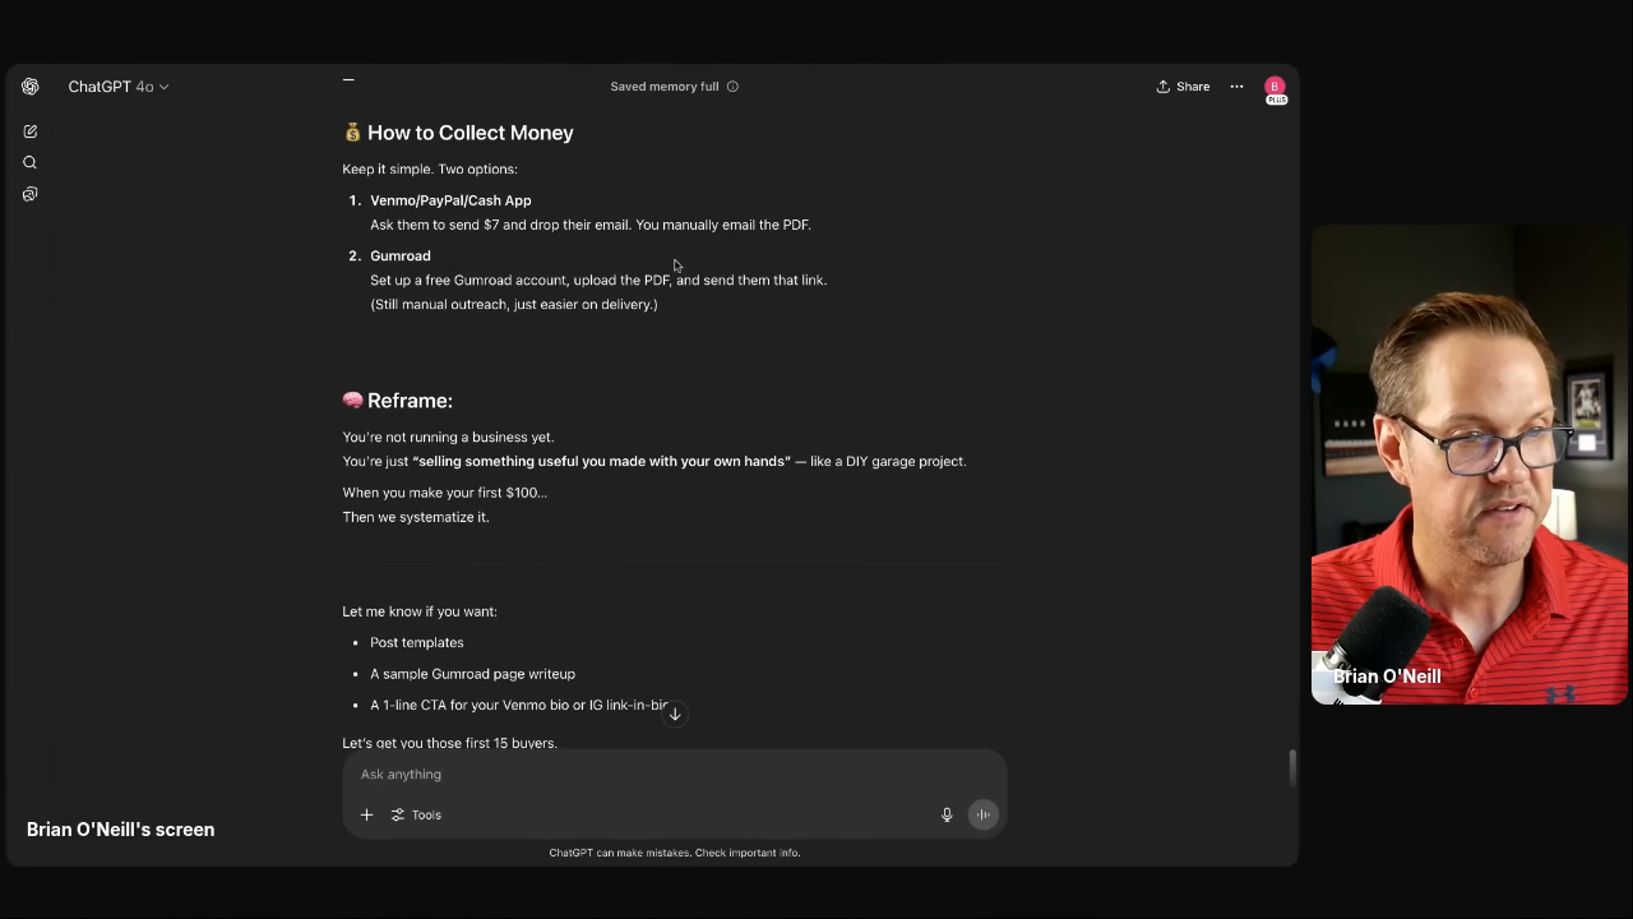
mouse_move(884, 276)
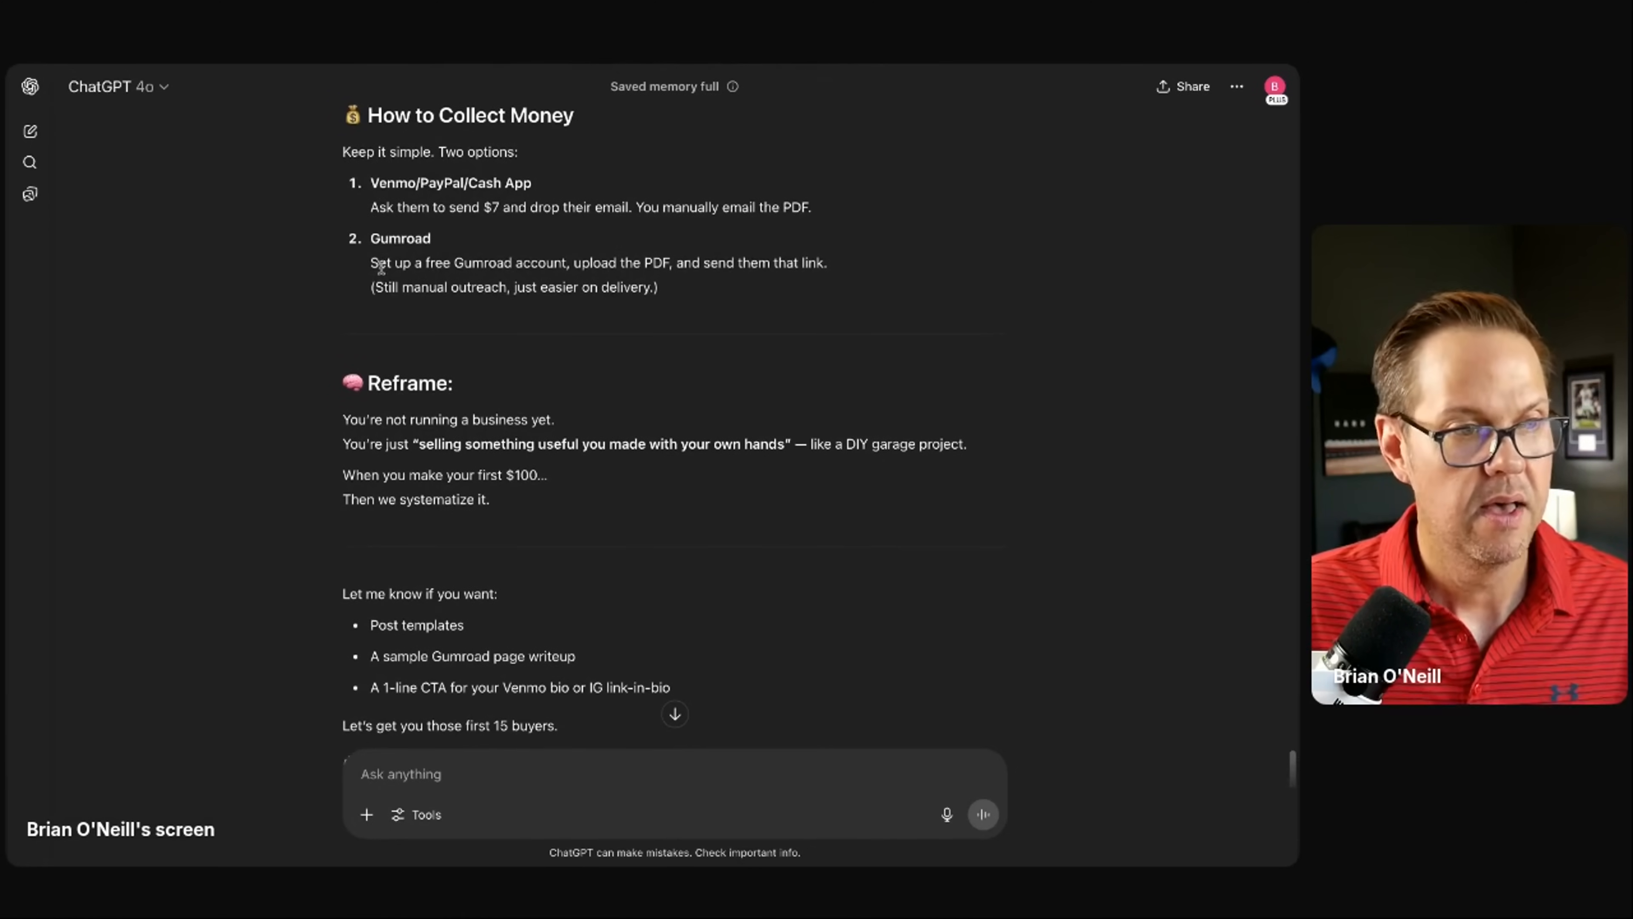
scroll("down", 3)
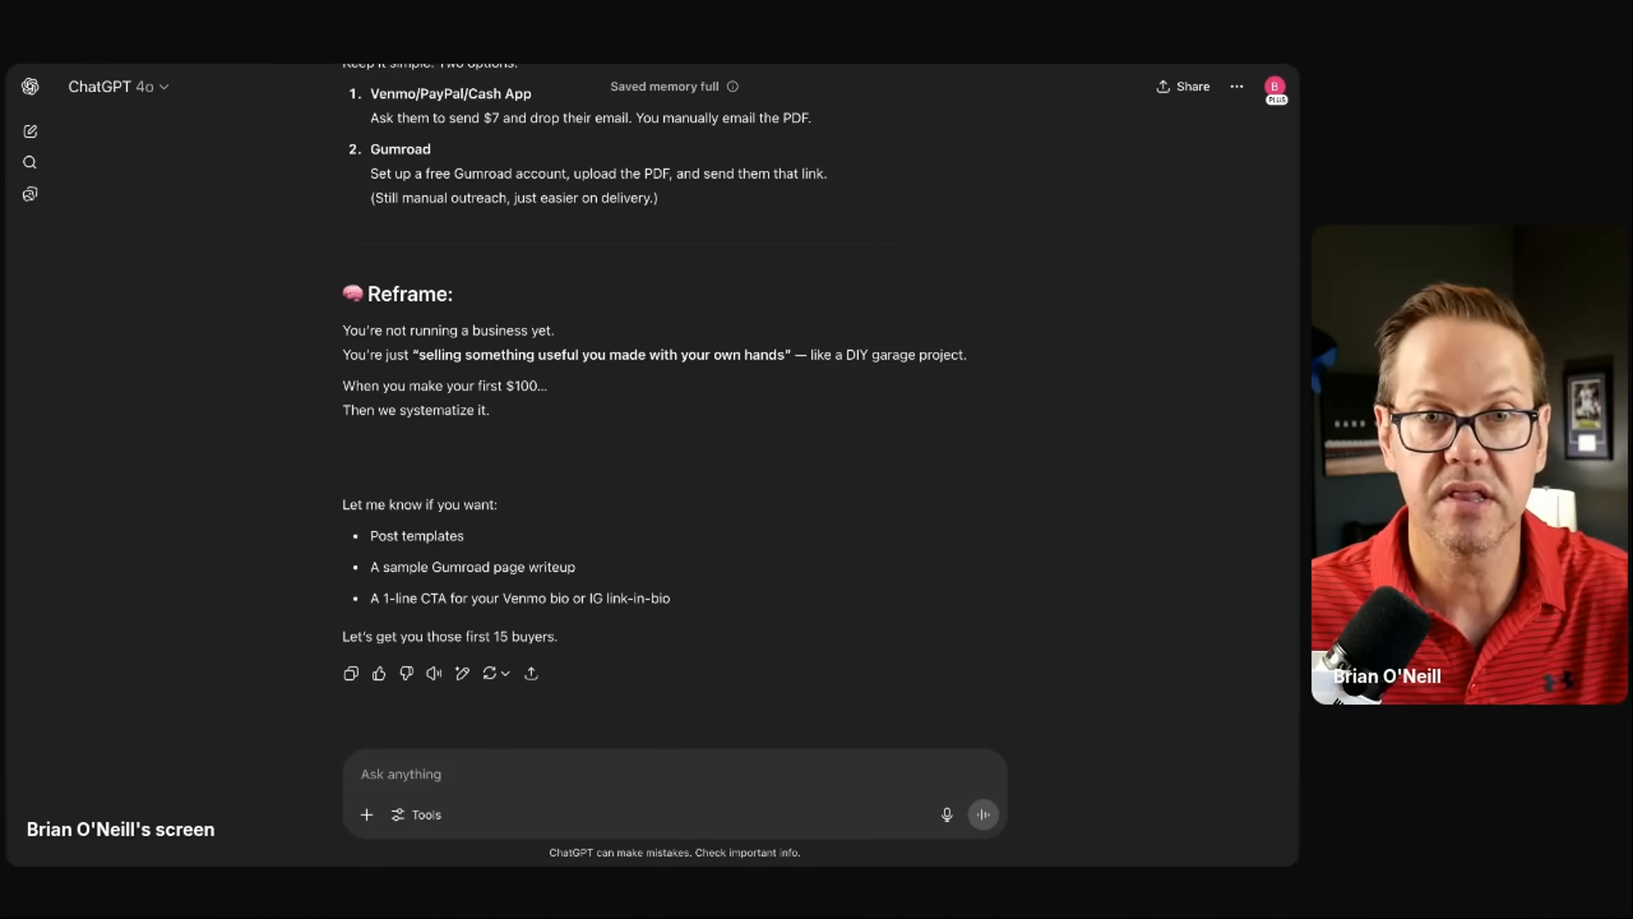
mouse_move(728, 253)
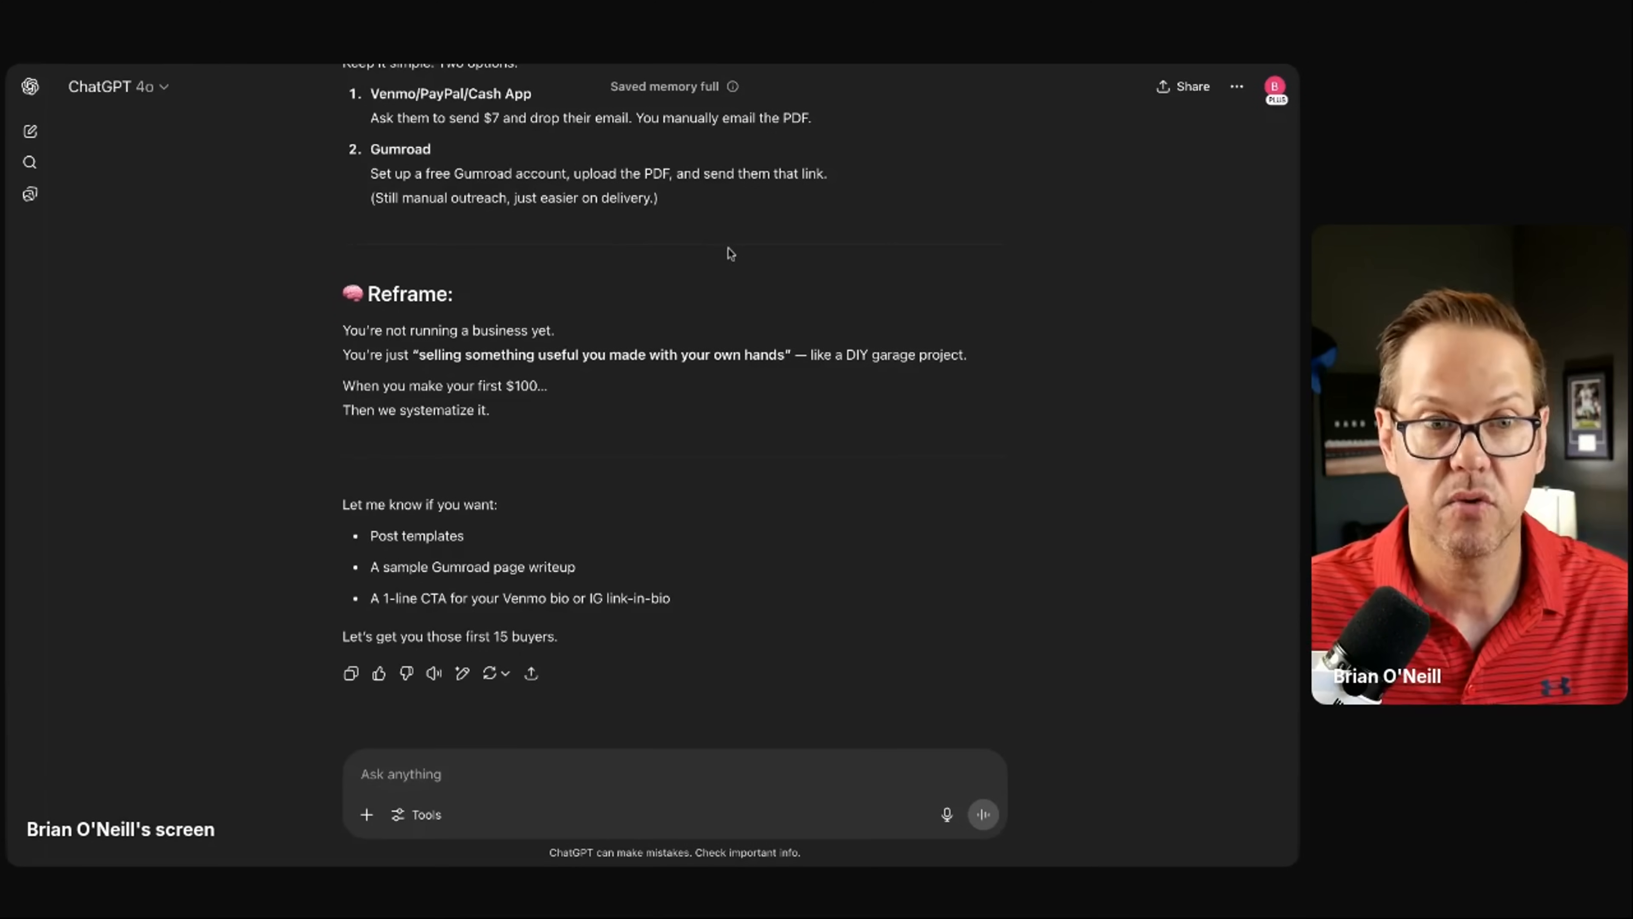
scroll("up", 3)
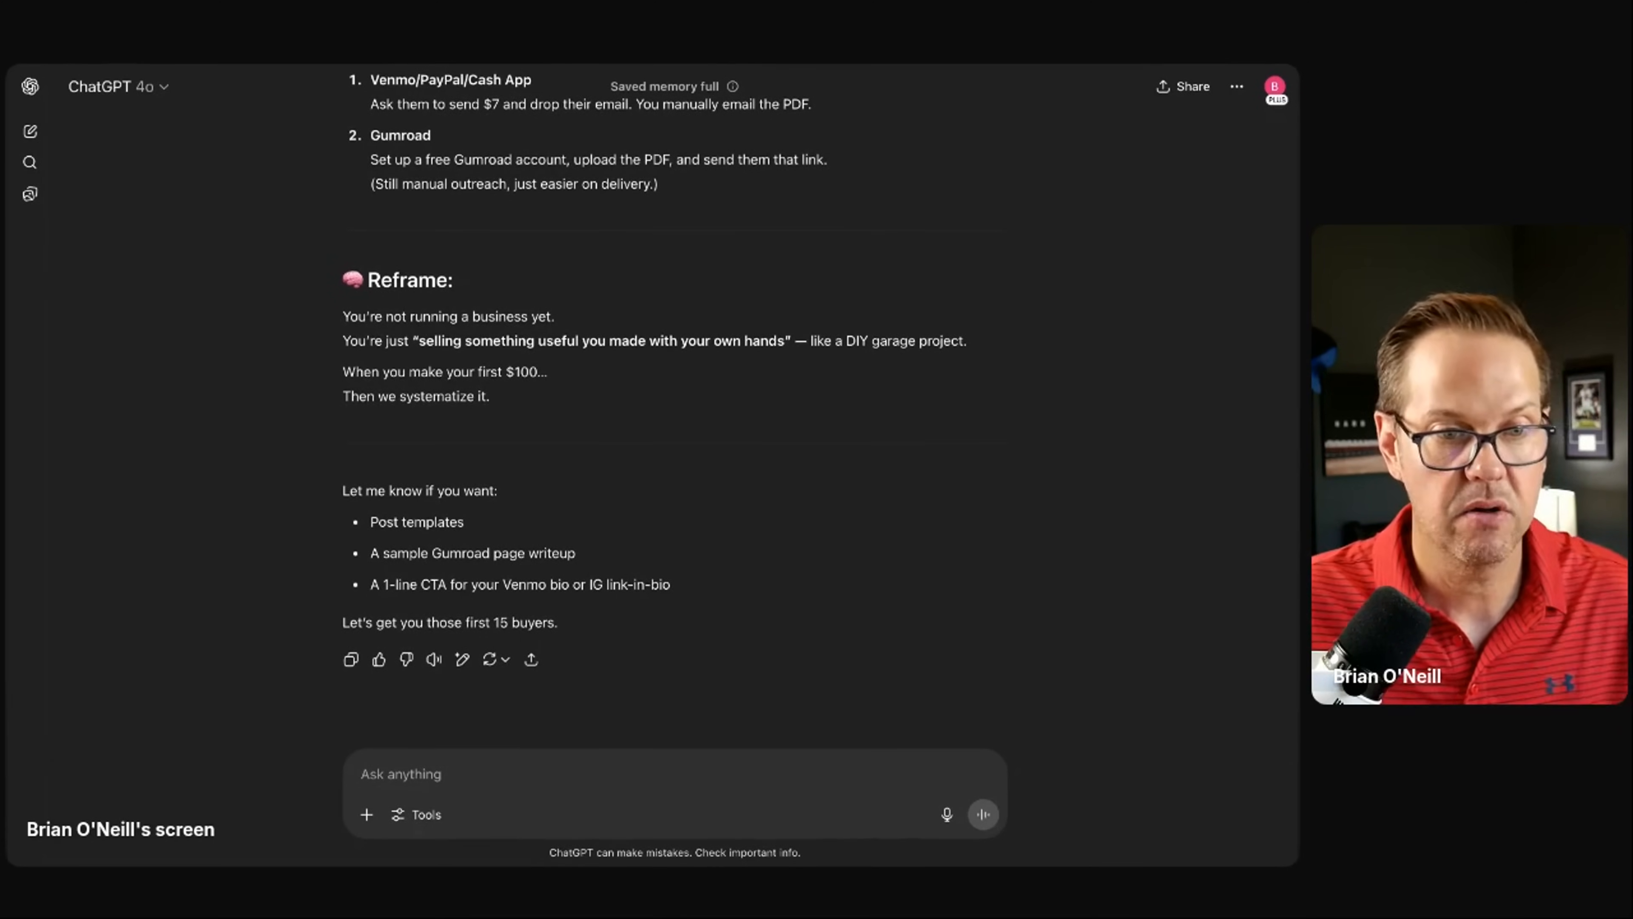
scroll("up", 3)
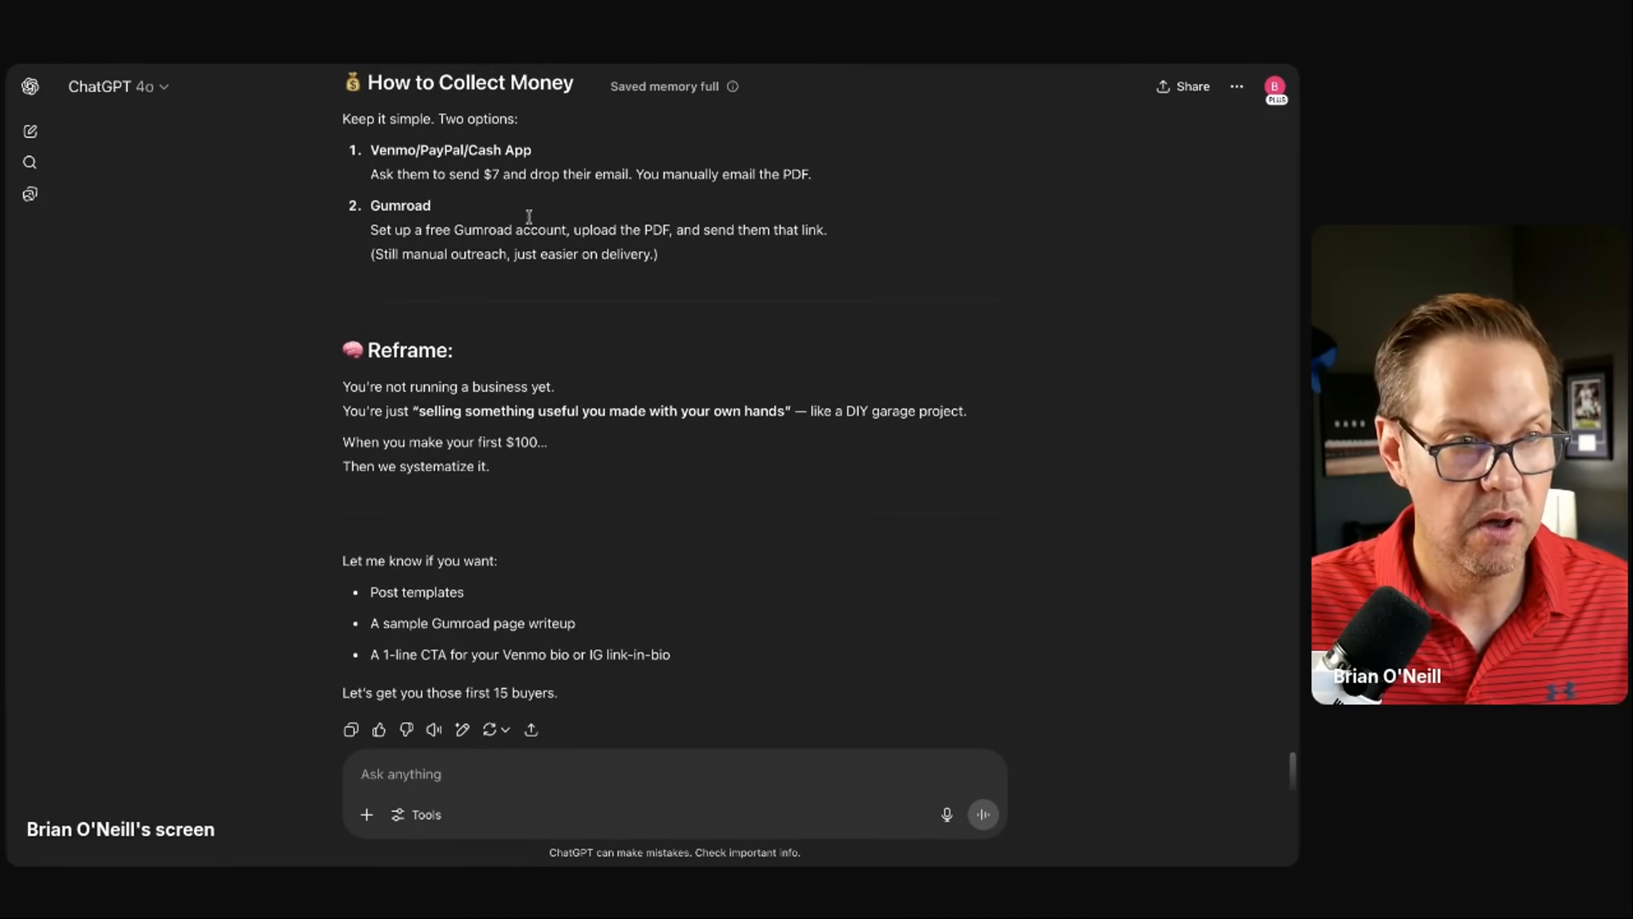
scroll("up", 3)
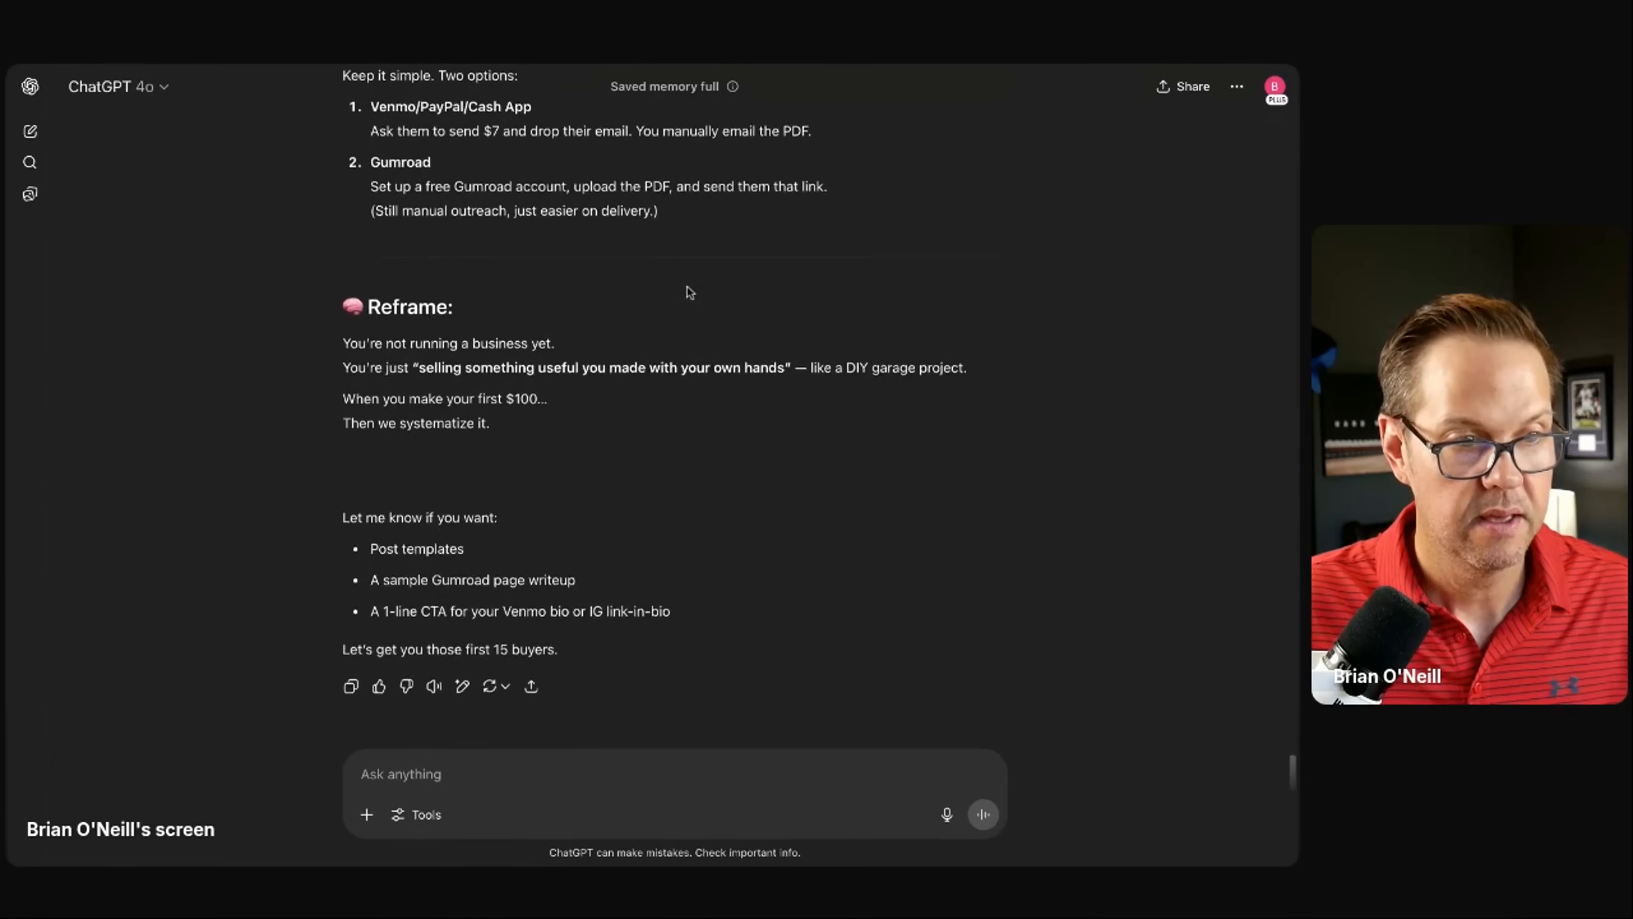
scroll("up", 3)
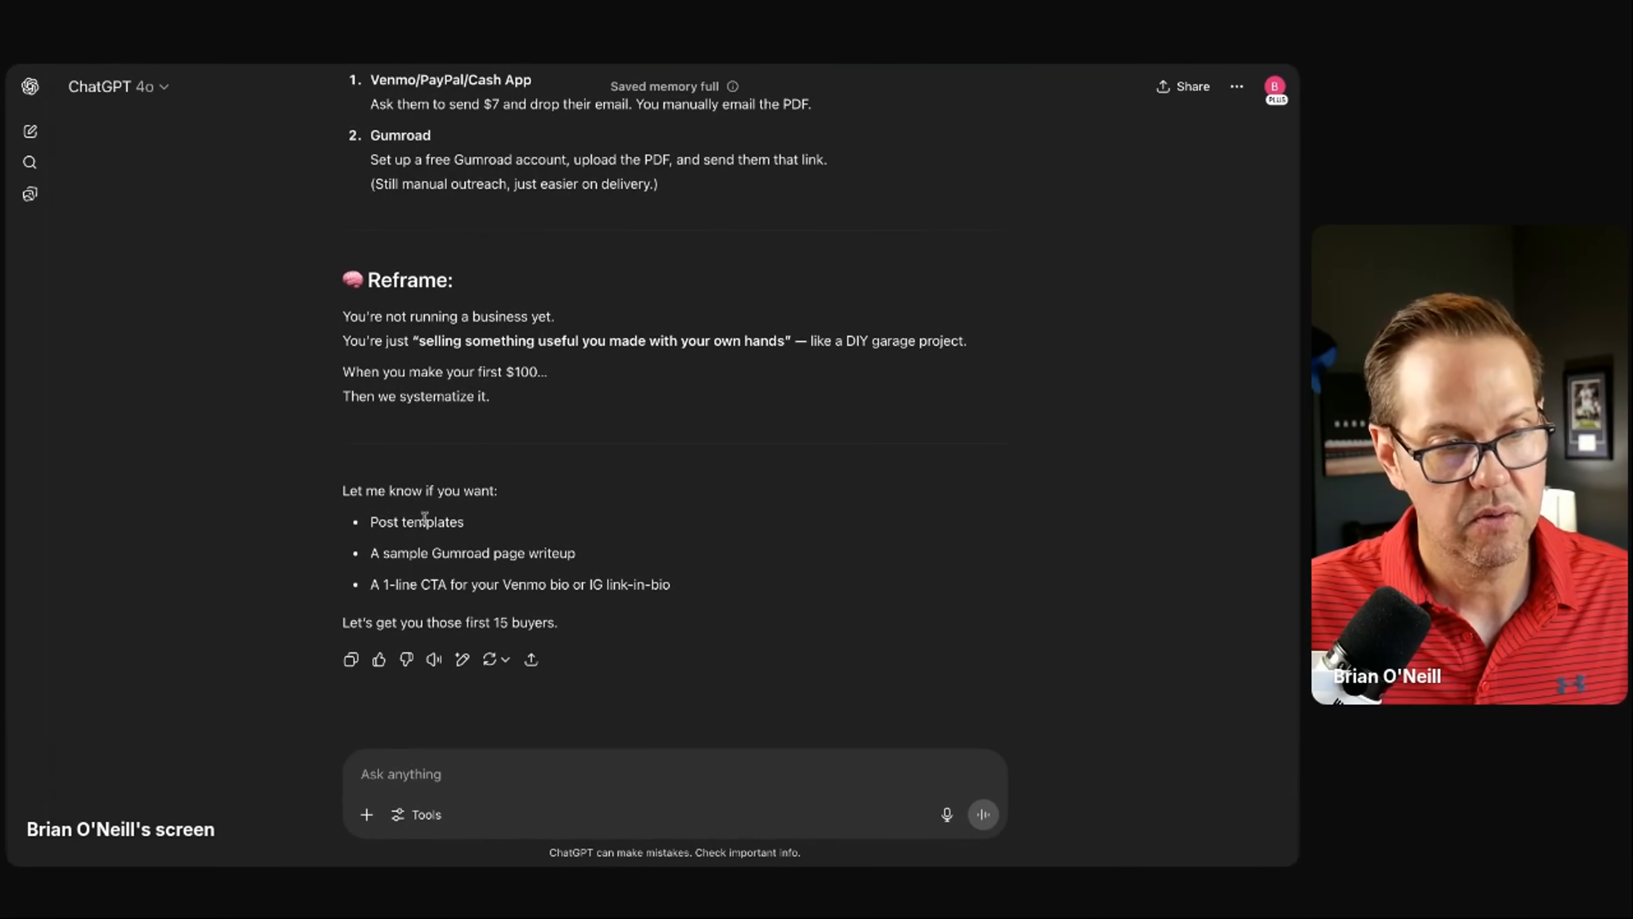
mouse_move(573, 562)
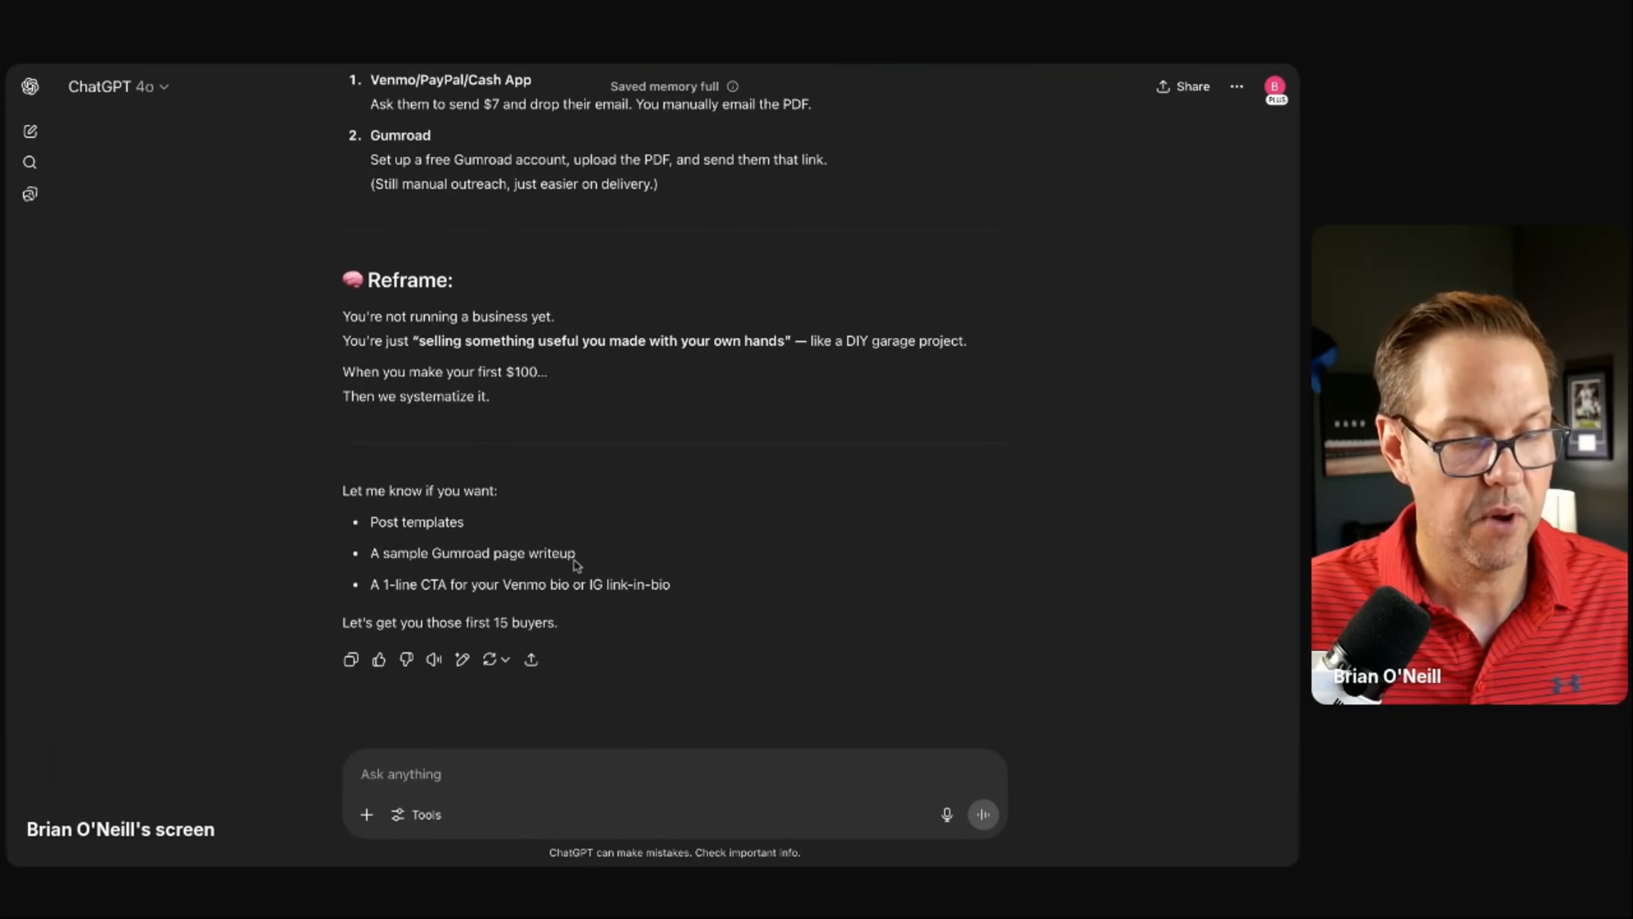
scroll("up", 3)
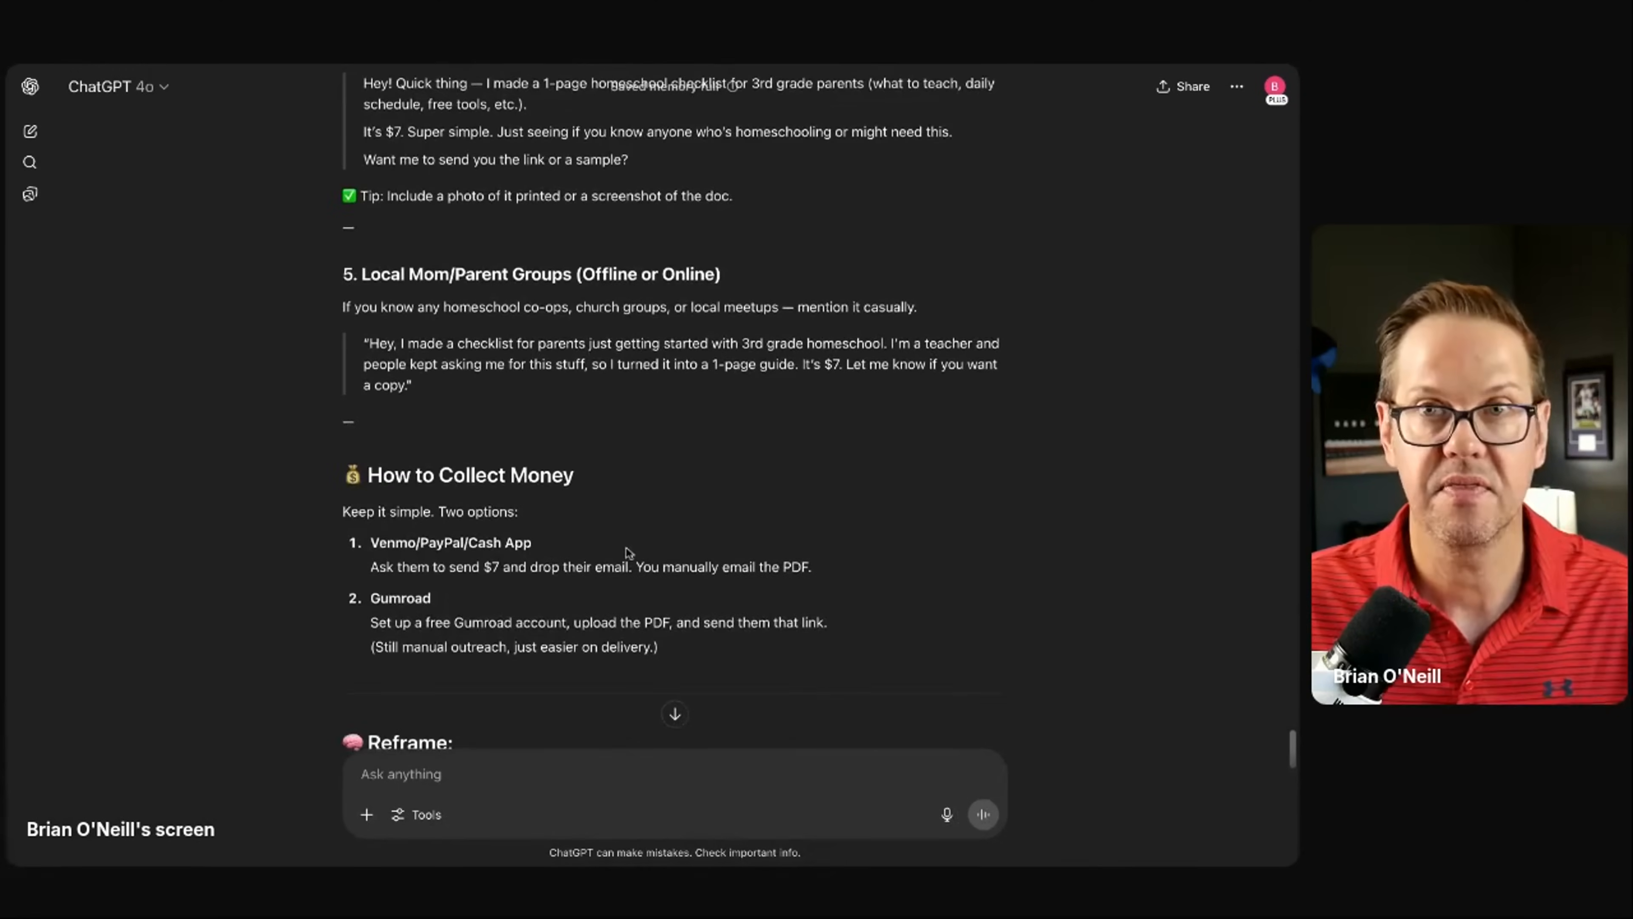
scroll("up", 3)
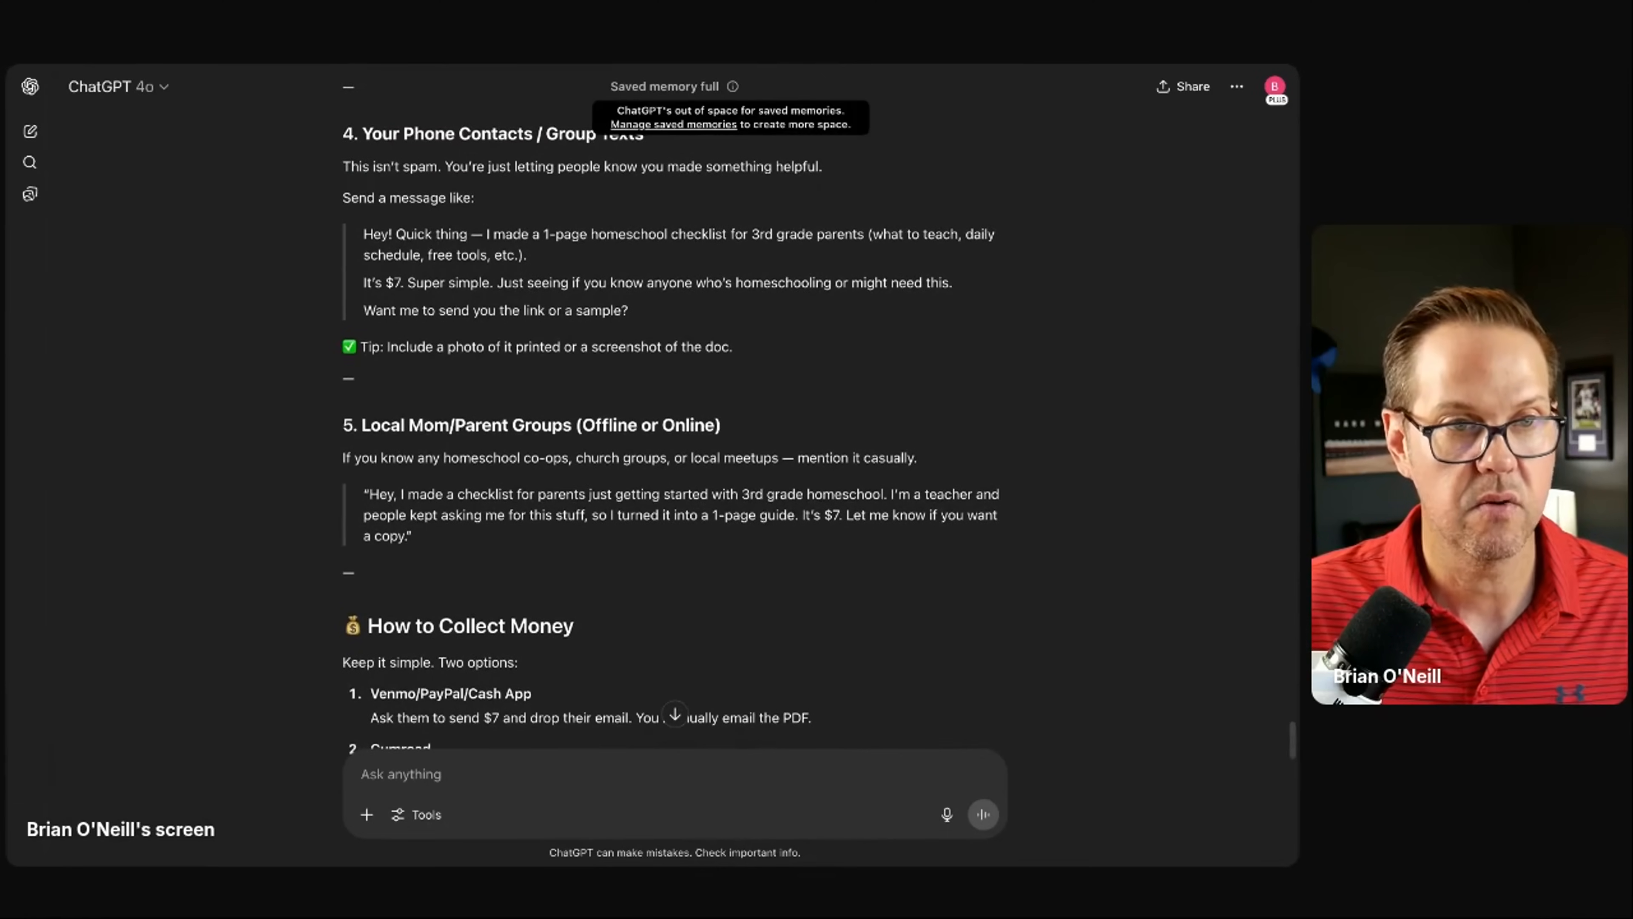
mouse_move(807, 86)
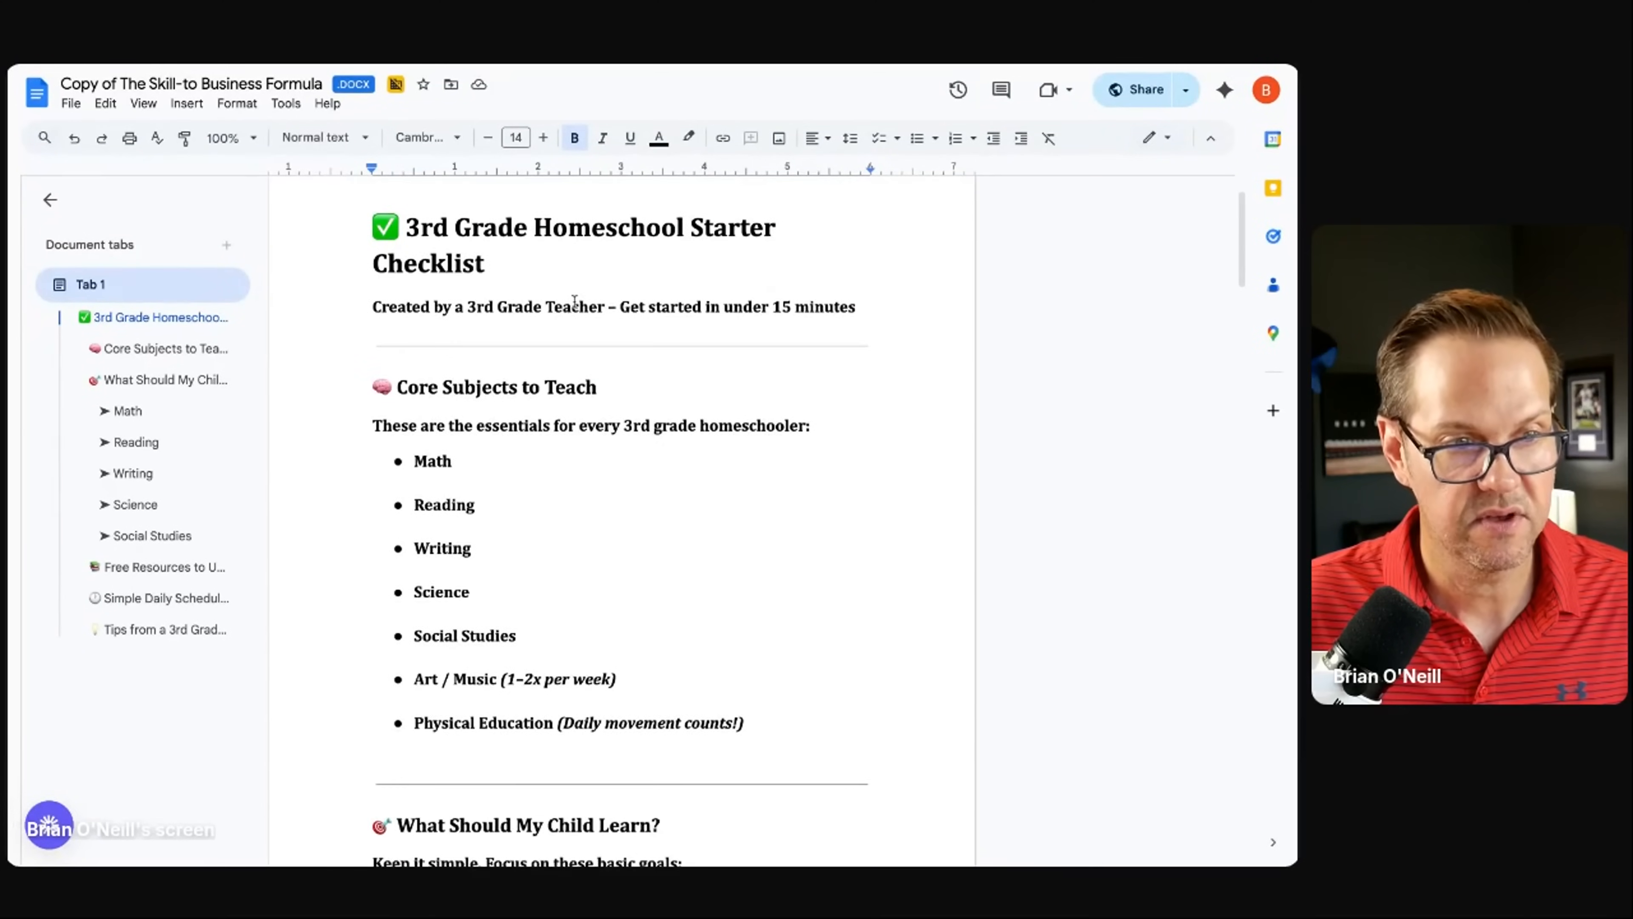
Step: Go through the 3rd Grade checklist's Free Resources and Simple Daily Schedule sections
scroll("down", 3)
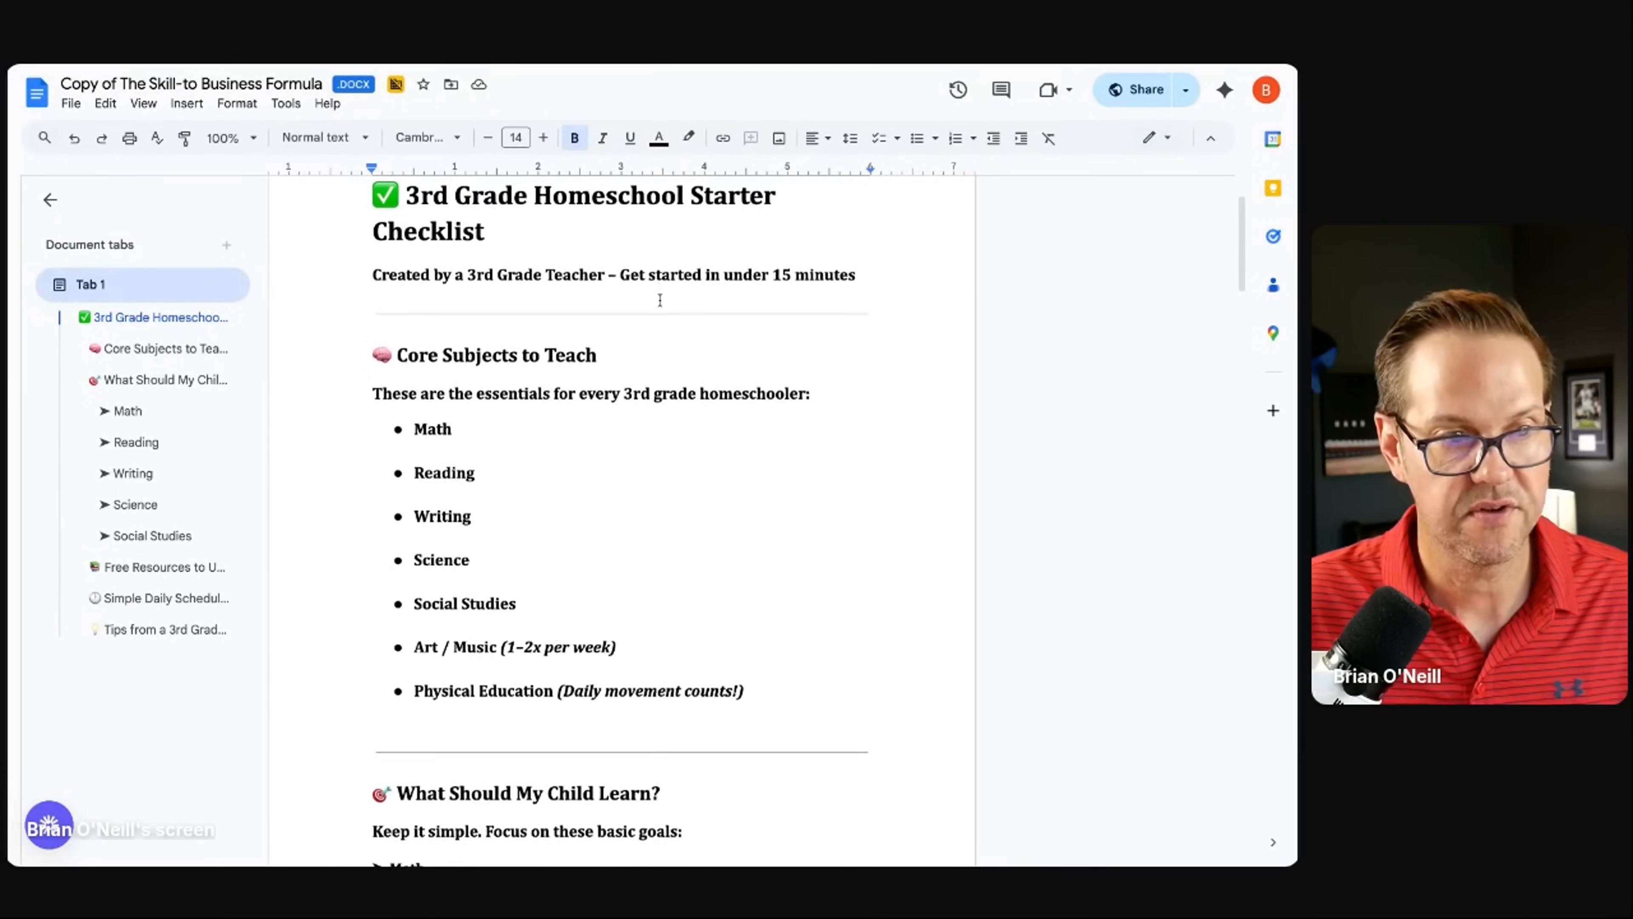
scroll("down", 3)
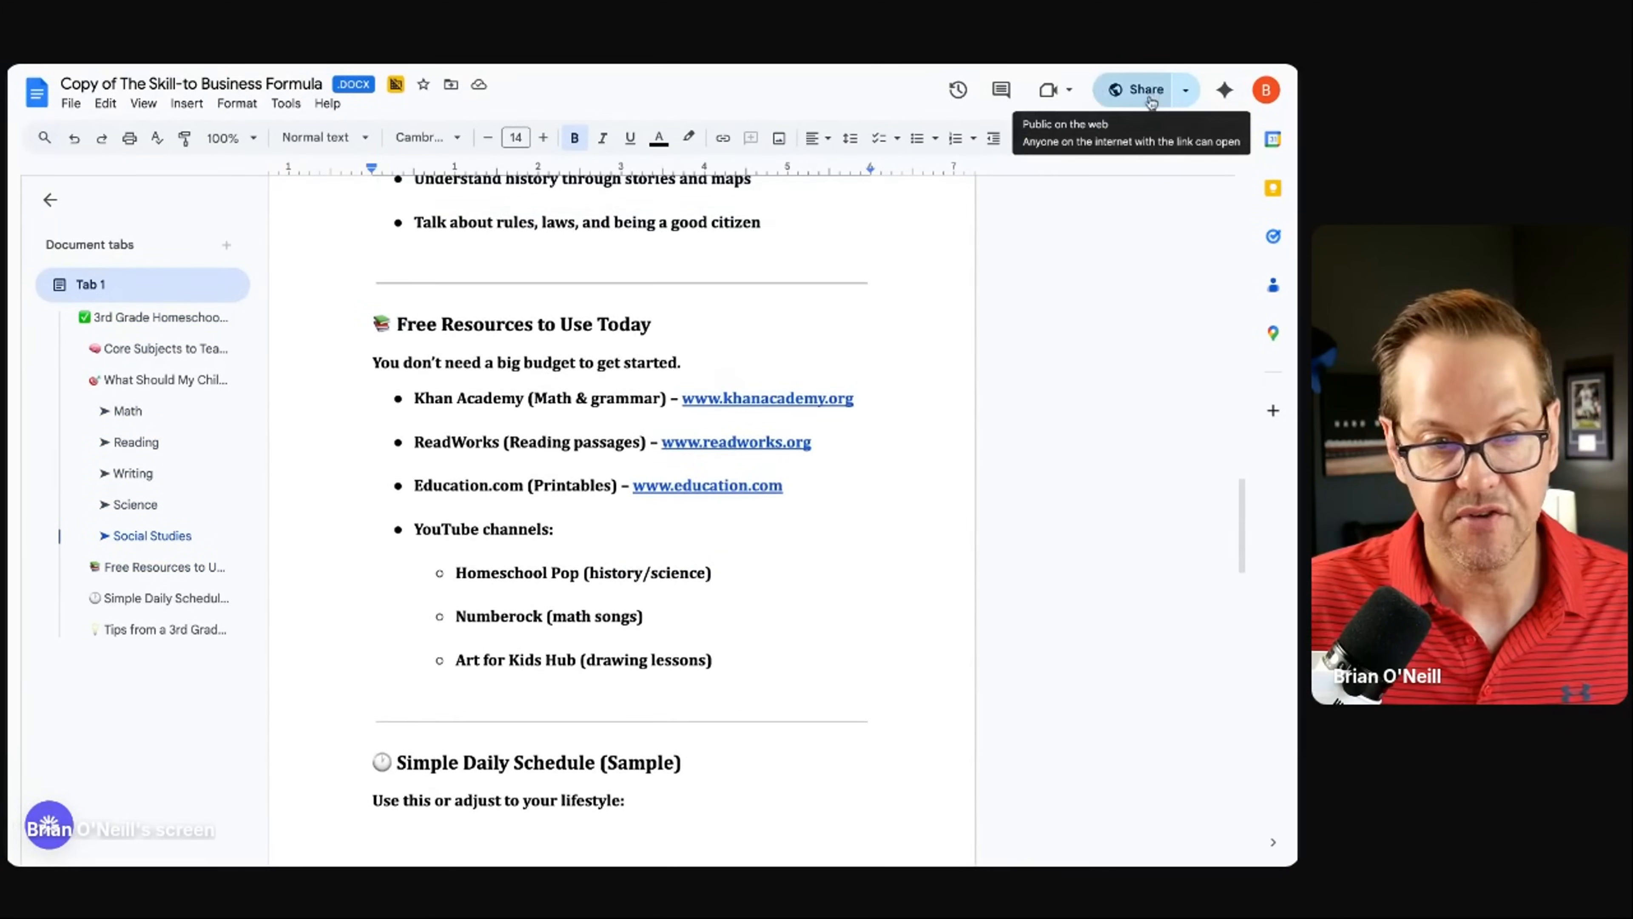
scroll("down", 3)
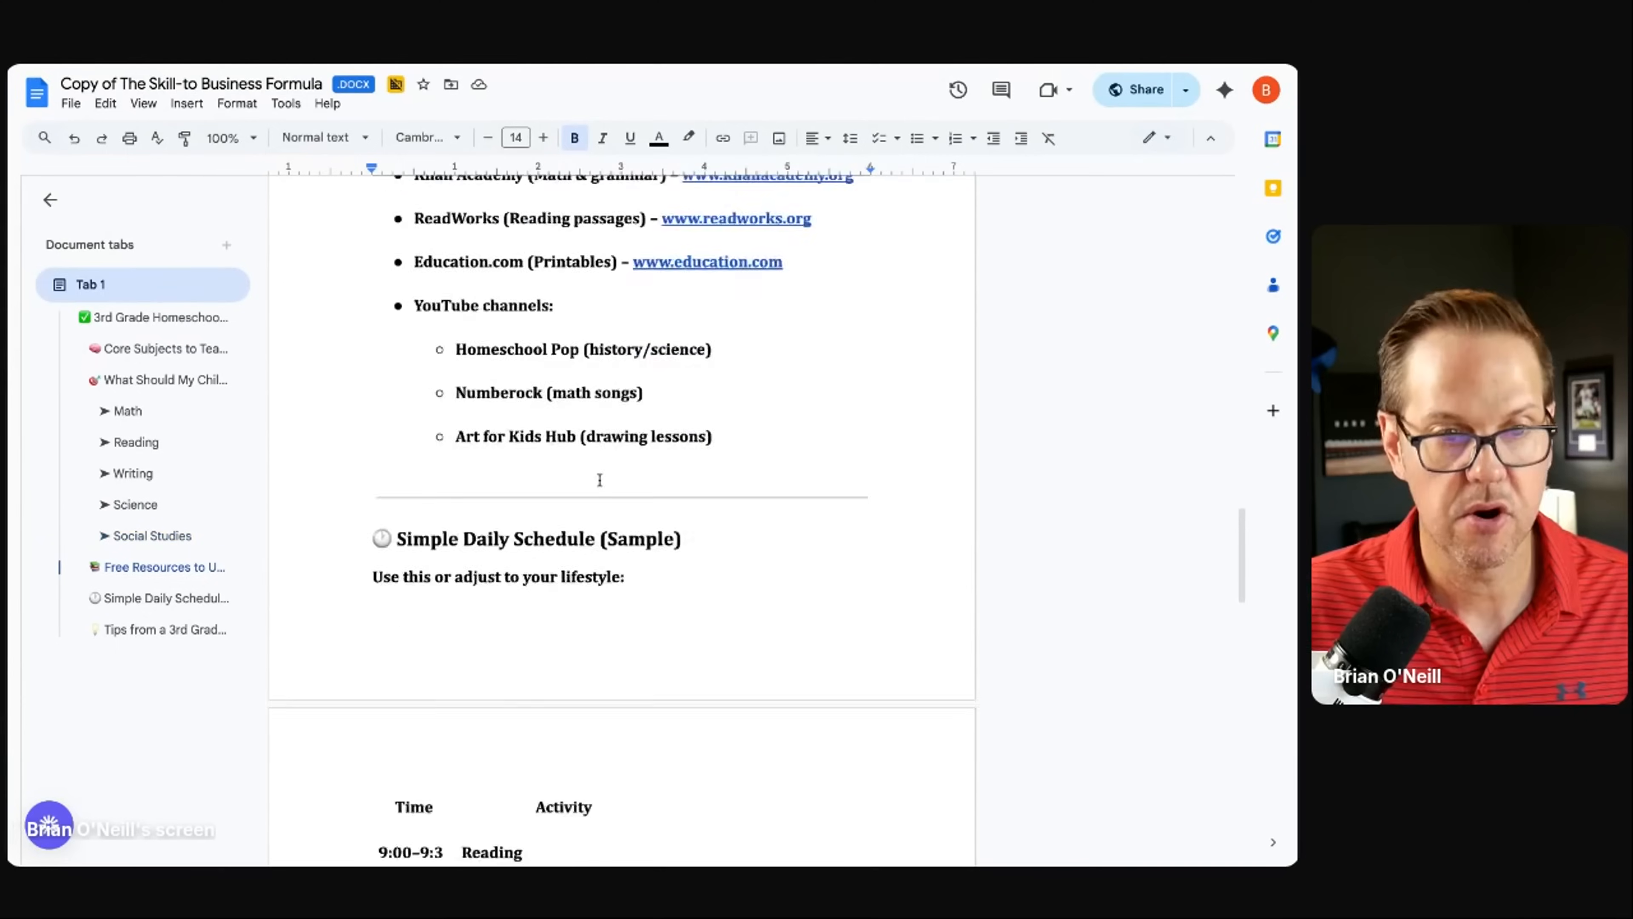
scroll("down", 3)
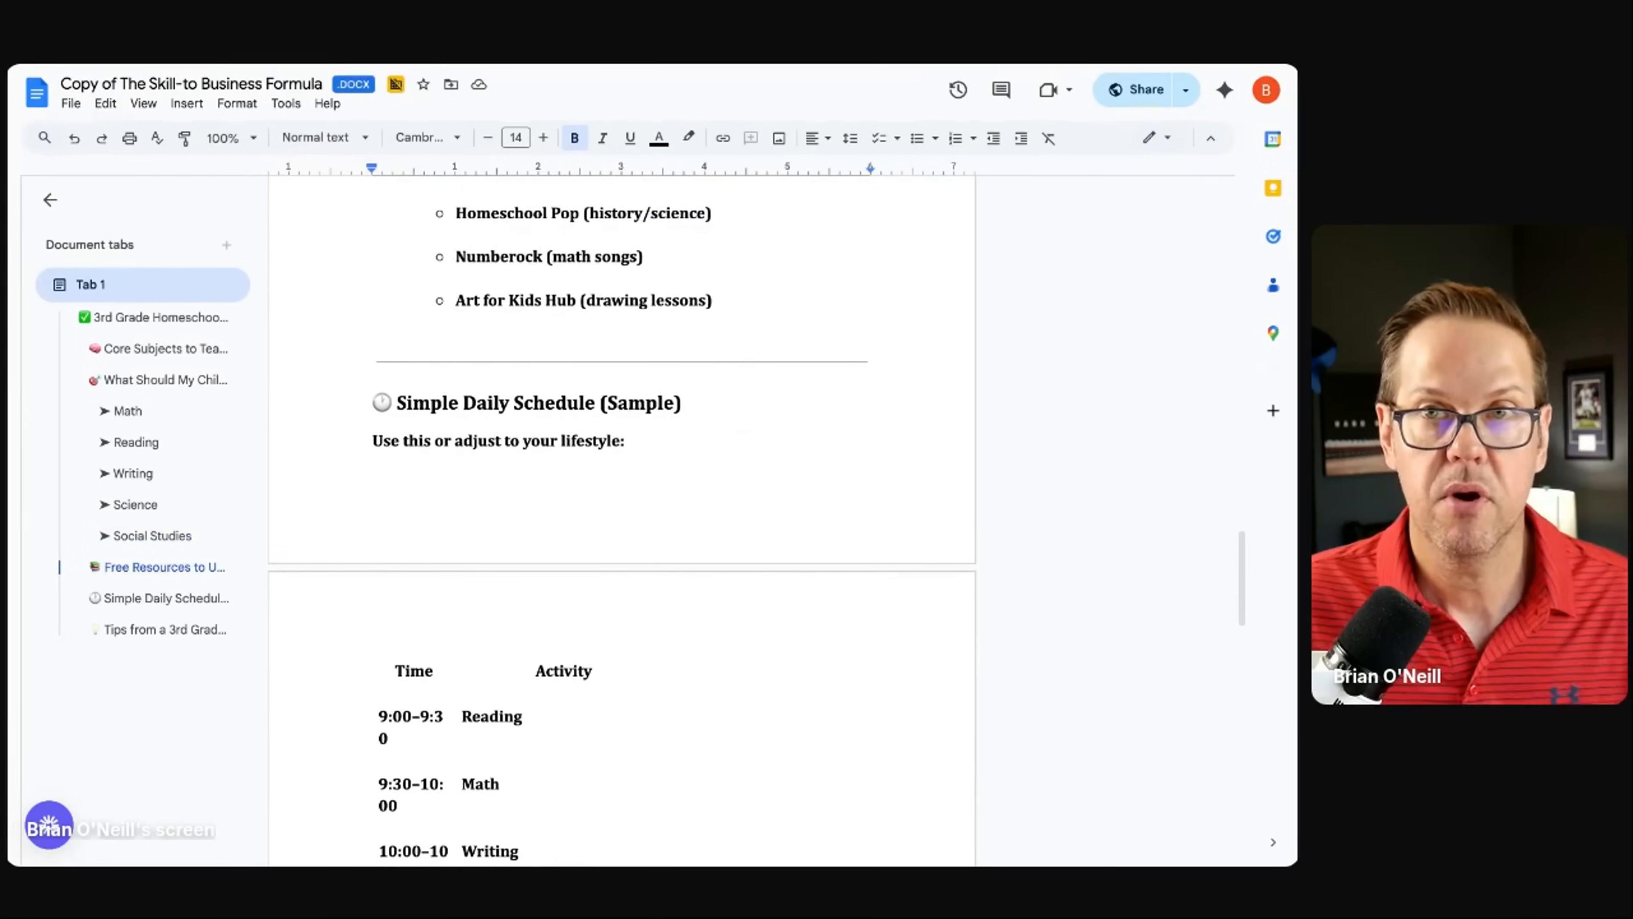